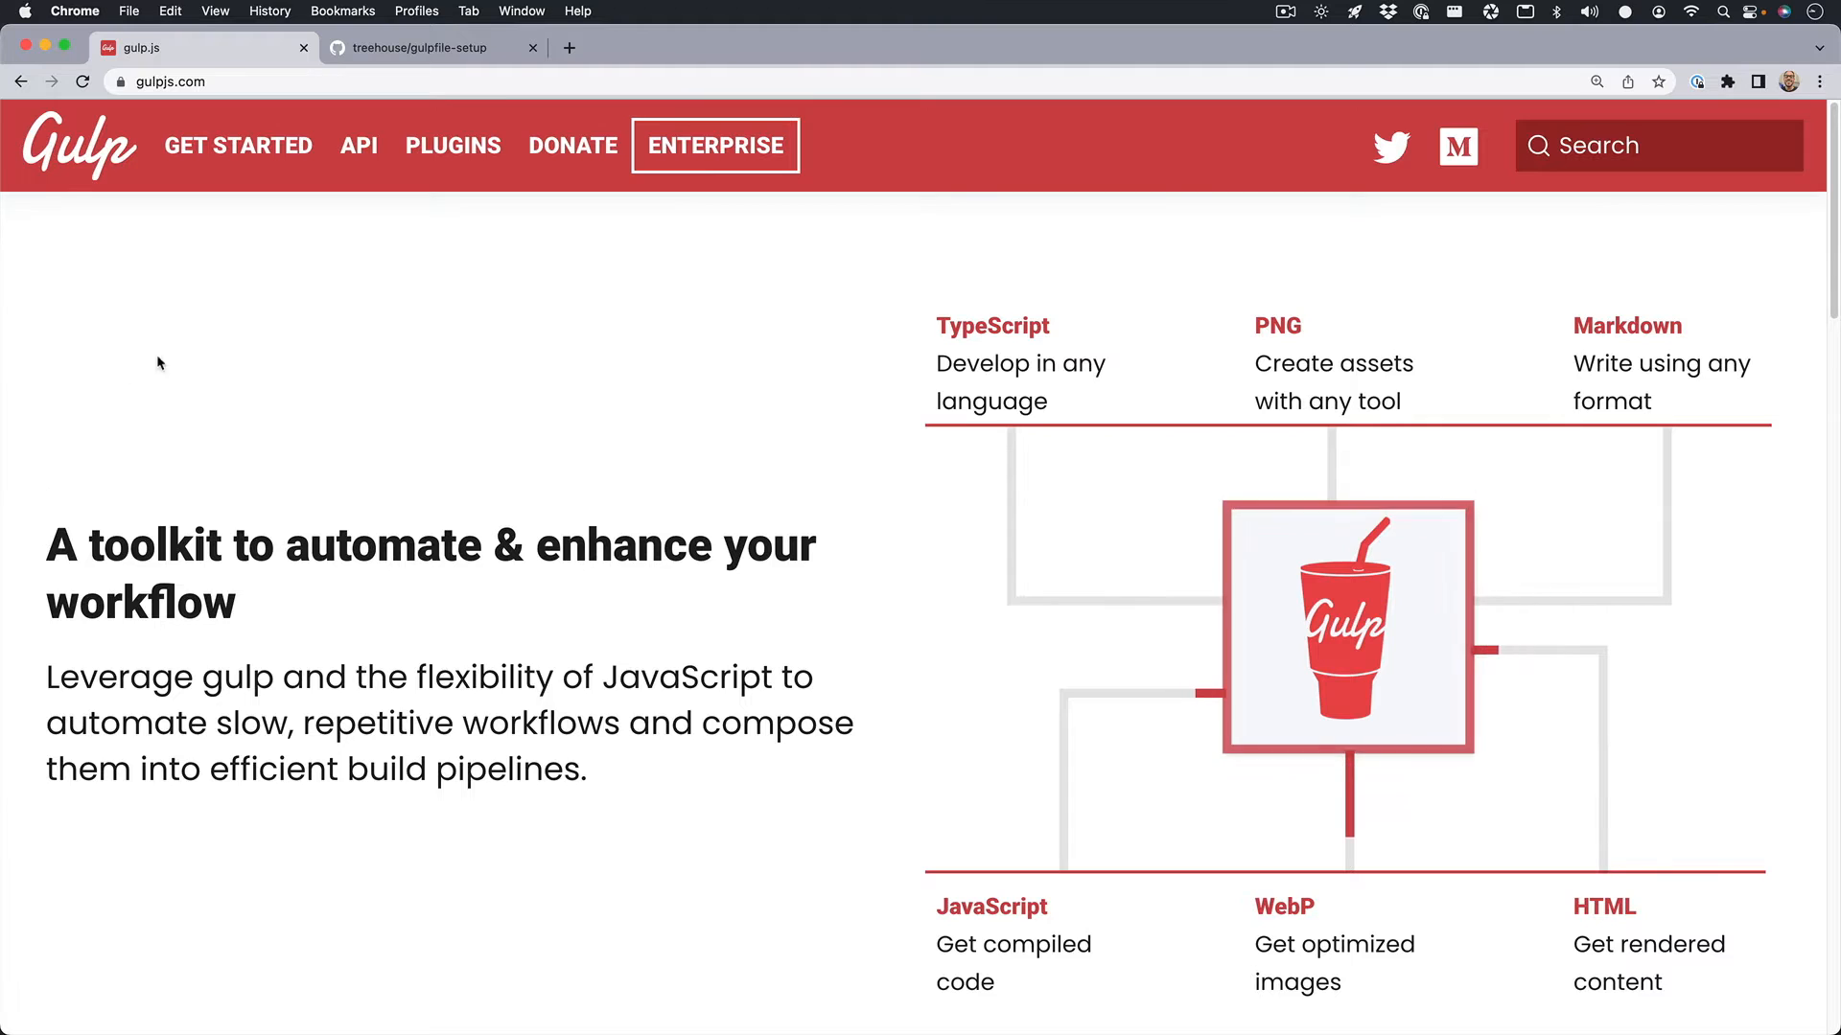
Hide Chrome and its gulp.js page to bring the desktop into view.
click(417, 48)
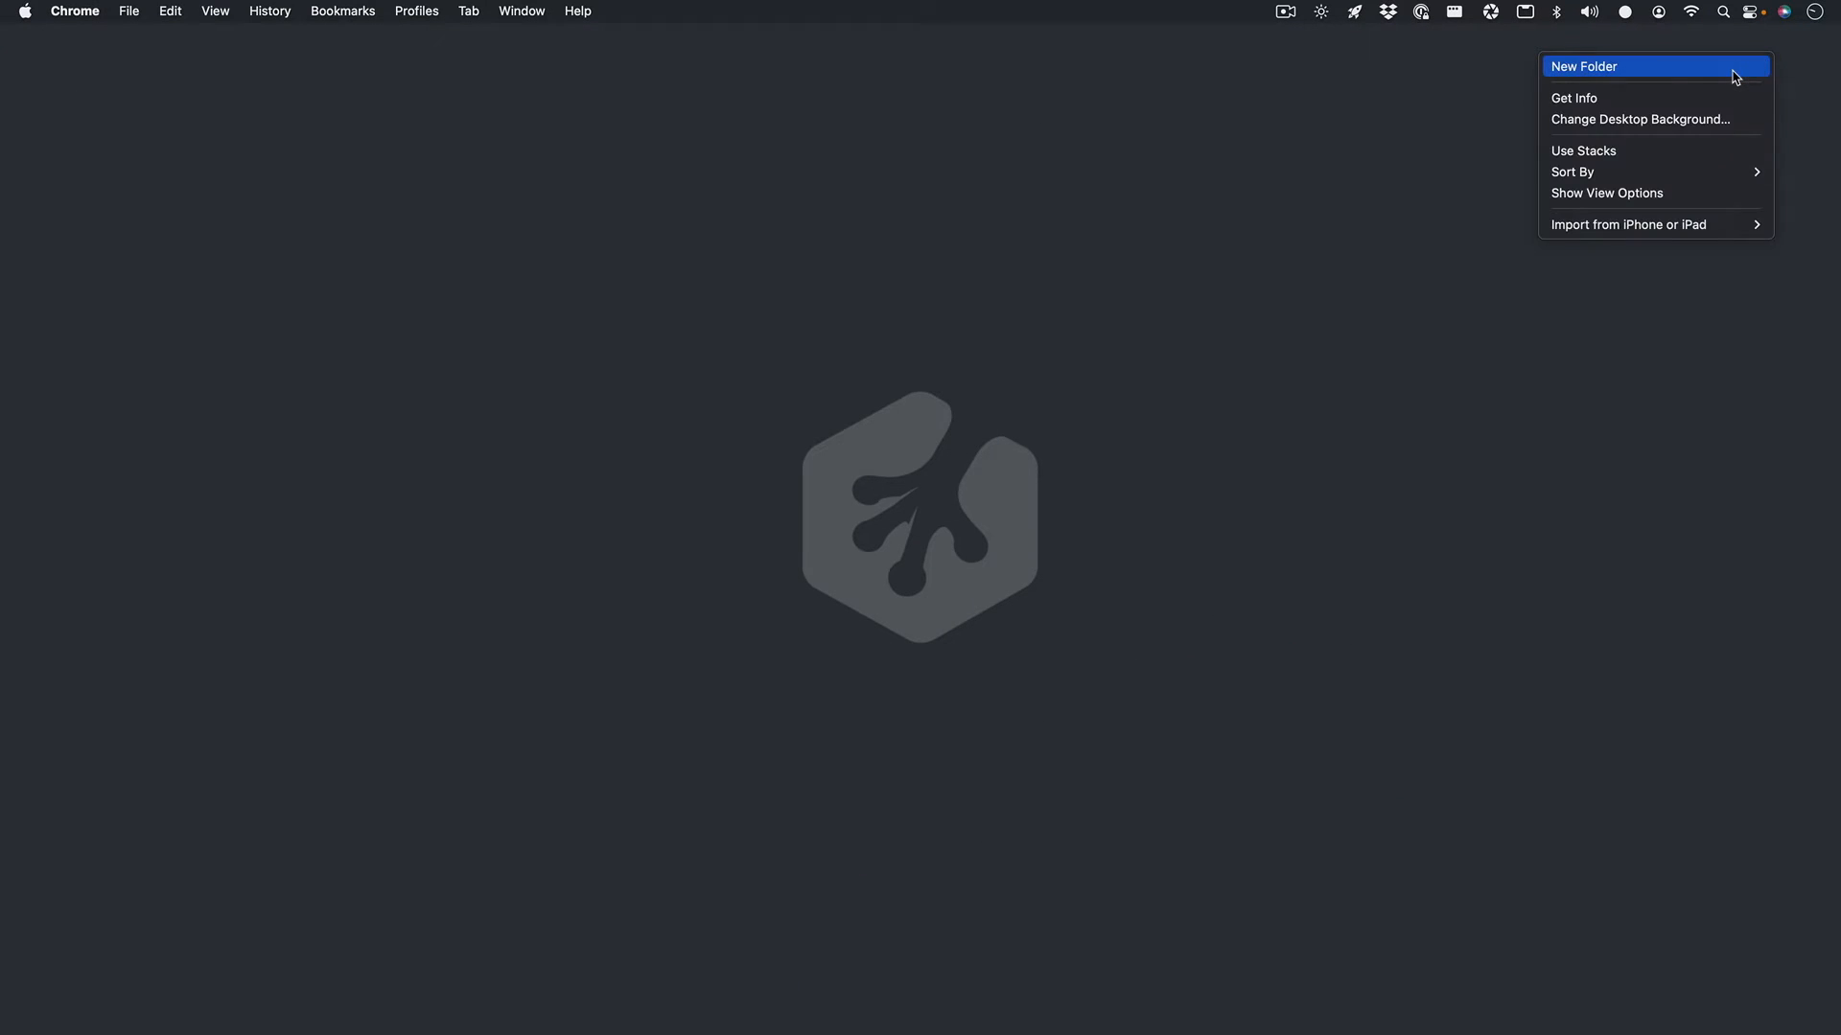
Make a new desktop folder named gulpfile-setup and launch VS Code from the Dock.
click(1584, 66)
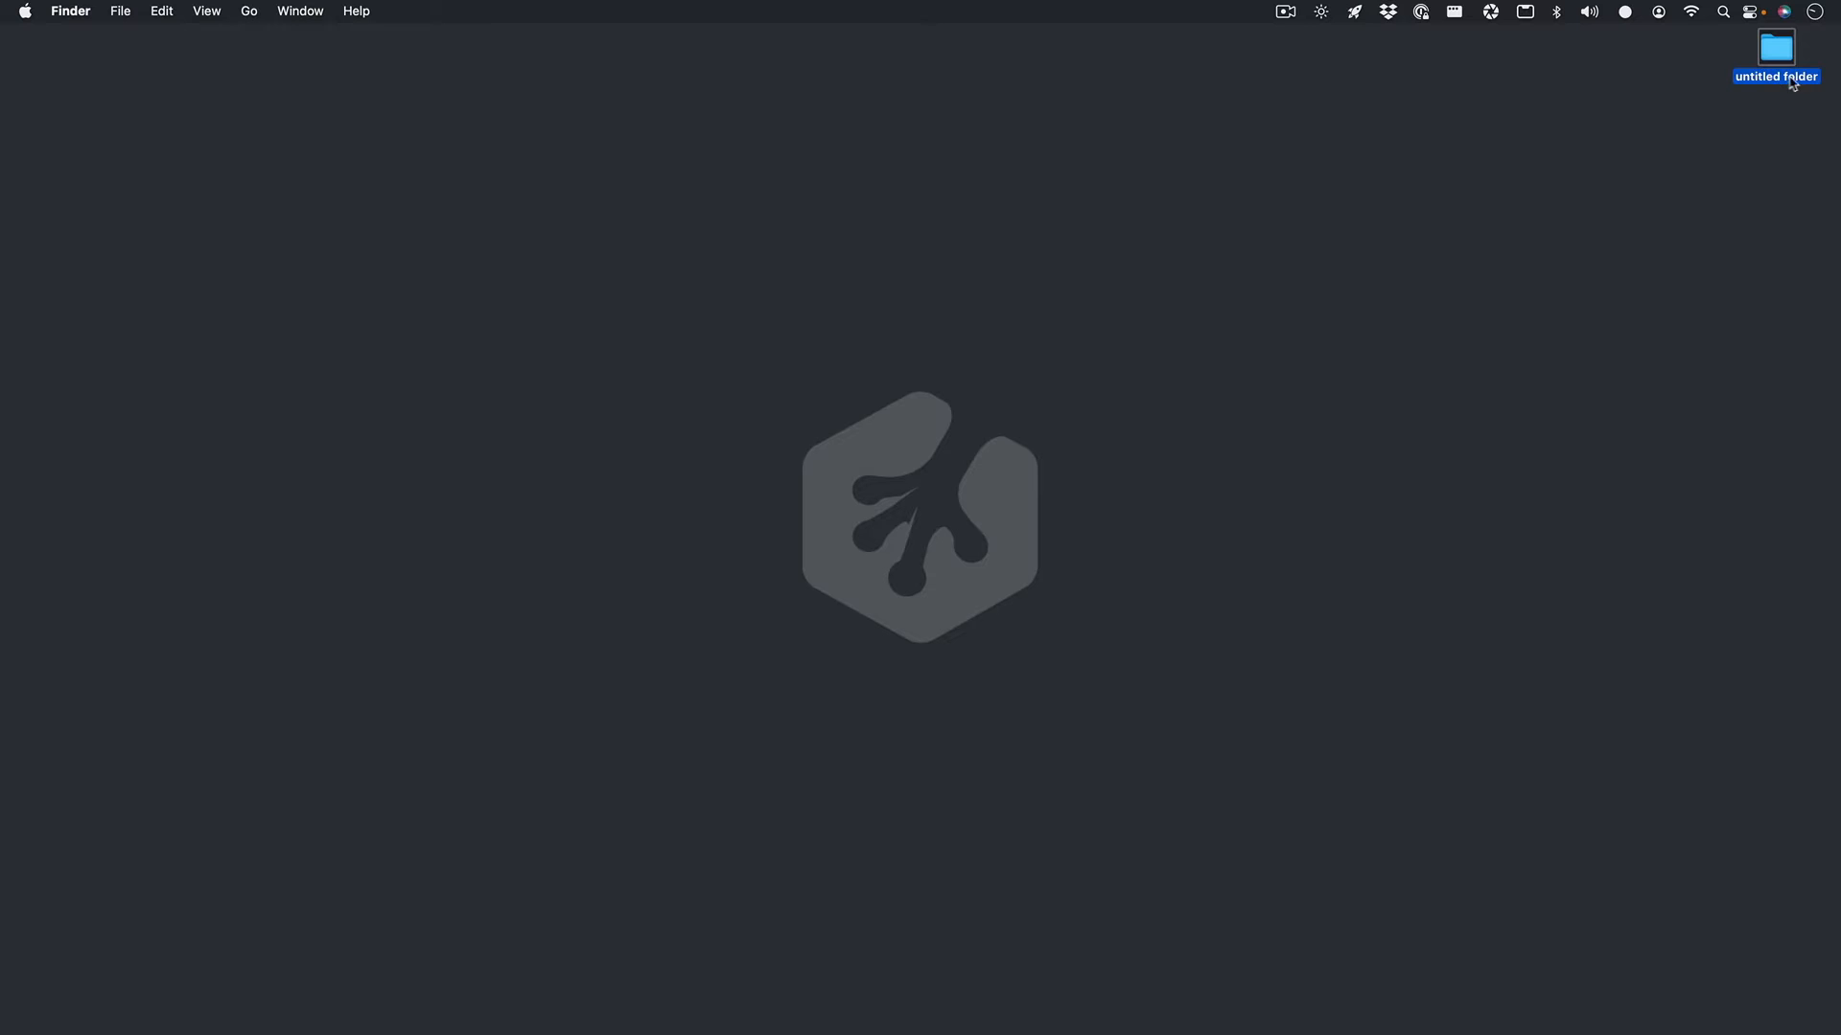
text(gulpfile-setup)
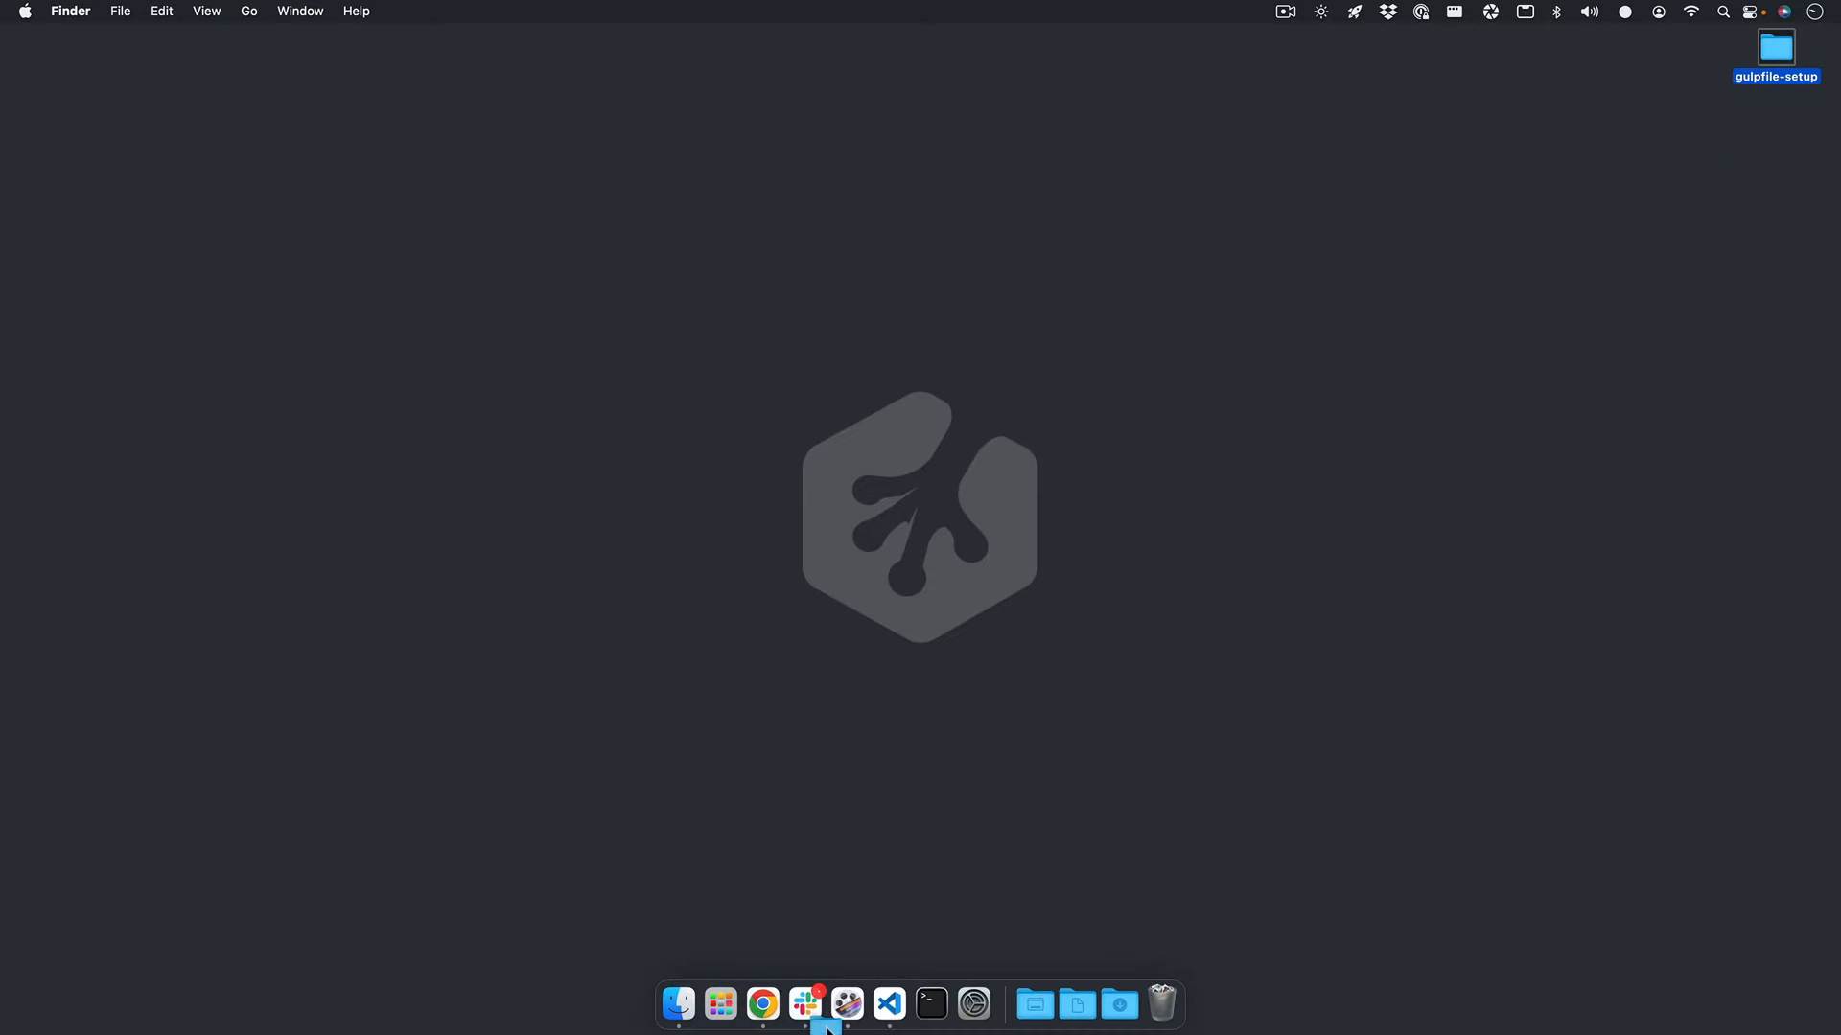
click(889, 1004)
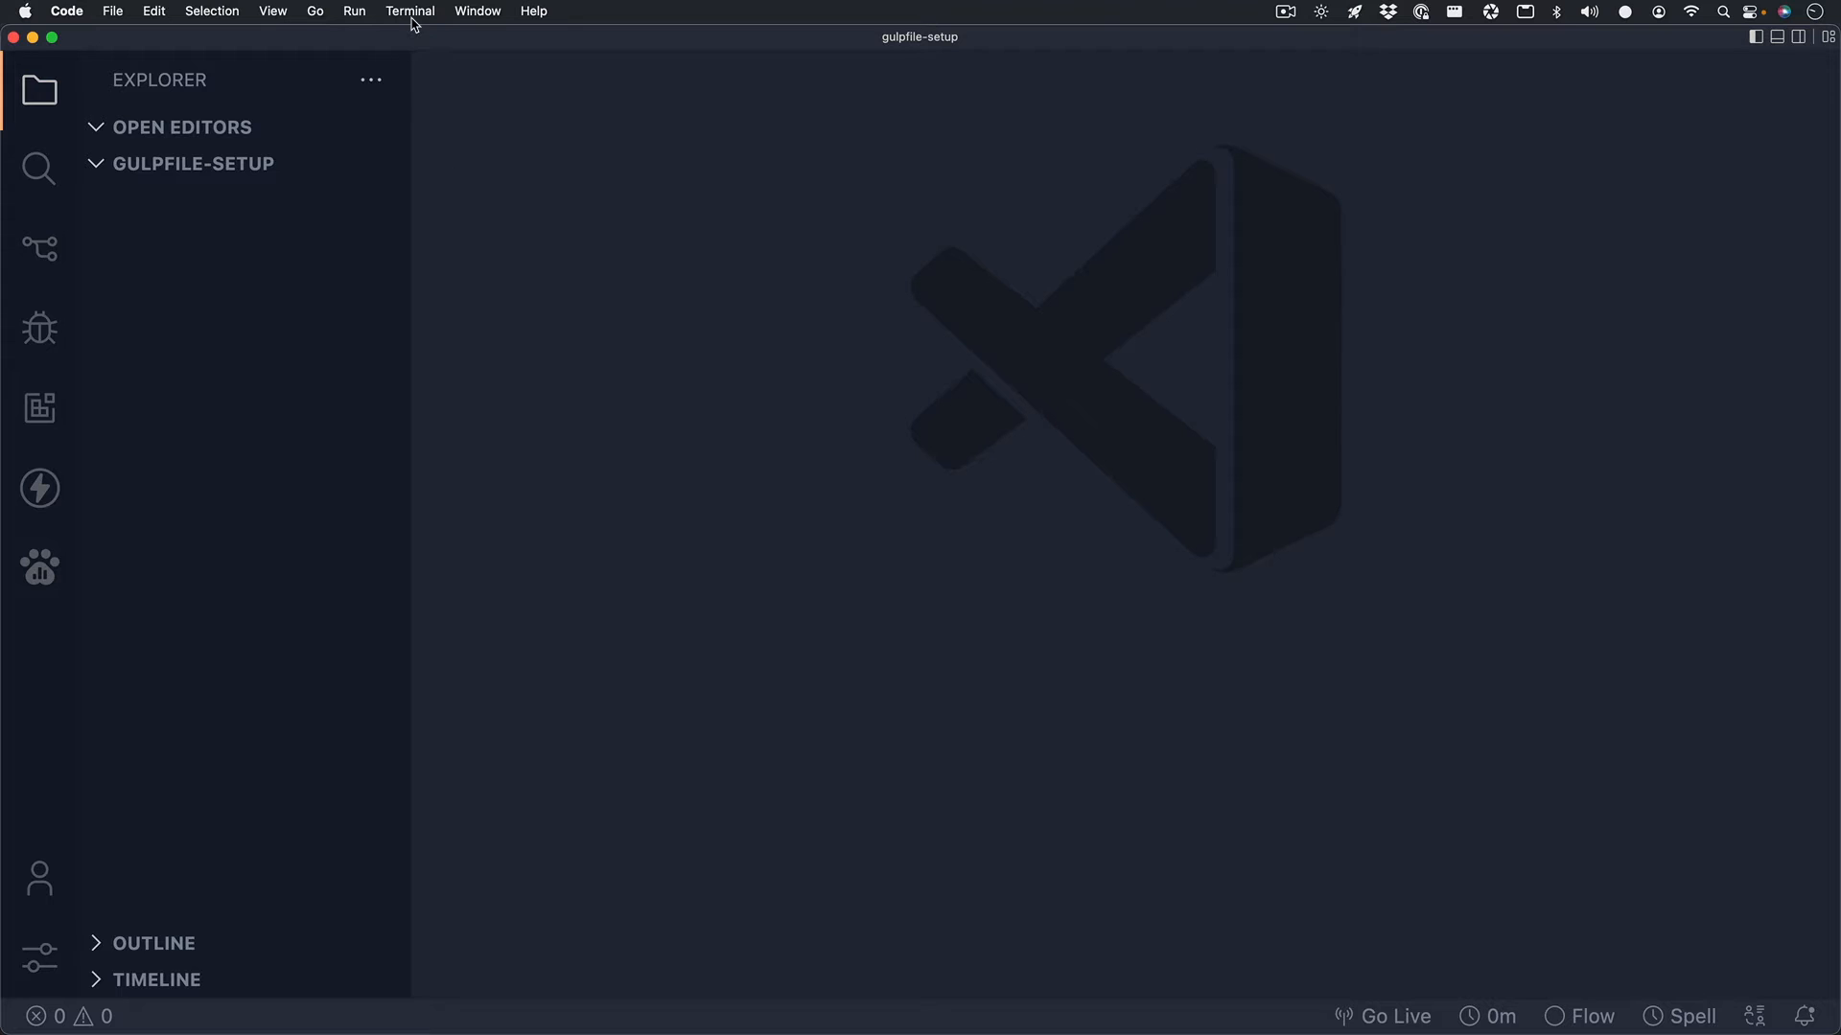
Run npm init -y in a new terminal and open the generated package.json.
click(409, 11)
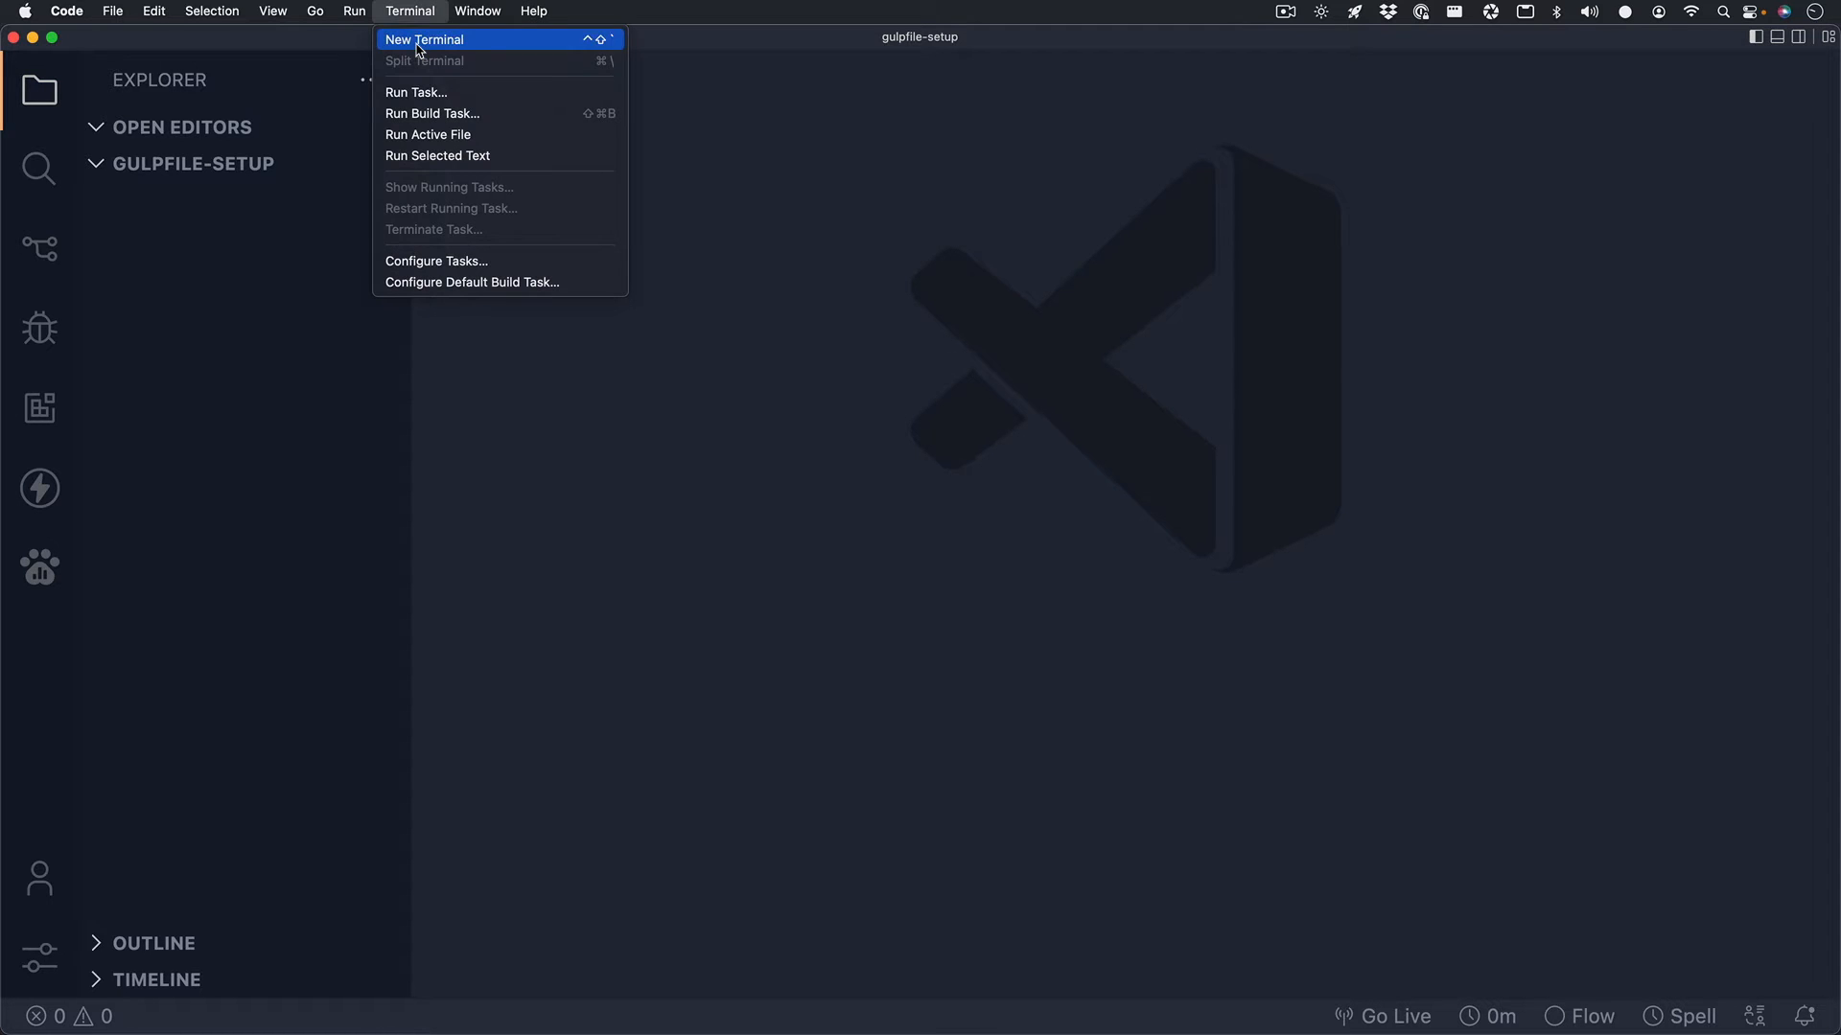
click(425, 38)
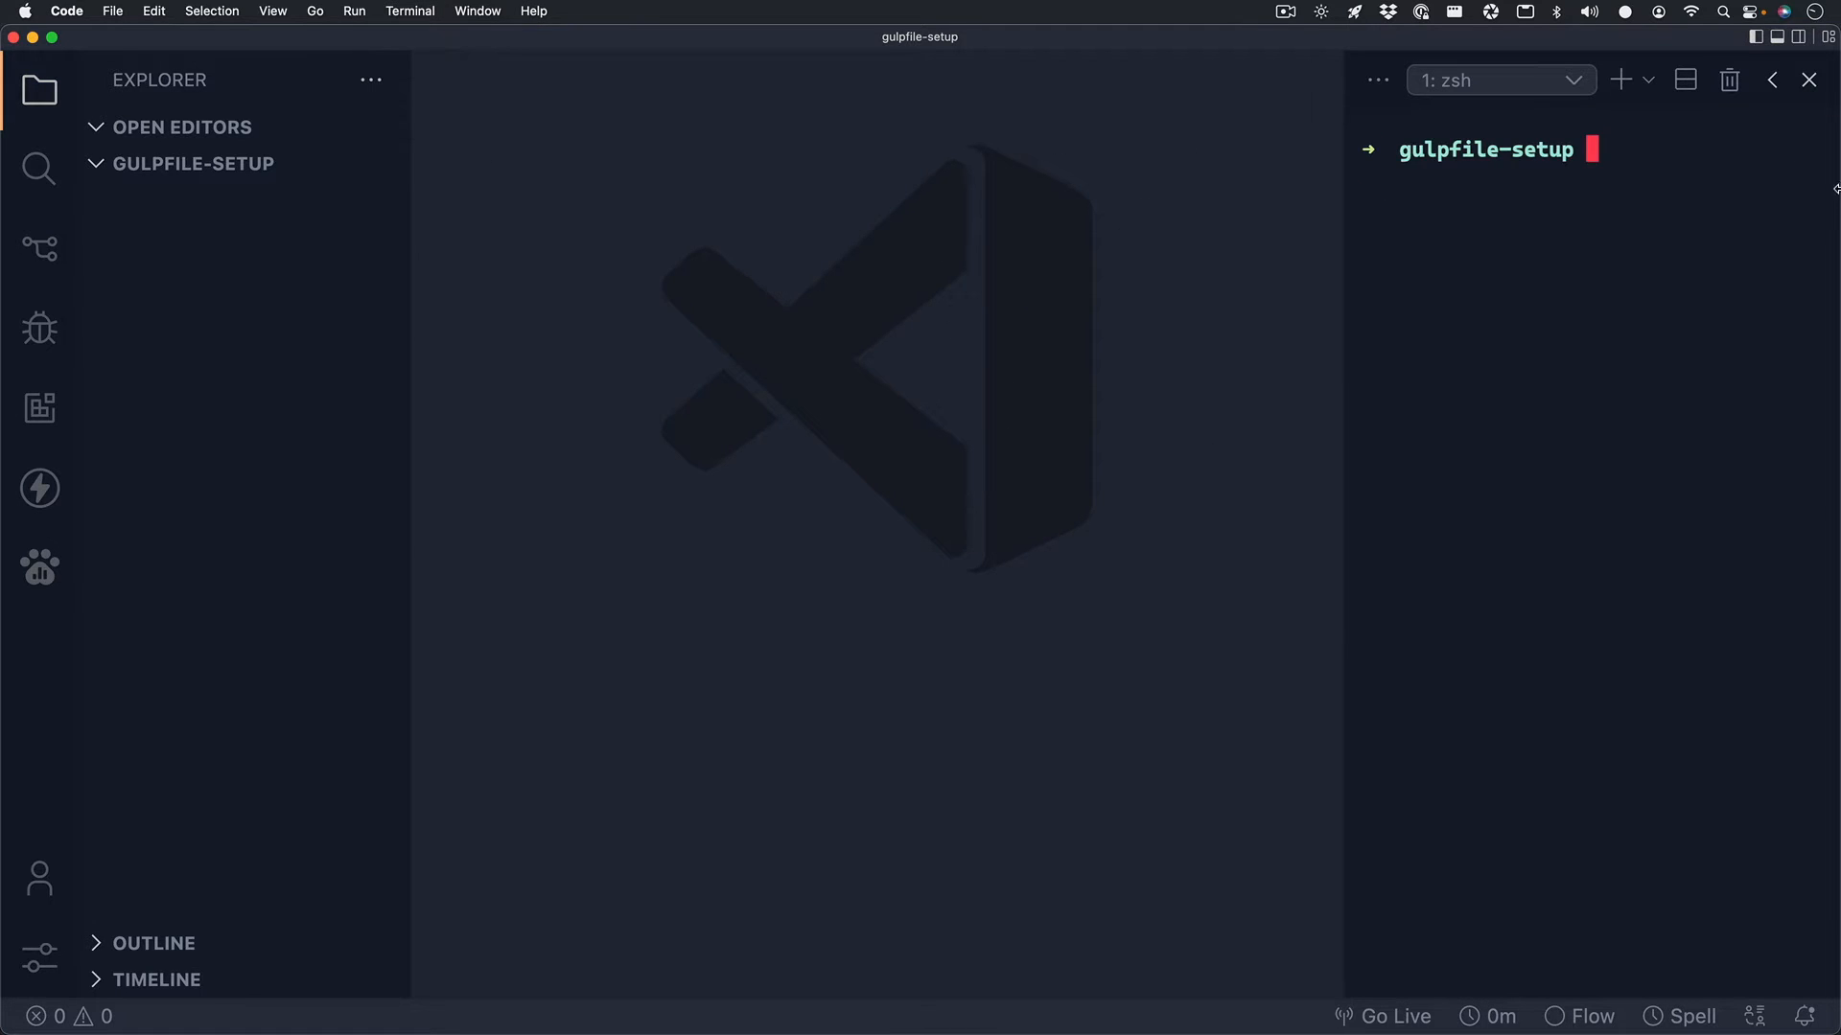
text(n)
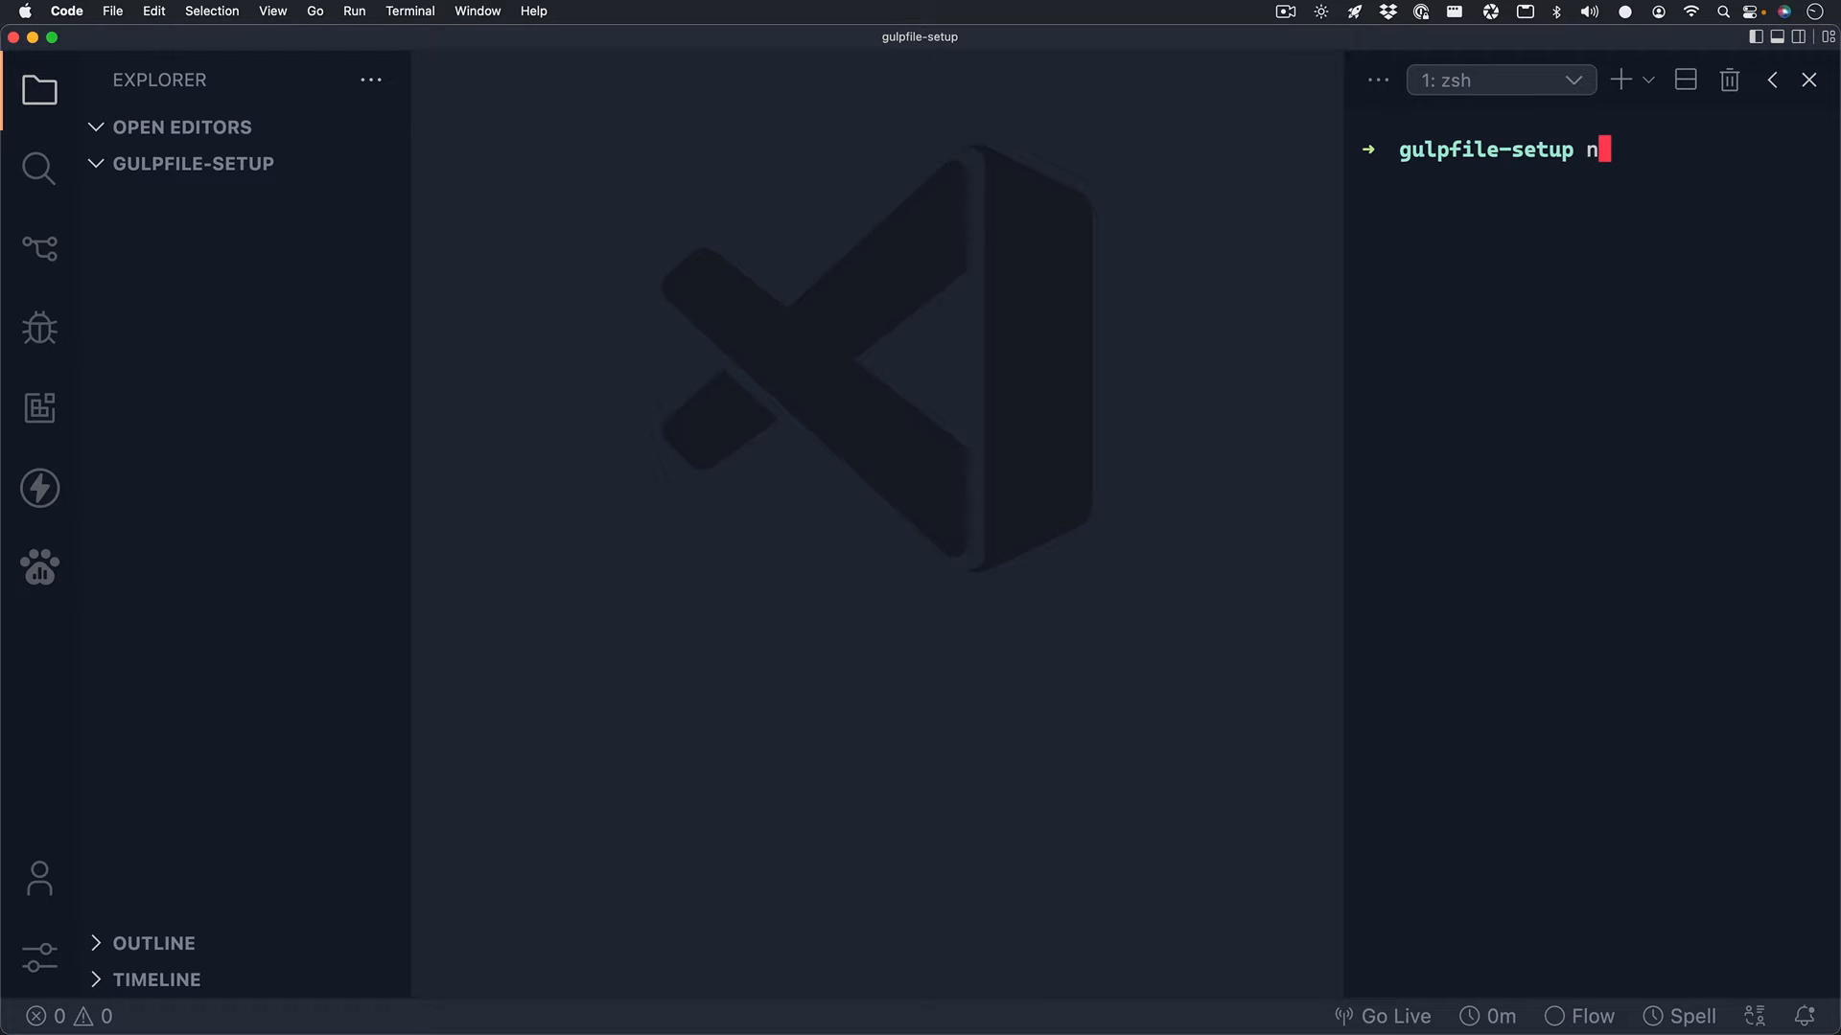
text(pm init 0y)
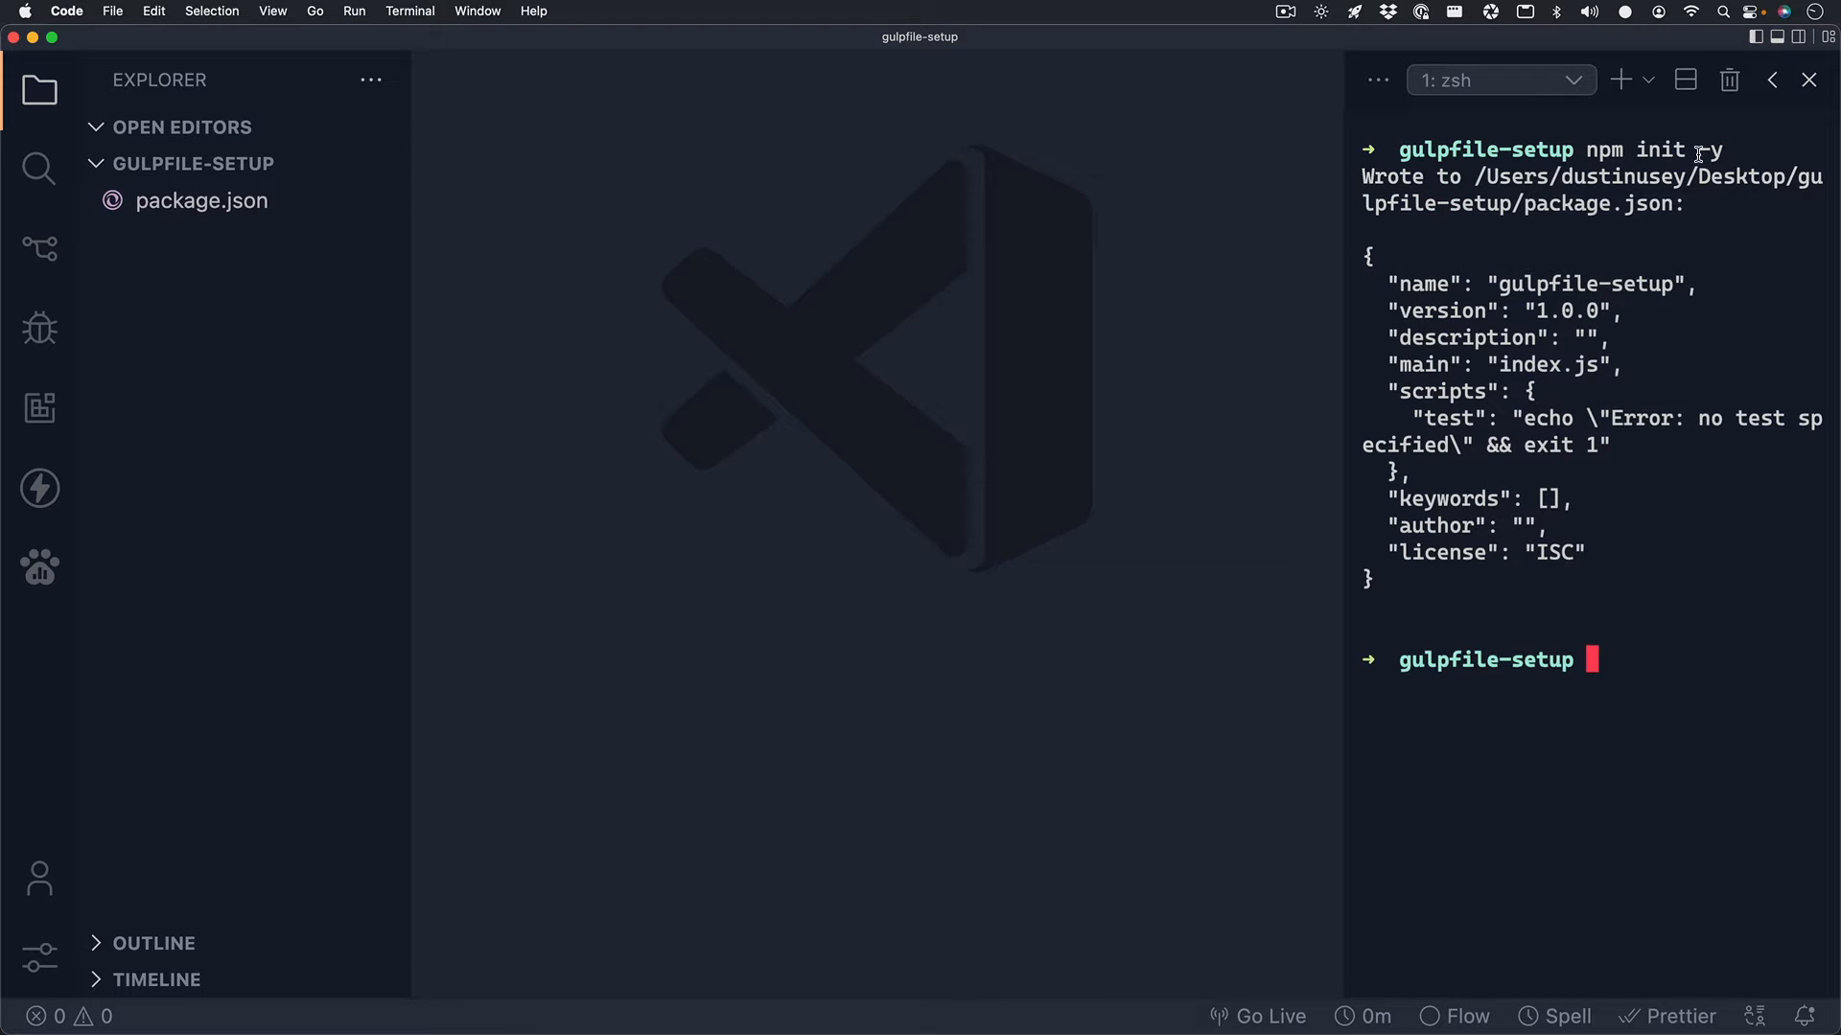
click(200, 200)
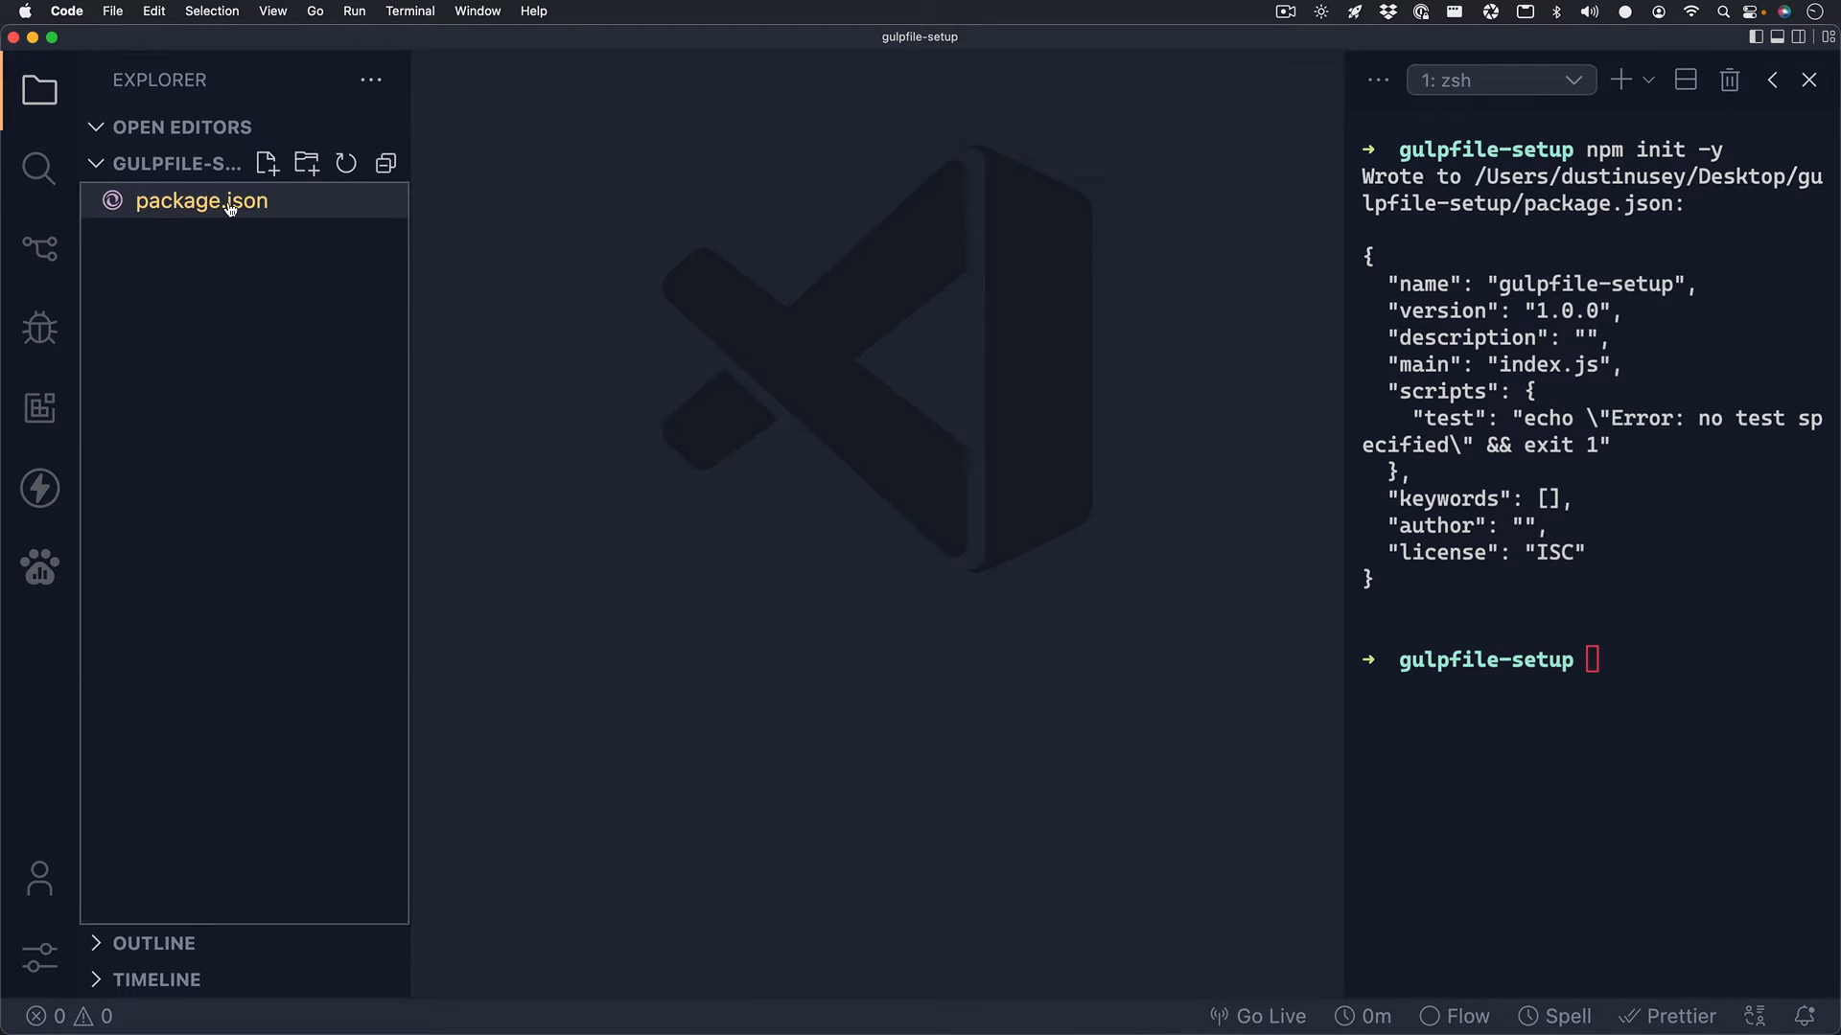
click(200, 200)
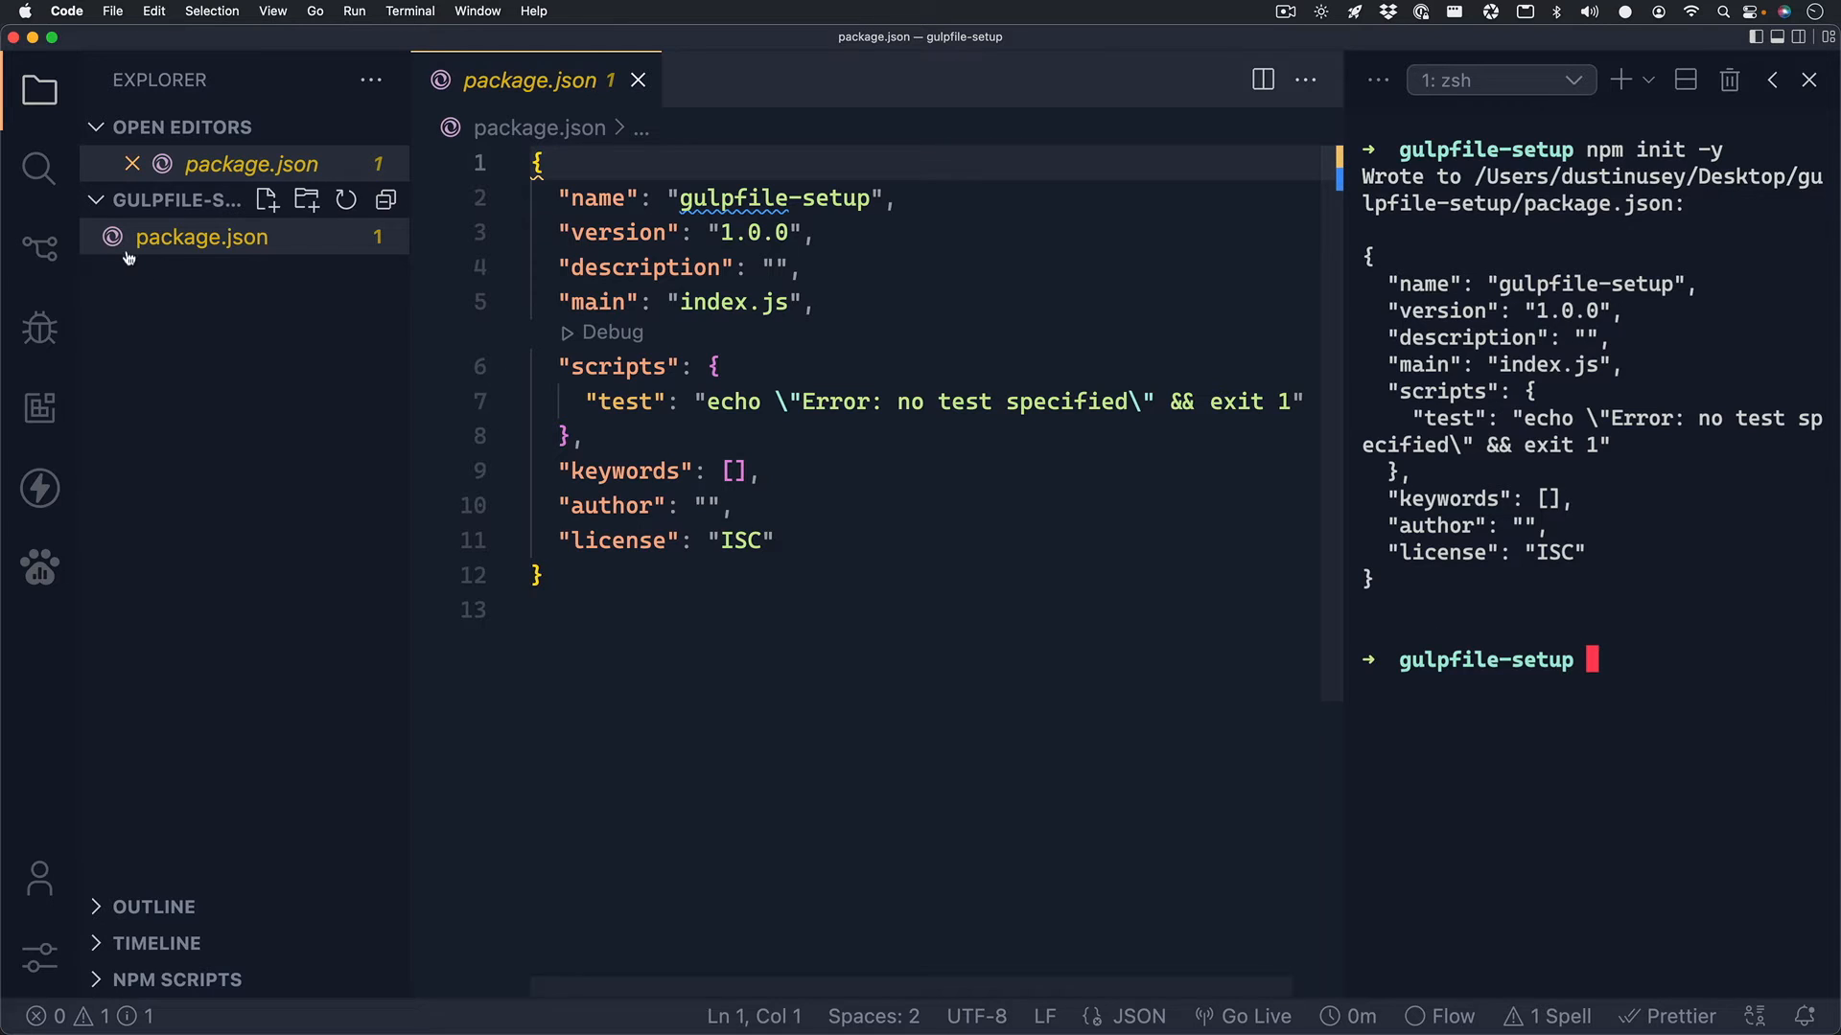
mouse_move(266, 200)
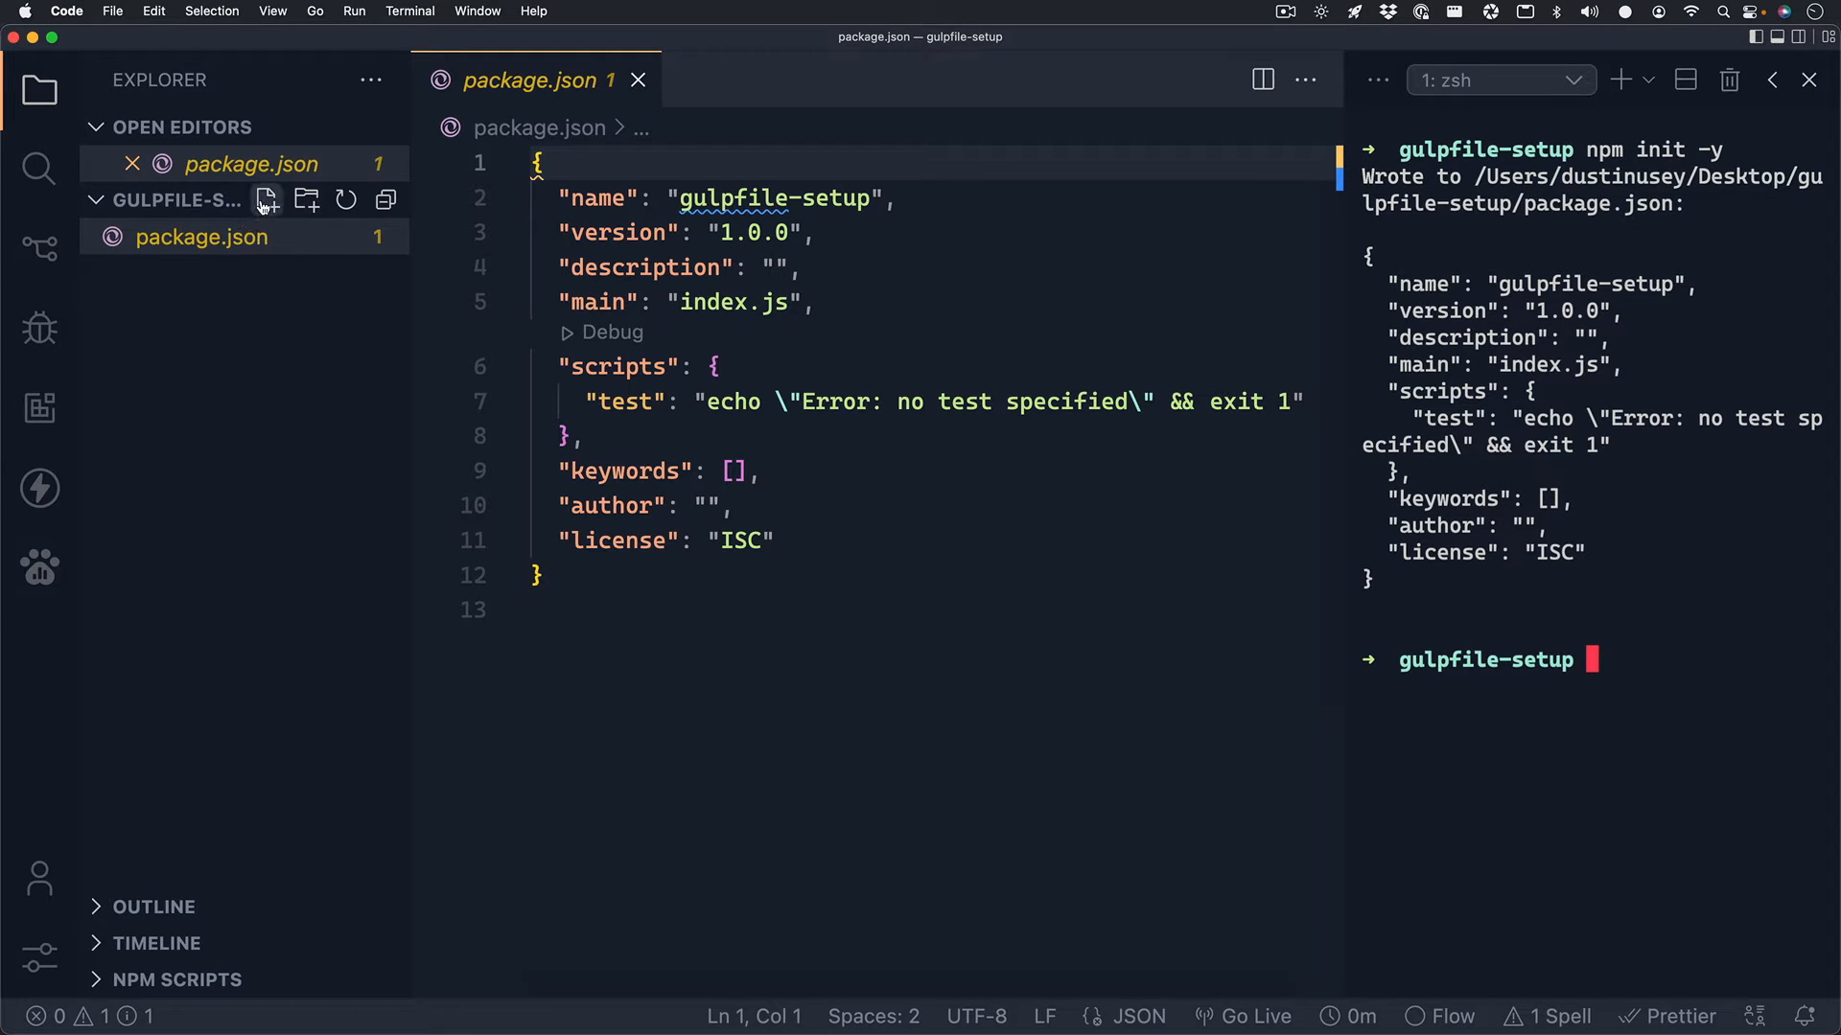
Create a .gitignore file containing node_modules and close its tab.
click(266, 200)
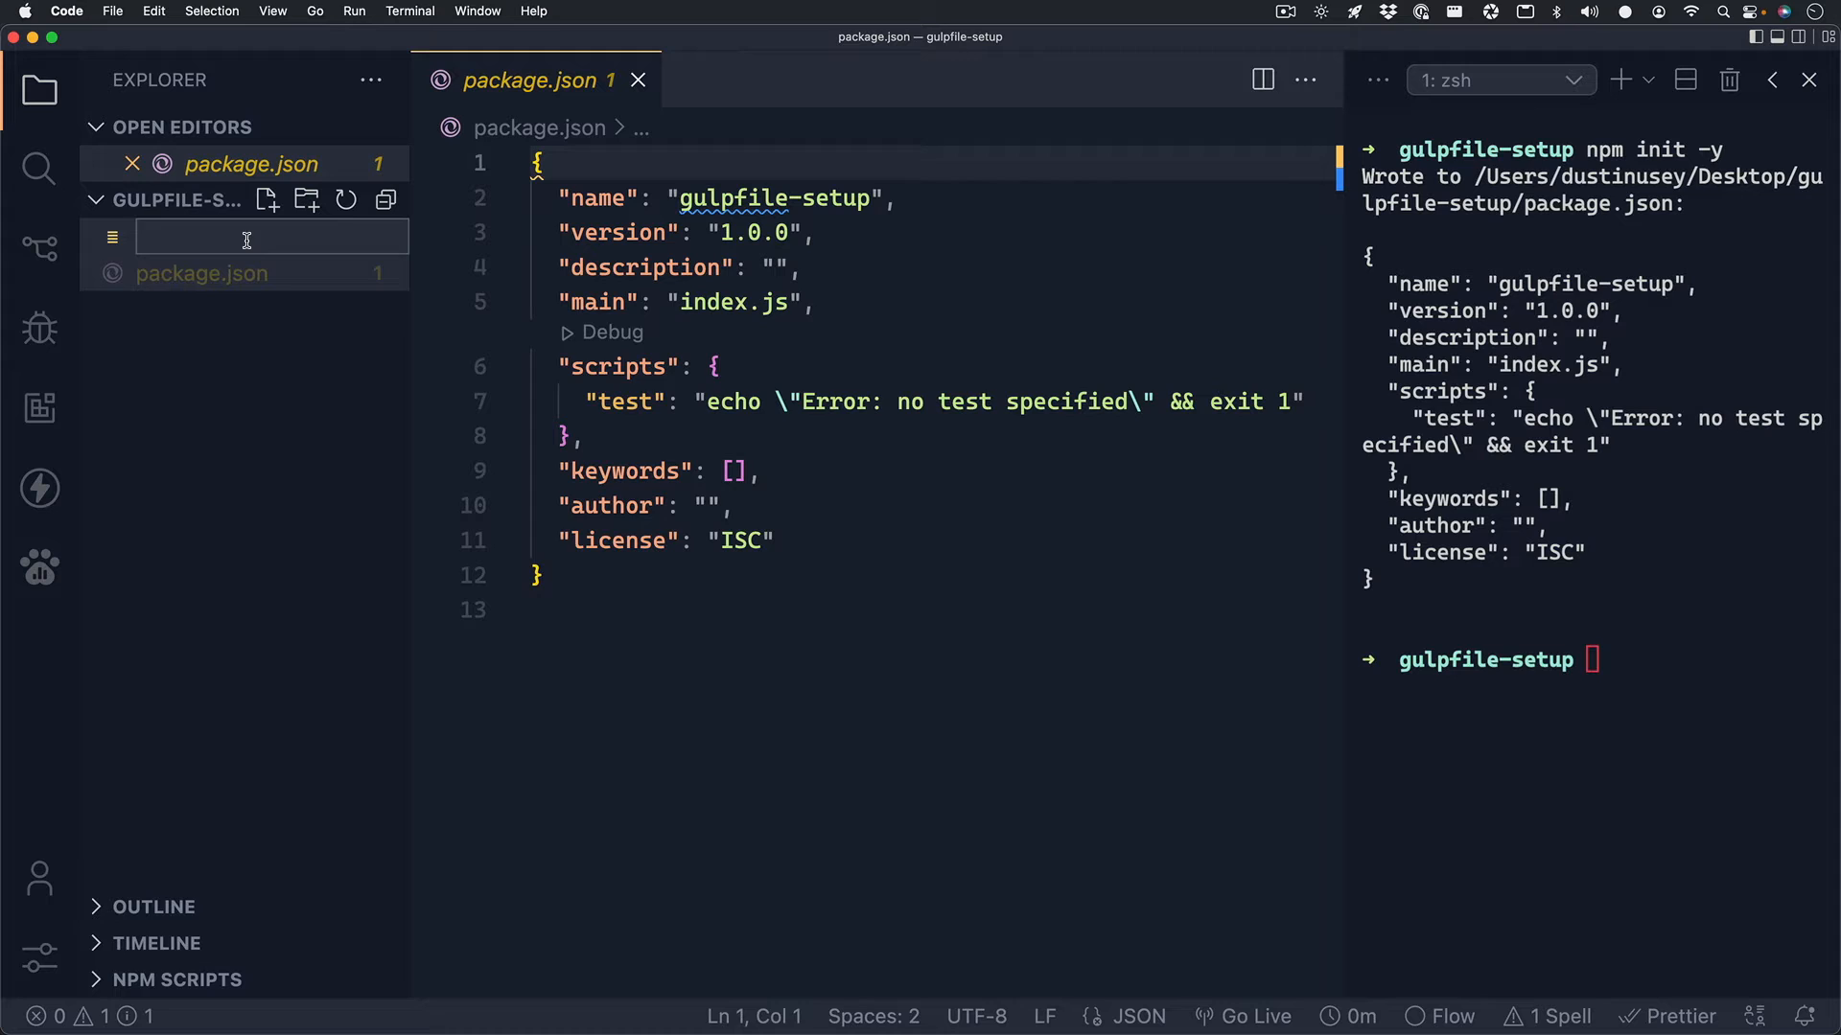
text(.gitignore)
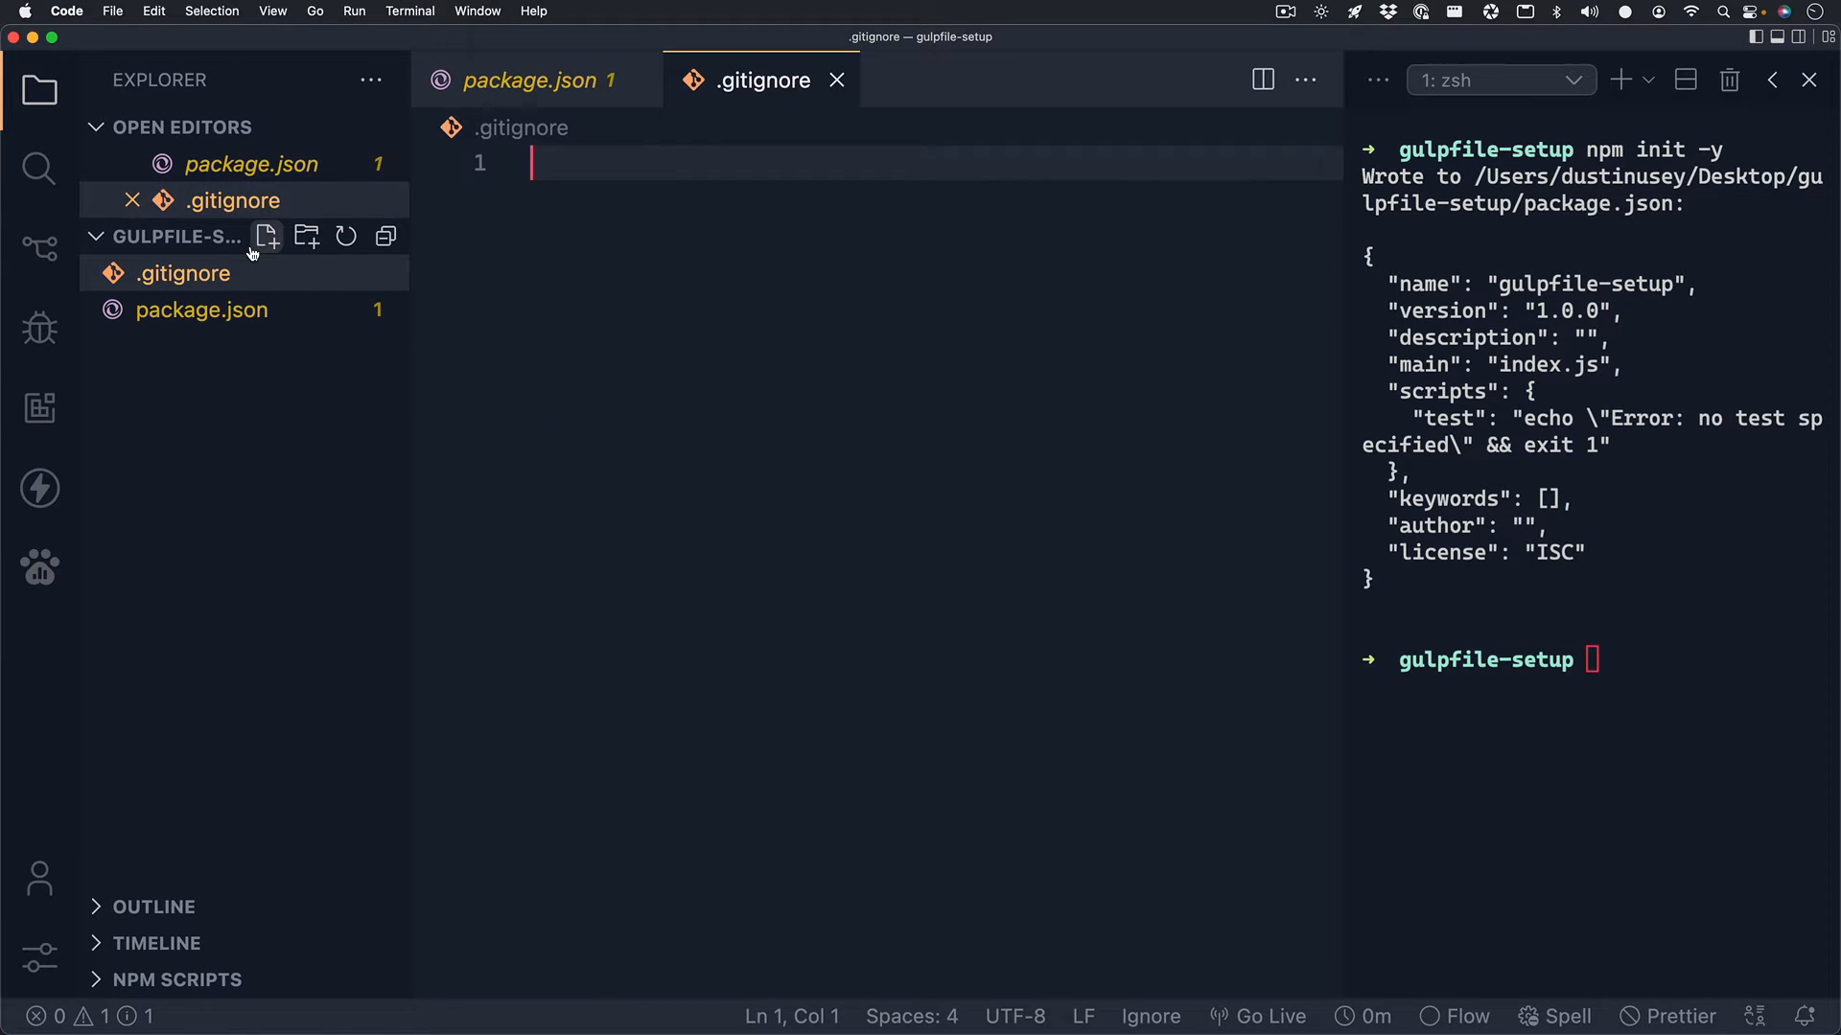
click(182, 126)
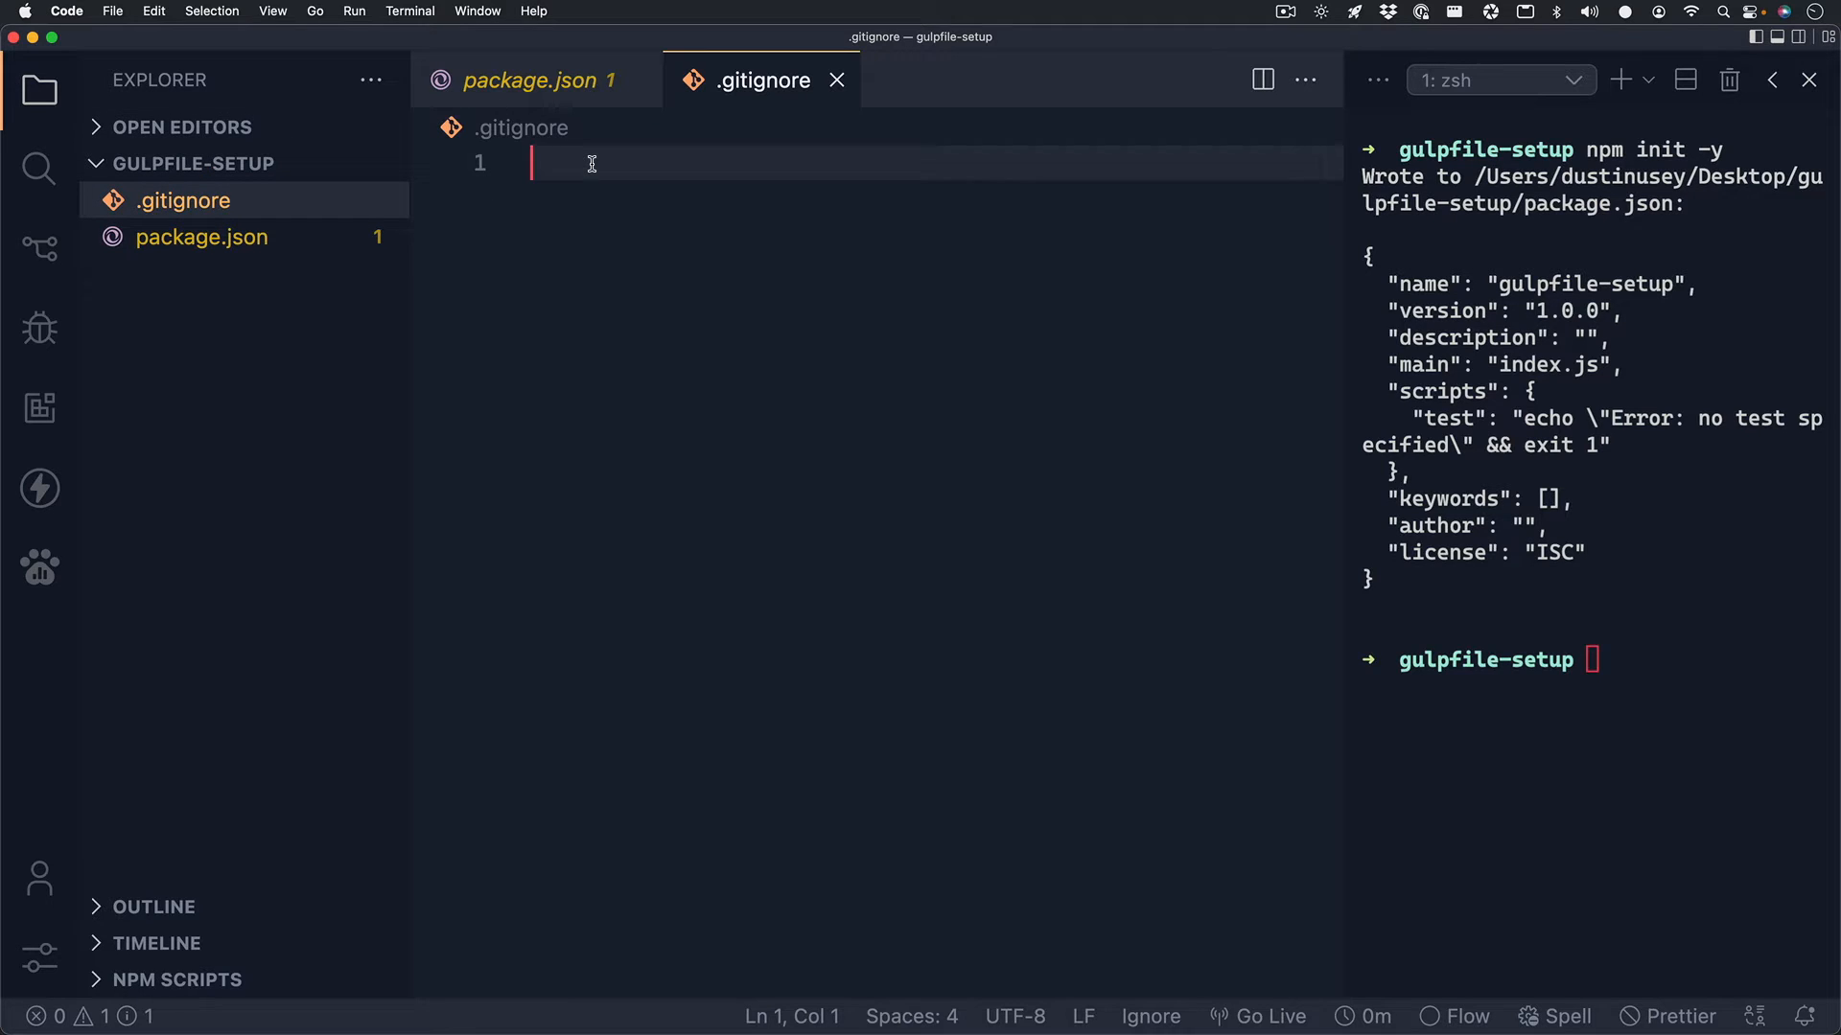
text(node_module)
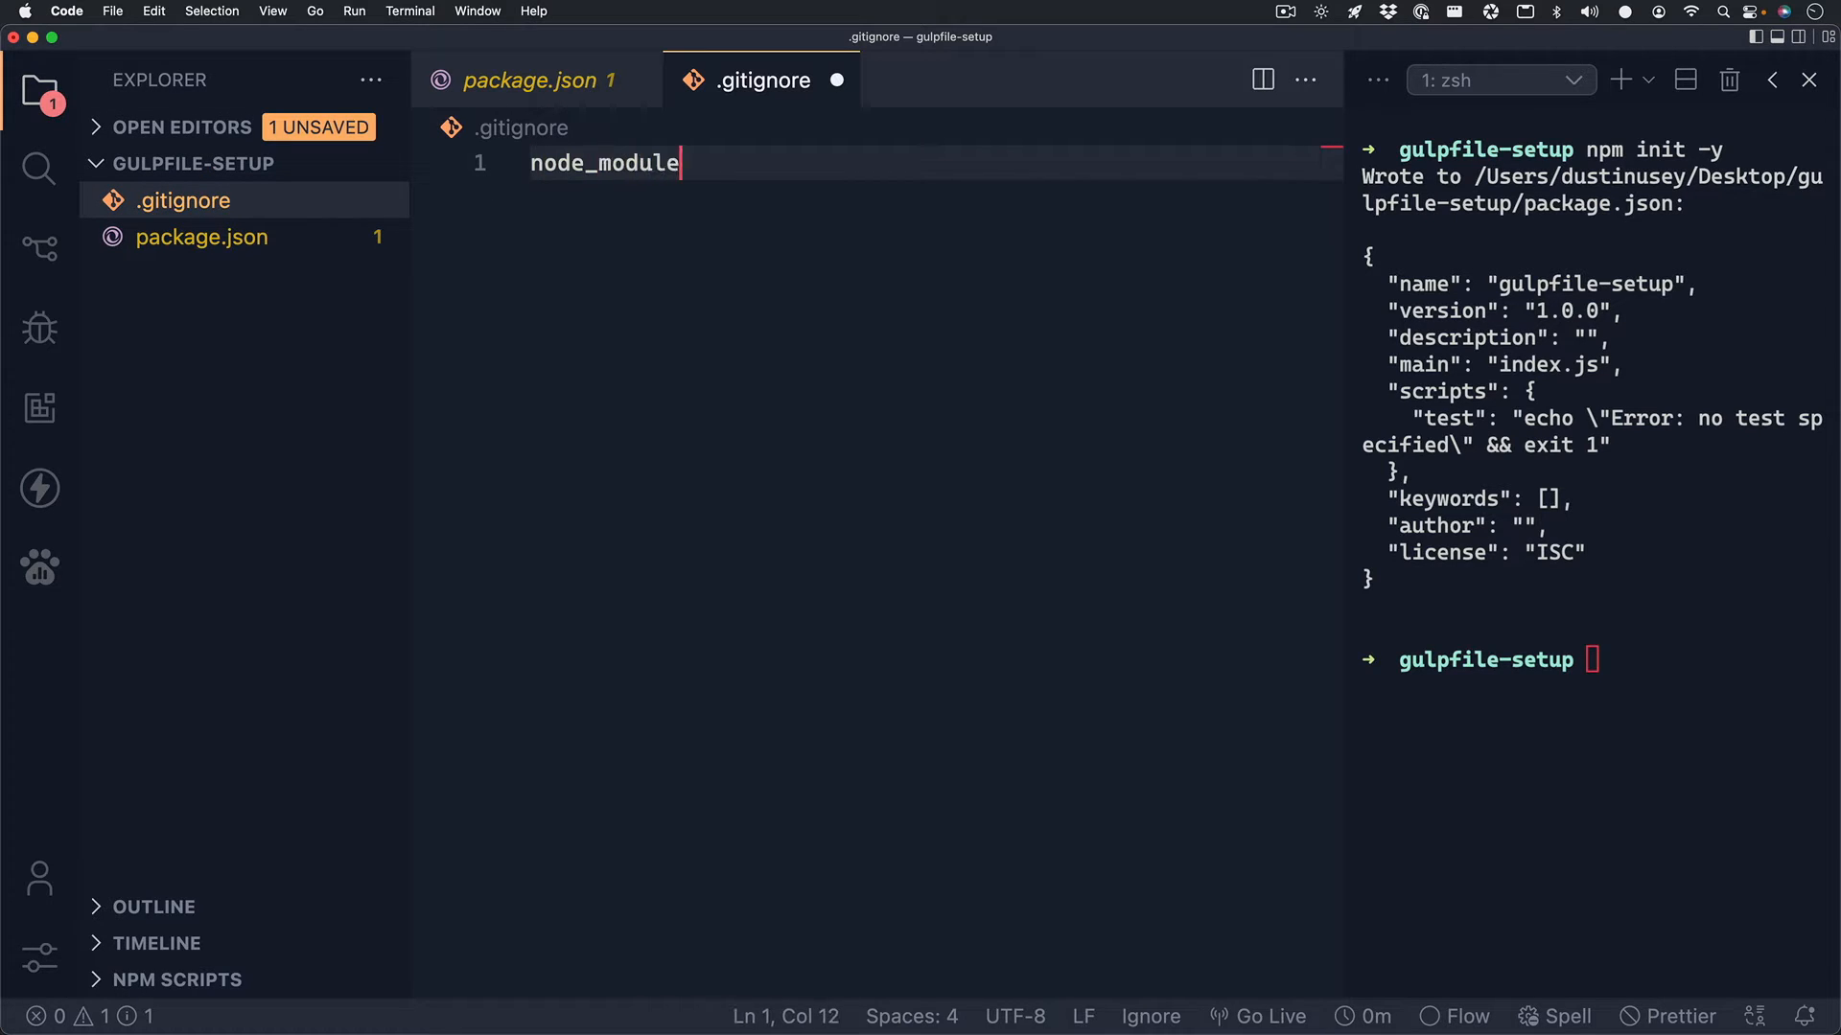
text(s)
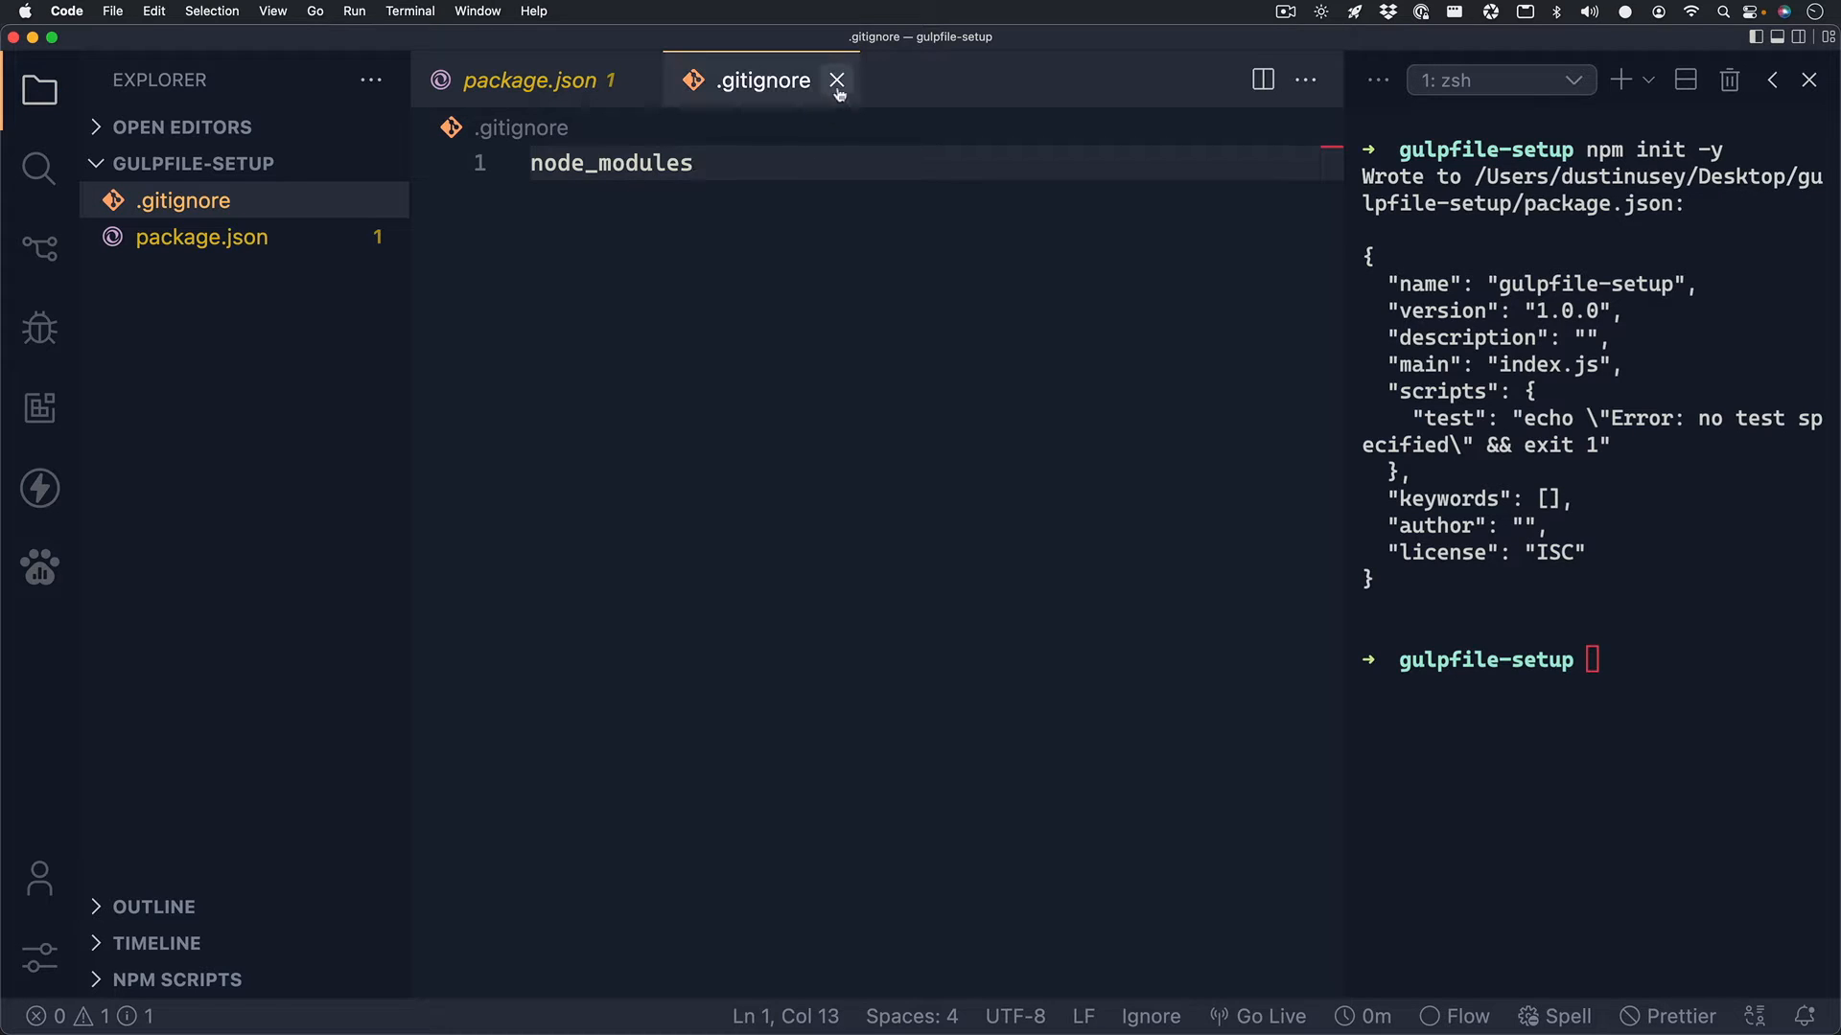
click(837, 80)
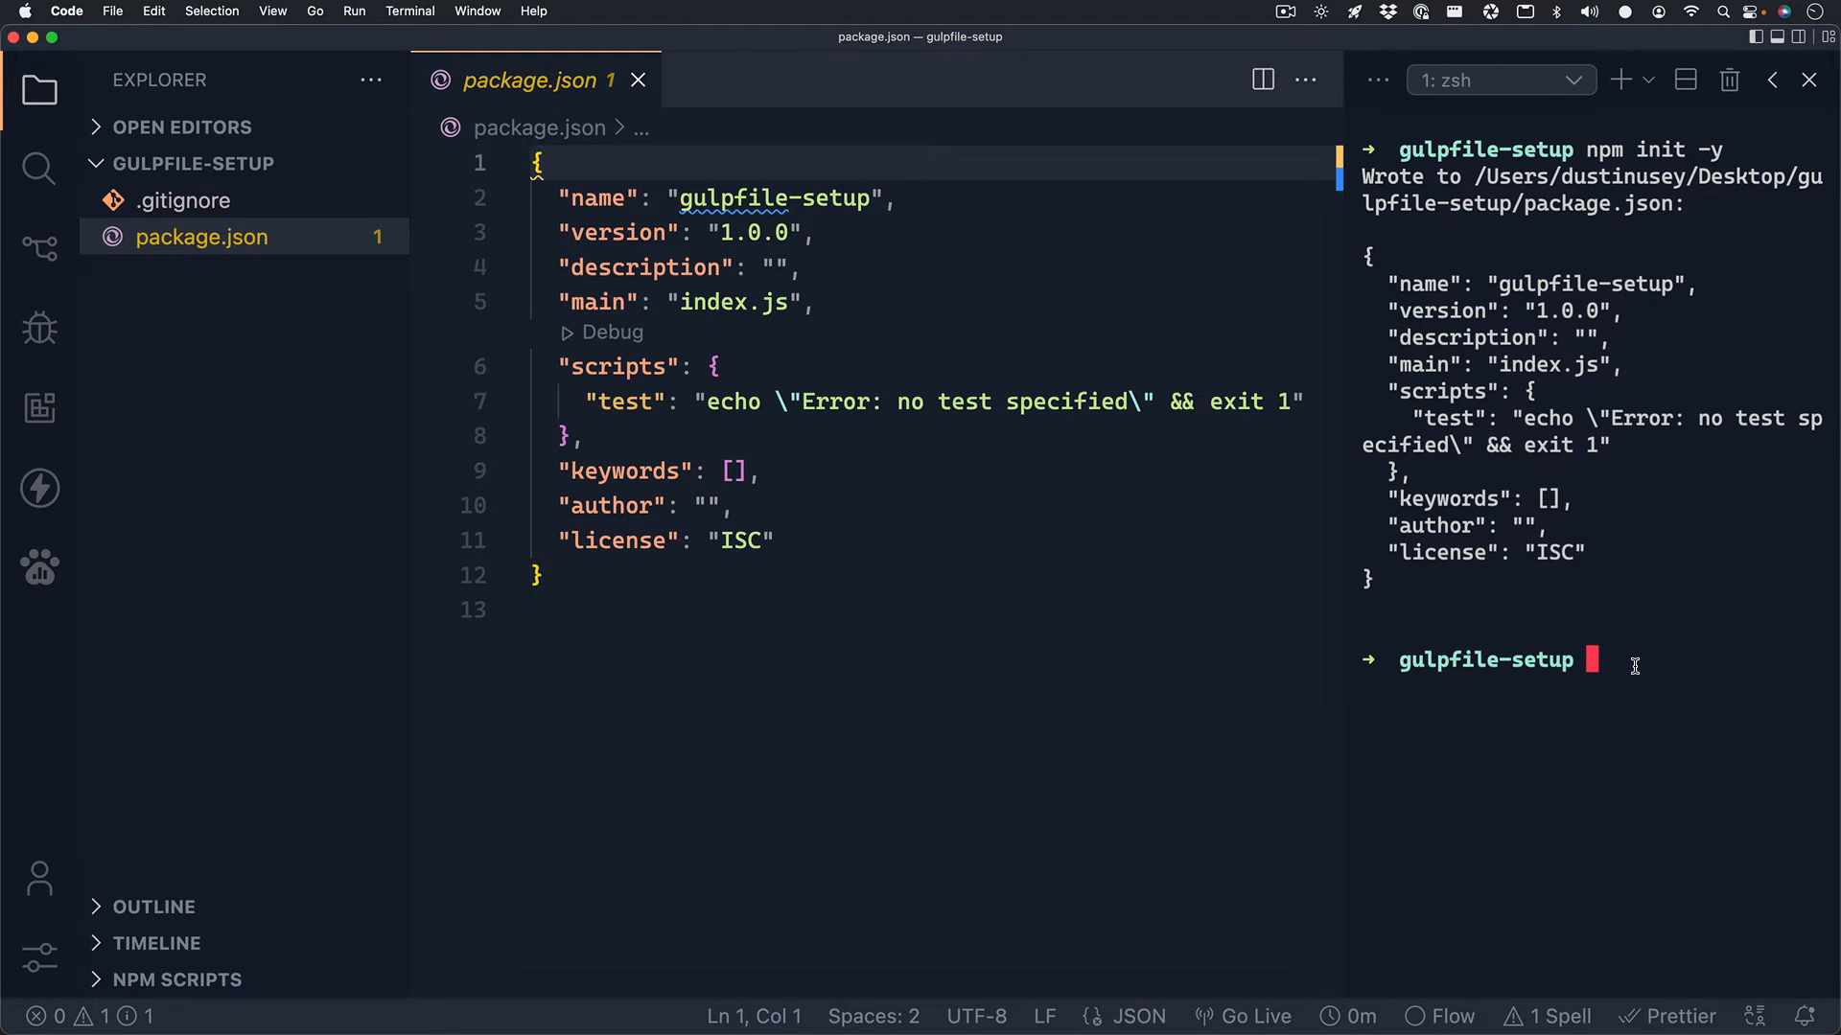
Run npm install gulp gulp-sass sass gulp-clean-css gulp-autoprefixer gulp-terser in the terminal.
text(npm in)
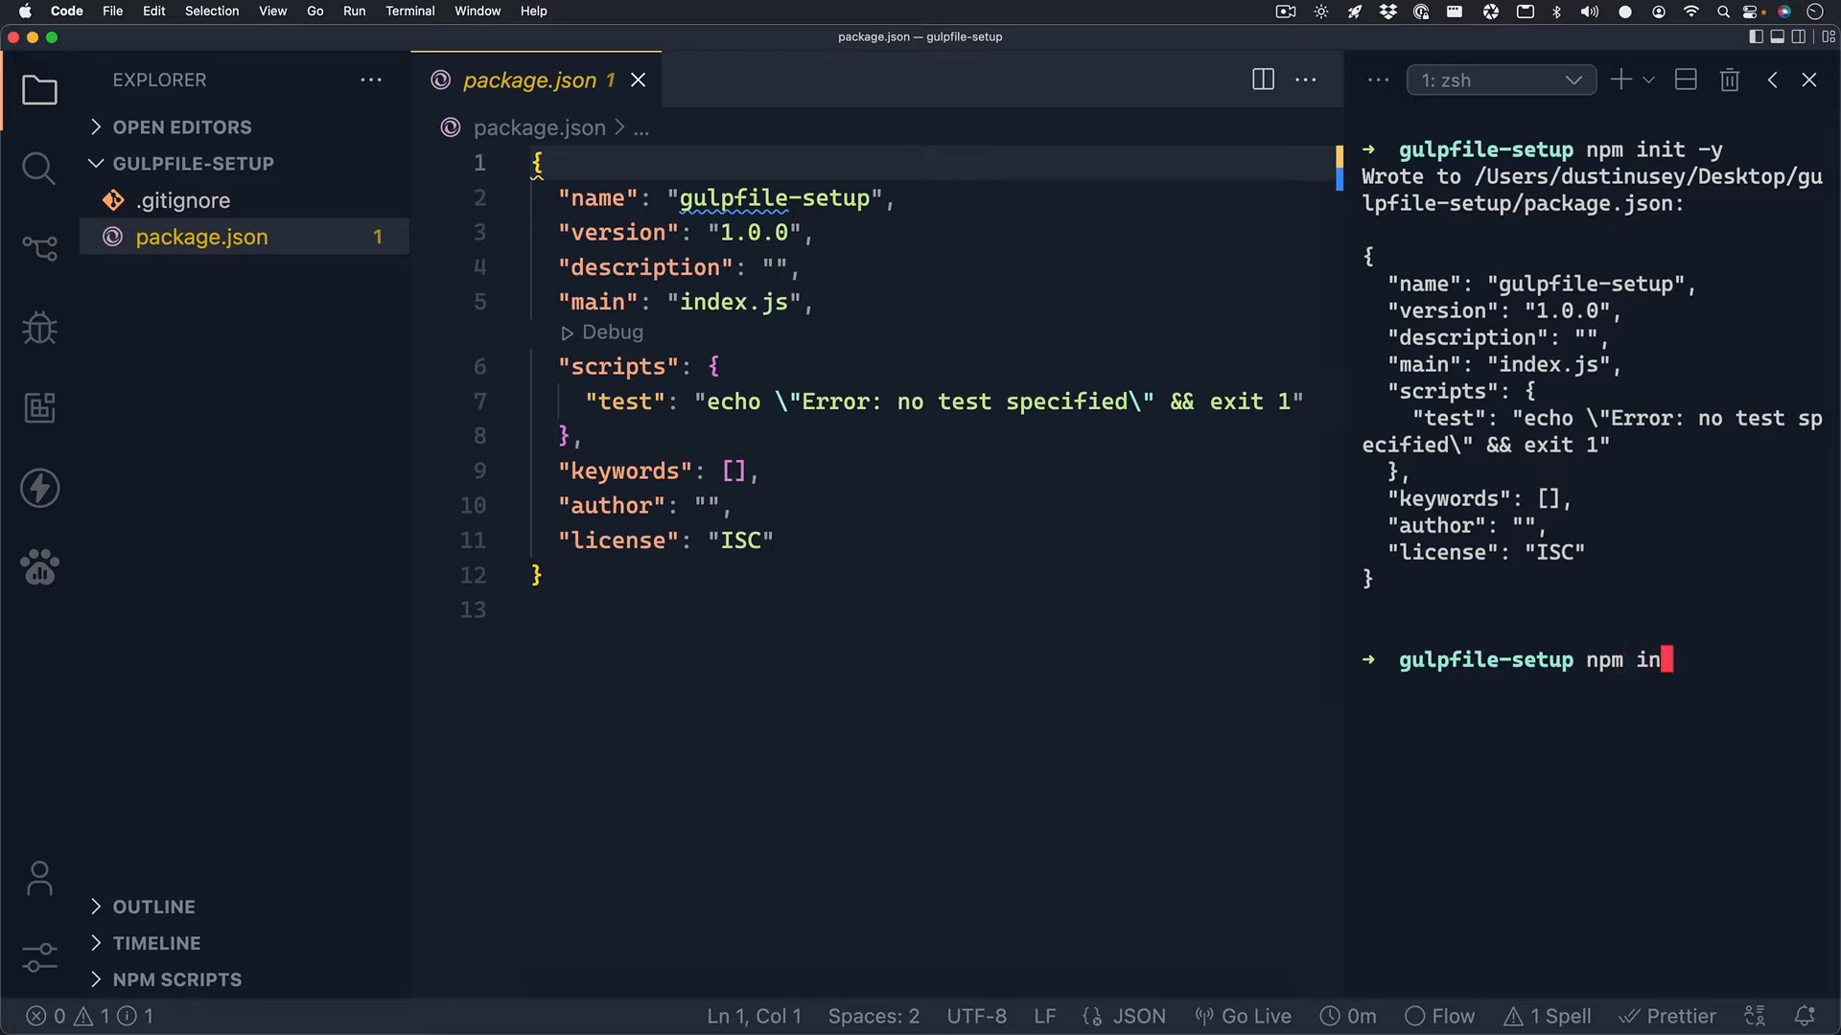
text(stall)
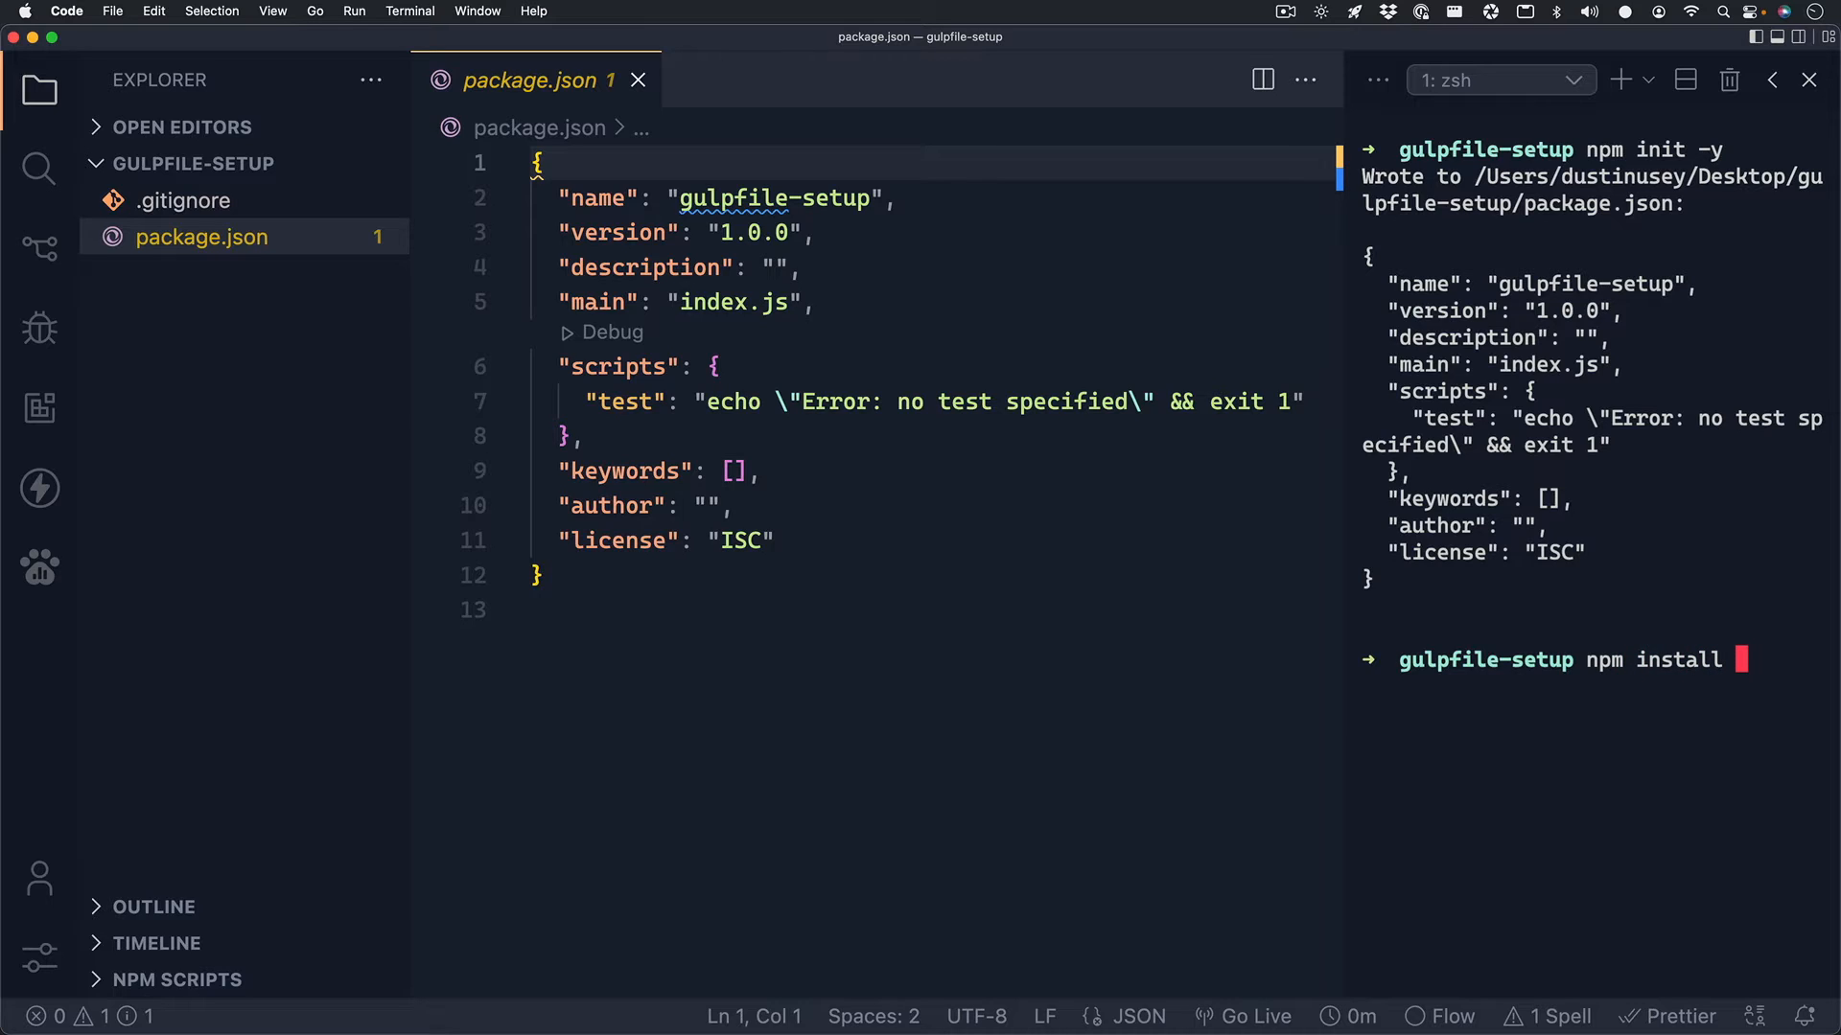
text(gulp gulp-)
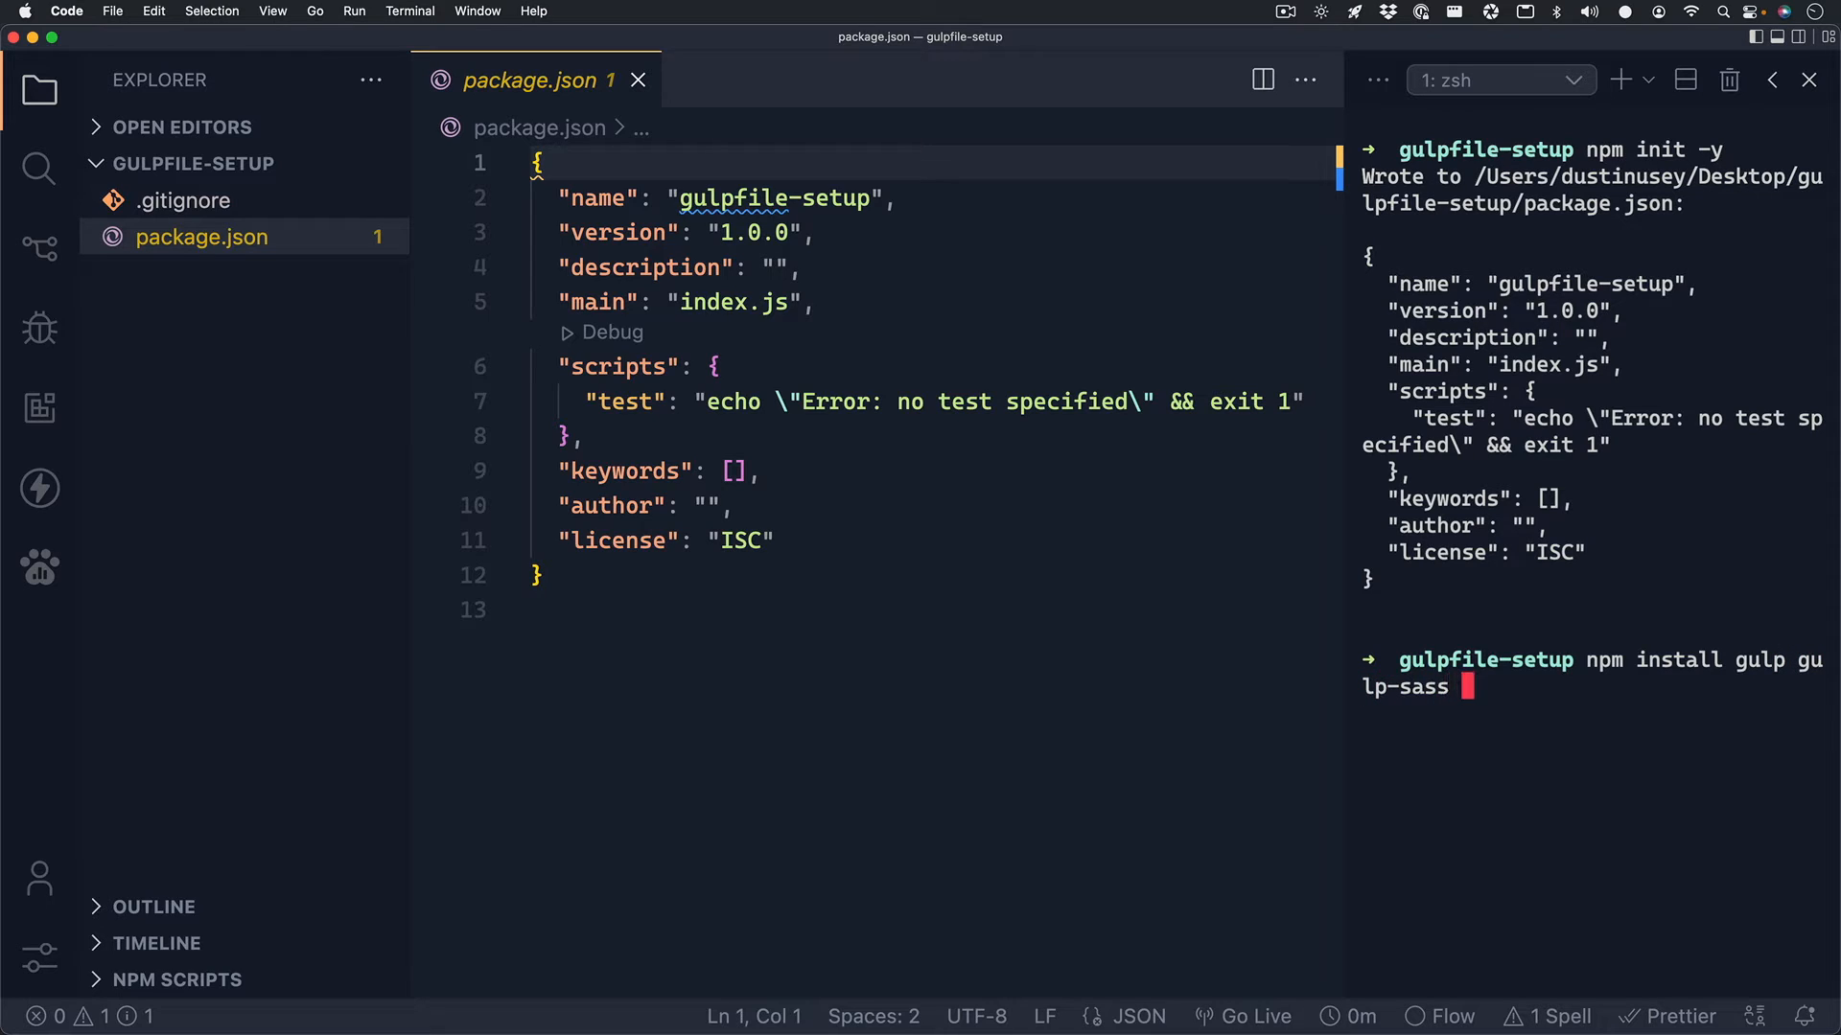
text(sass)
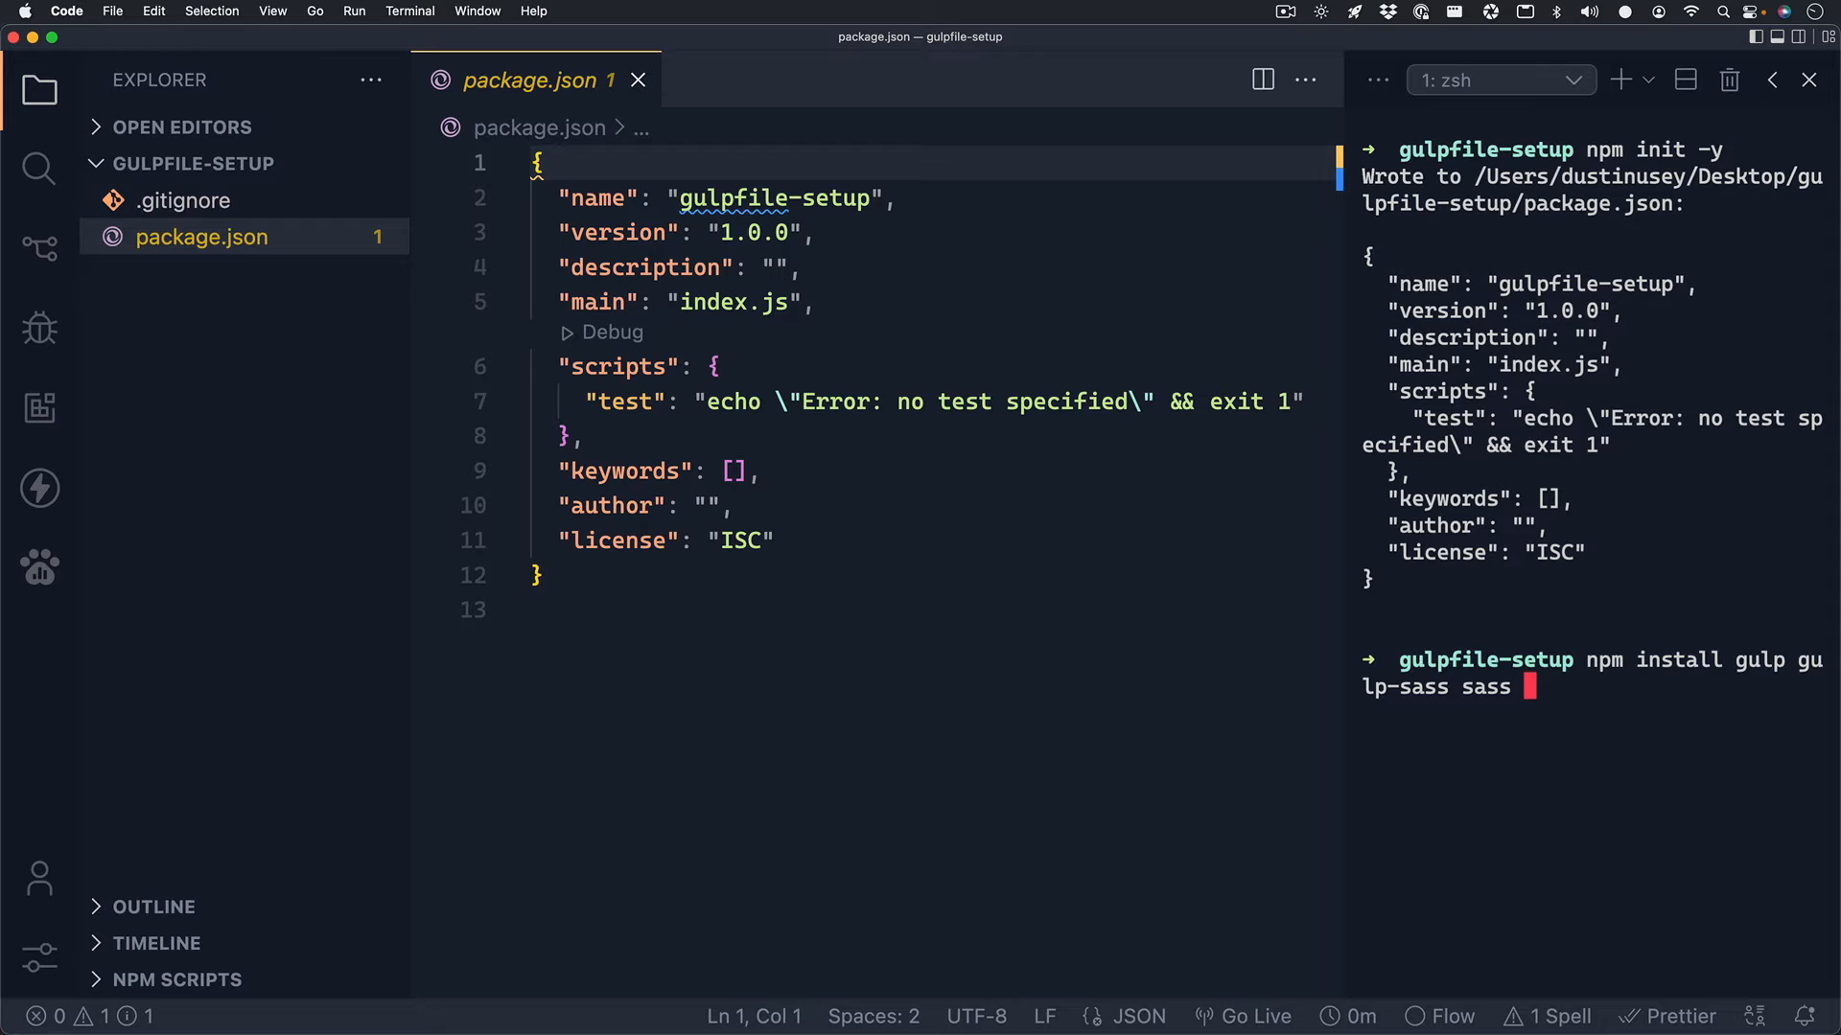
text(gul)
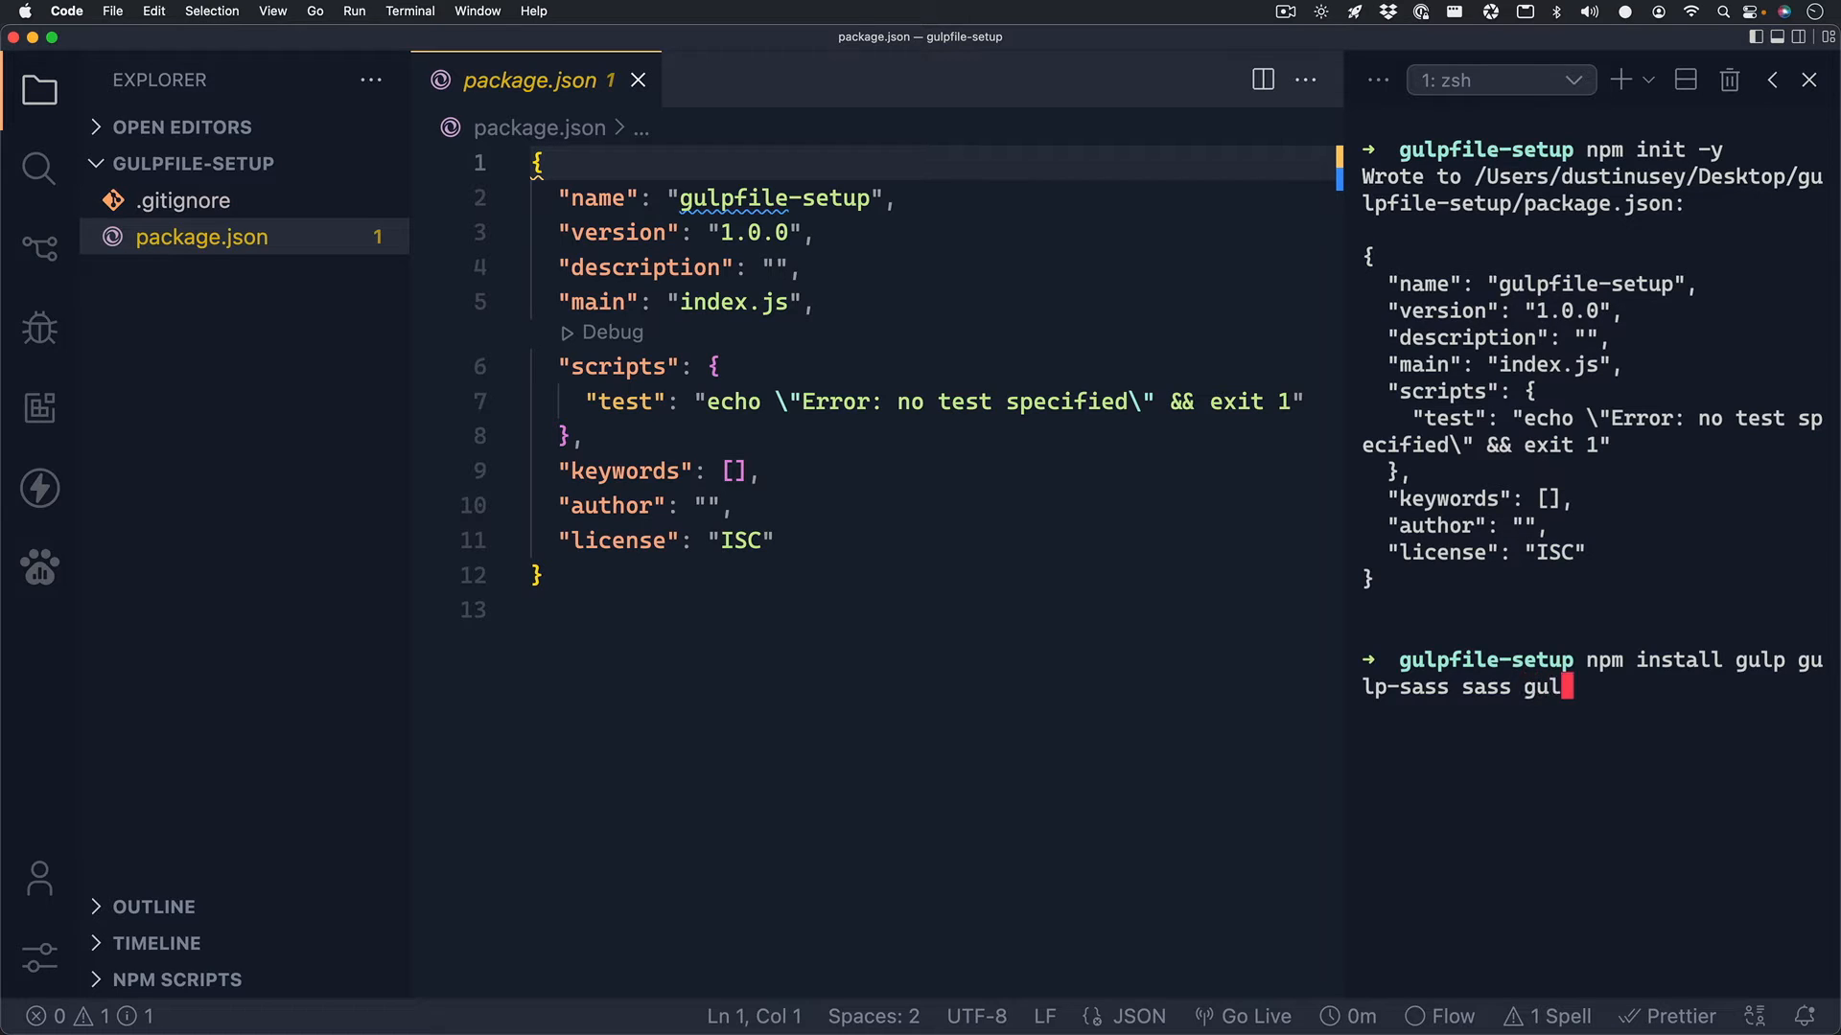
text(-clean-css)
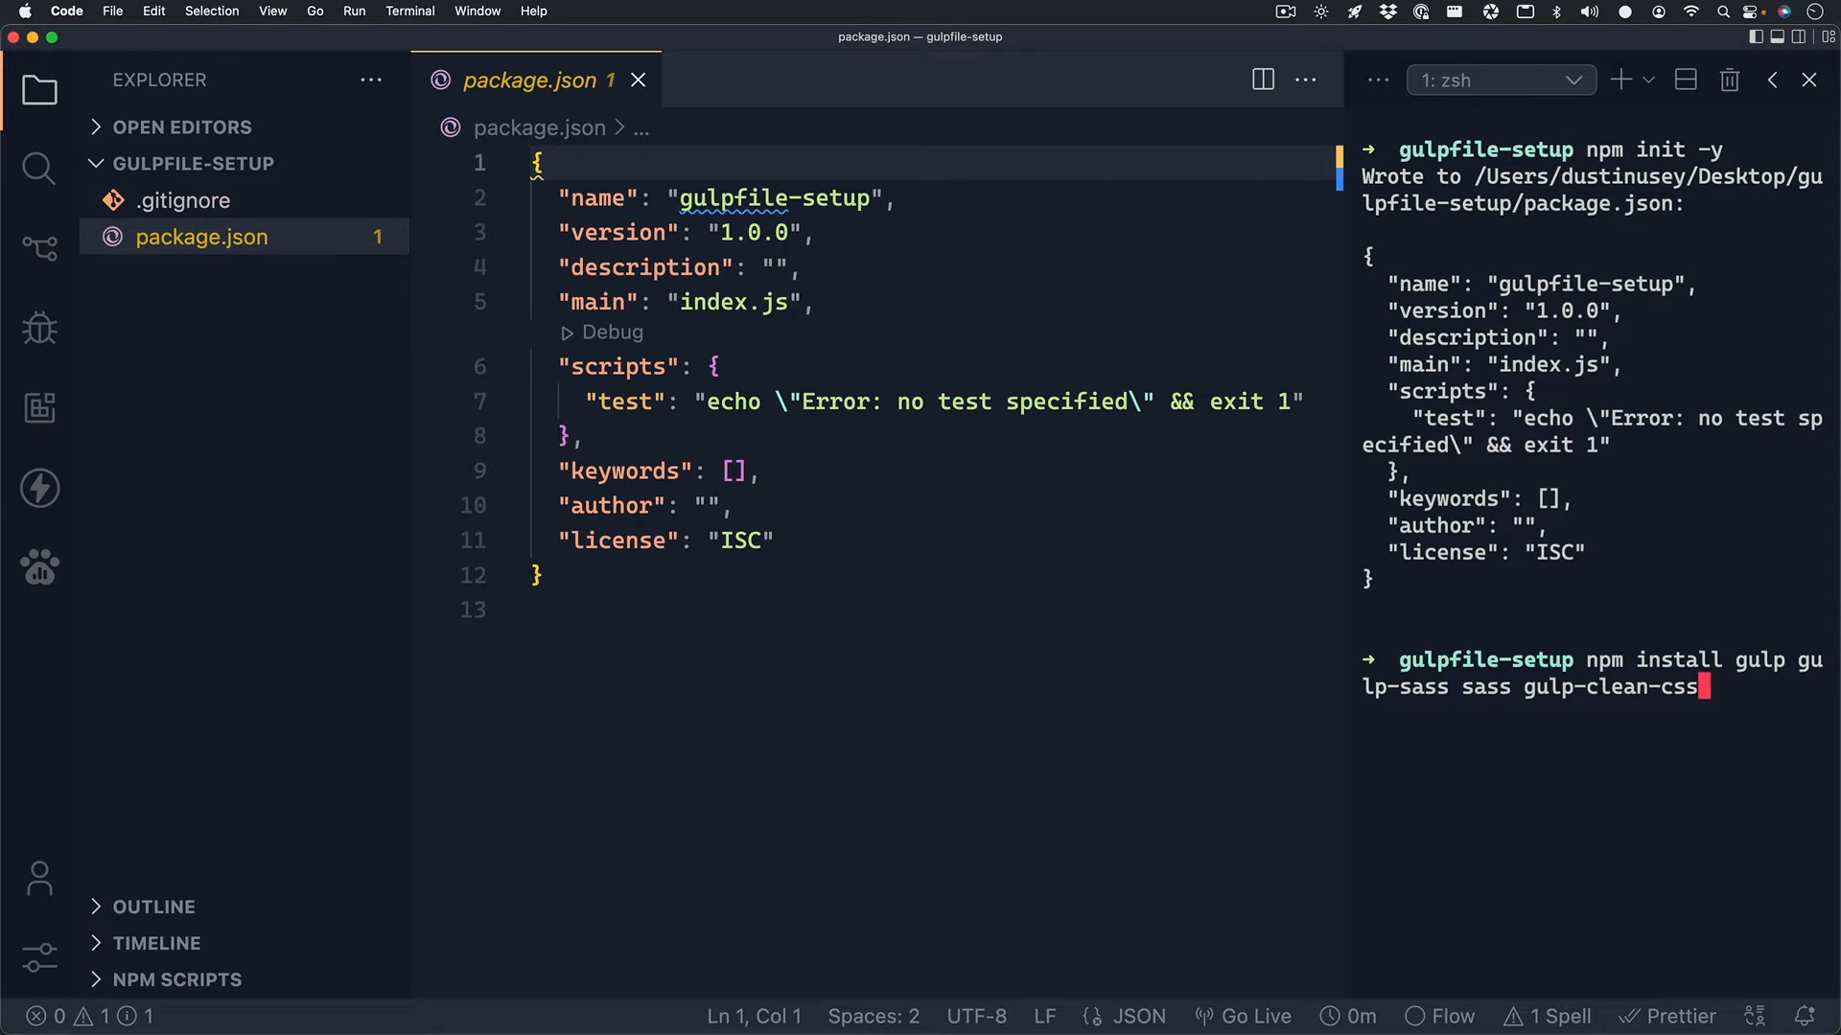
text(gulp)
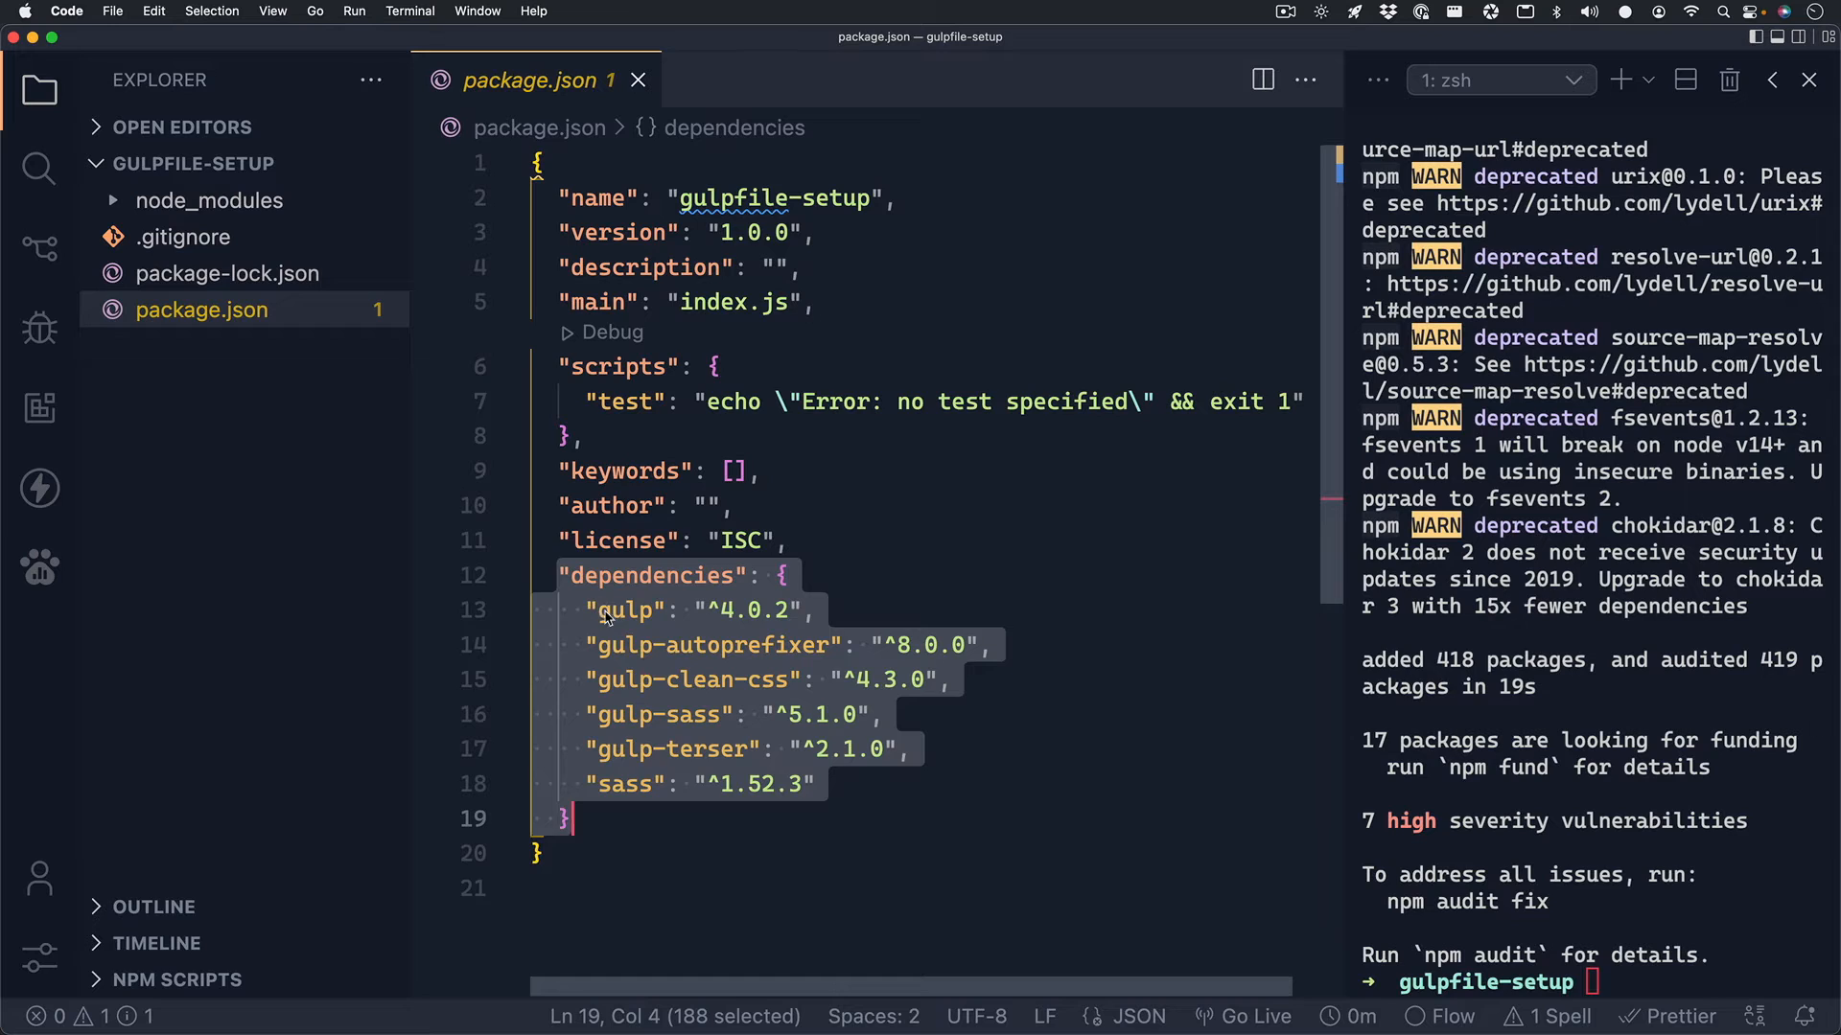
double_click(623, 609)
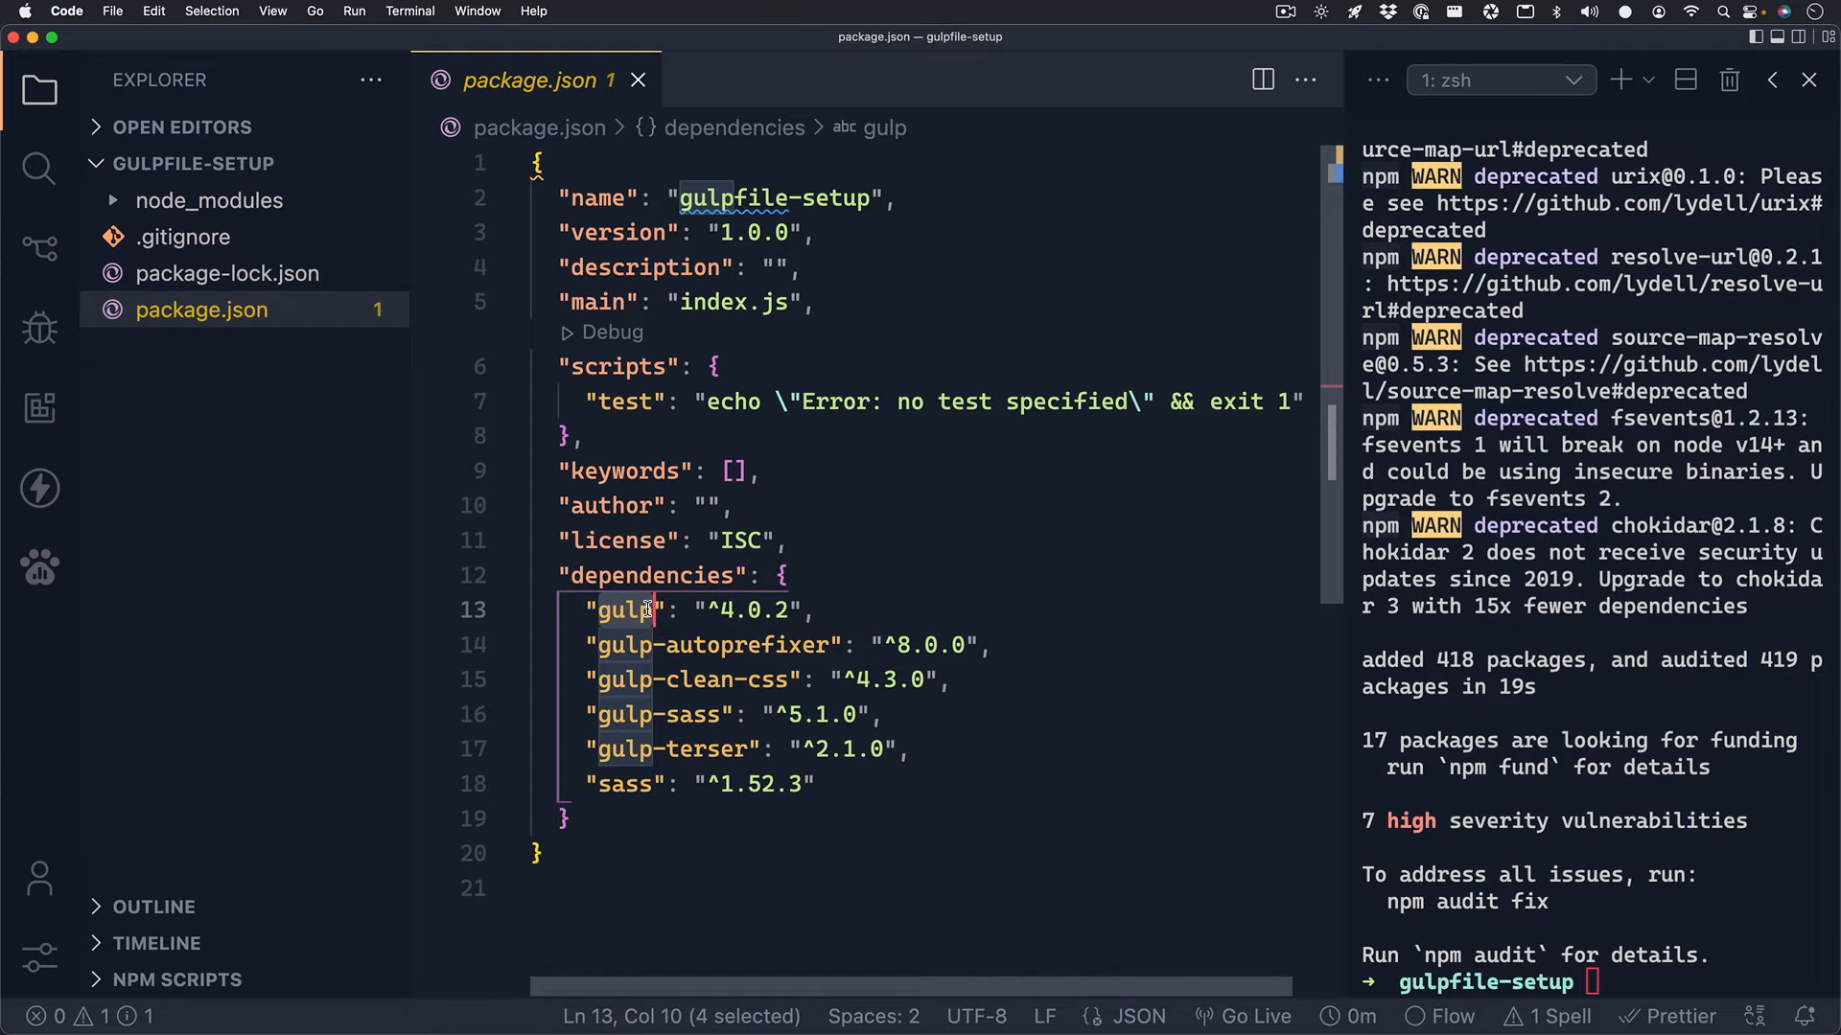
click(598, 713)
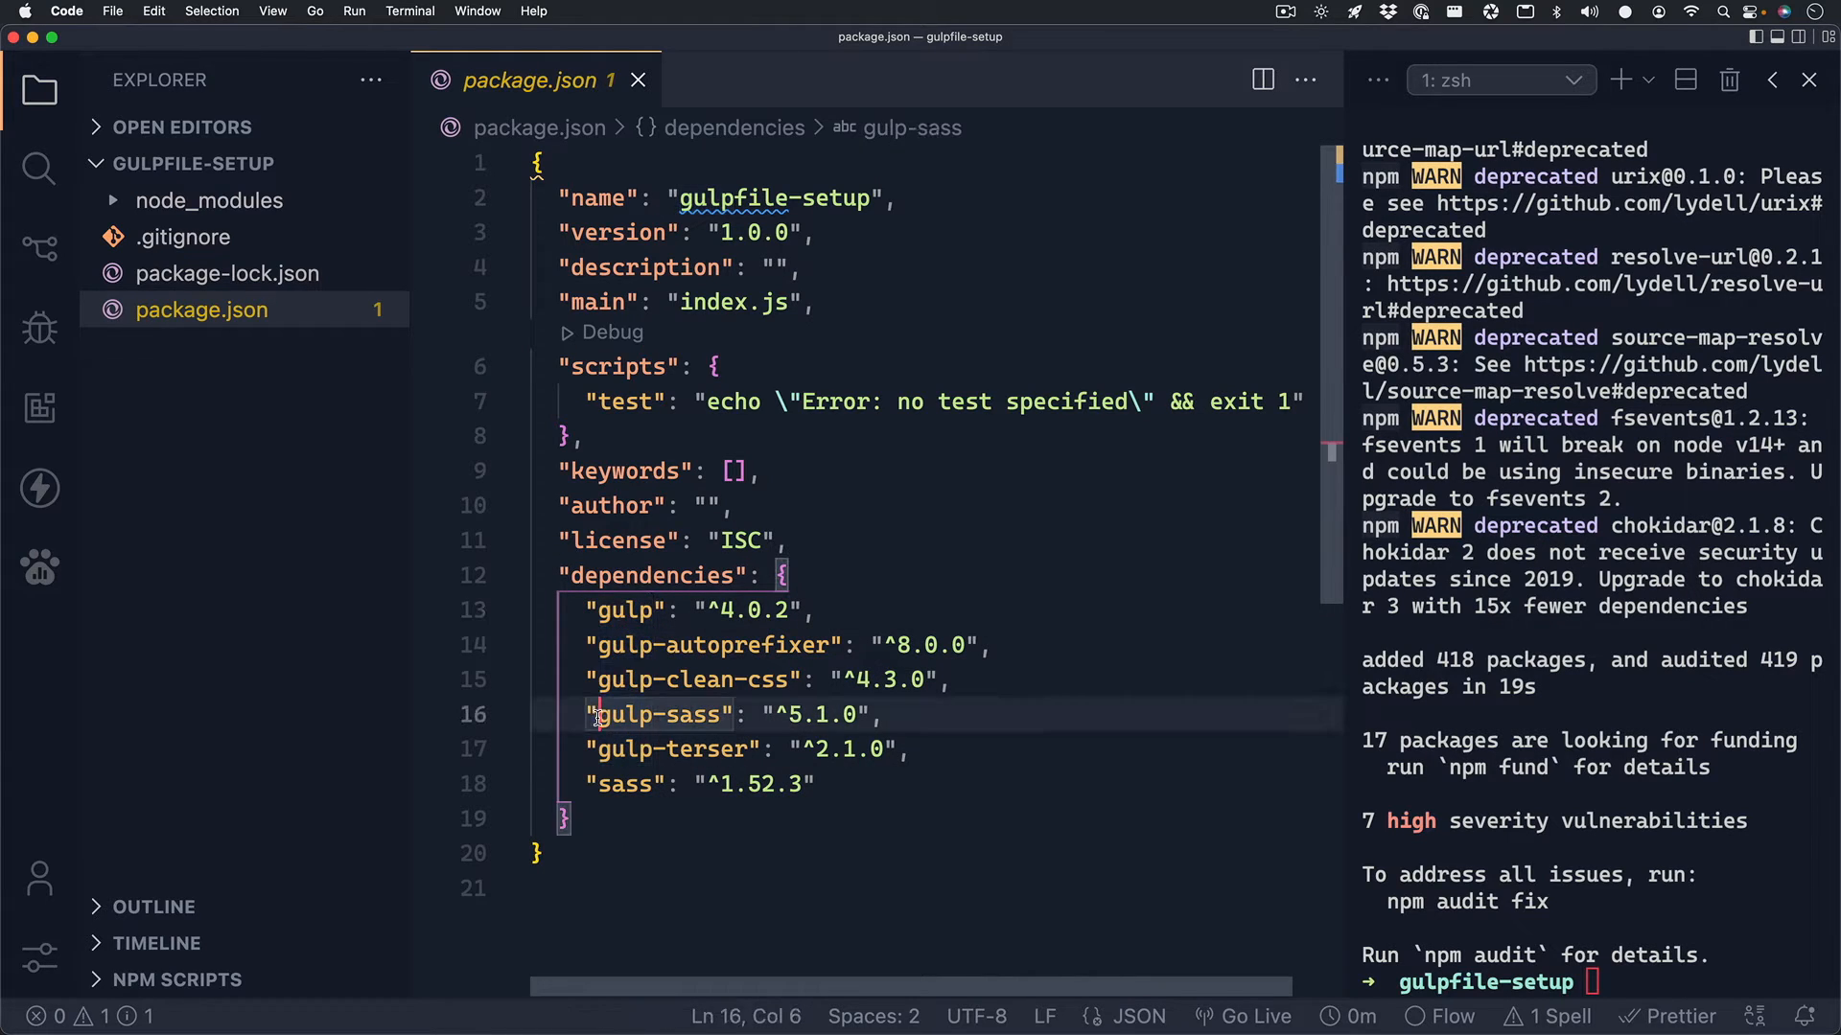
double_click(659, 713)
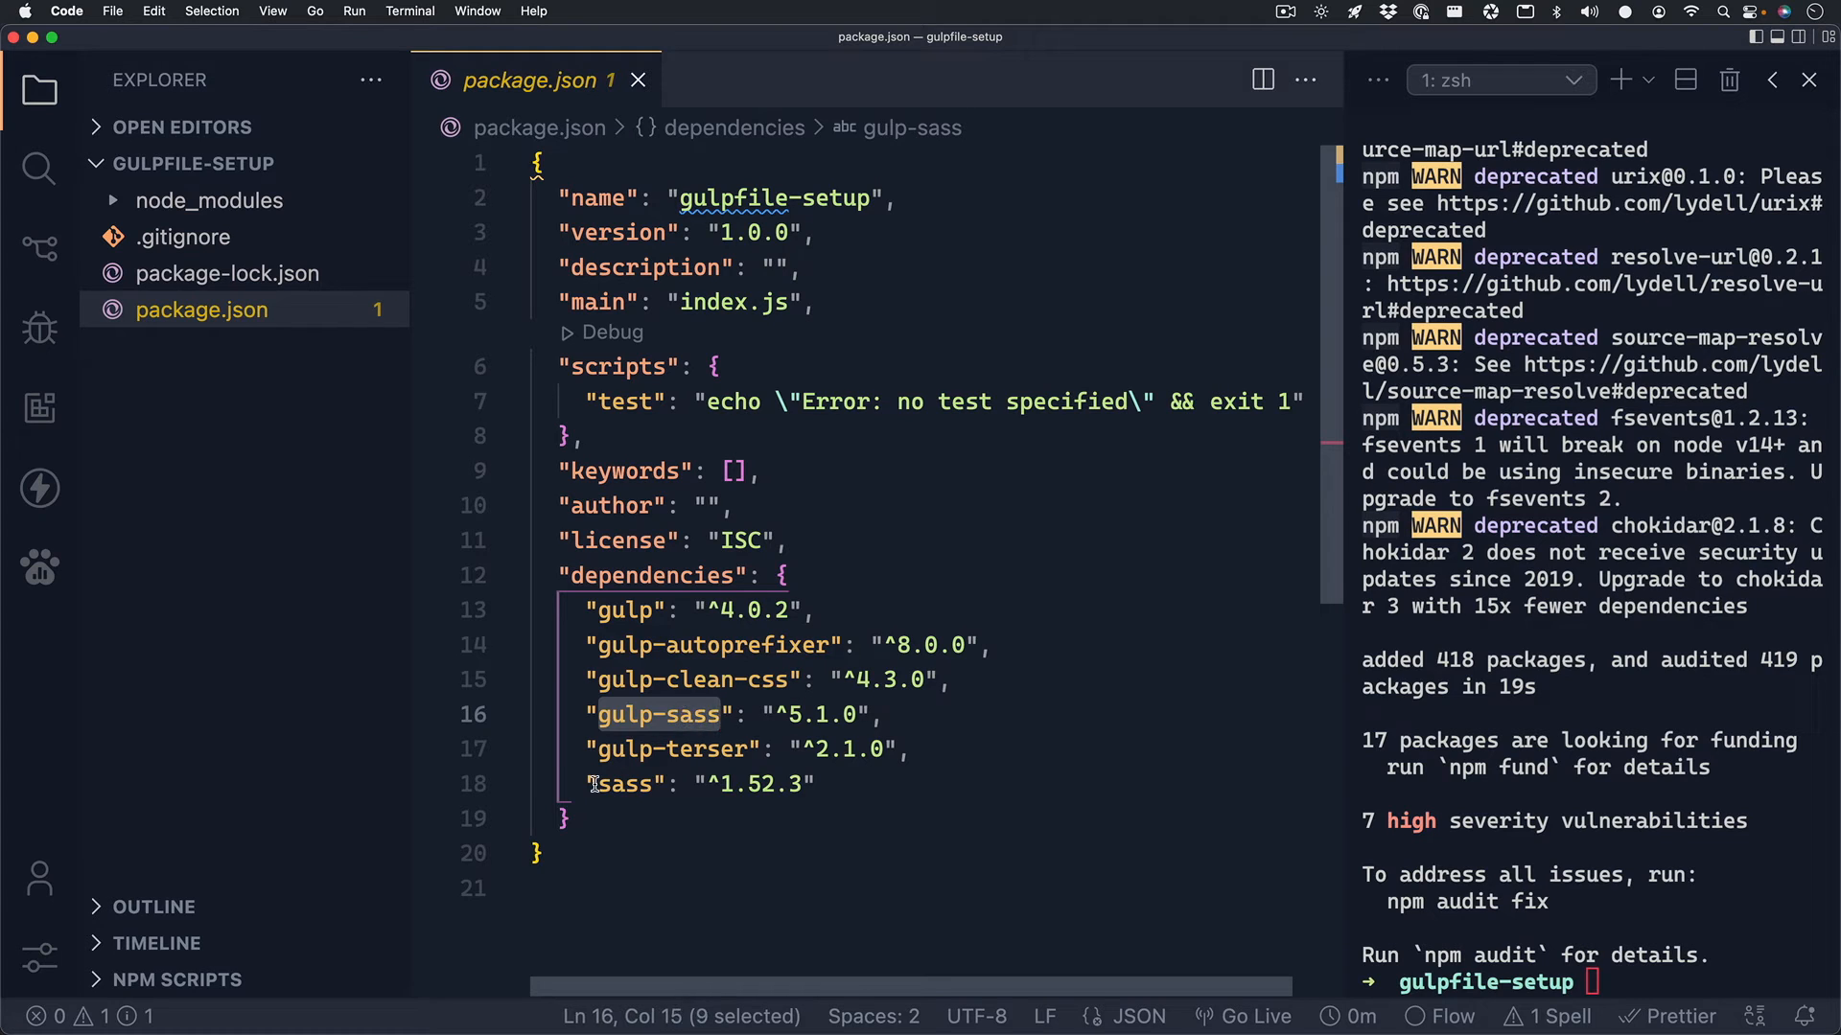
double_click(623, 784)
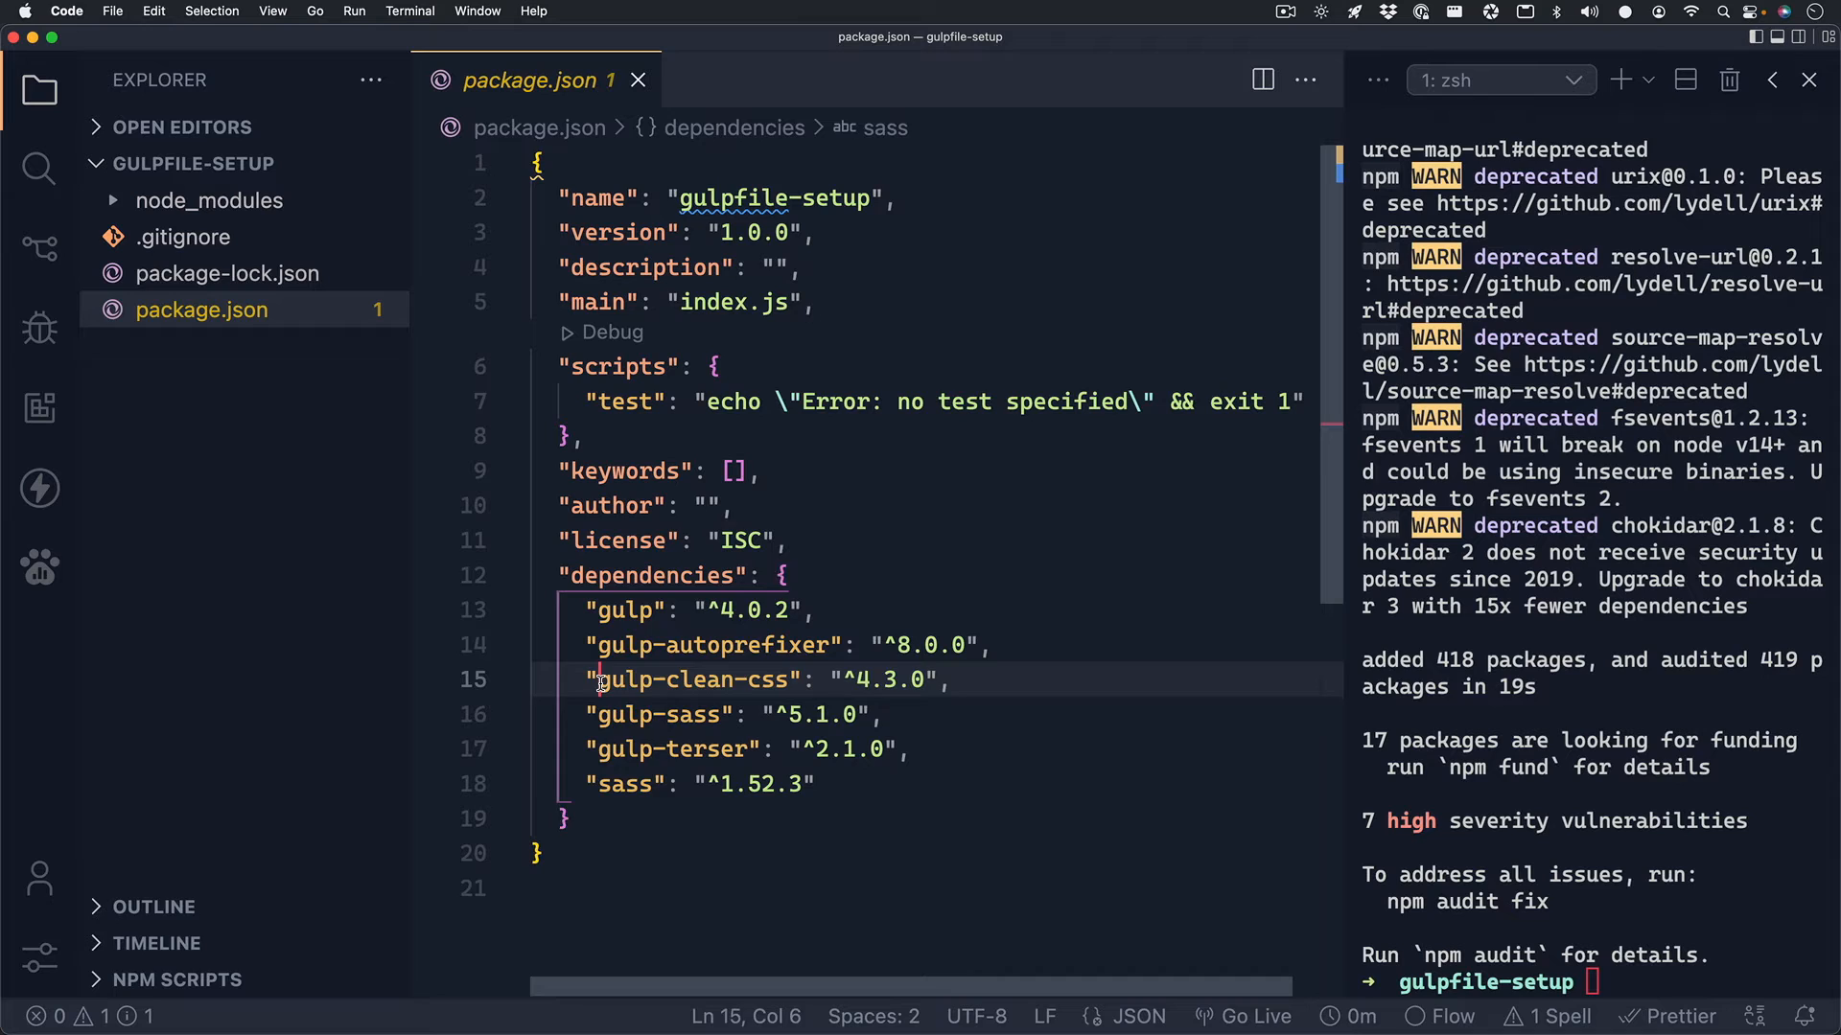
double_click(692, 679)
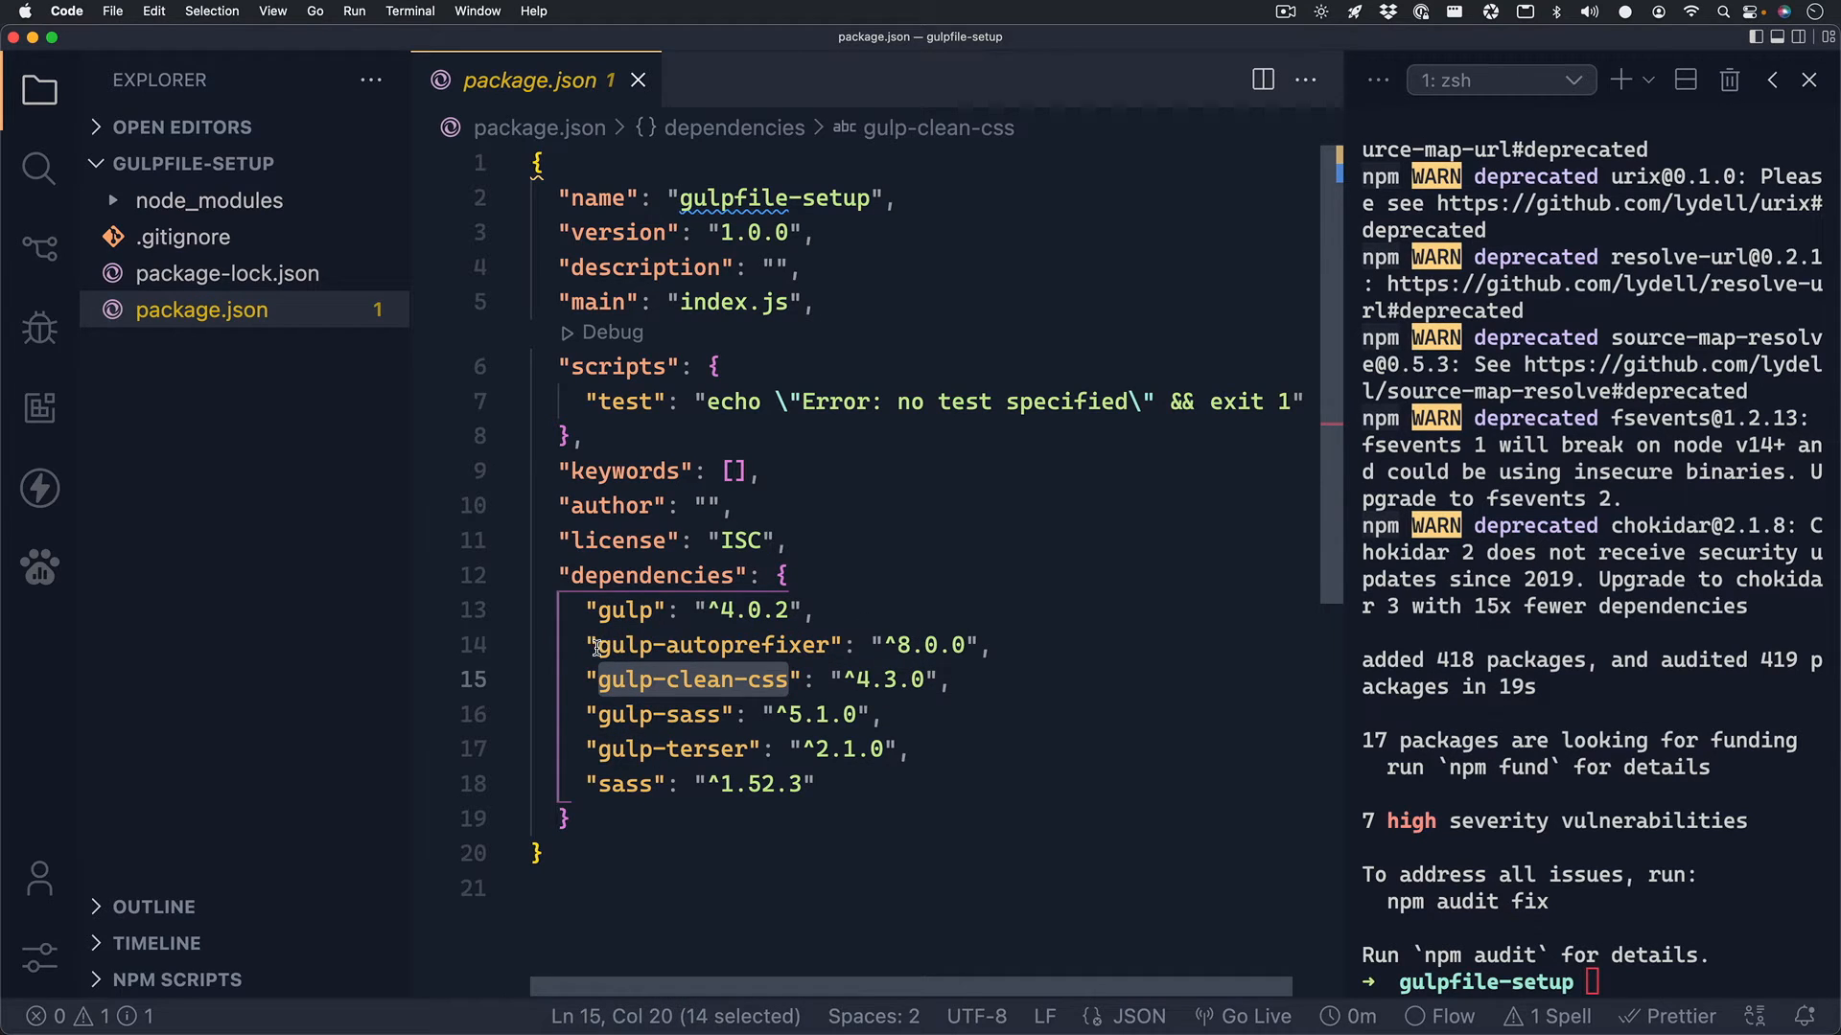
double_click(711, 645)
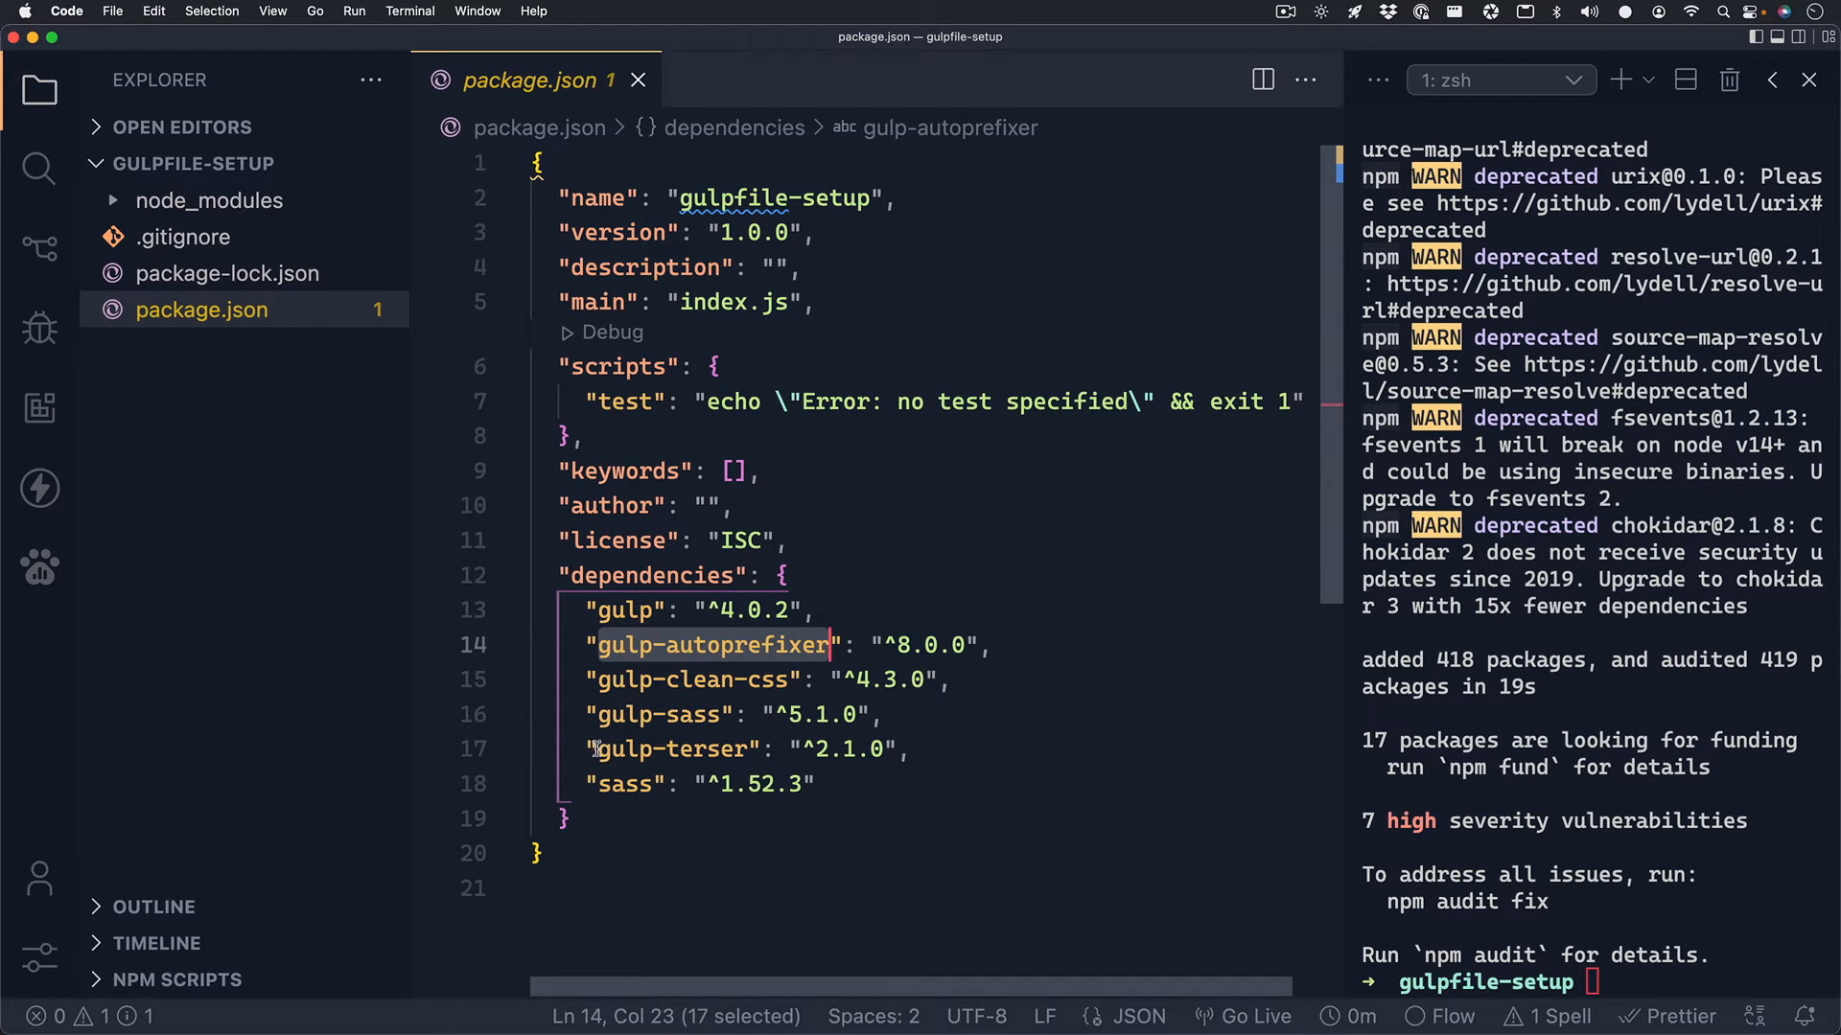
double_click(671, 749)
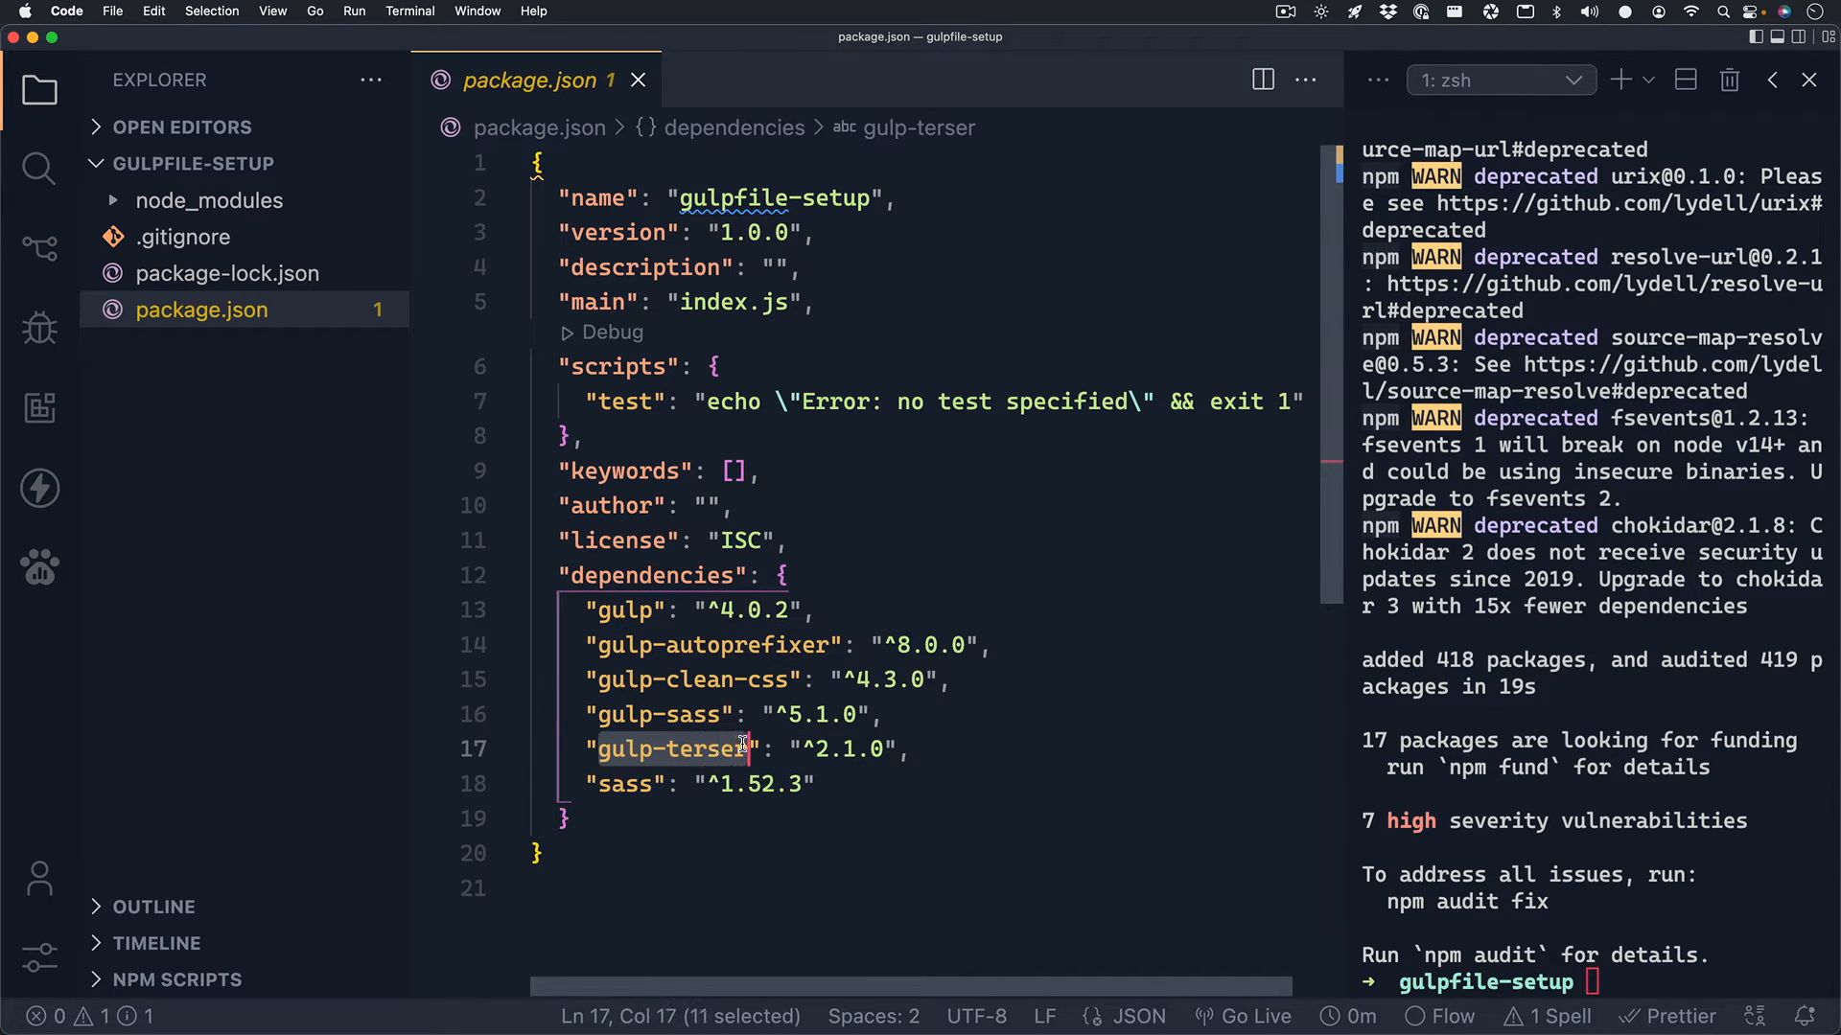
mouse_move(958, 760)
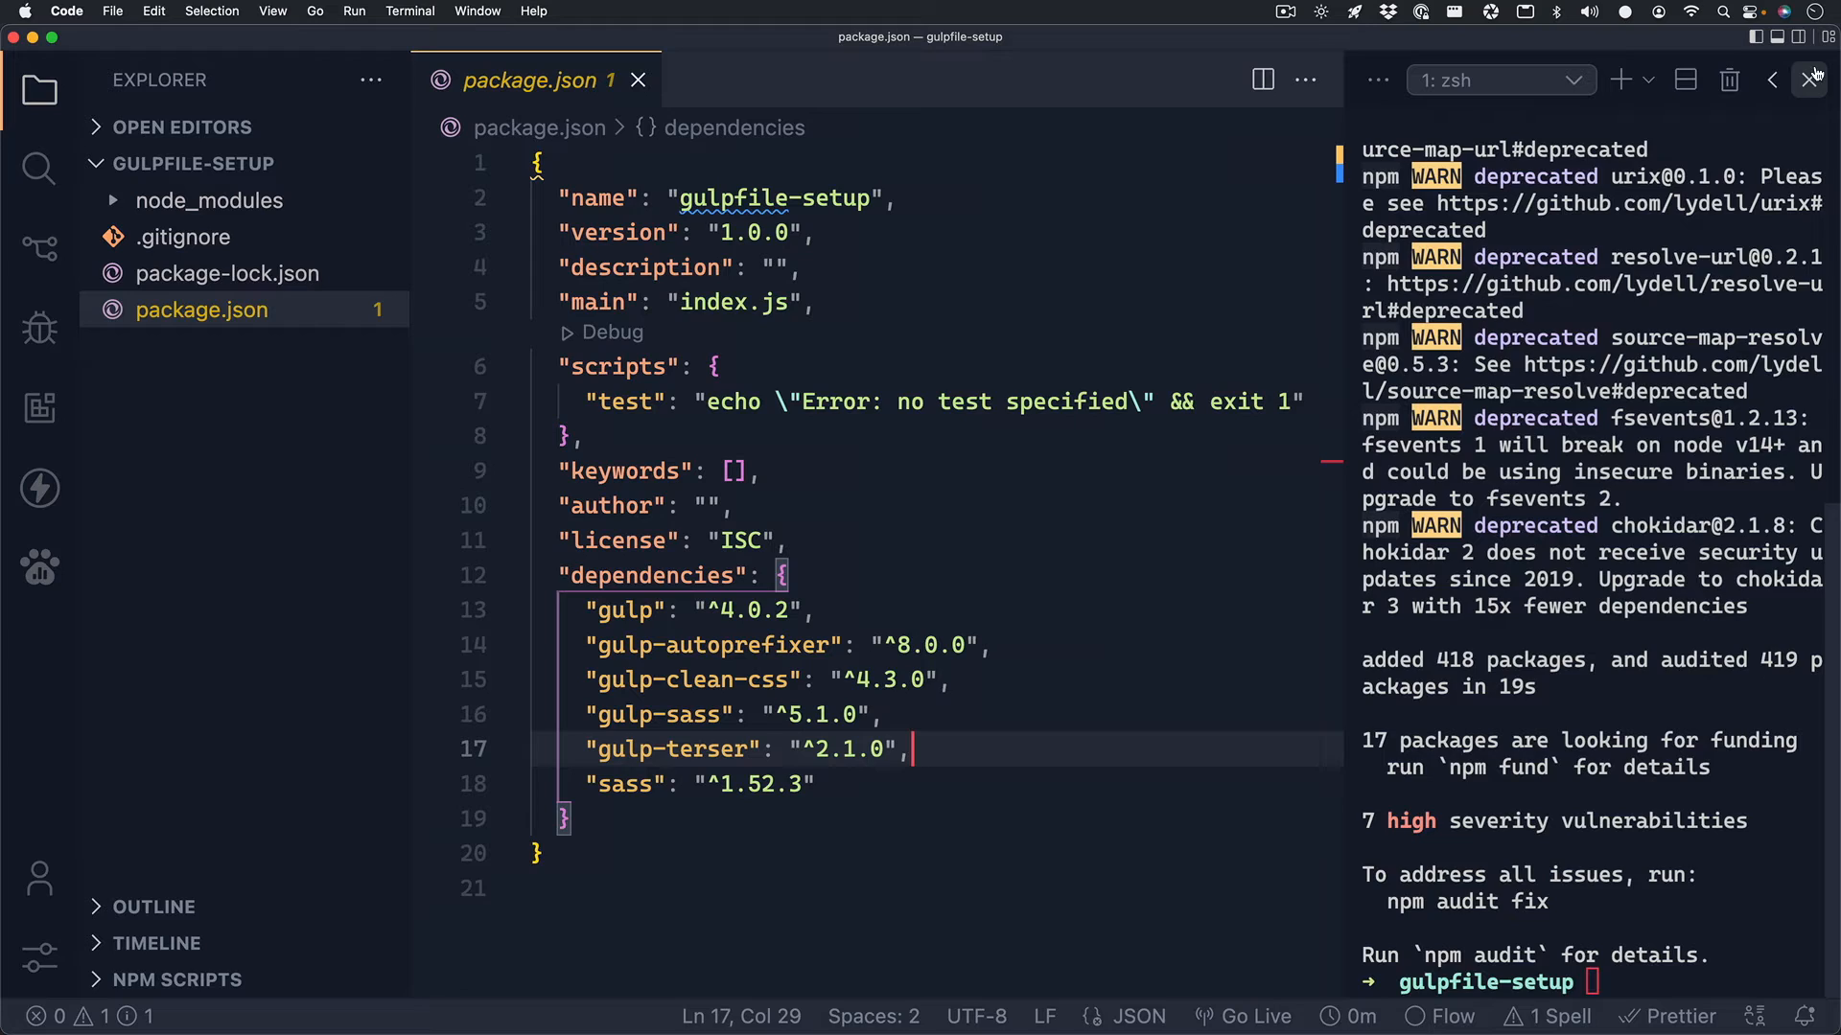
Close the terminal panel and create gulpfile.js, shown side by side with package.json.
click(1811, 79)
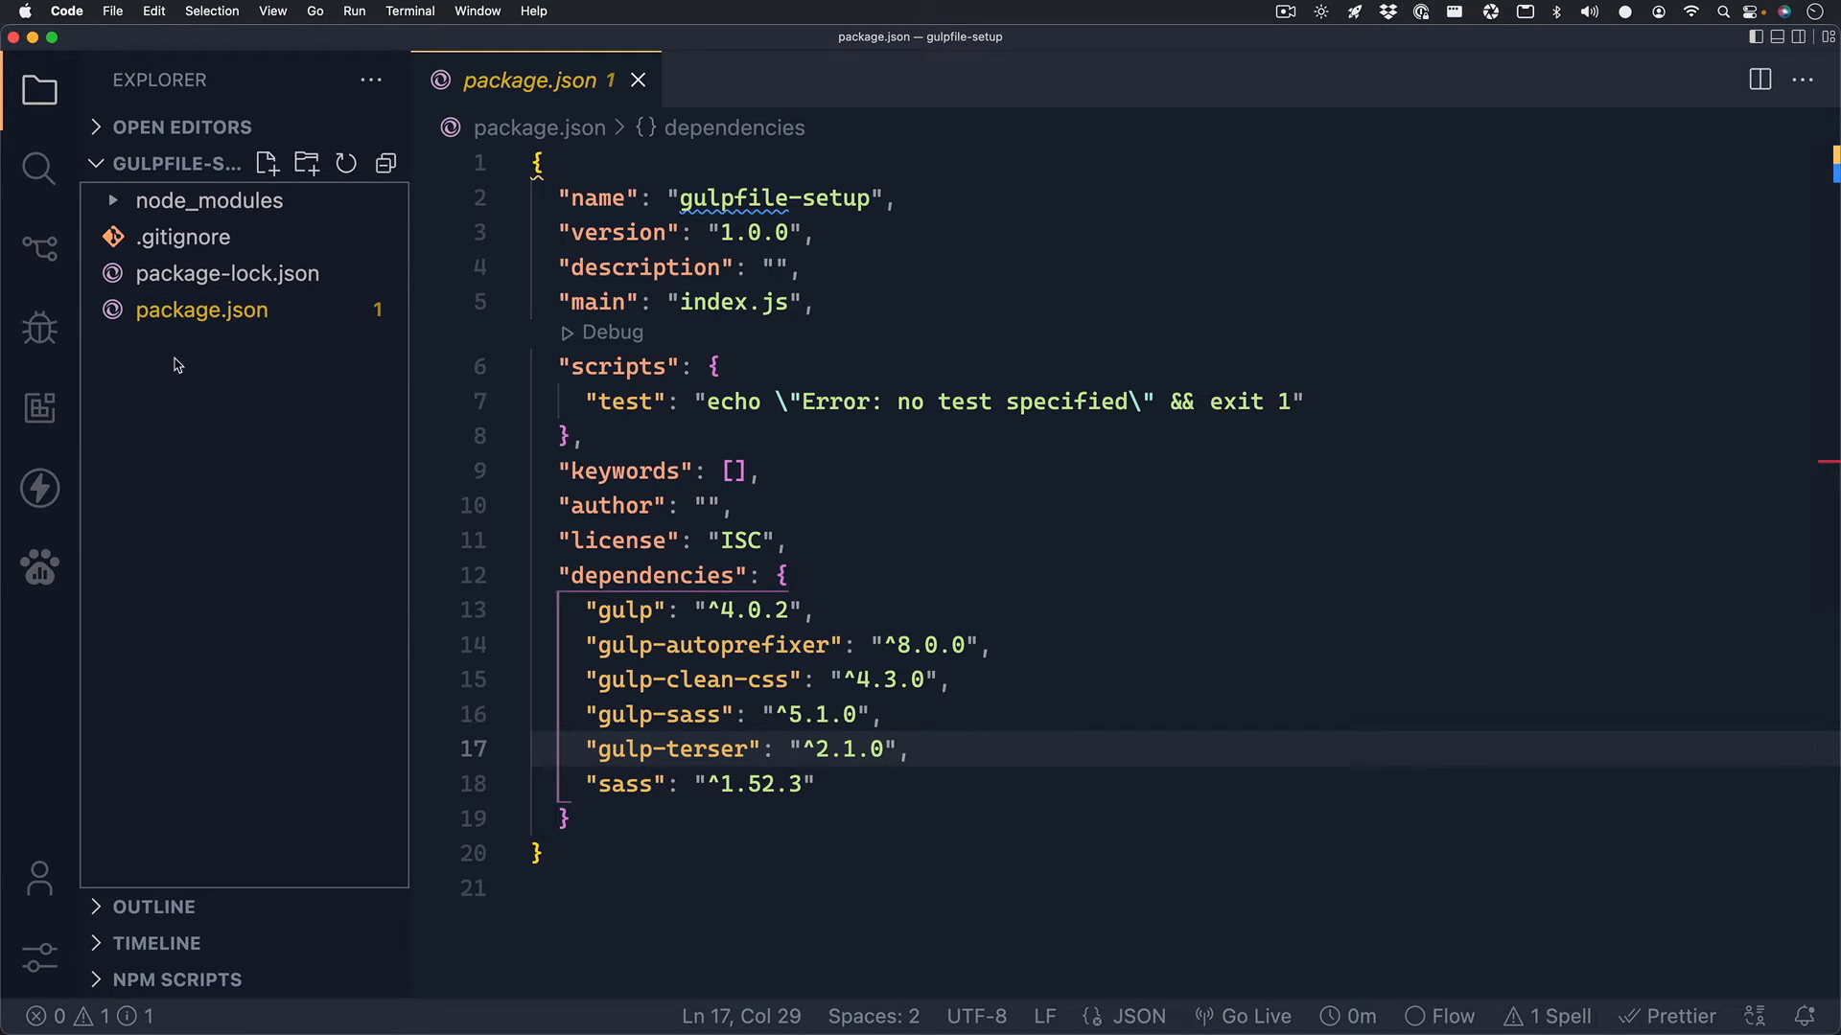
click(267, 163)
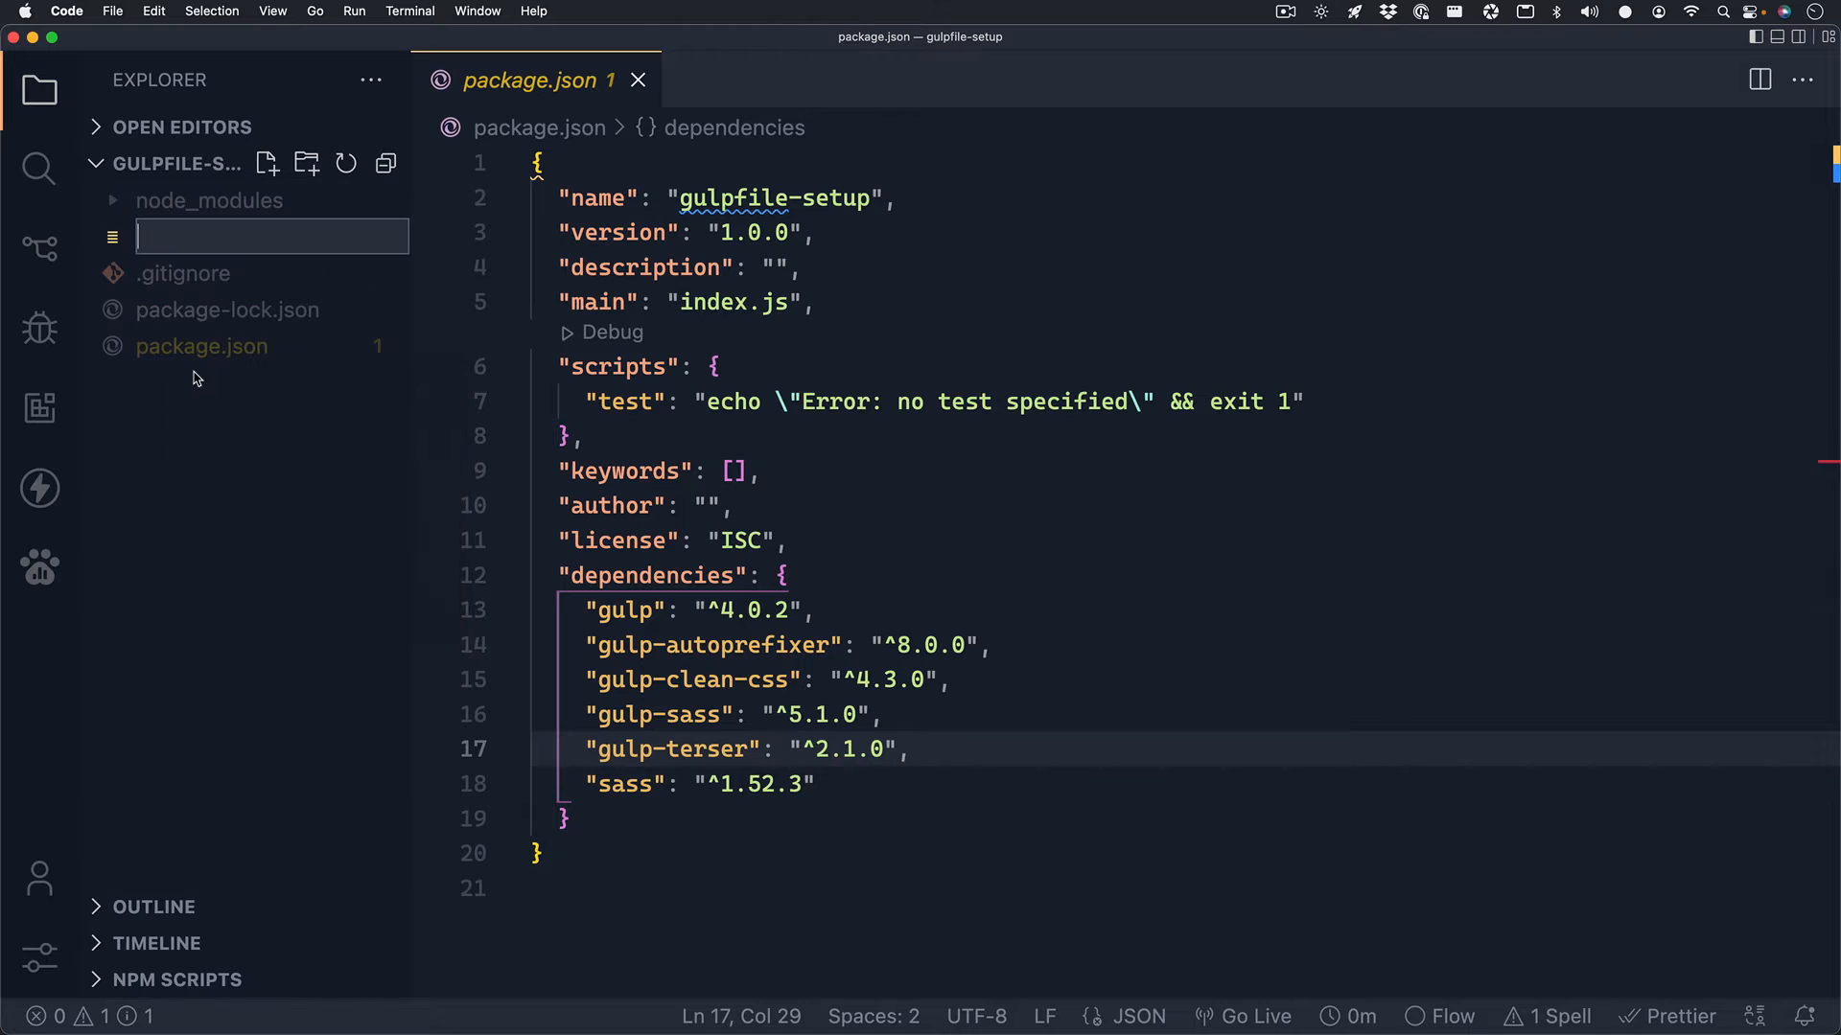
text(gulpfi)
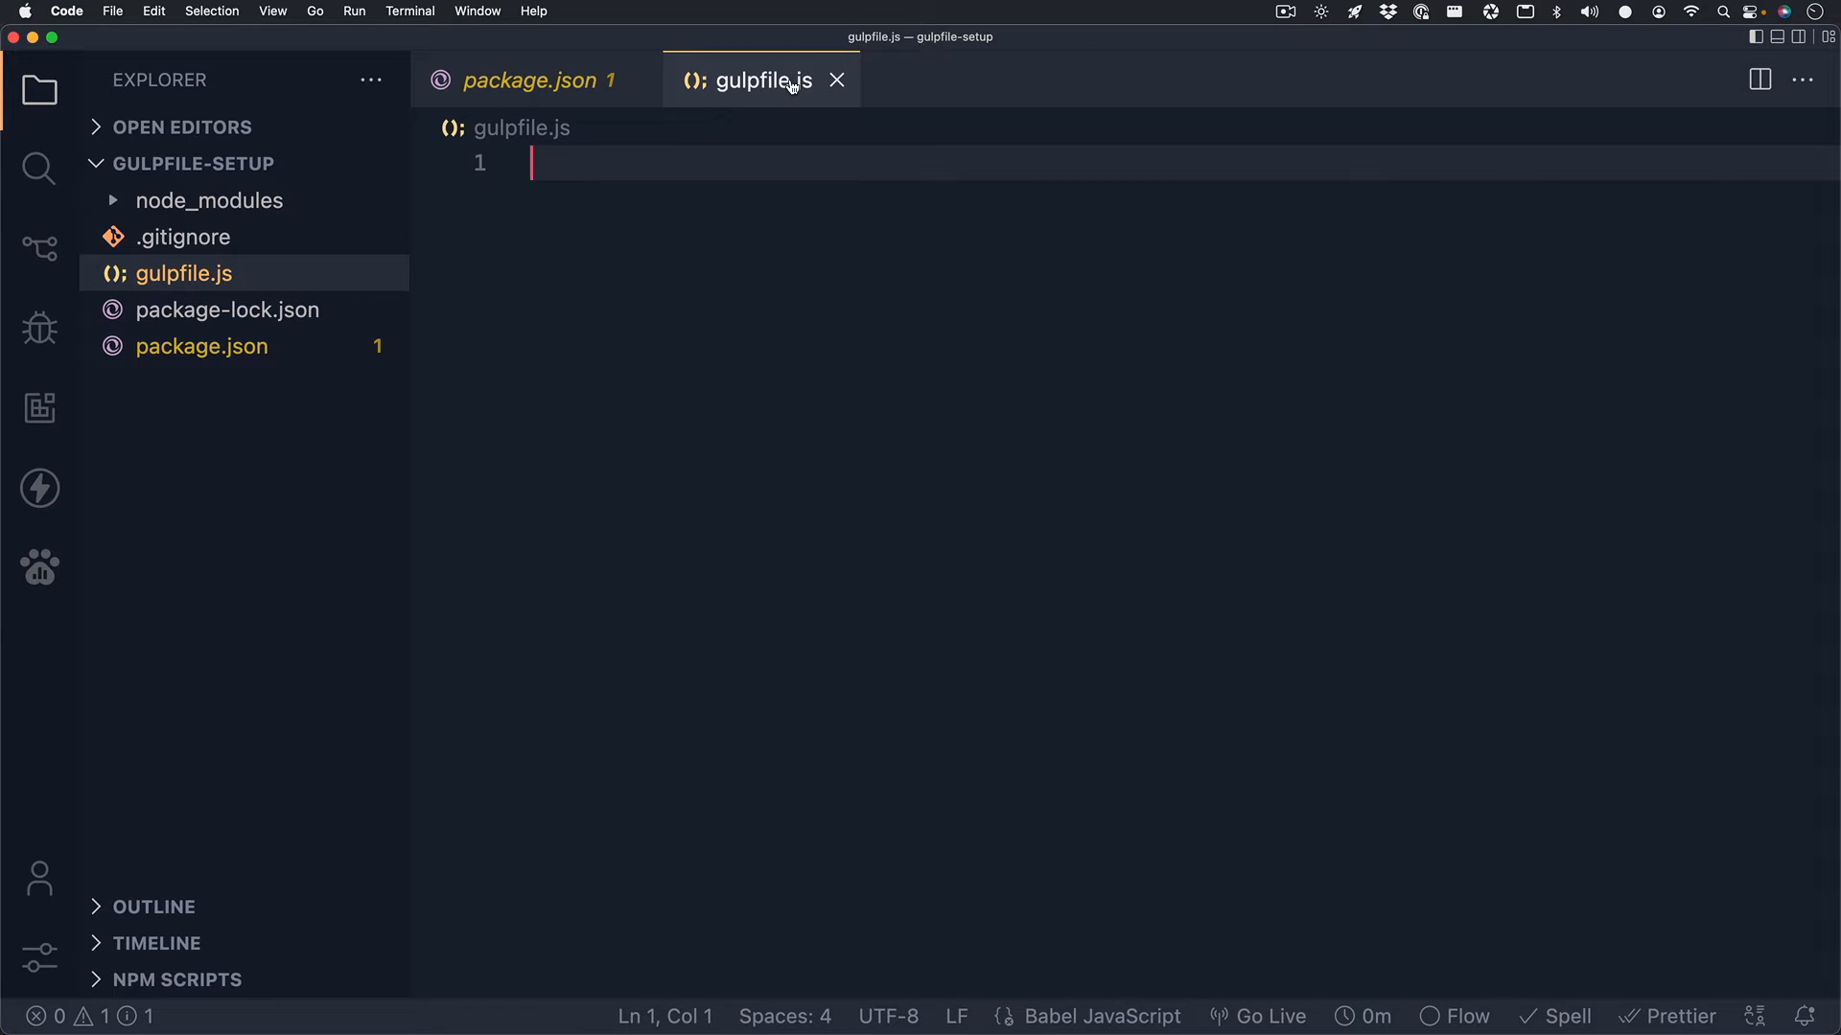
drag(763, 79, 1667, 421)
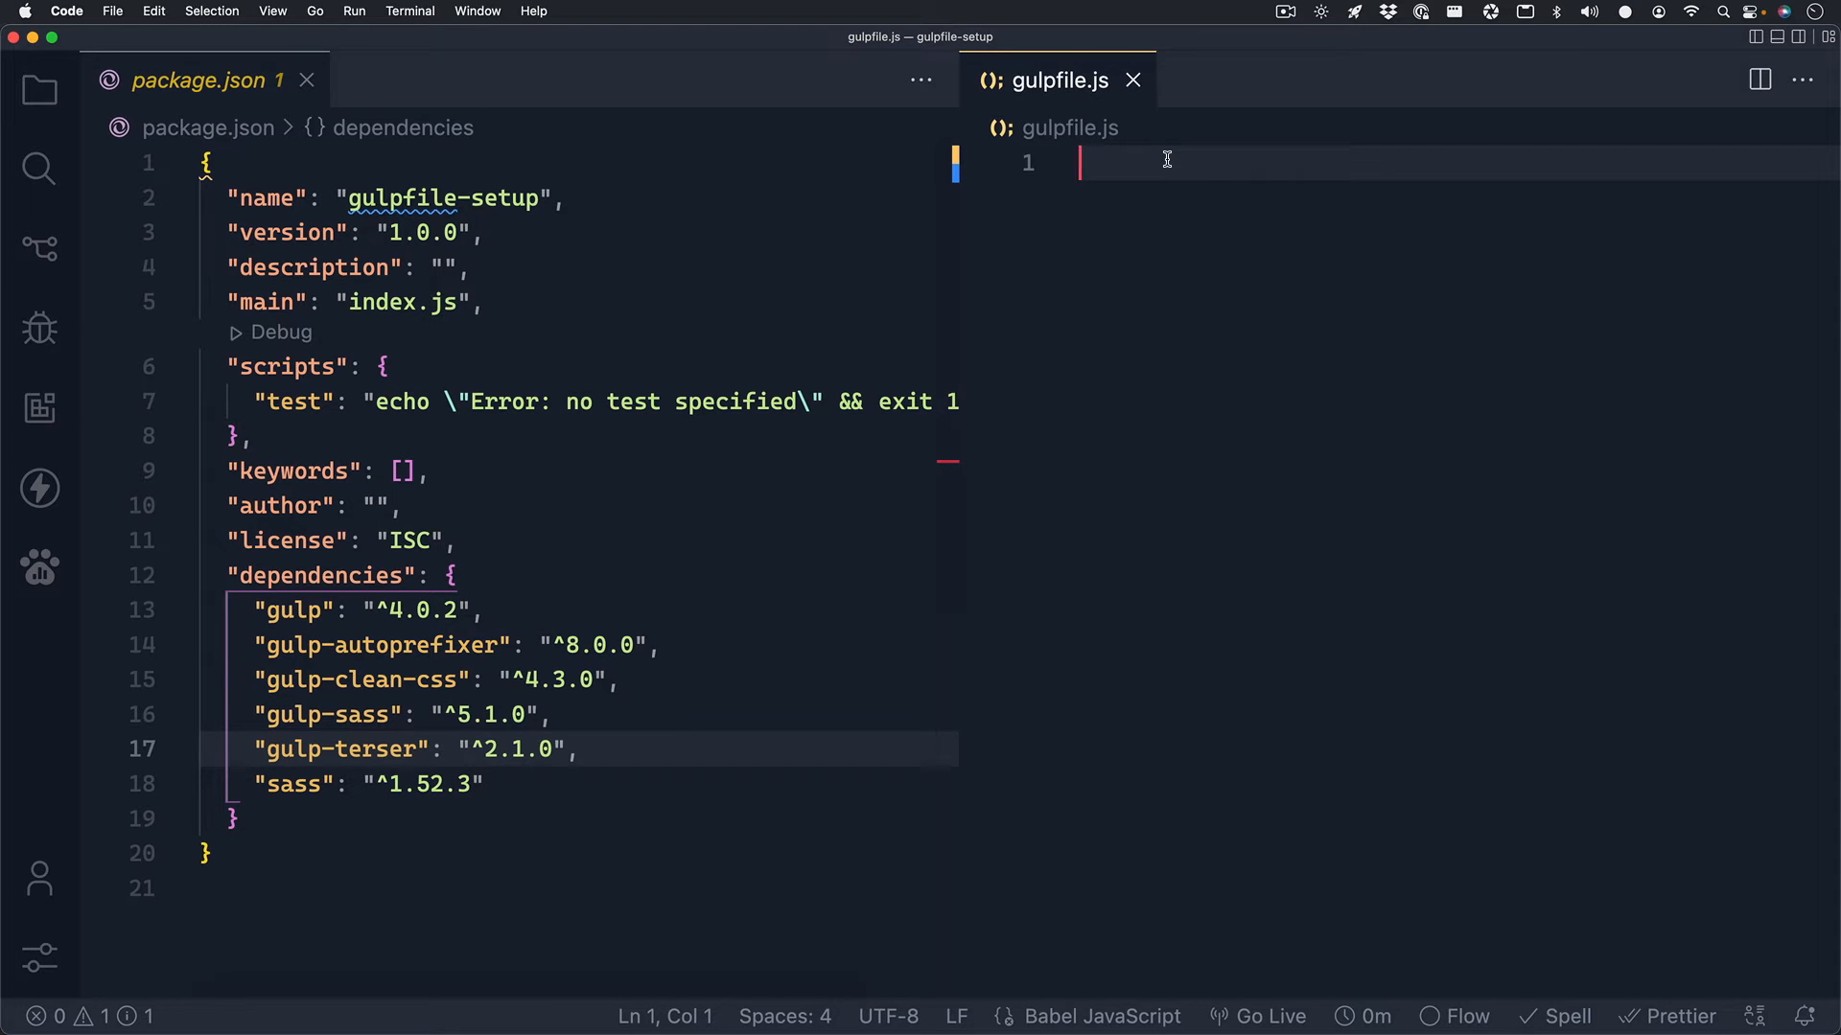
Import src, dest, series and watch from gulp and add // styles and // scripts comments.
text(const {})
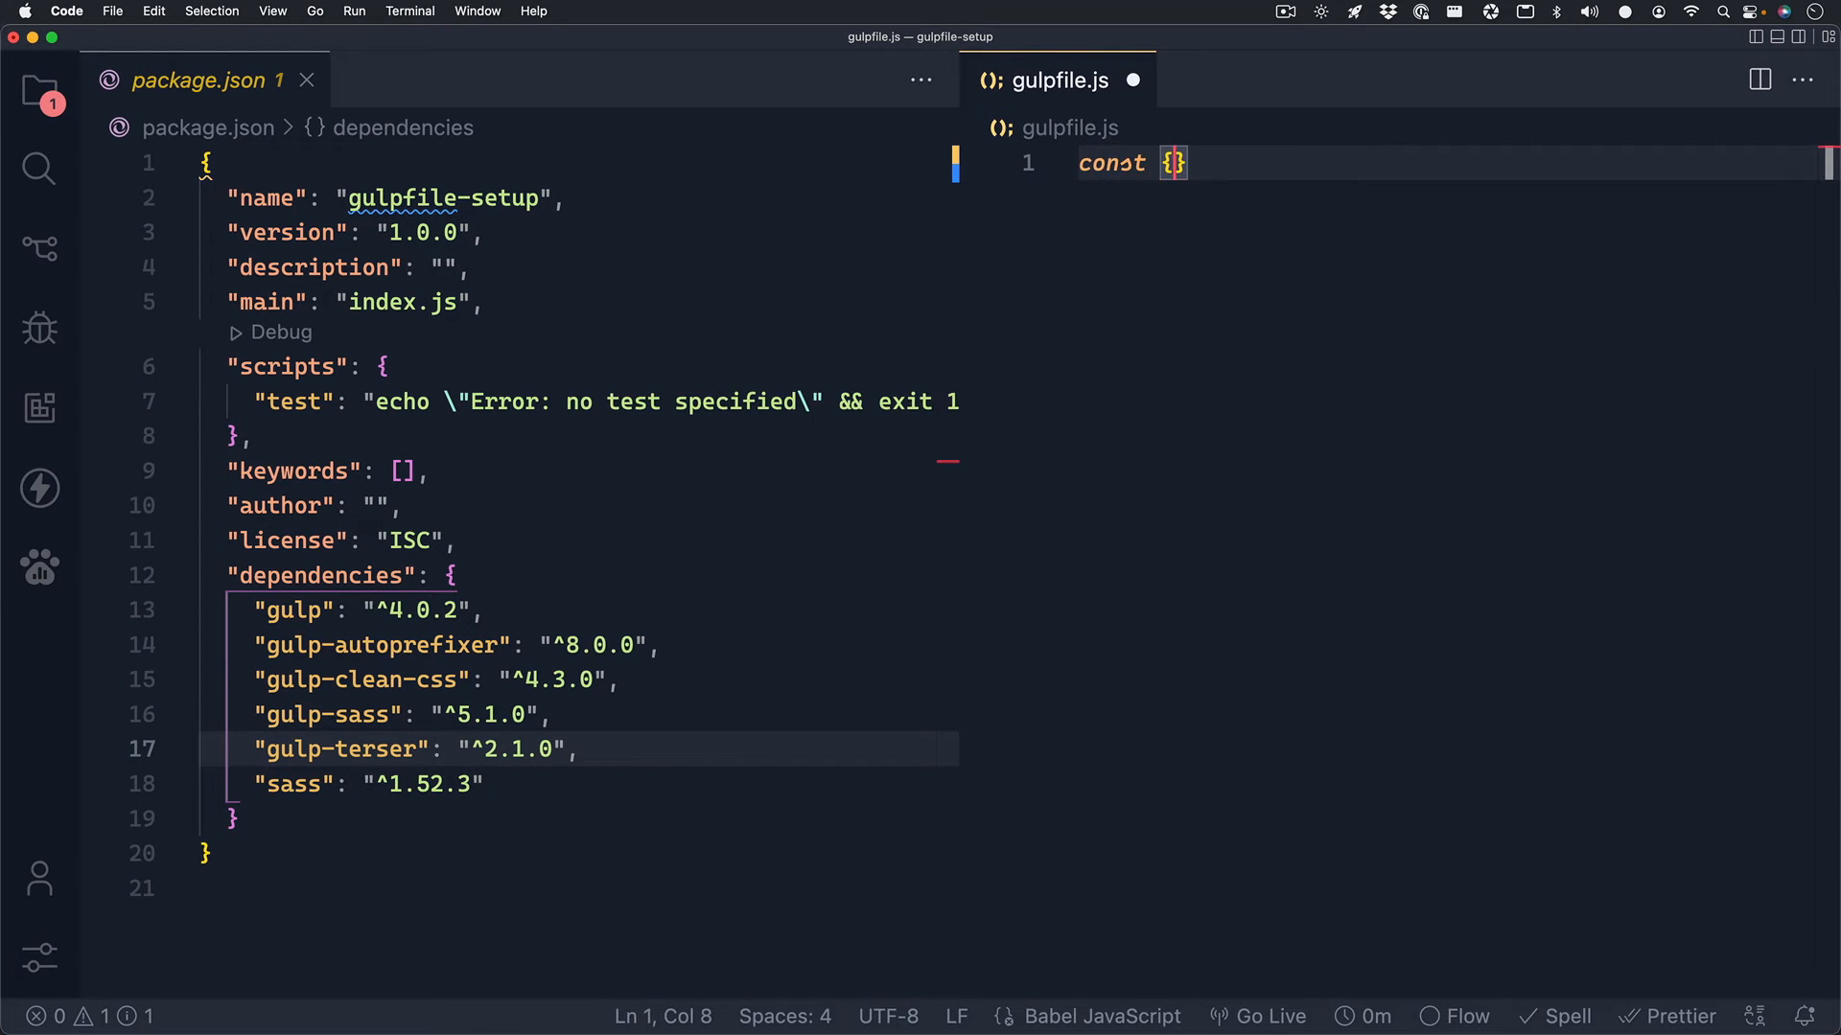
text(src, dest, series, watch)
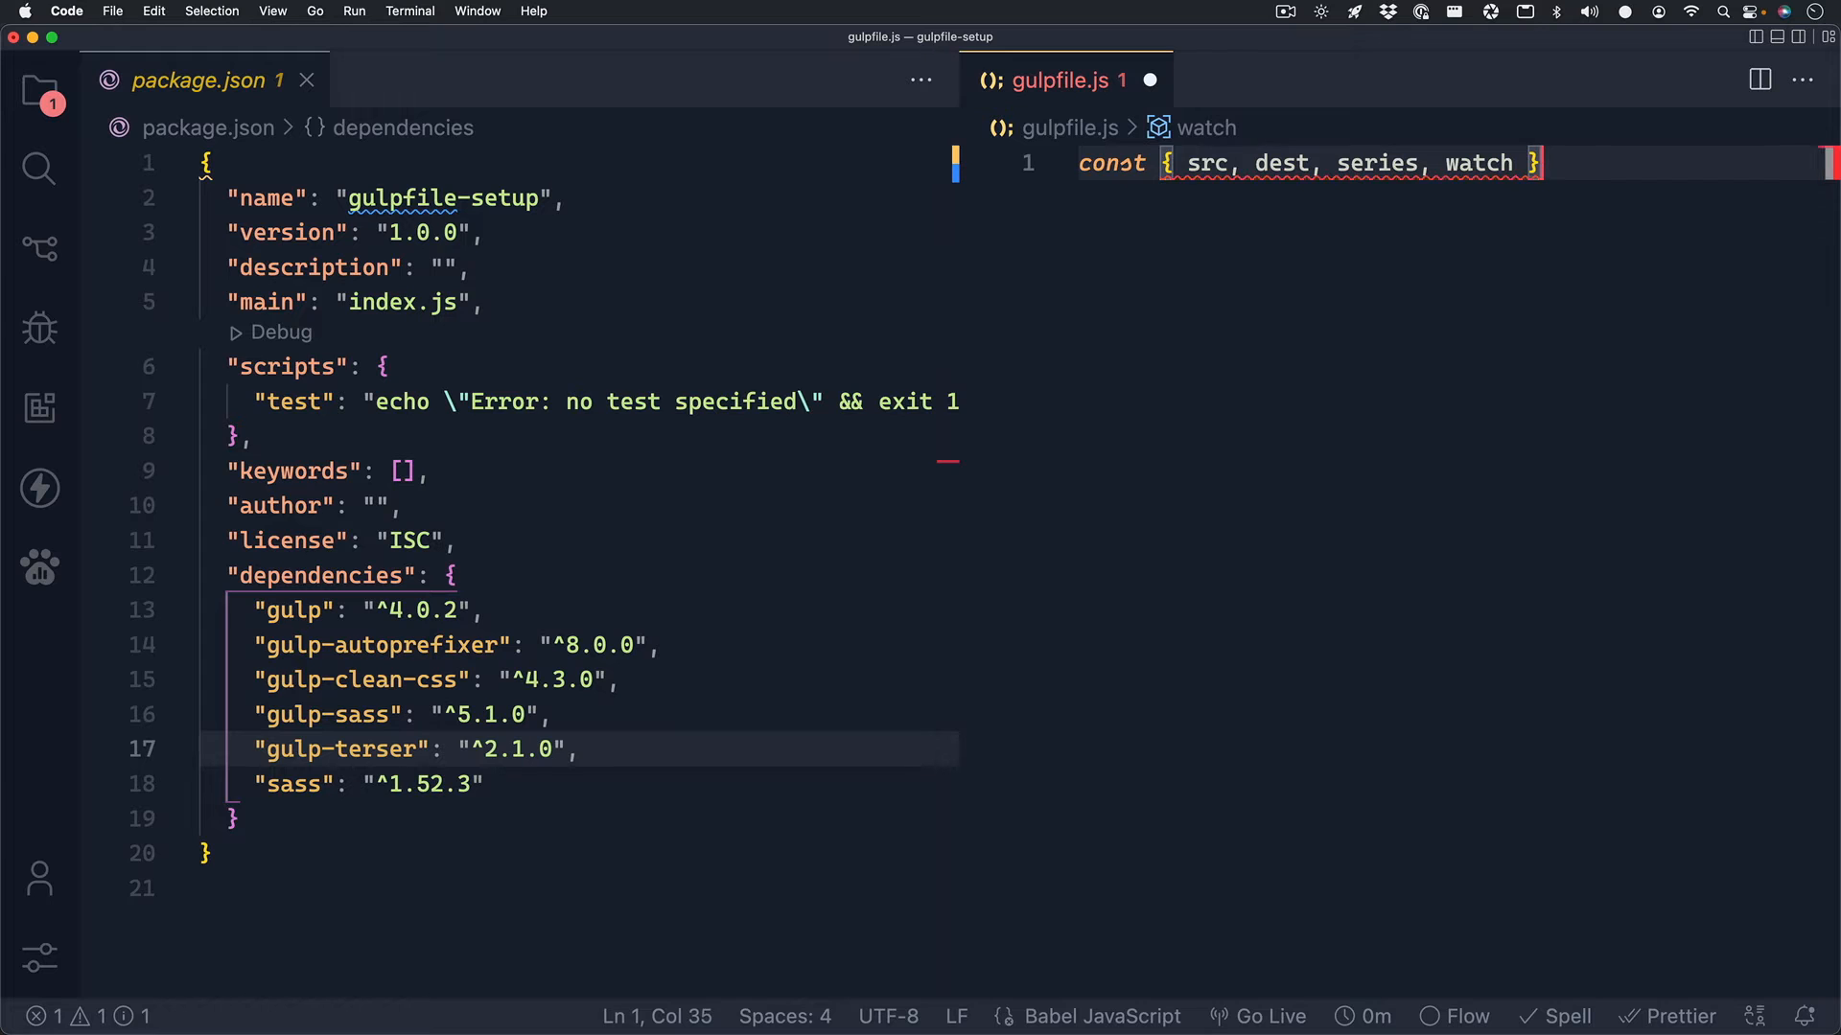
text(= require('gulp');)
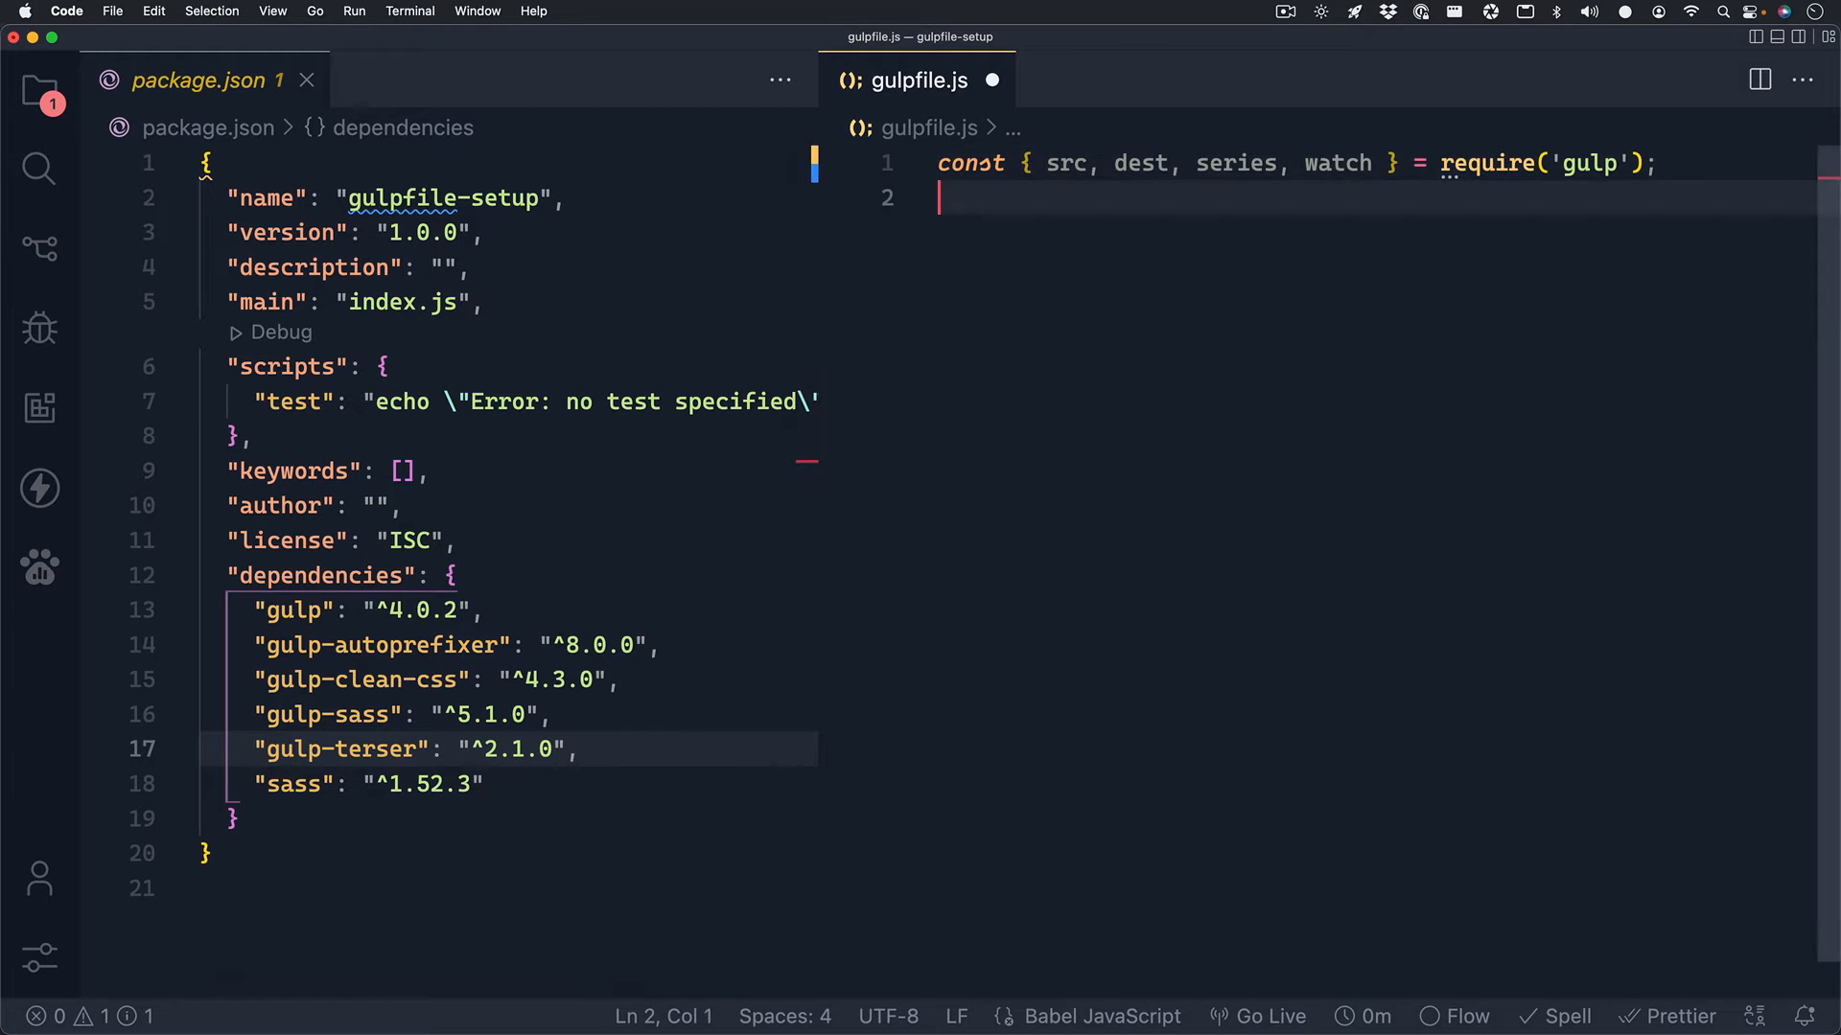
text(// styles)
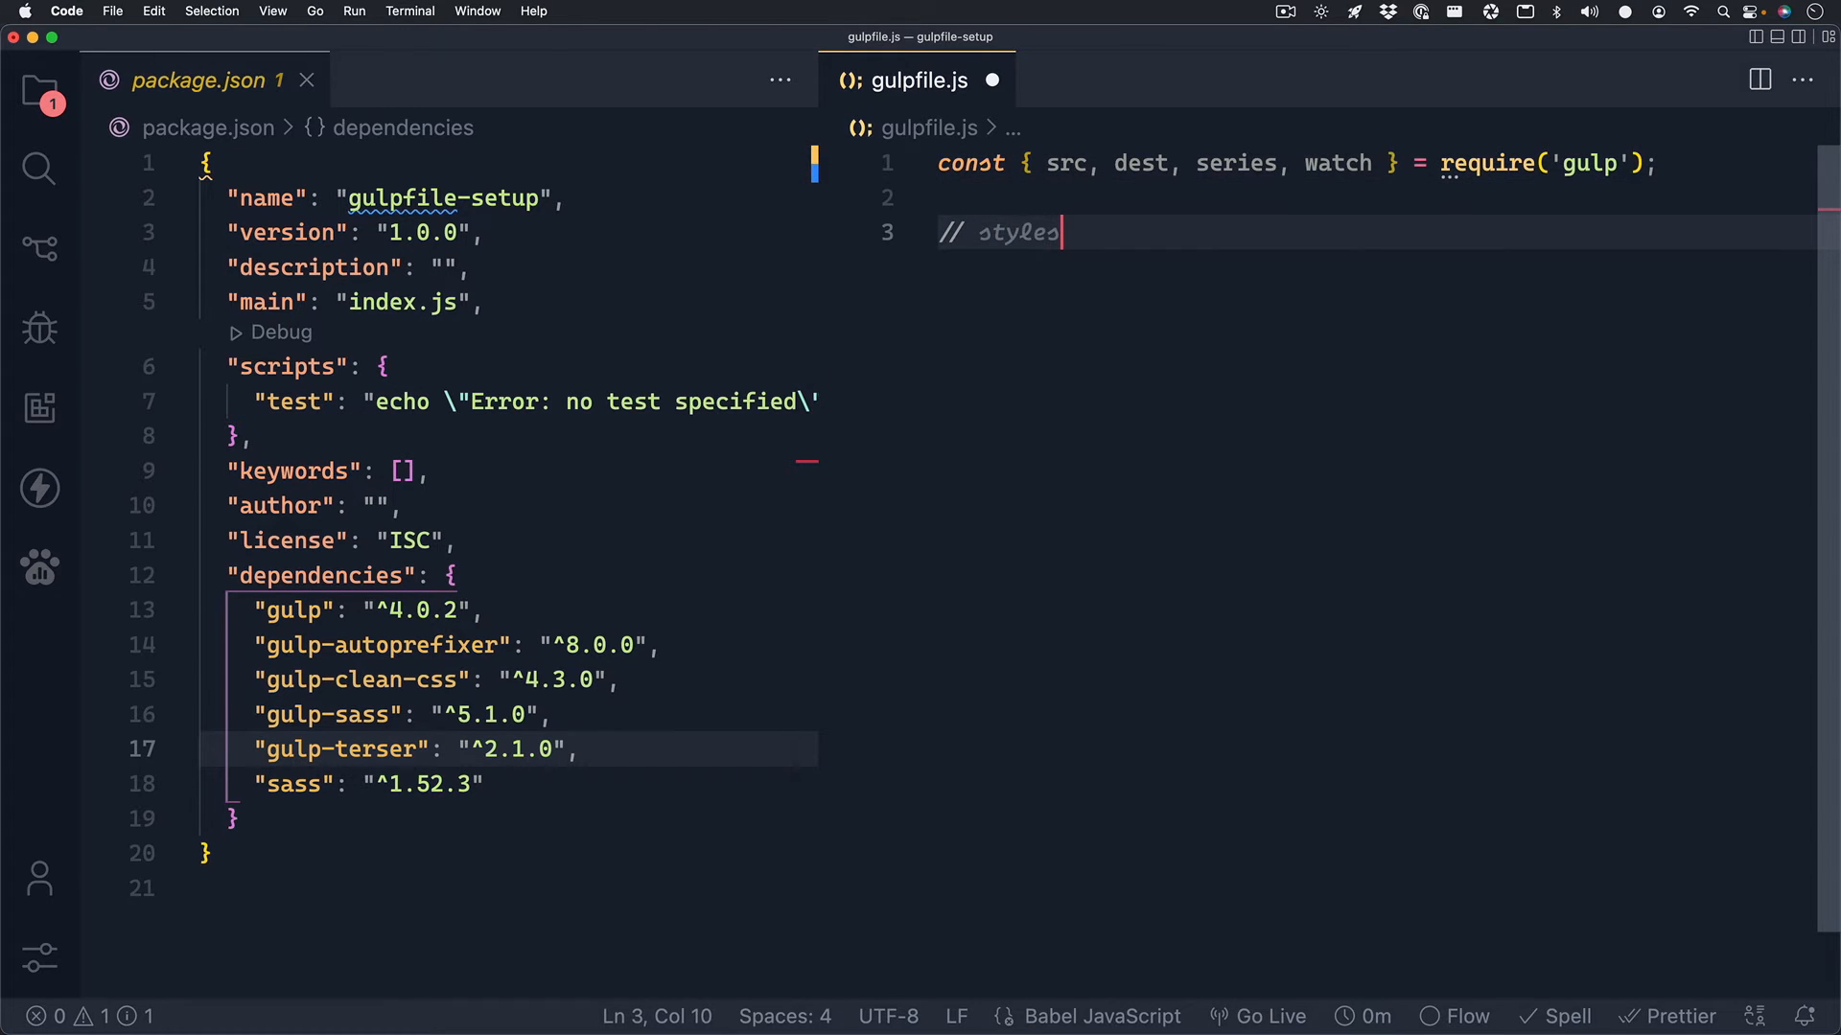
key(enter)
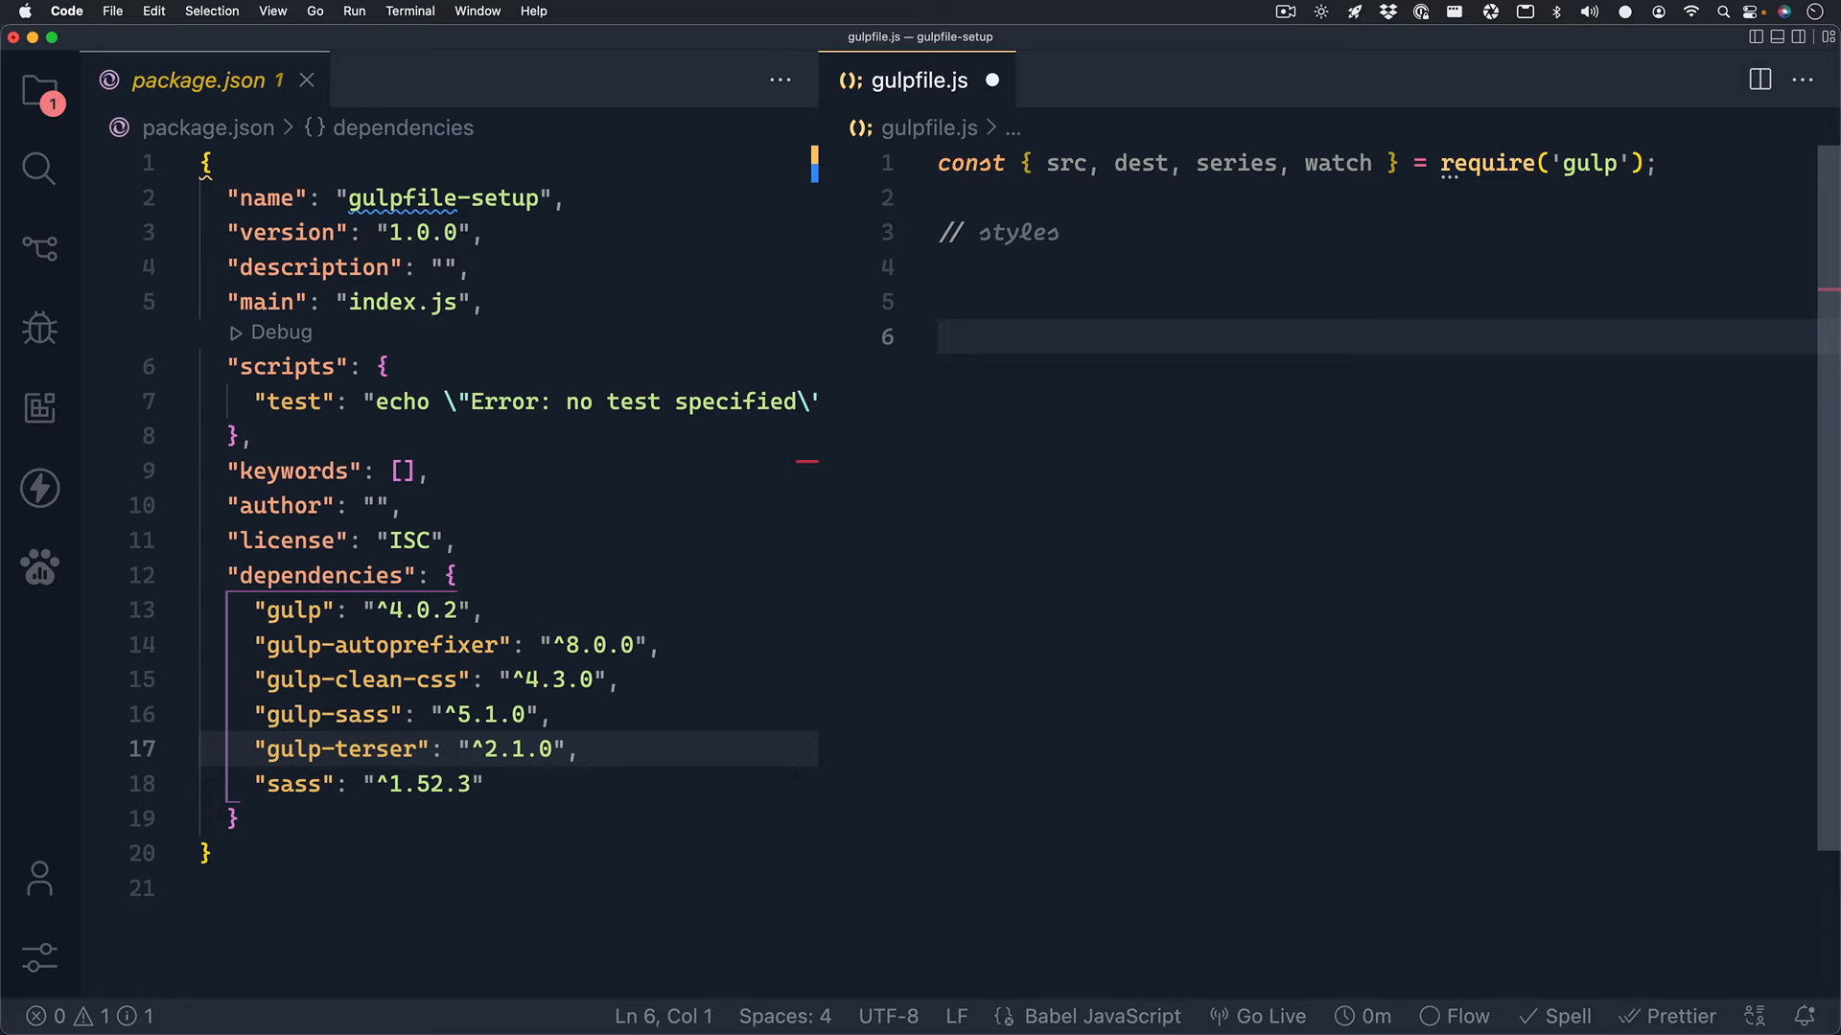
text(// scripts)
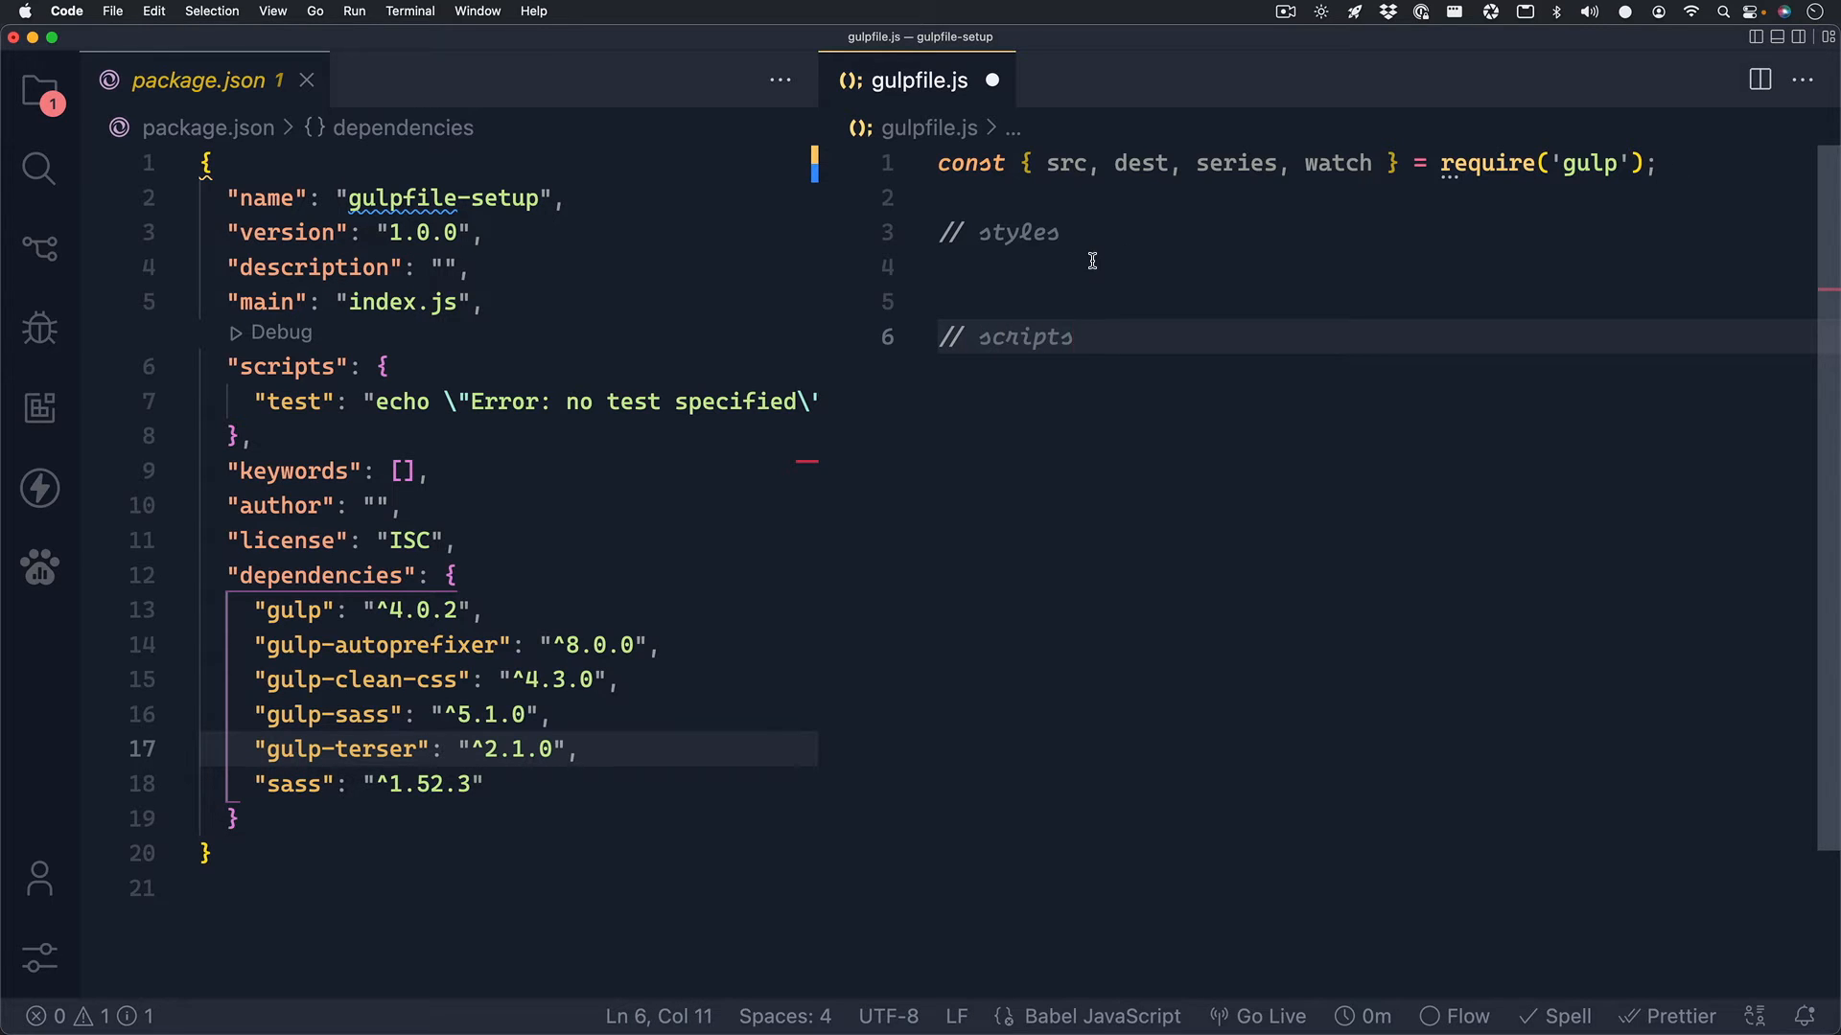
Define scss as require('gulp-sass')(require('sass')) under the styles comment.
click(1090, 267)
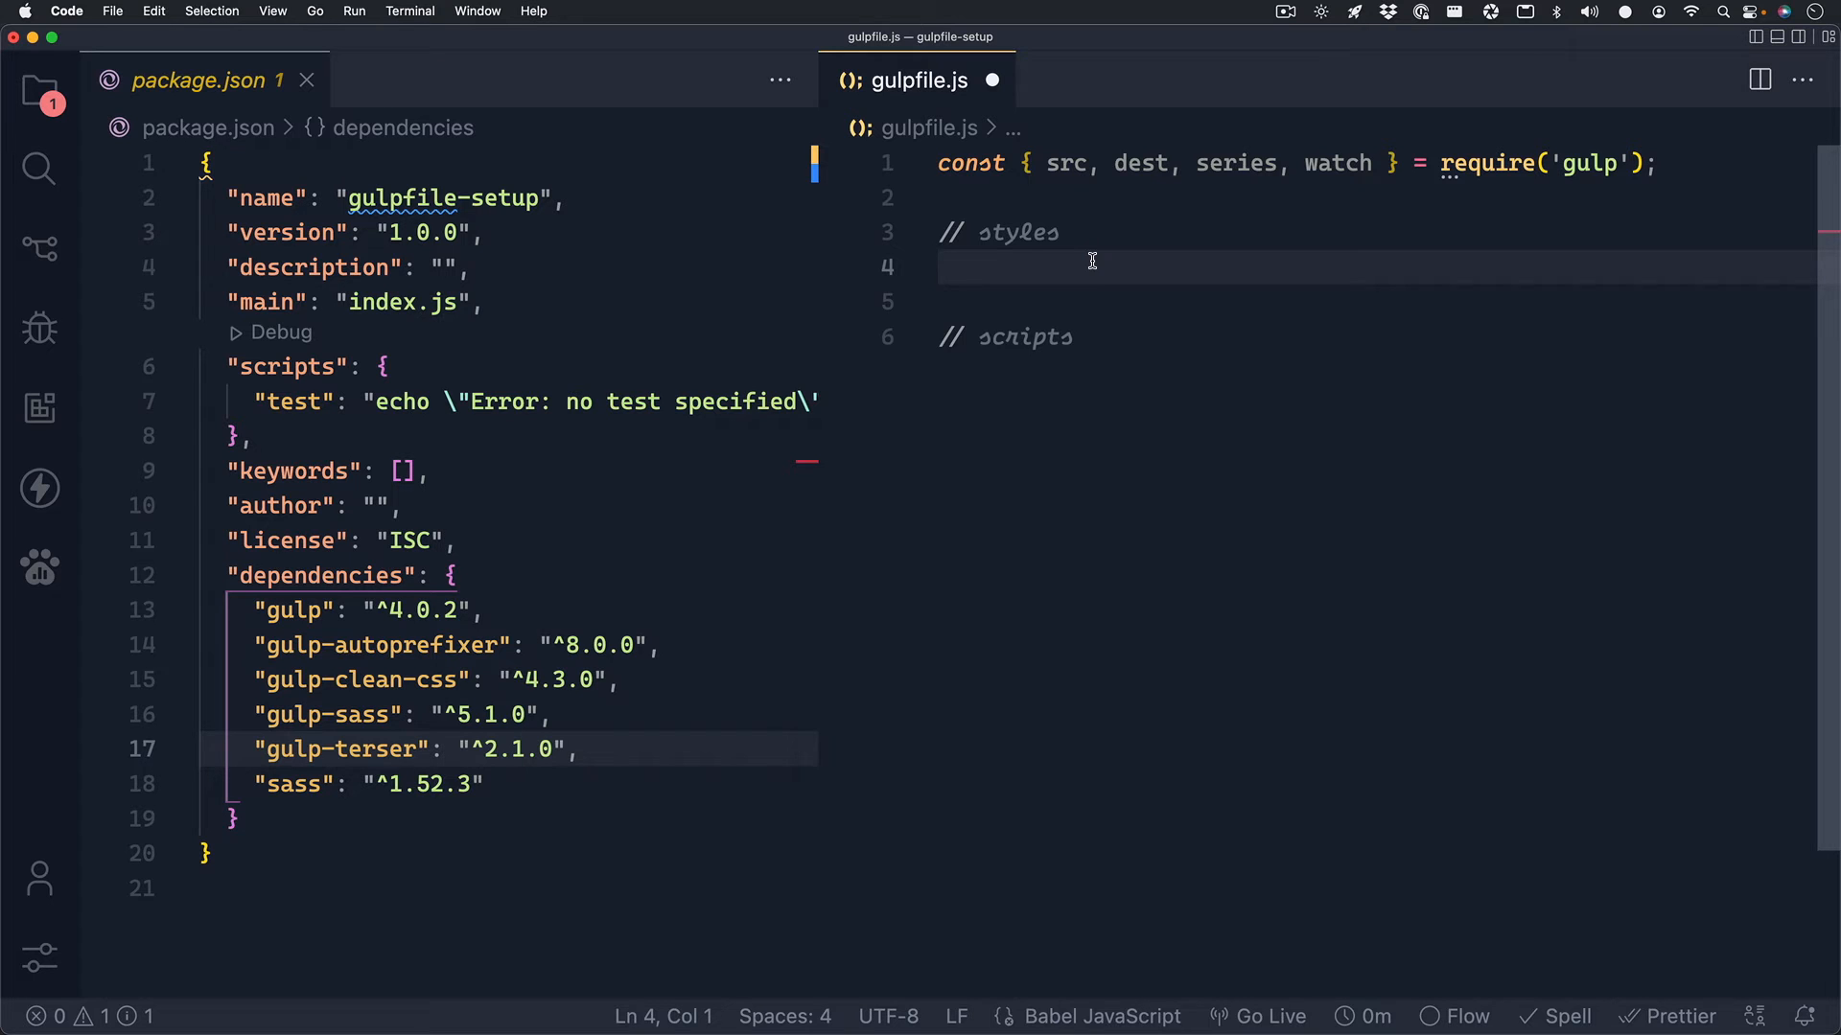
text(const s)
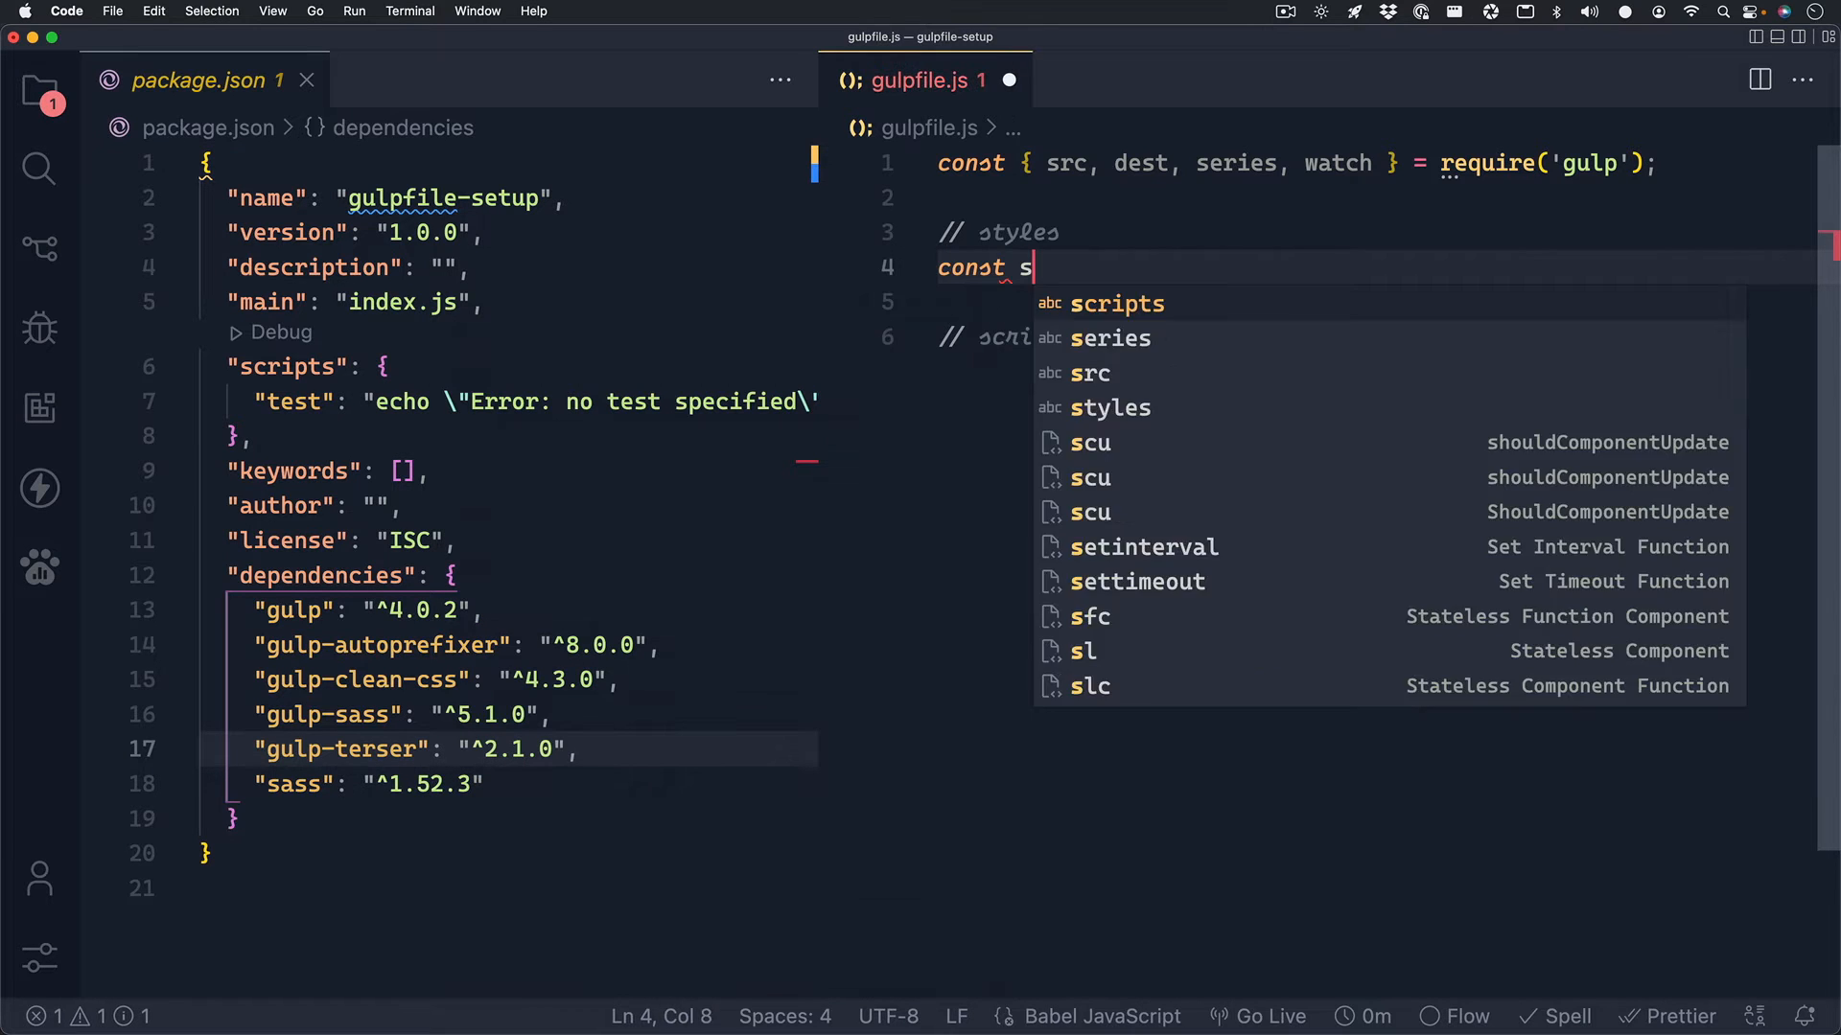
text(css = r)
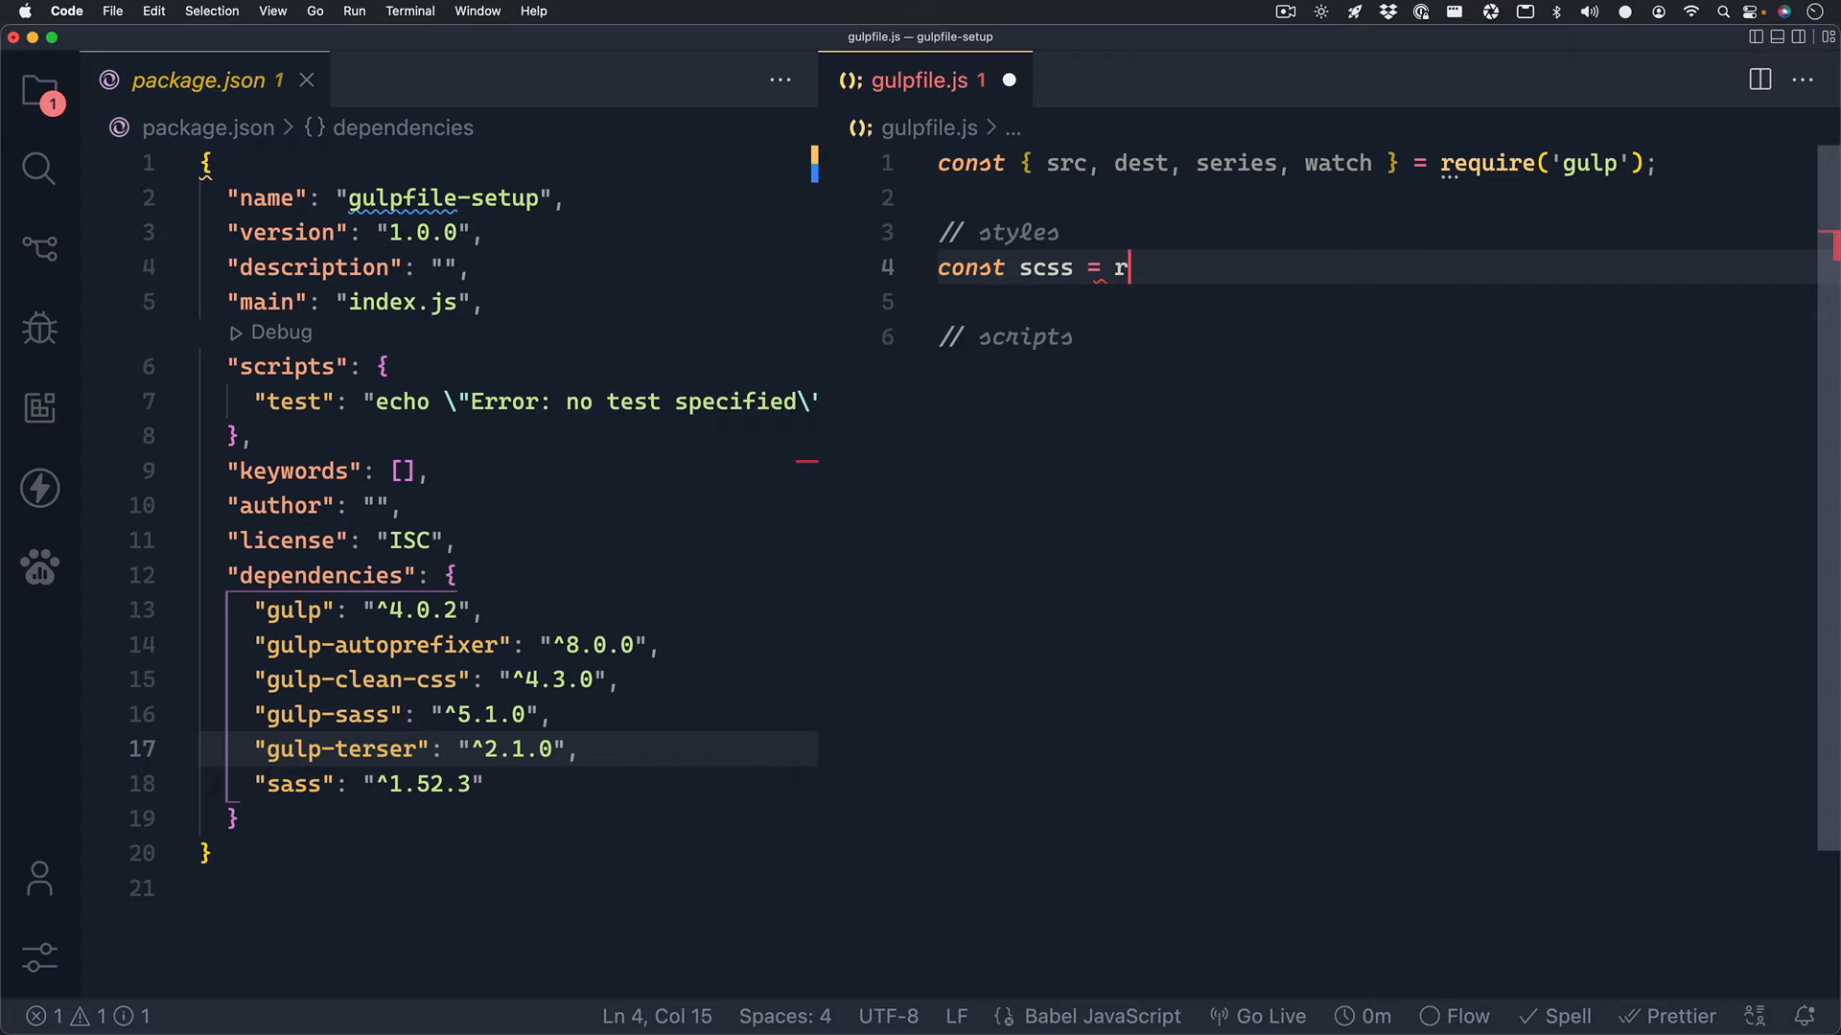
text(equire('gulp-sass)
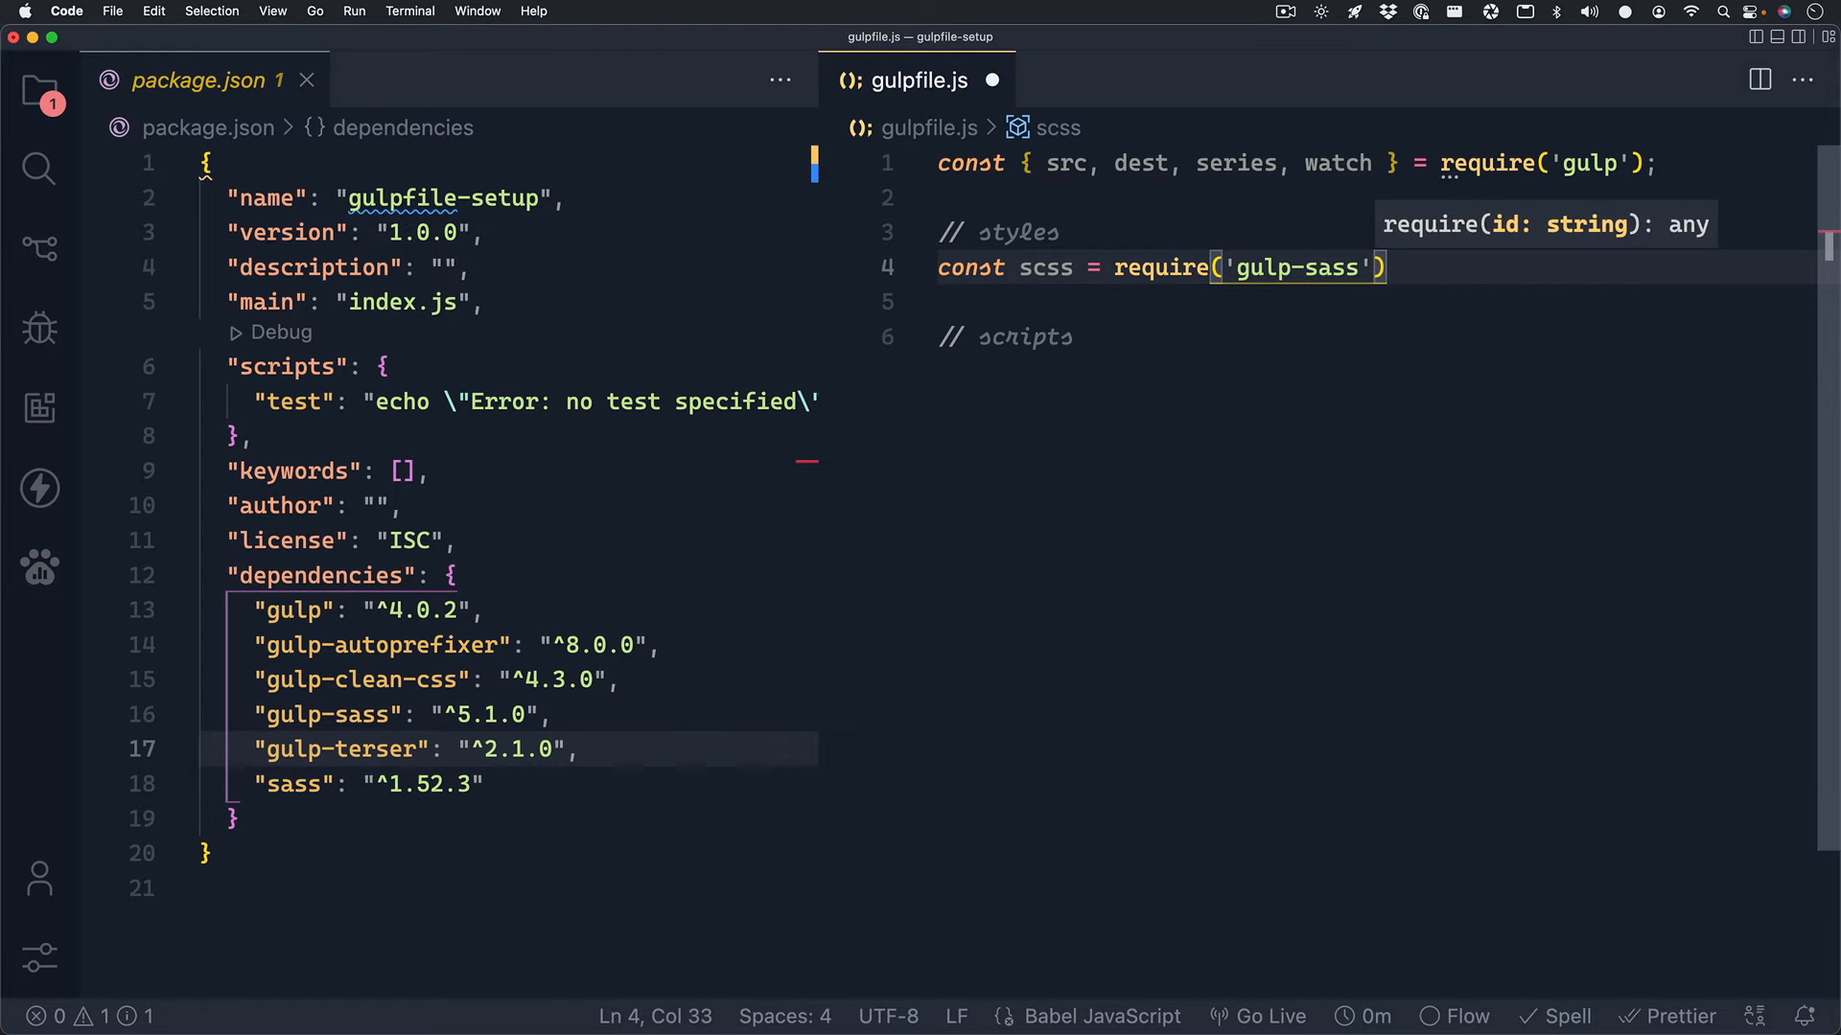
text((require()))
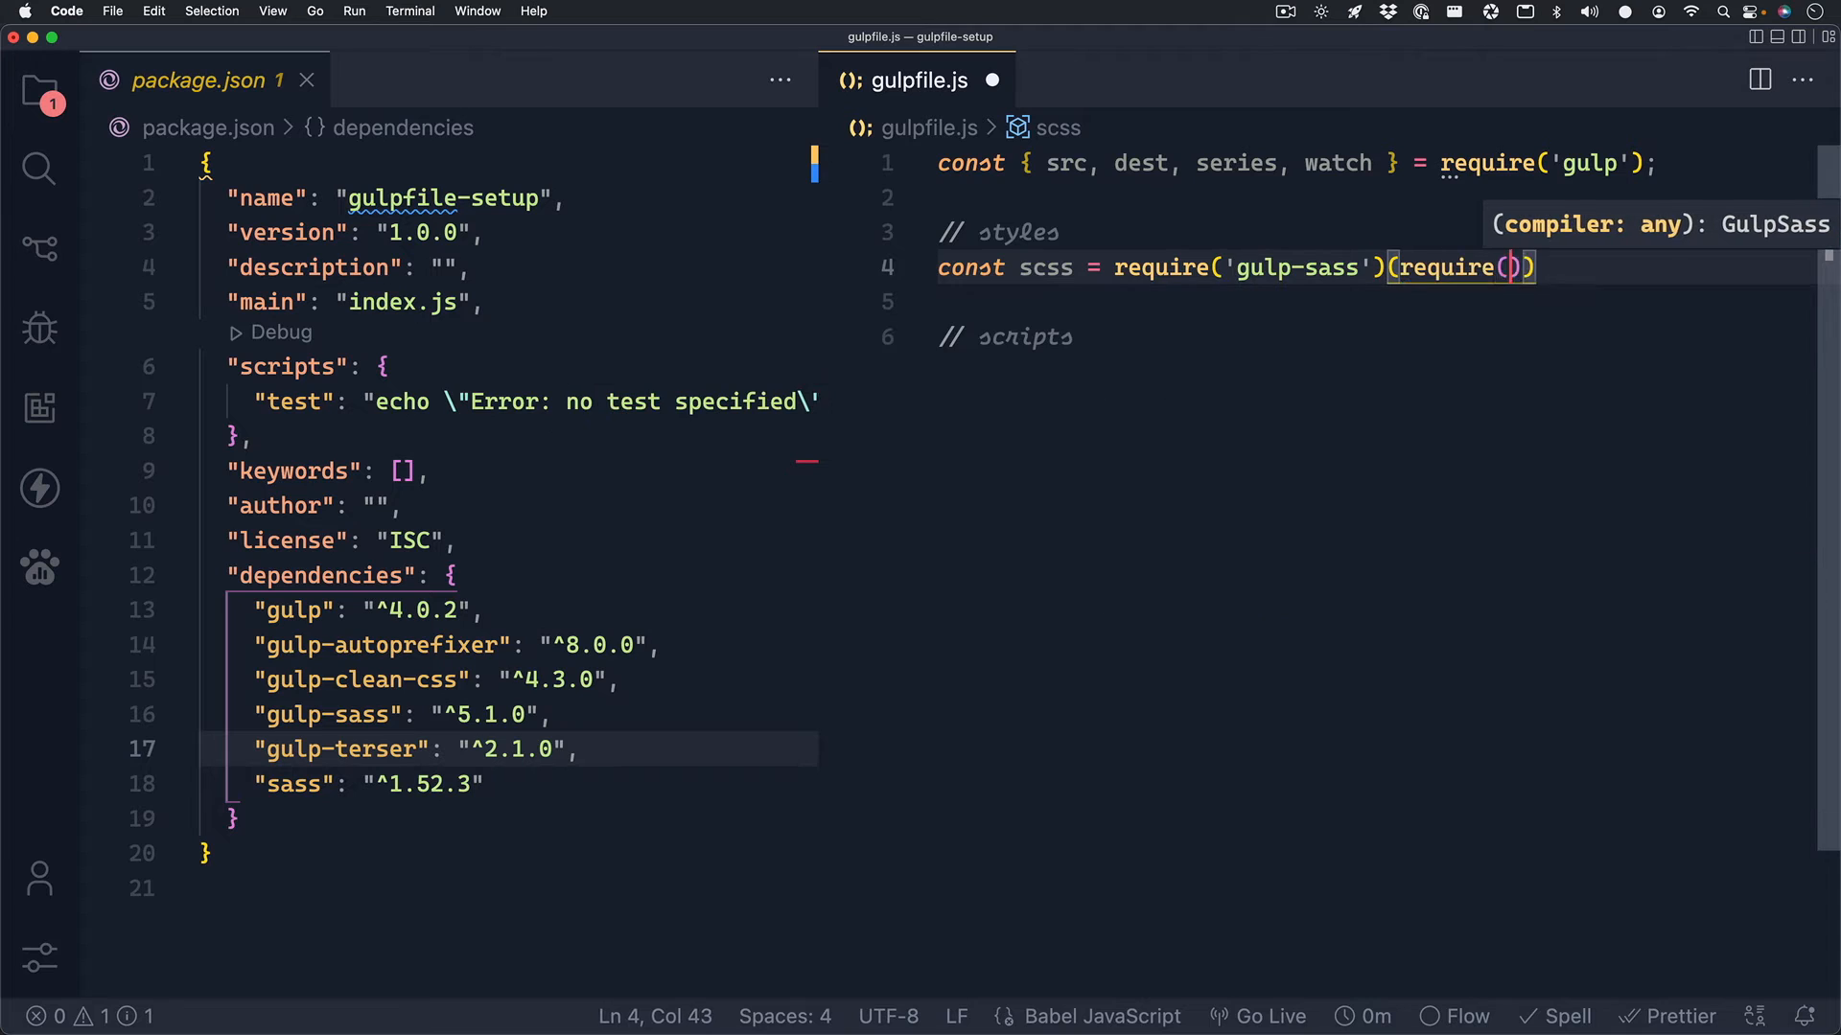
text('sass')
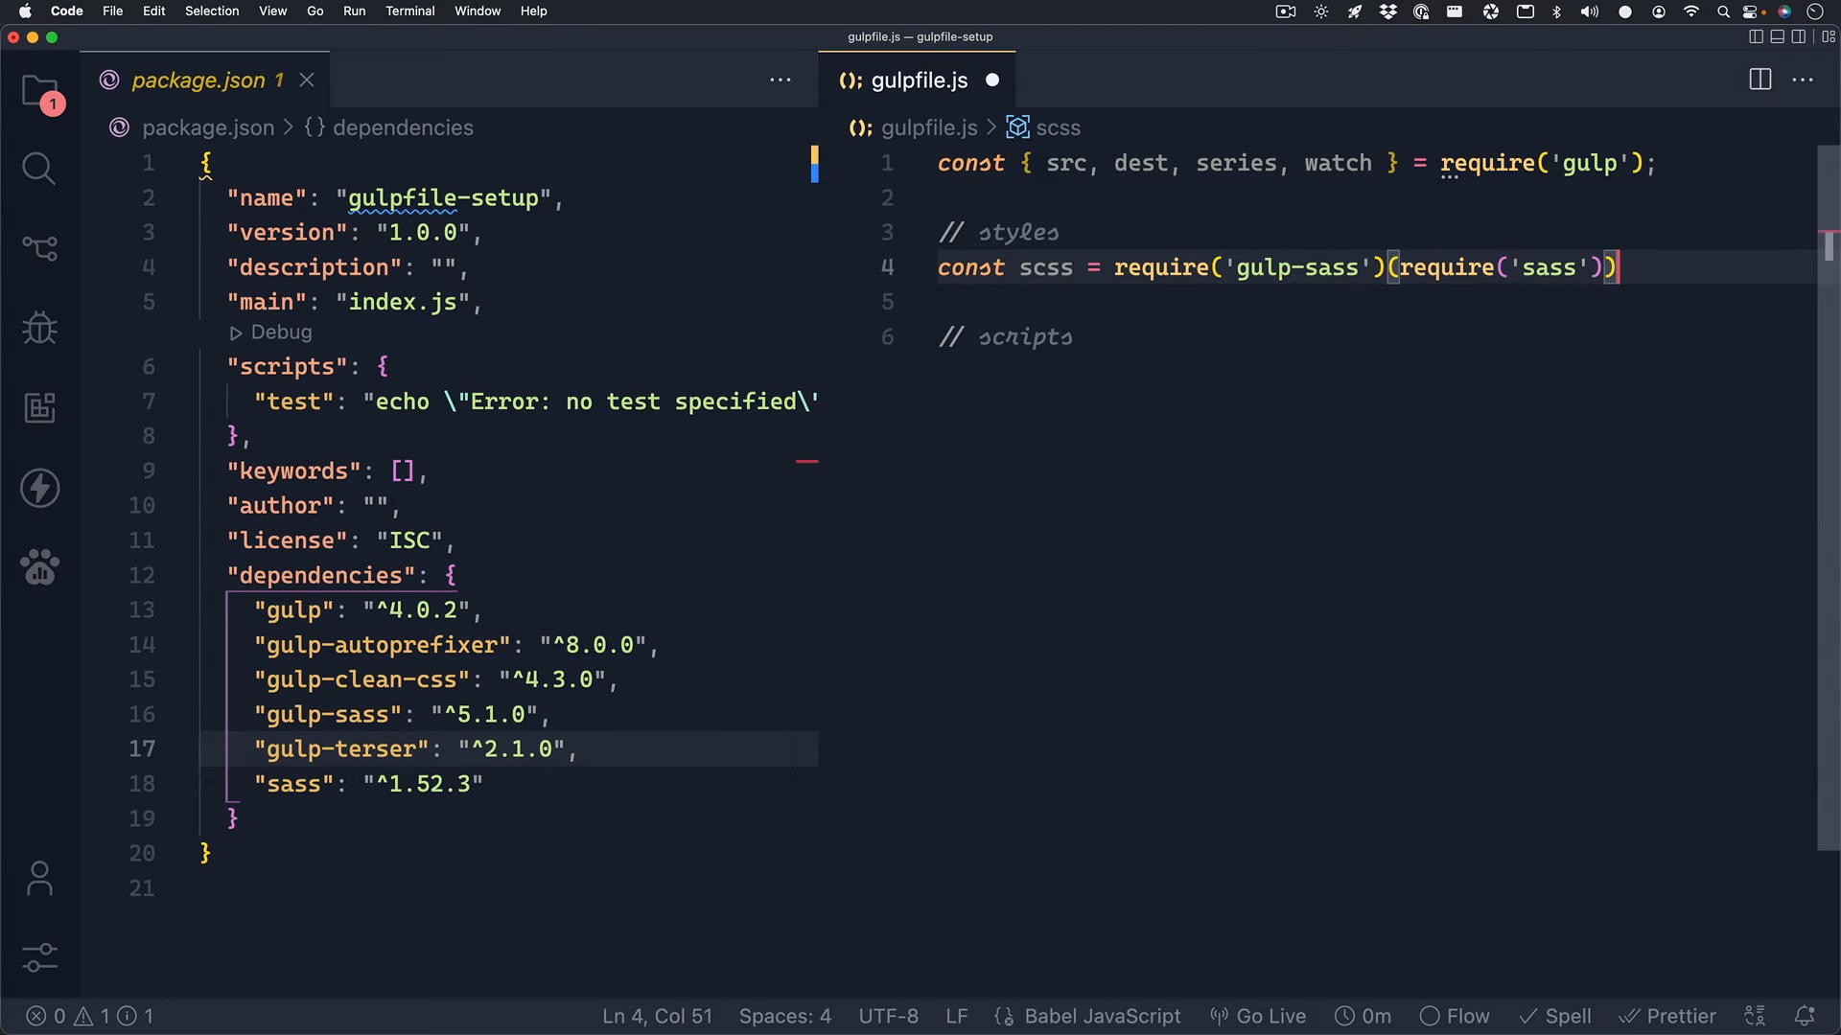
text(;)
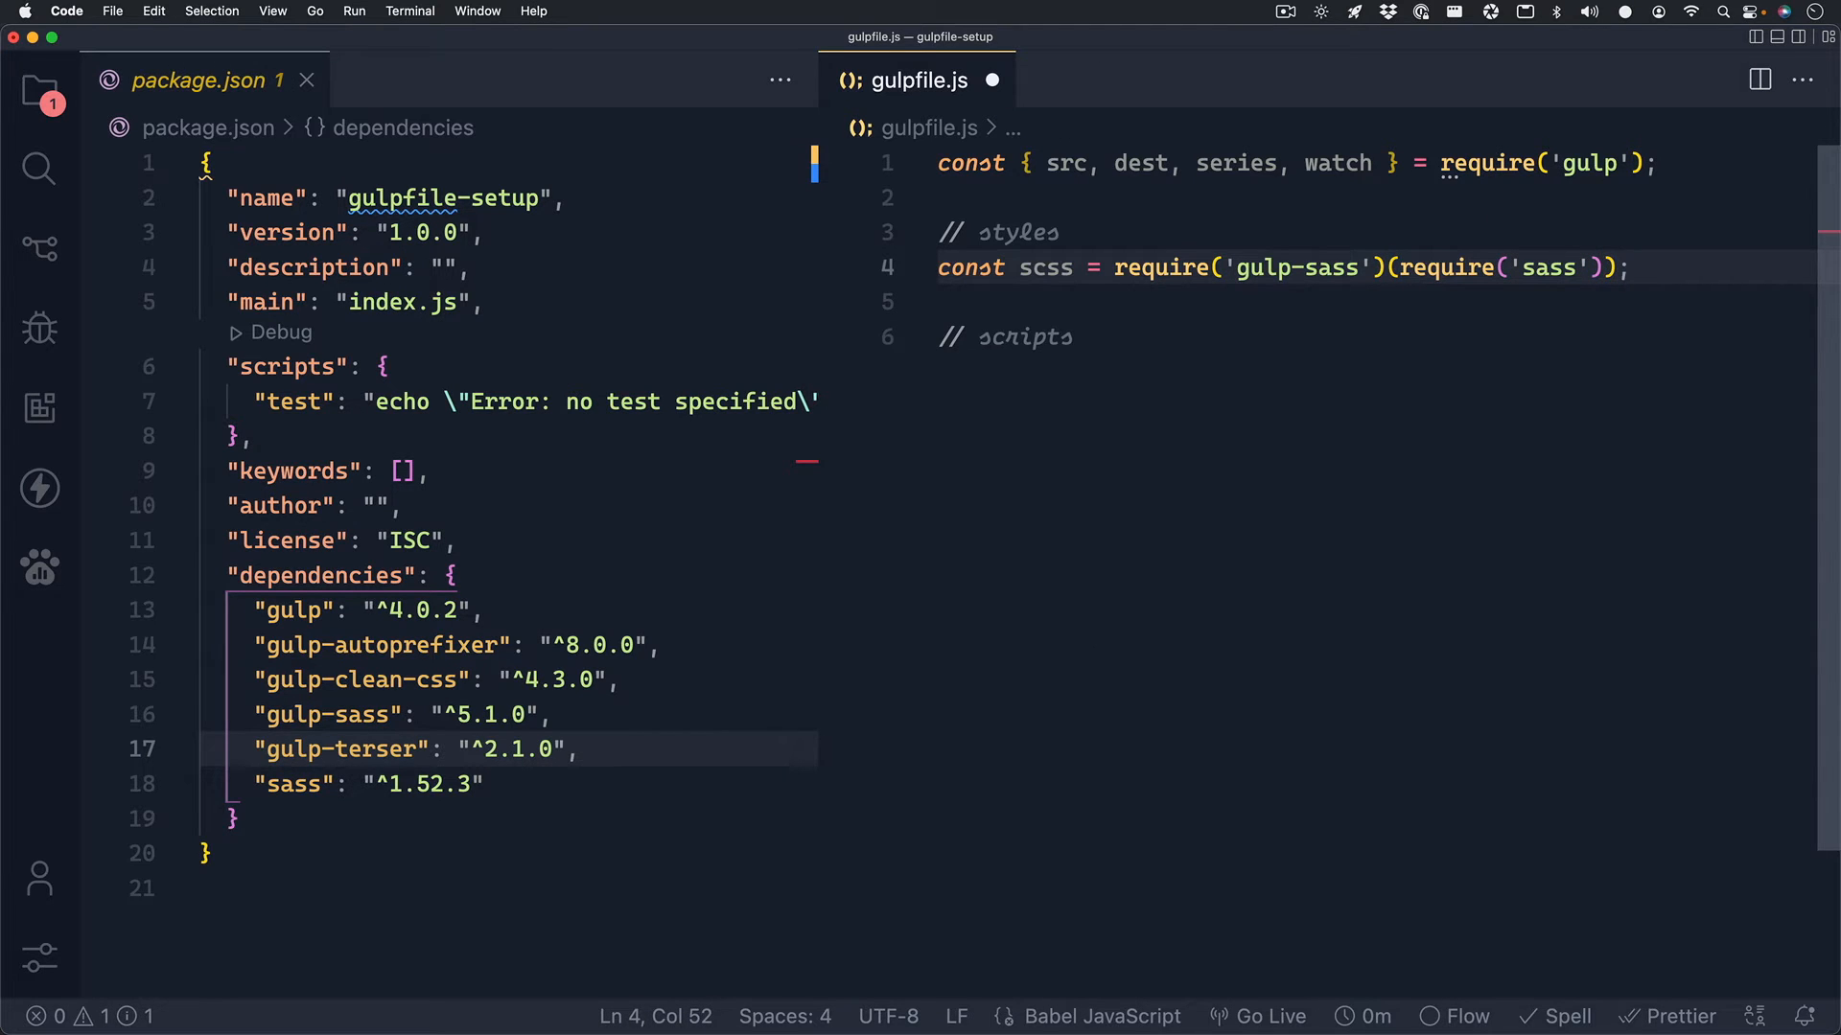
Require gulp-autoprefixer as autoprefixer and gulp-clean-css as cssMinify below the scss import.
key(Enter)
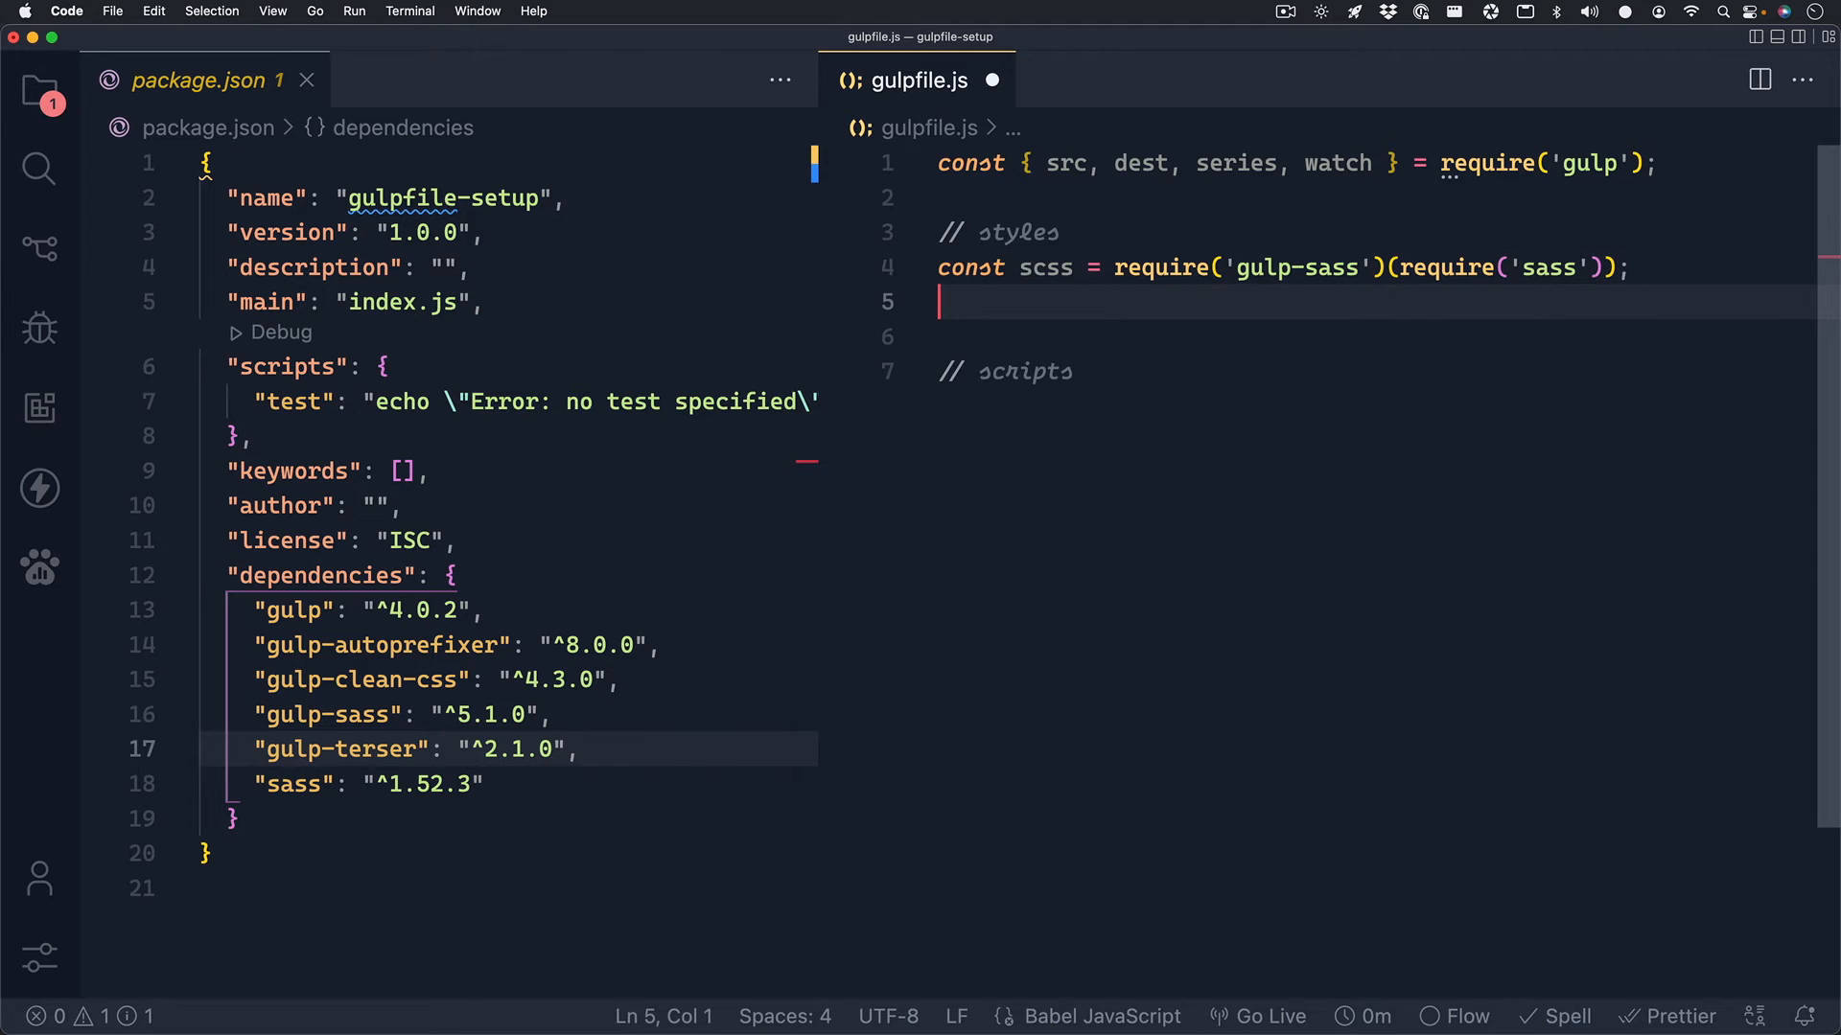
text(const aur)
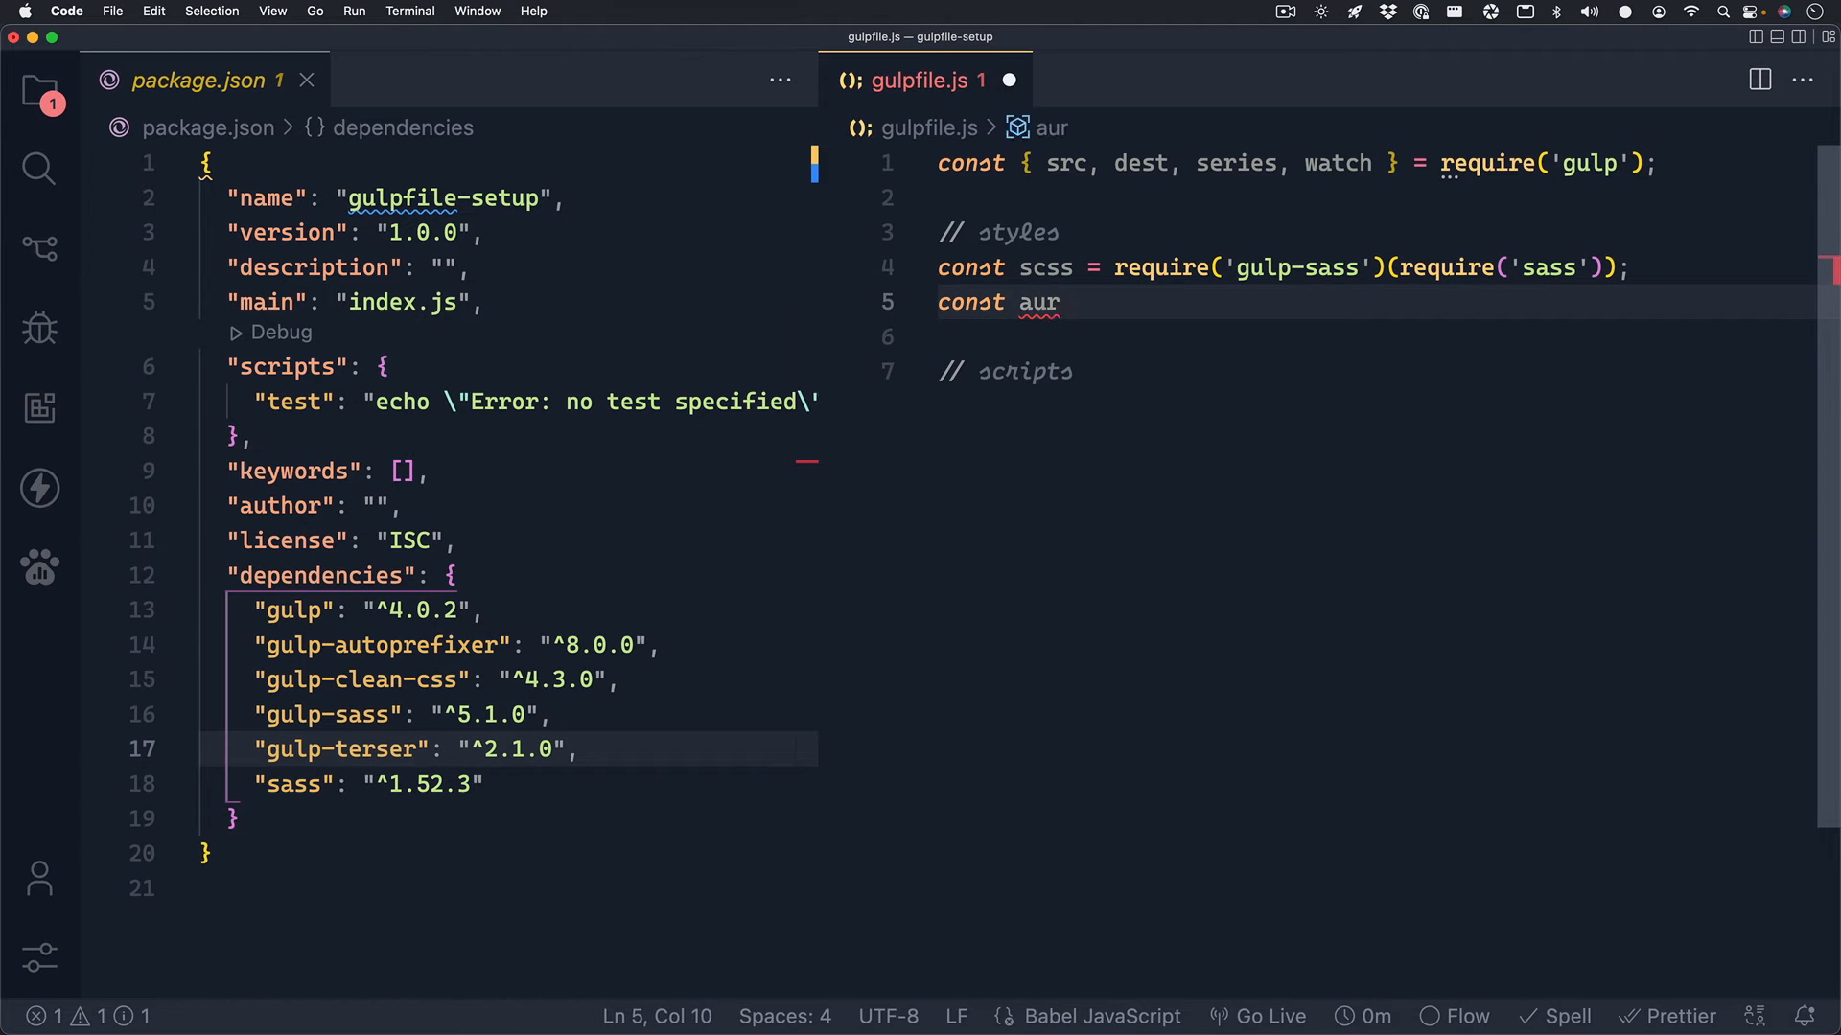
text(toprefixer = require(')
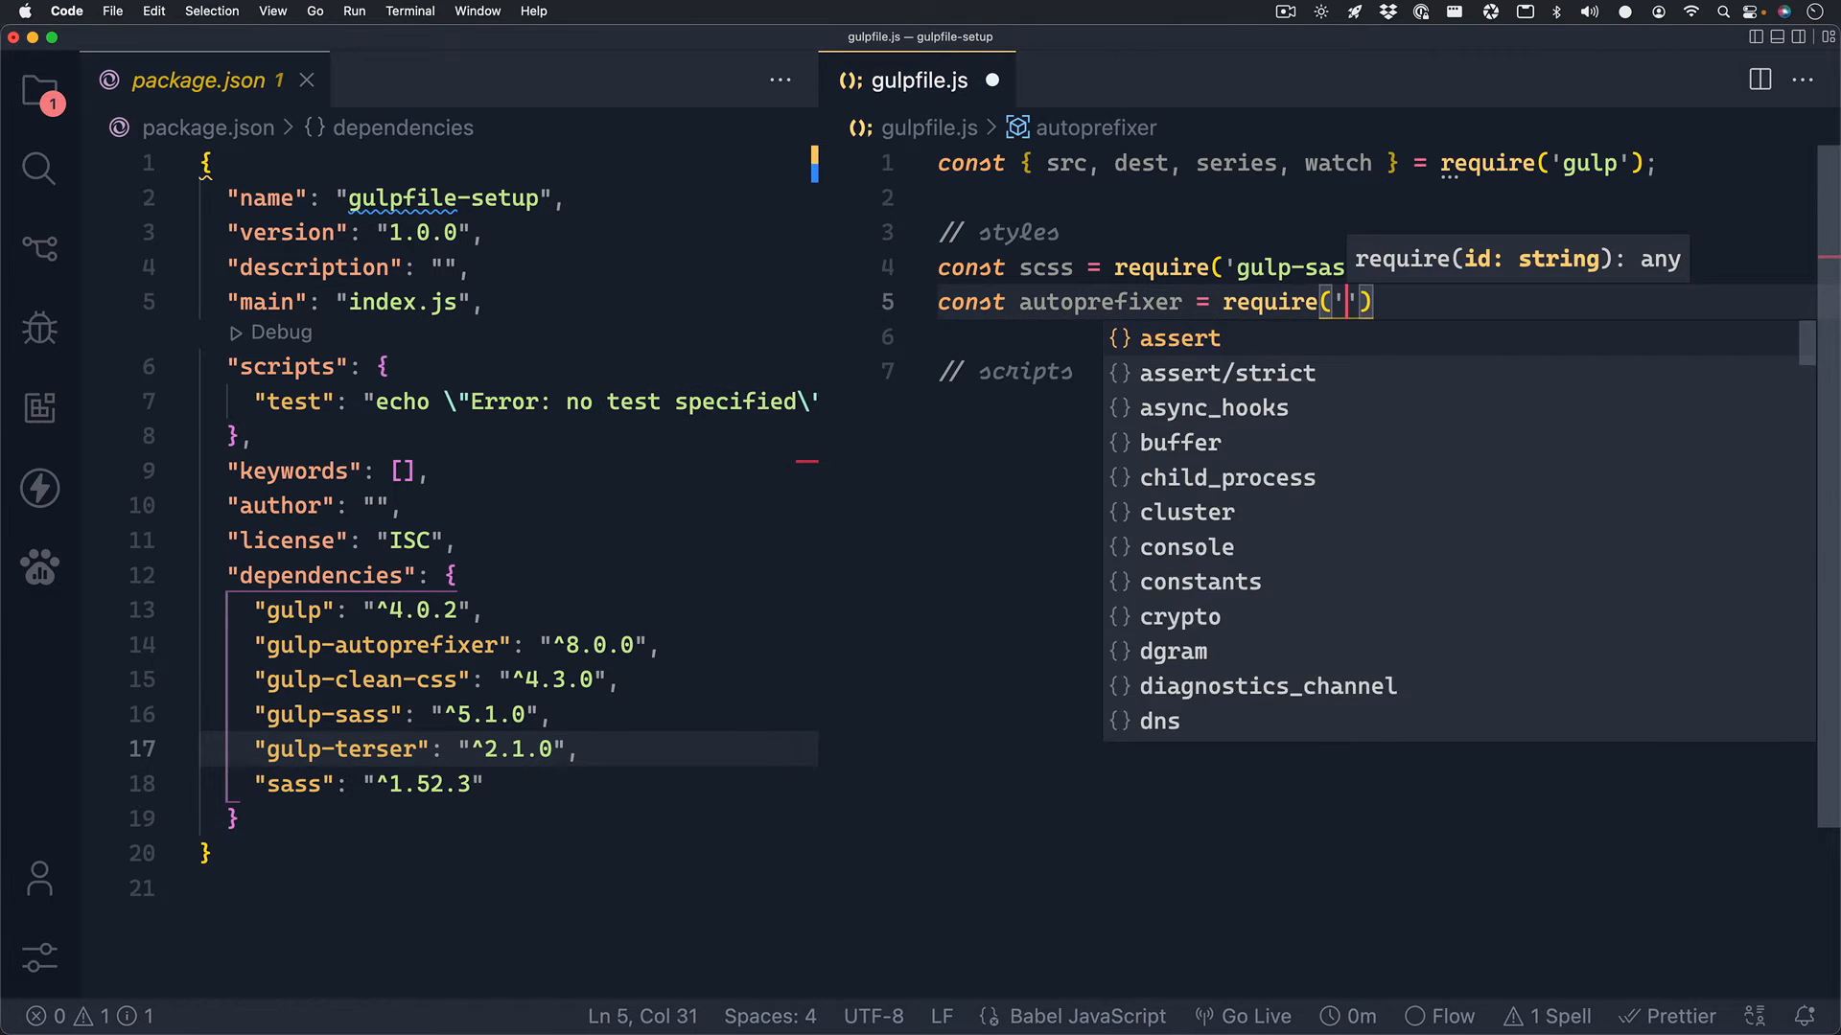
text(gulp-autoprefixer)
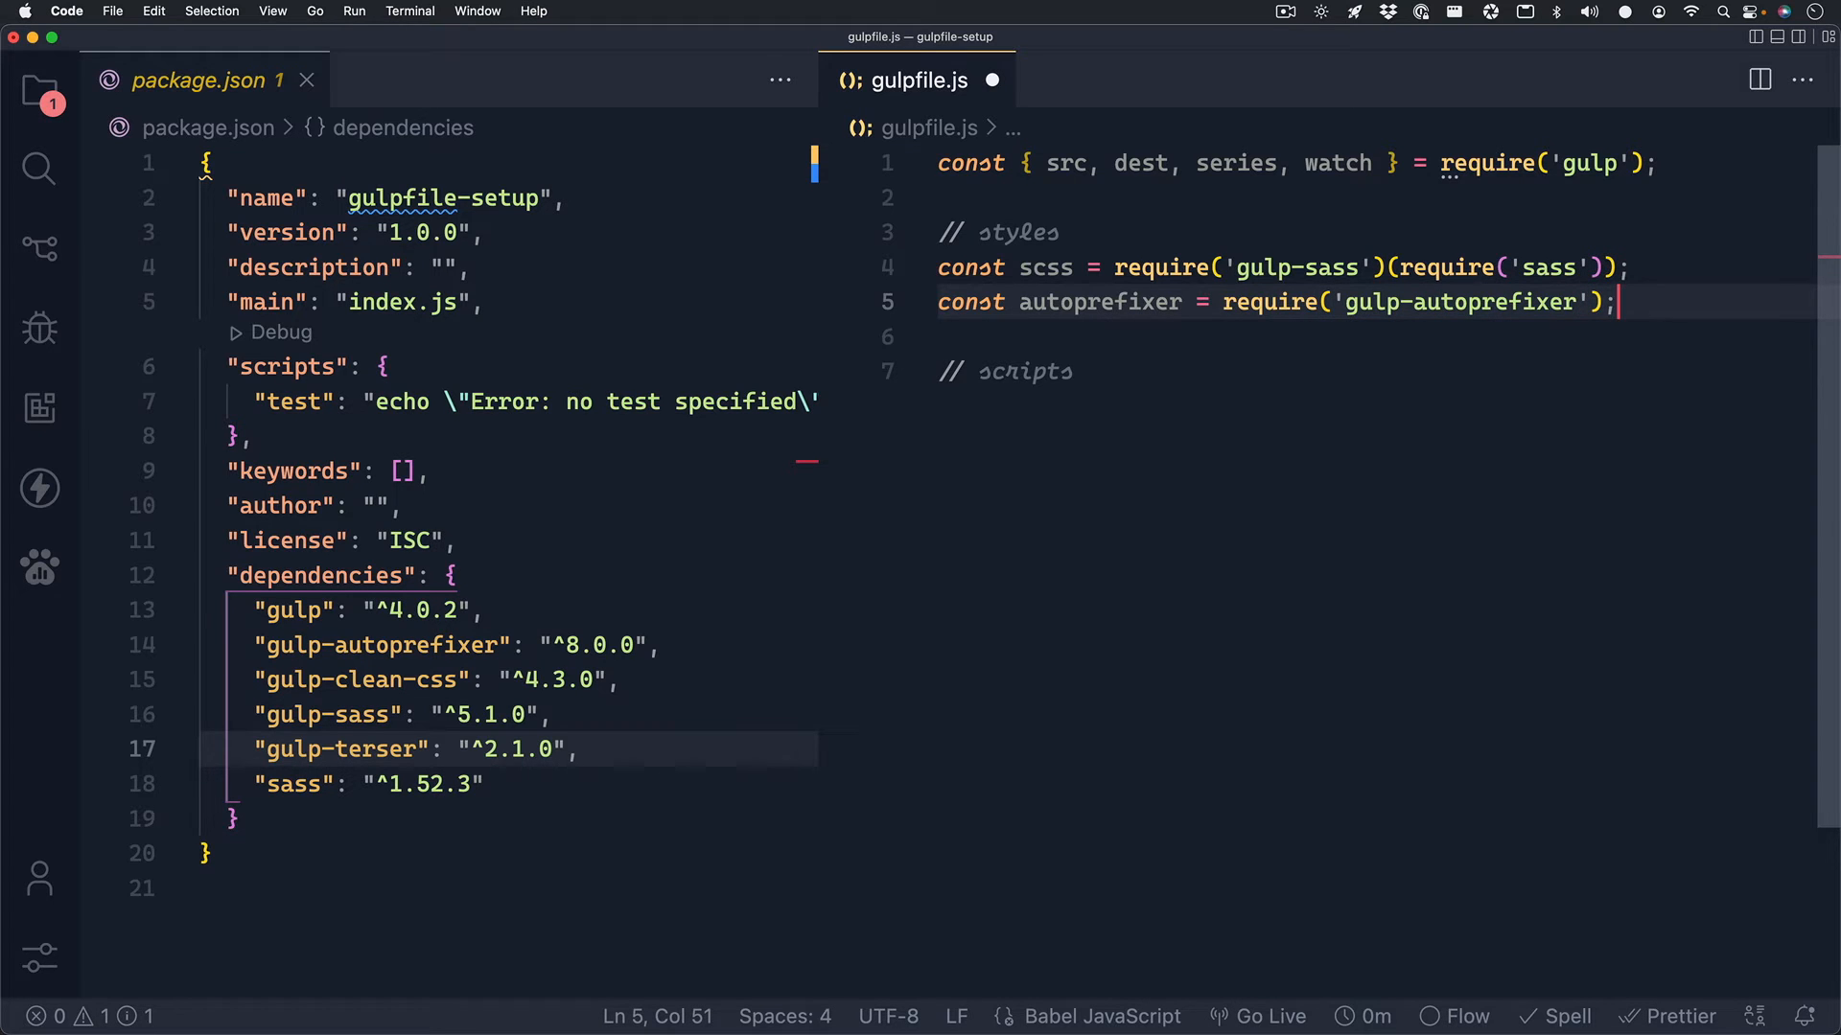
text(const)
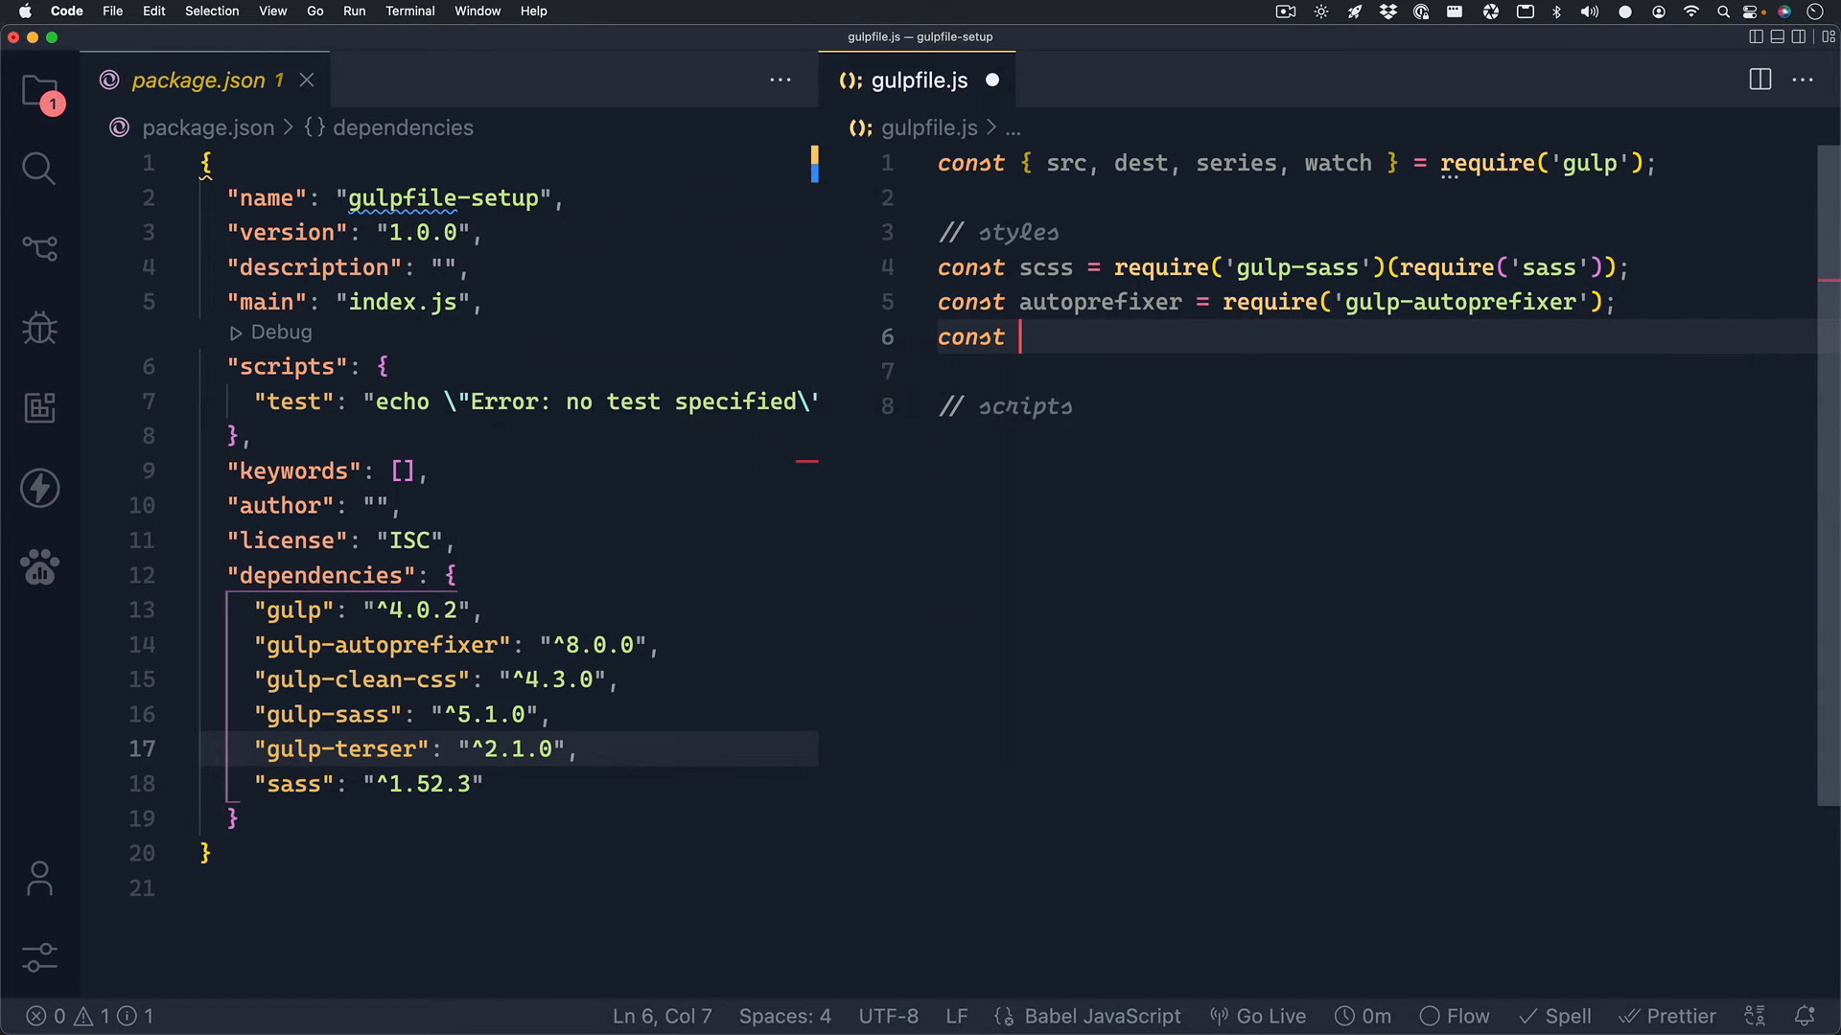
text(cssMin)
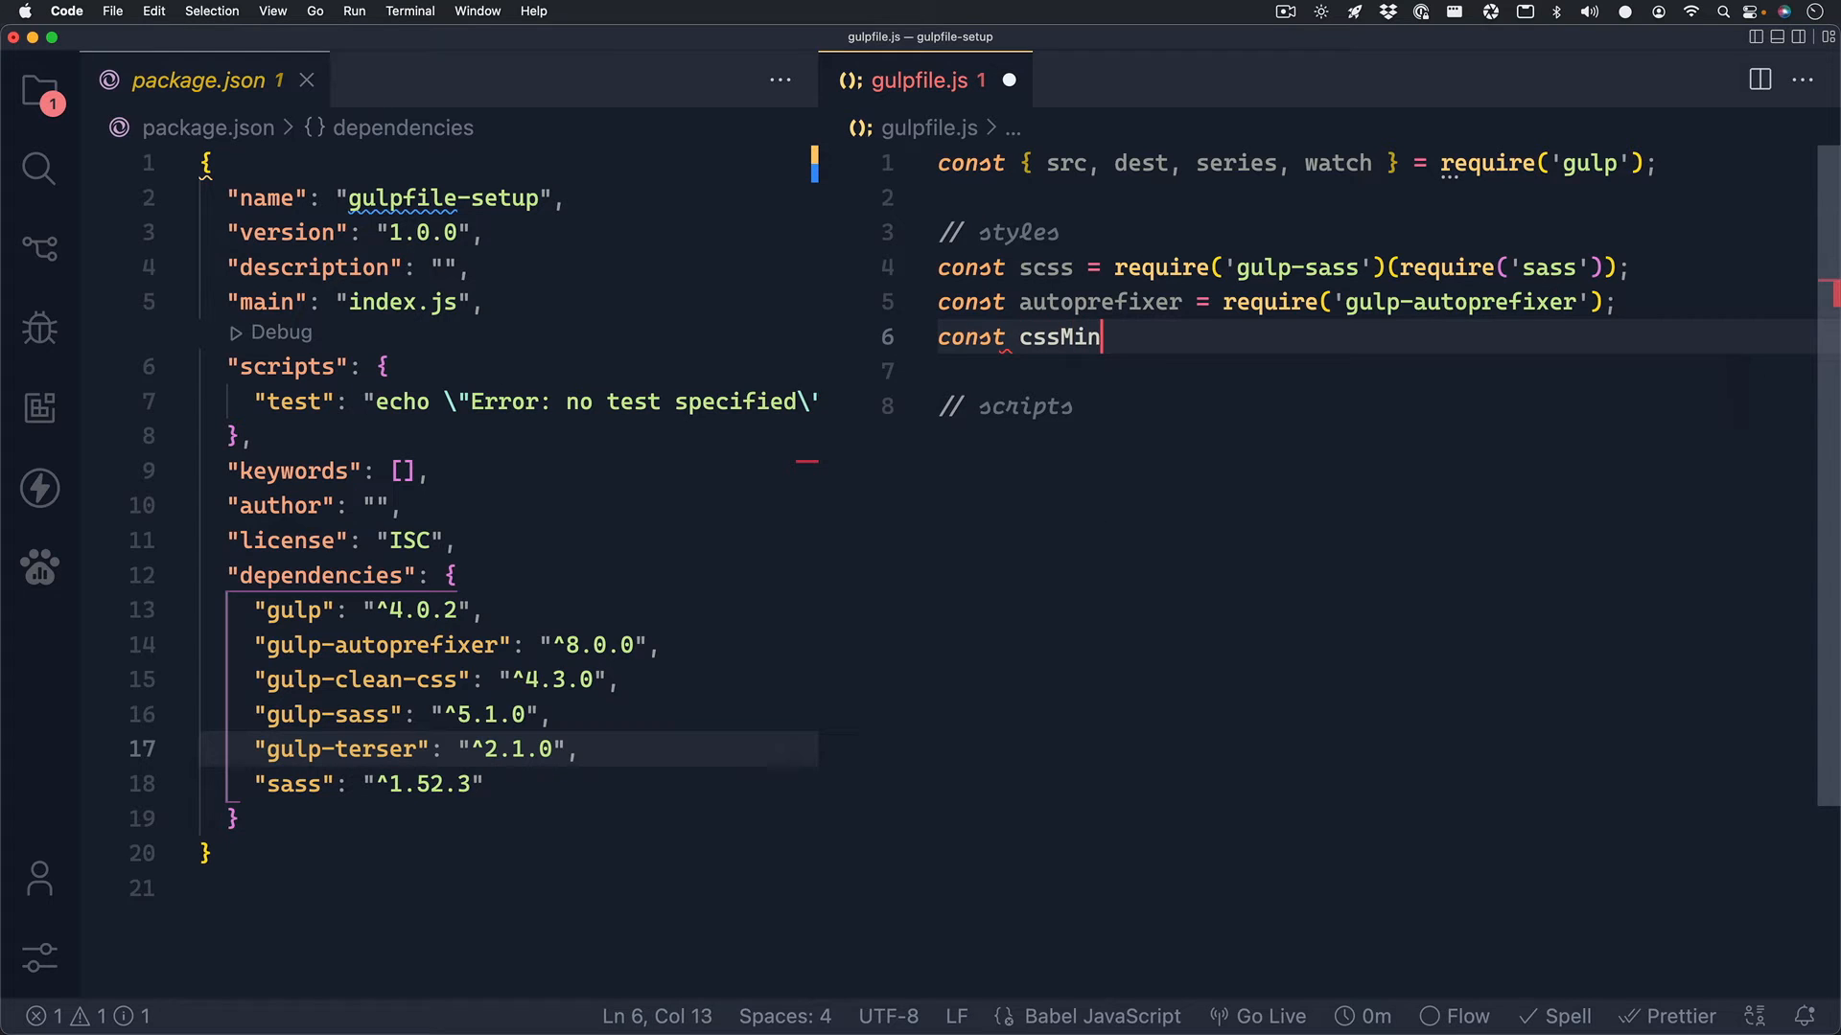
text(ify = requi)
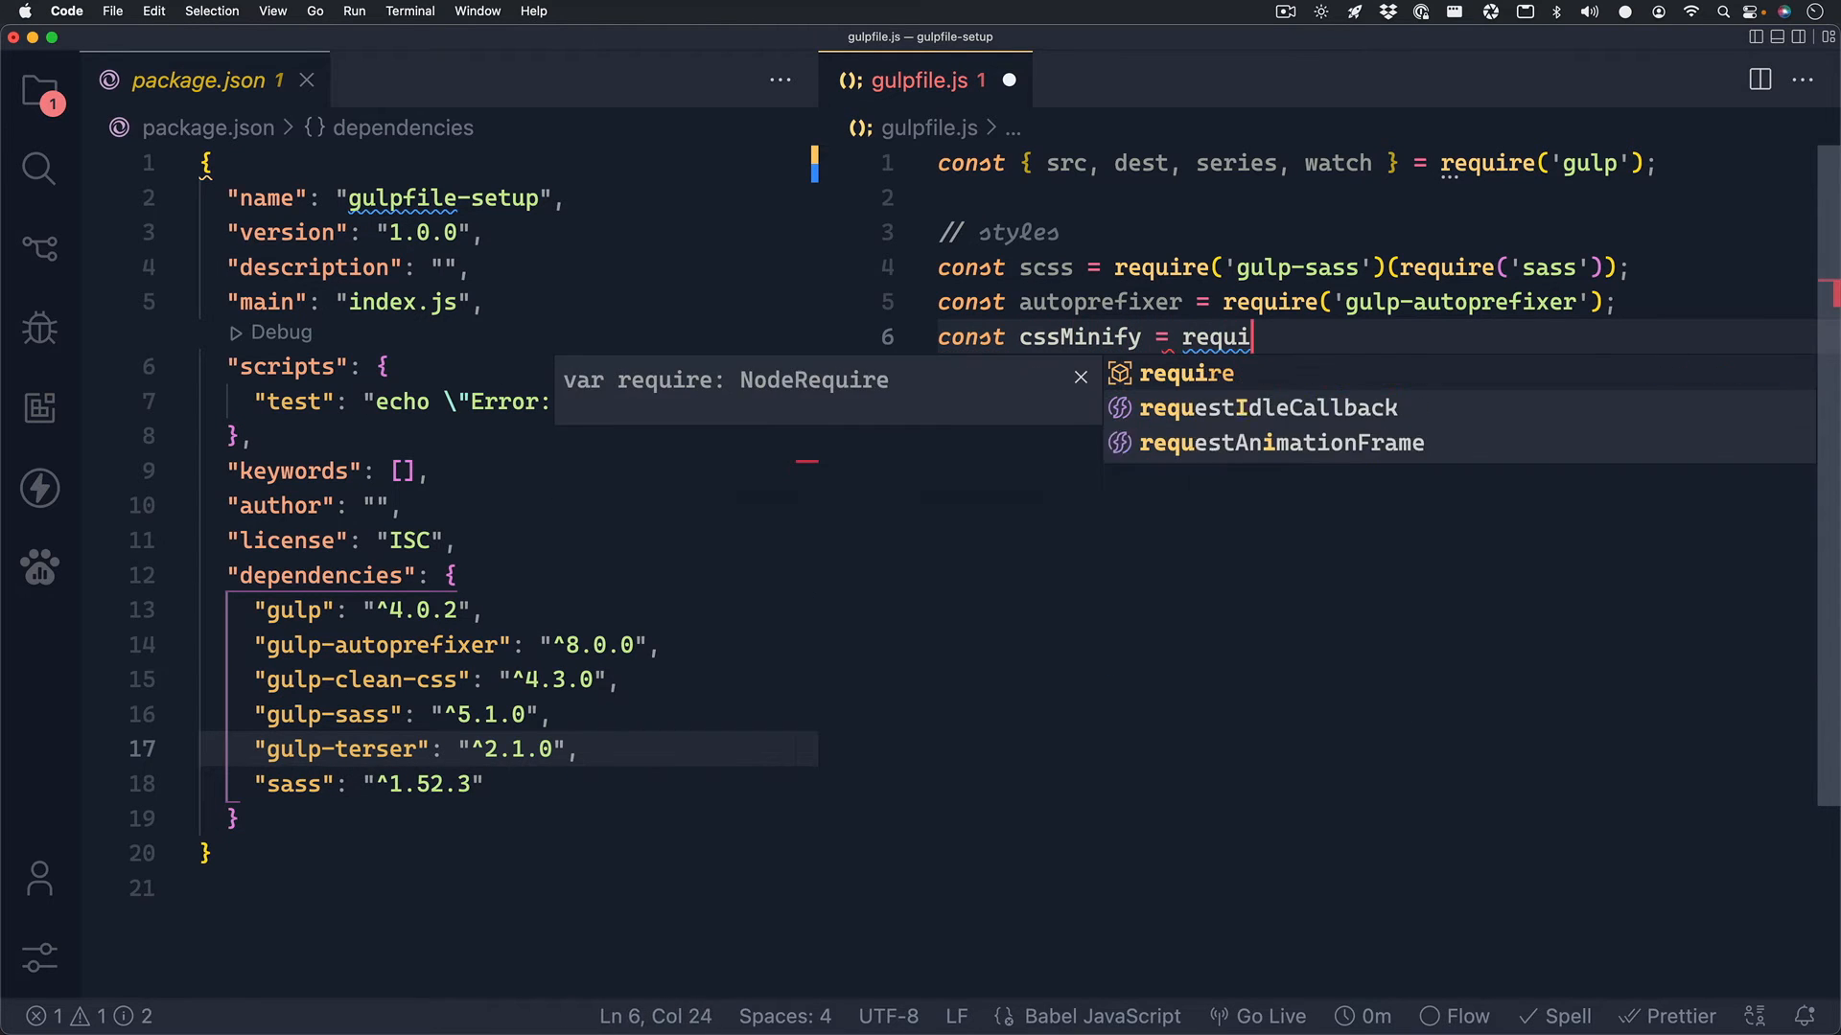
text(re('gulp-clean-css');)
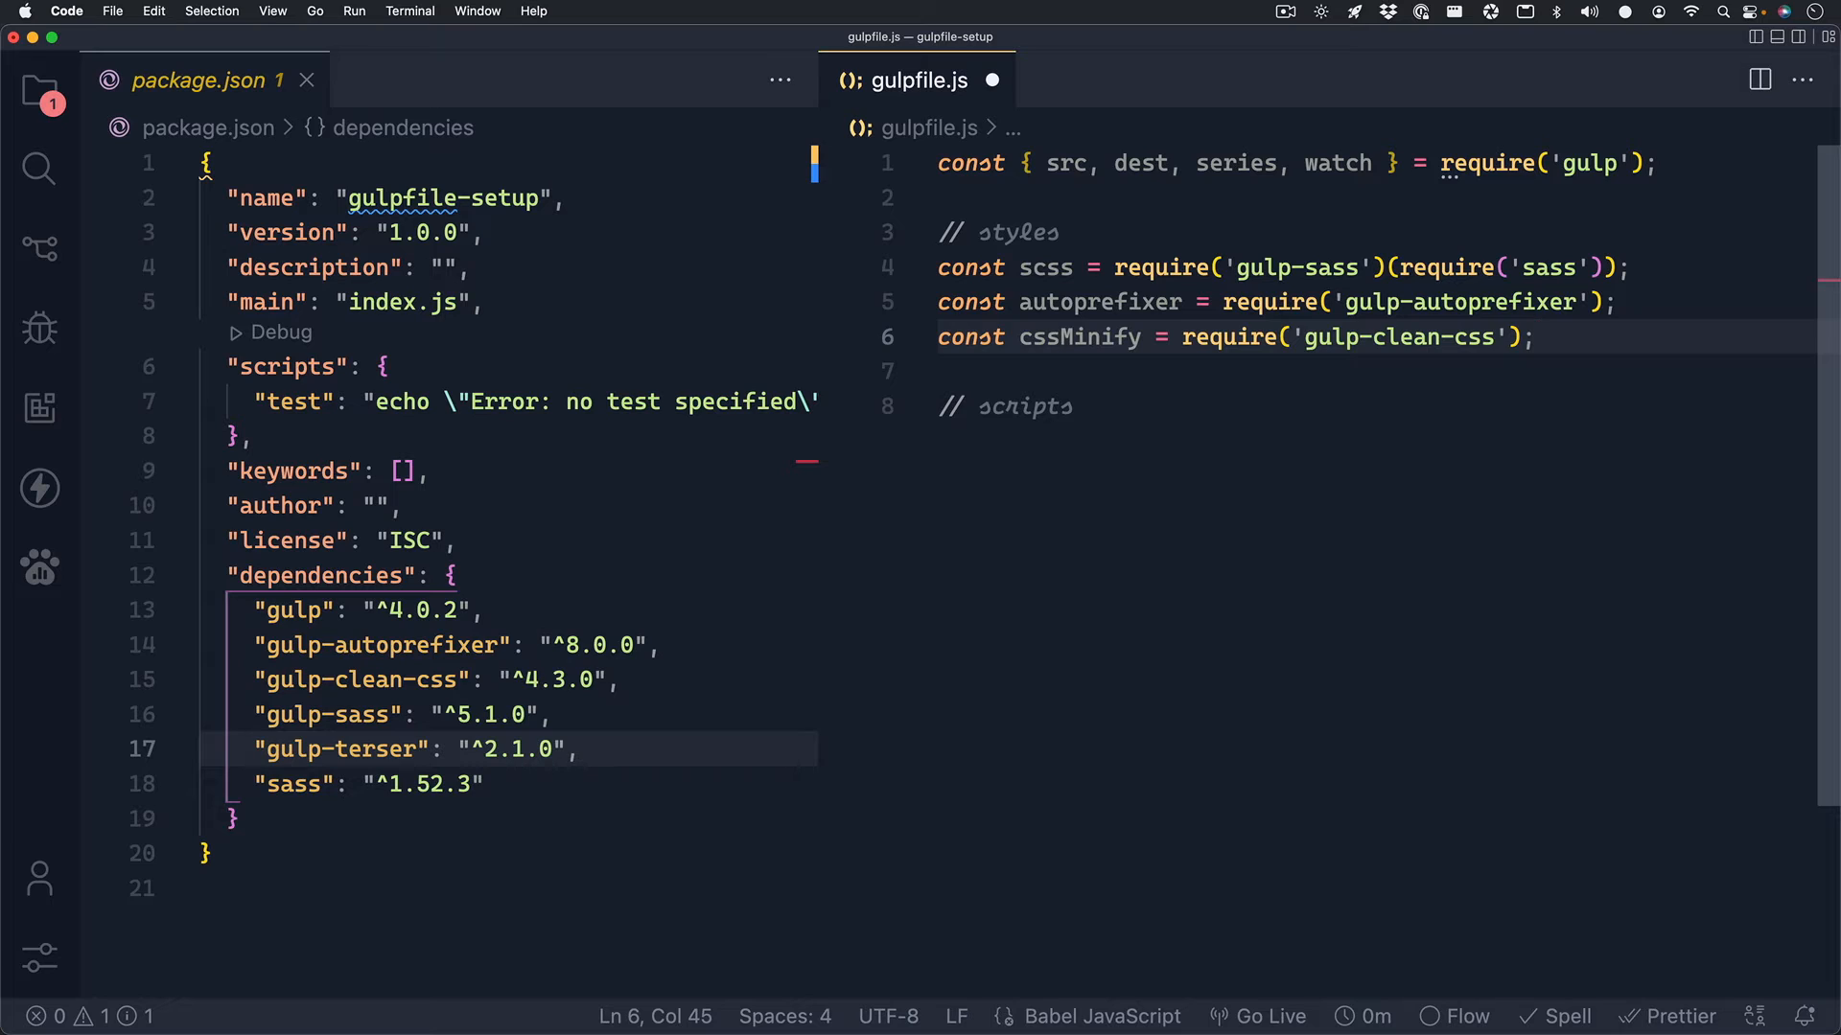
mouse_move(1380, 411)
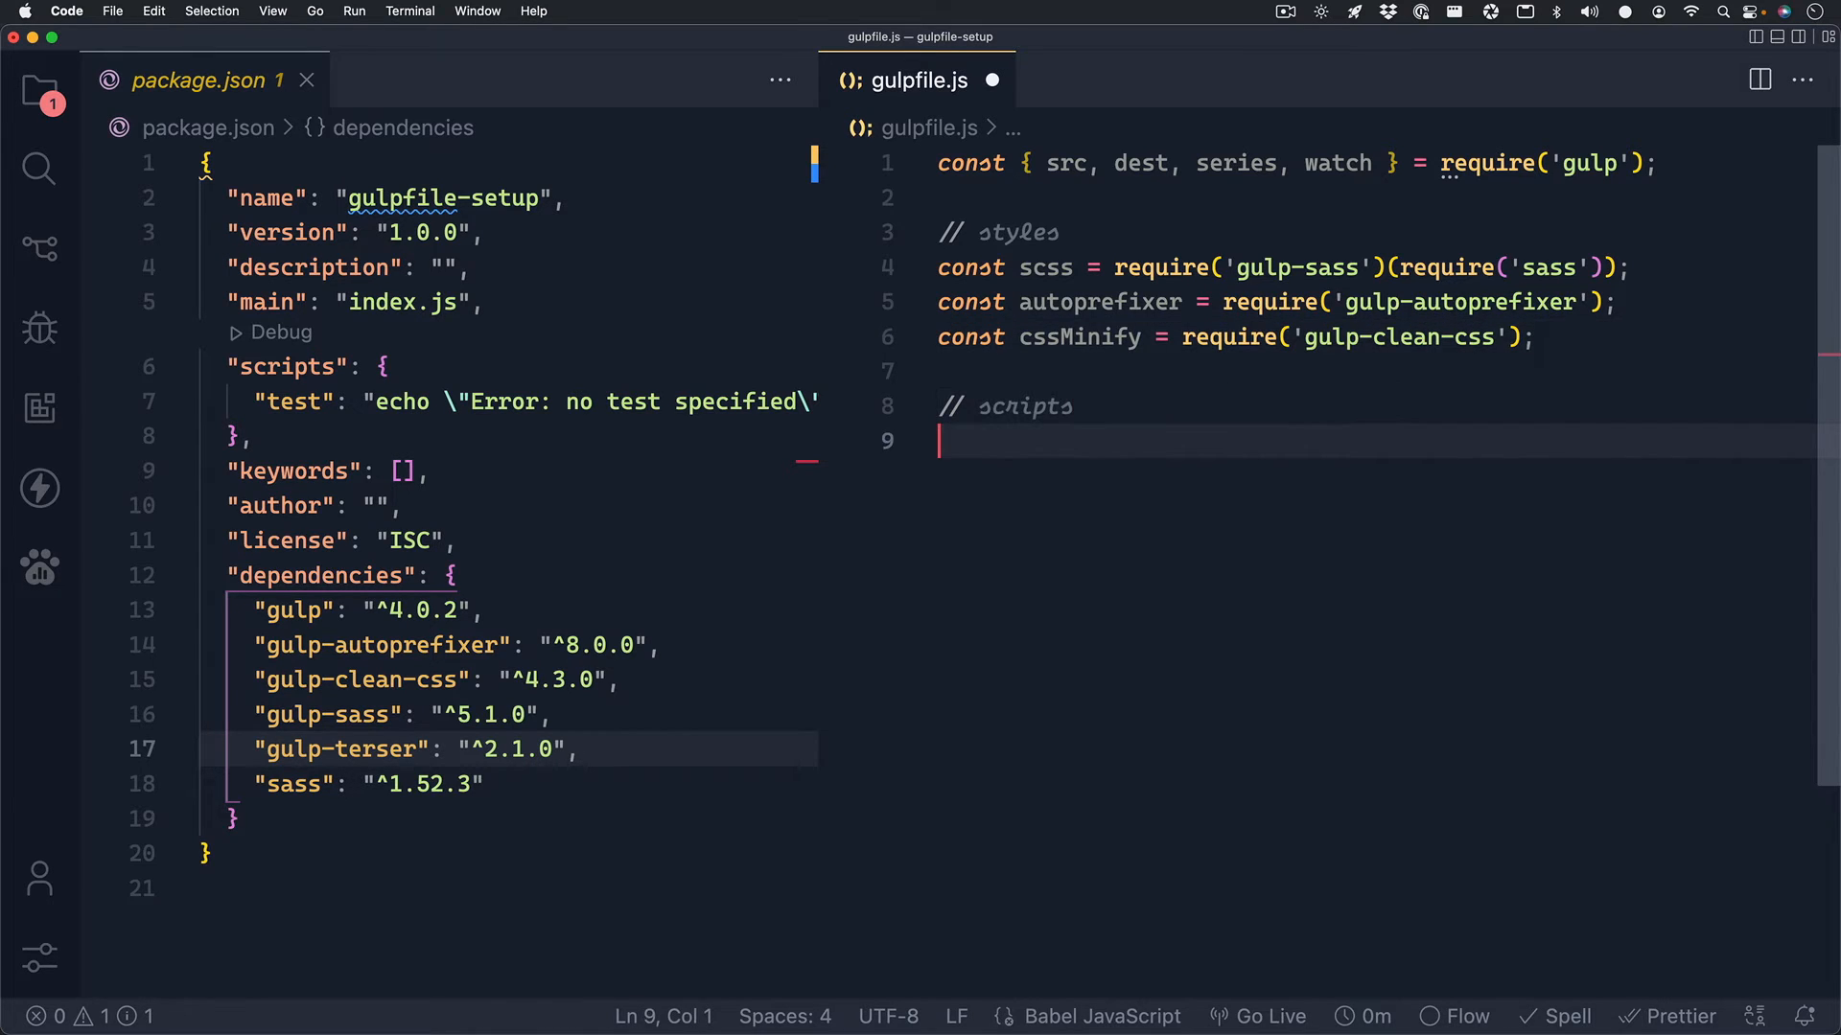
Add const jsMinify = require('gulp-terser'); beneath the scripts comment.
text(const)
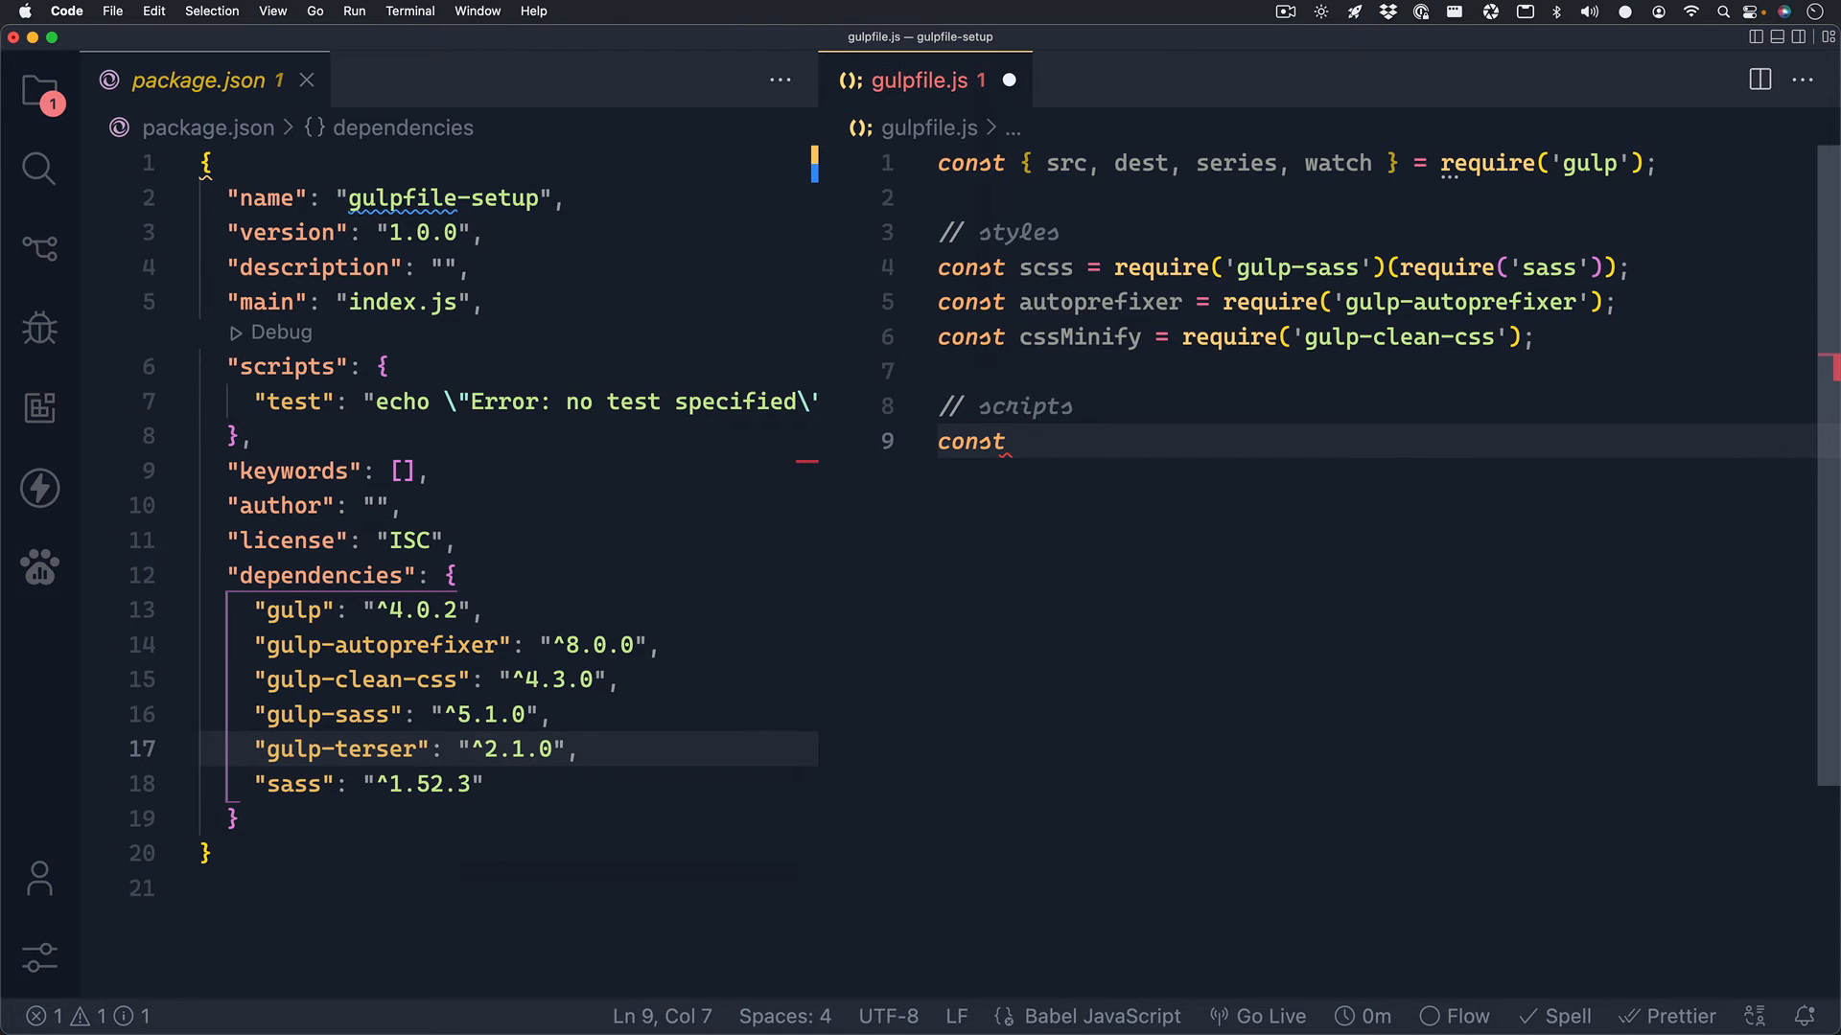
text(jsMinify = require)
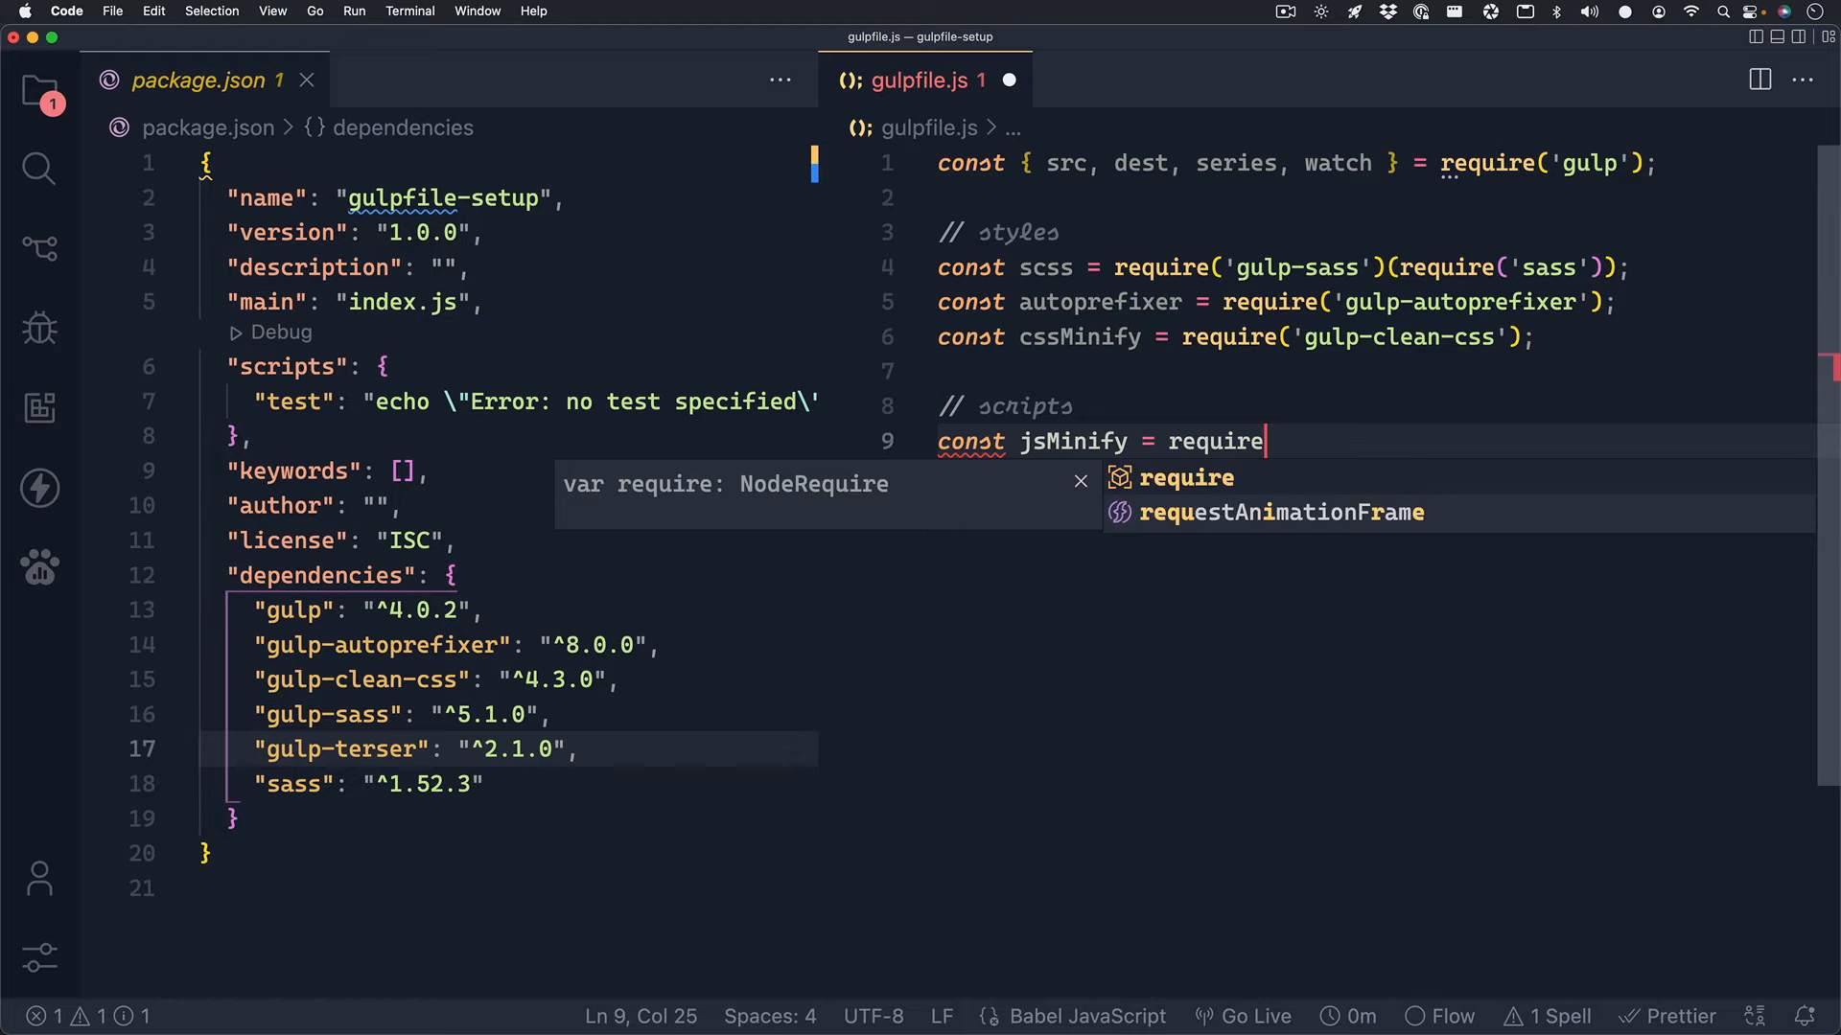
text(('gulp-terser)
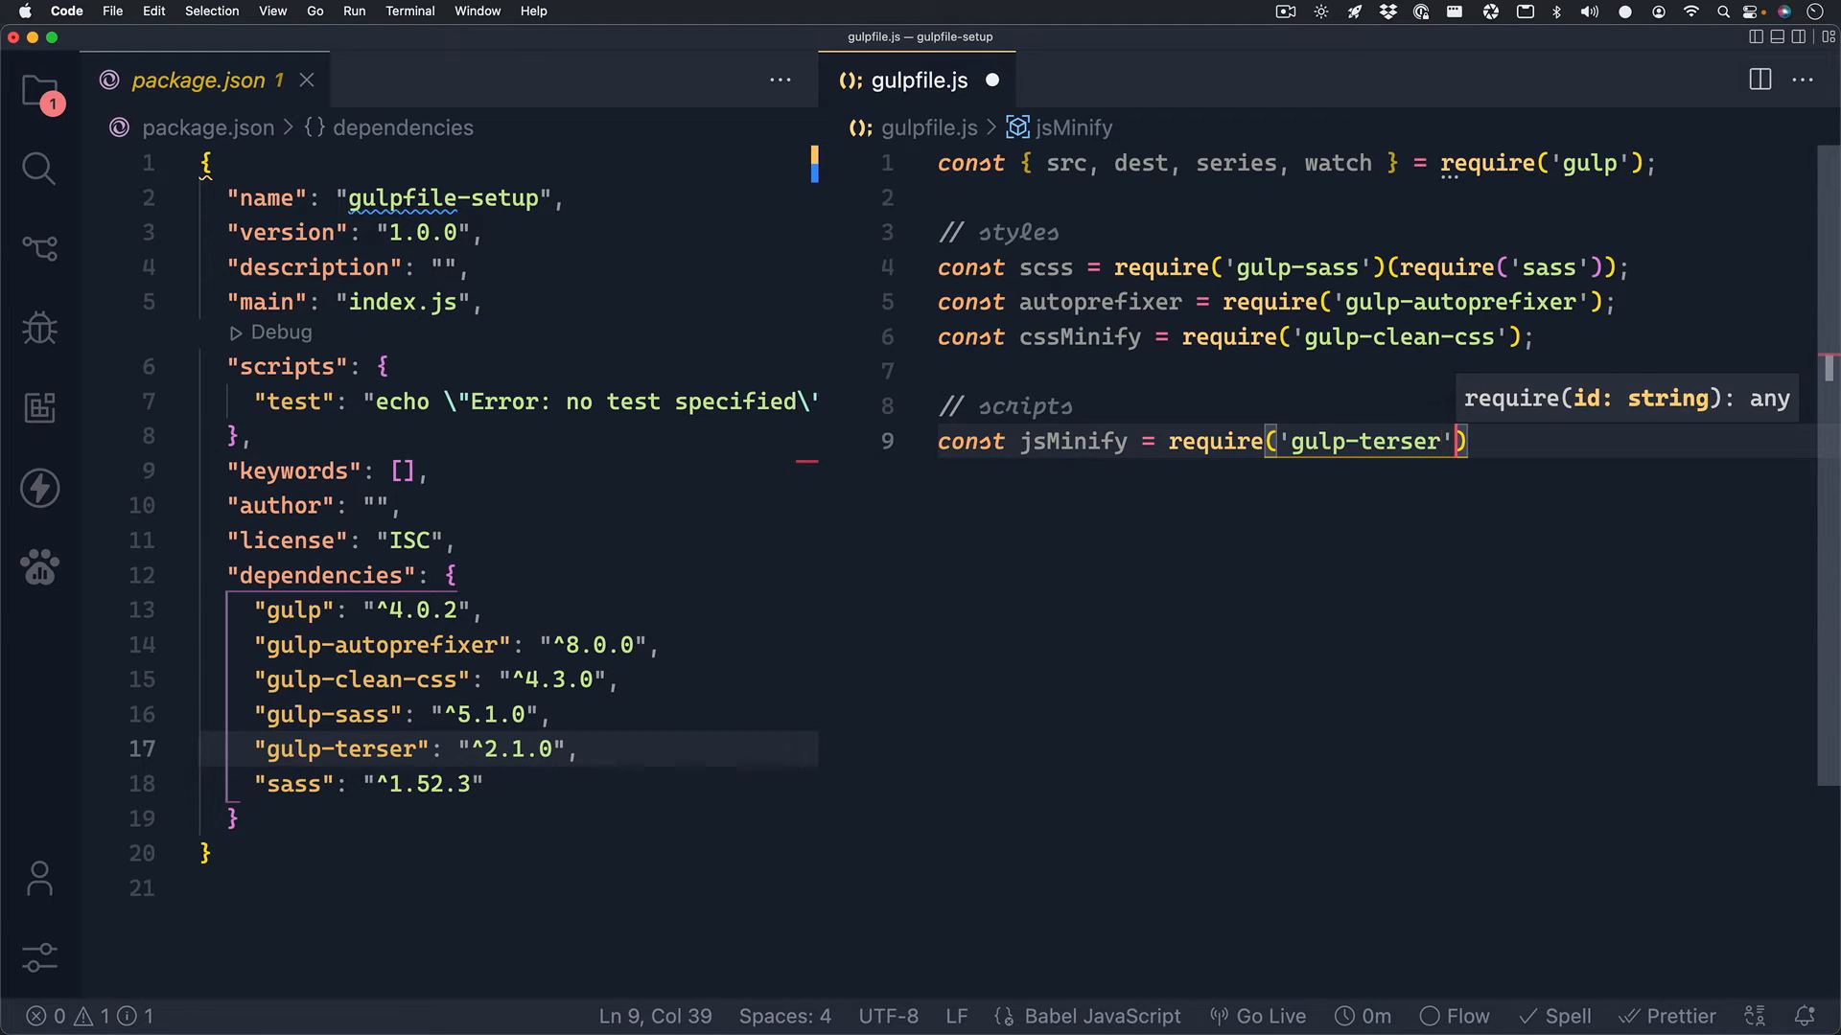
text(;)
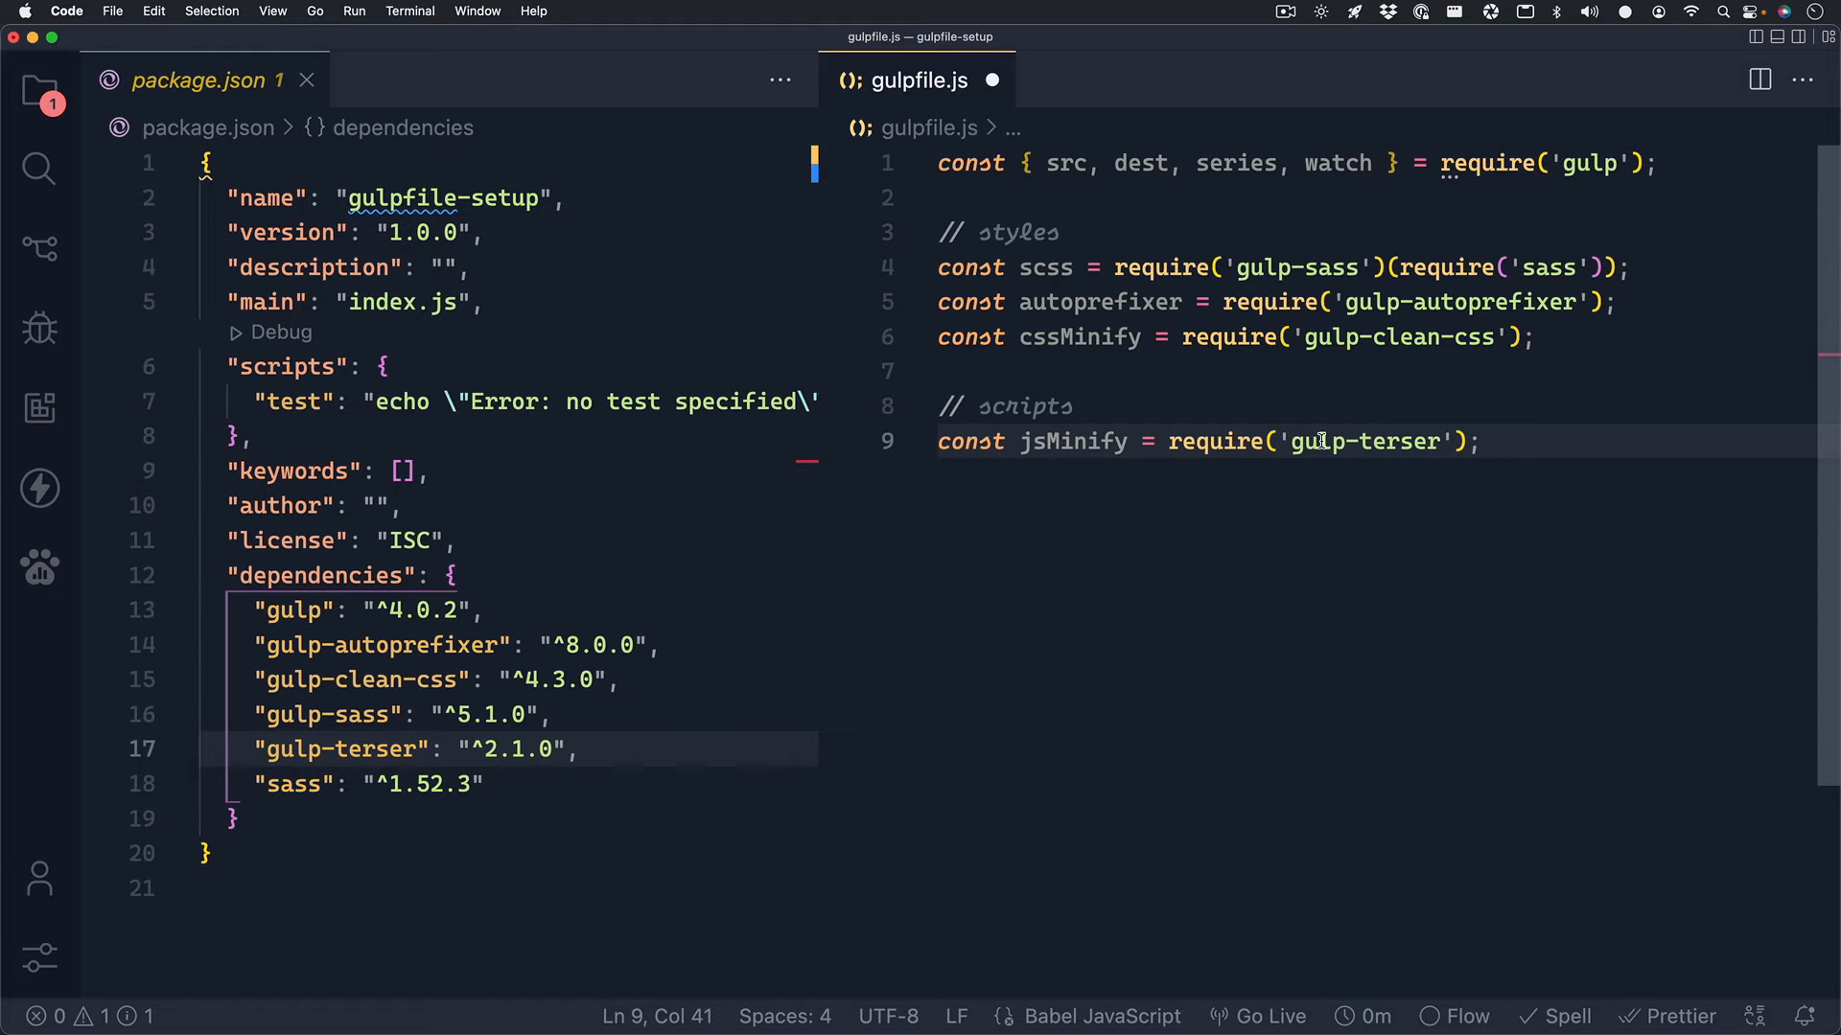
mouse_move(1603, 350)
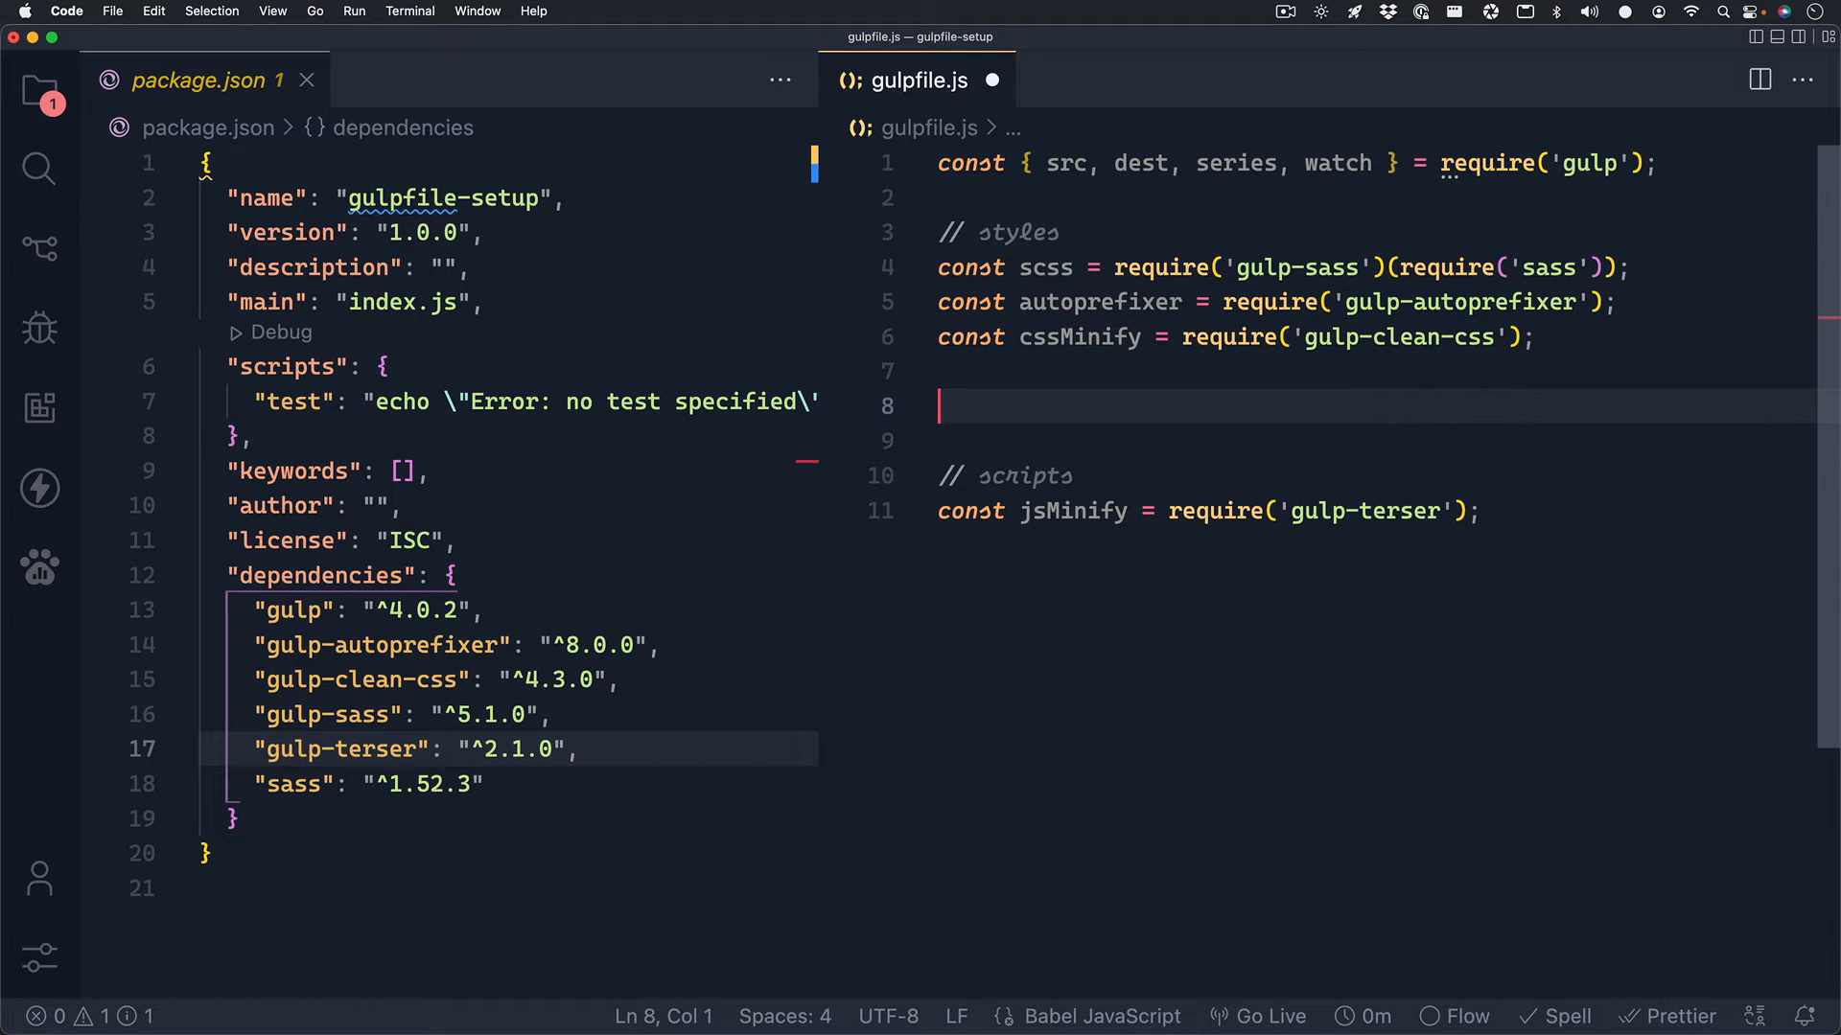
Add empty function styles() { } and function scripts() { } shells after their imports.
text(function styles()
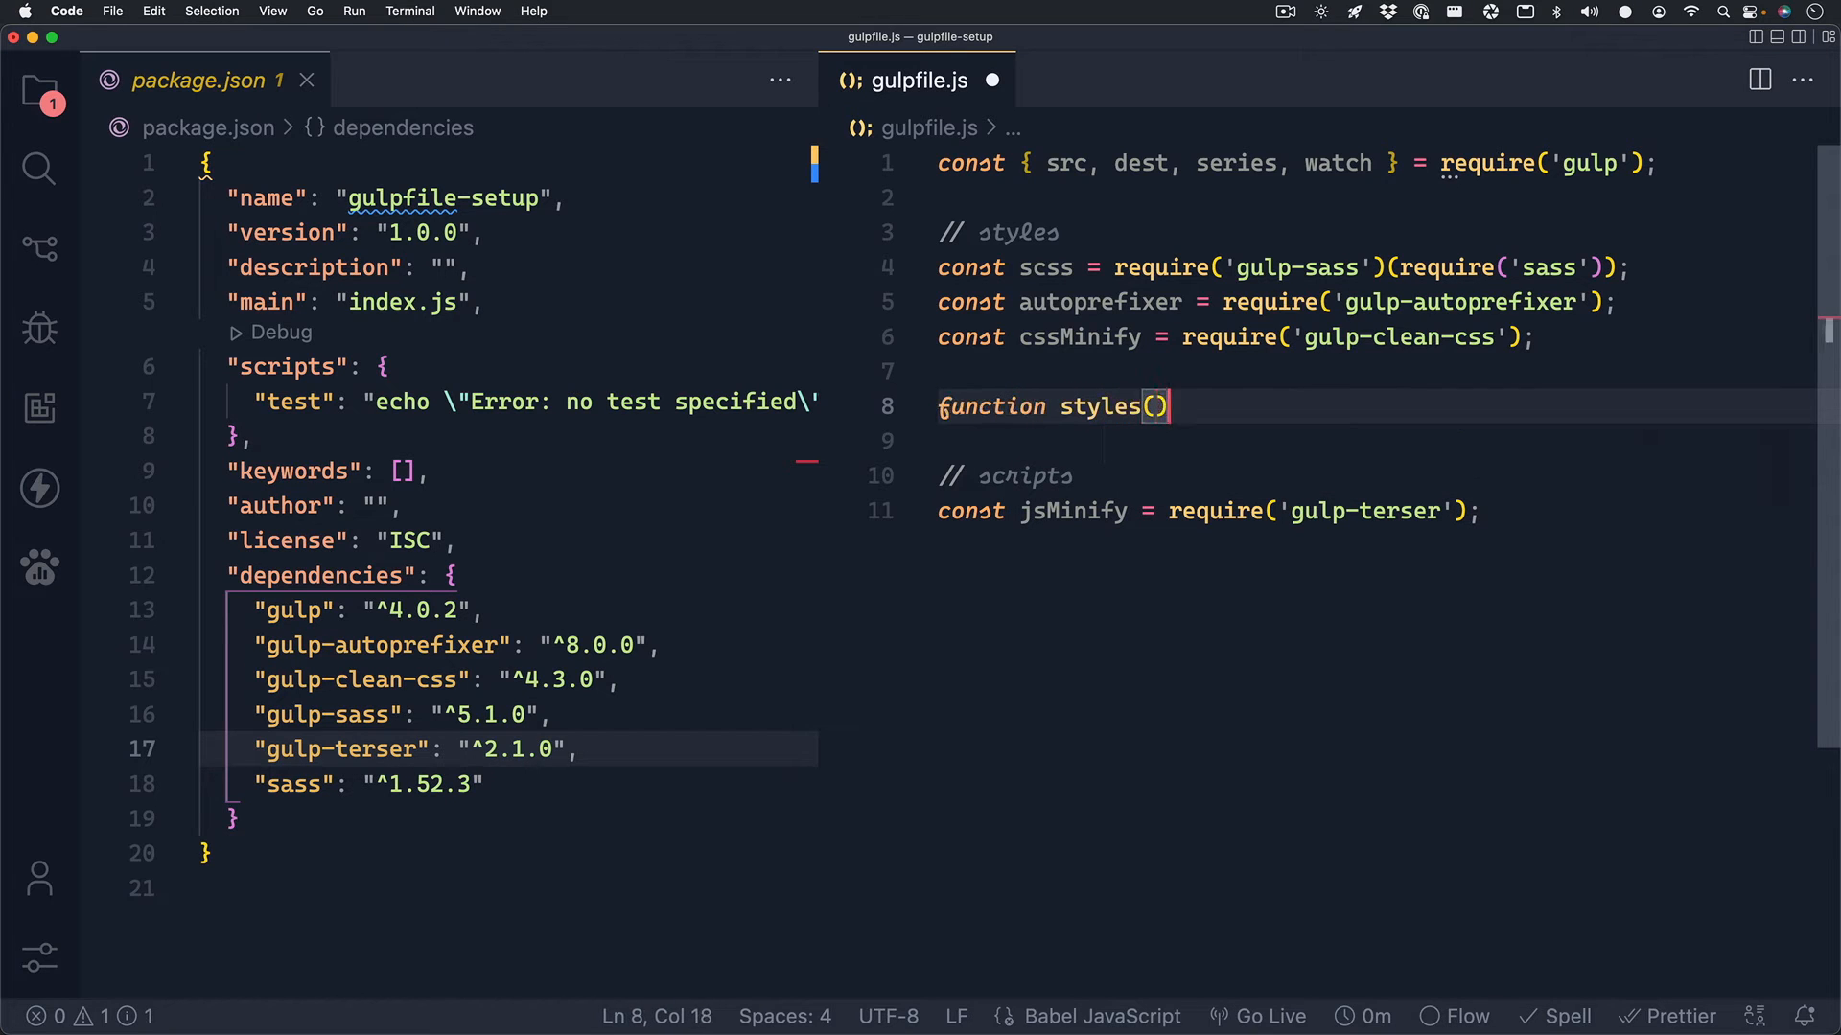
text({)
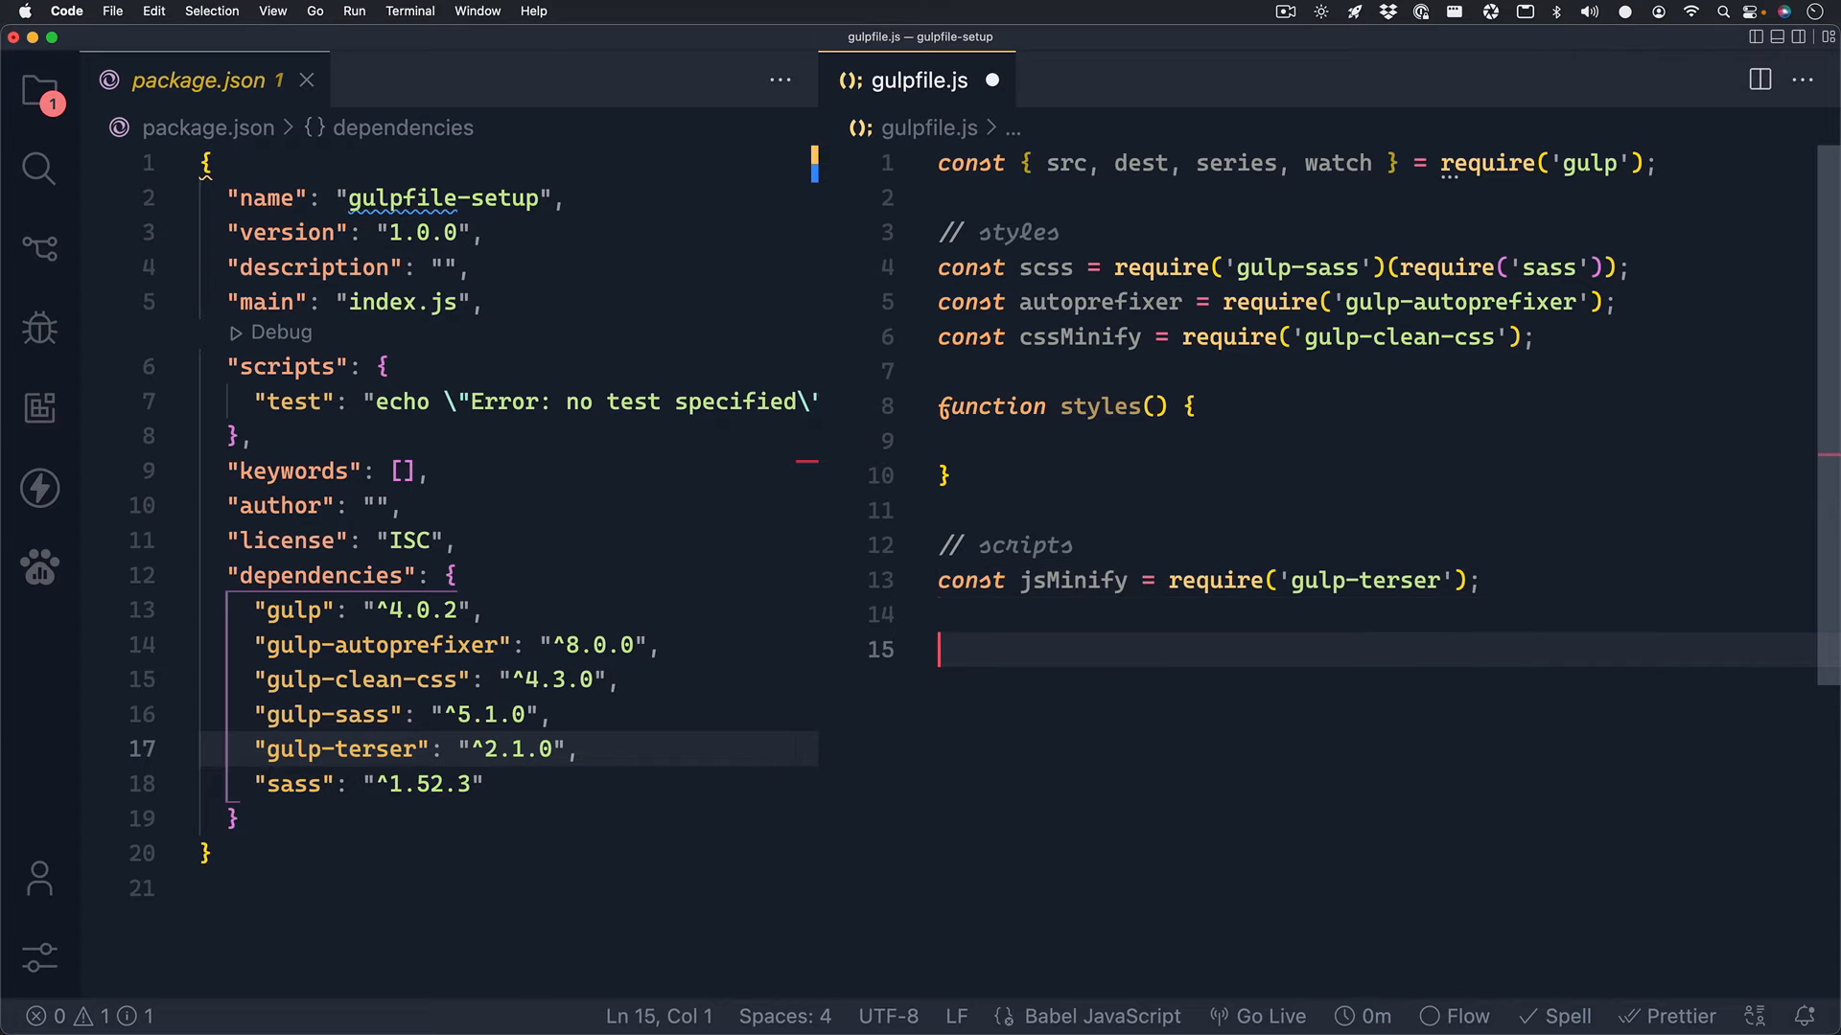
text(function scripts() {)
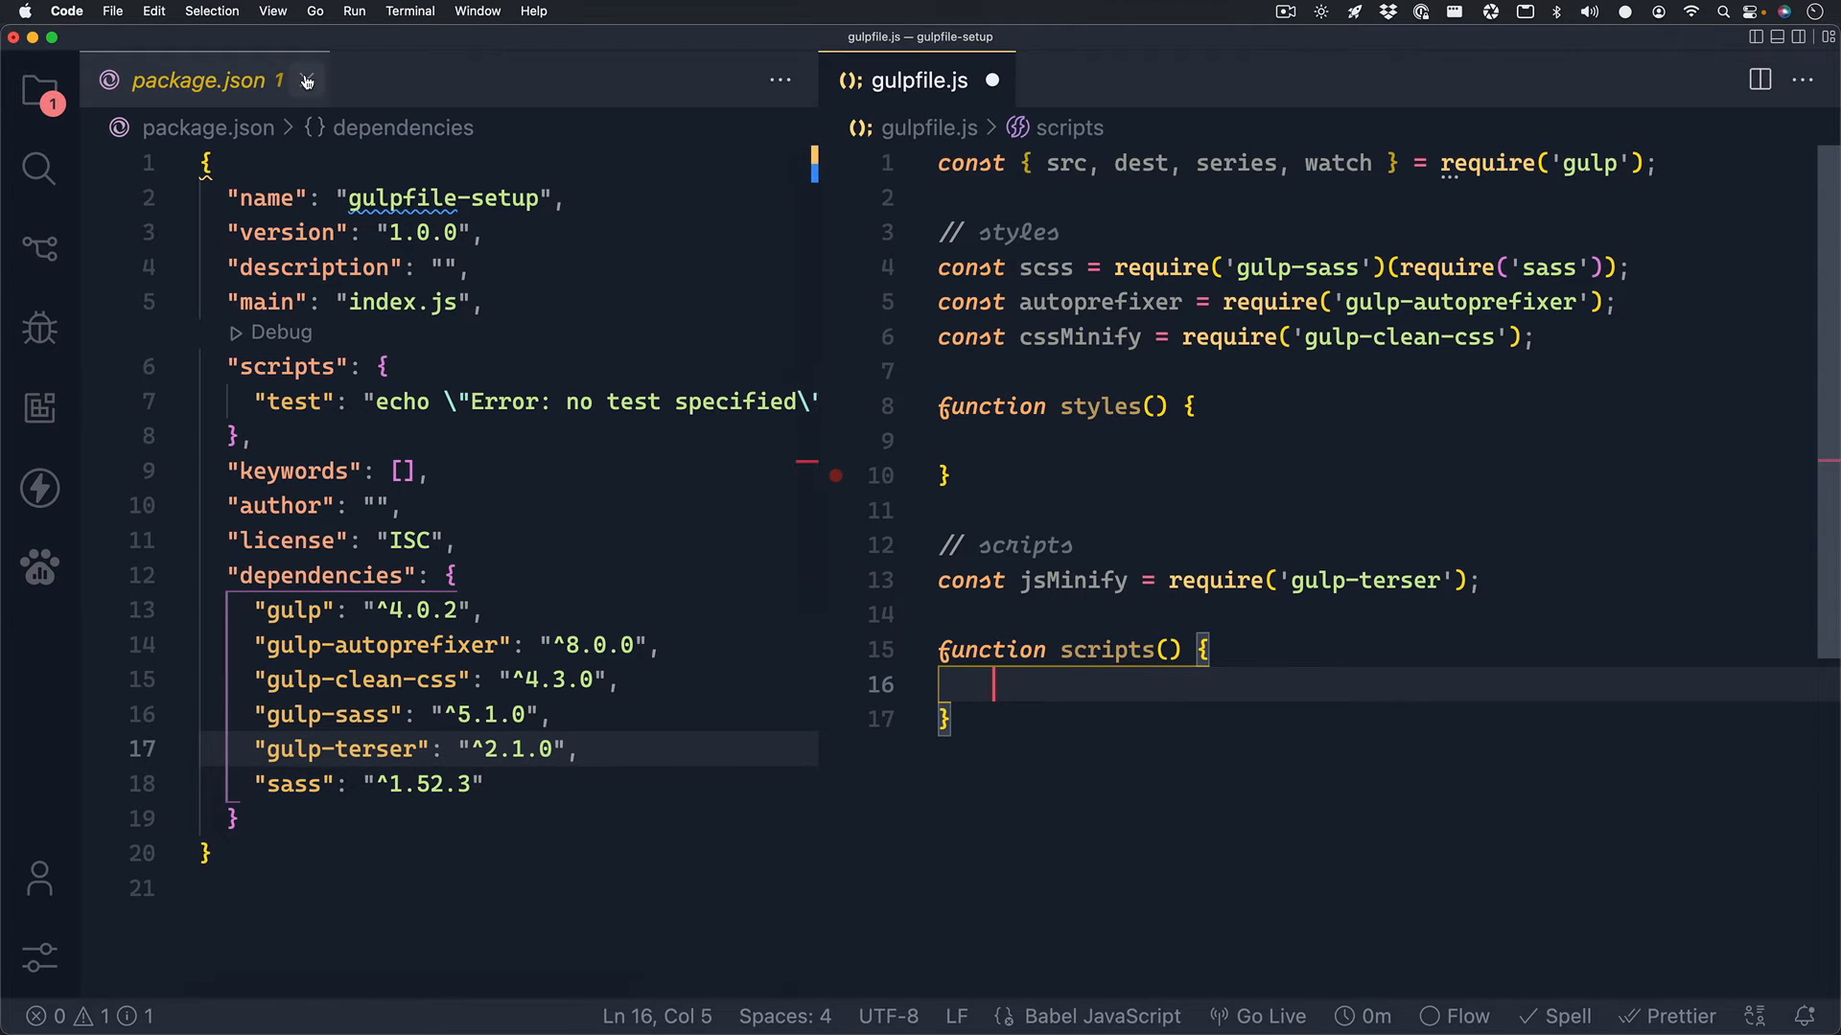
Close package.json and create a frontend folder with src and dist subfolders.
click(307, 80)
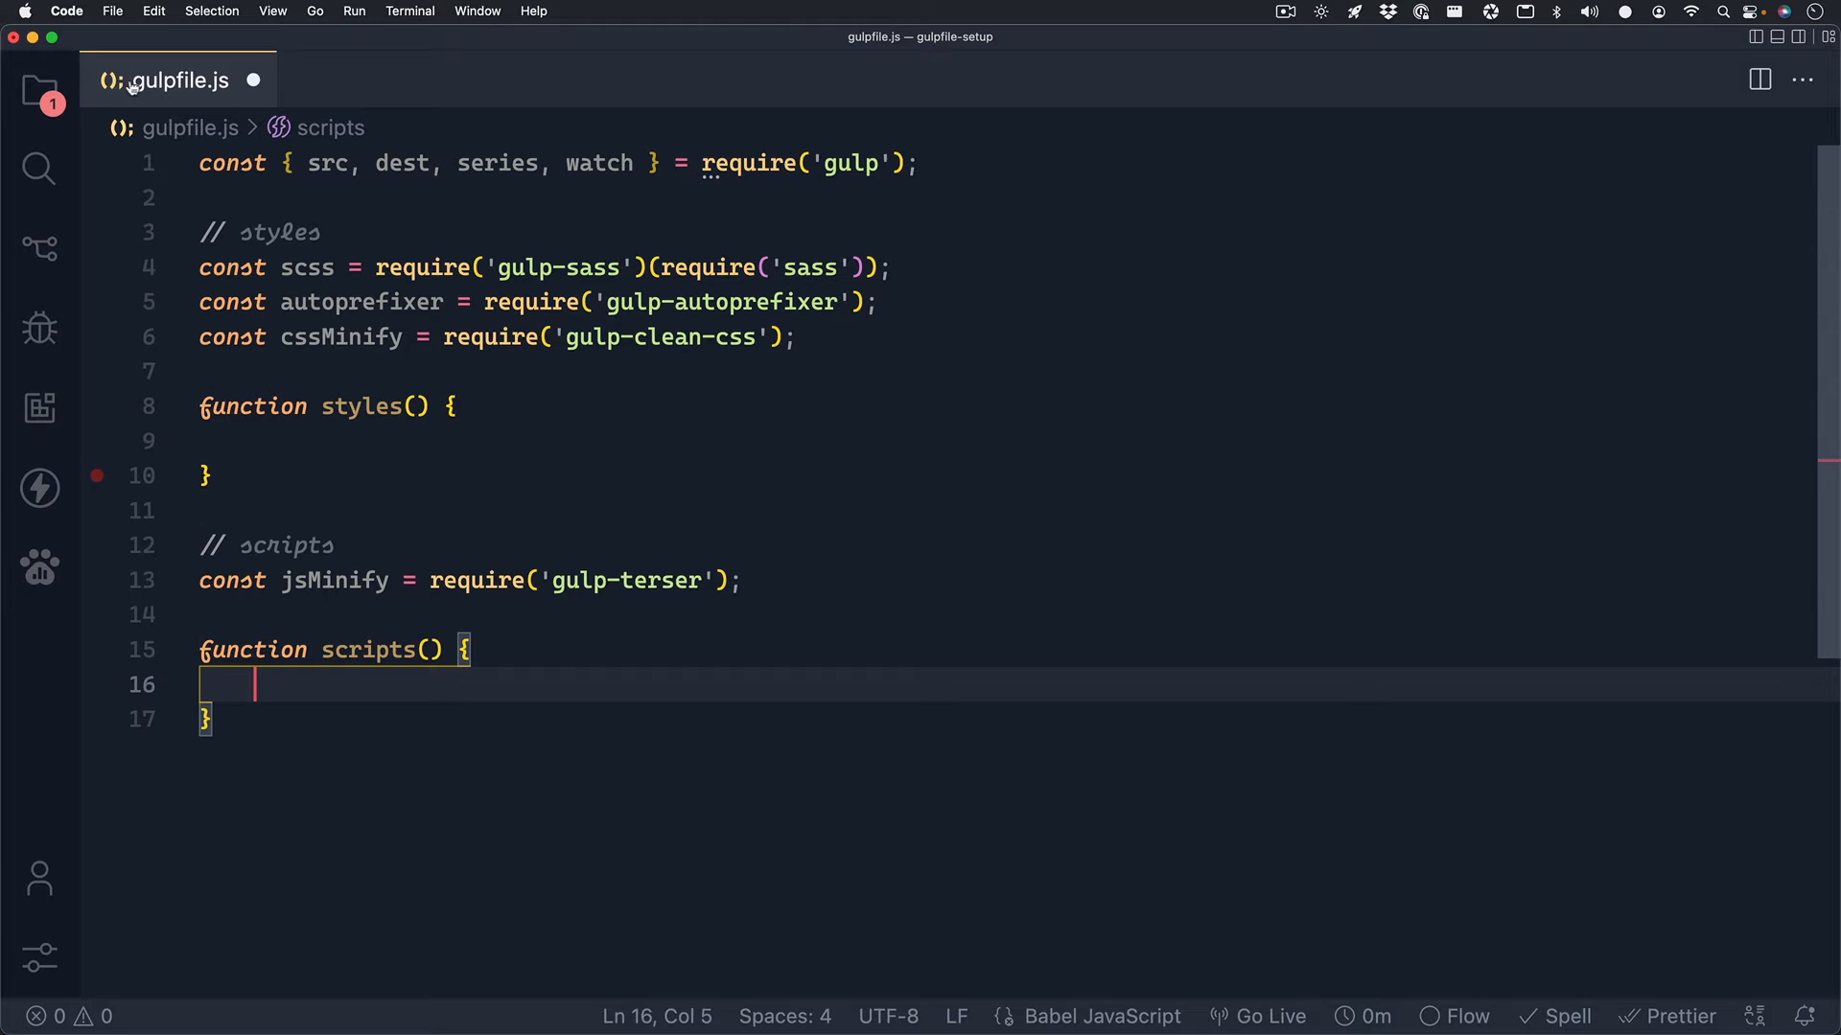
click(37, 92)
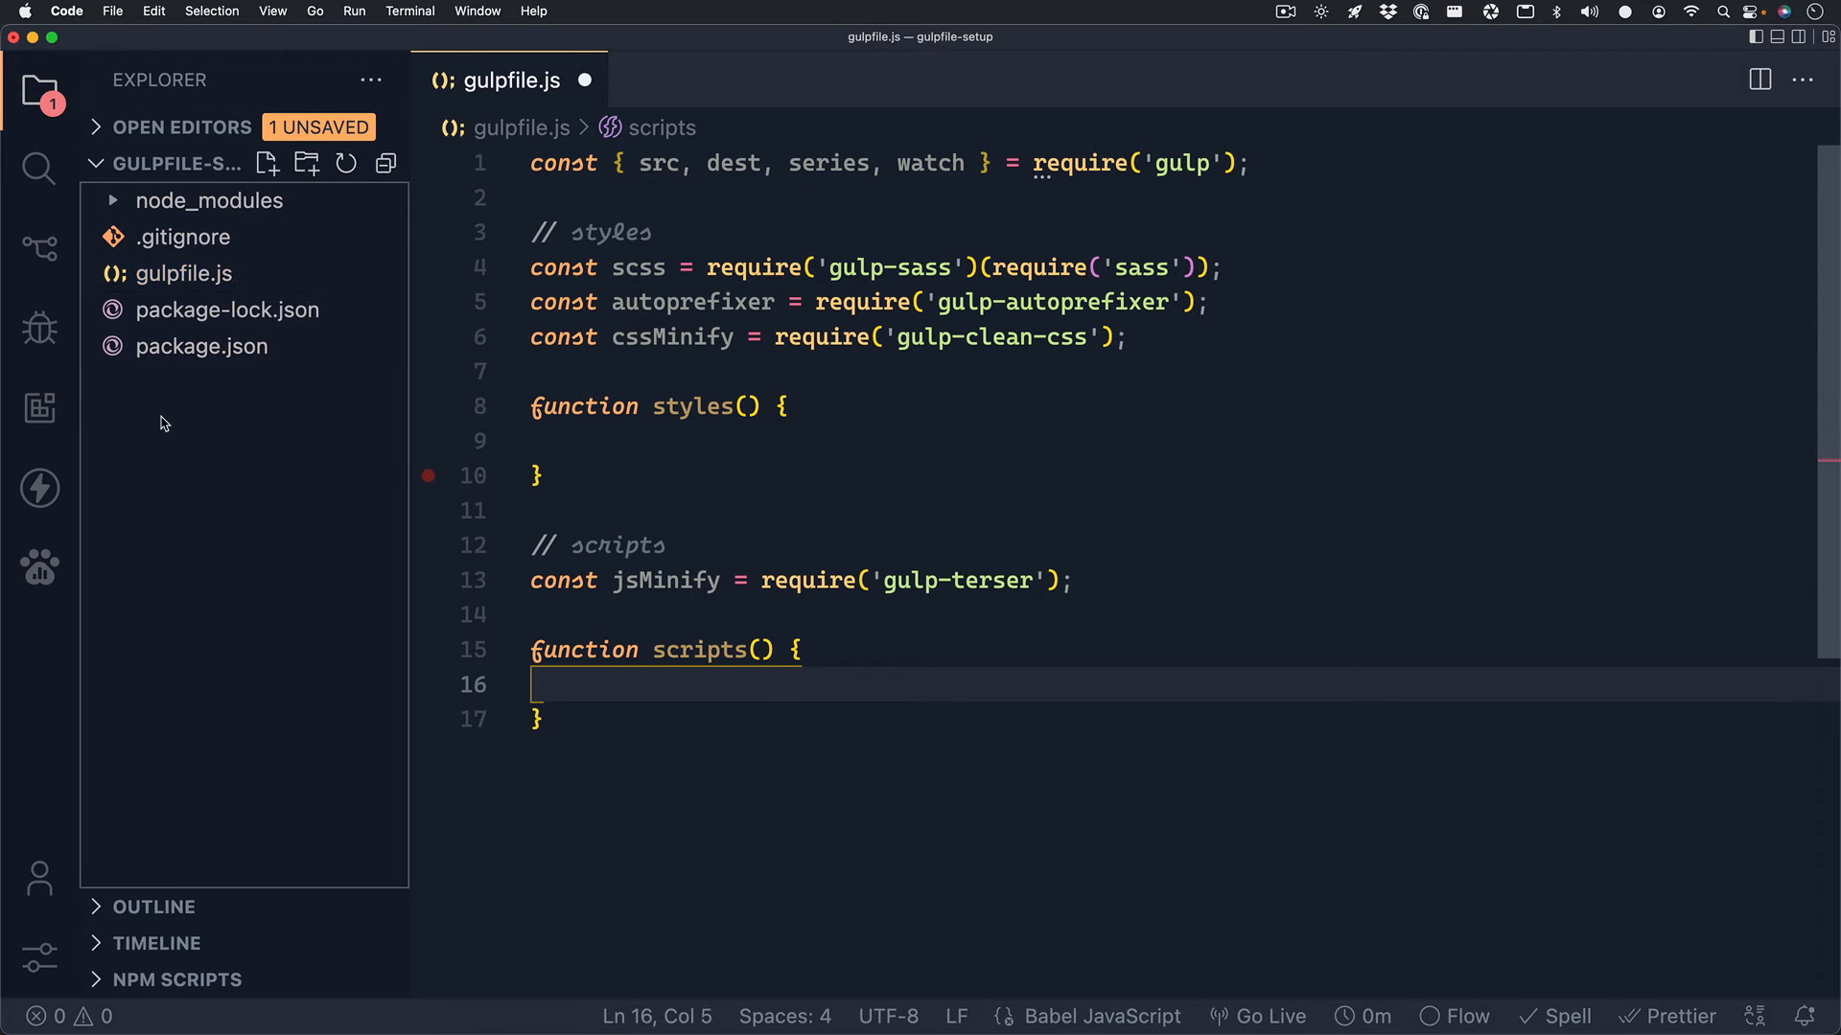
right_click(163, 423)
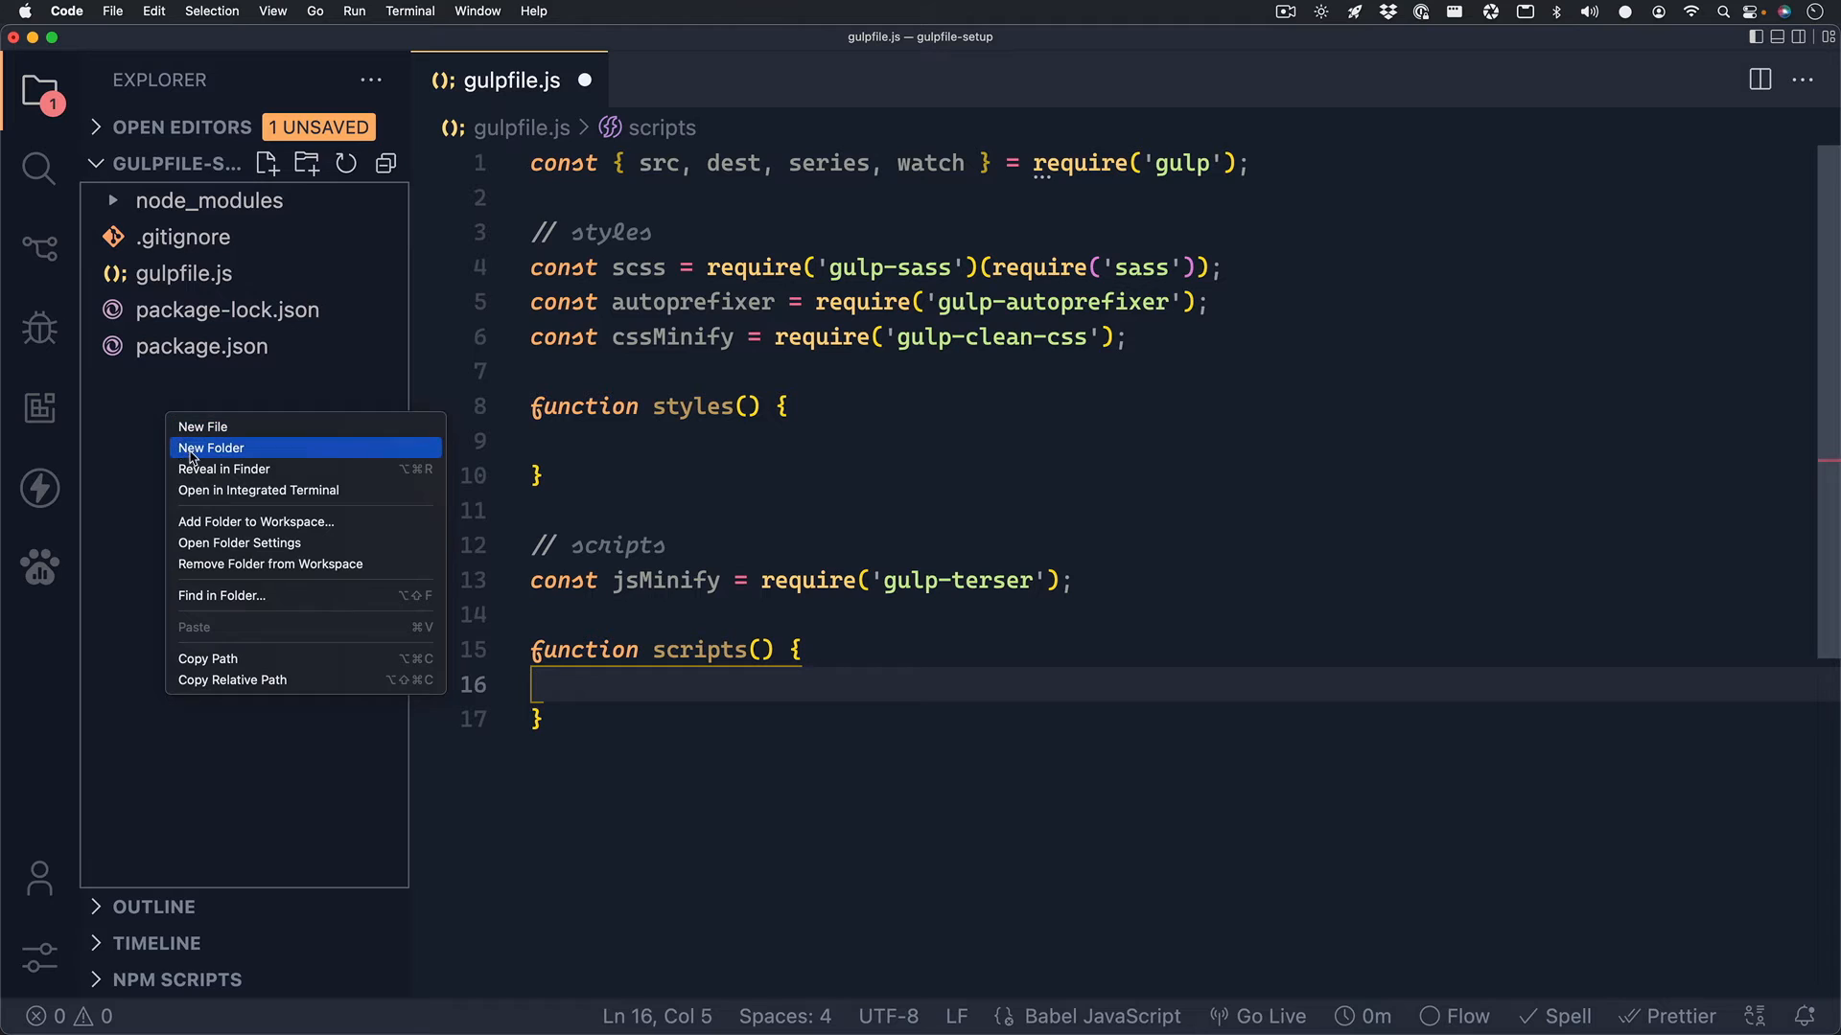
click(211, 449)
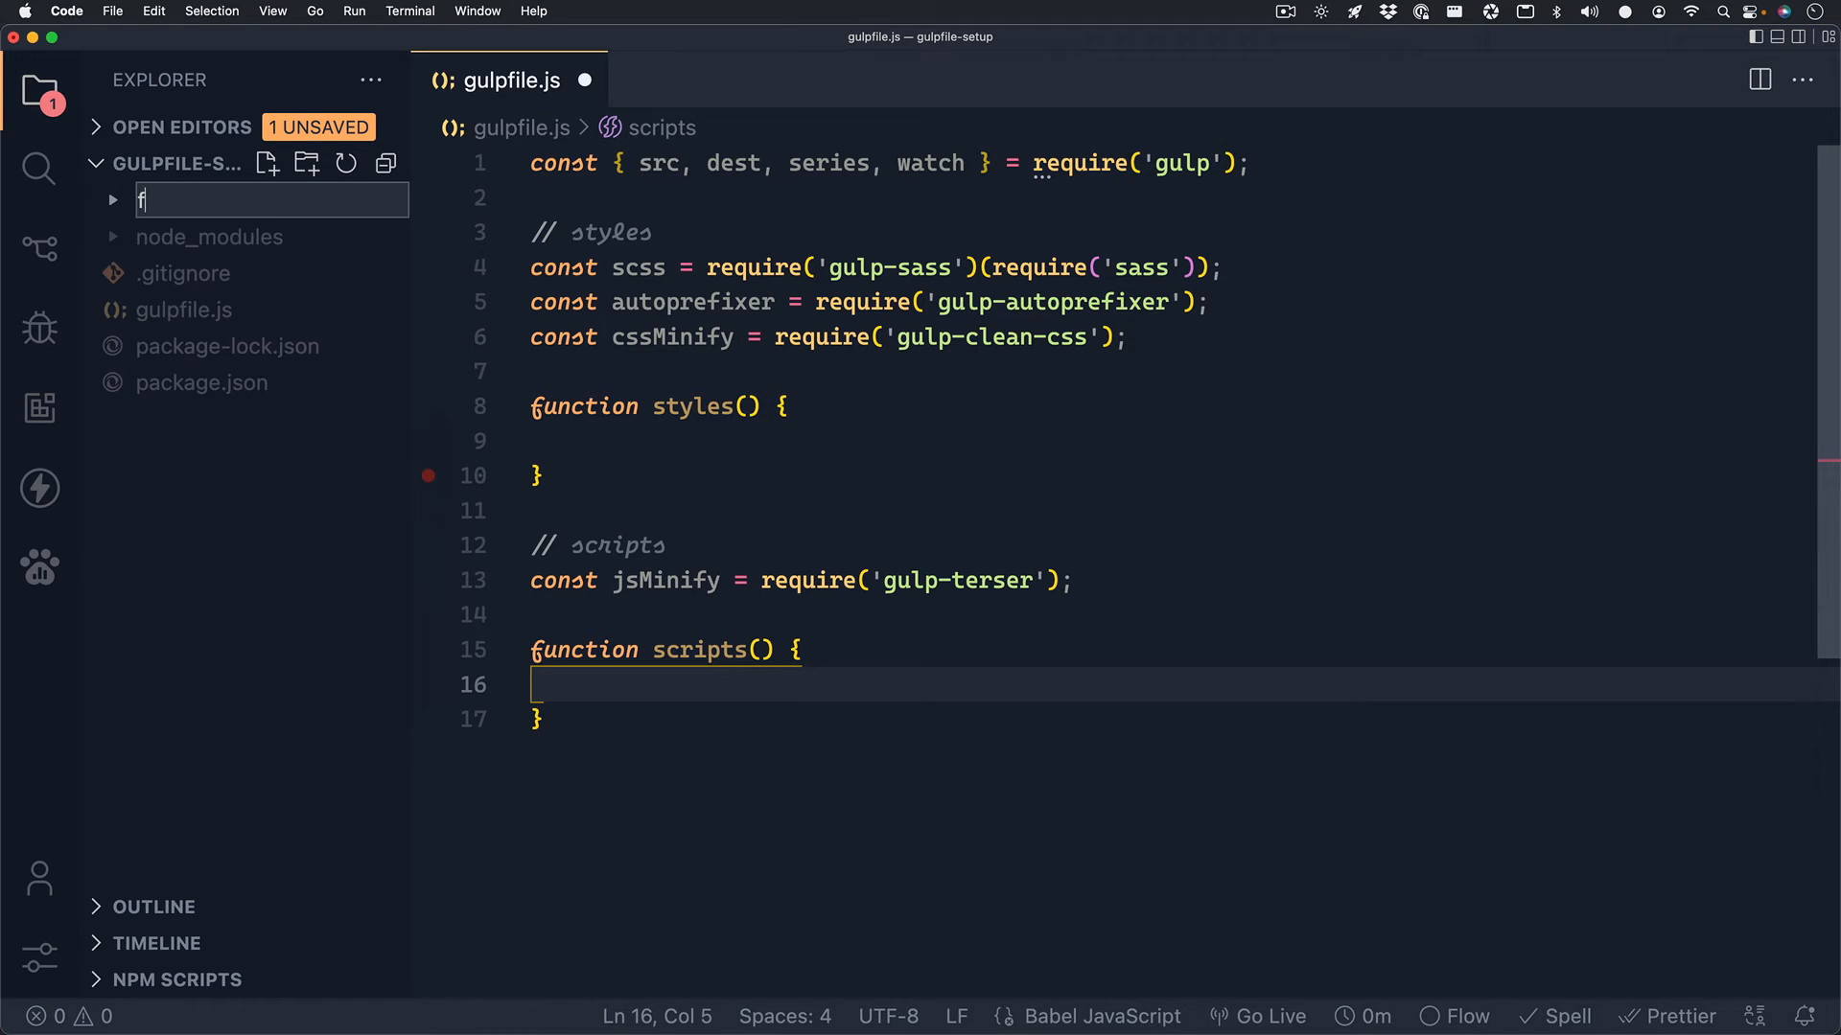
text(frontend)
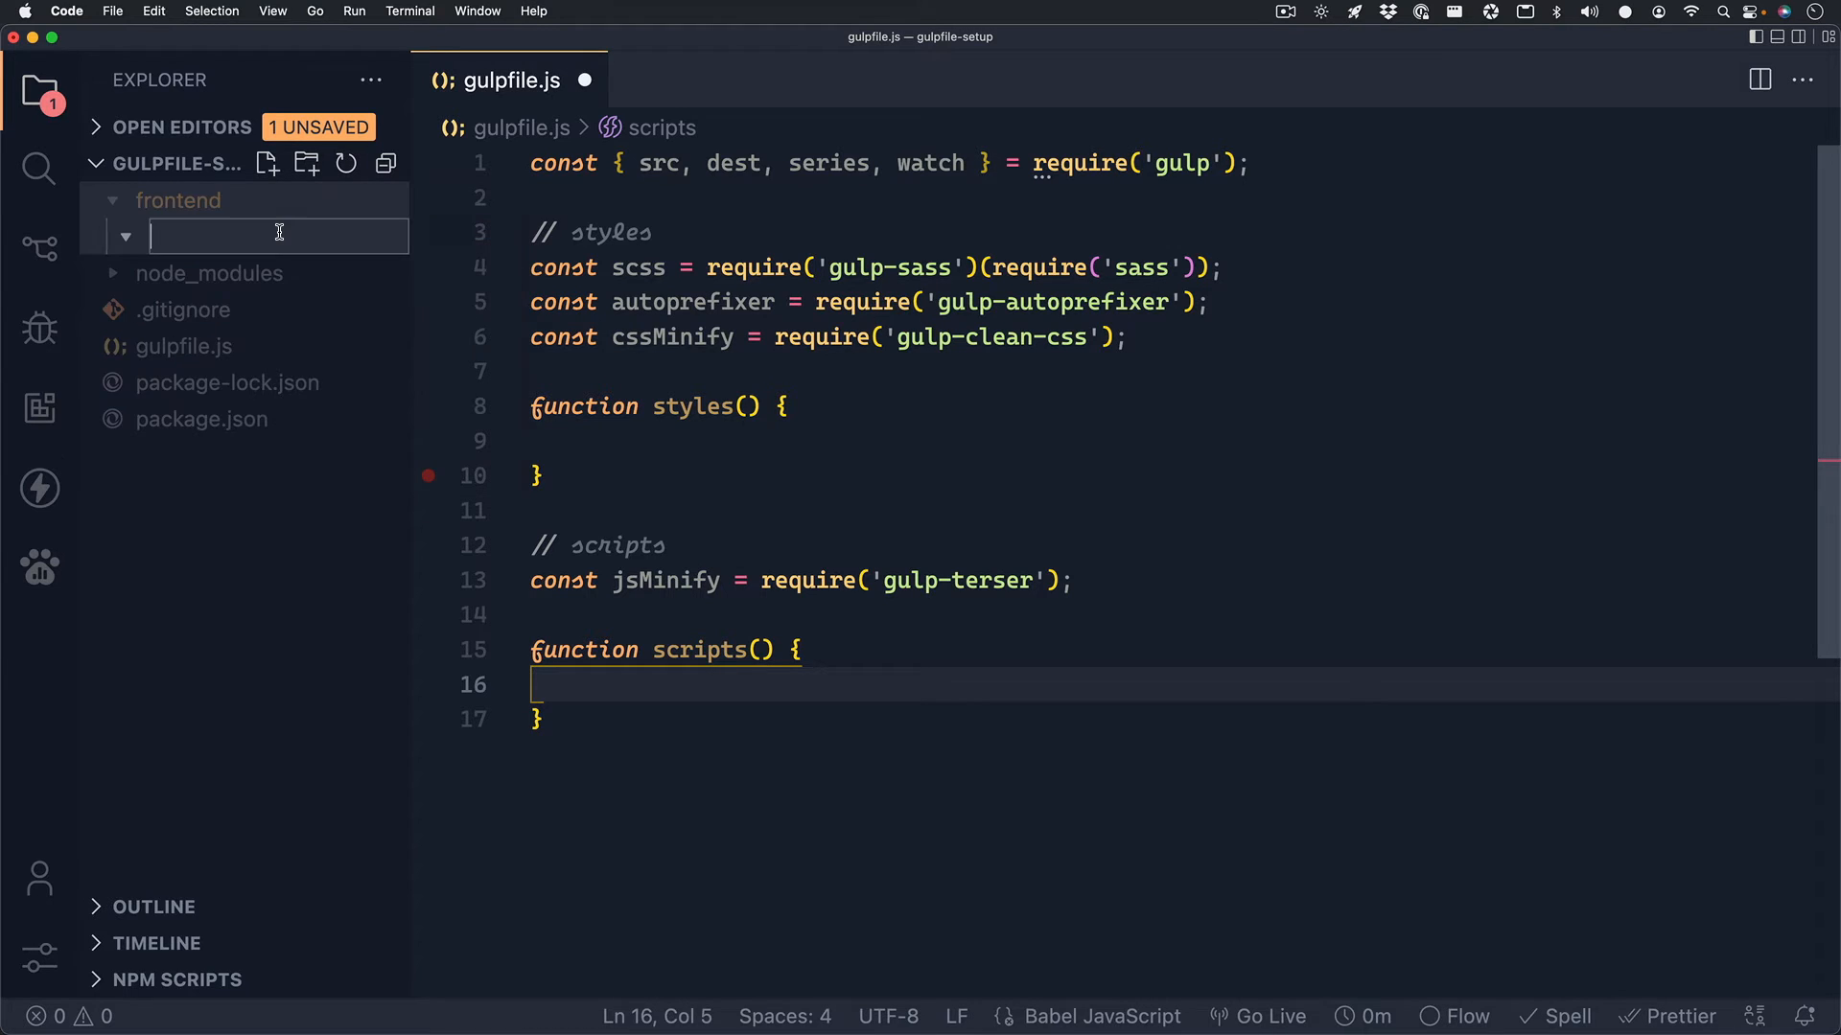
text(src)
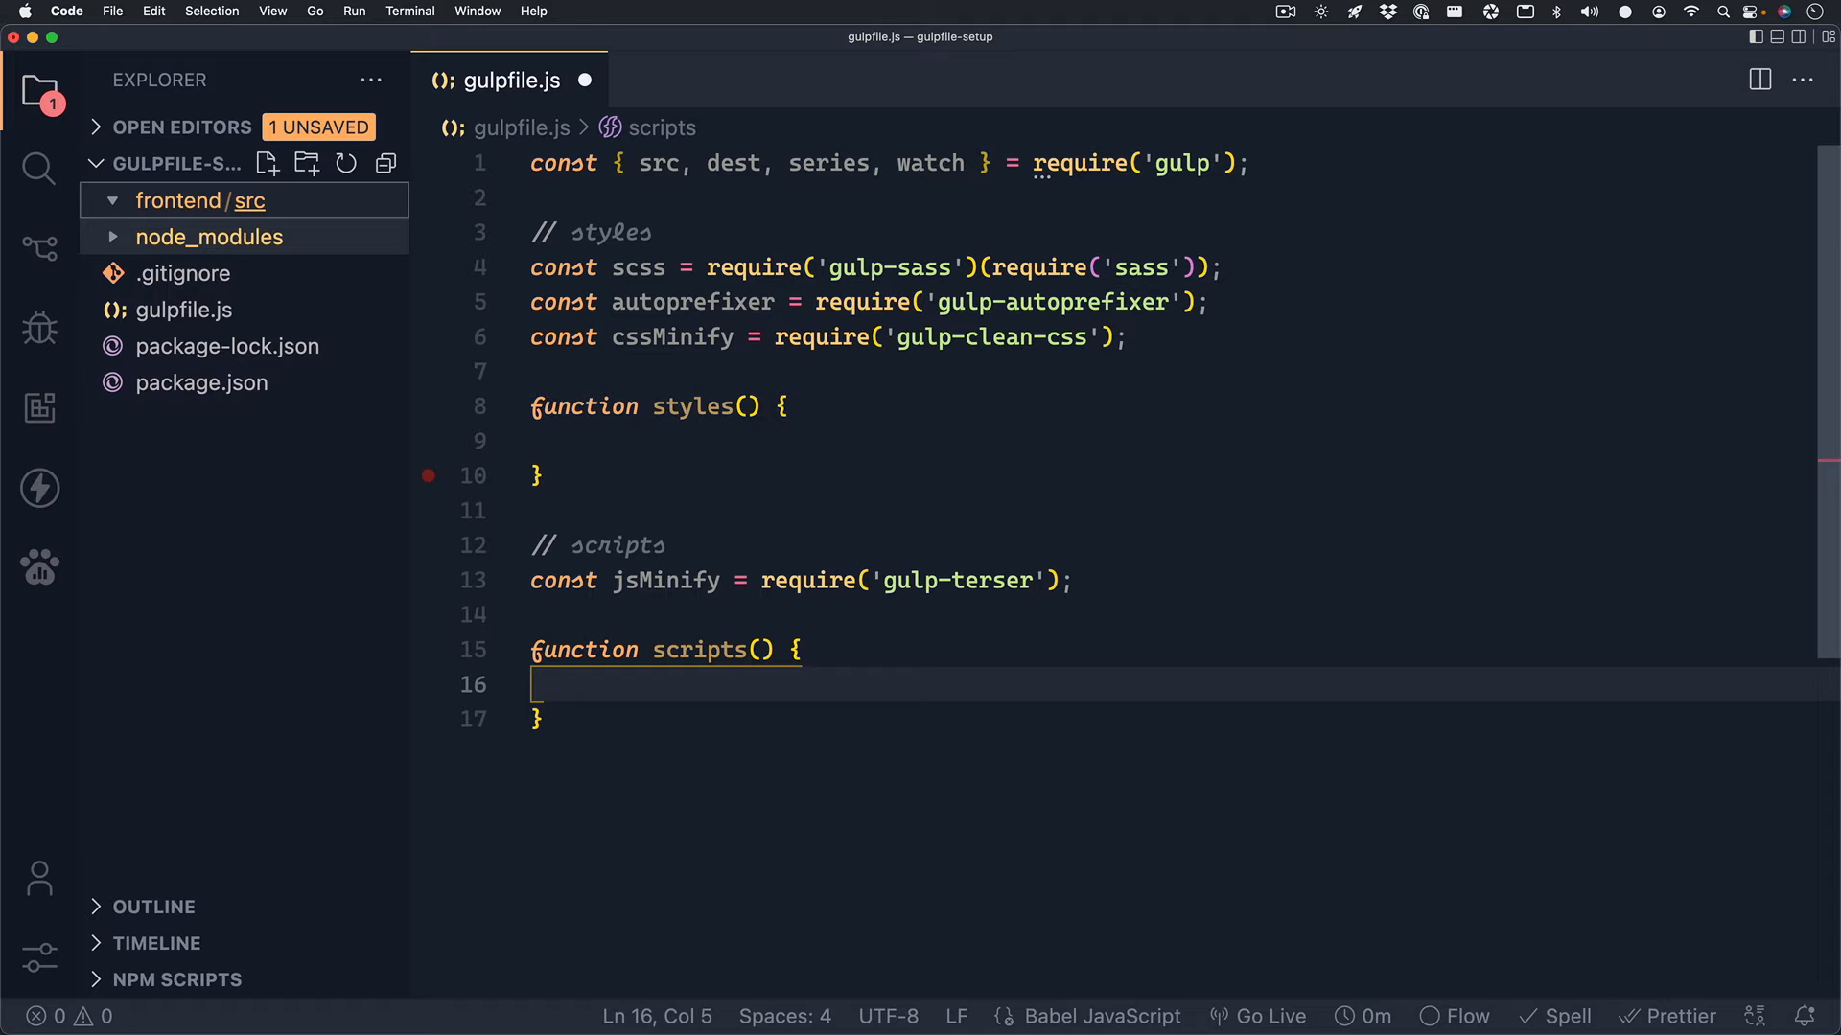
right_click(178, 200)
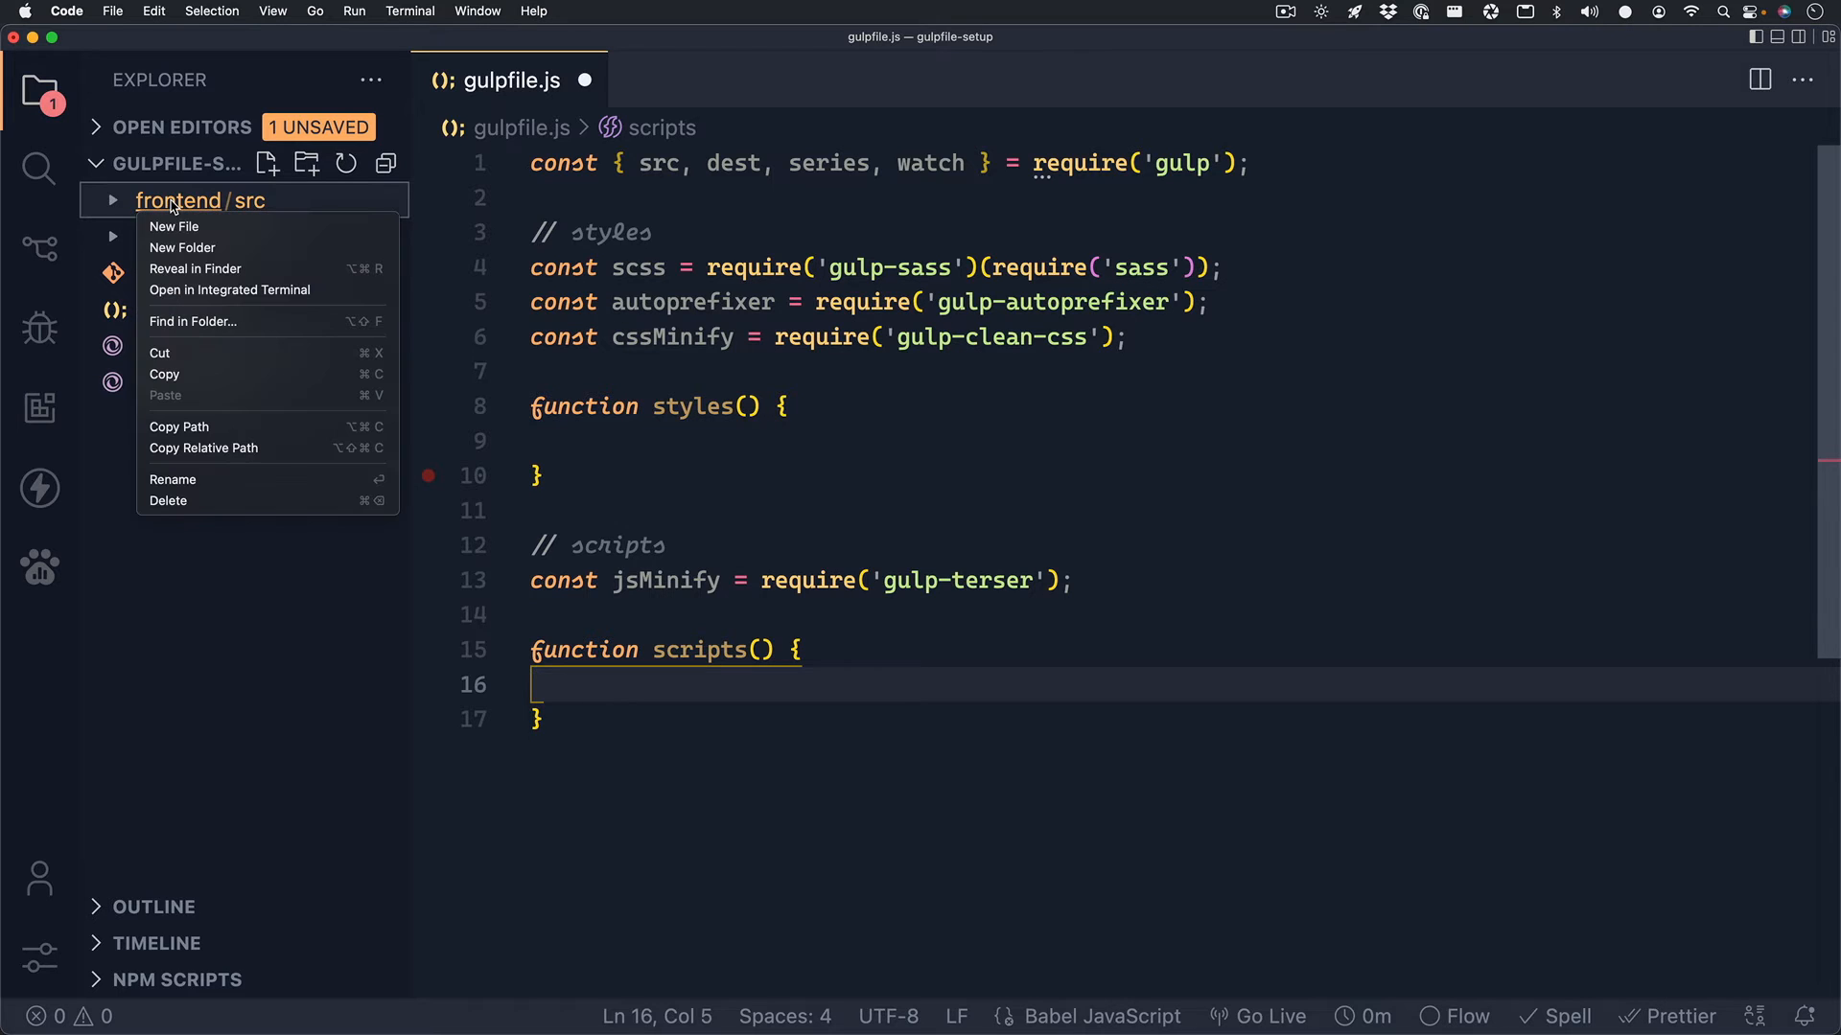
click(182, 247)
text(dist)
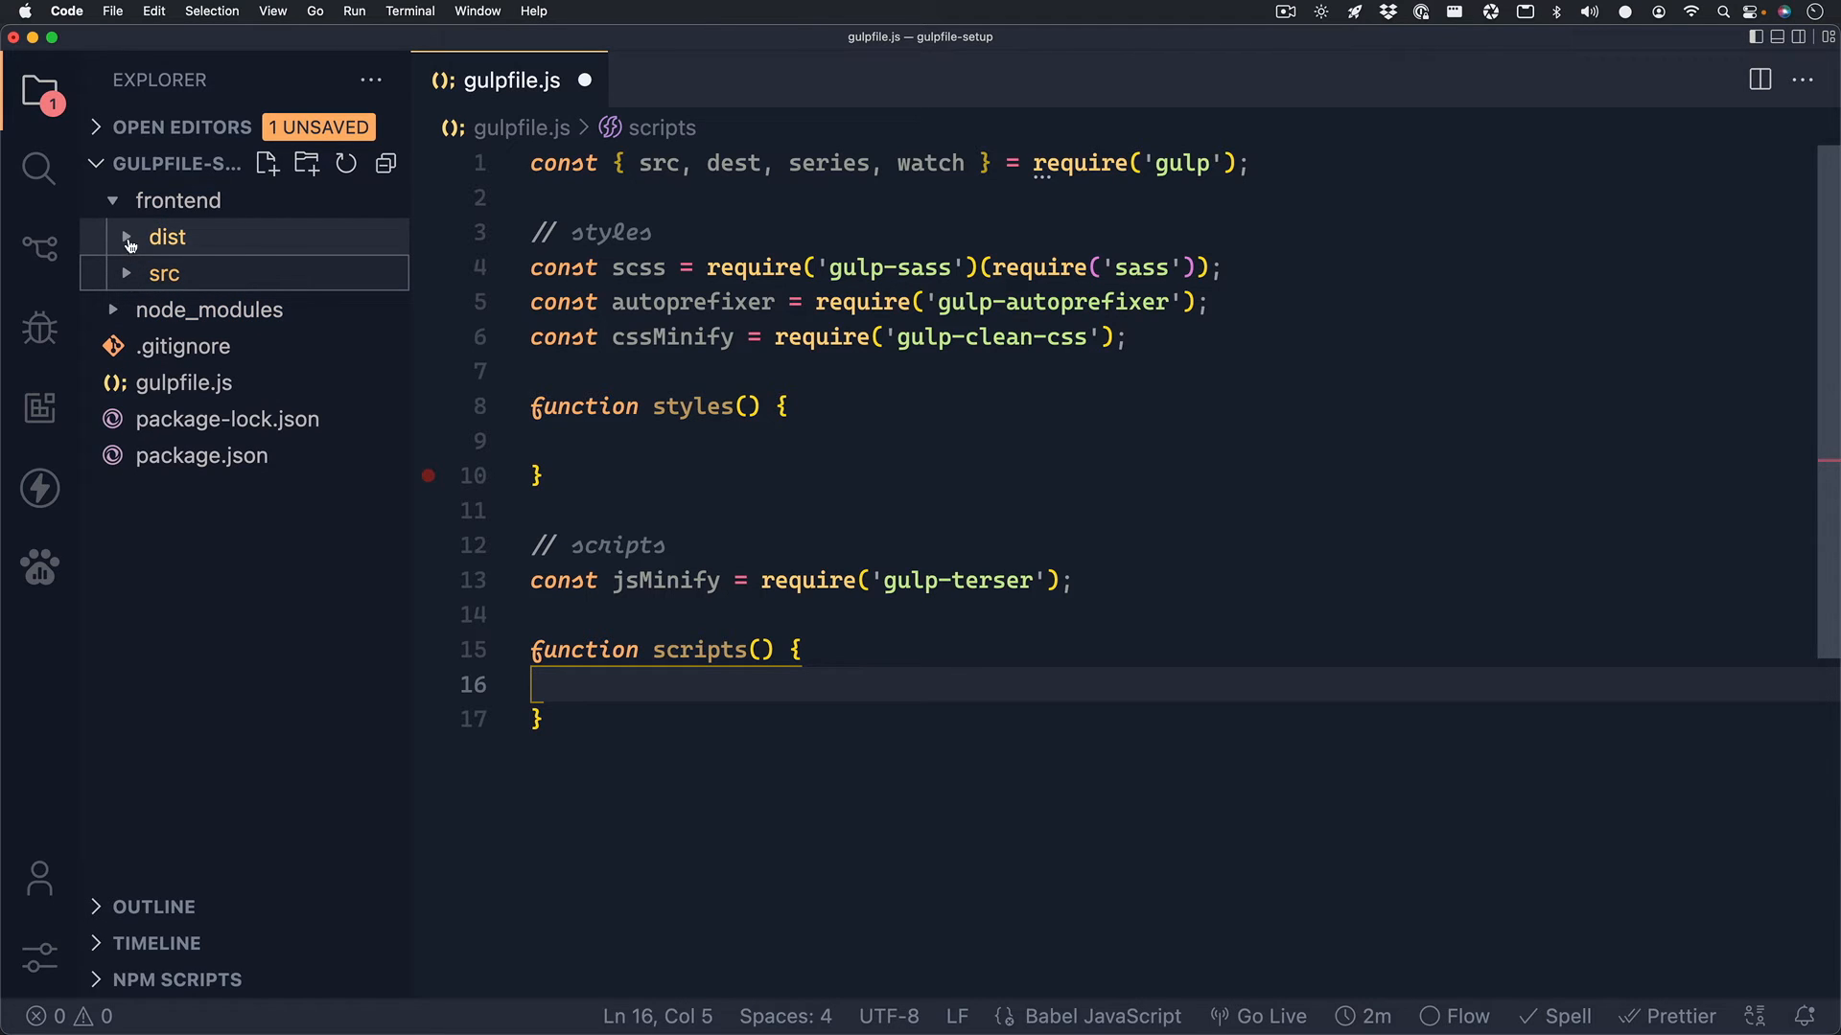
Create 'styles' and 'scripts' folders inside frontend/src and expand src to show them.
right_click(163, 272)
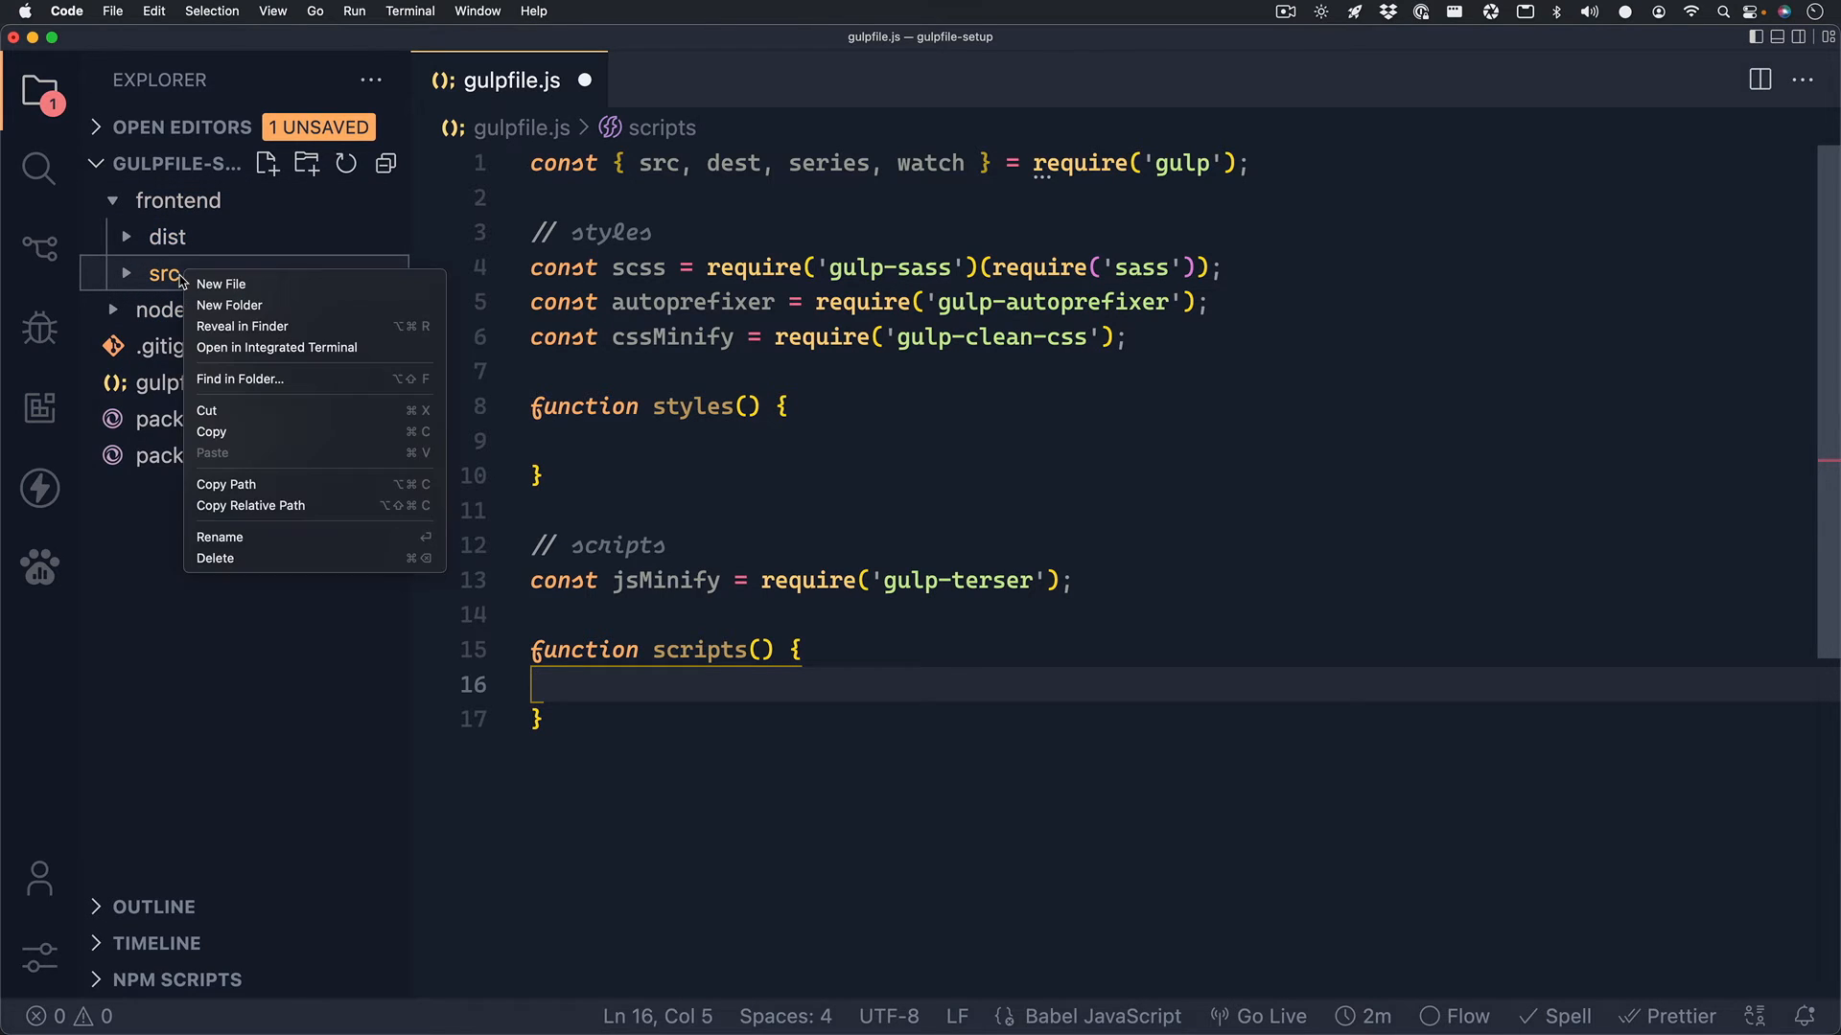
click(229, 305)
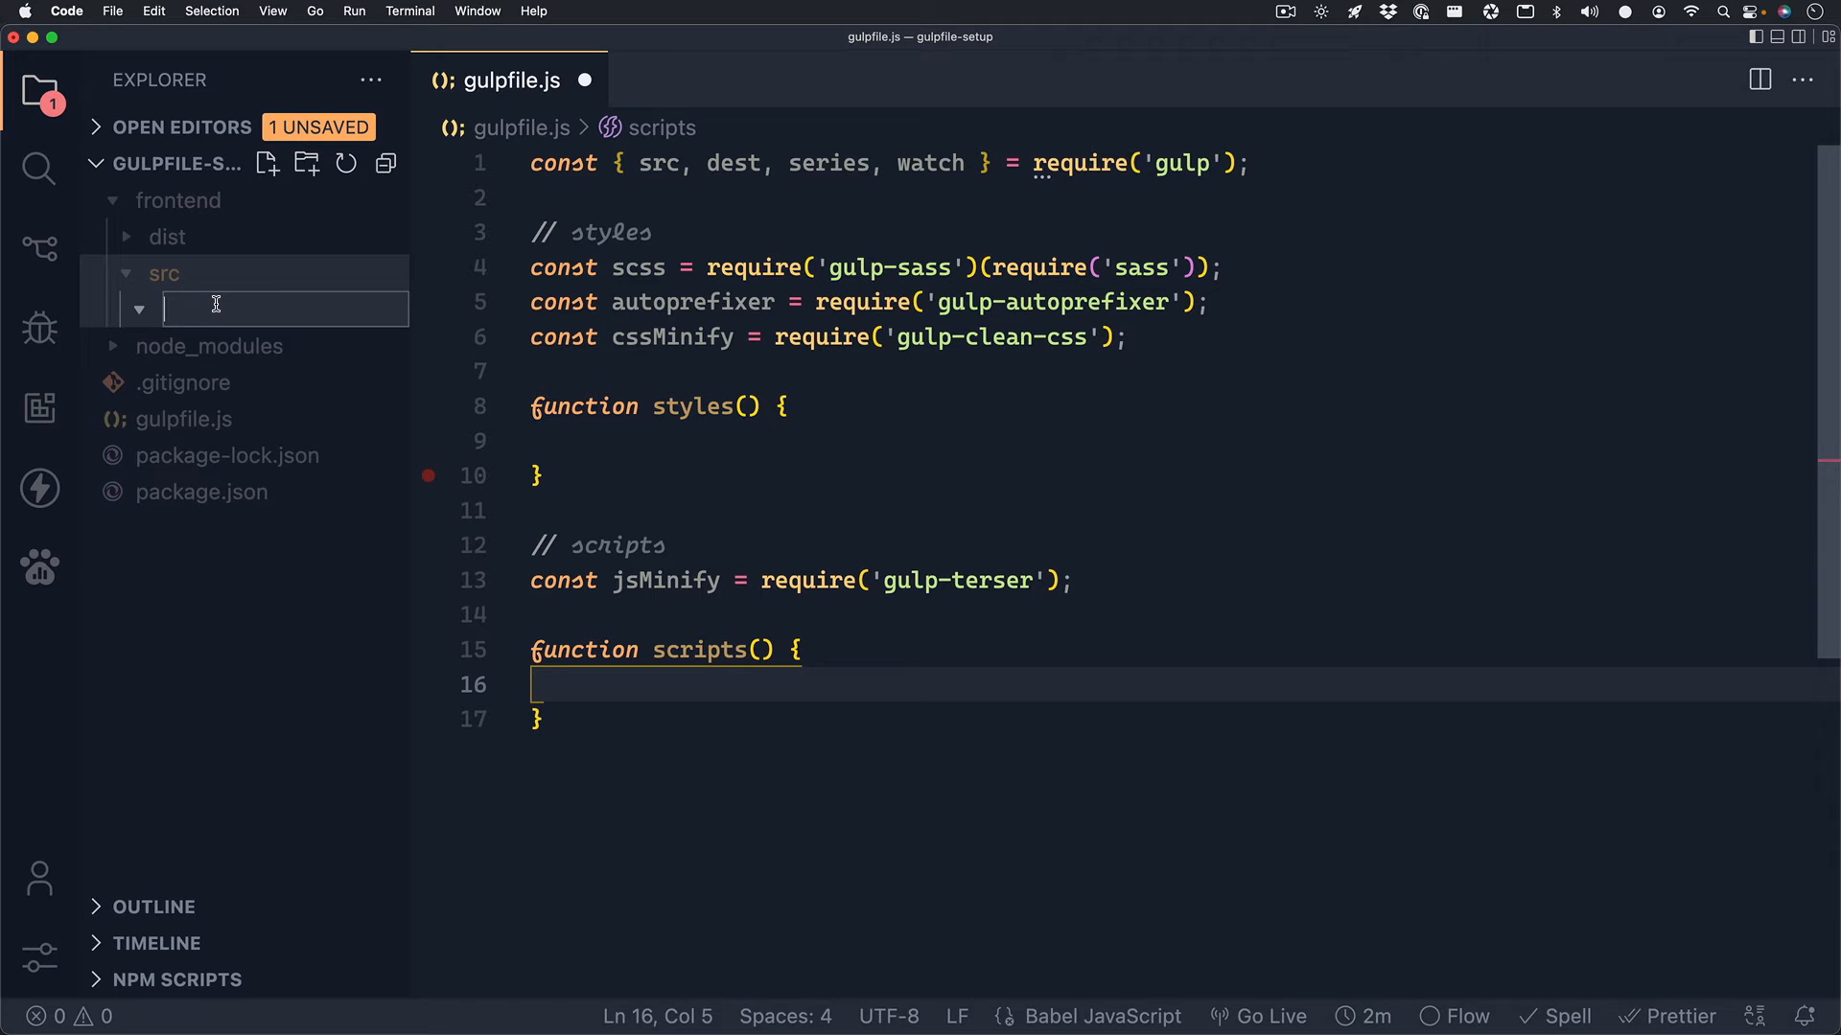
text(styles)
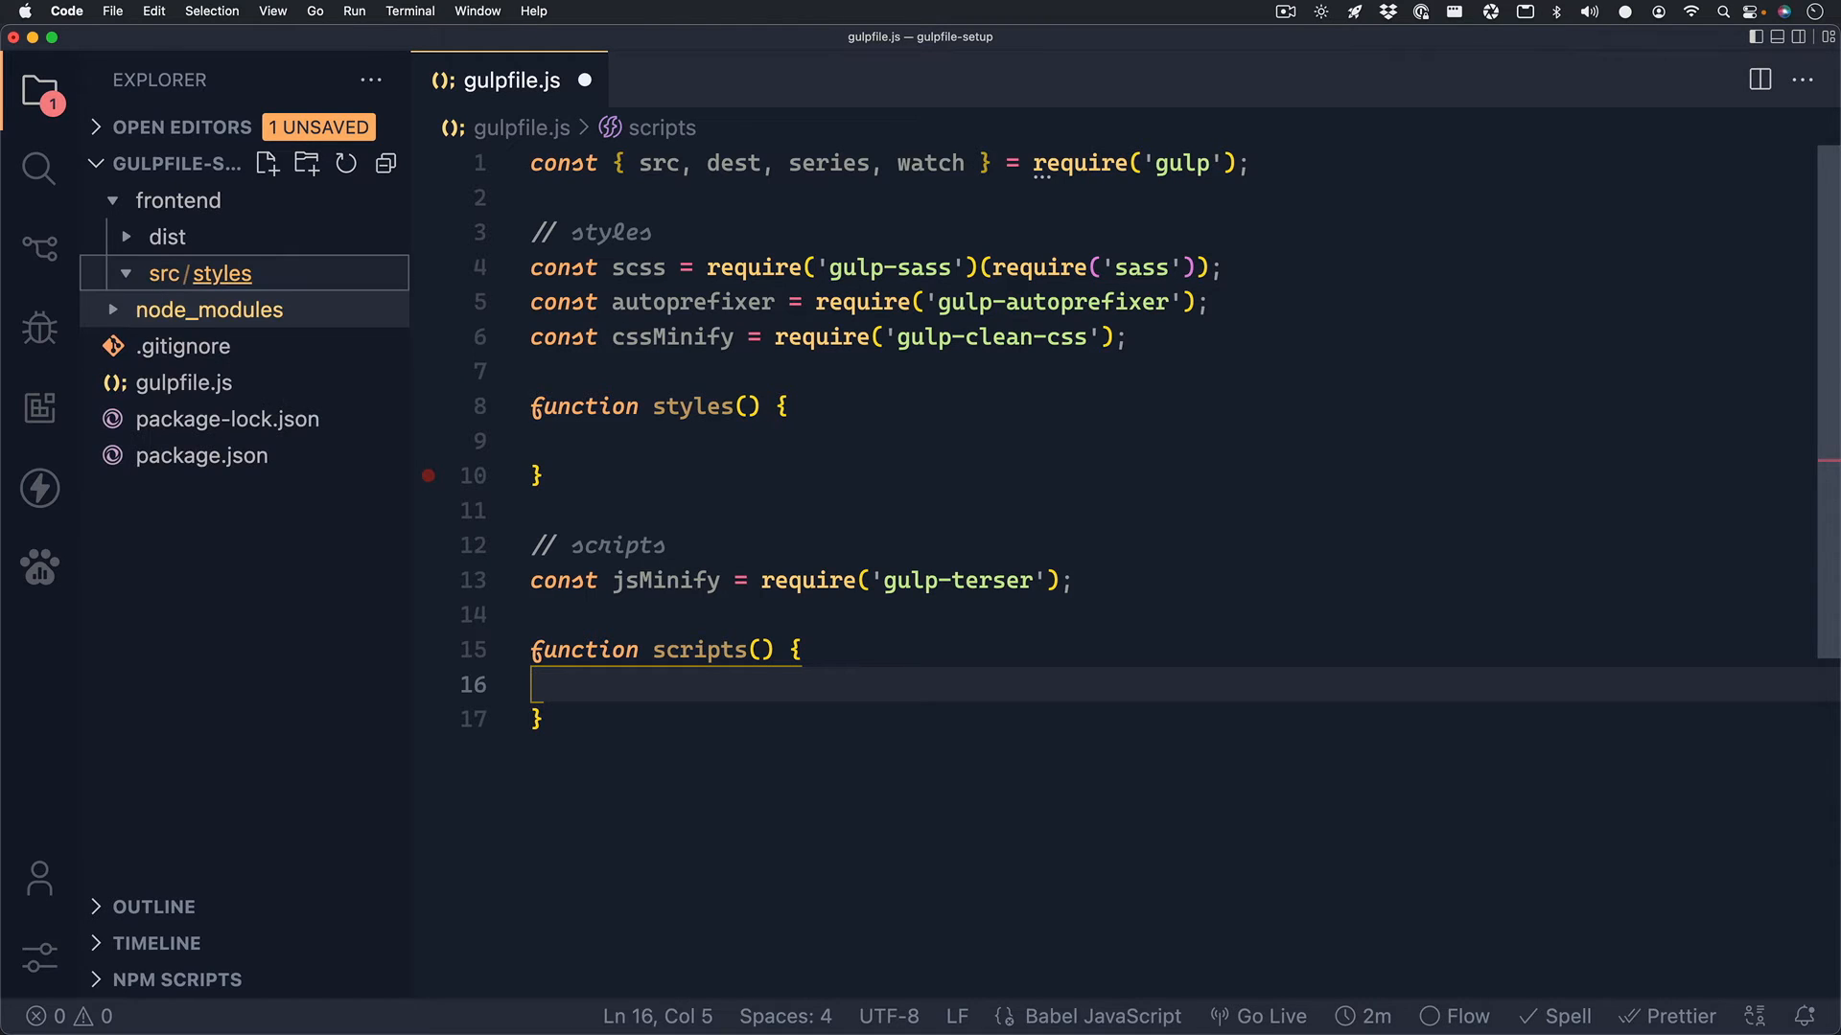
right_click(200, 272)
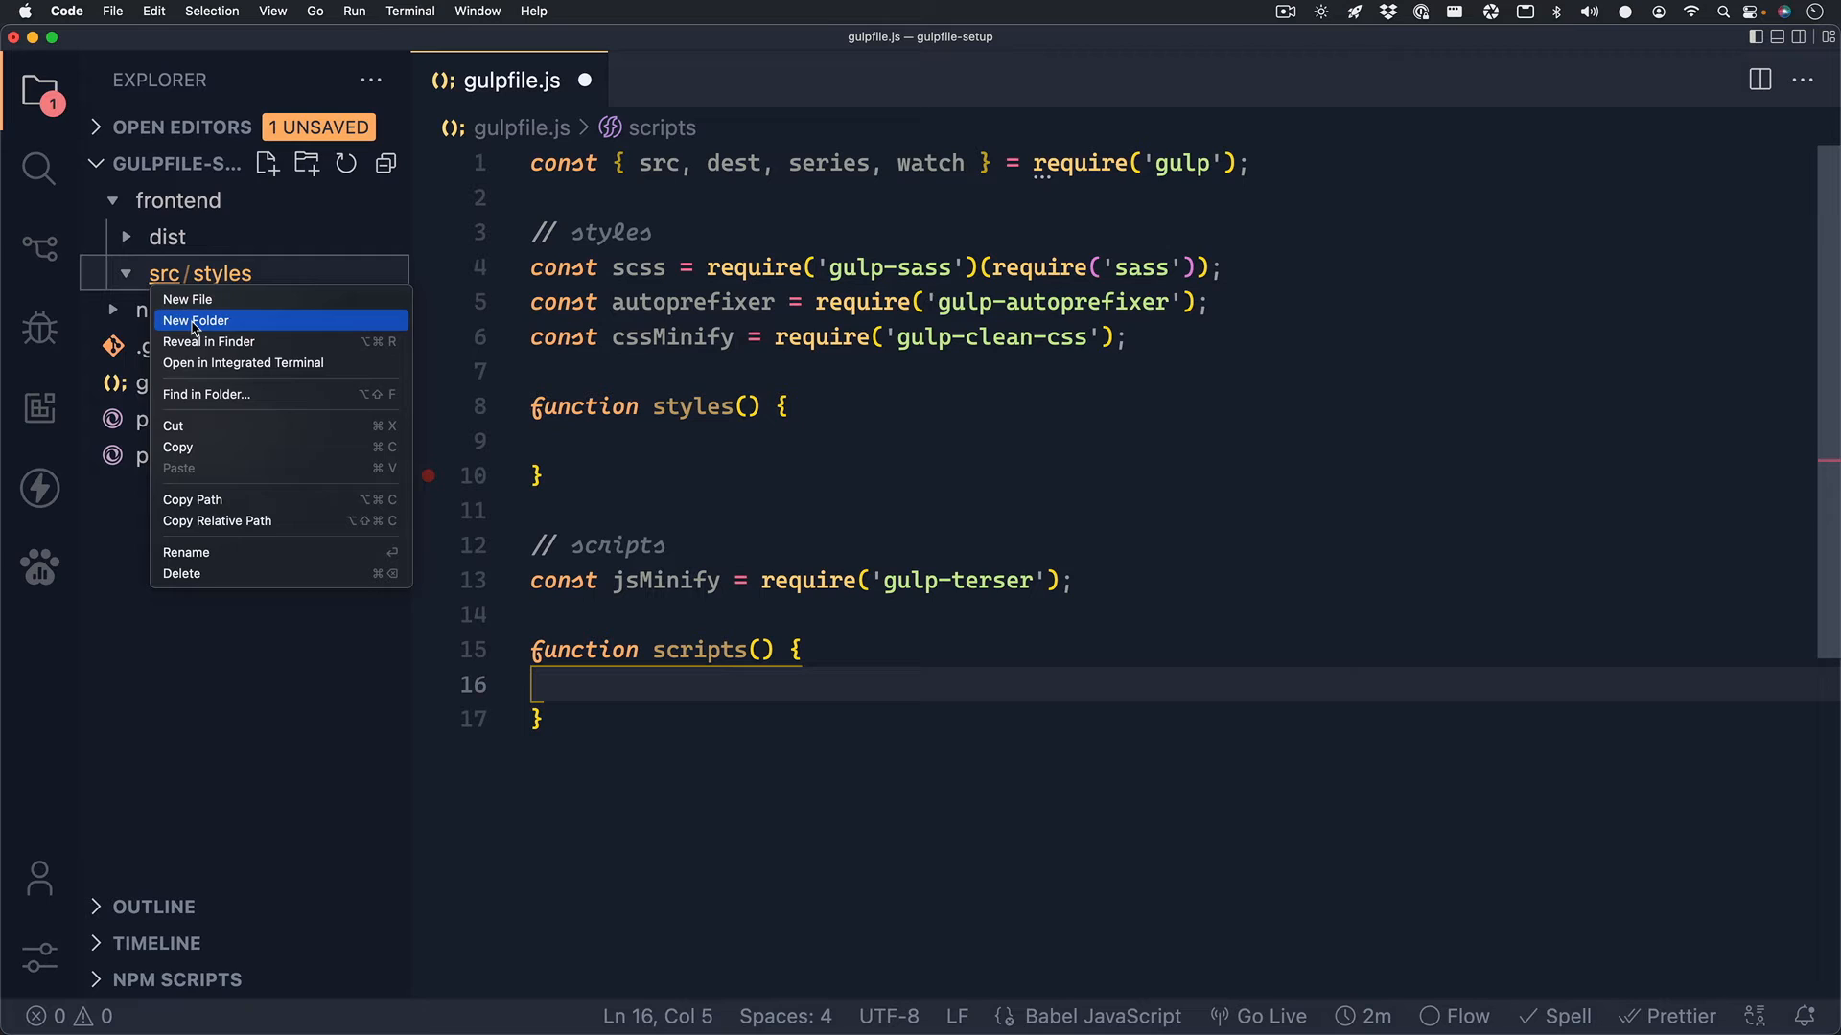
click(195, 320)
text(scripts)
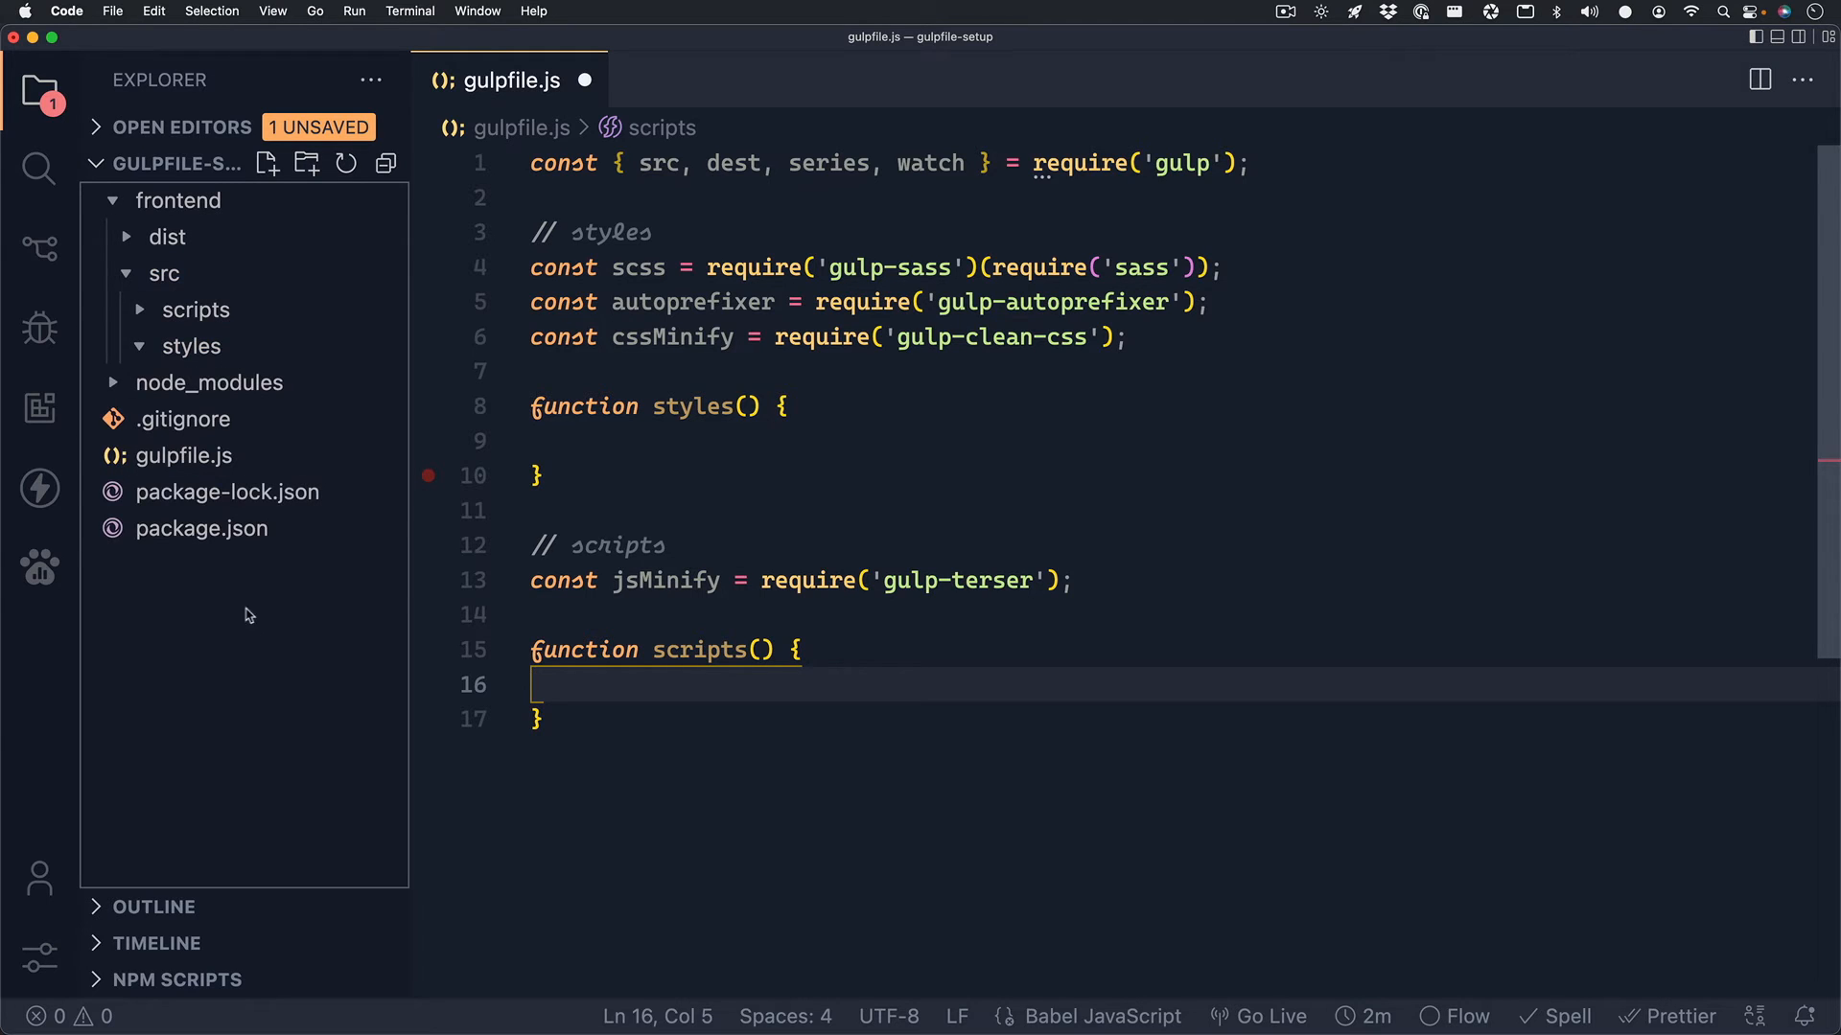
click(163, 273)
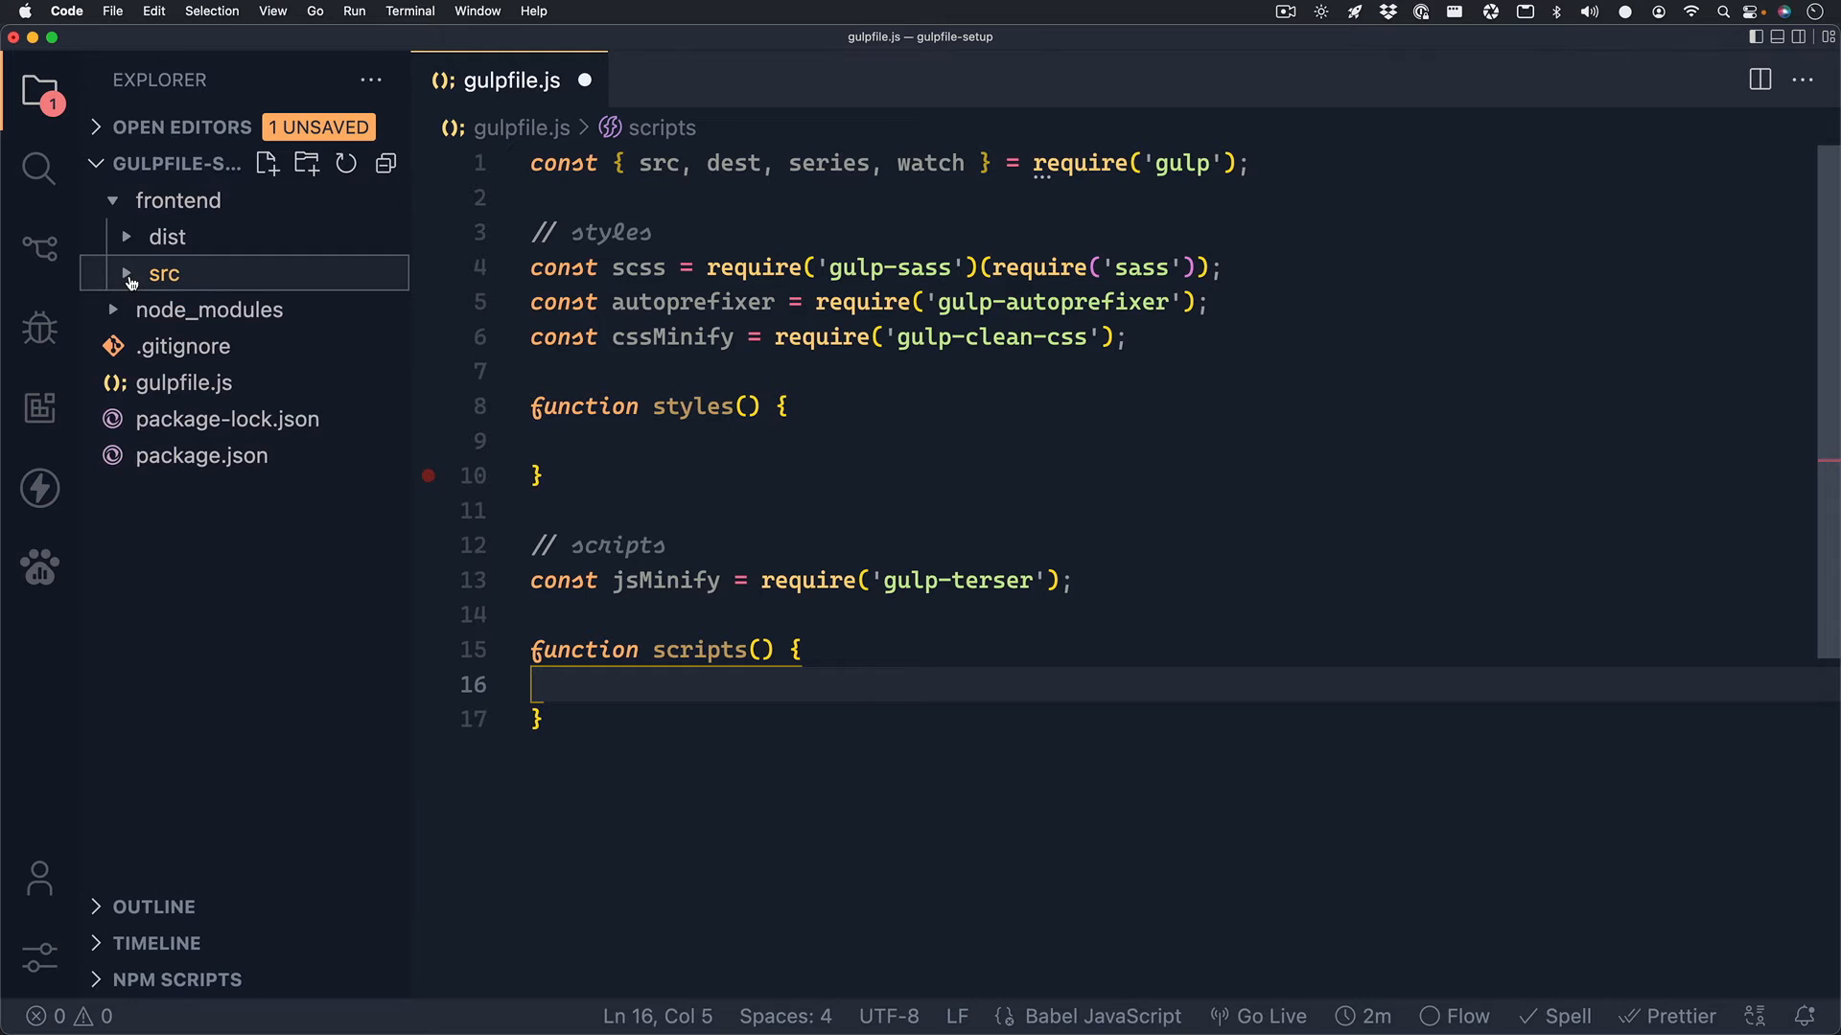
click(163, 272)
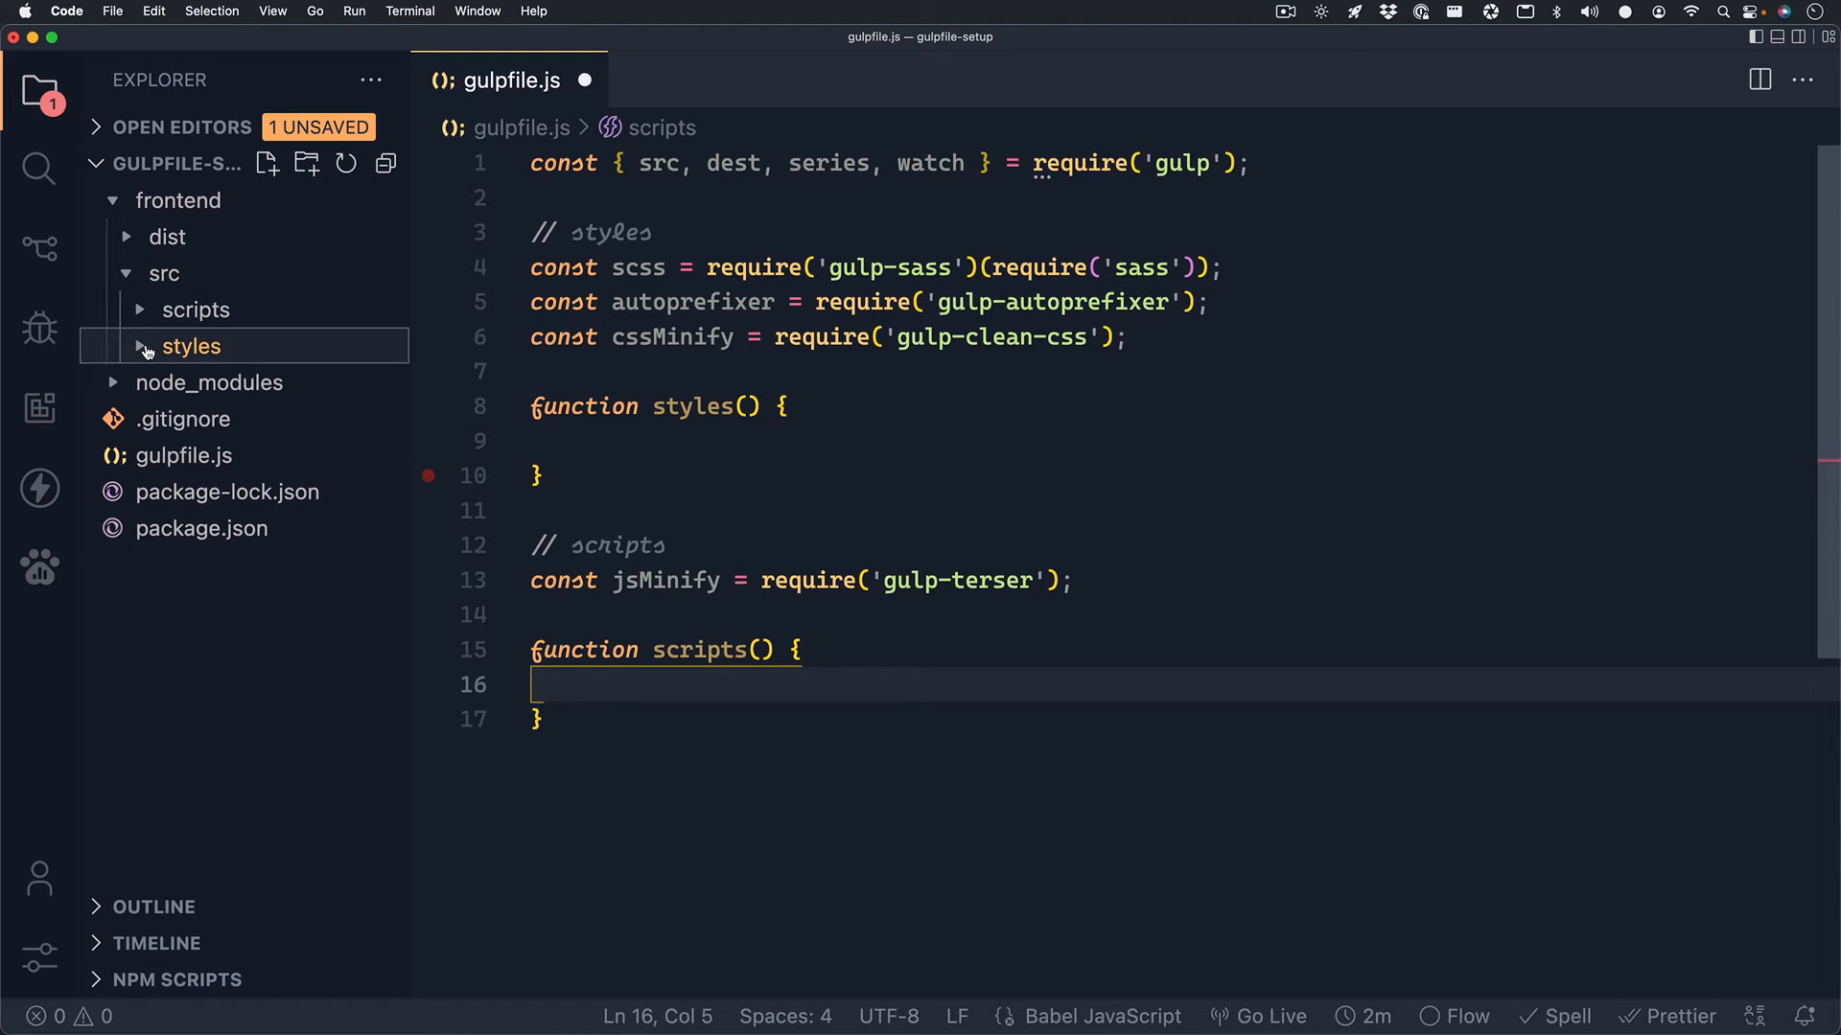
click(715, 440)
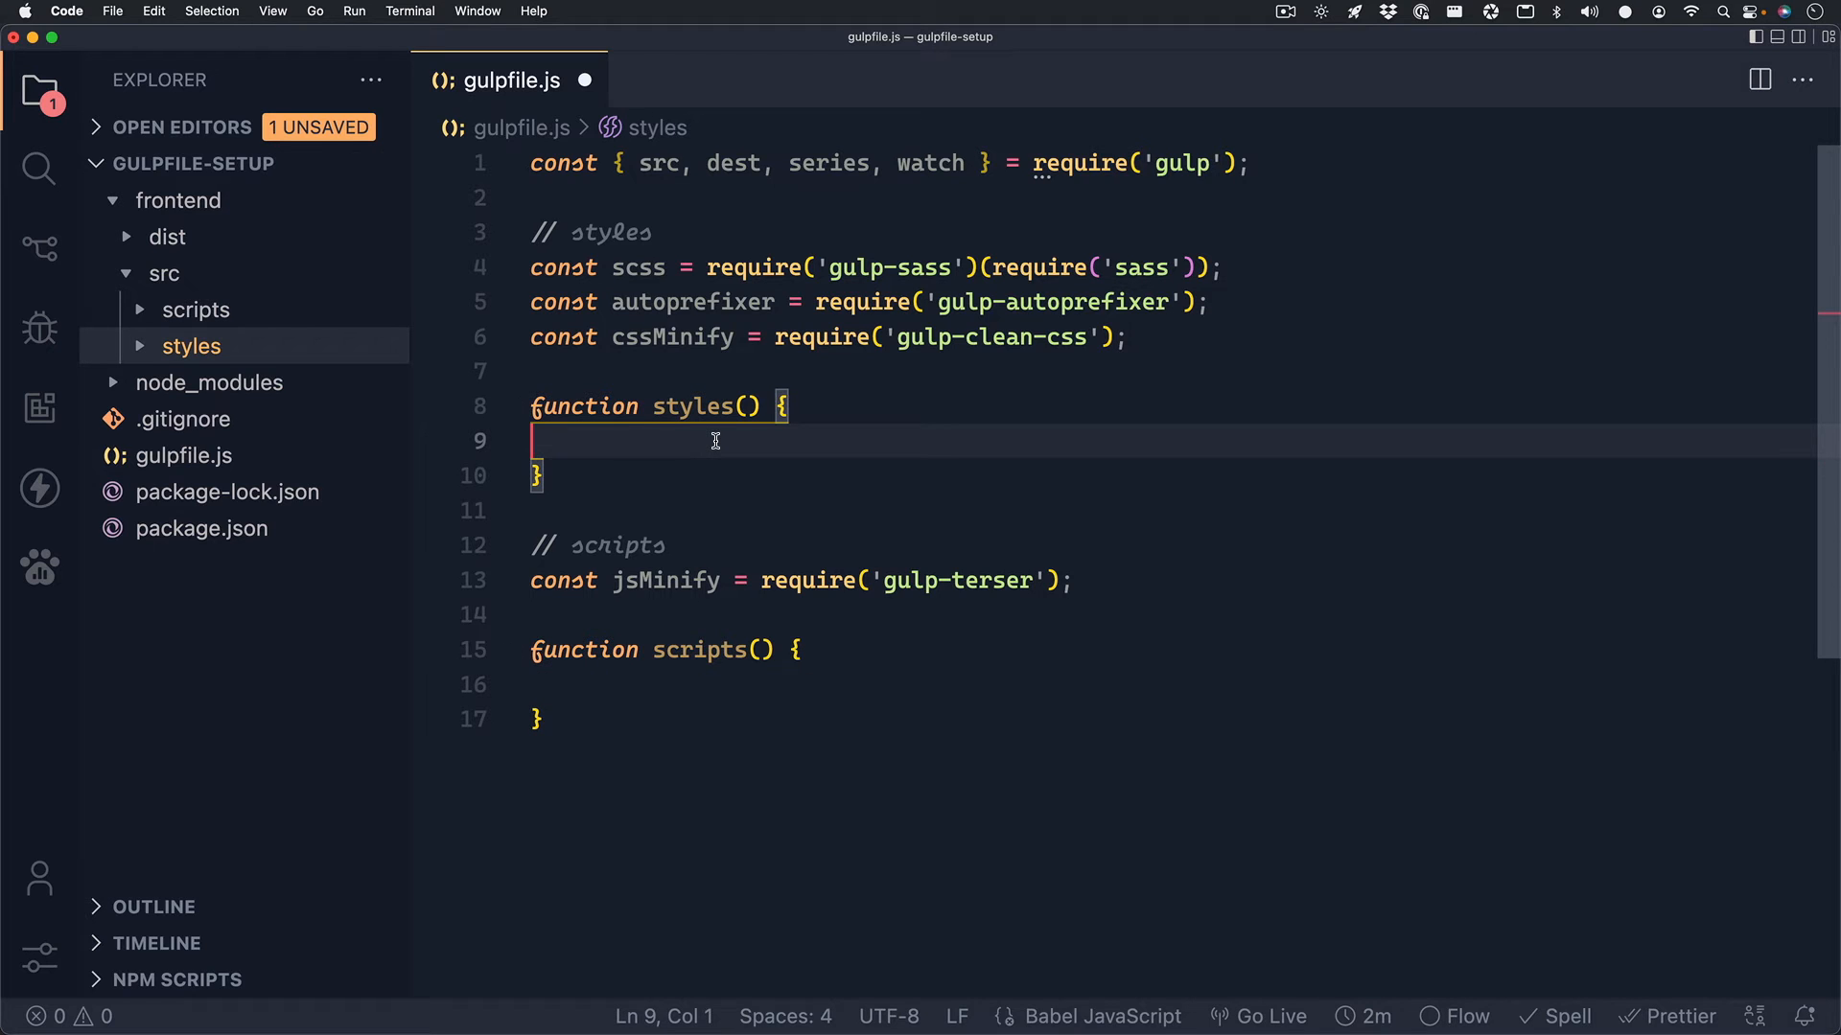
Make styles() return src('./frontend/src/styles/**/*.scss') and begin a .pipe() call.
key(Tab)
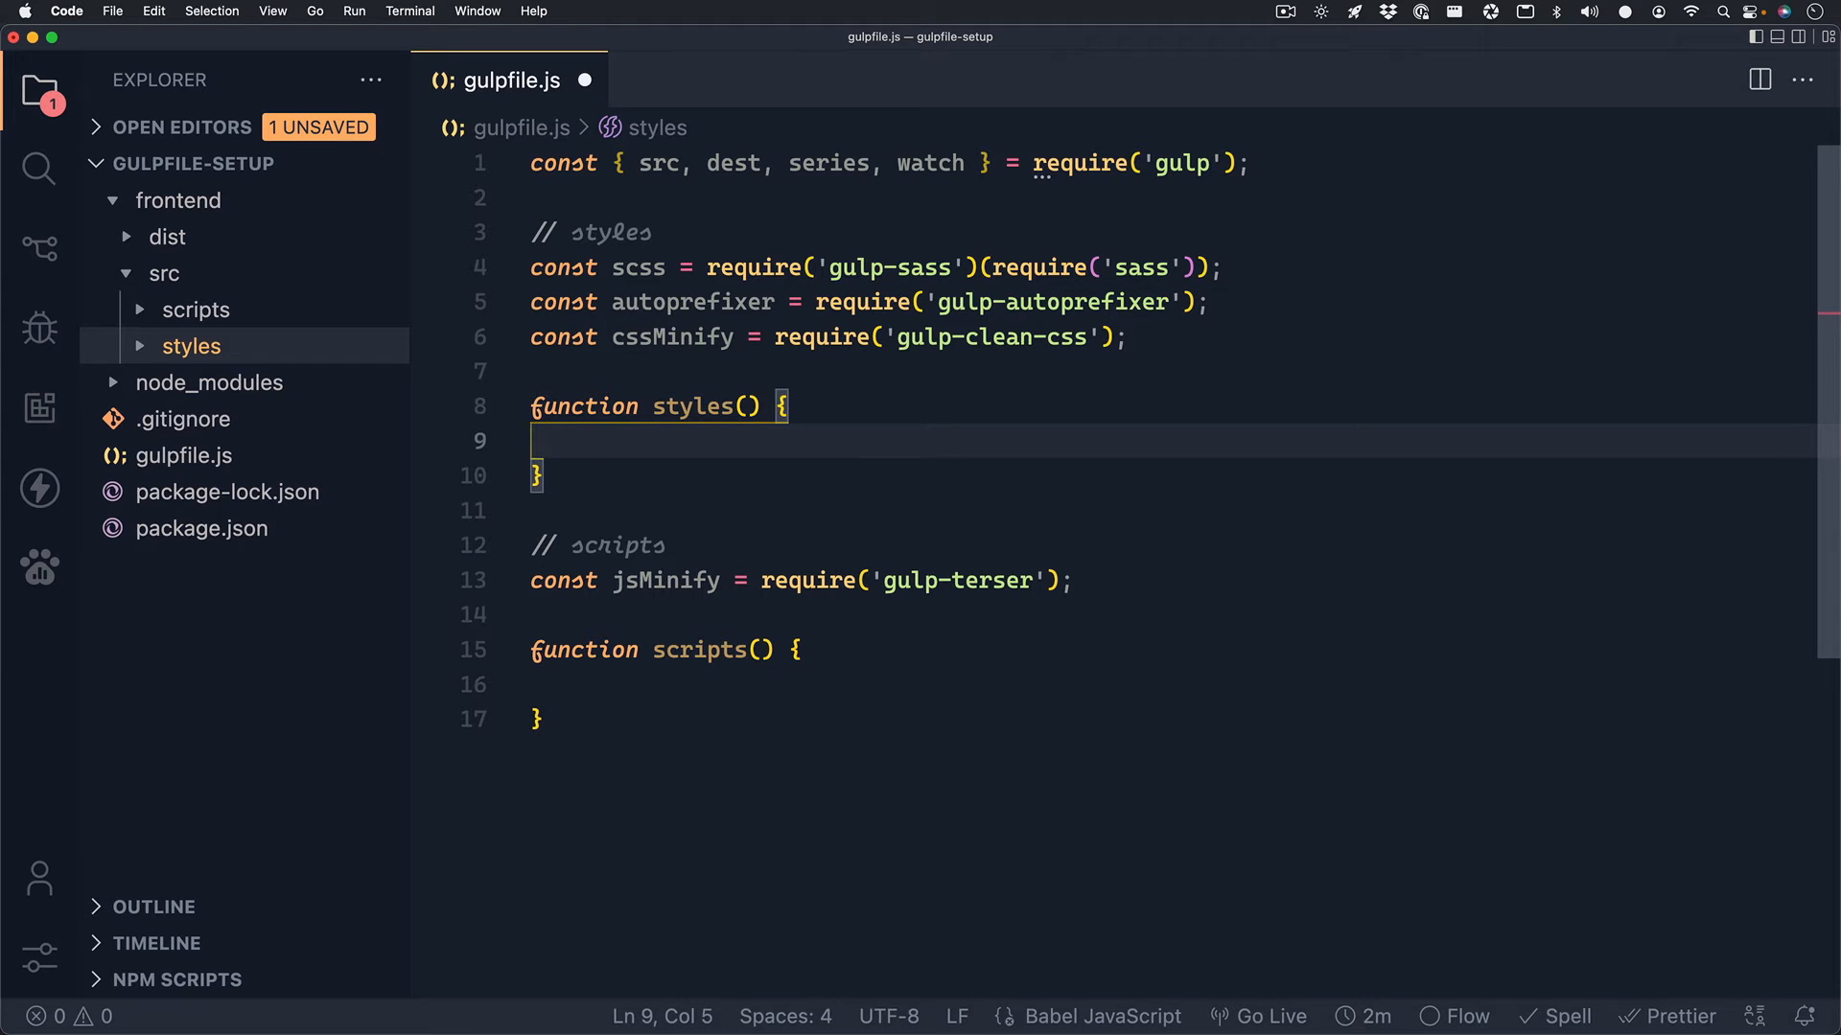
text(return)
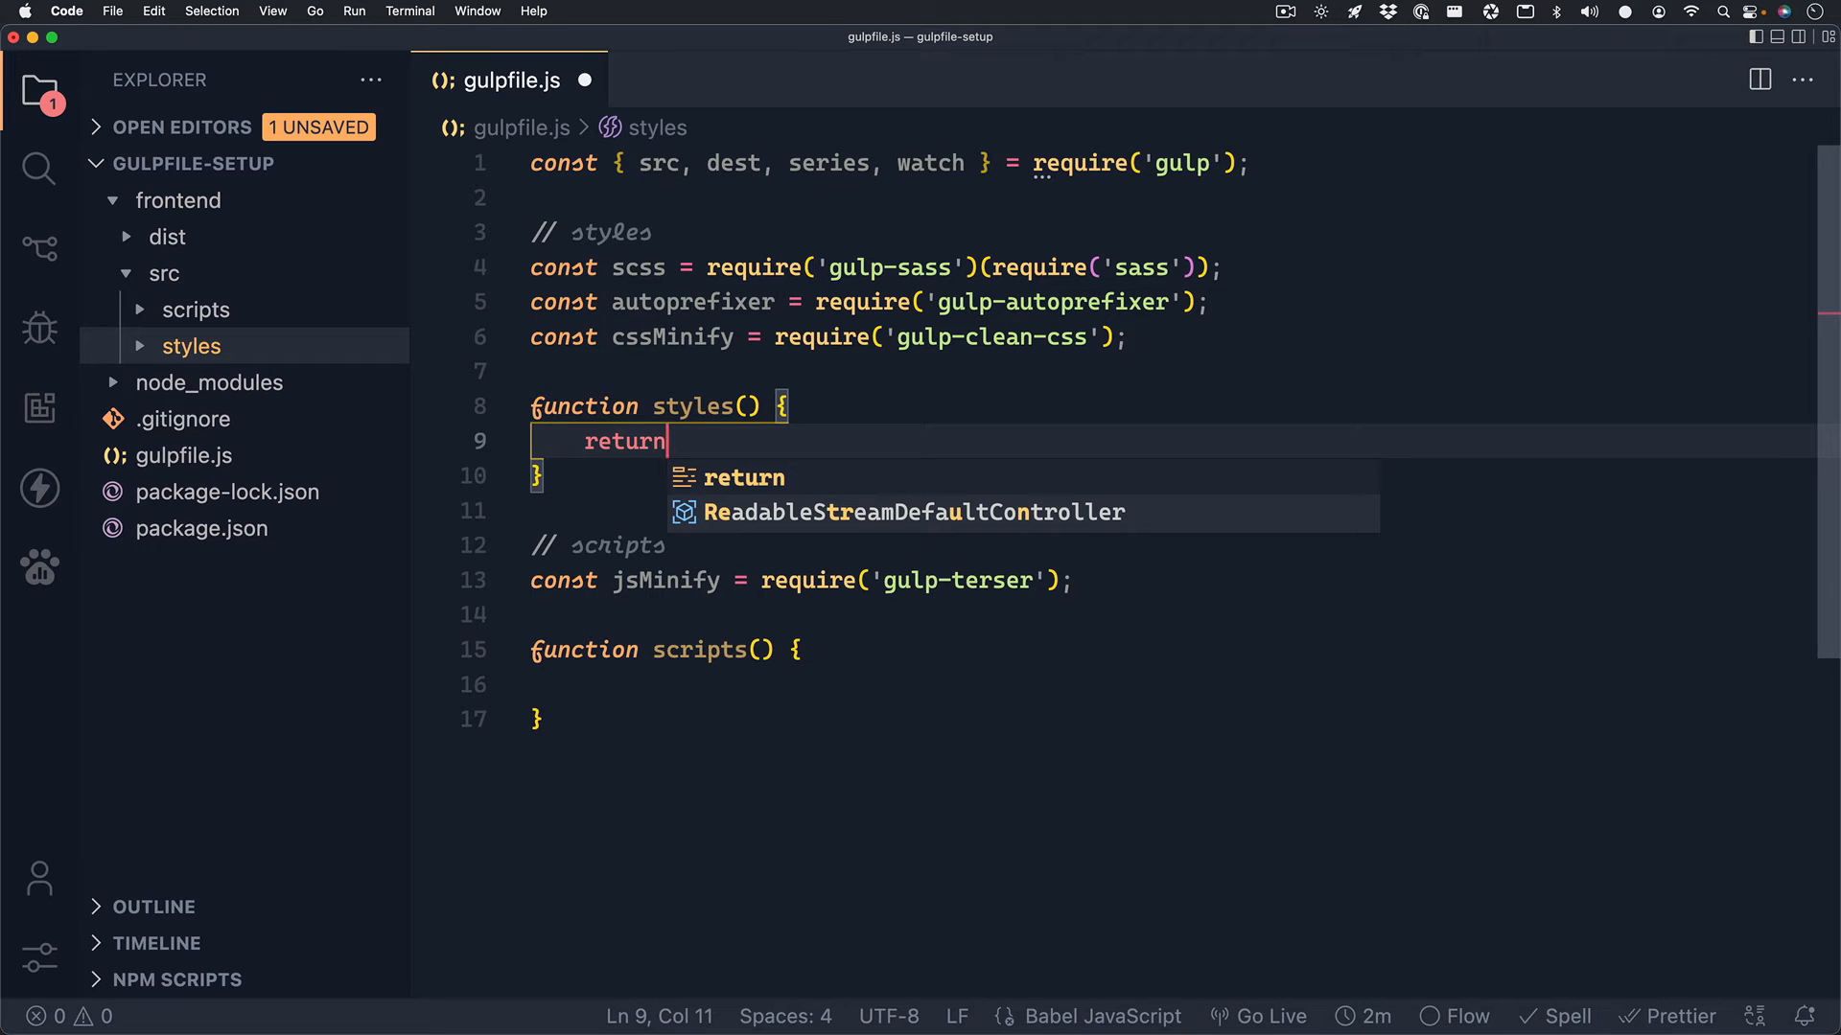
text(src())
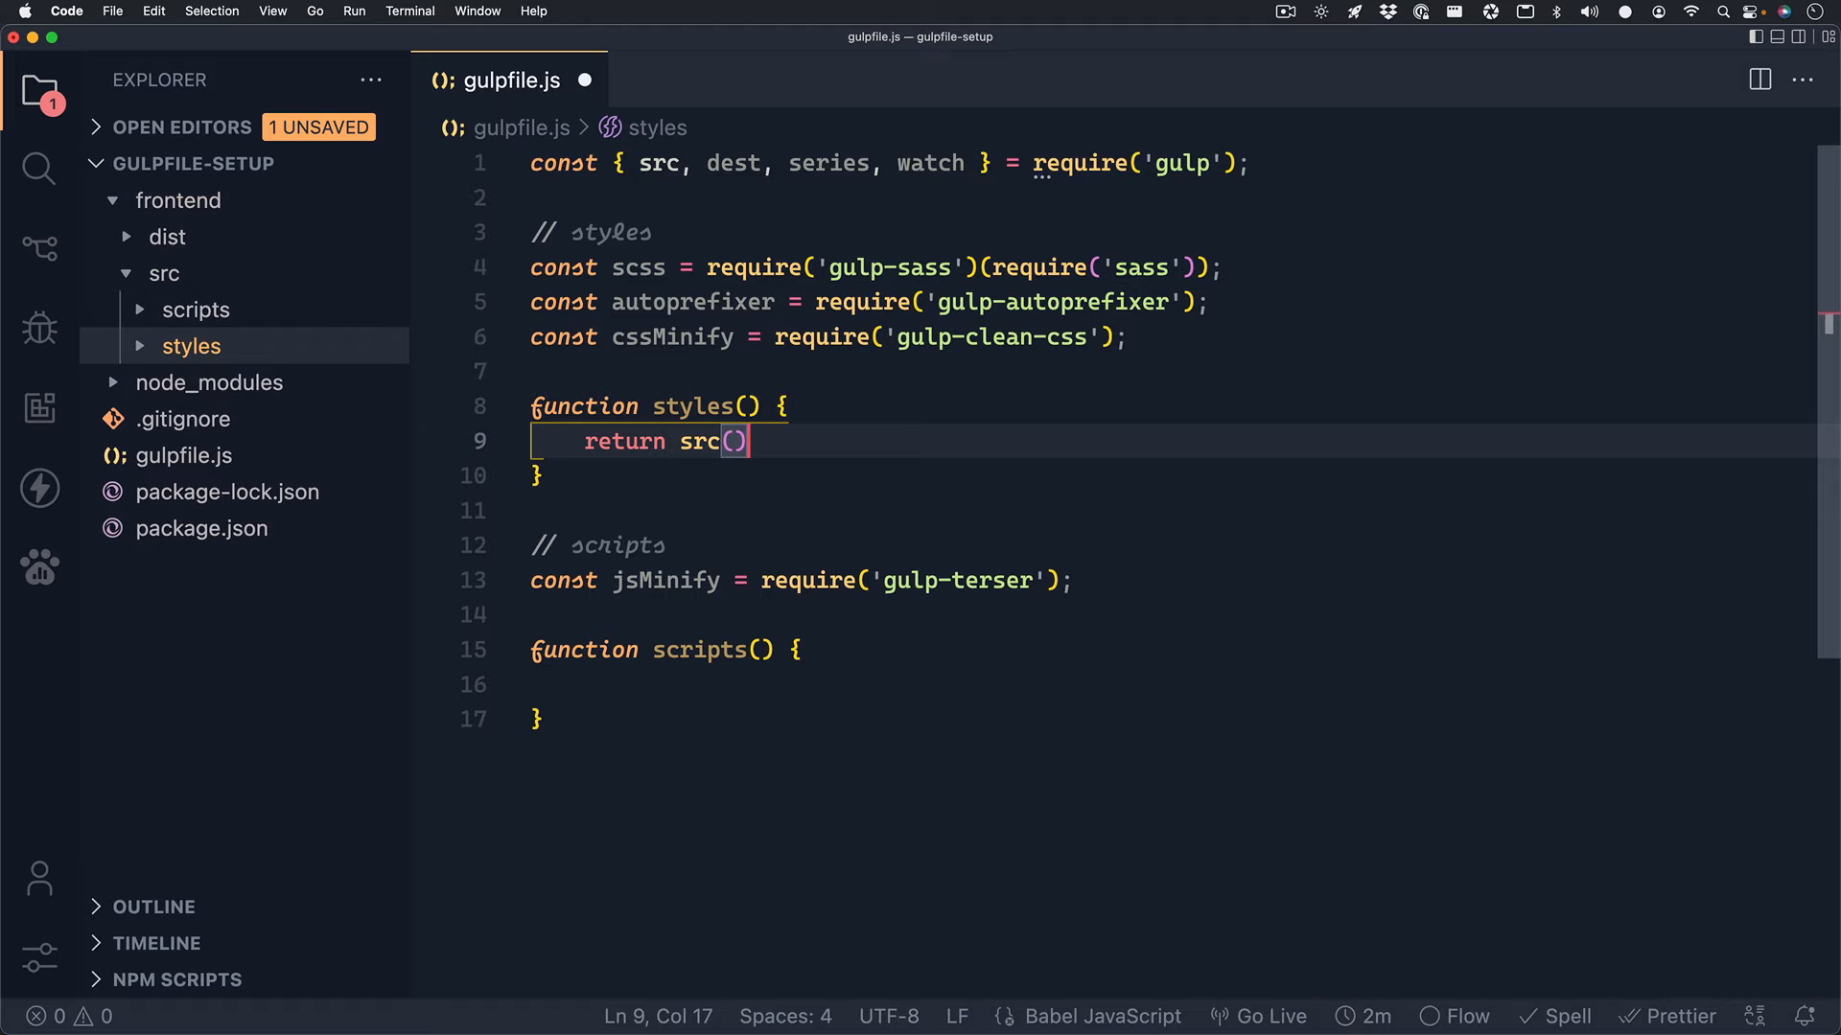
double_click(659, 163)
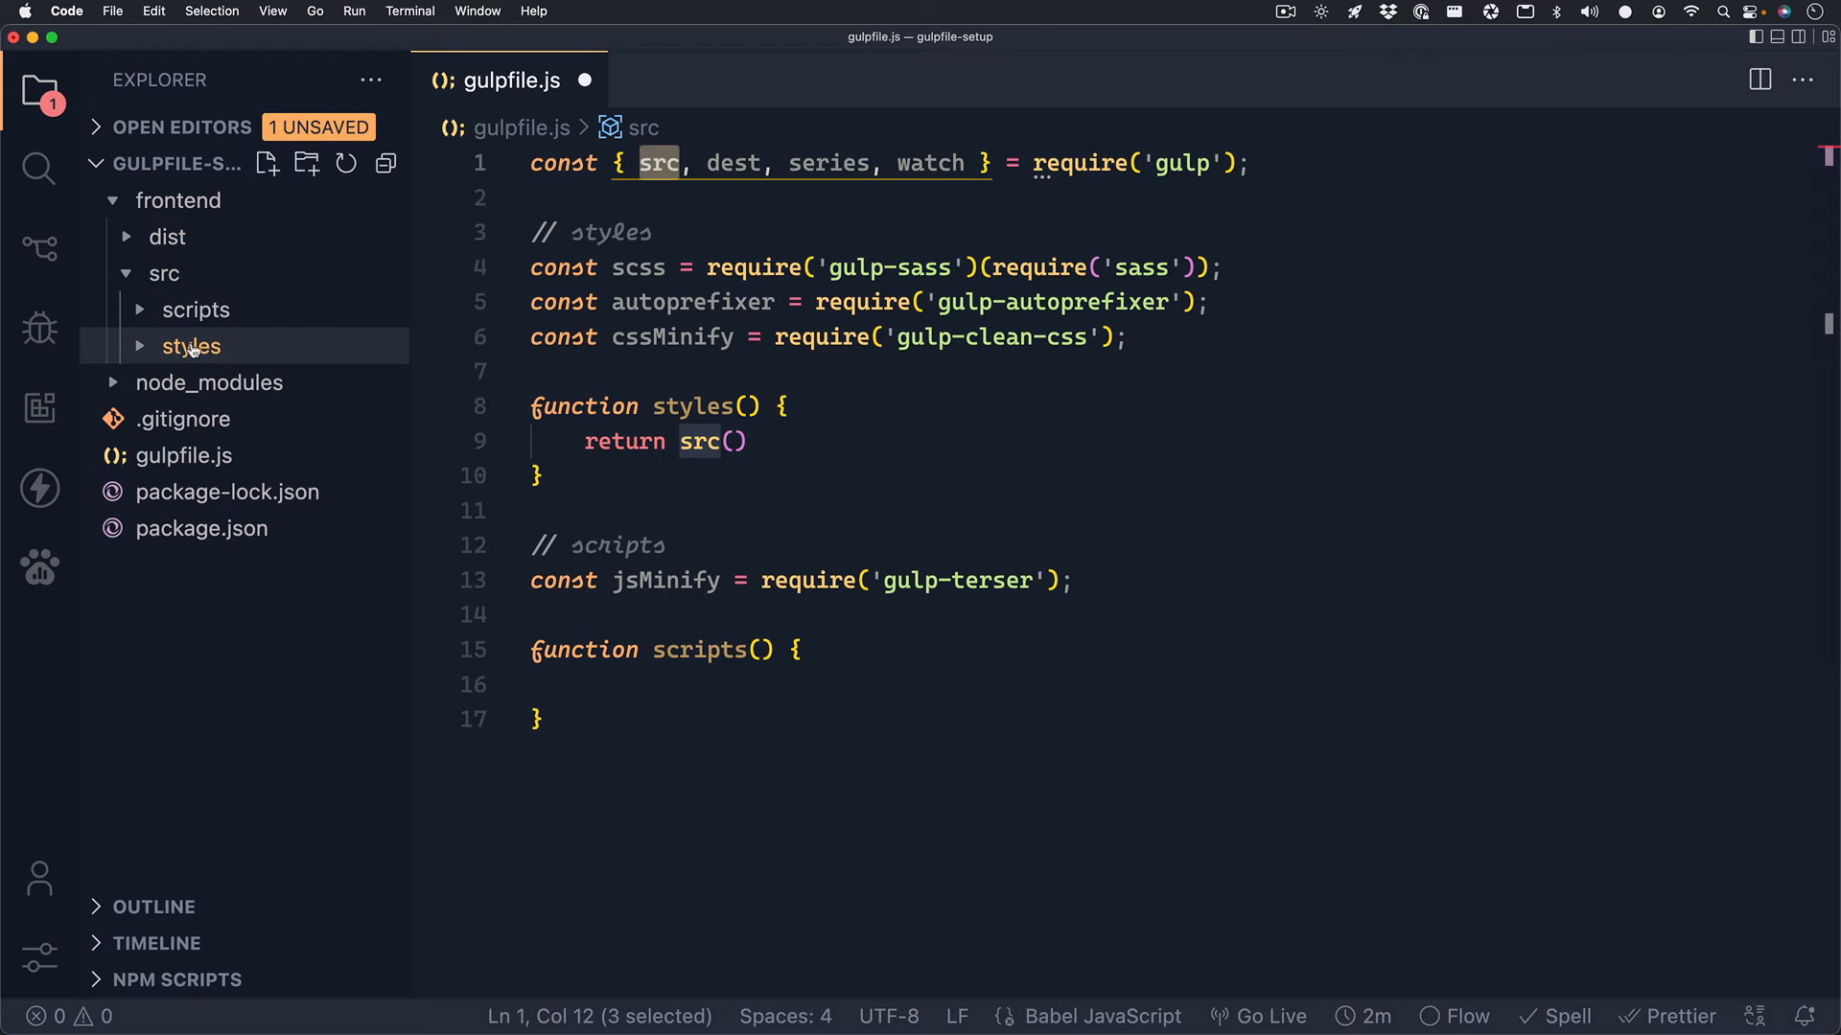
mouse_move(190, 345)
text(')
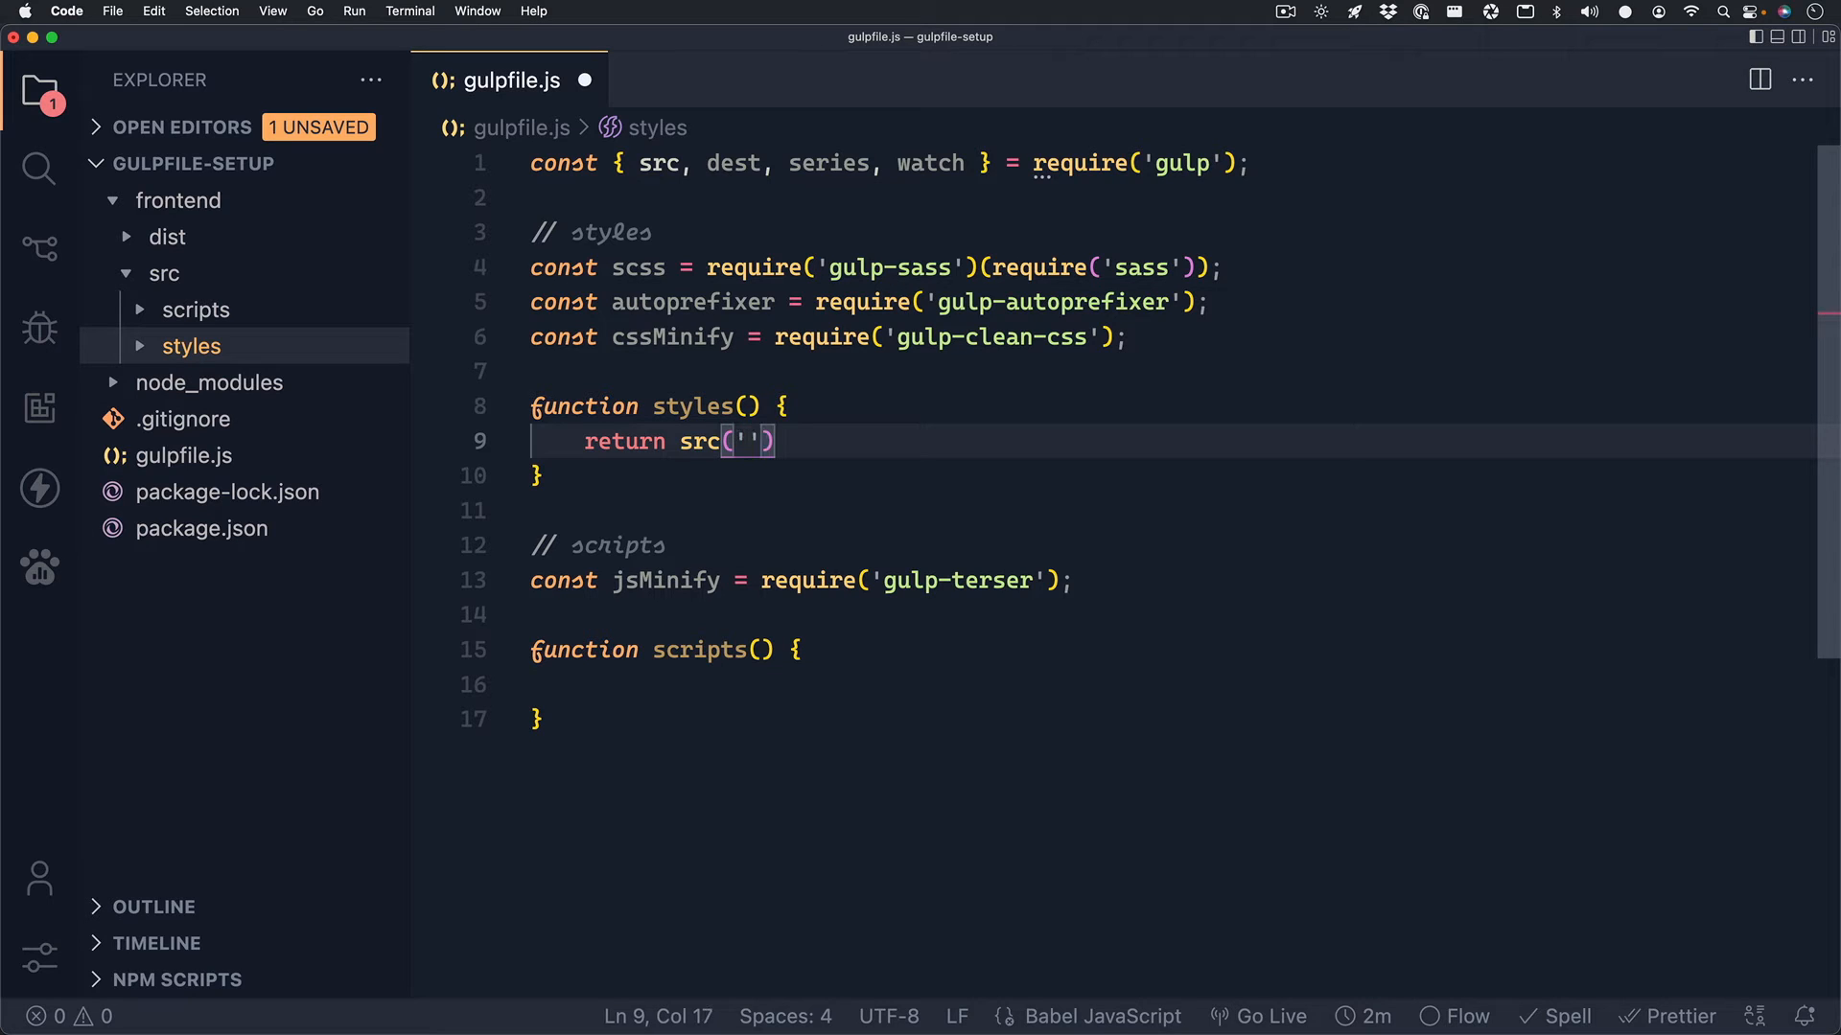
text(./front)
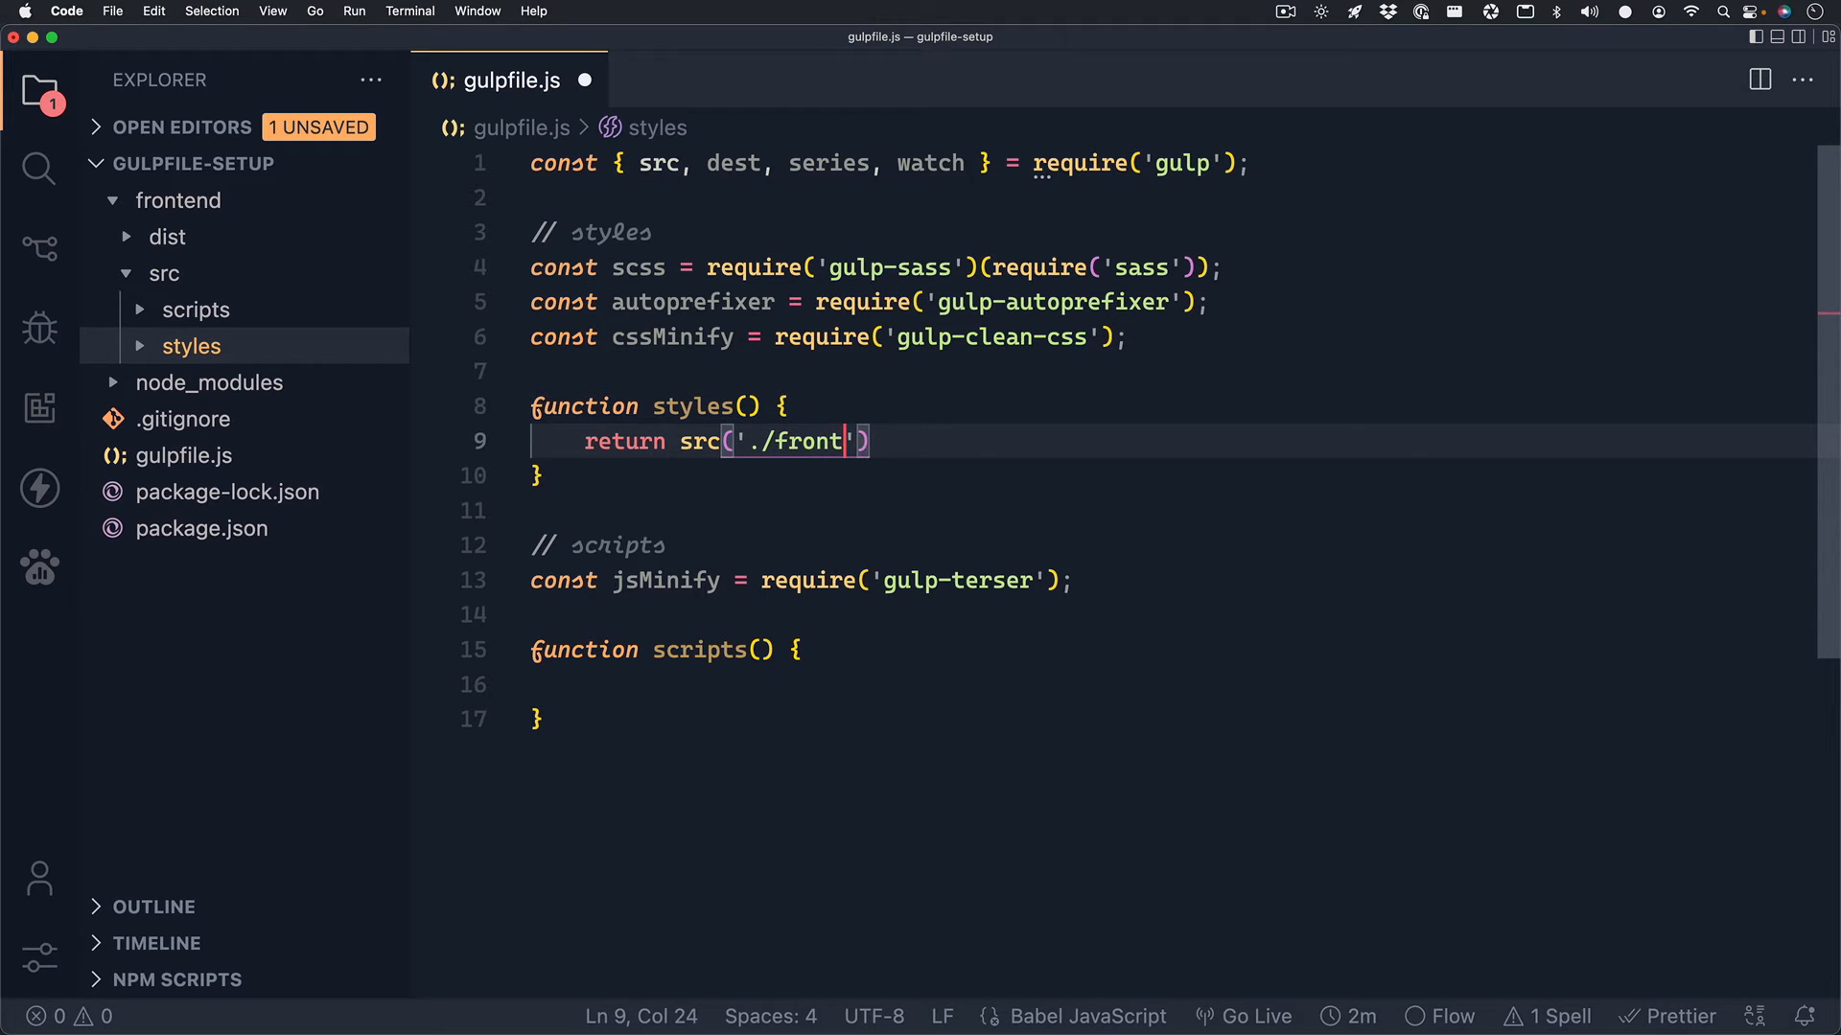
text(end/src)
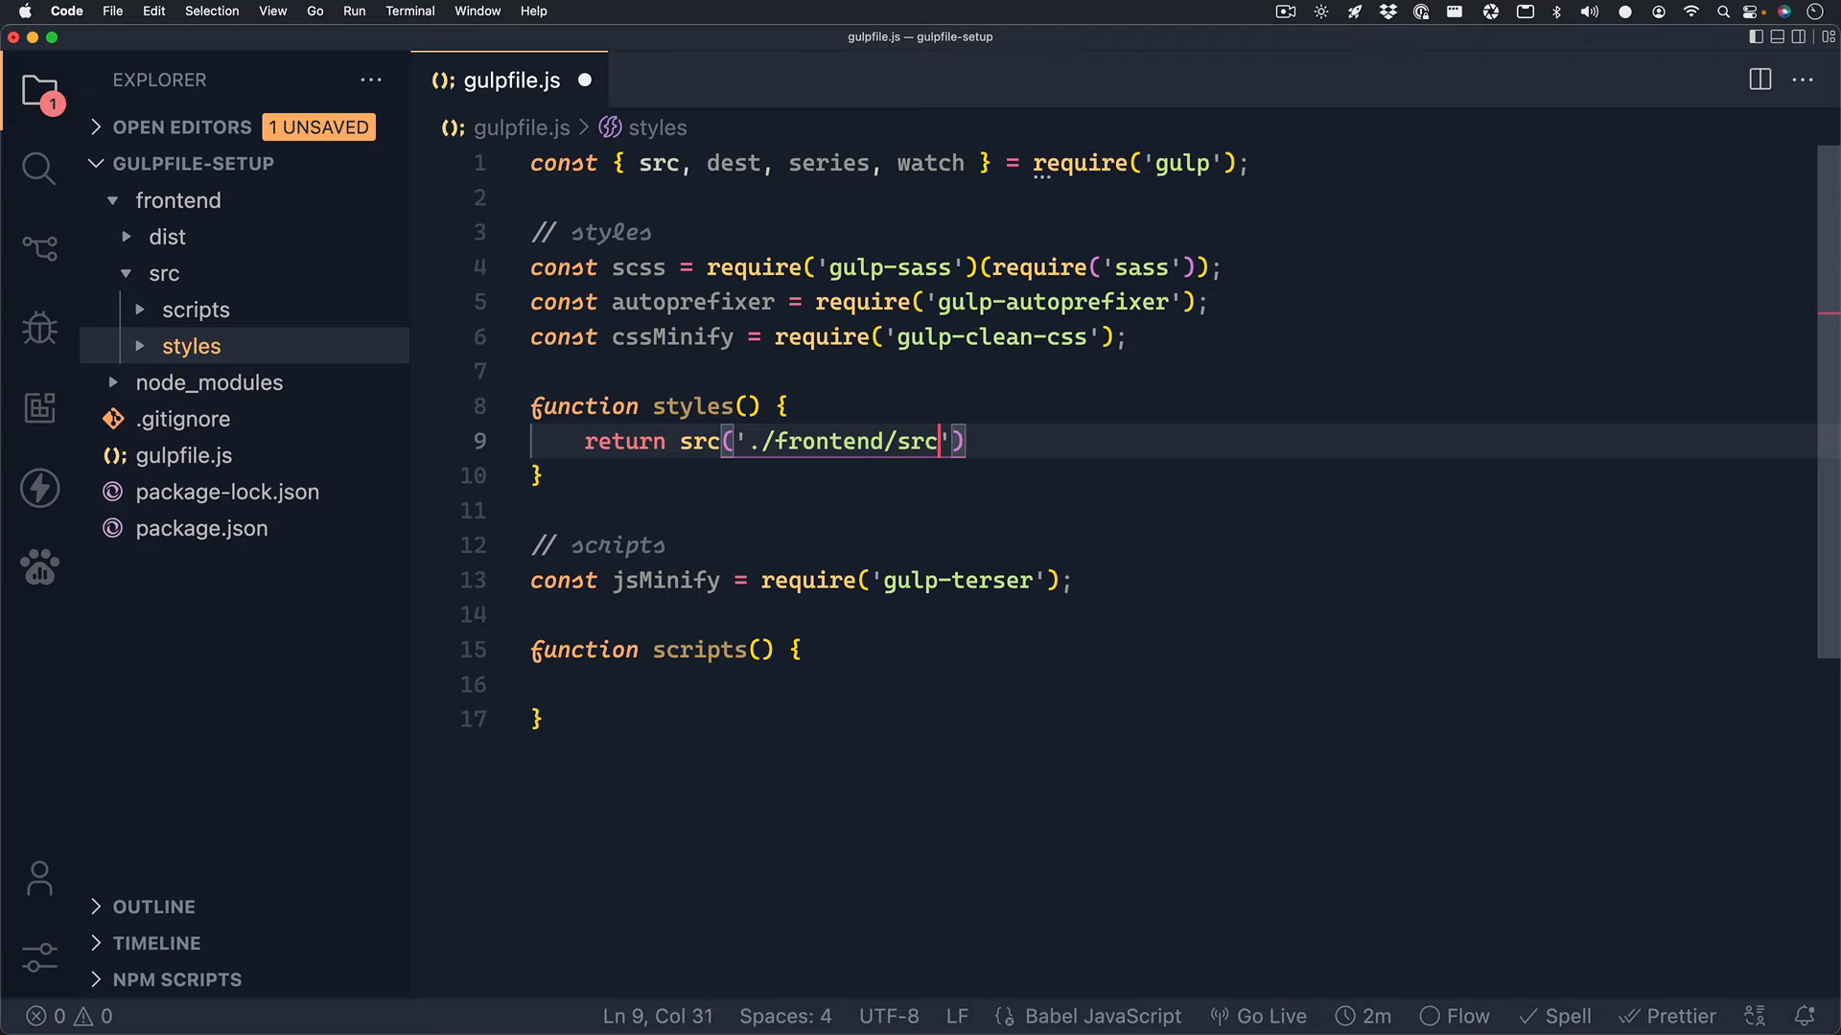
text(/styles)
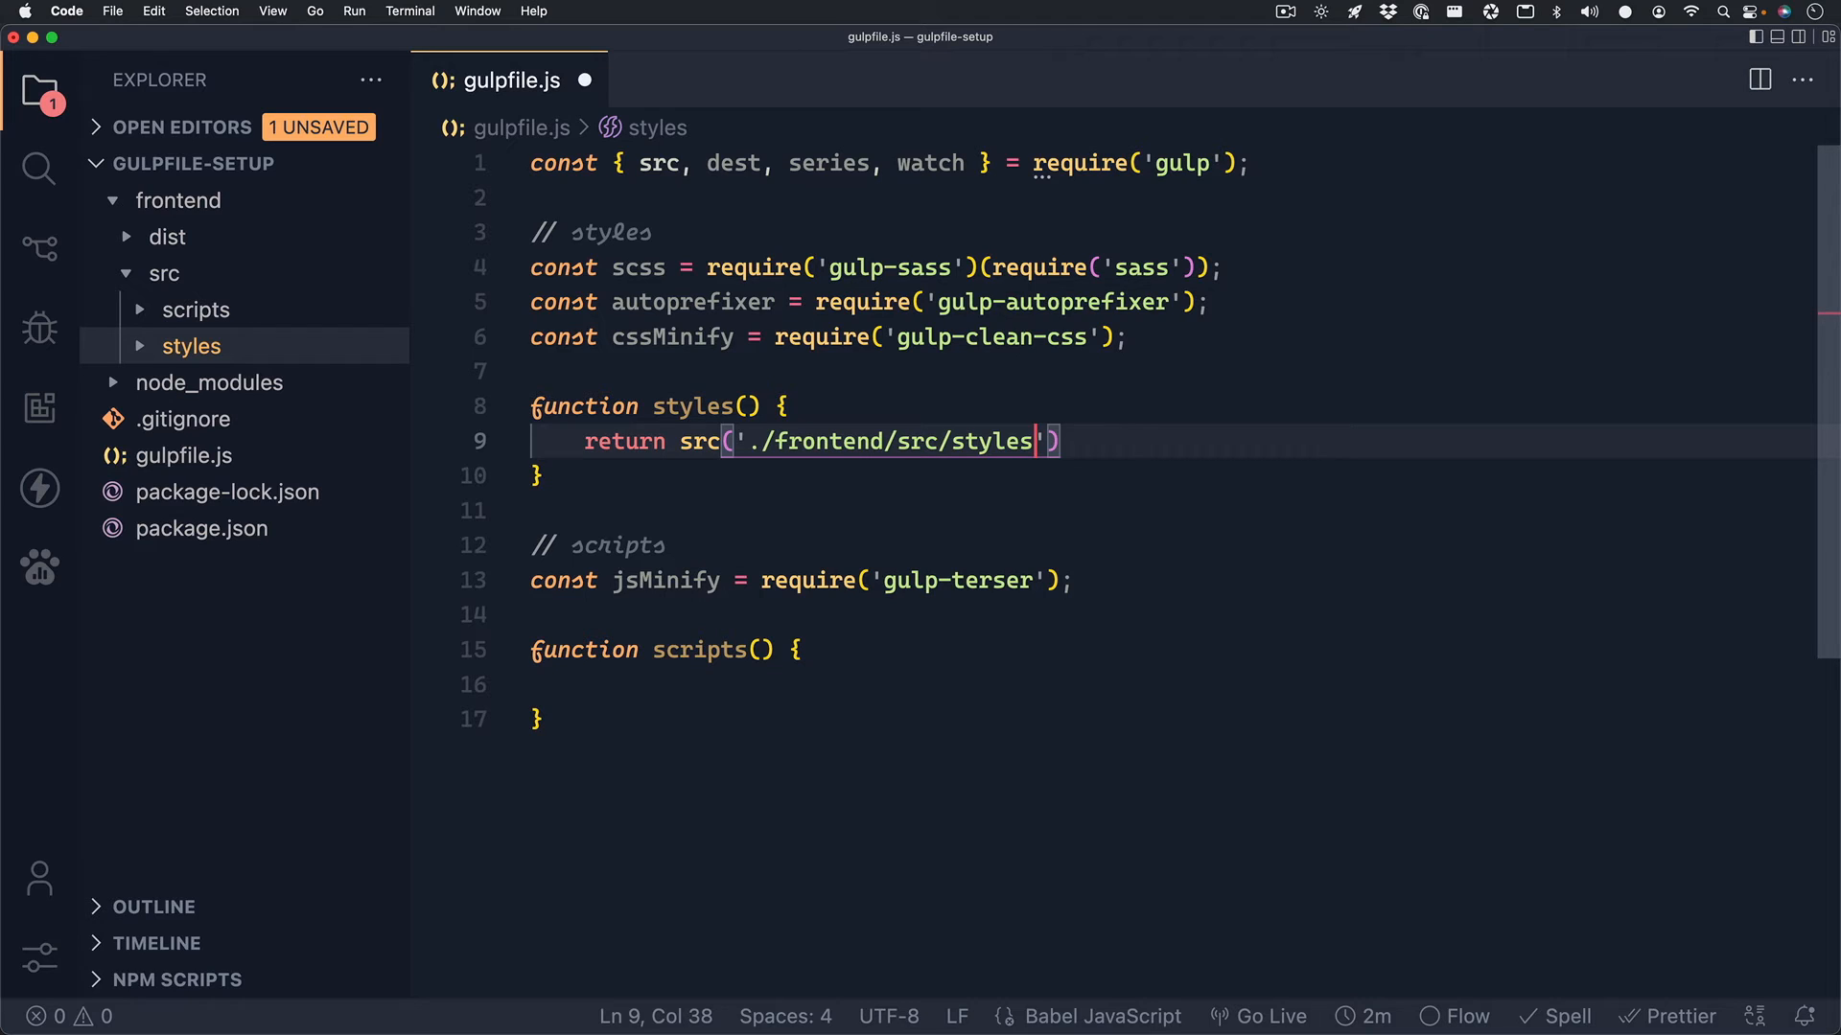
text(/**/*)
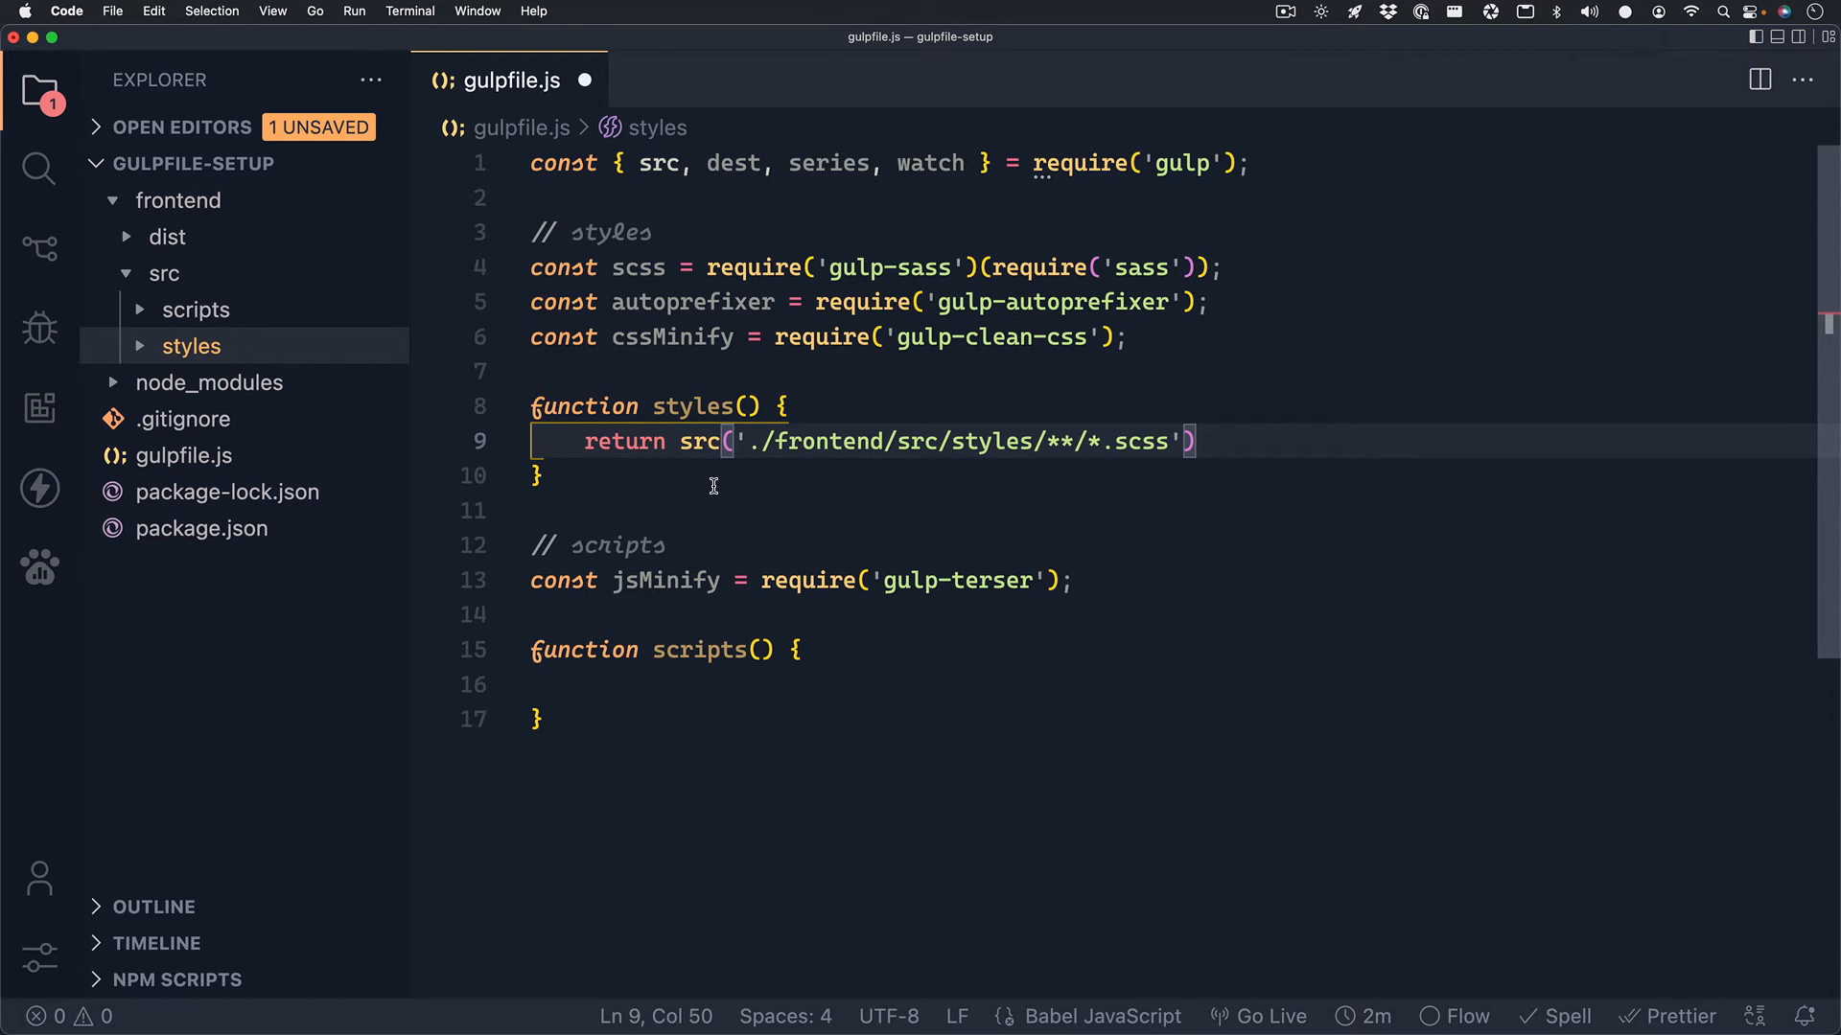
text(.)
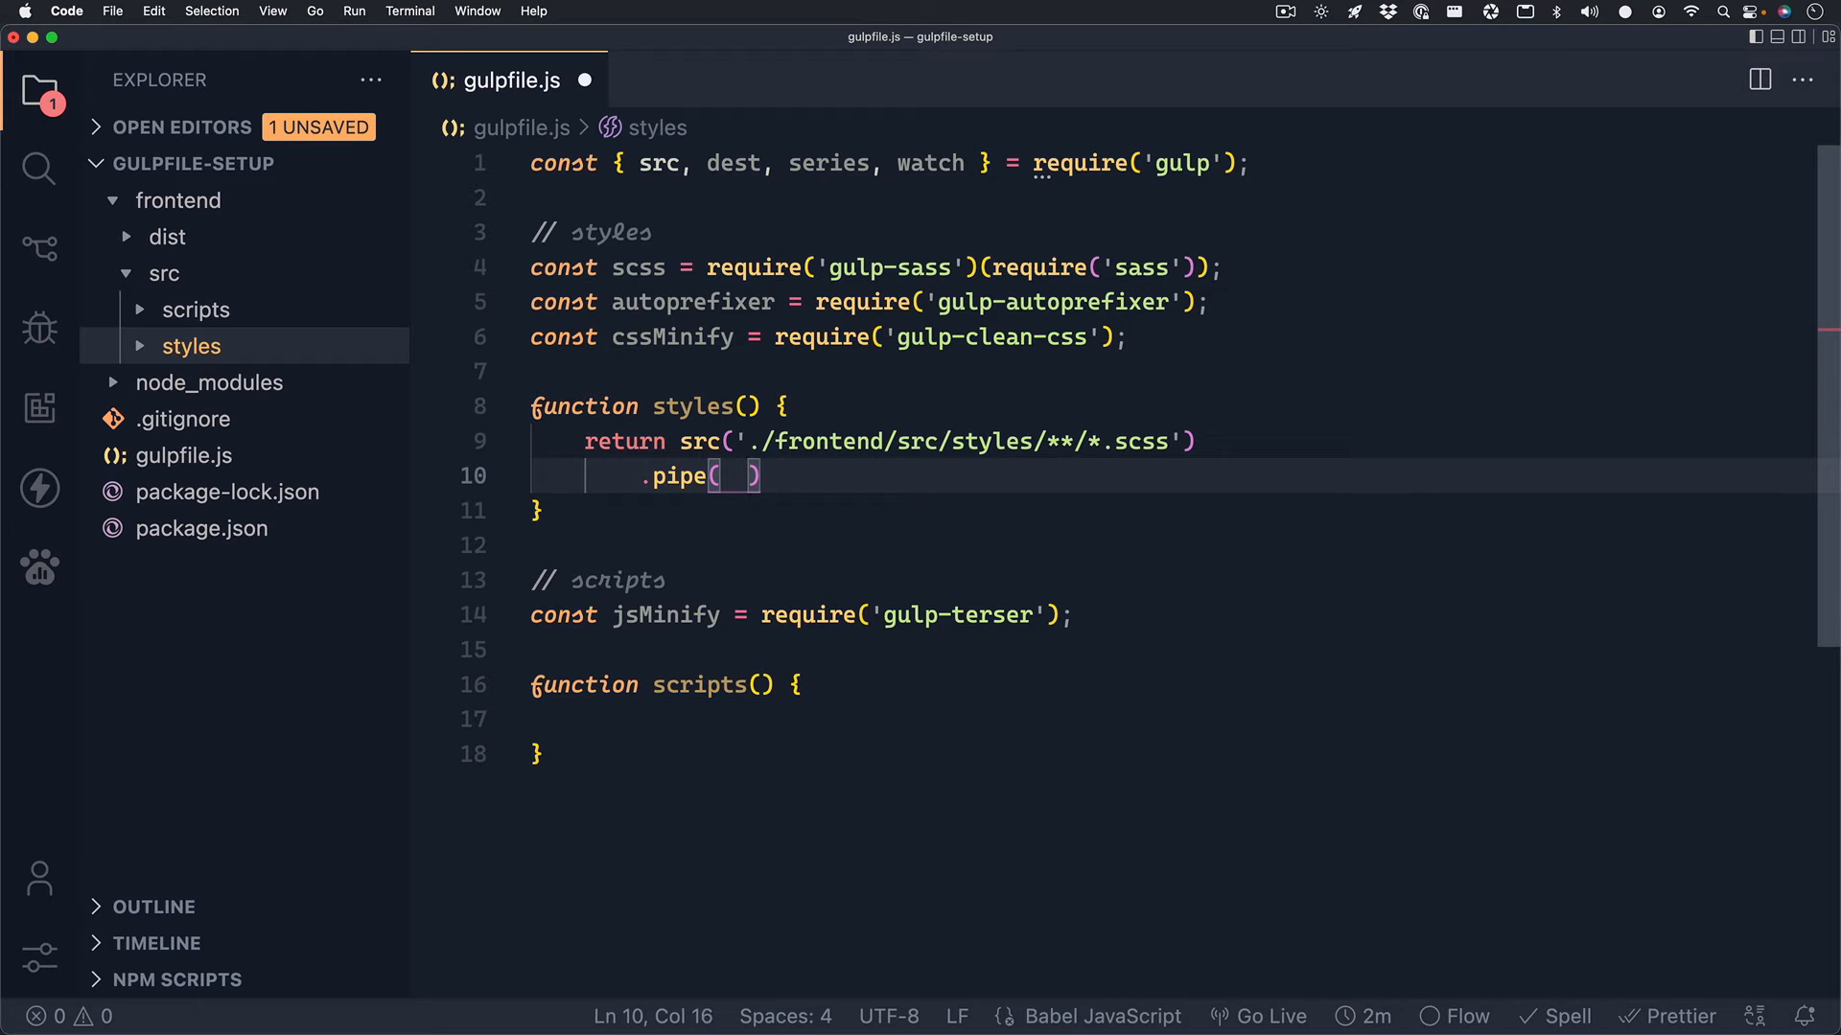
Chain .pipe(scss()), .pipe(autoprefixer()) and .pipe(cssMinify()) in the styles task.
text(scss)
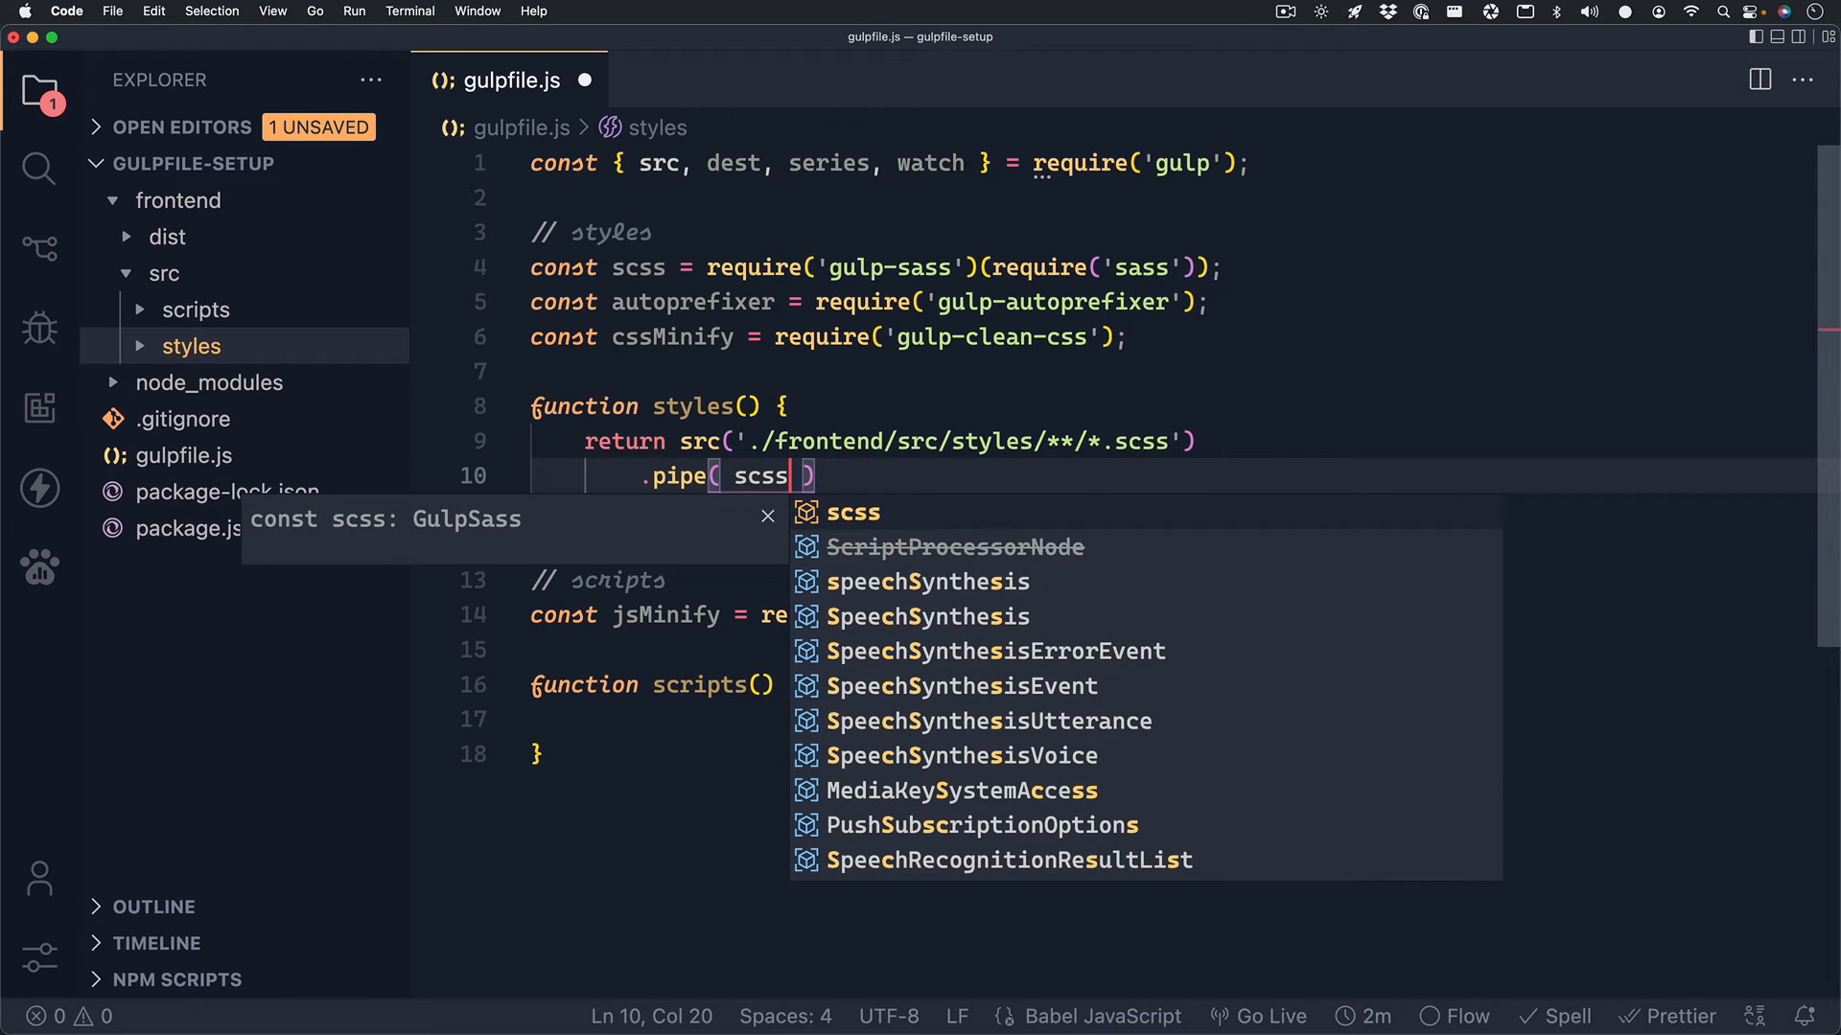
text(()
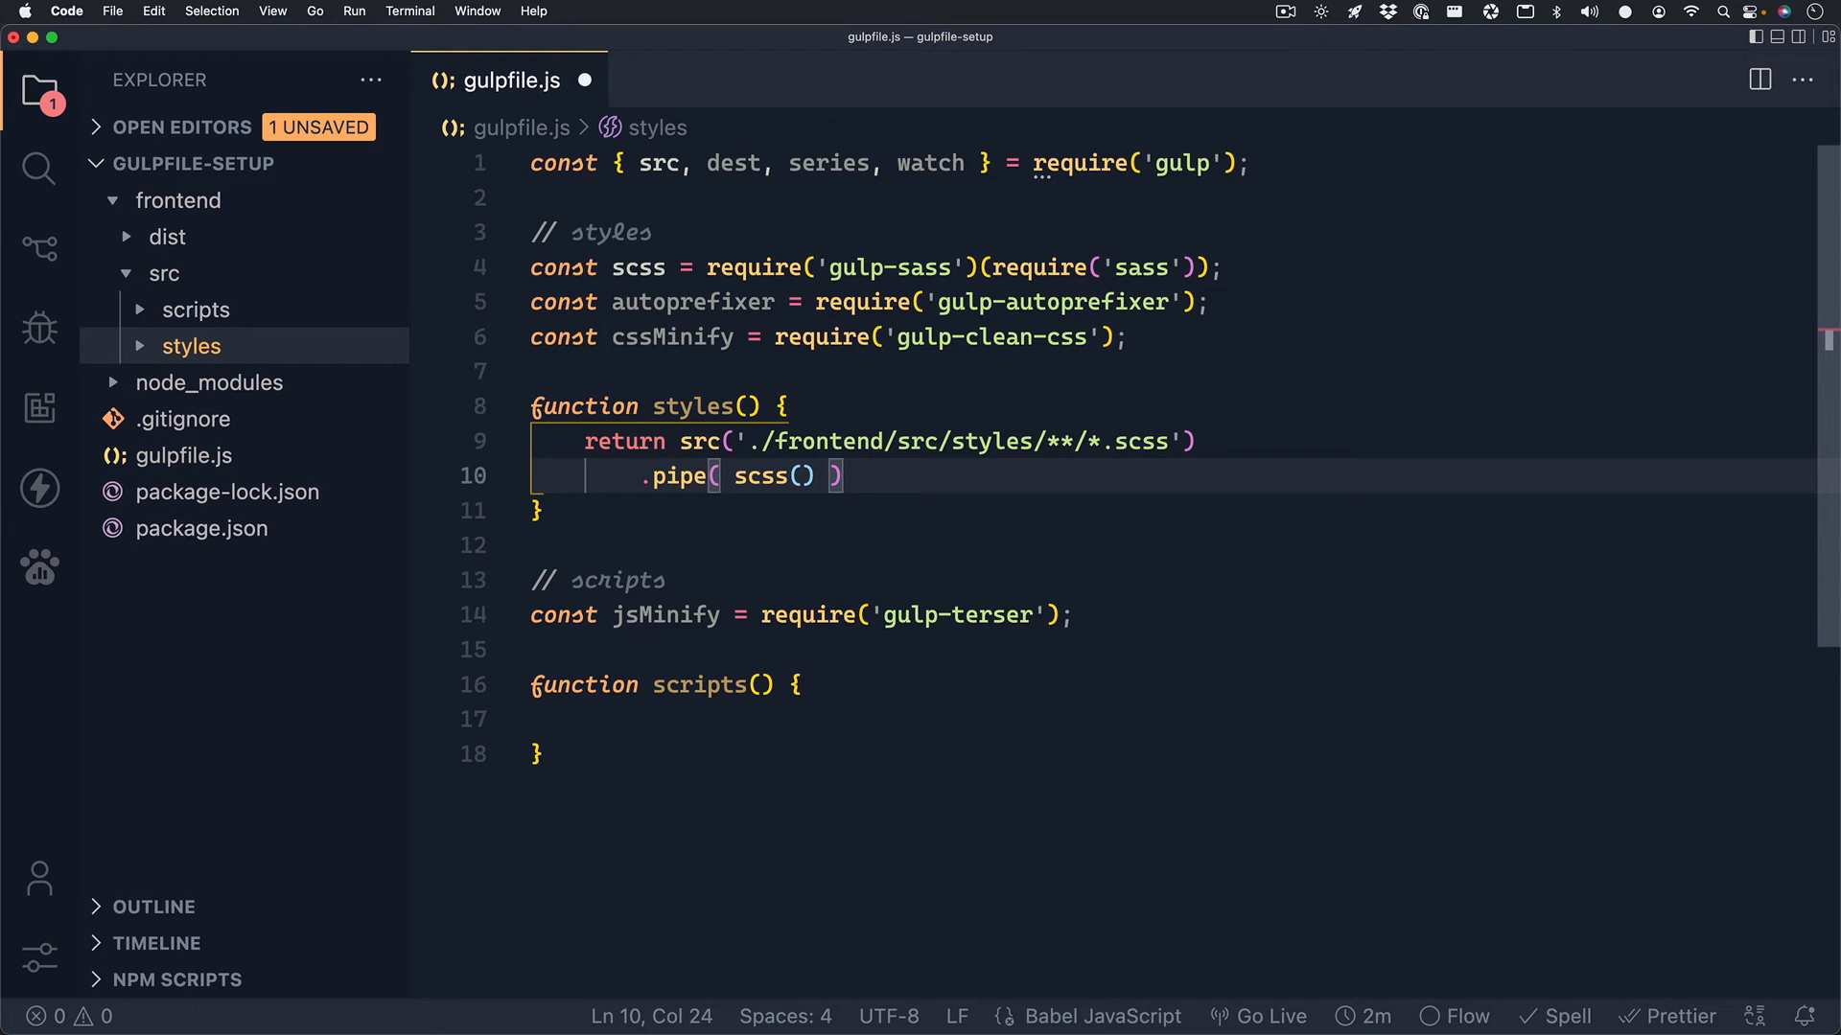
key(Enter)
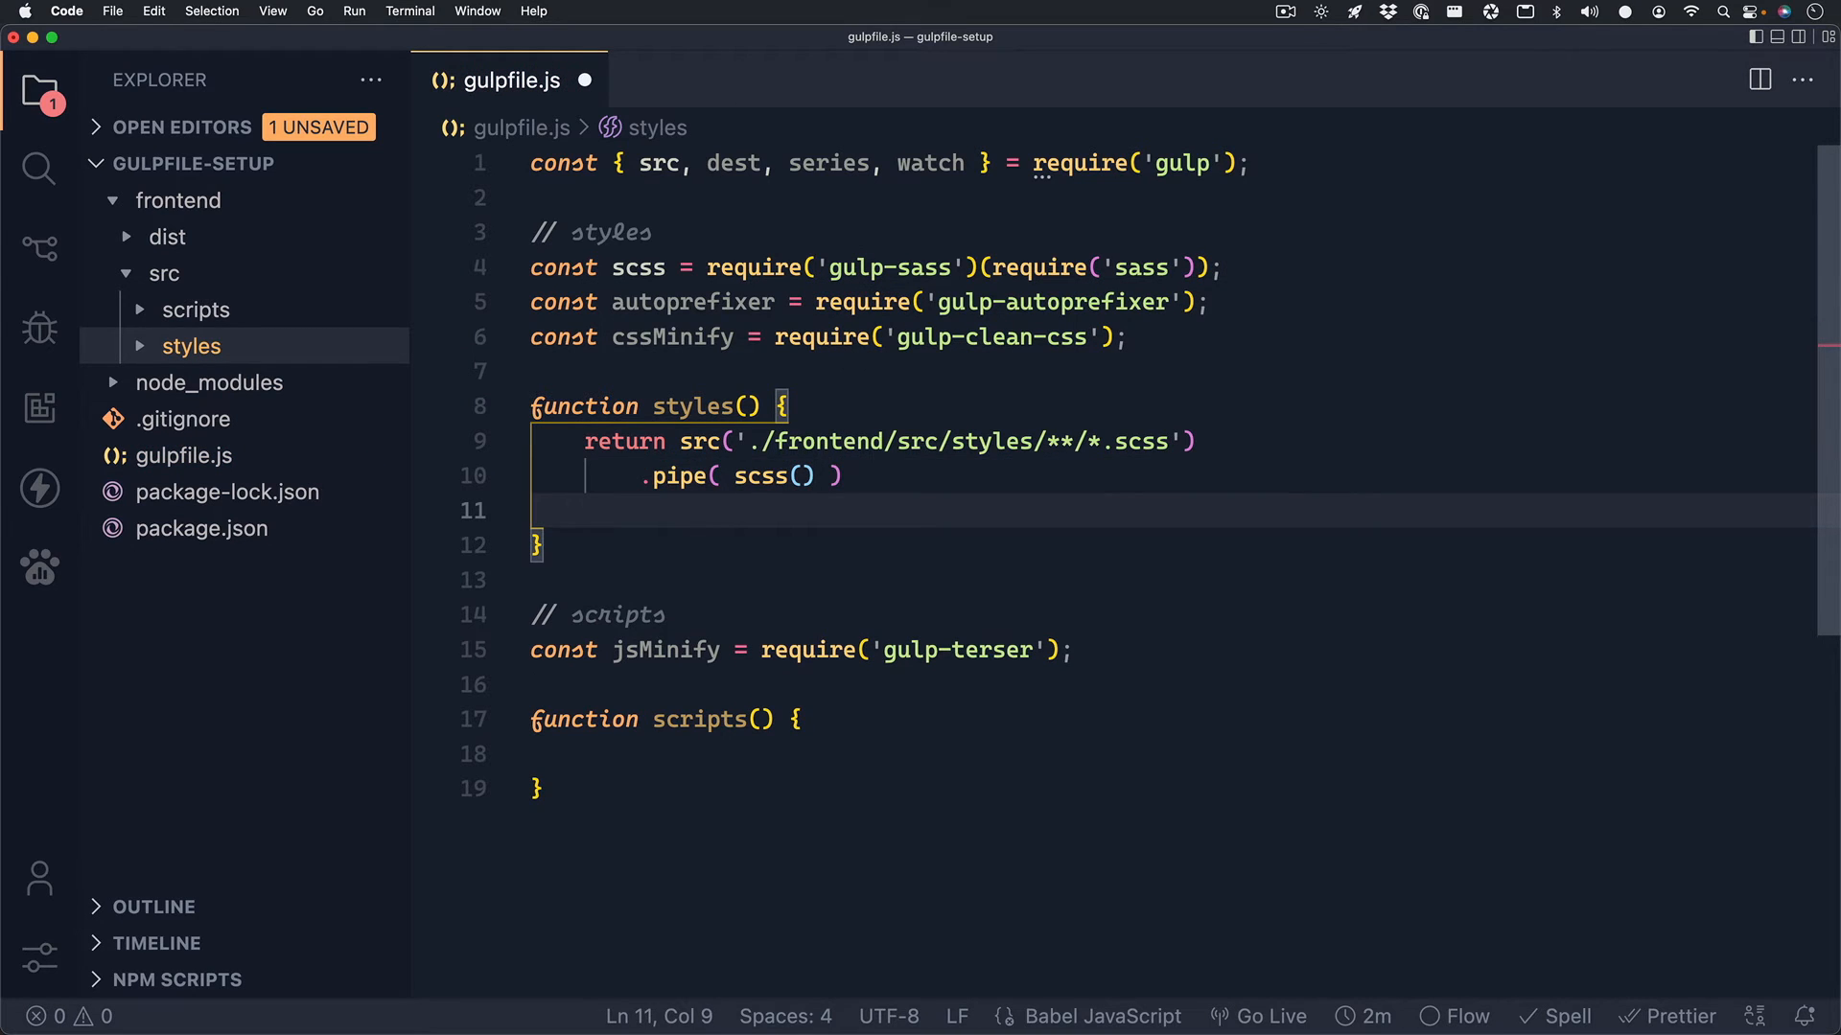
text(.pipe( autoprefixer)
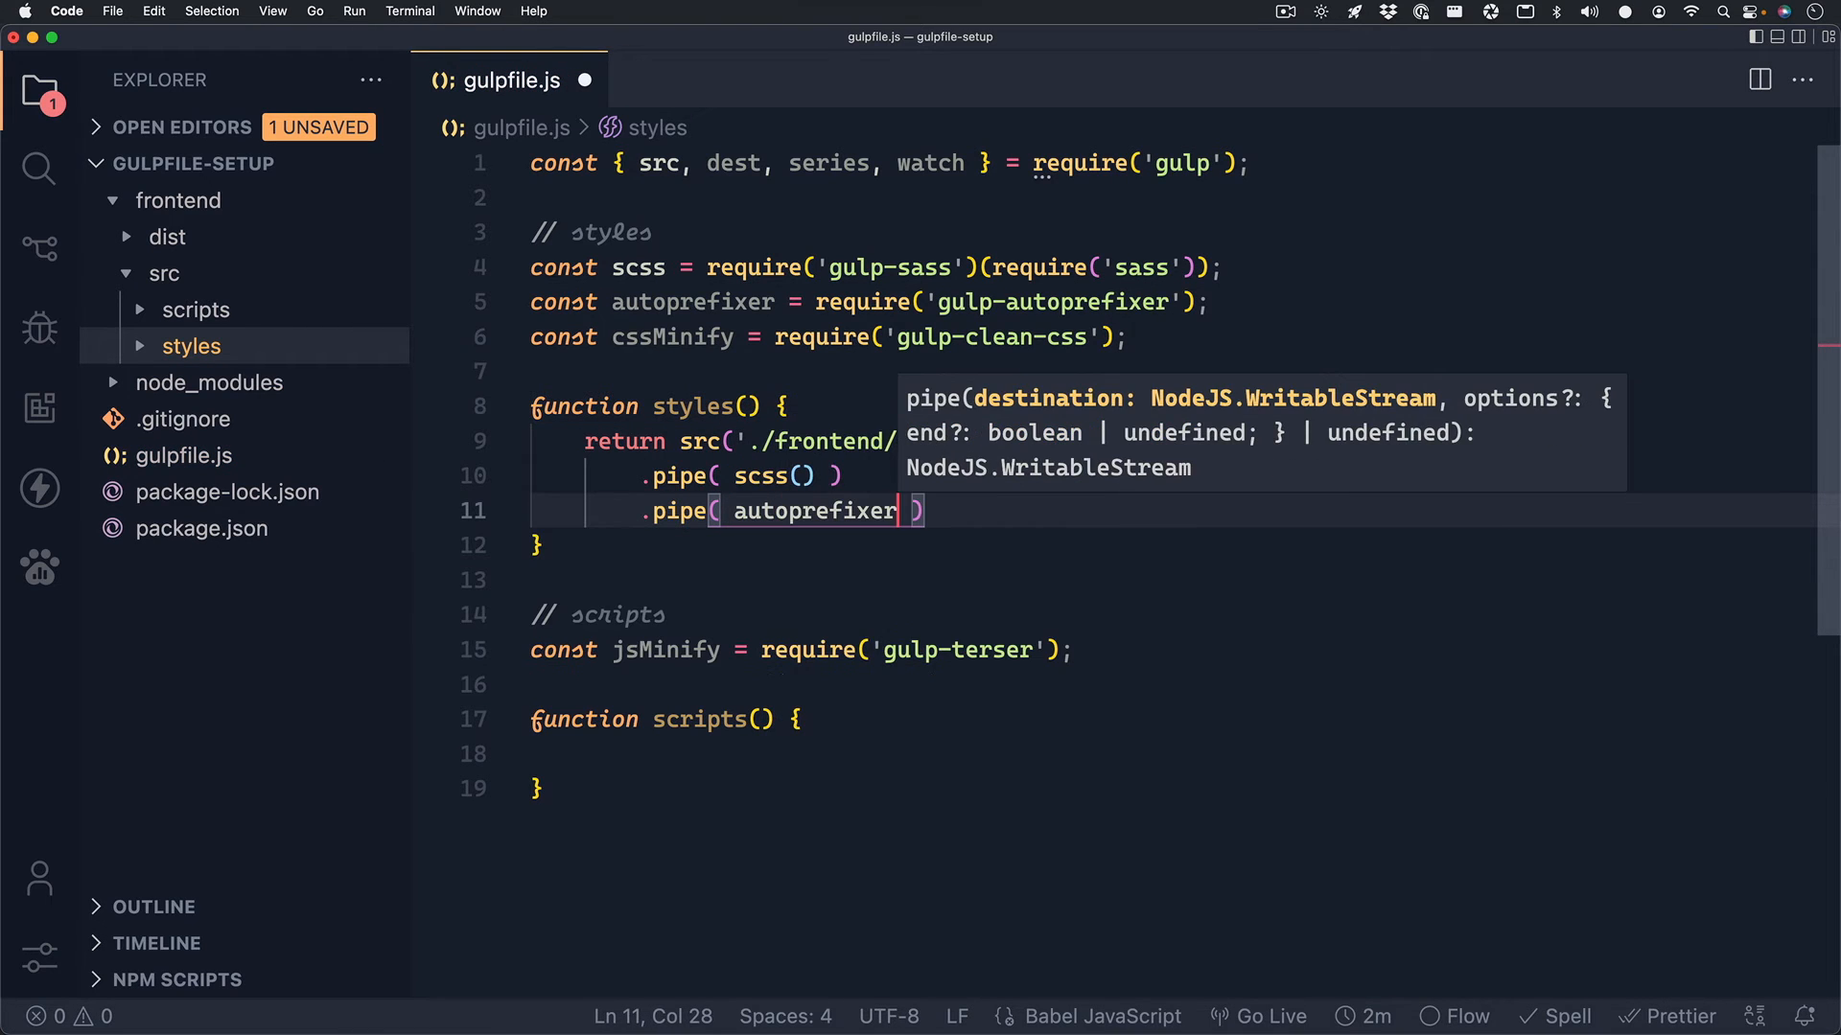
text(())
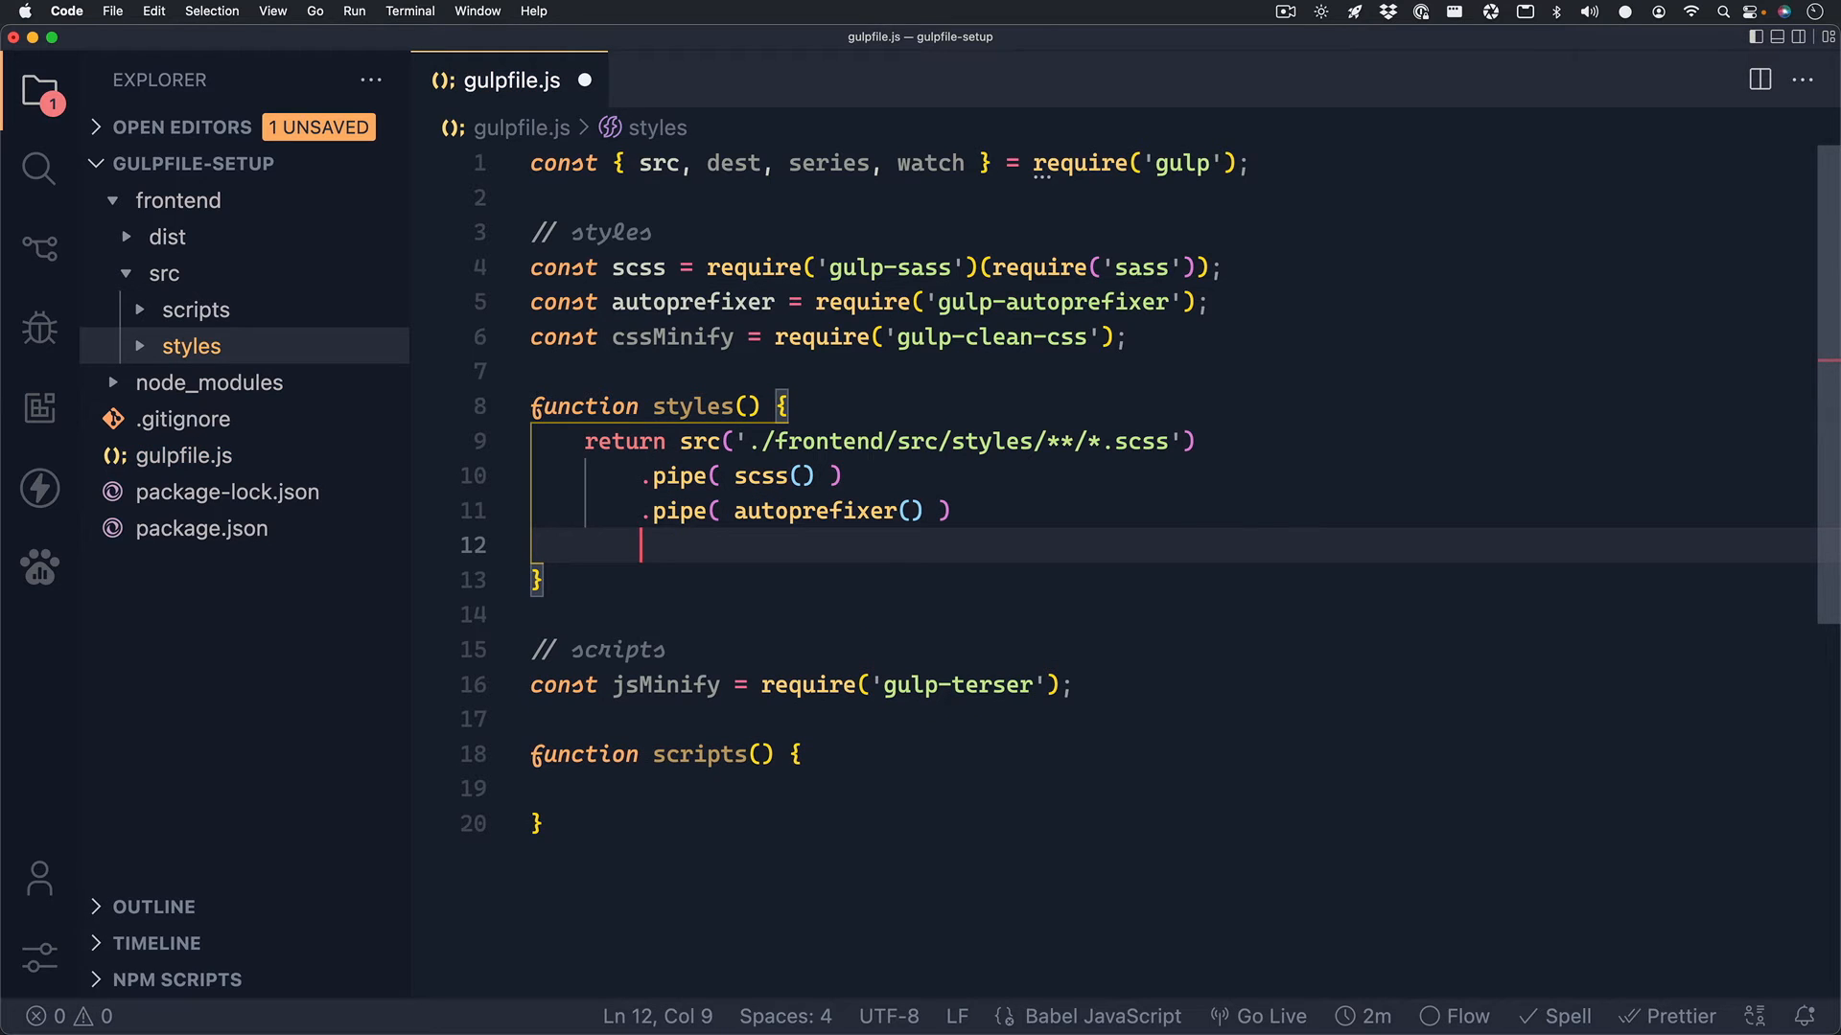
text(.pi)
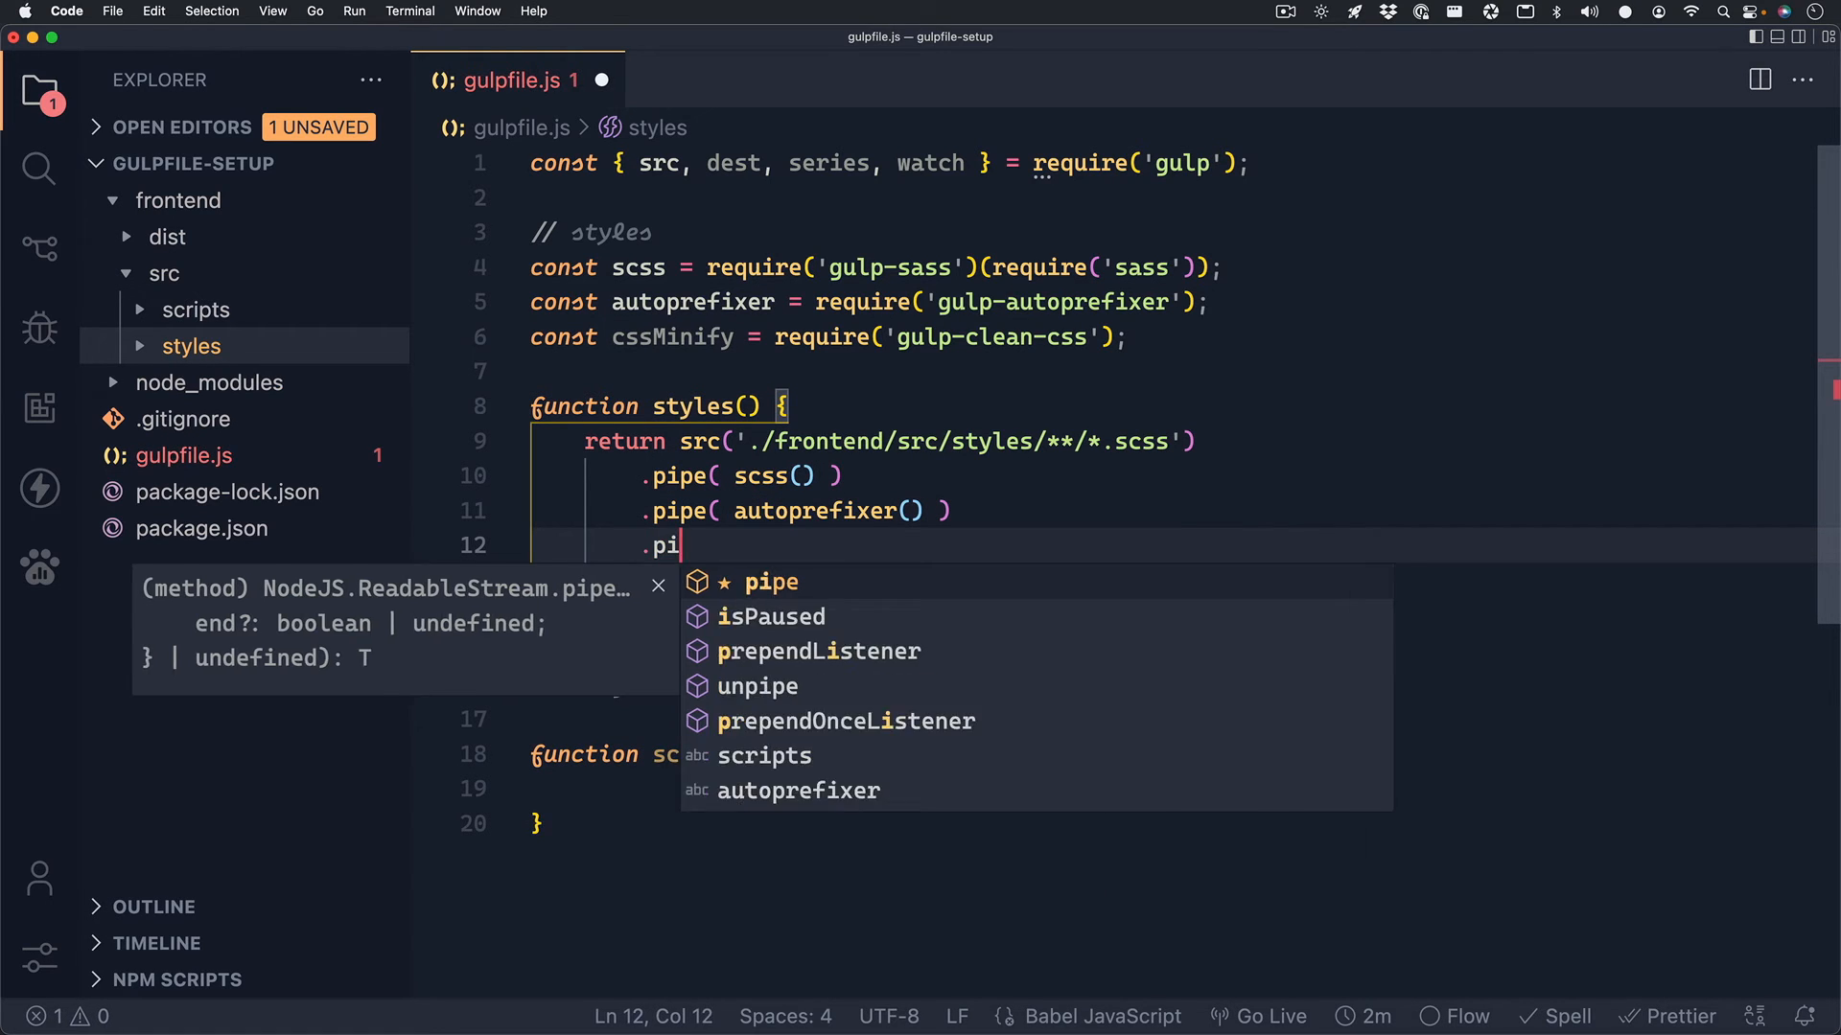
text(pe( cssMinify())
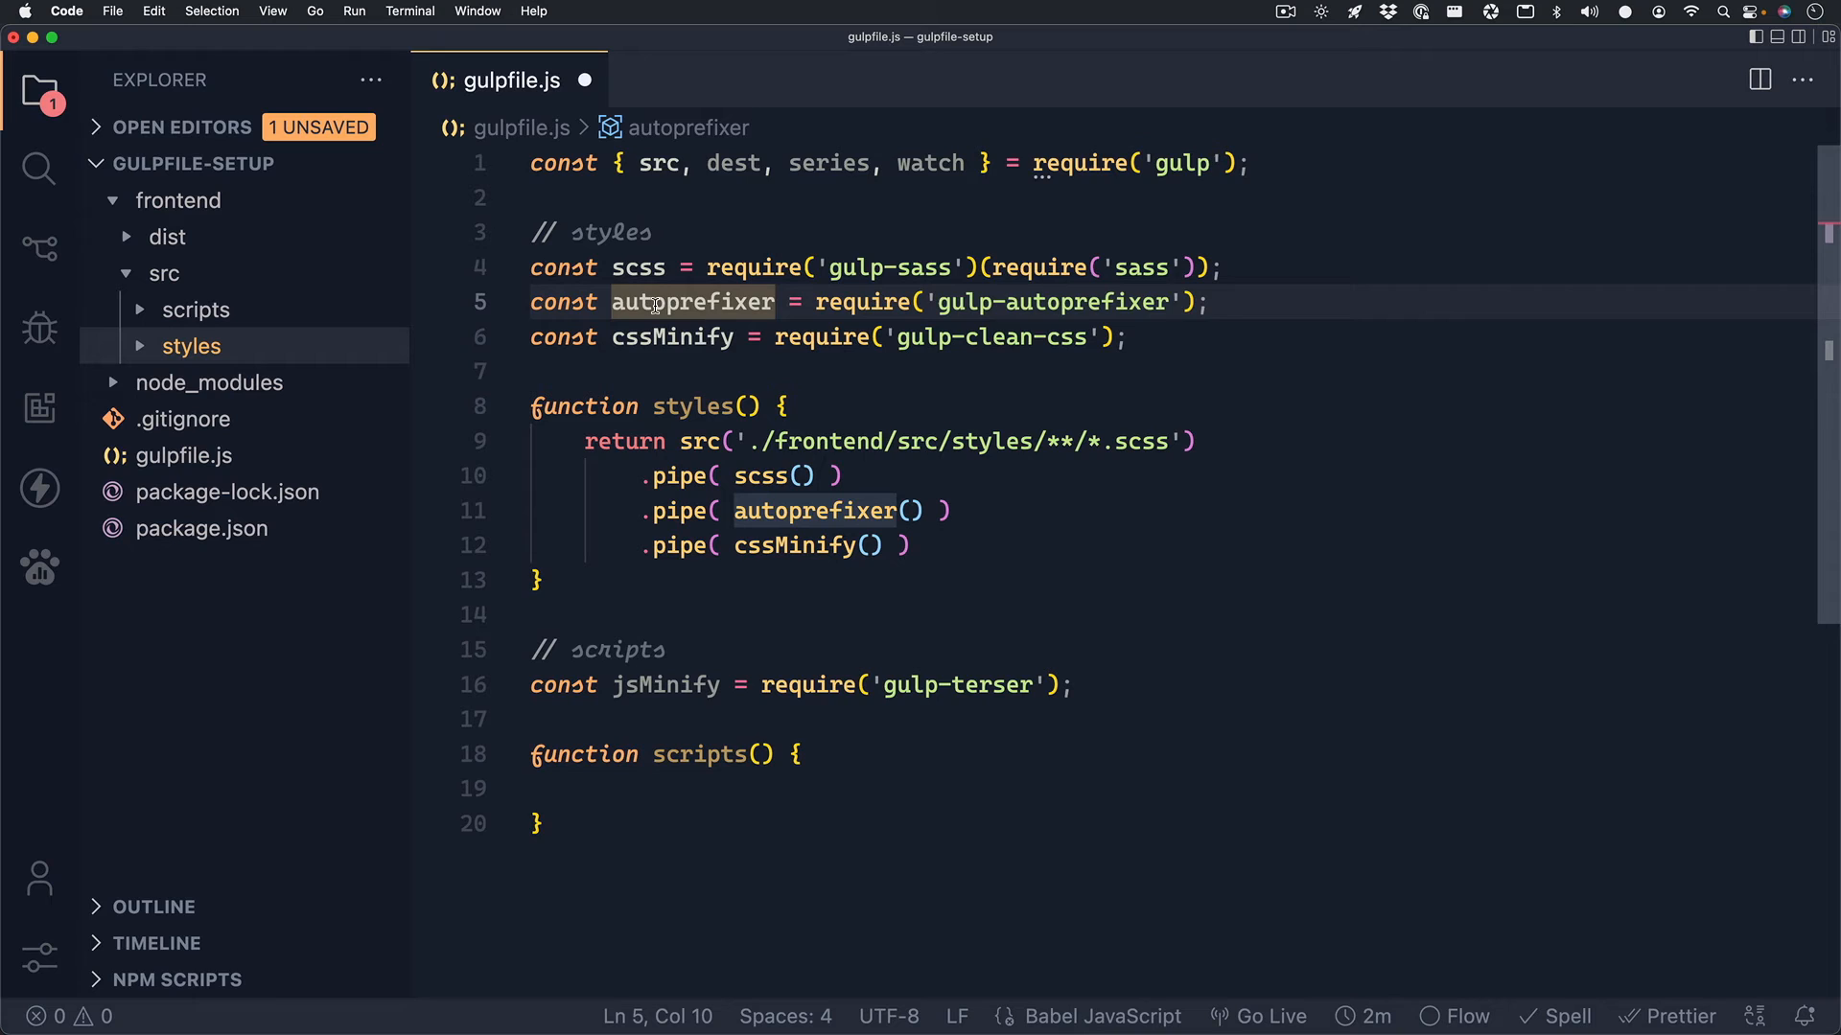
click(675, 336)
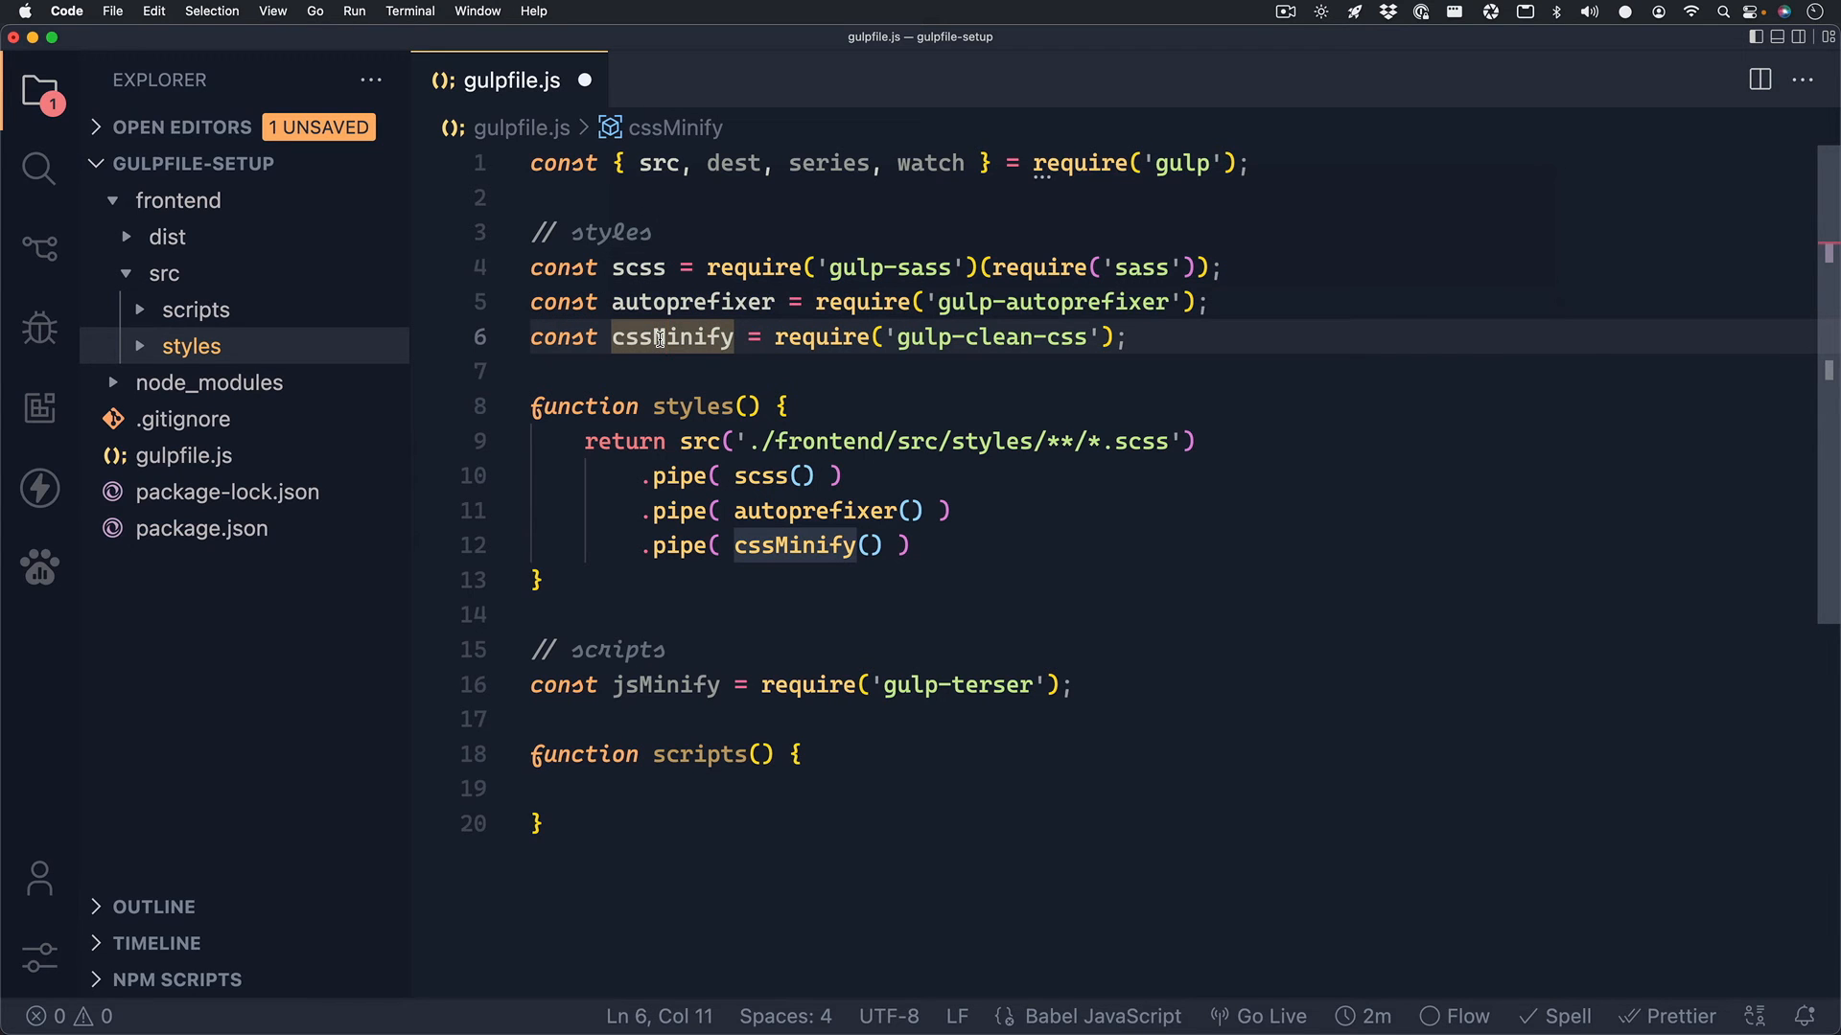
mouse_move(669, 337)
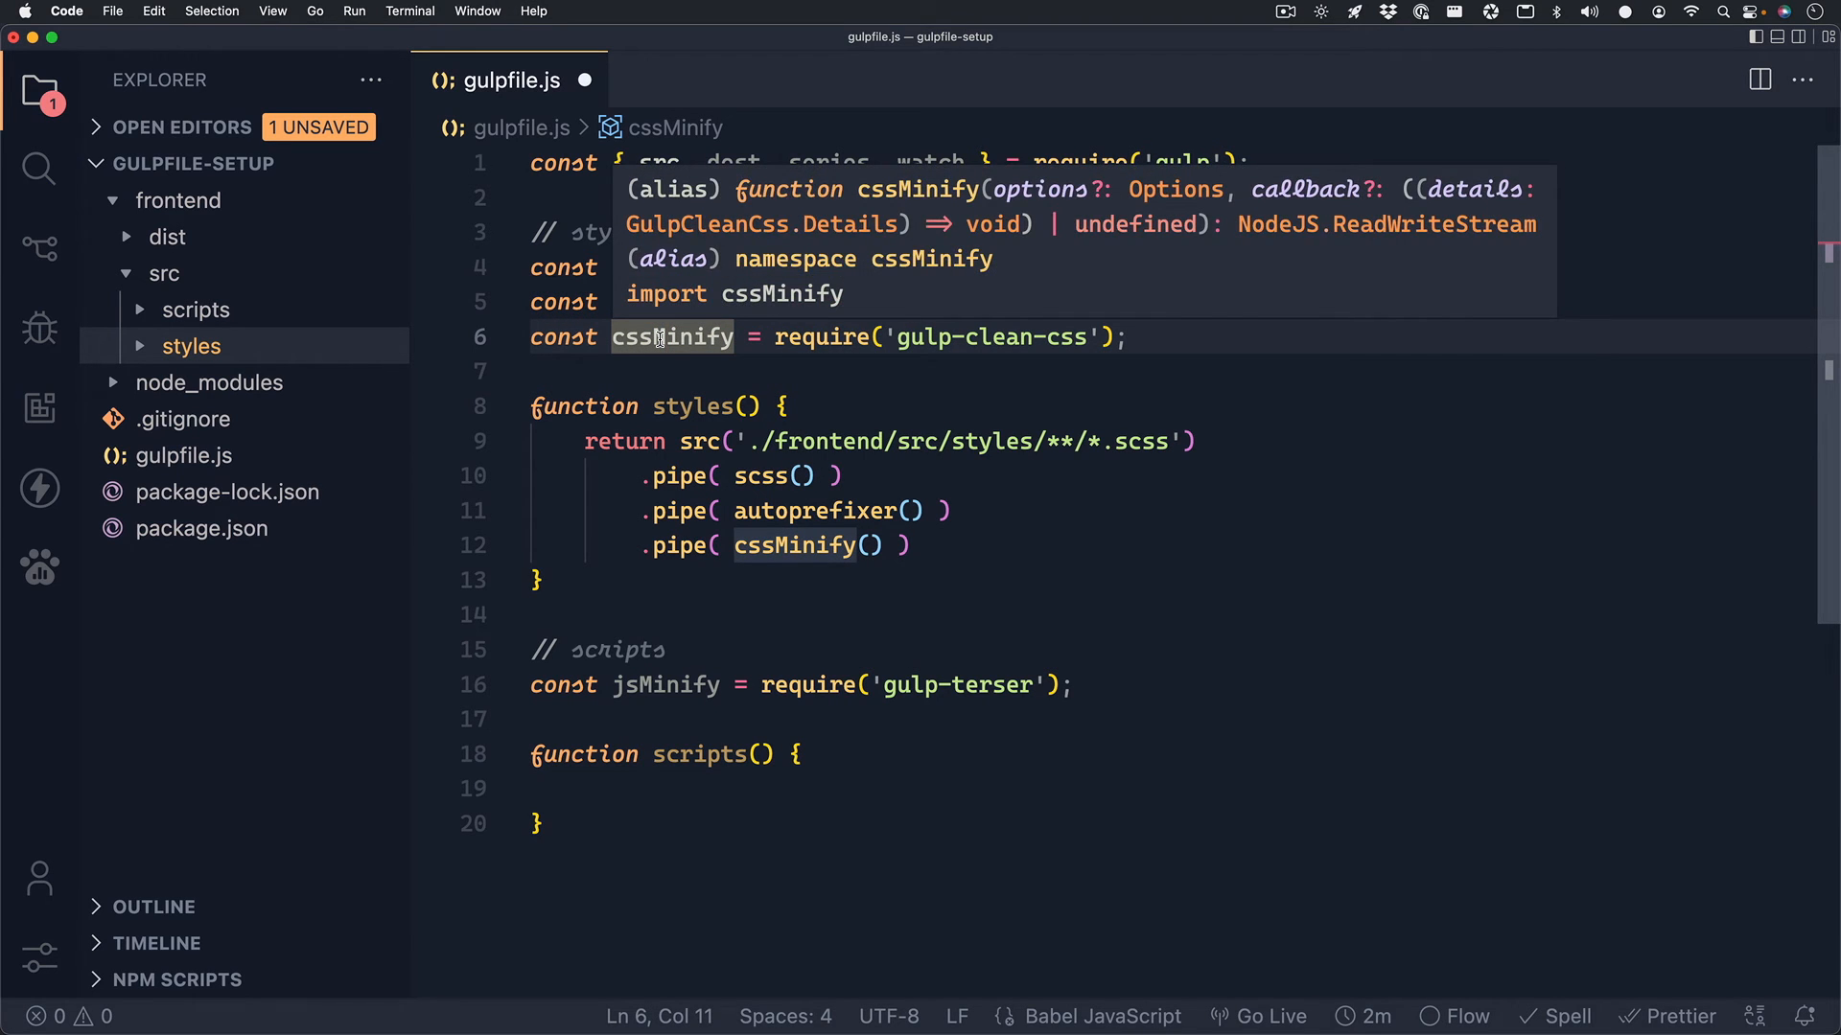
click(987, 544)
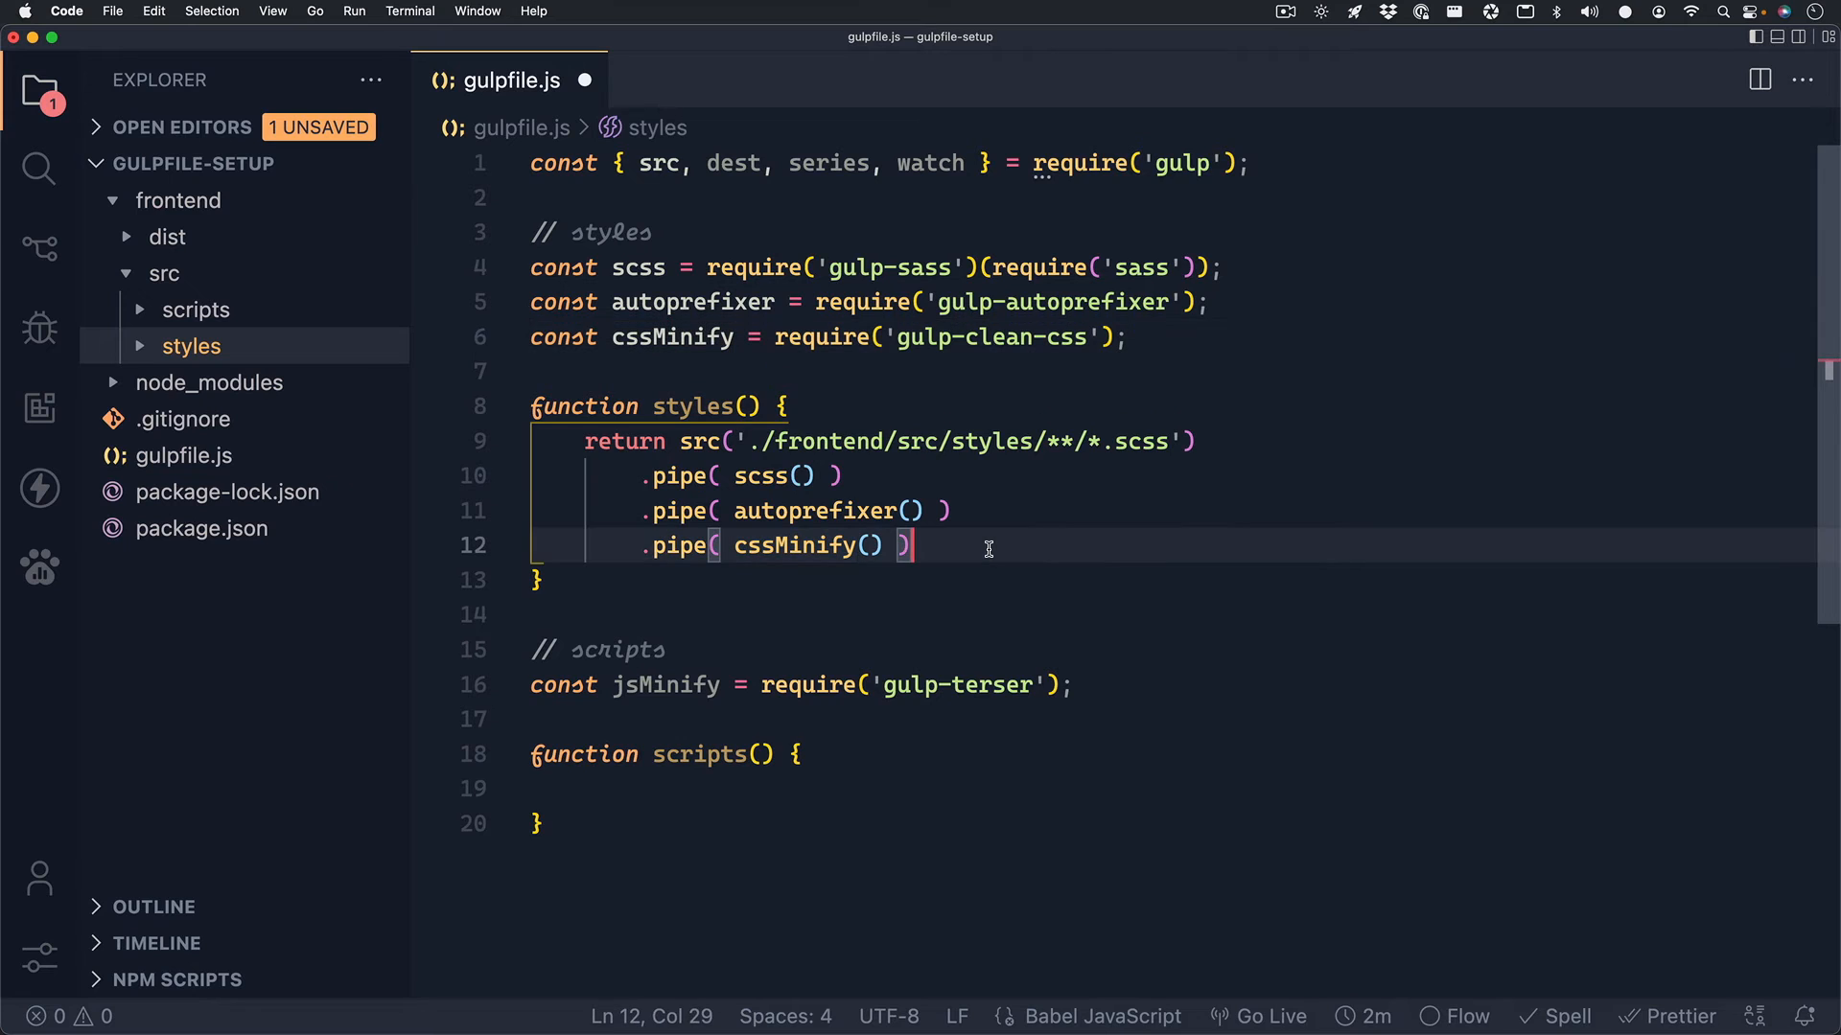
key(enter)
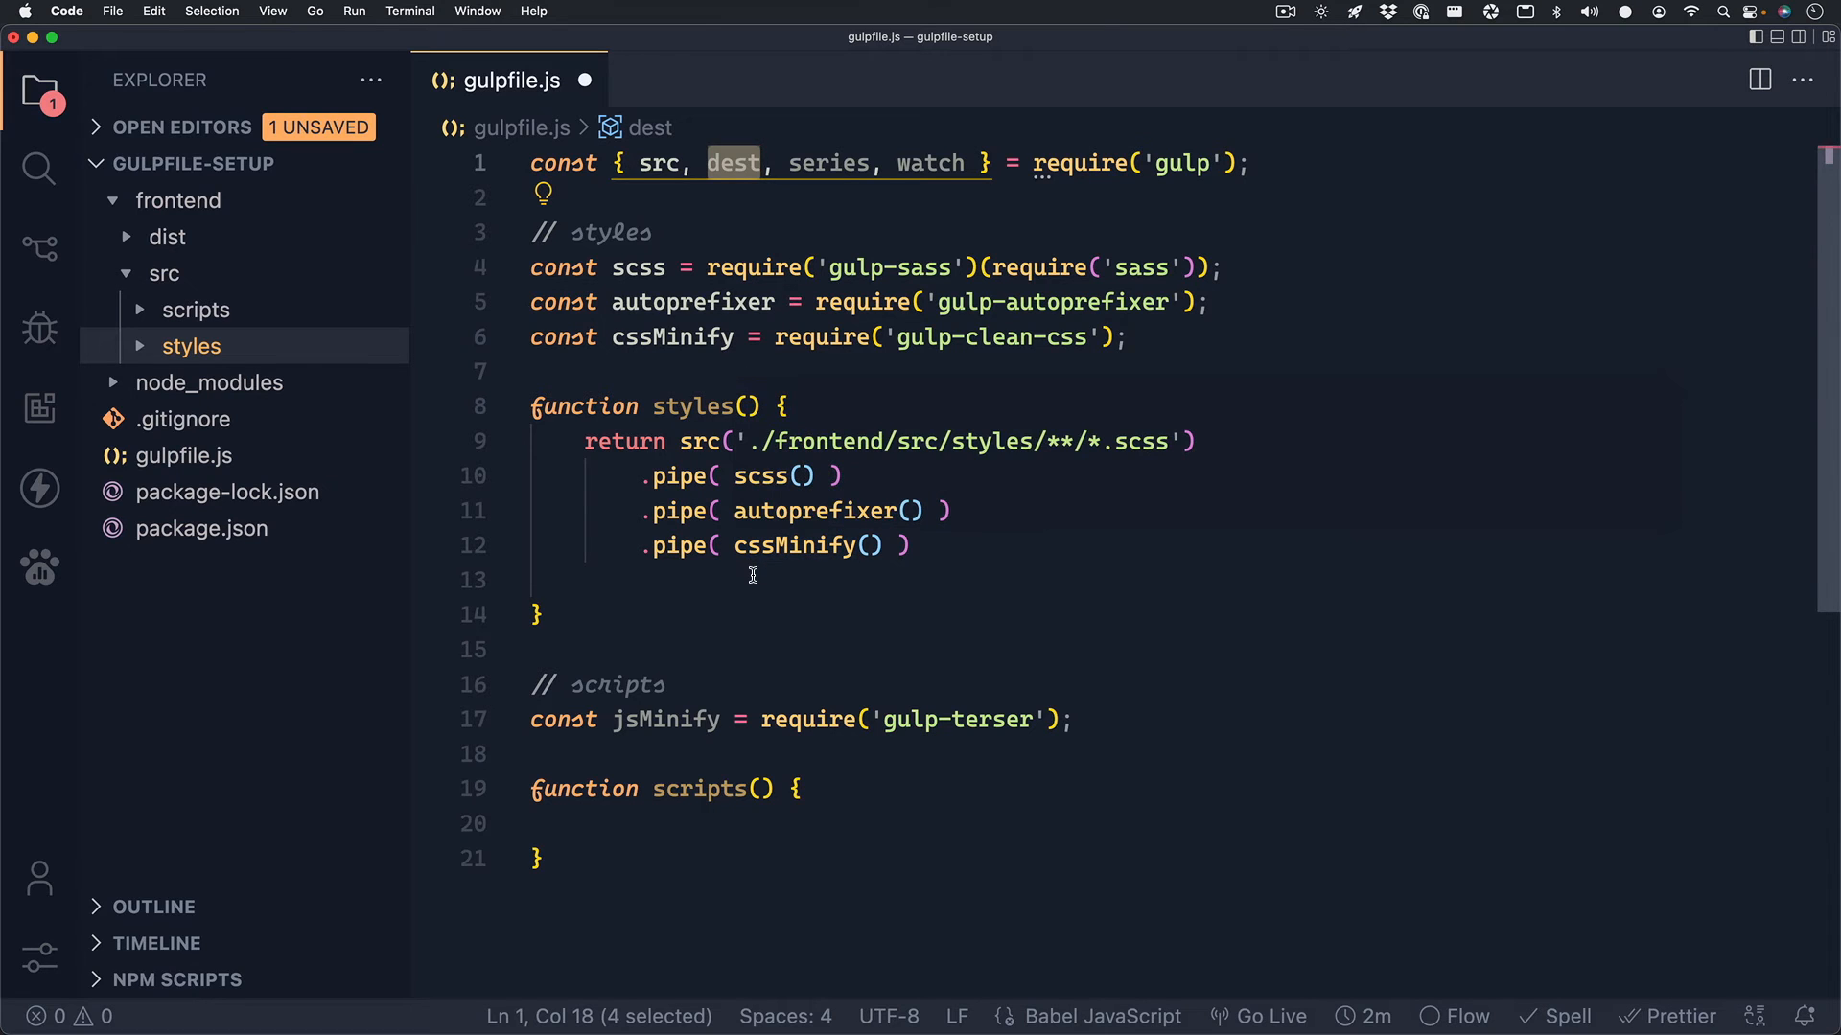
End the styles chain with .pipe(dest('./frontend/dist/styles/')).
text(.p)
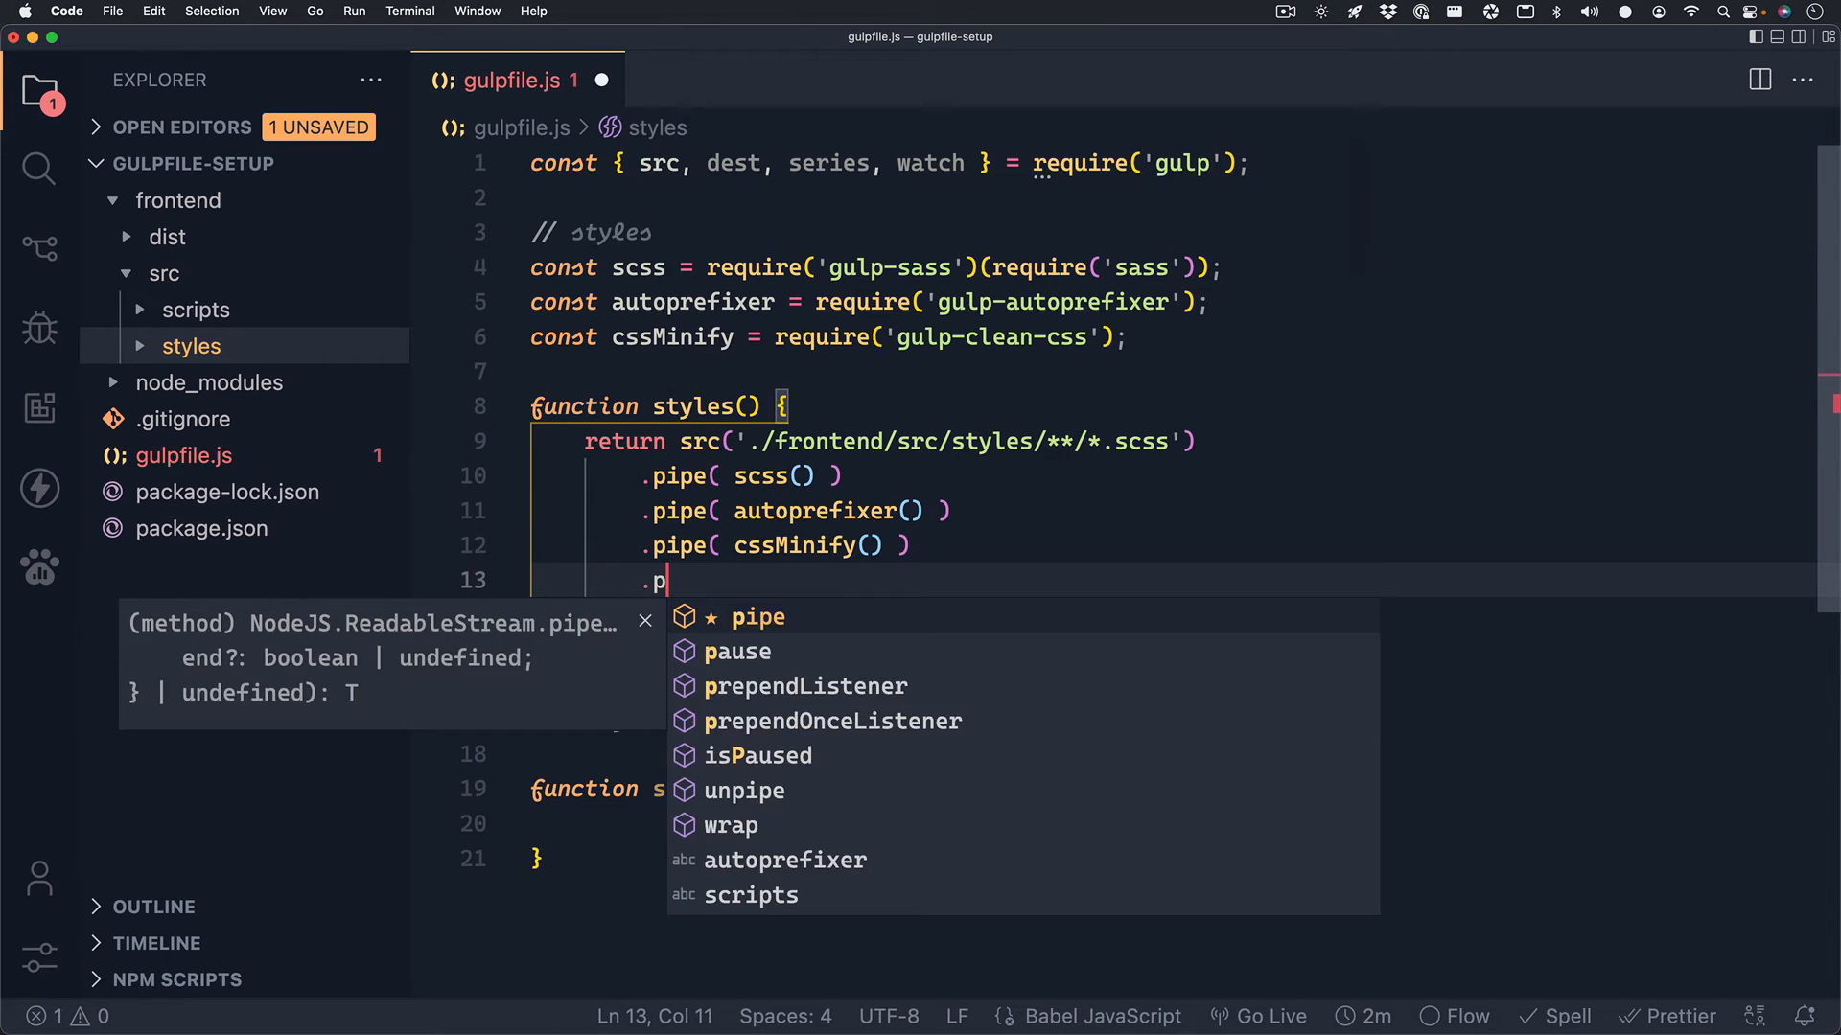
text(ipe( dest())
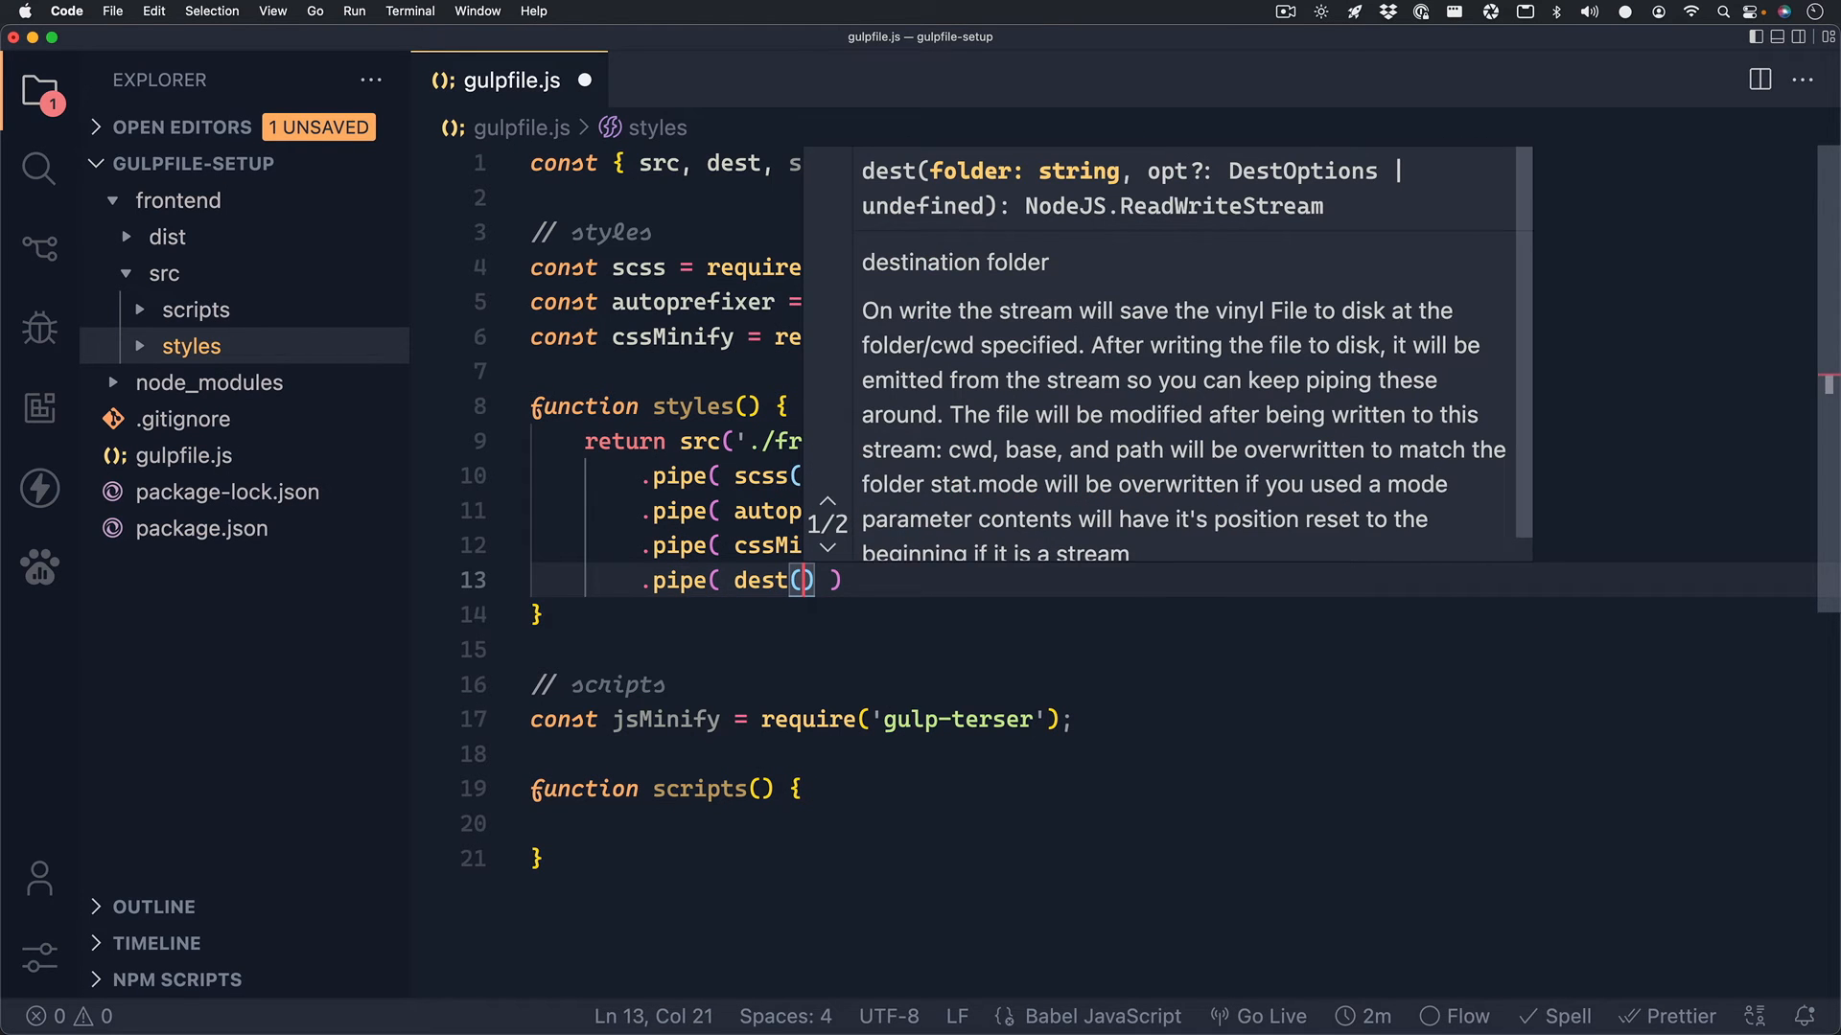
text('./frontend/dist/sty)
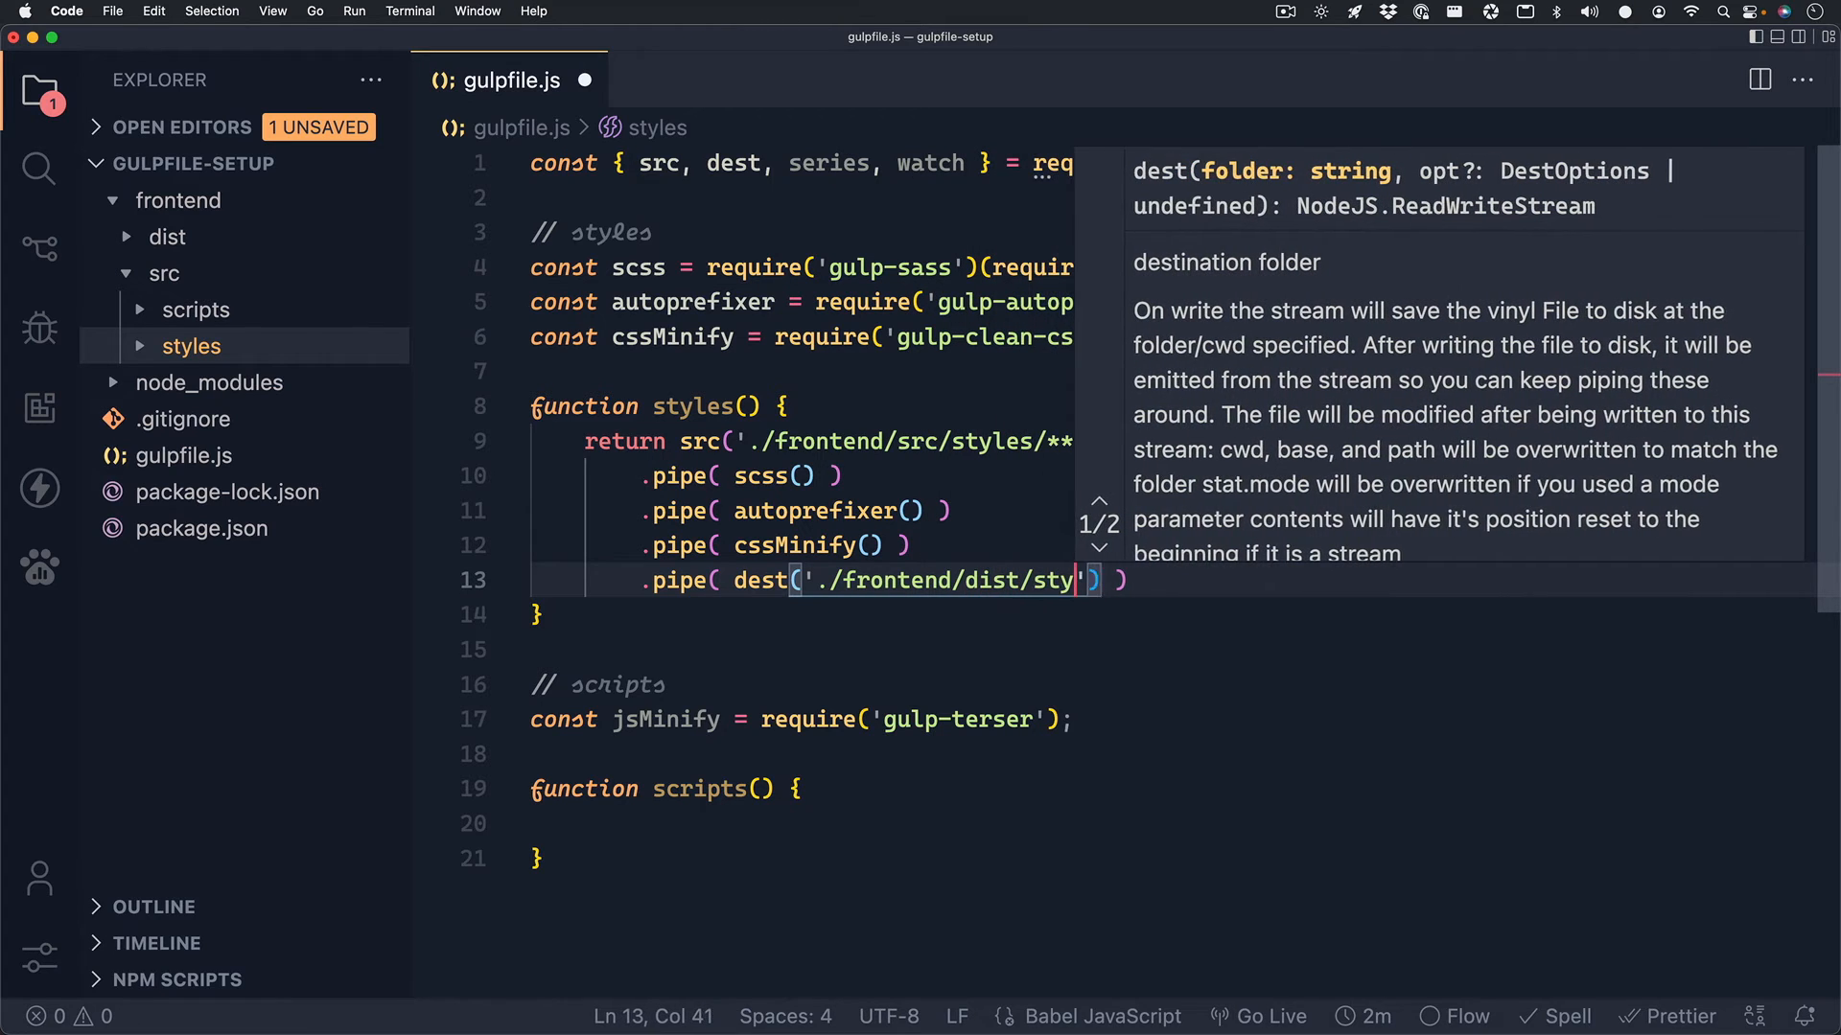
text(les/)
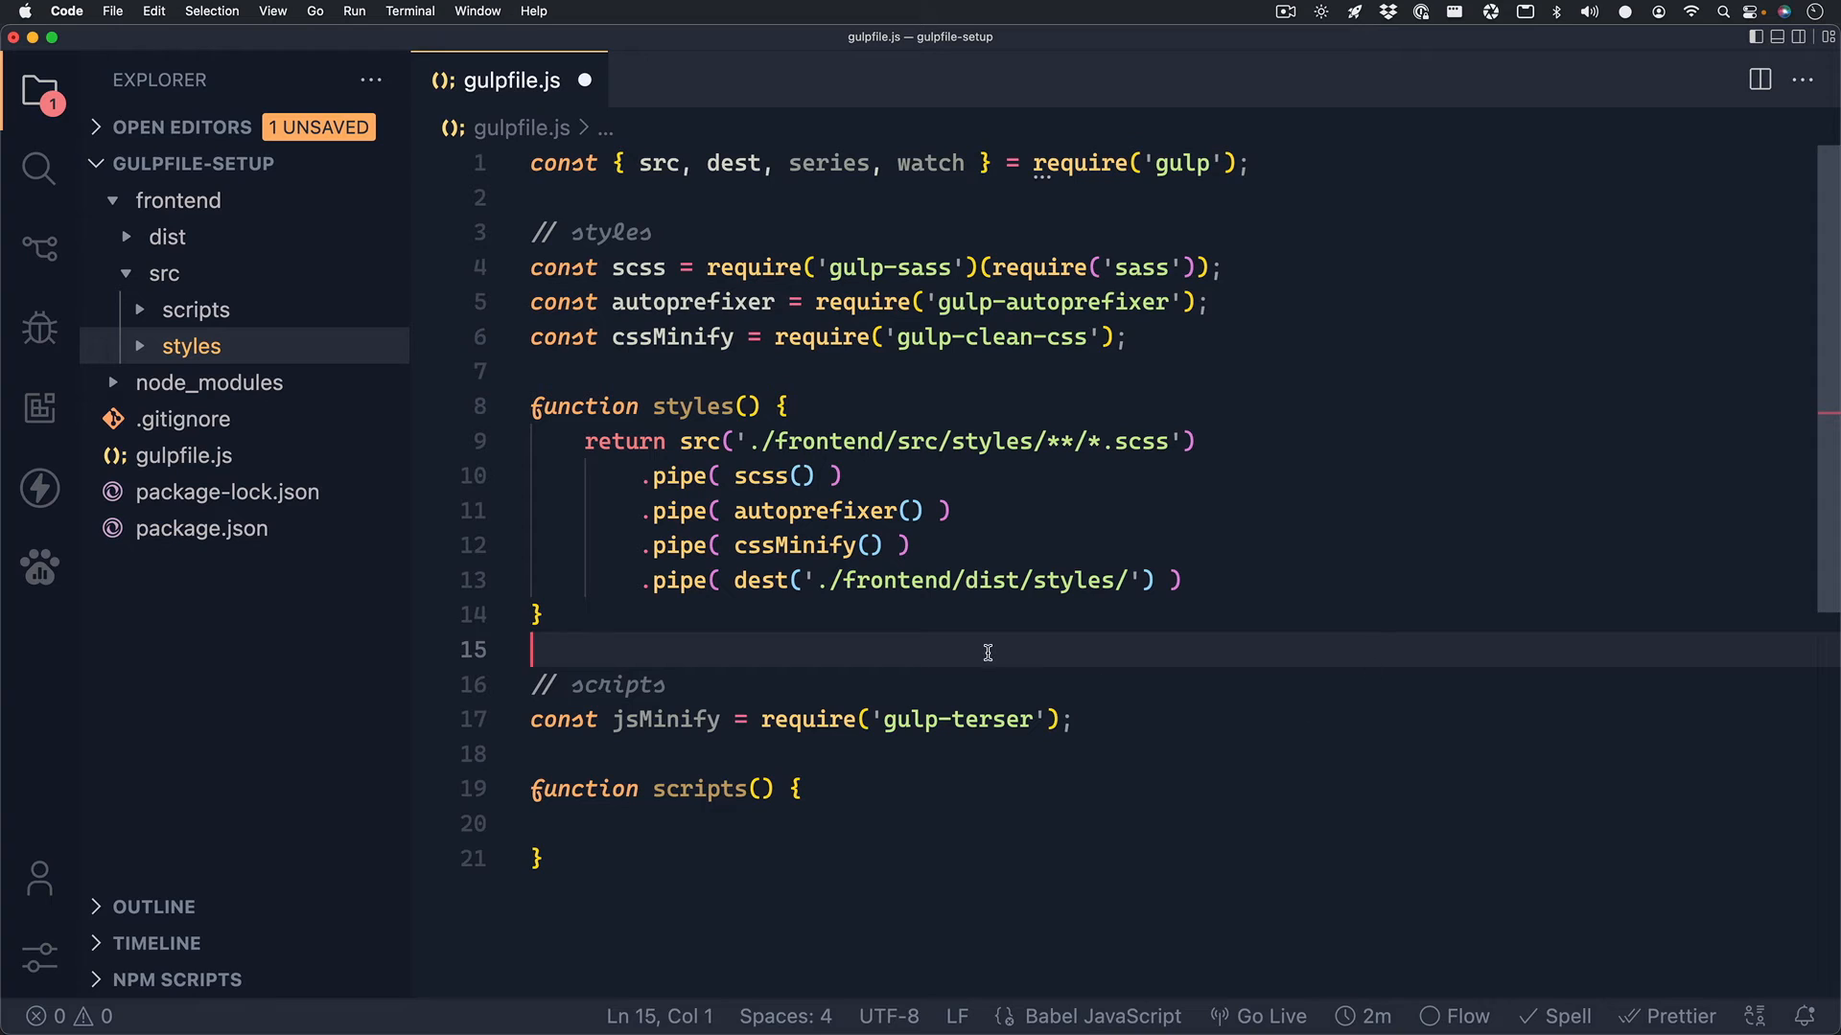
mouse_move(947, 805)
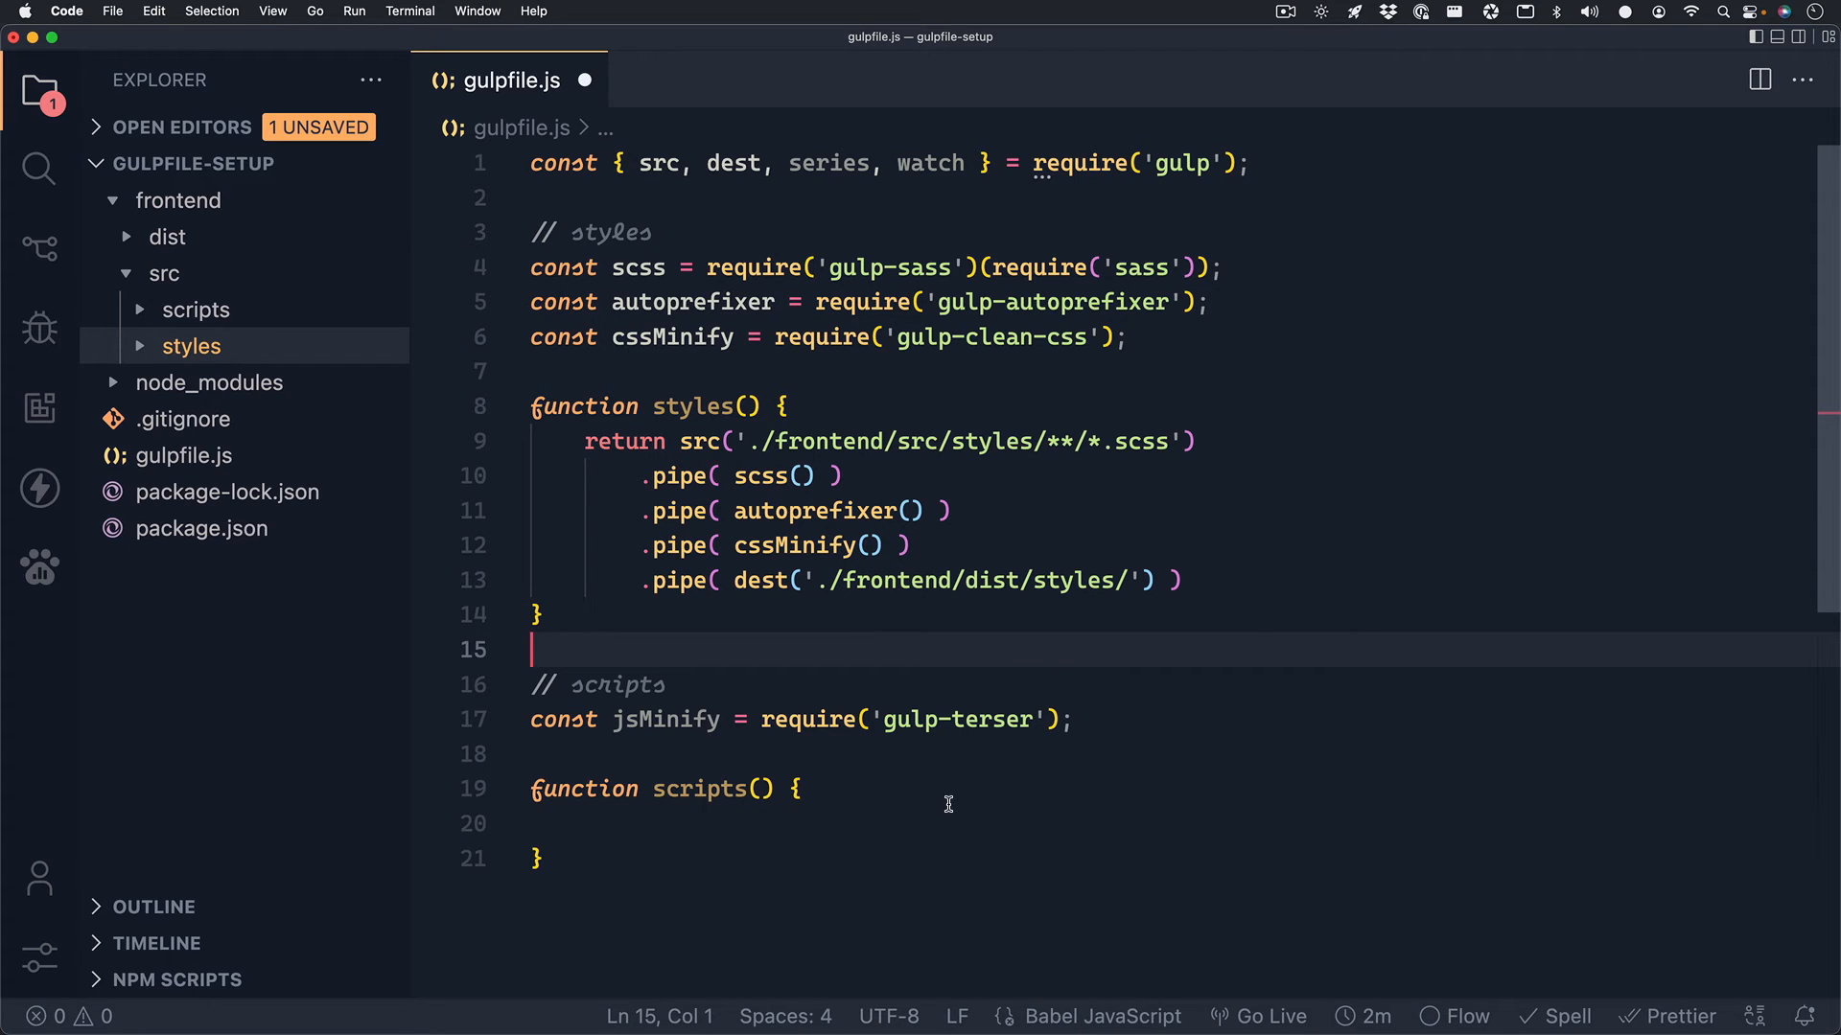
click(947, 816)
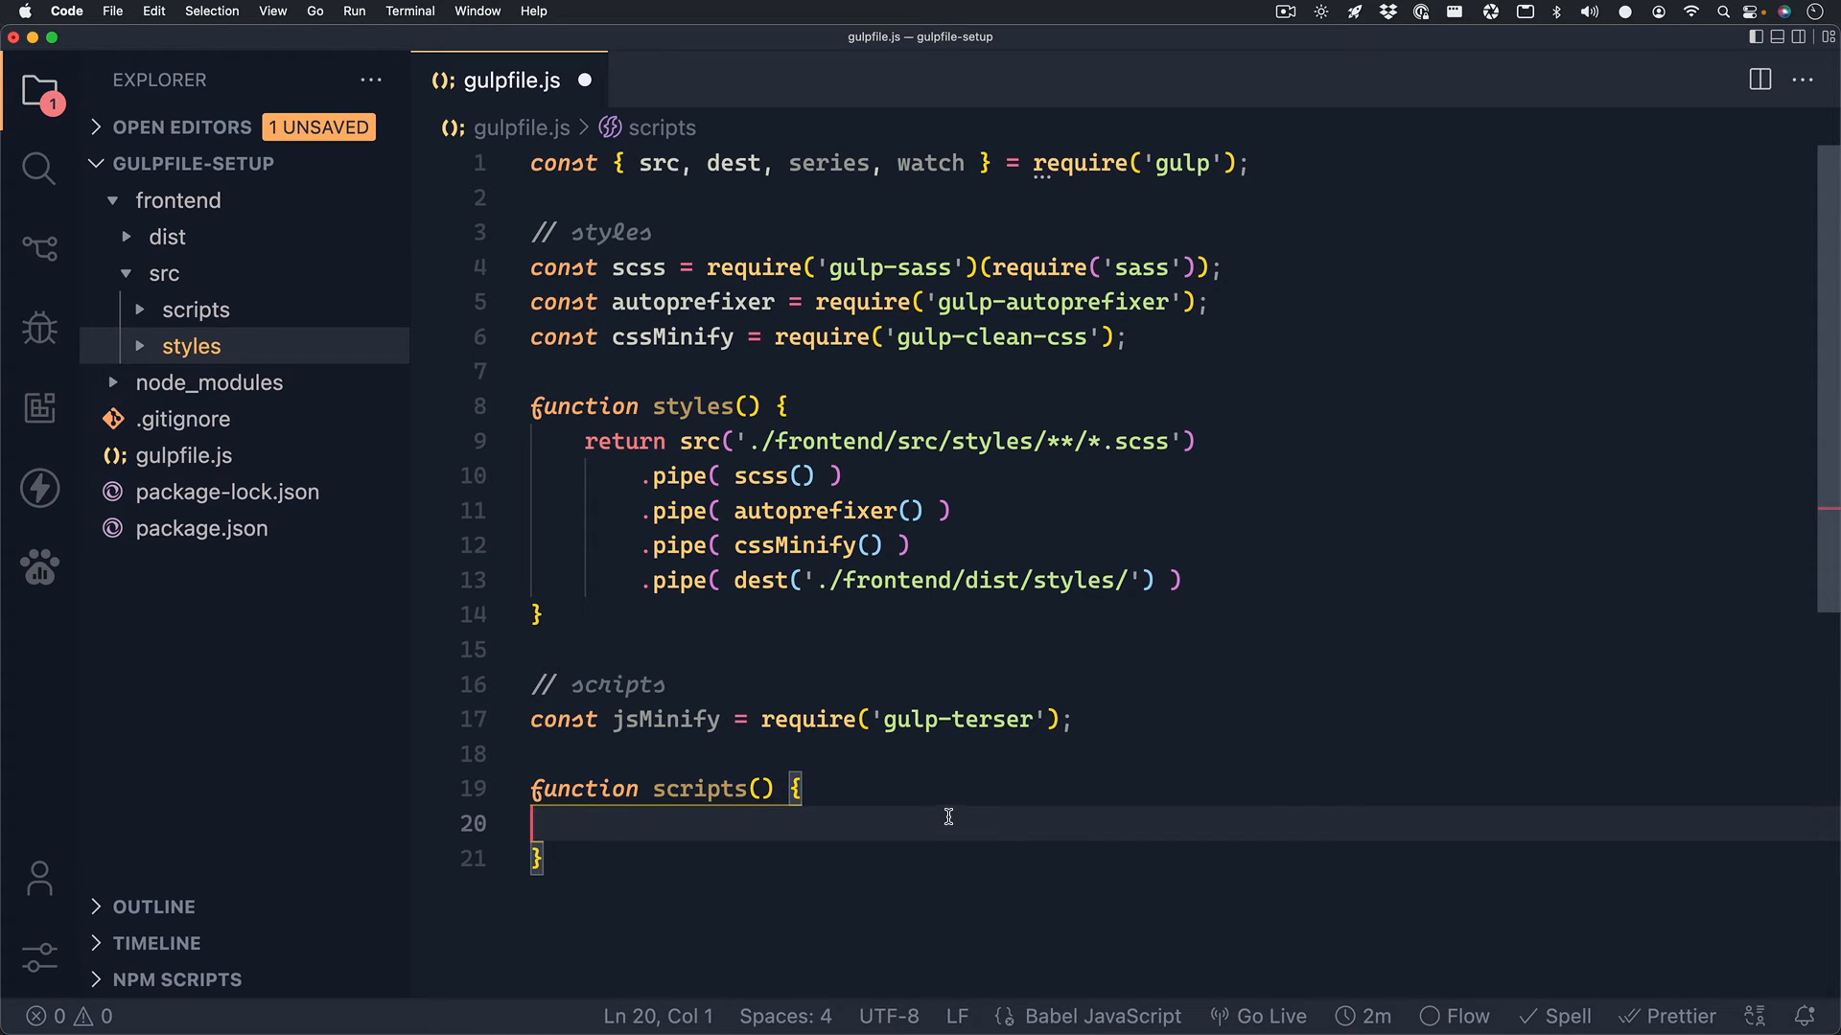
Pass 'last 2 versions' as the autoprefixer() argument in styles().
key(Tab)
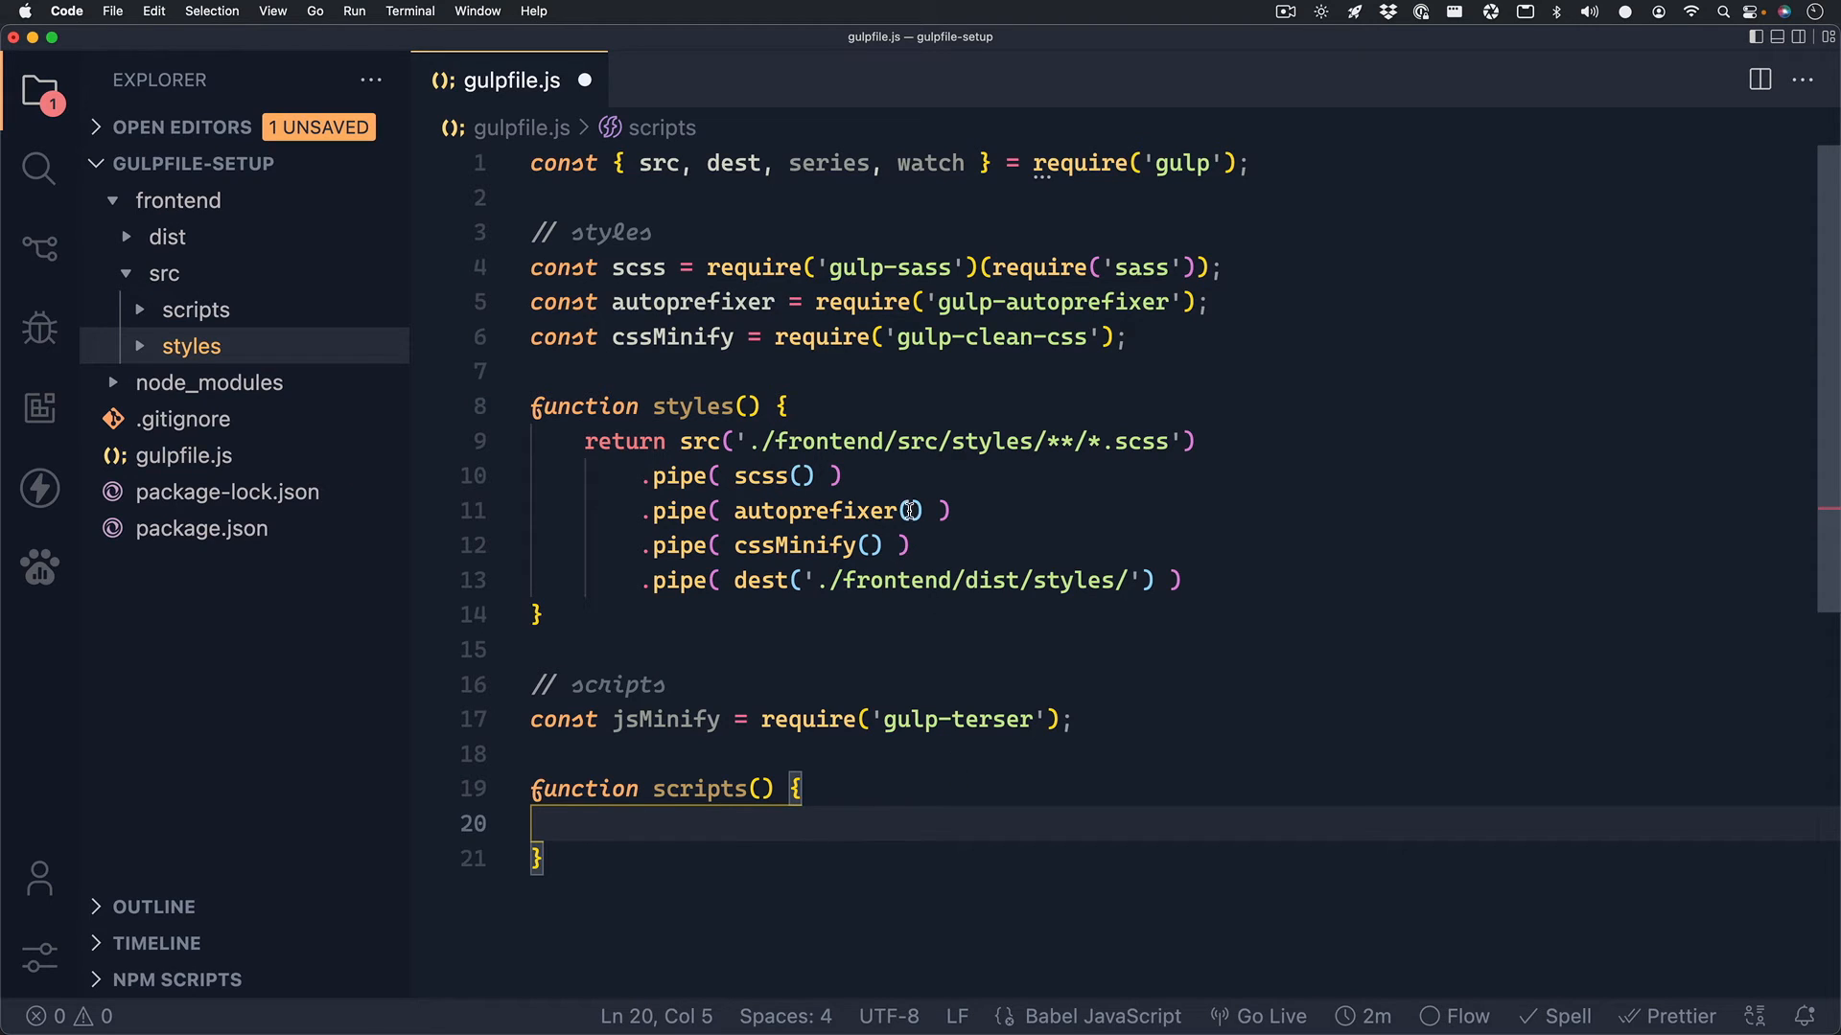
text('l')
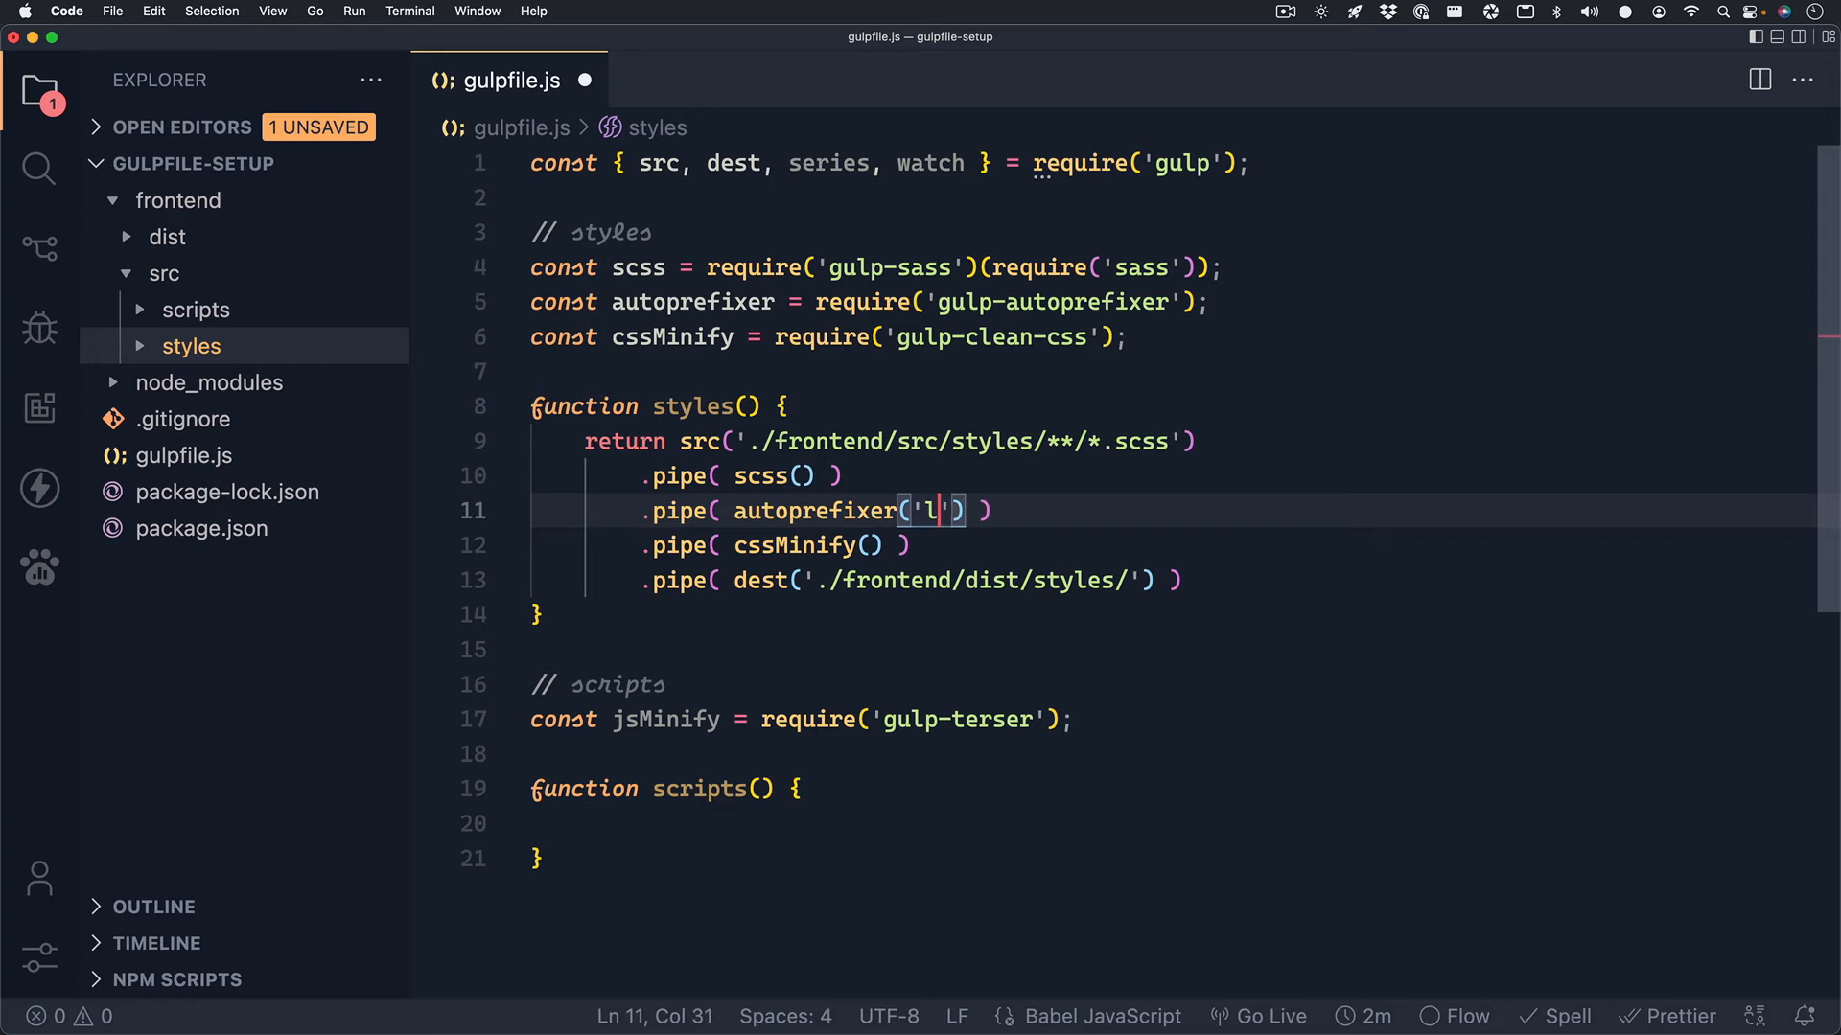
text(ast 2 versi)
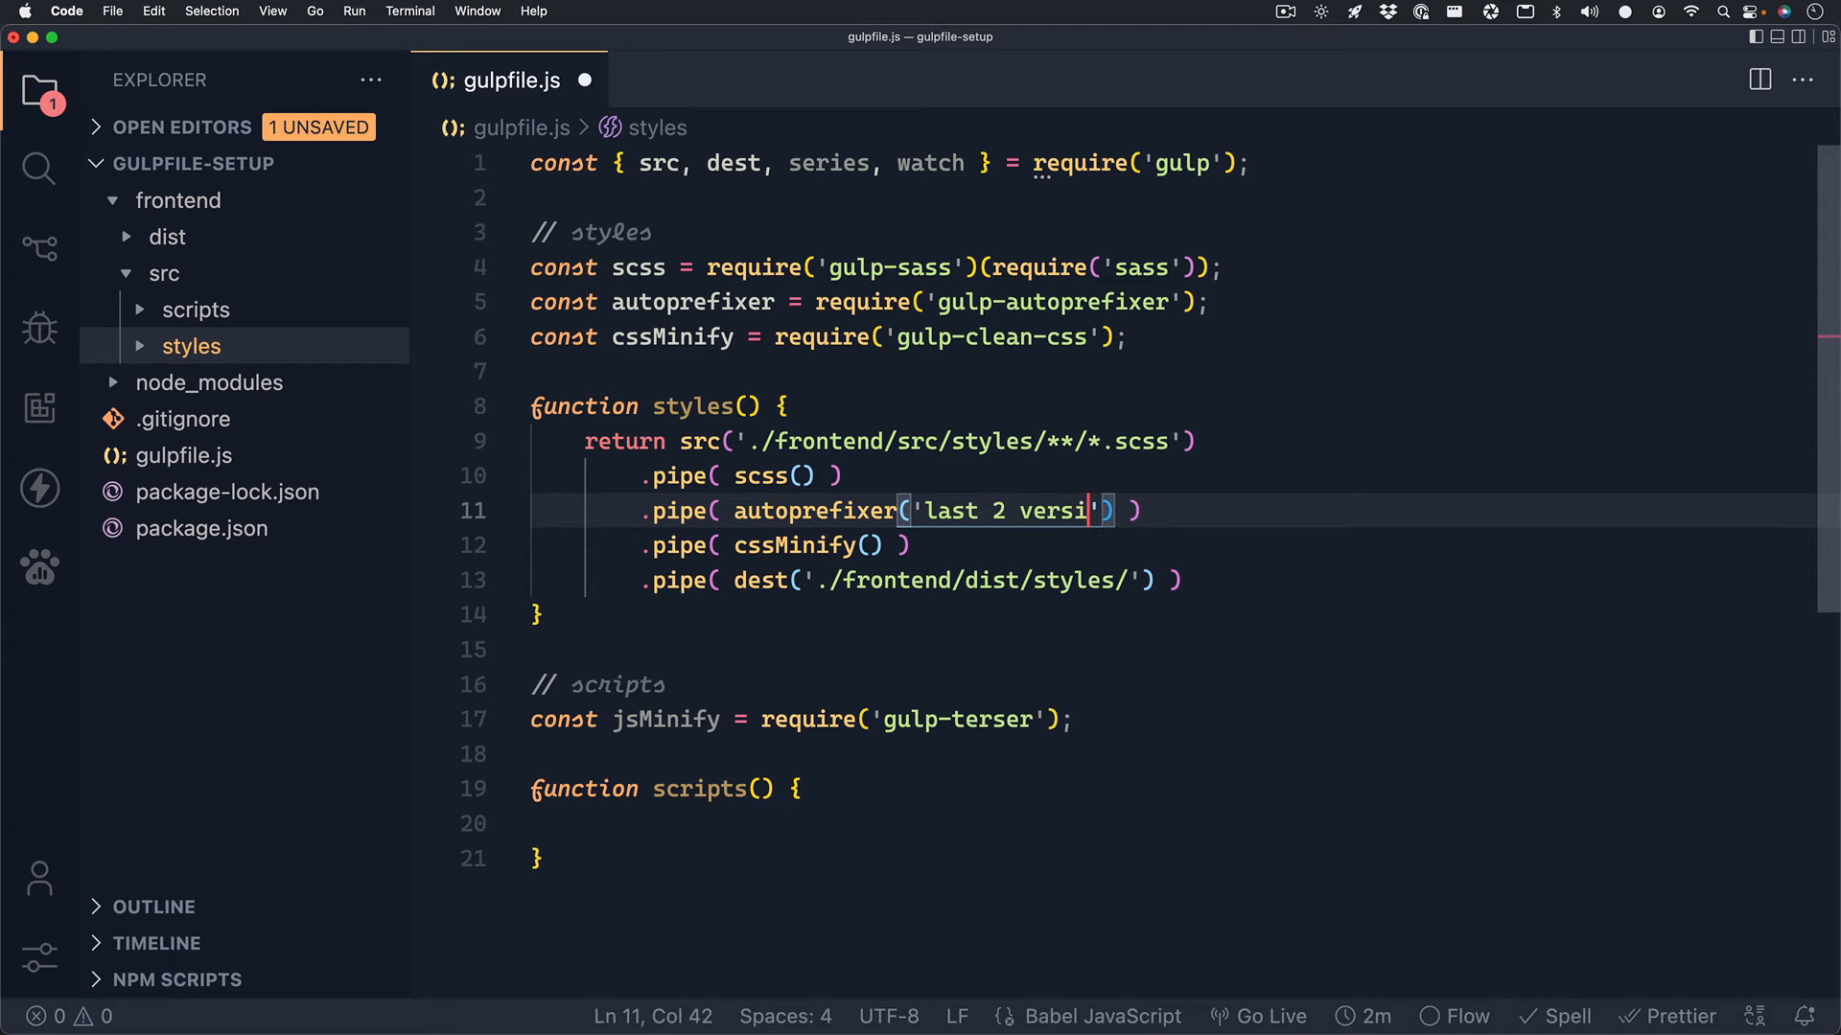
text(ons)
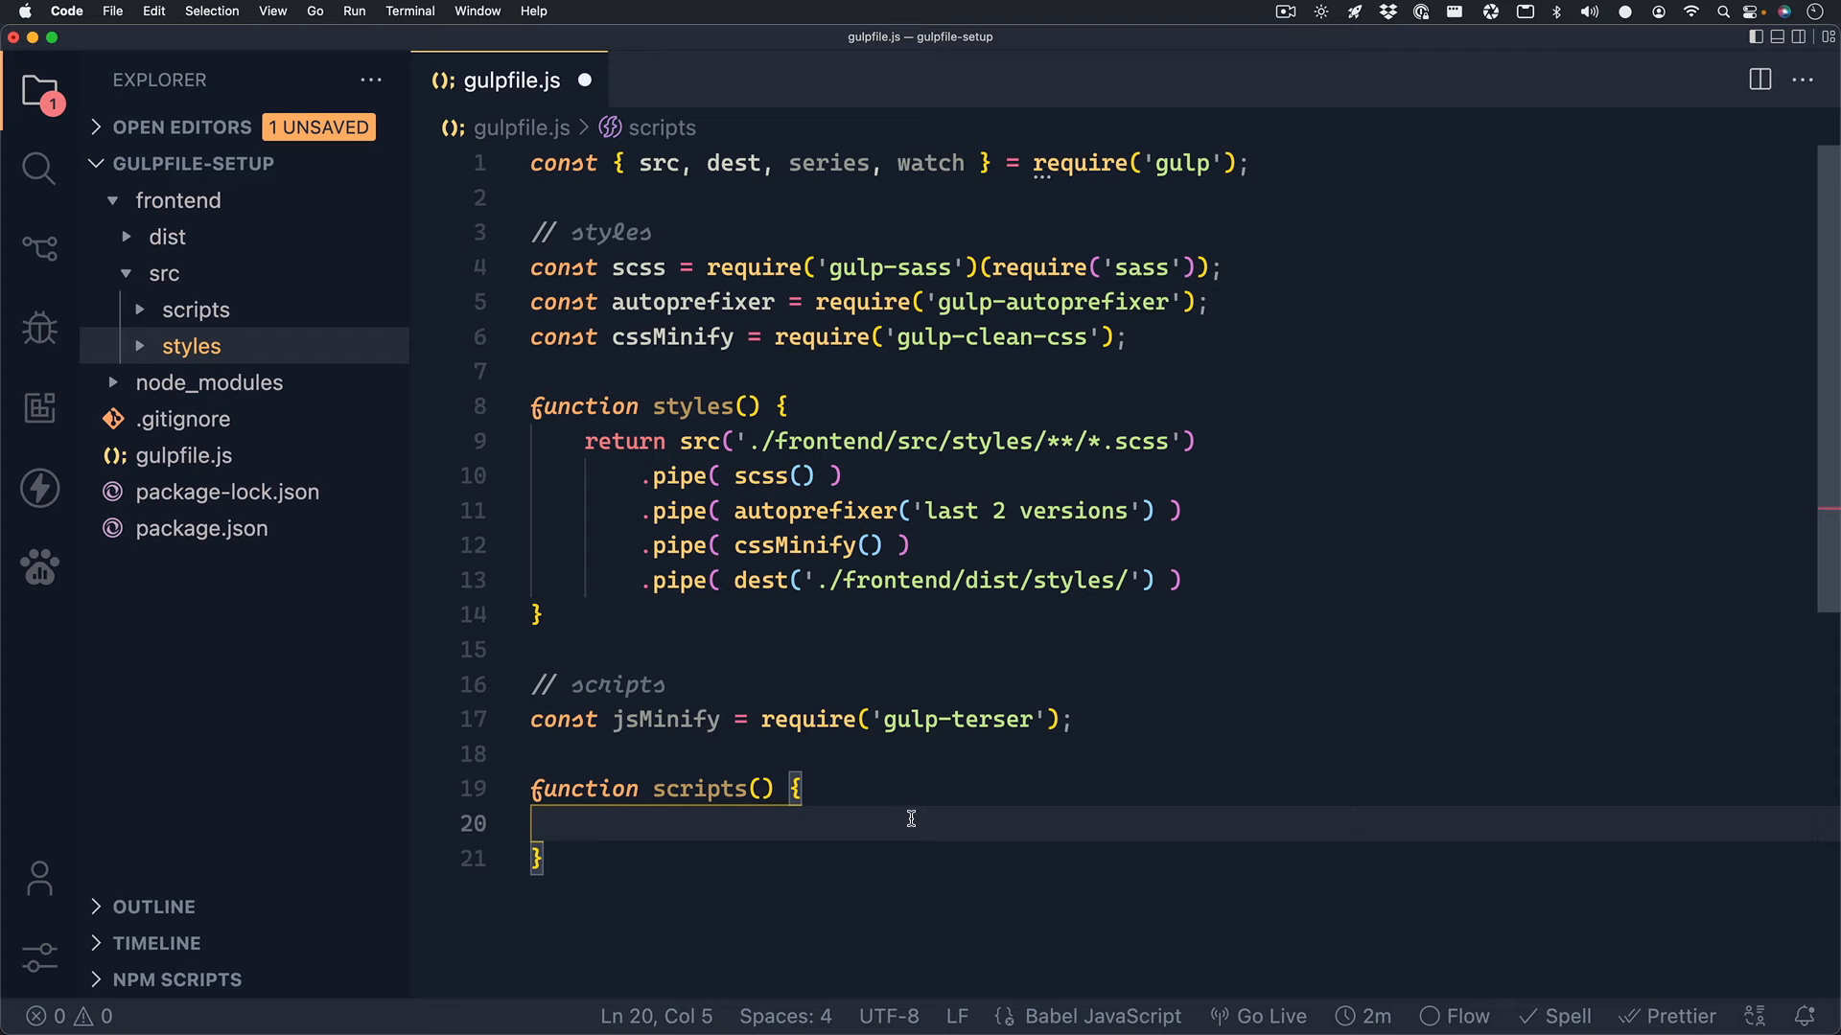
Make scripts() return src('./frontend/src/scripts/**/*.js').
text(return)
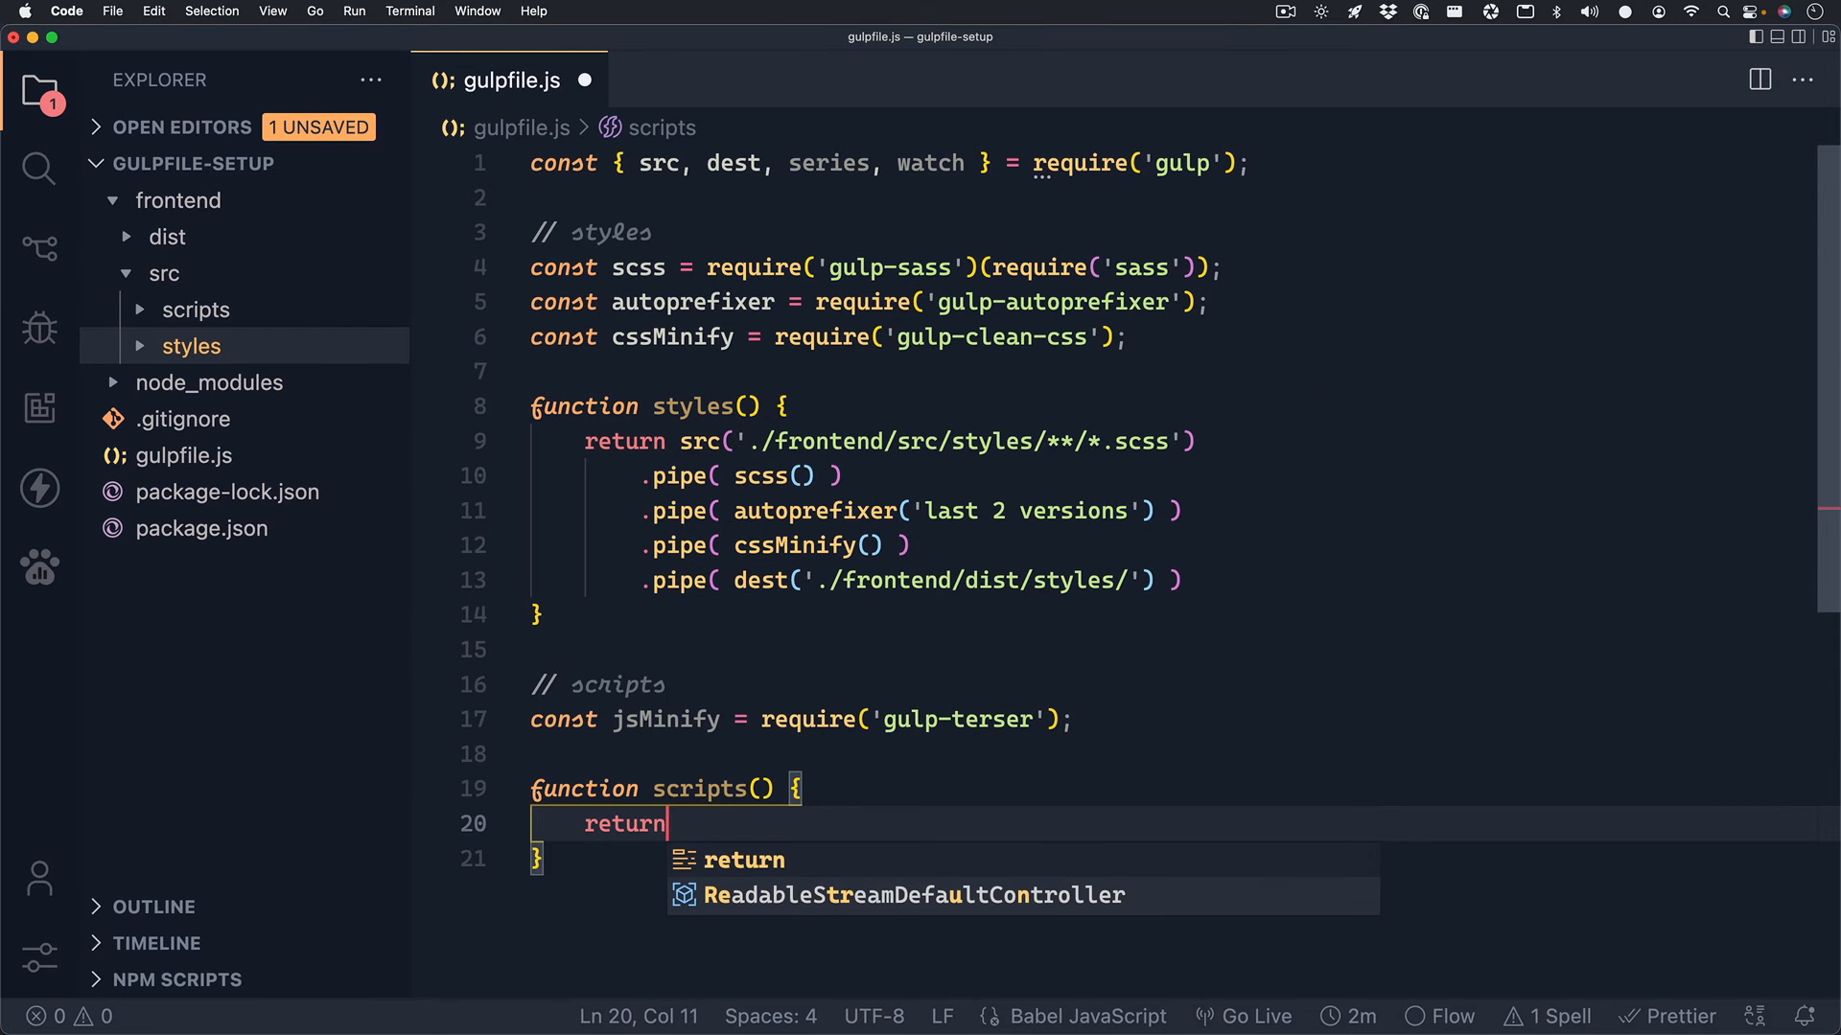
text(src()
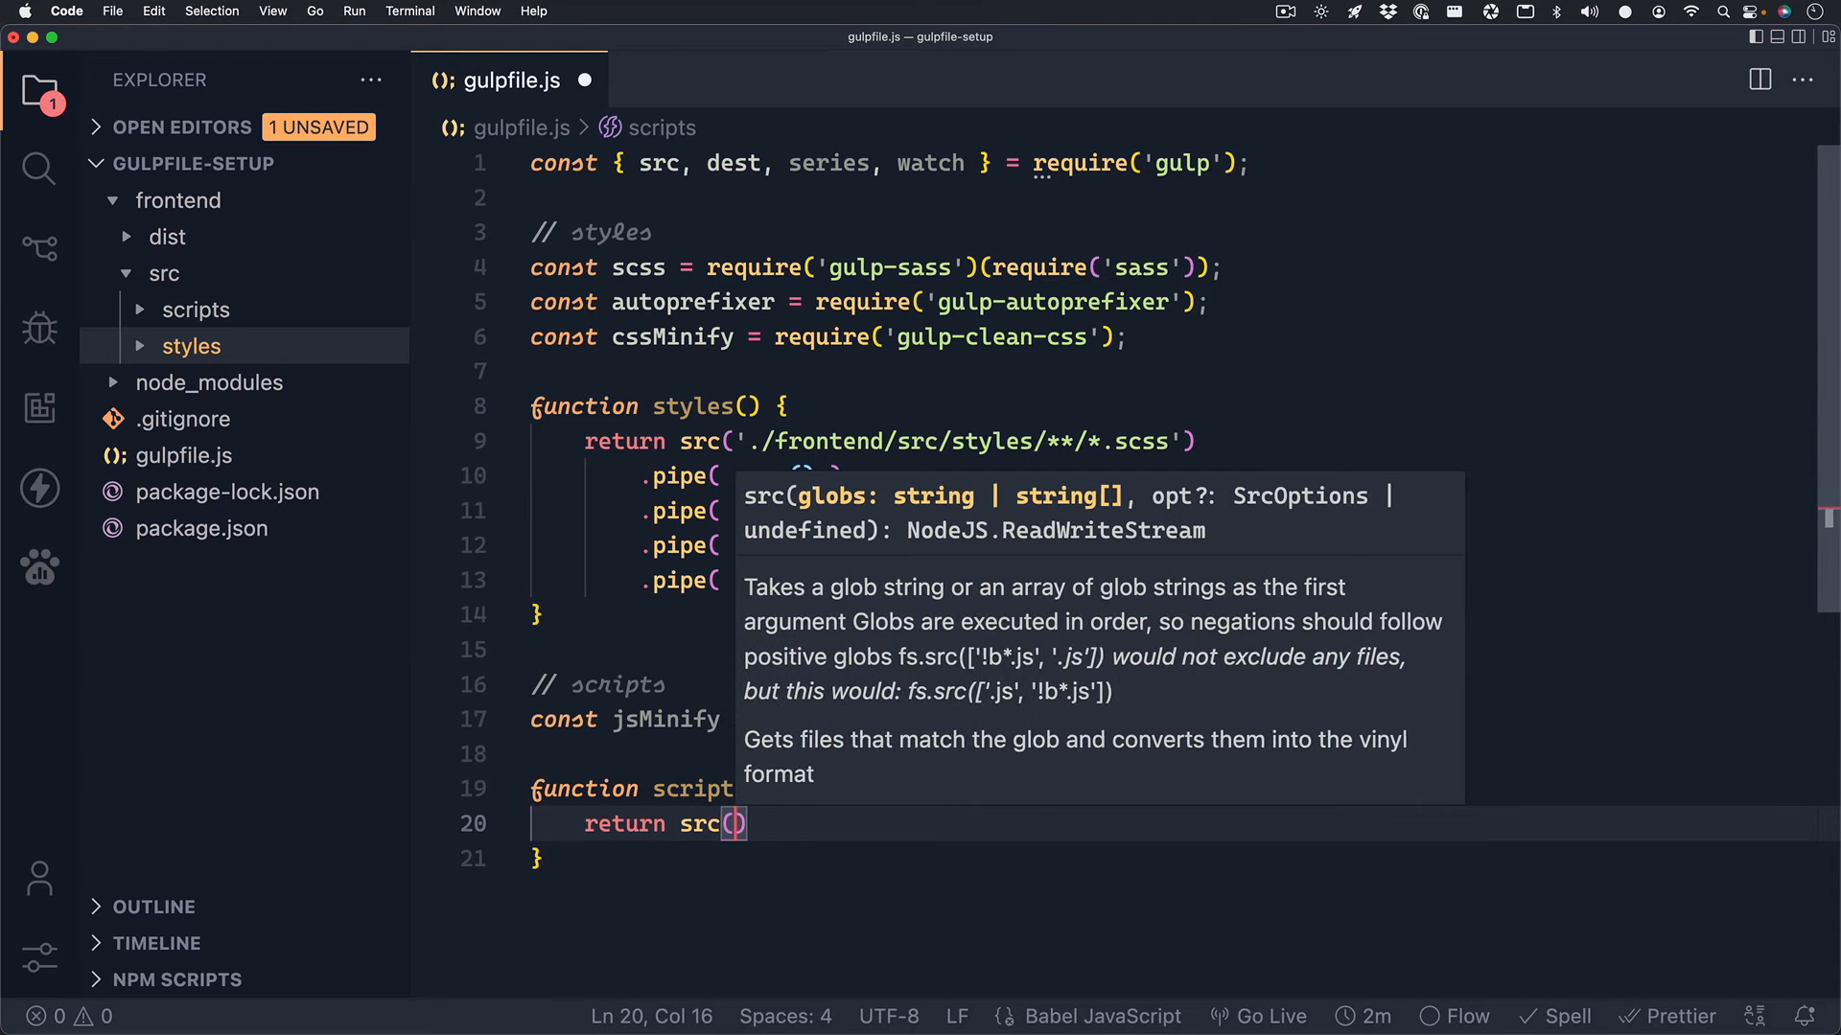
text('./fronten')
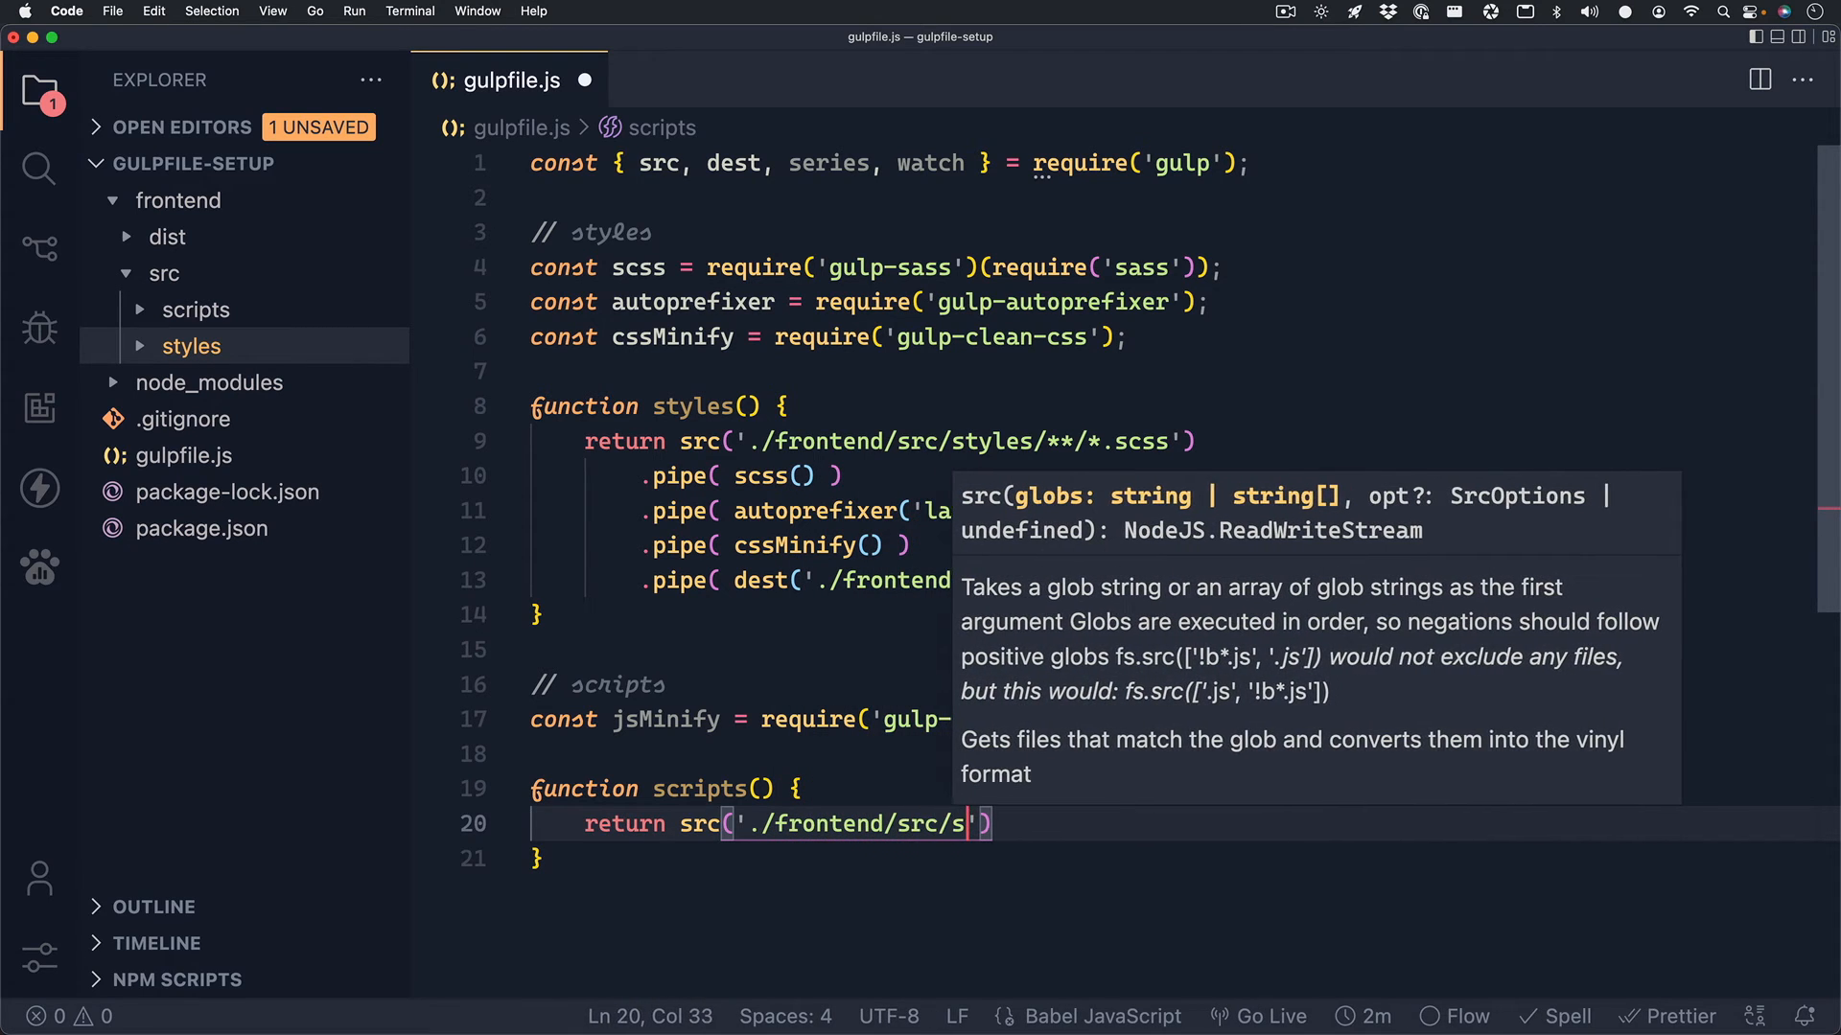
text(cripts/)
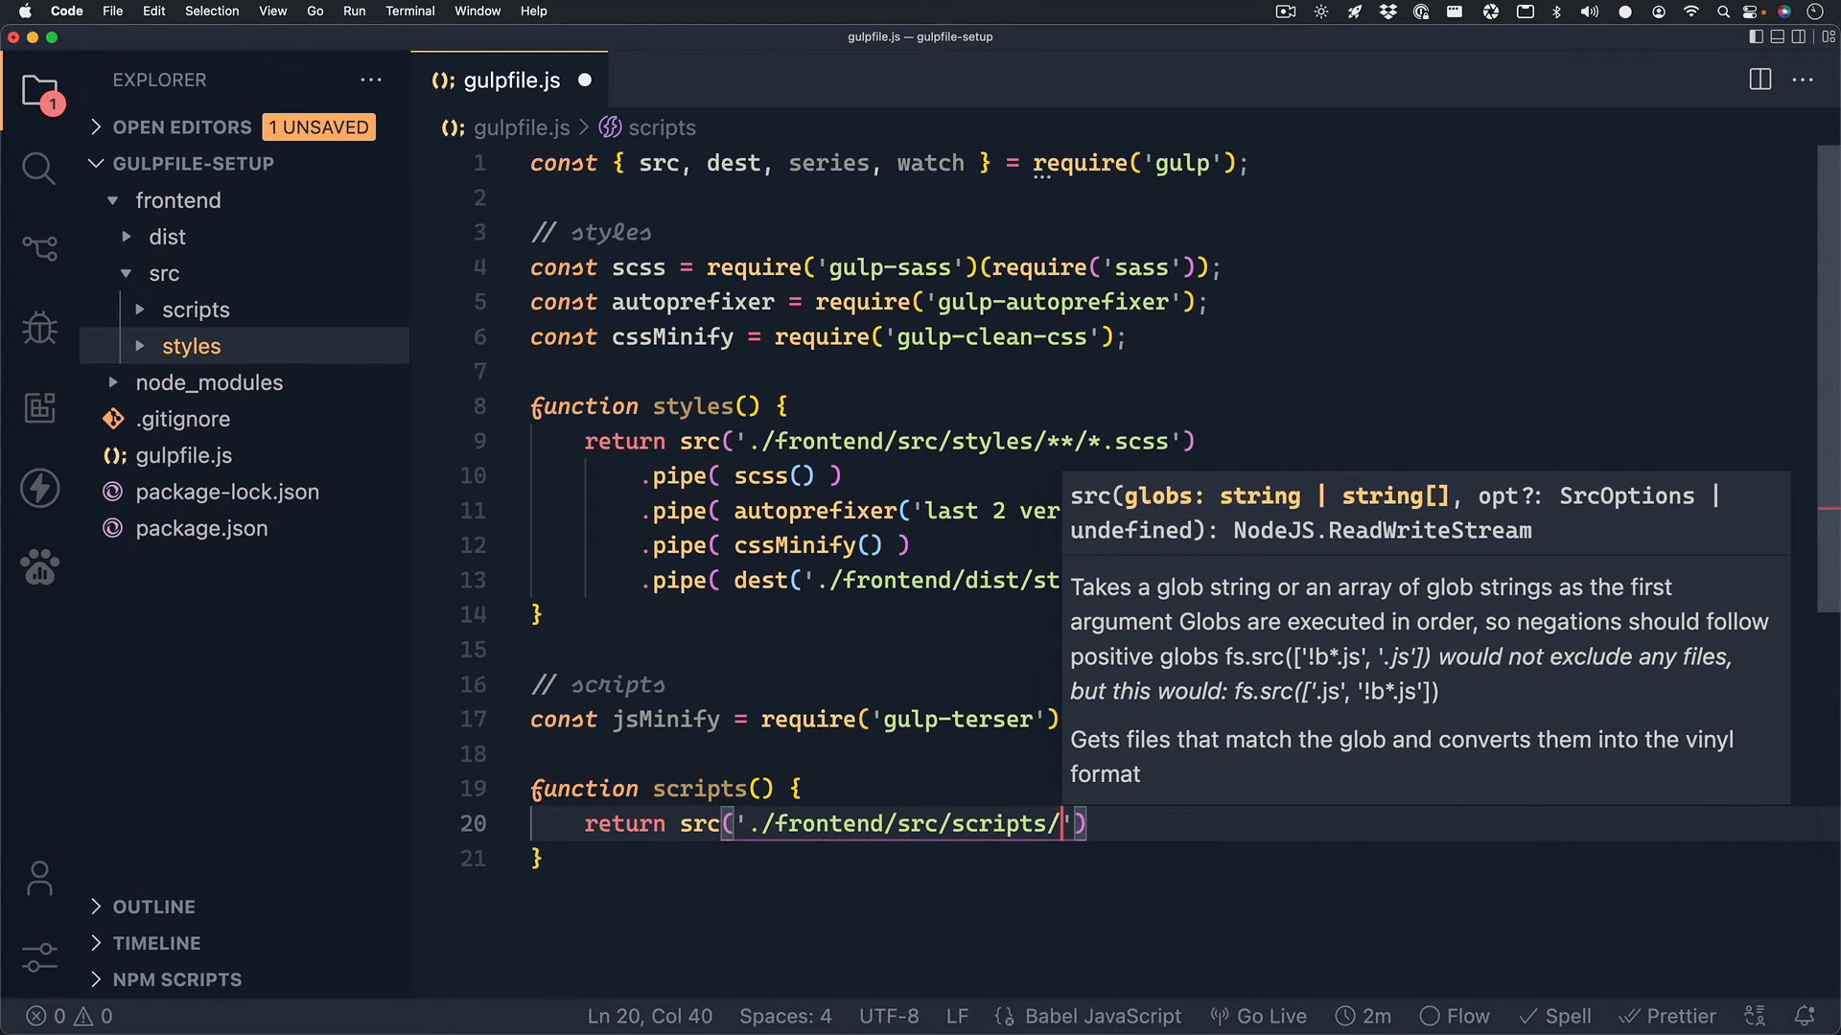
text(**/*.js)
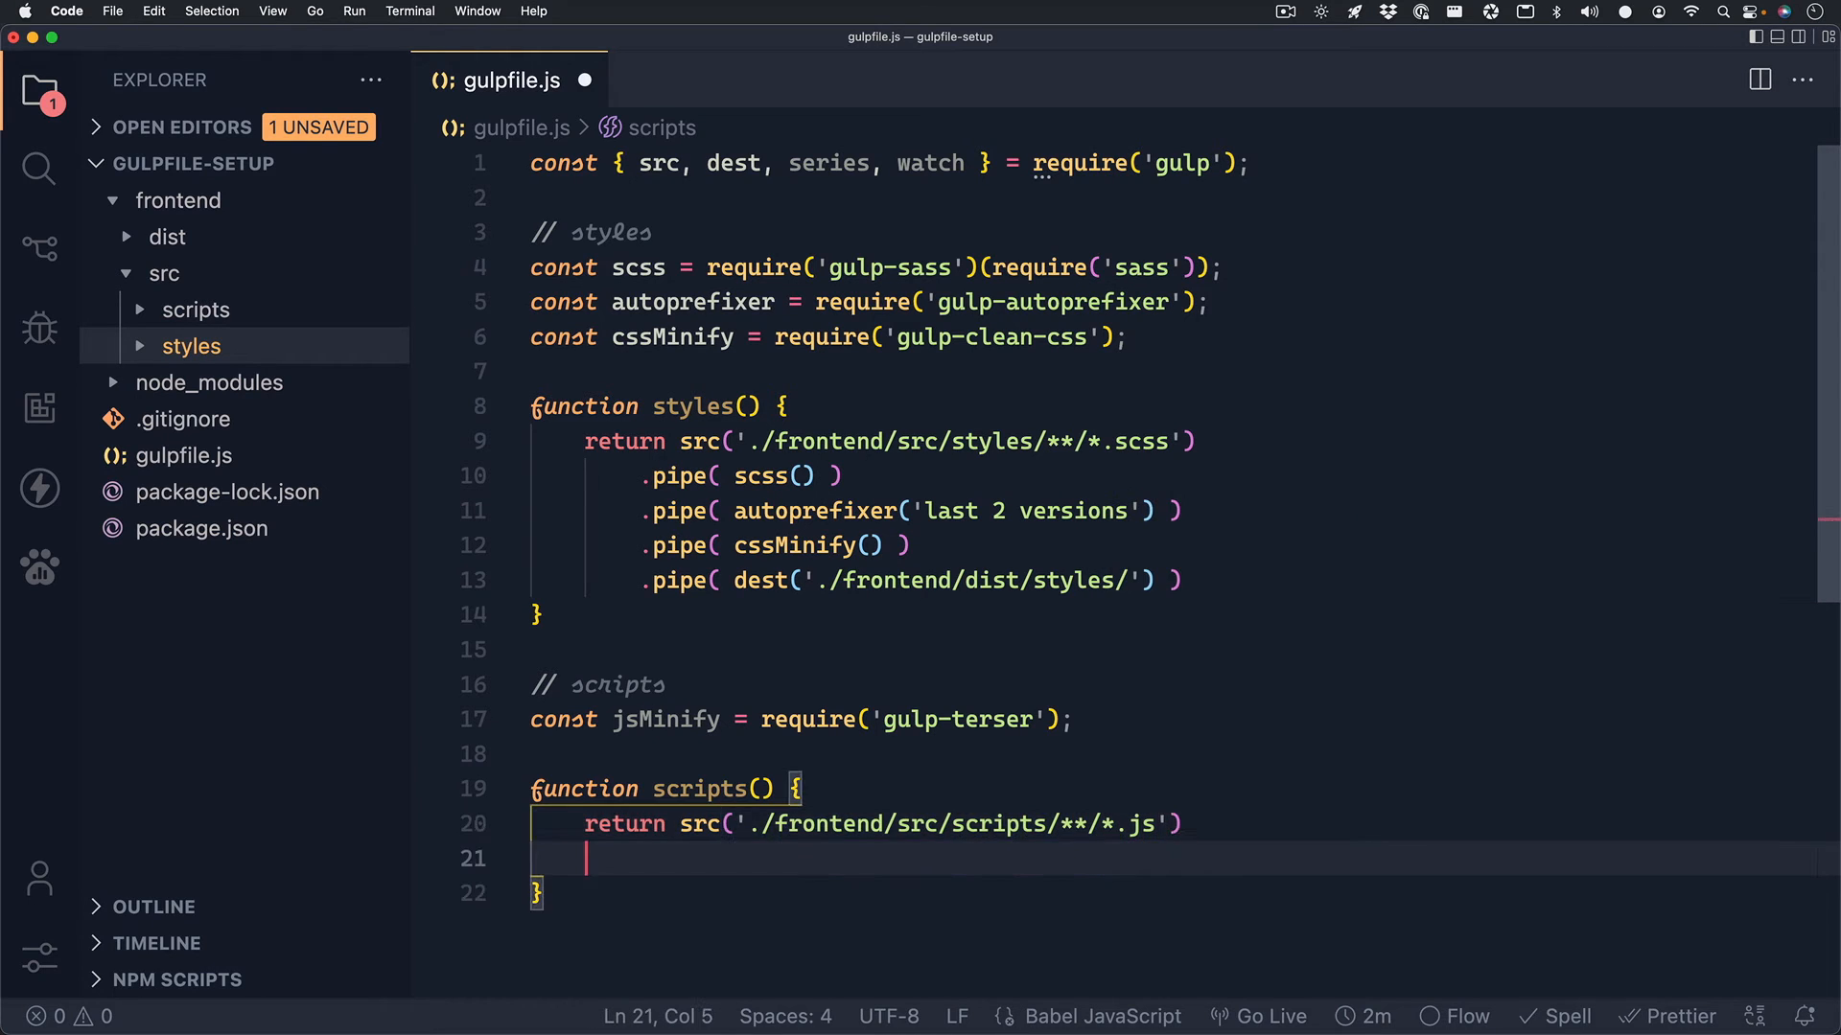
Pipe the scripts through jsMinify() into dest('./frontend/dist/scripts/').
text(.pipe( jsMinif)
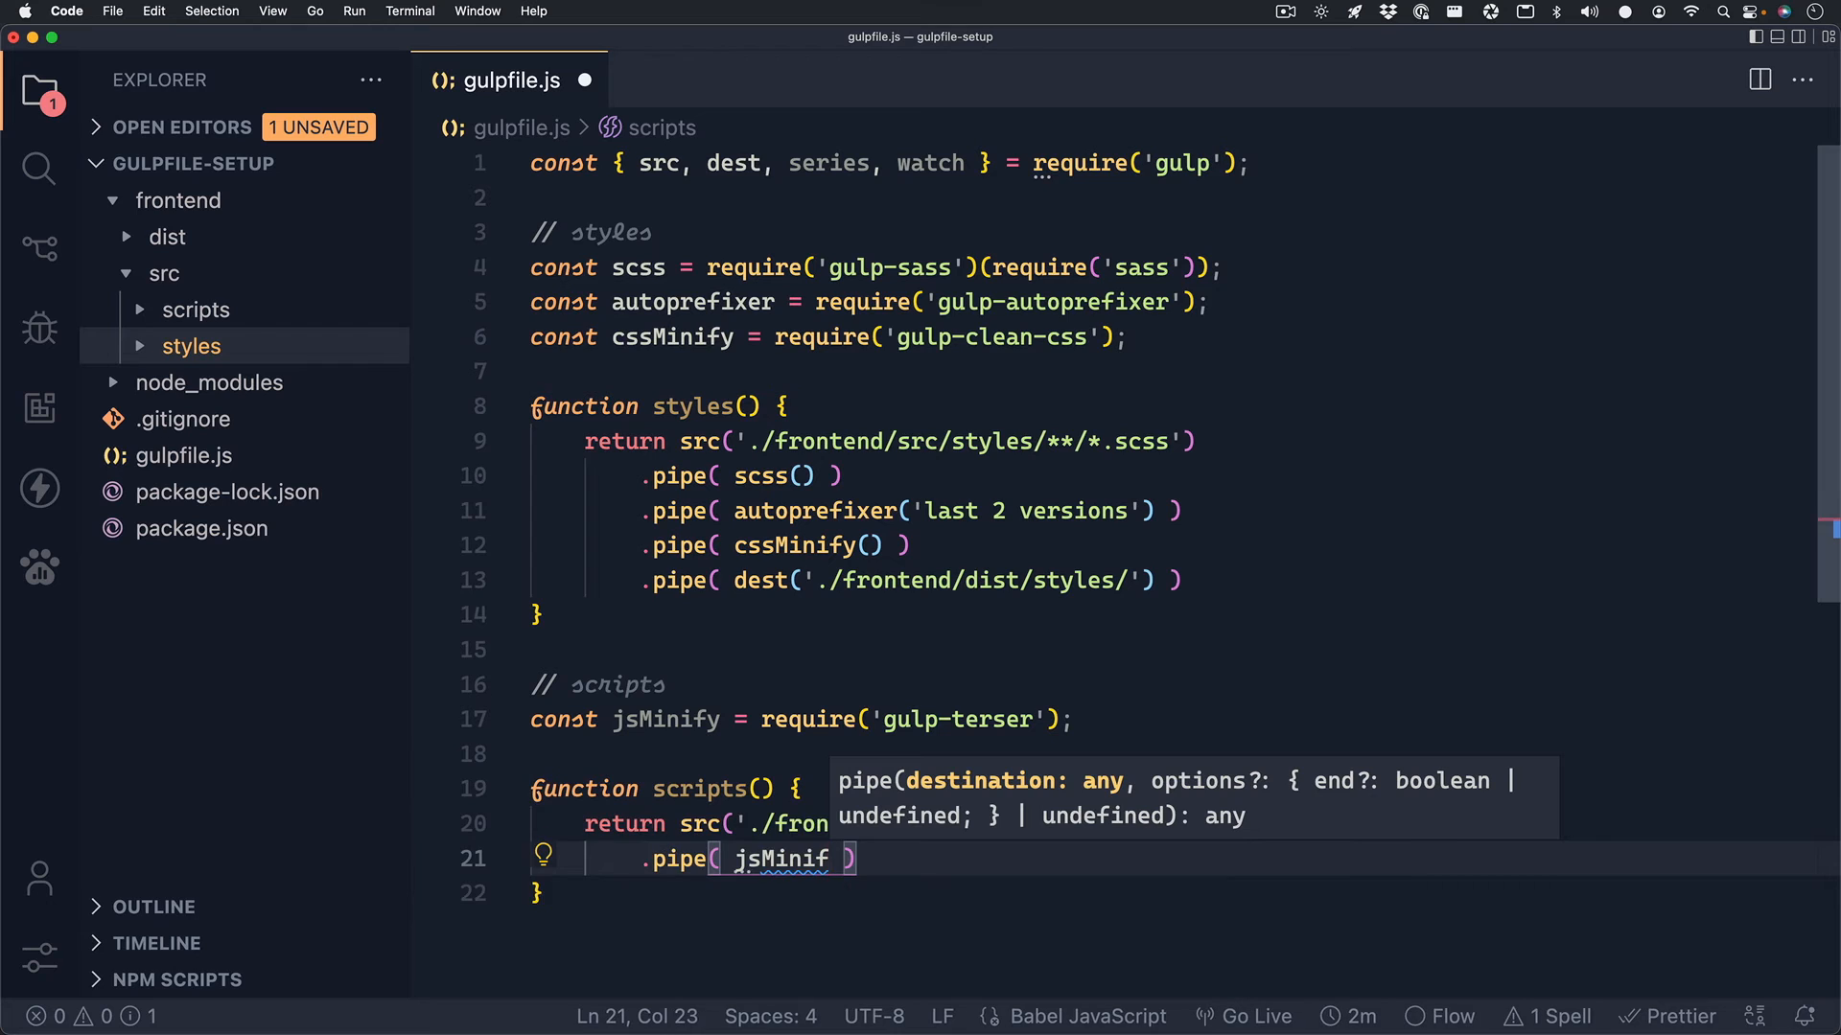
text(())
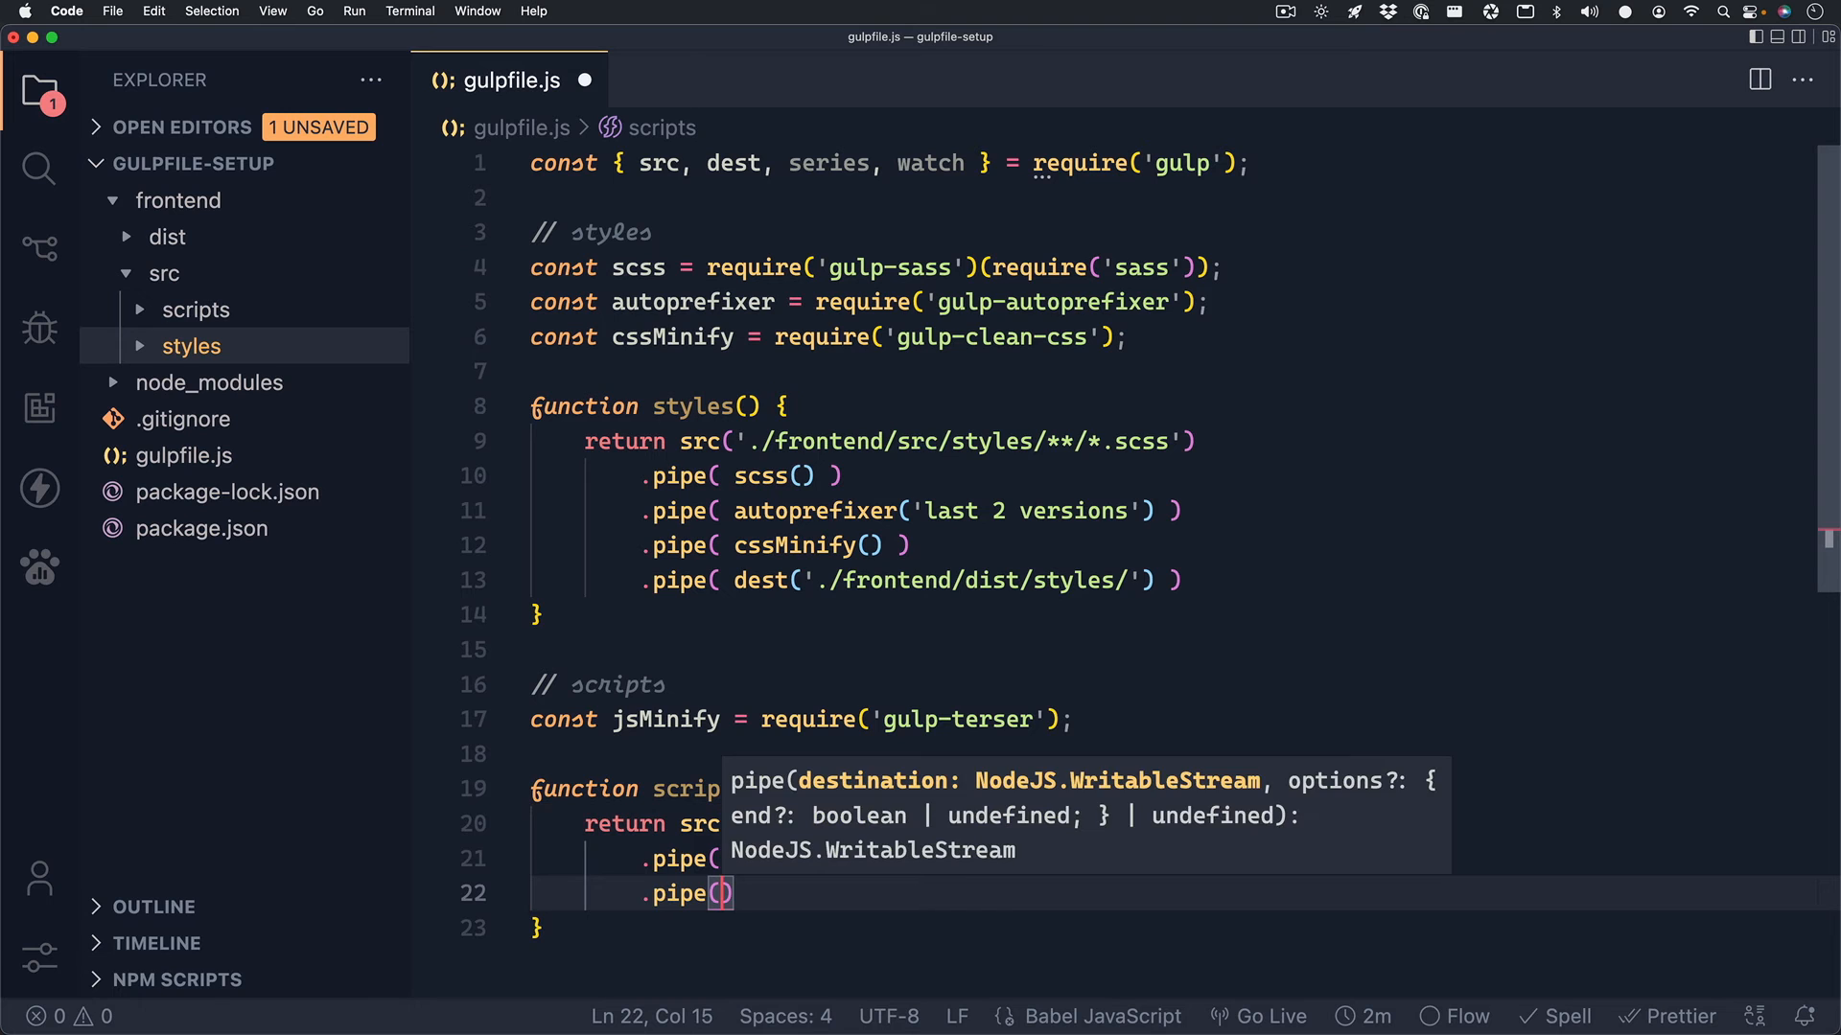
text(dest('./)
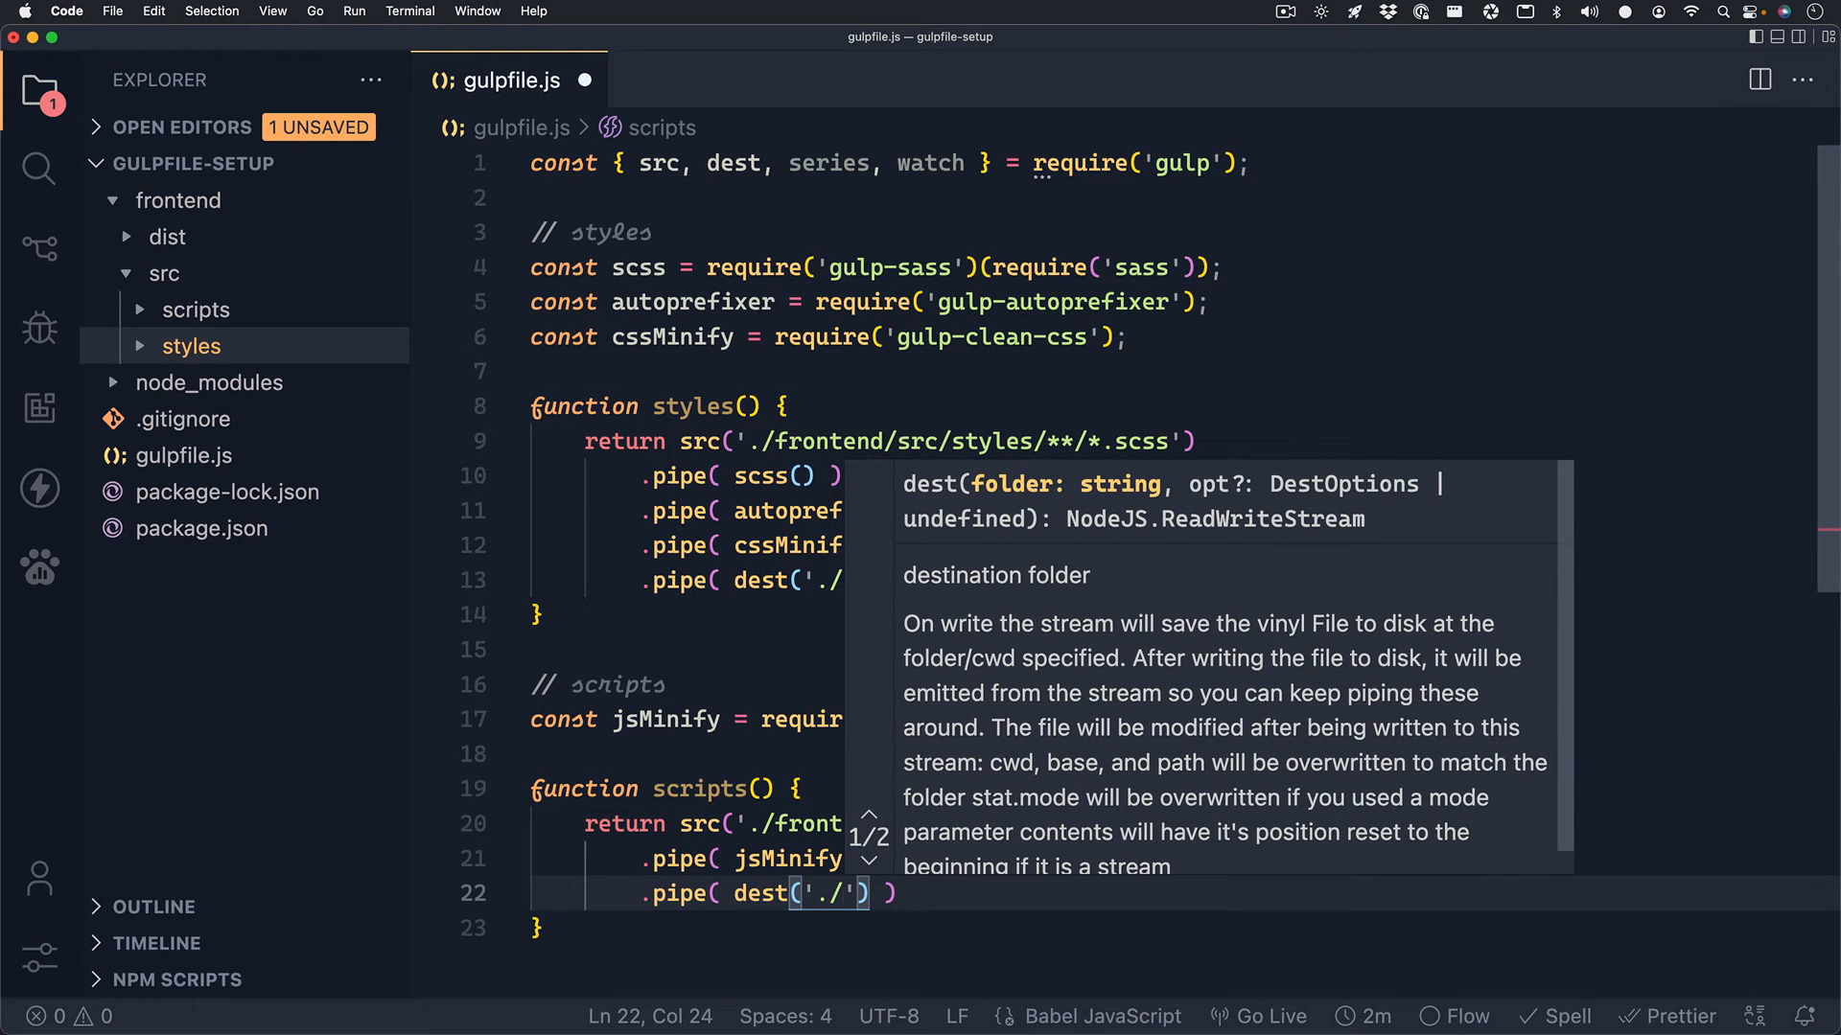
text(frontend/dist/scri)
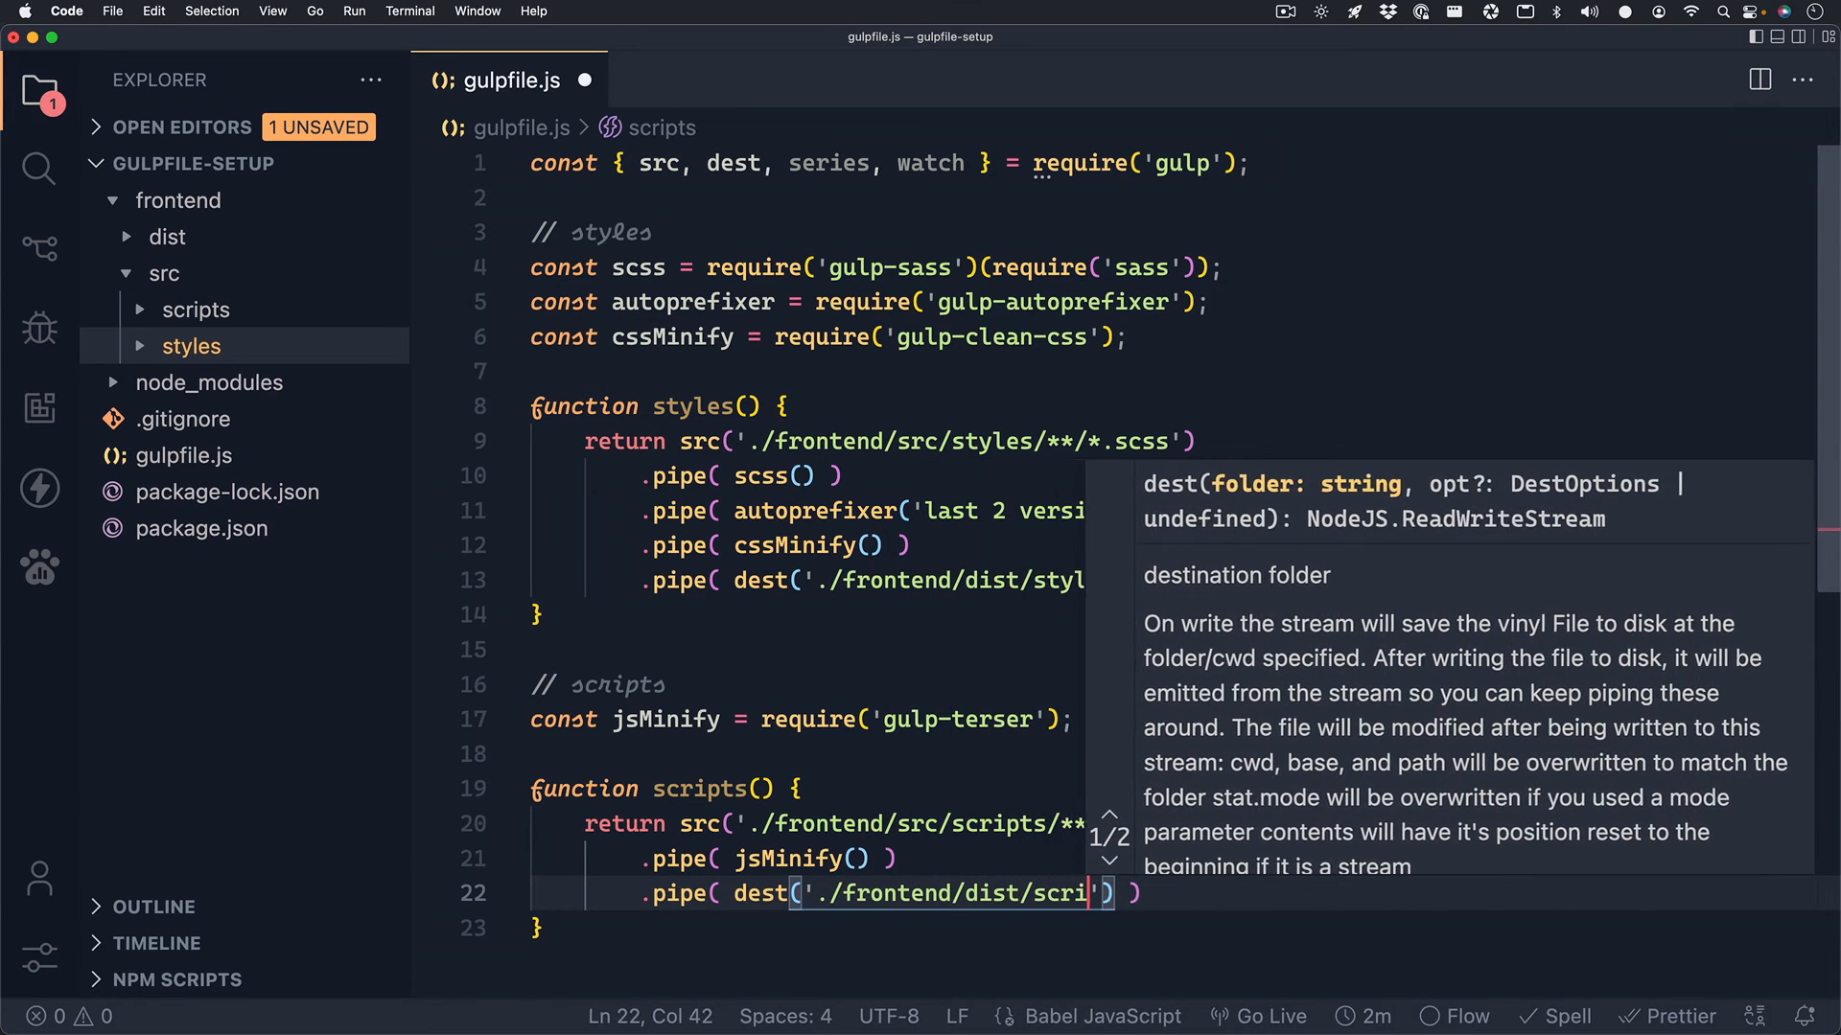
text(pts/)
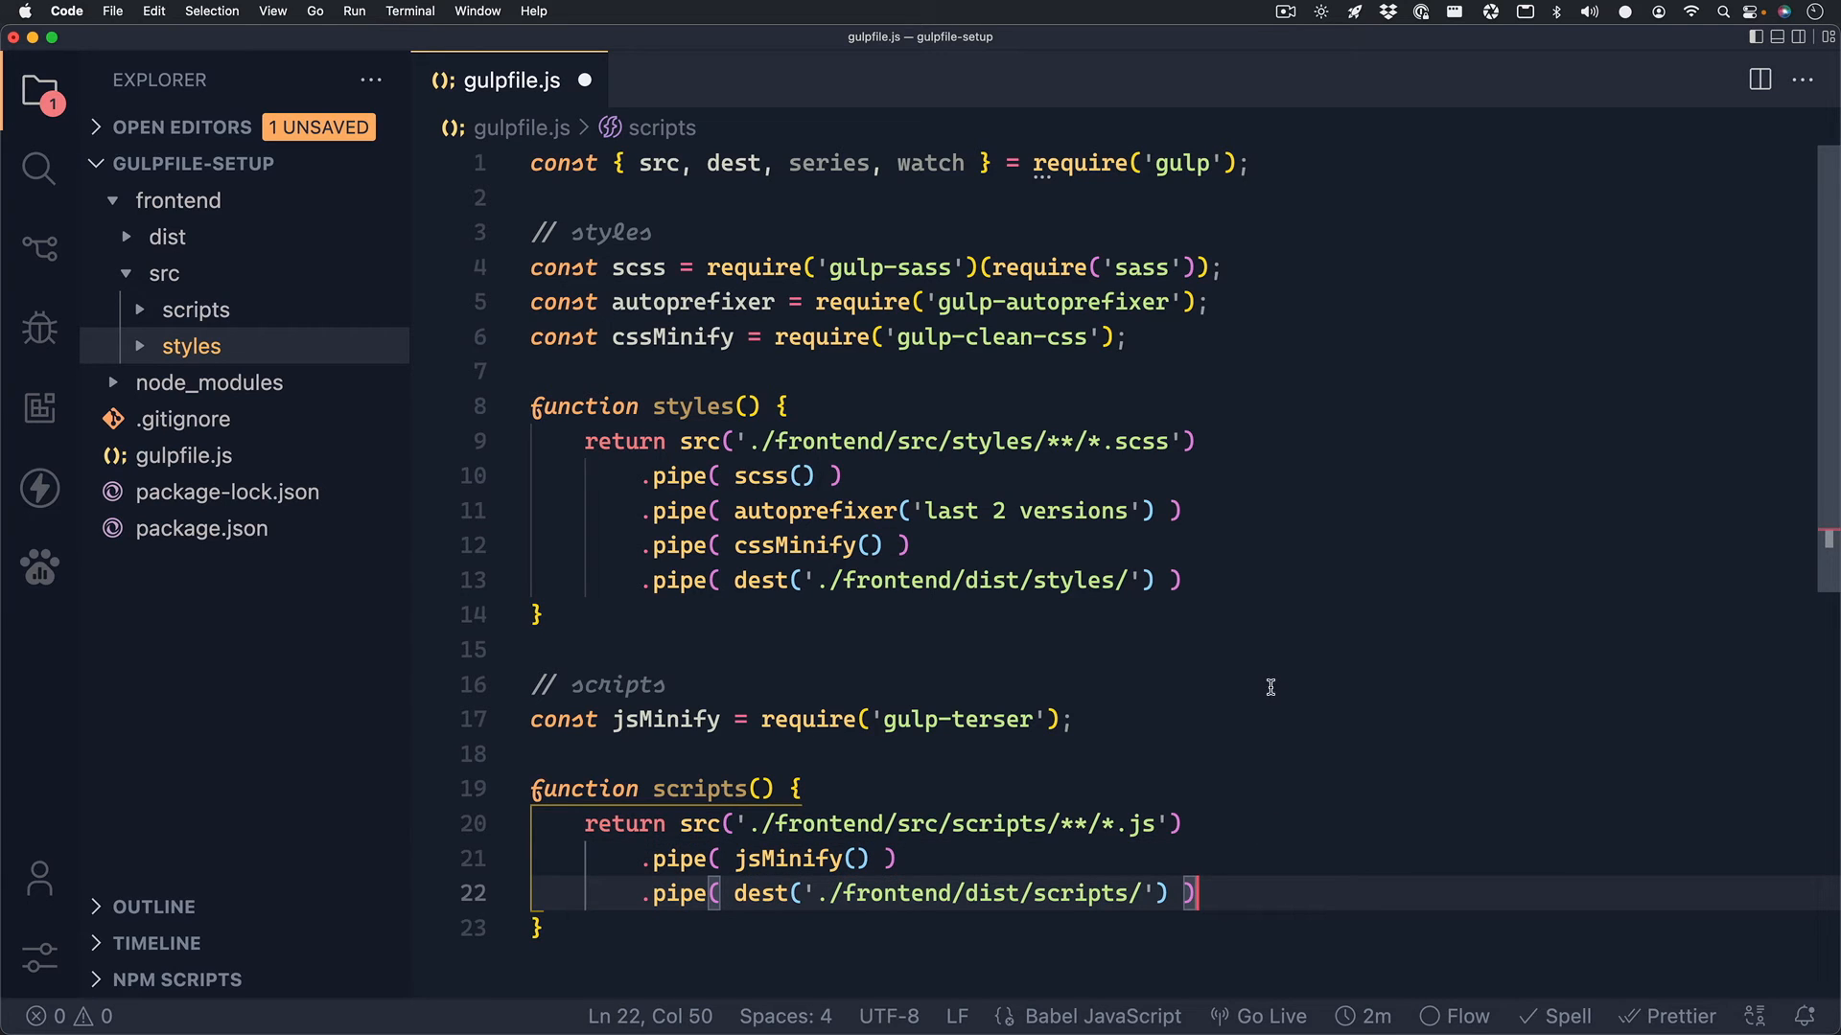
mouse_move(1275, 786)
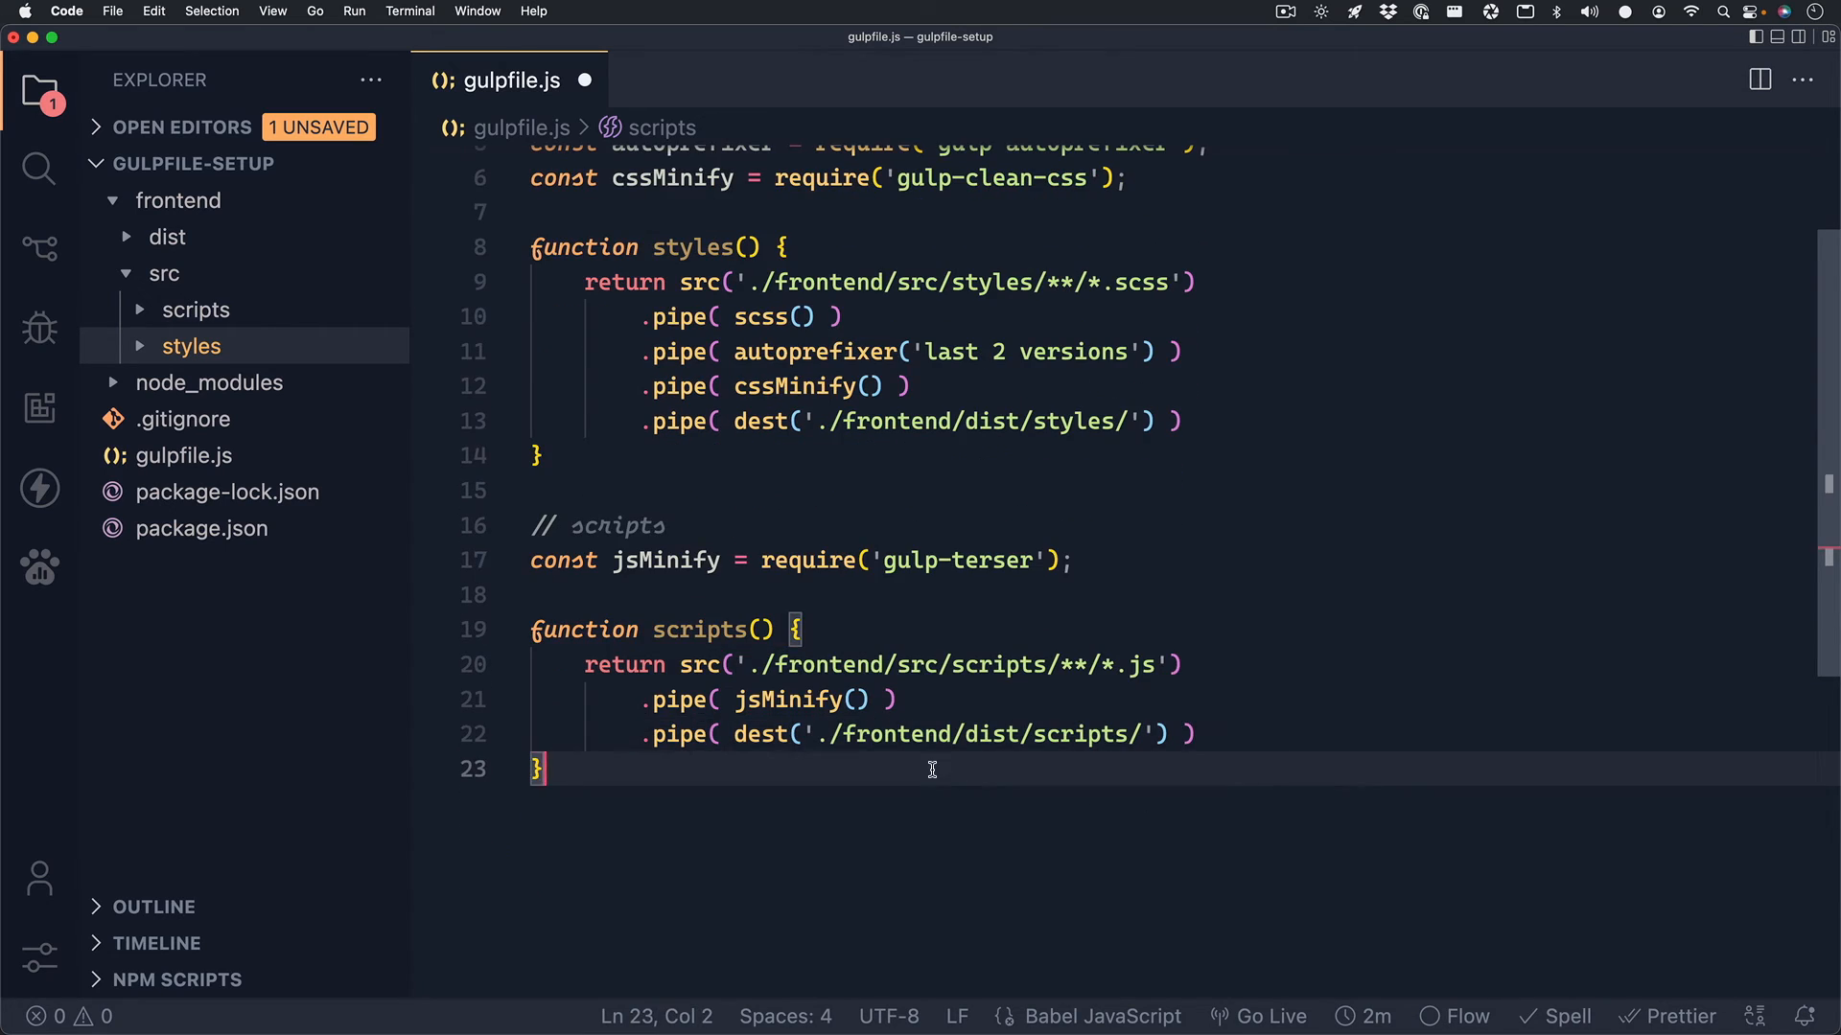
Add a // watchTask comment and a watchTask function that calls watch().
text(// w)
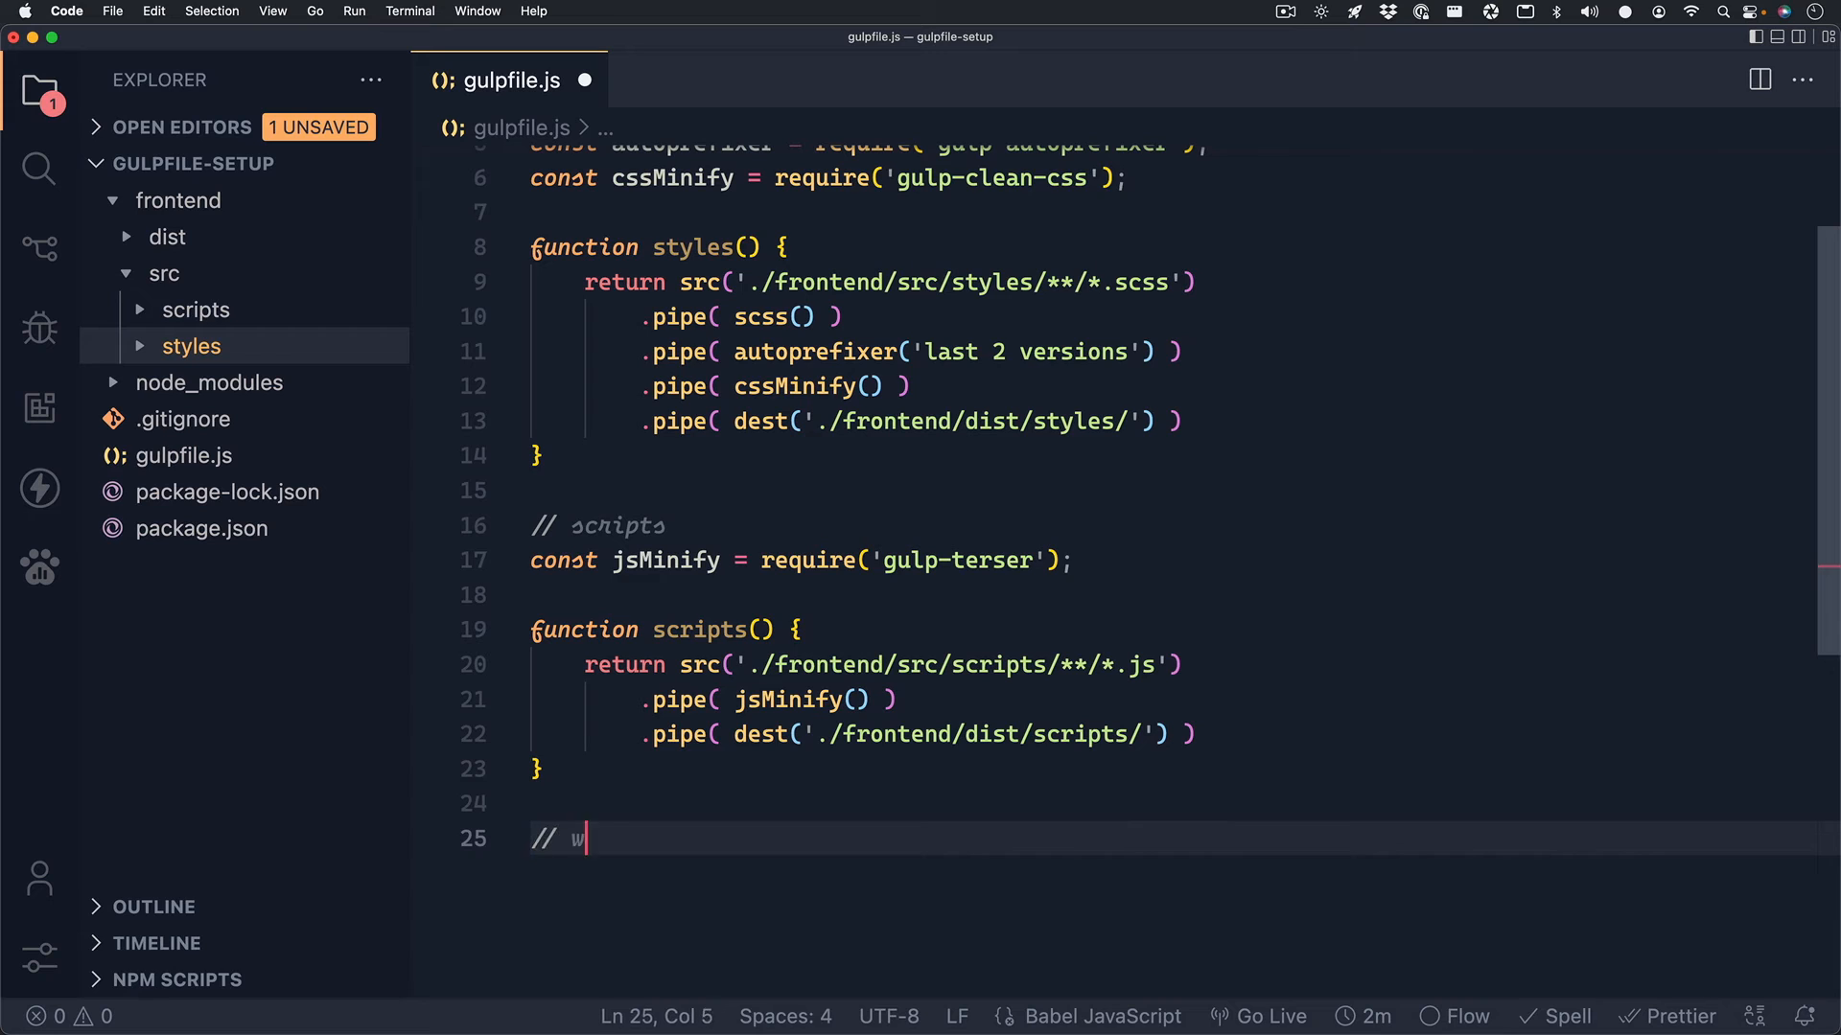
text(atchTask)
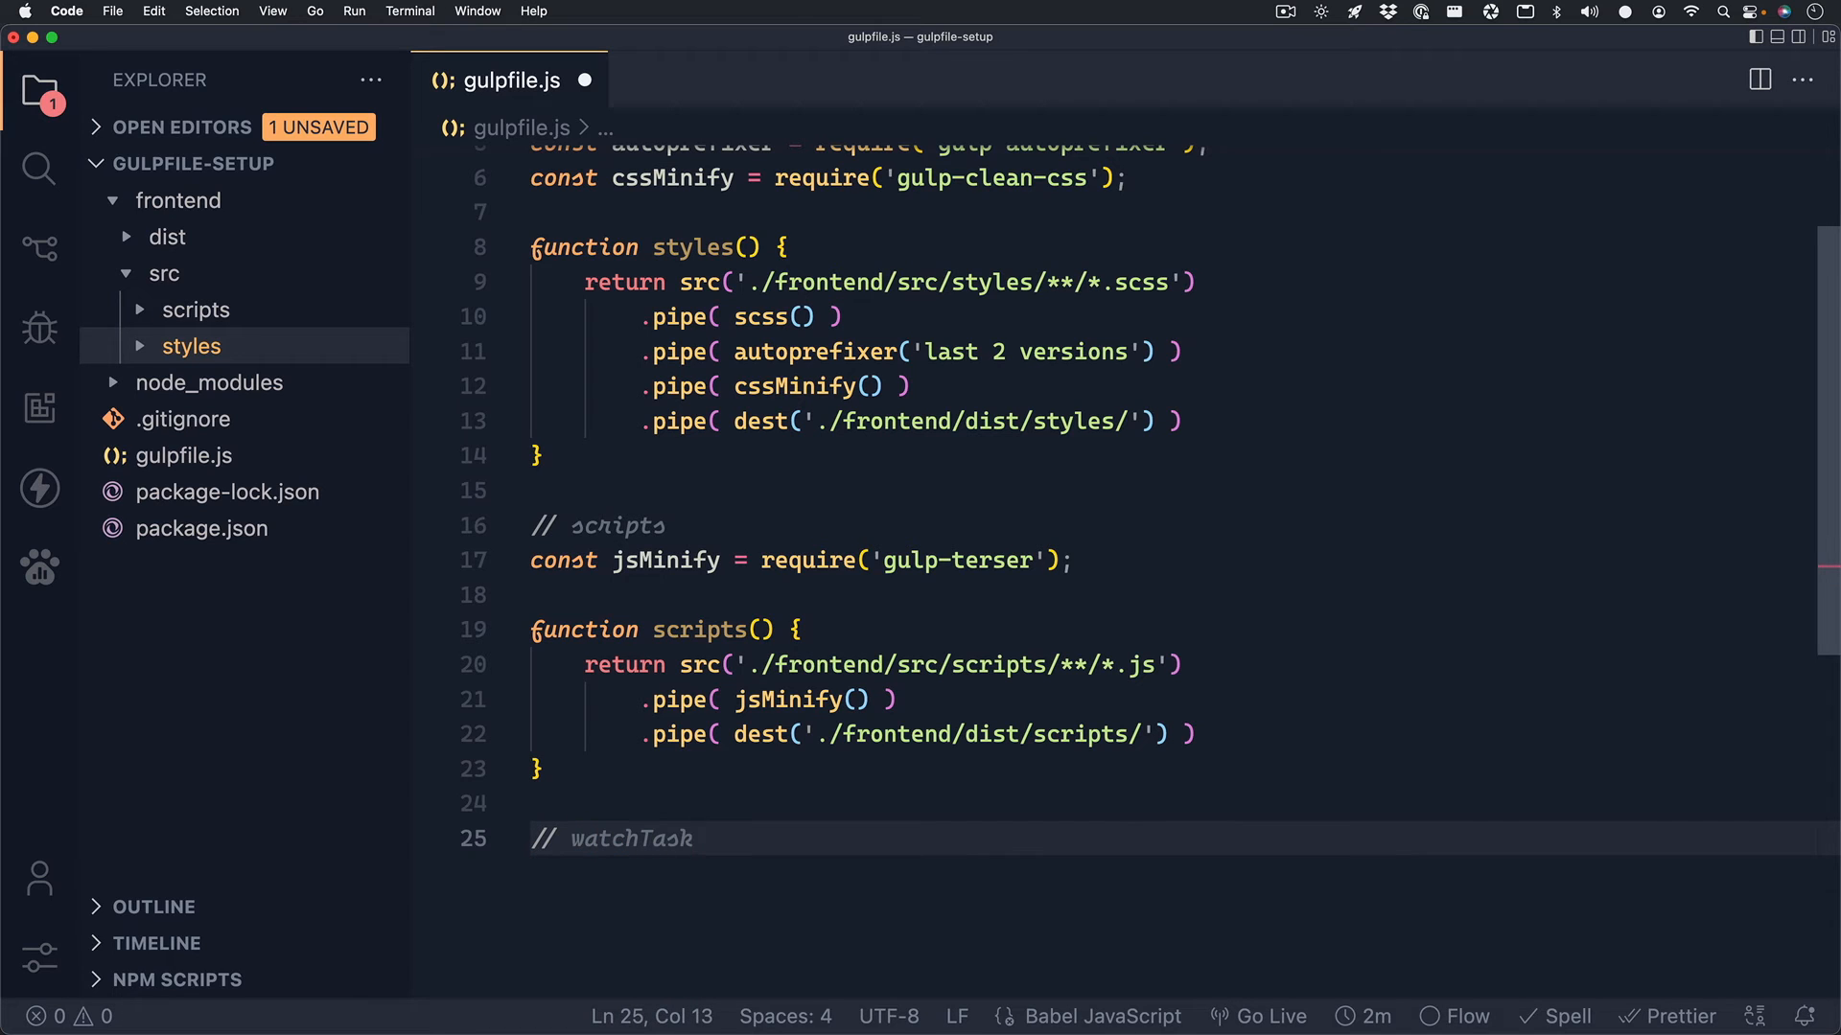
text(function watchTask)
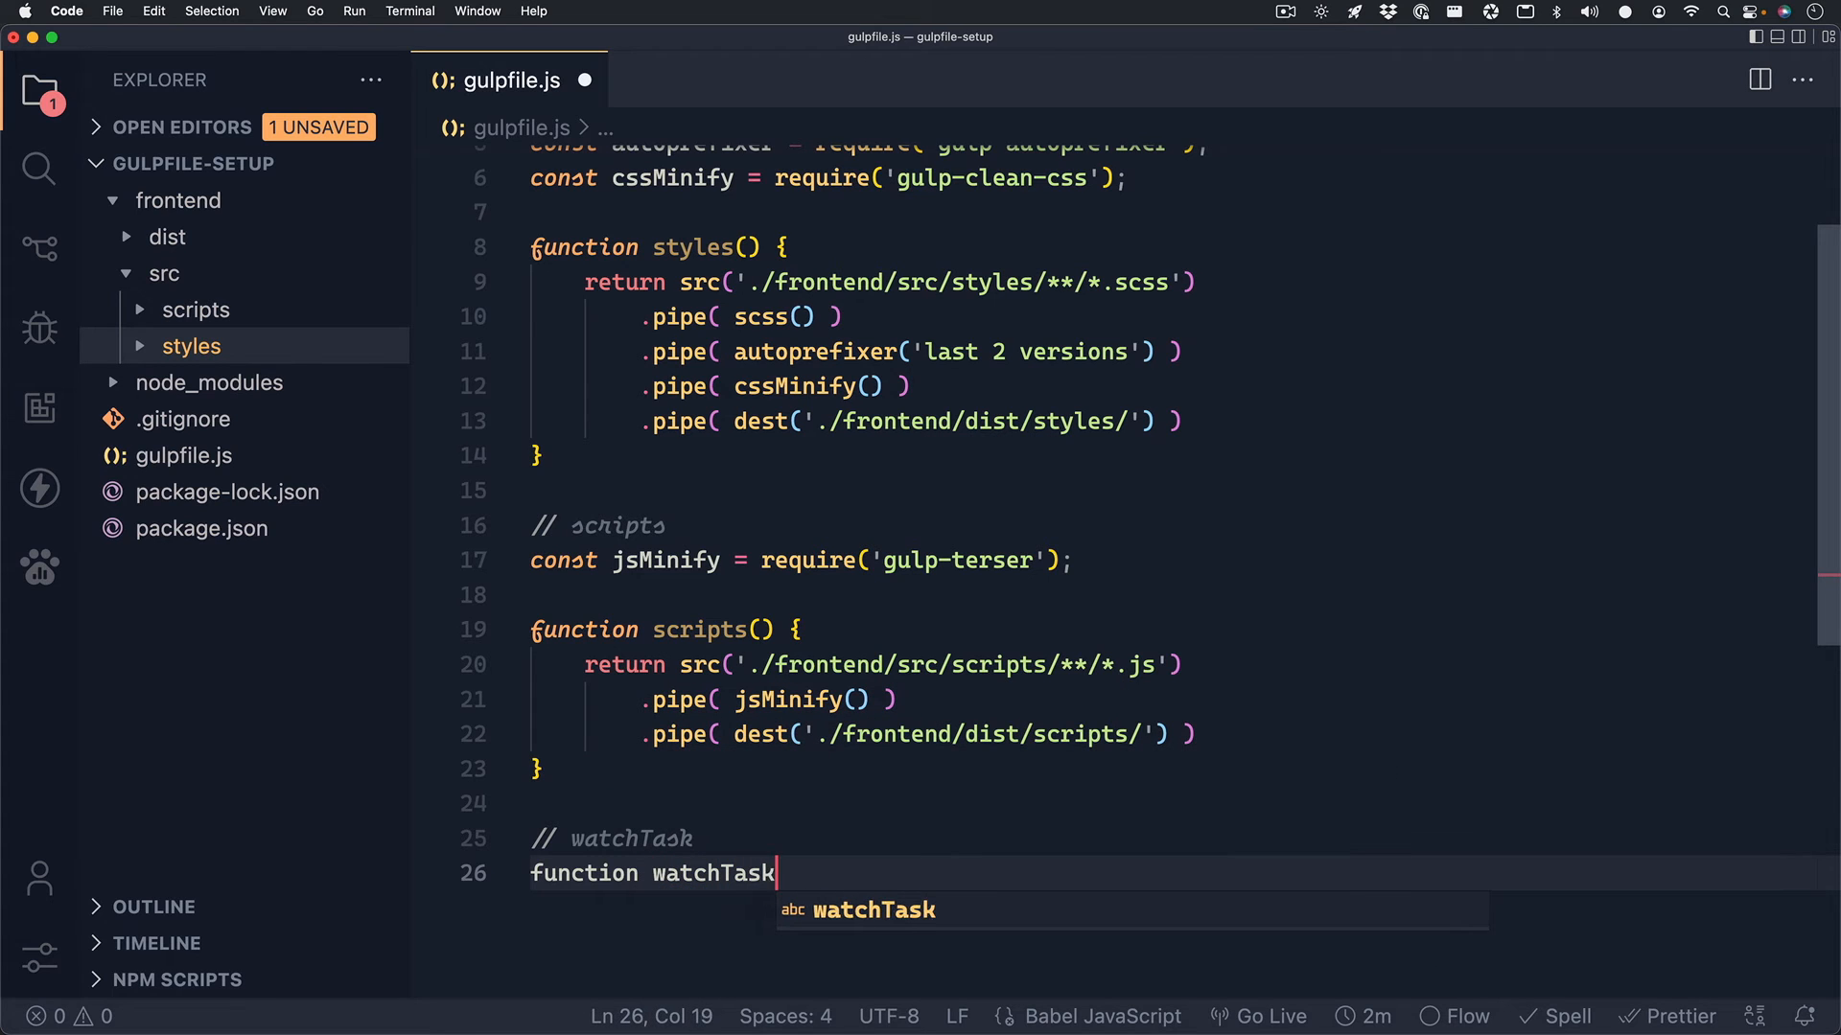
text(() {)
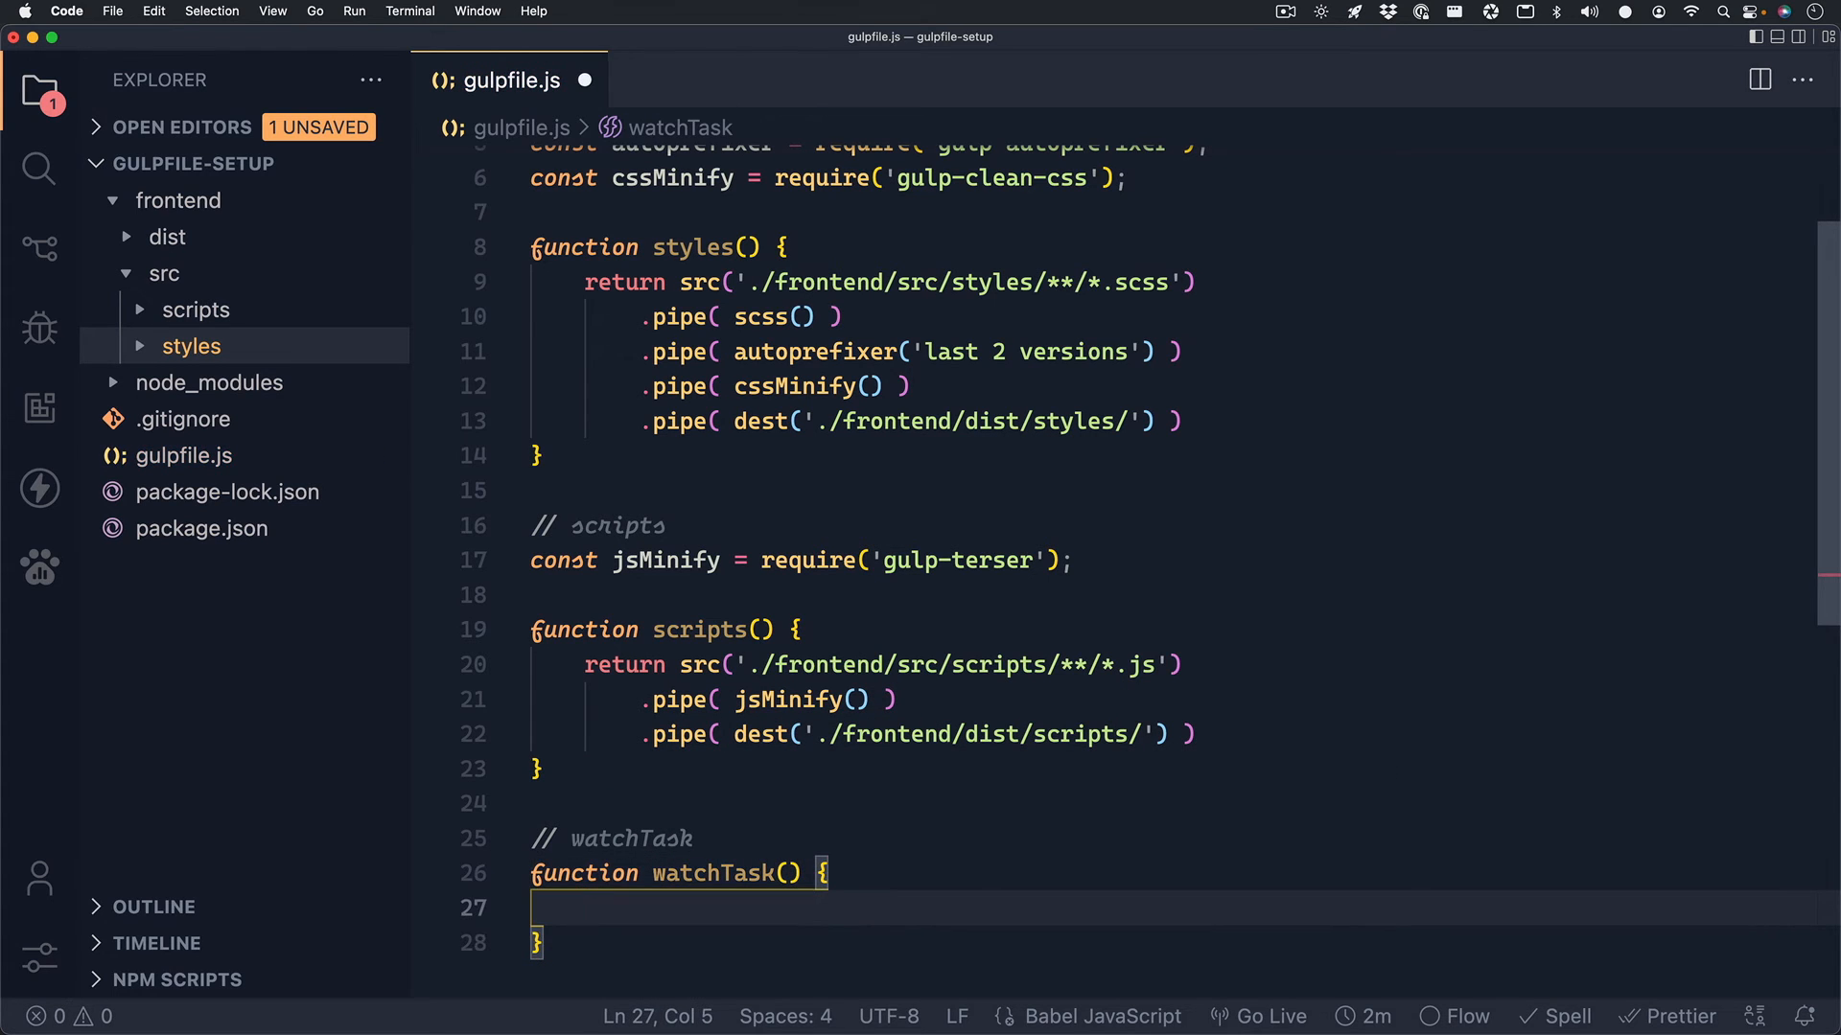
text(watch()
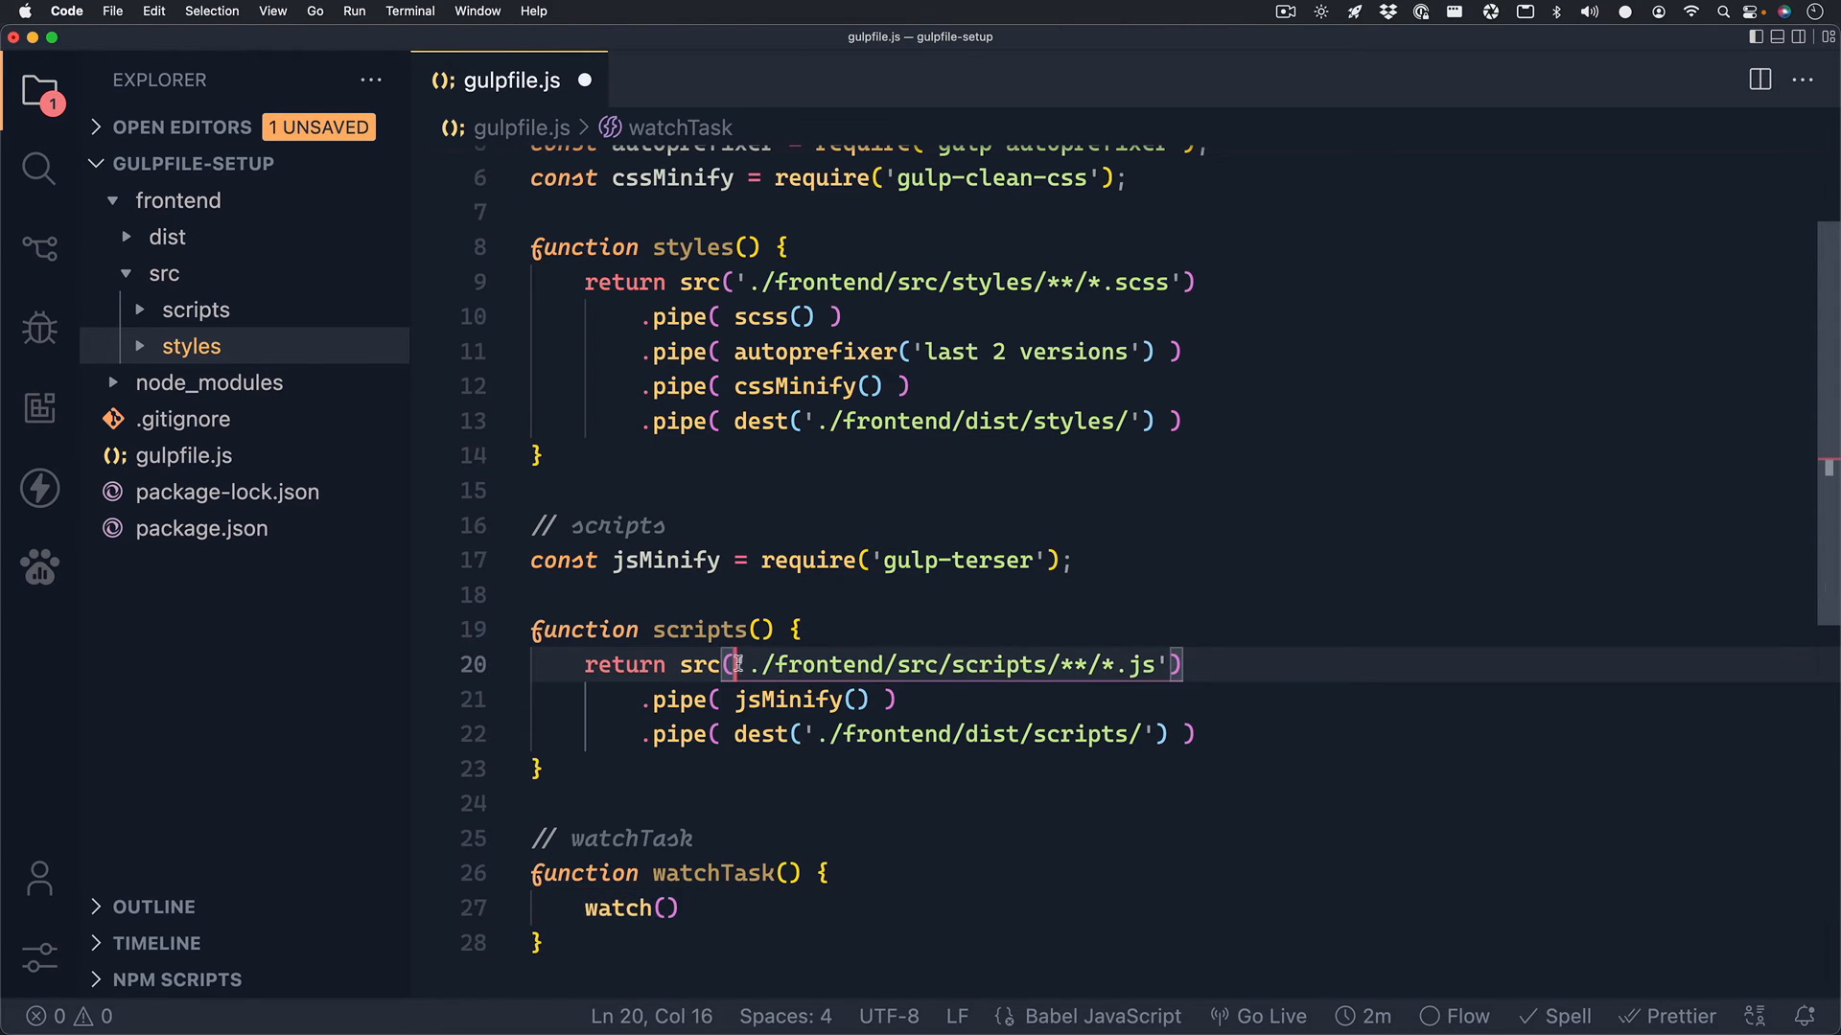
Give watch() the .scss and .js source globs and series(styles, scripts).
drag(733, 664, 1173, 664)
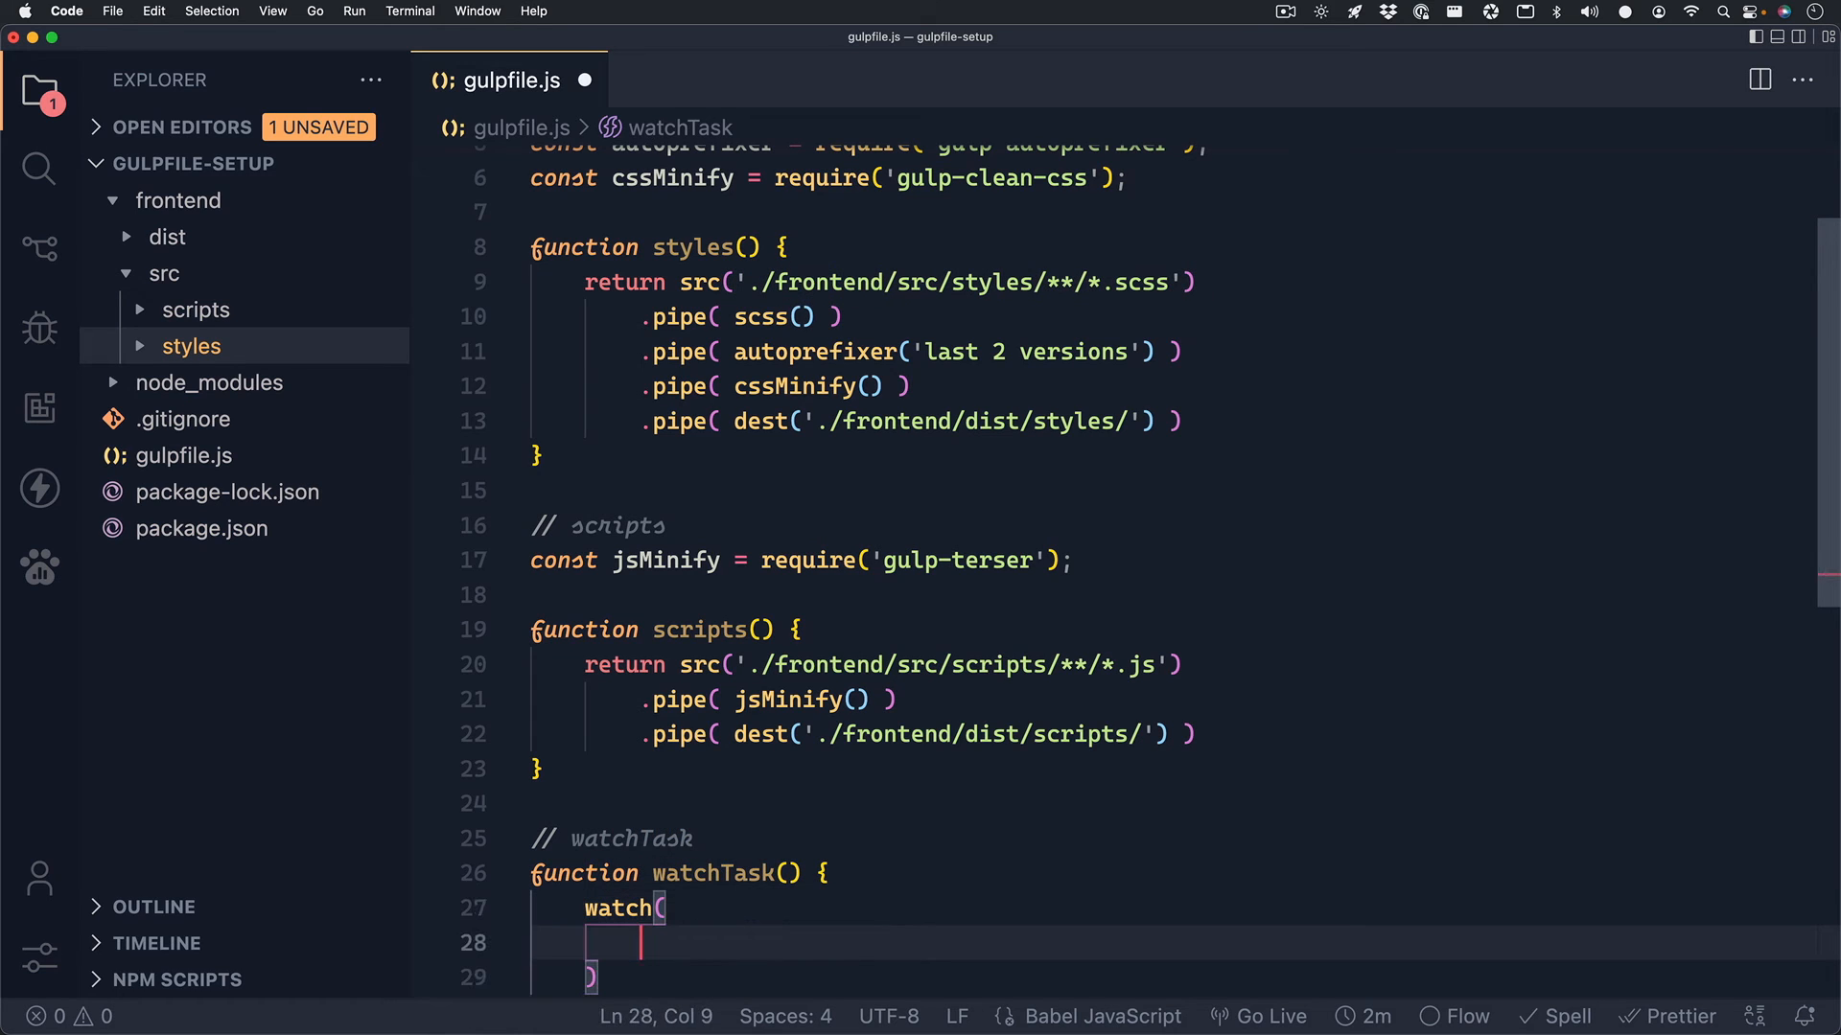
text([)
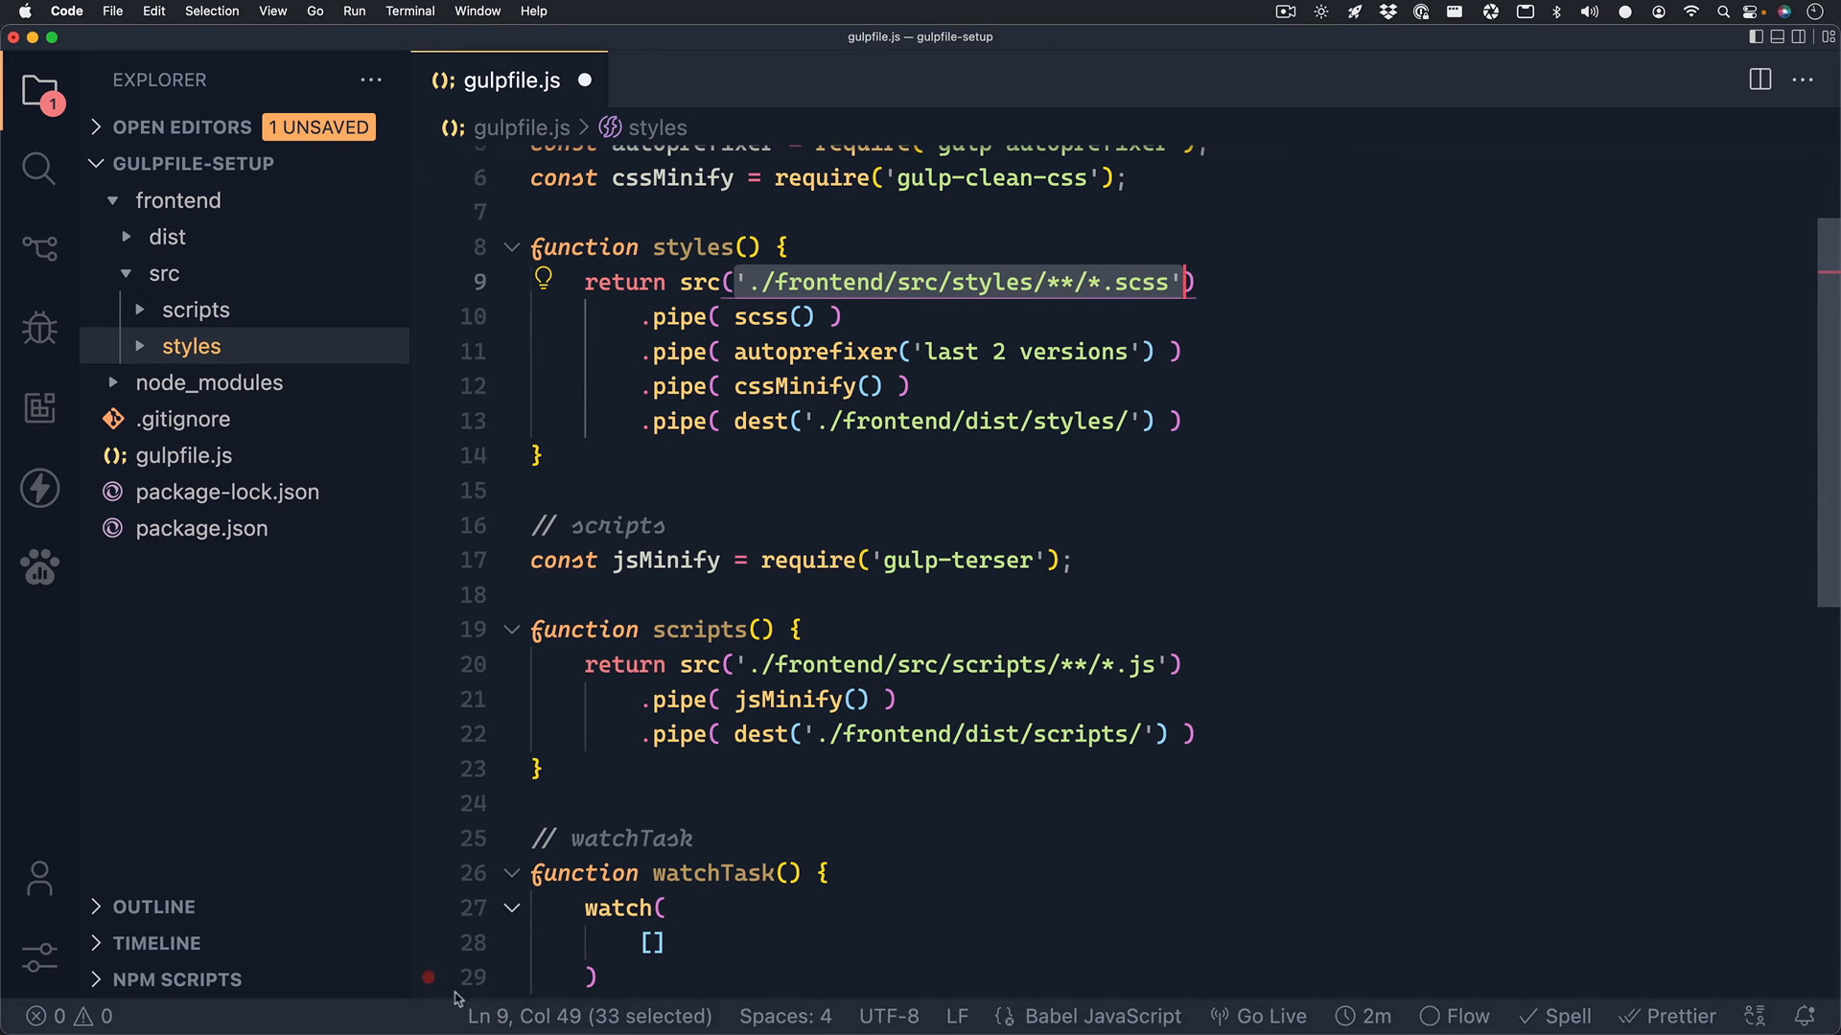
text('./frontend/src/styles/**/*.scss')
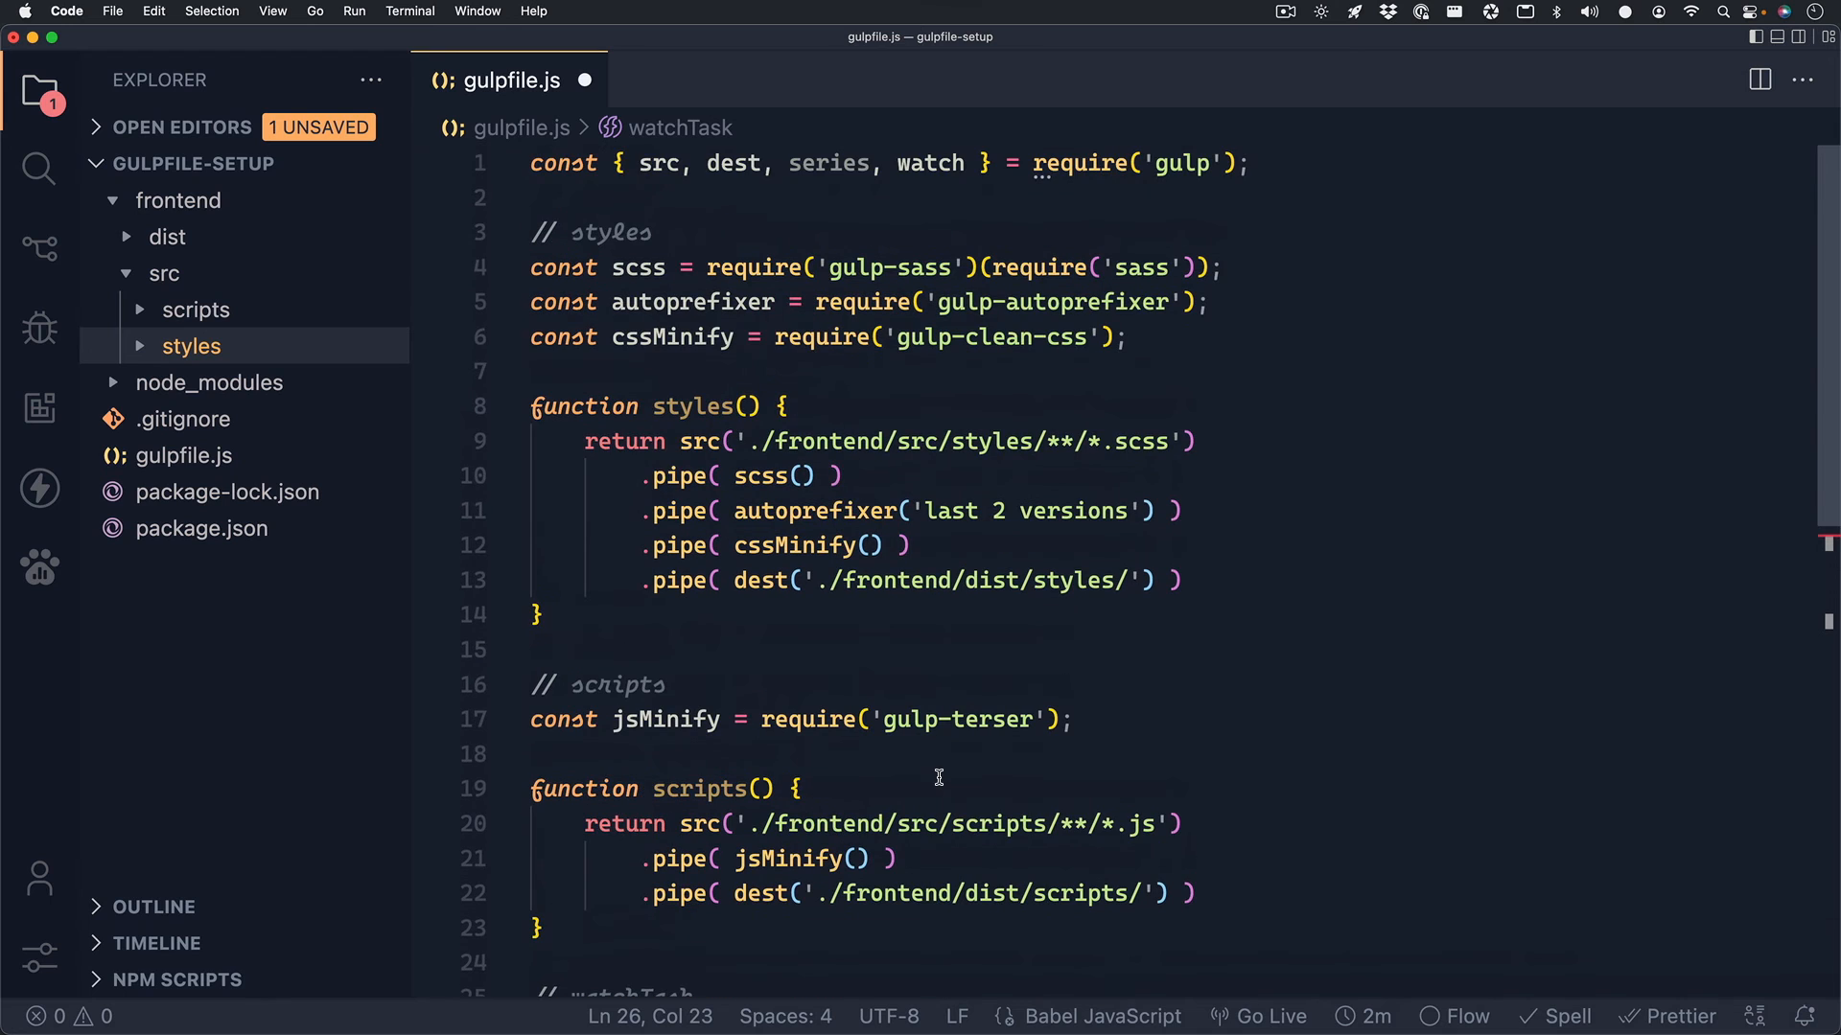
double_click(816, 163)
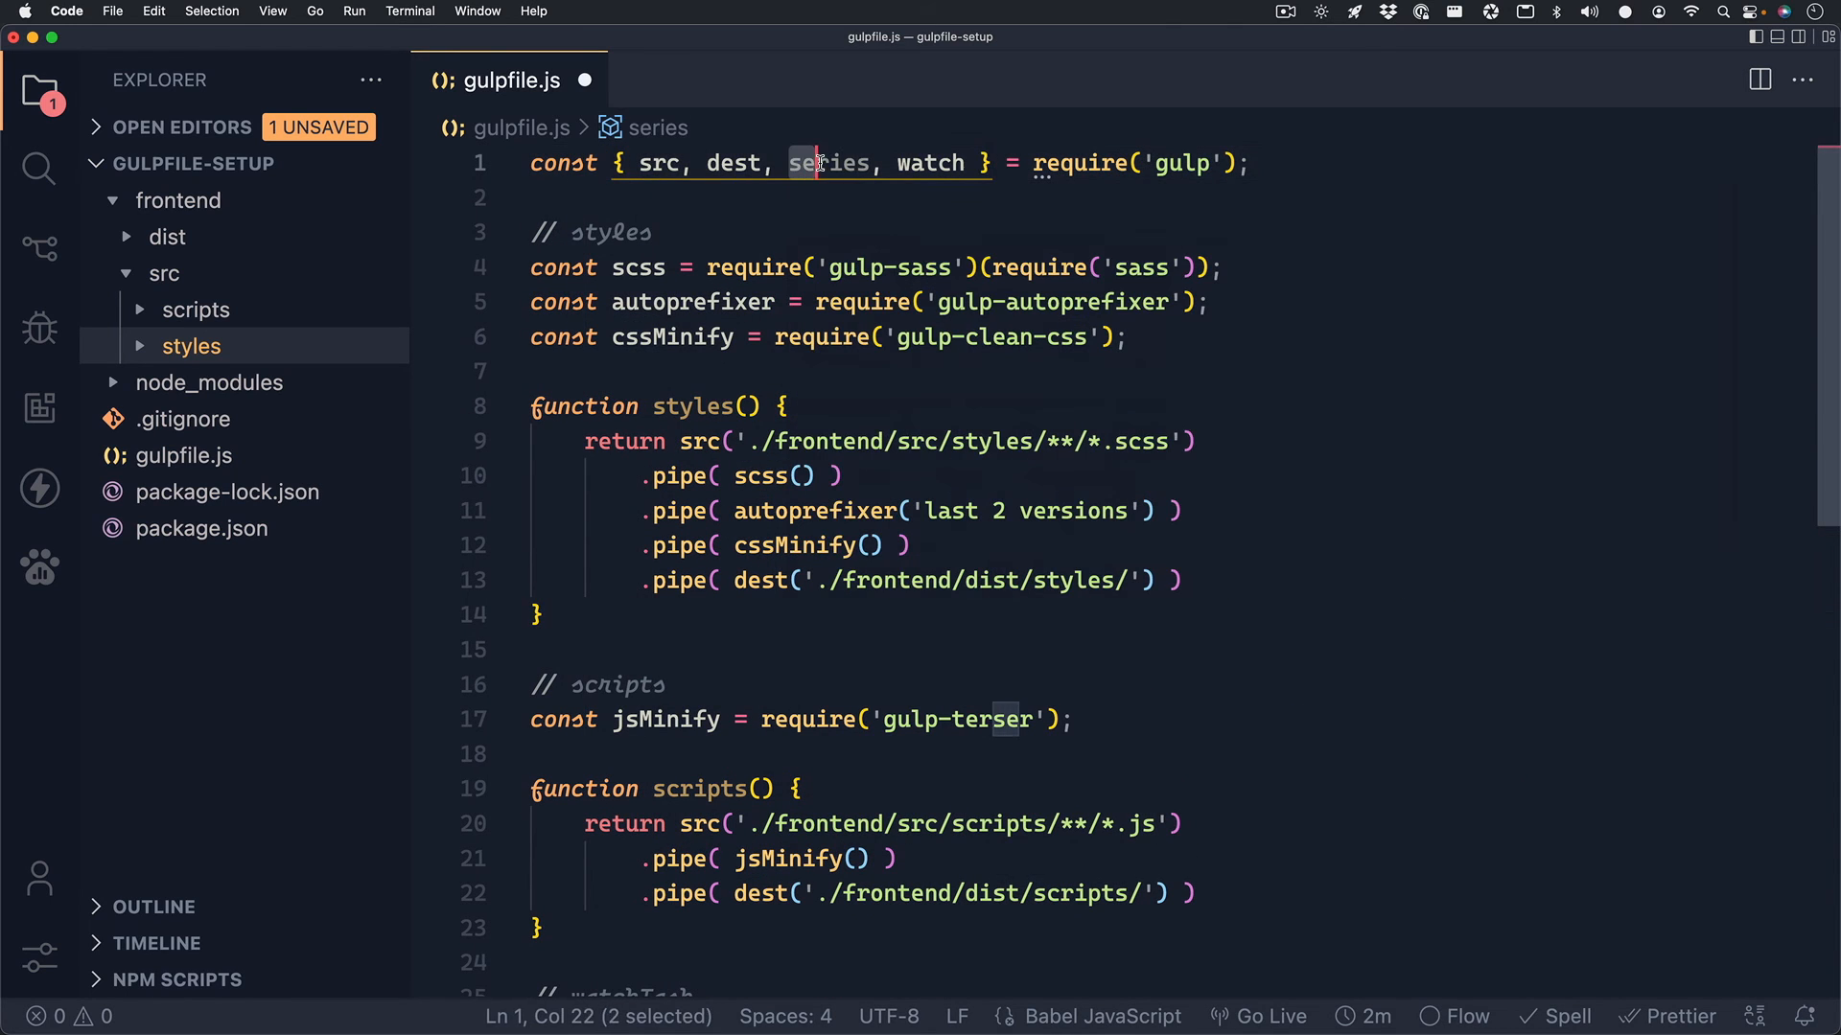
double_click(836, 163)
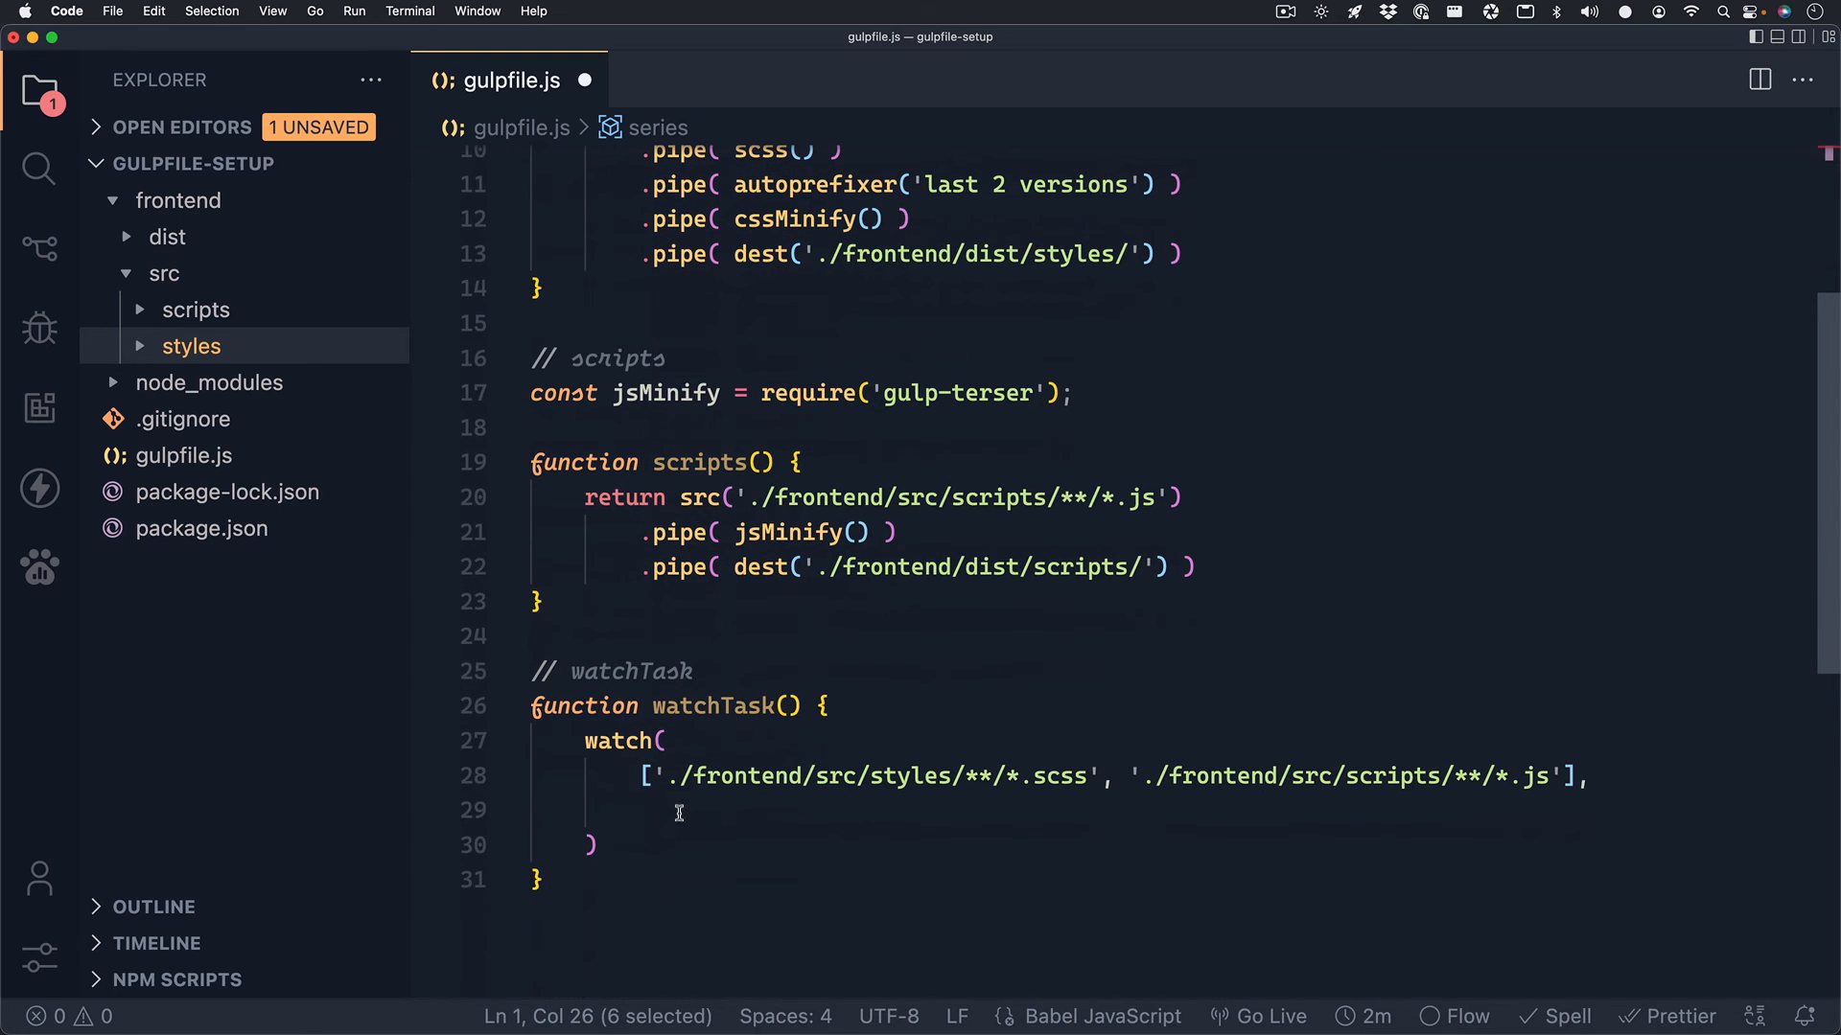
text(series)
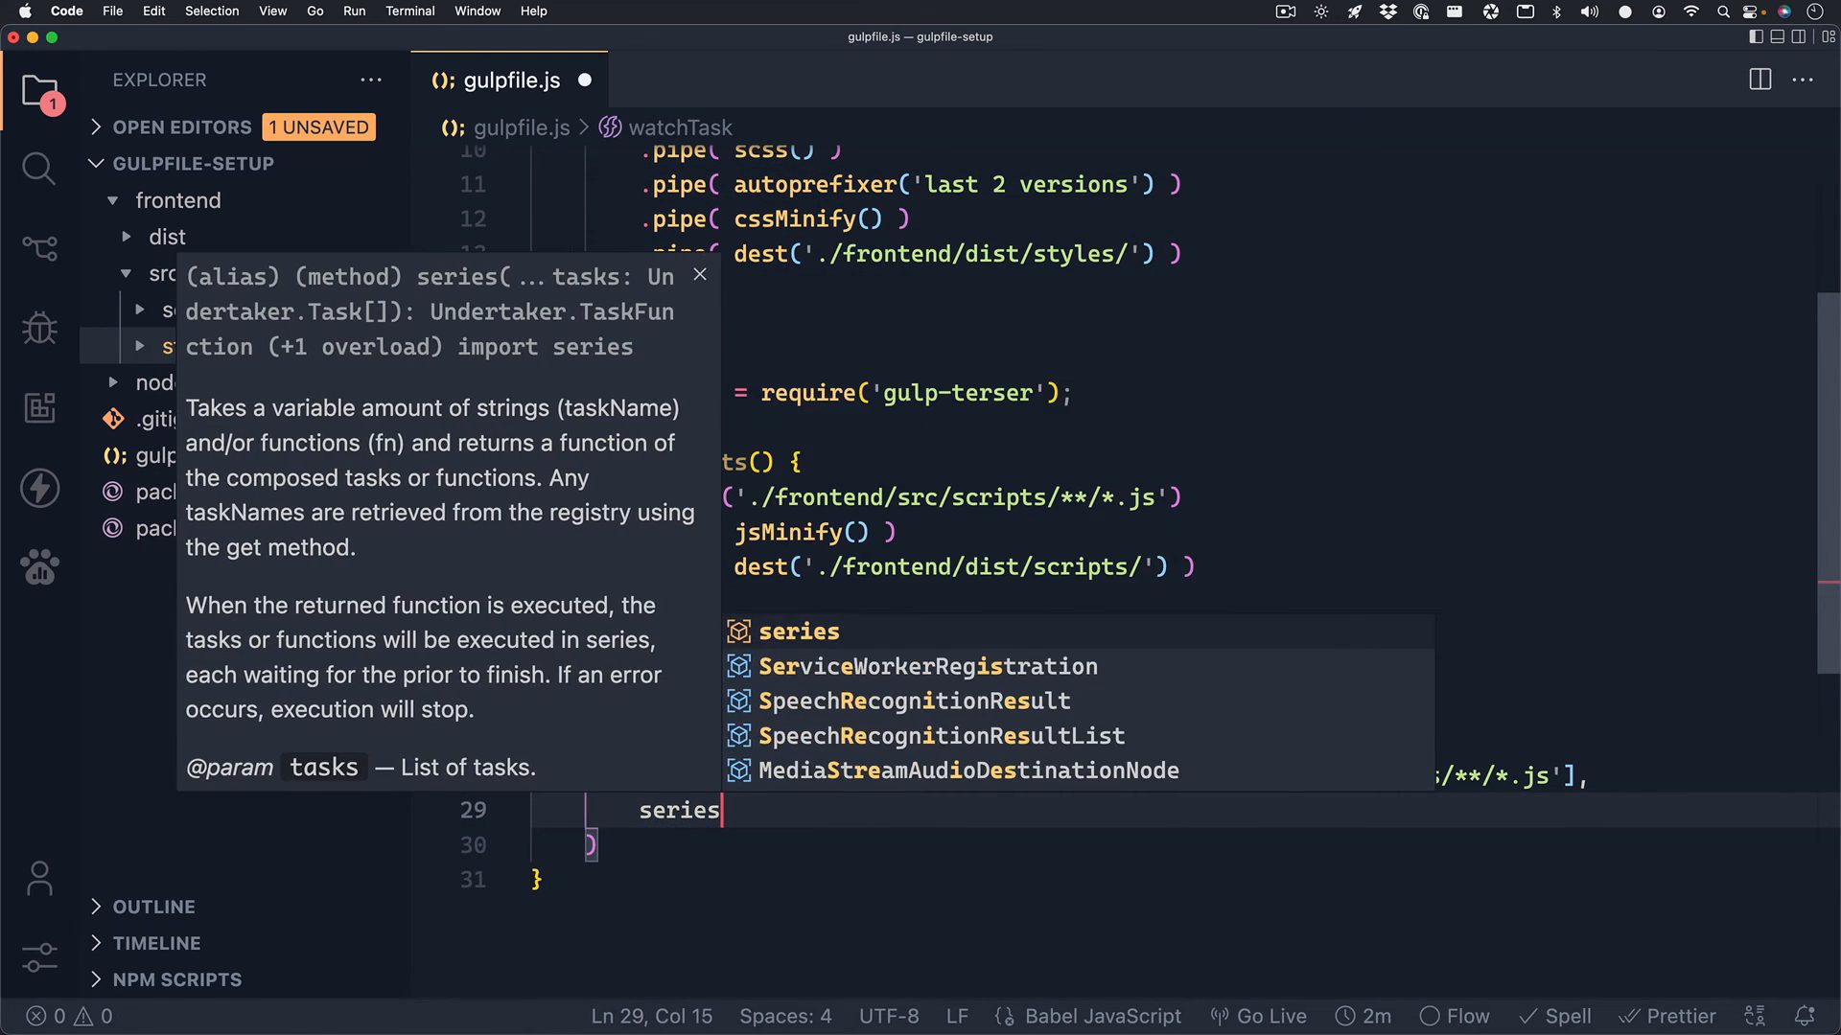
text((styl)
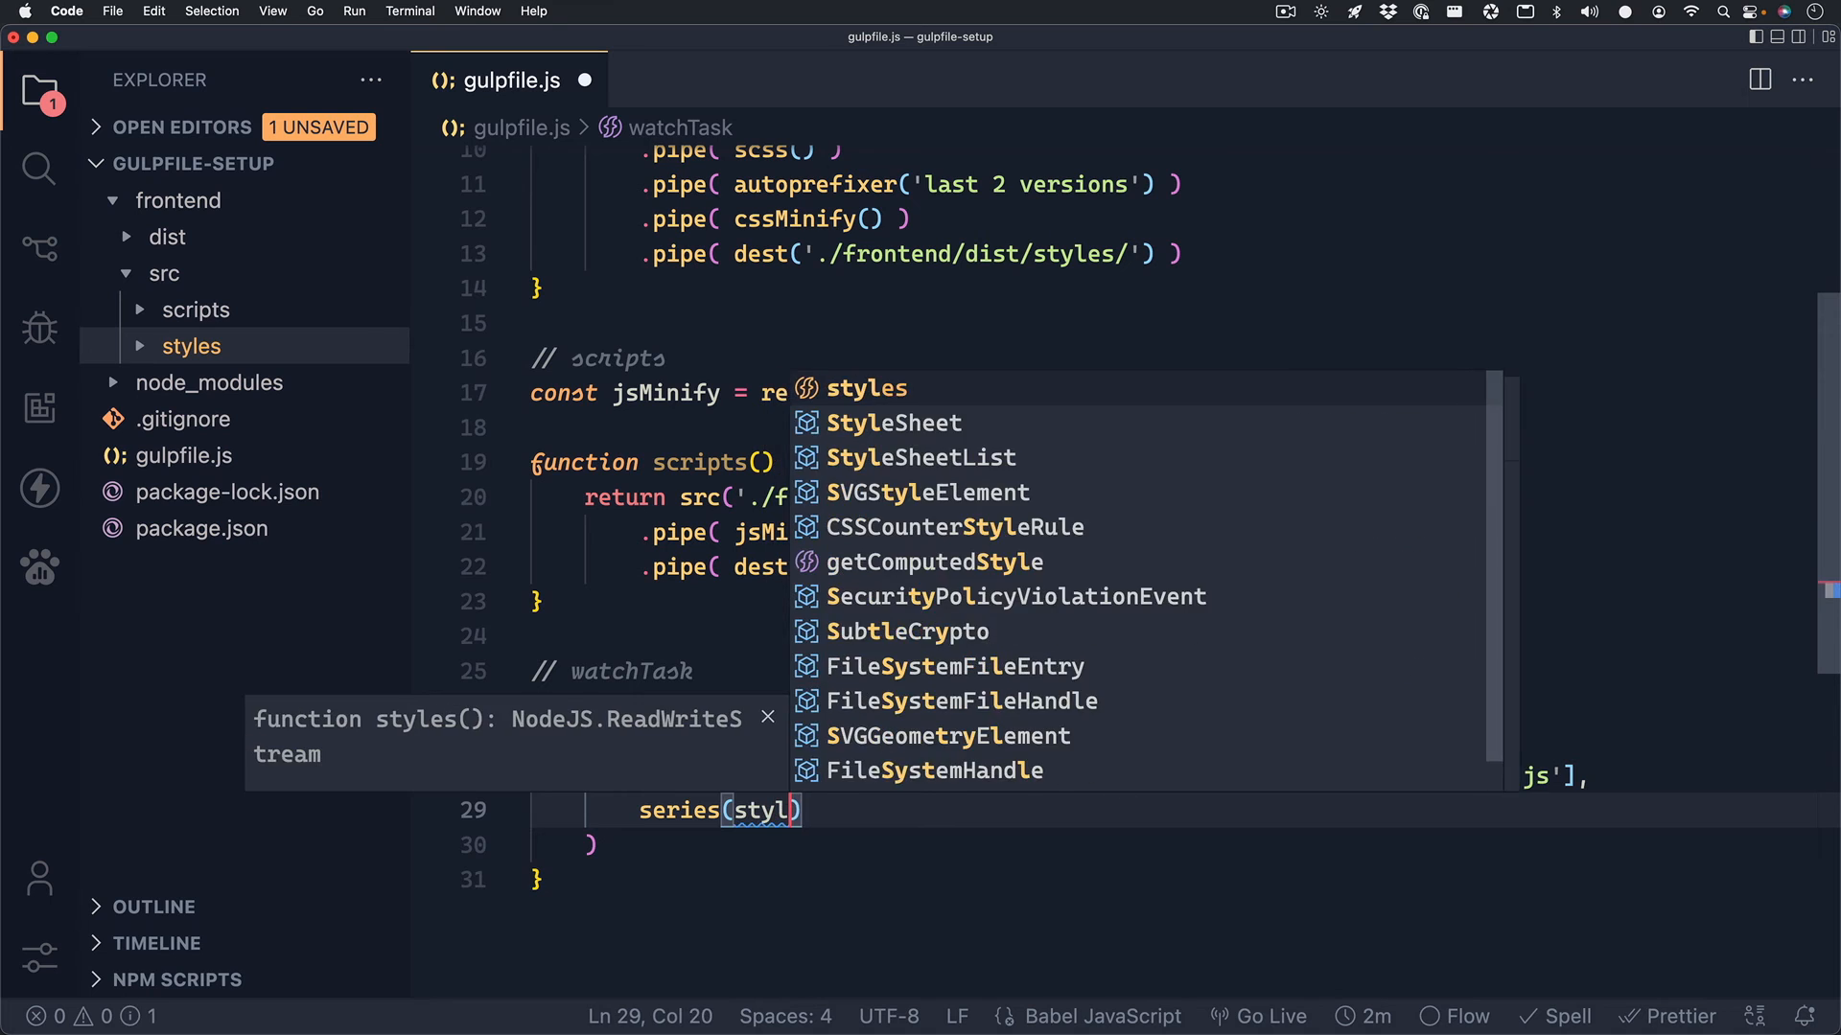
text(, scrip)
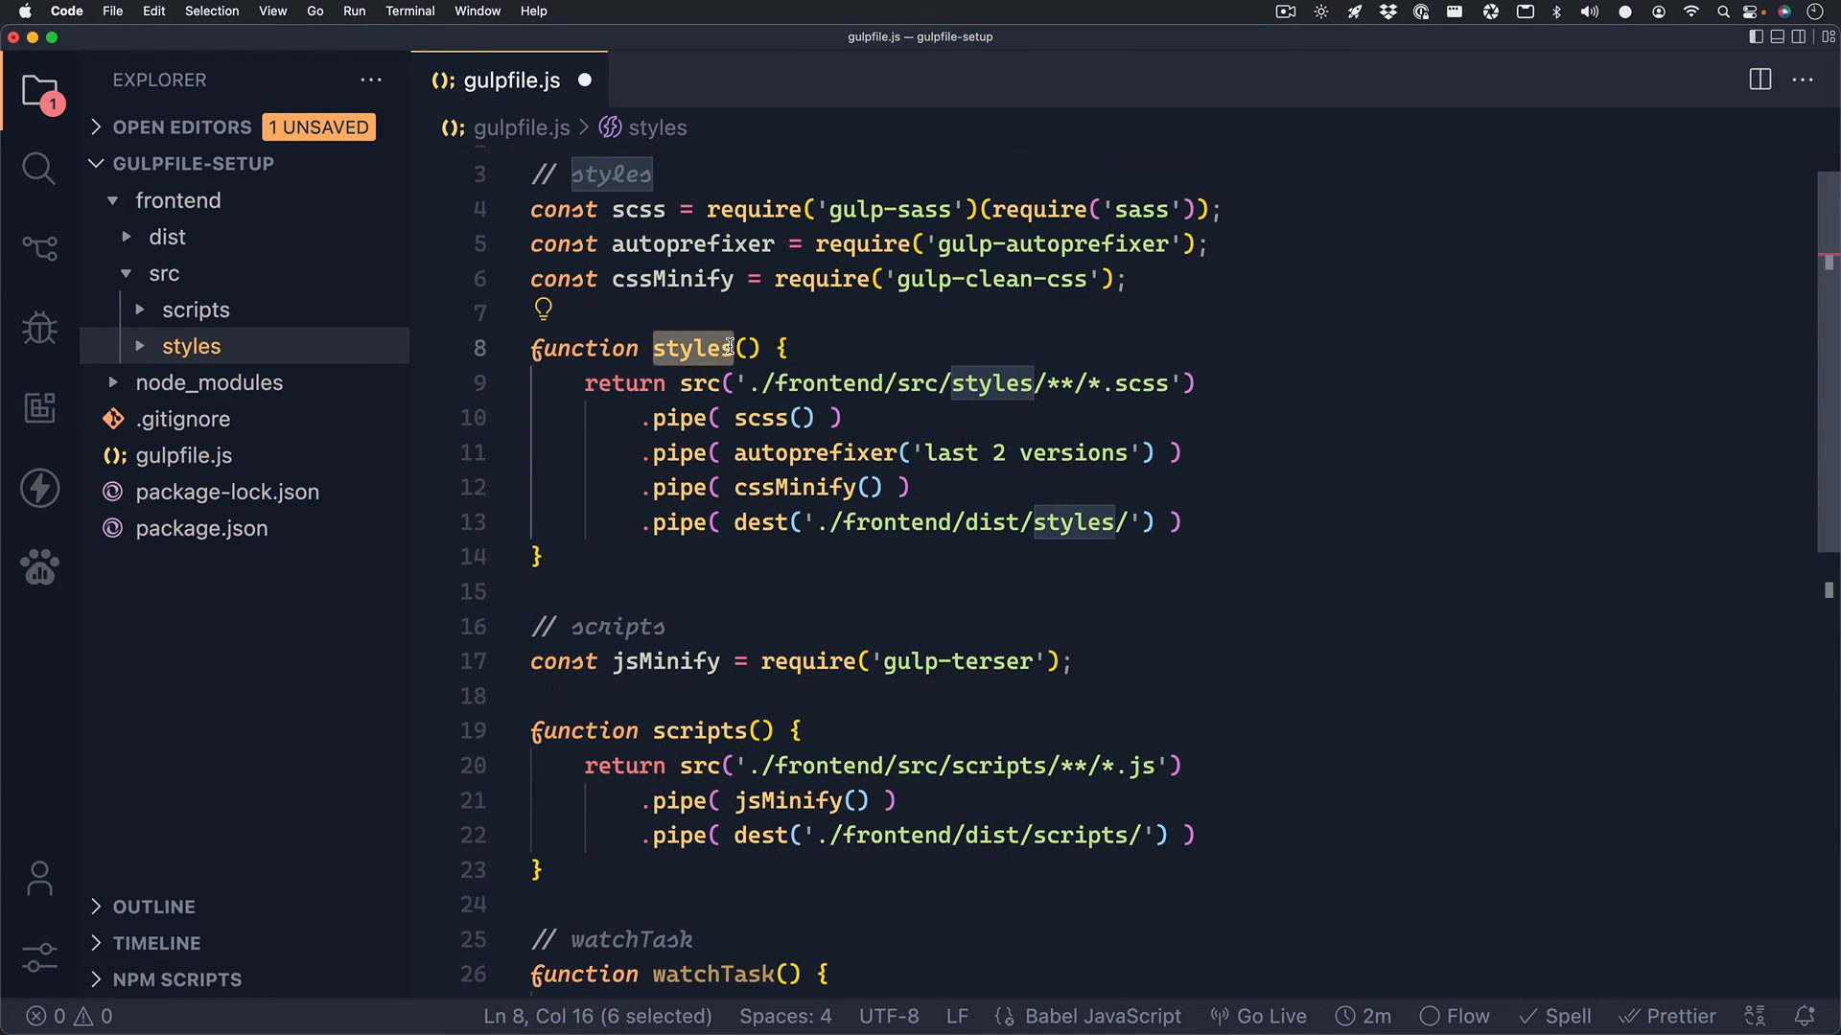
scroll(down, 3)
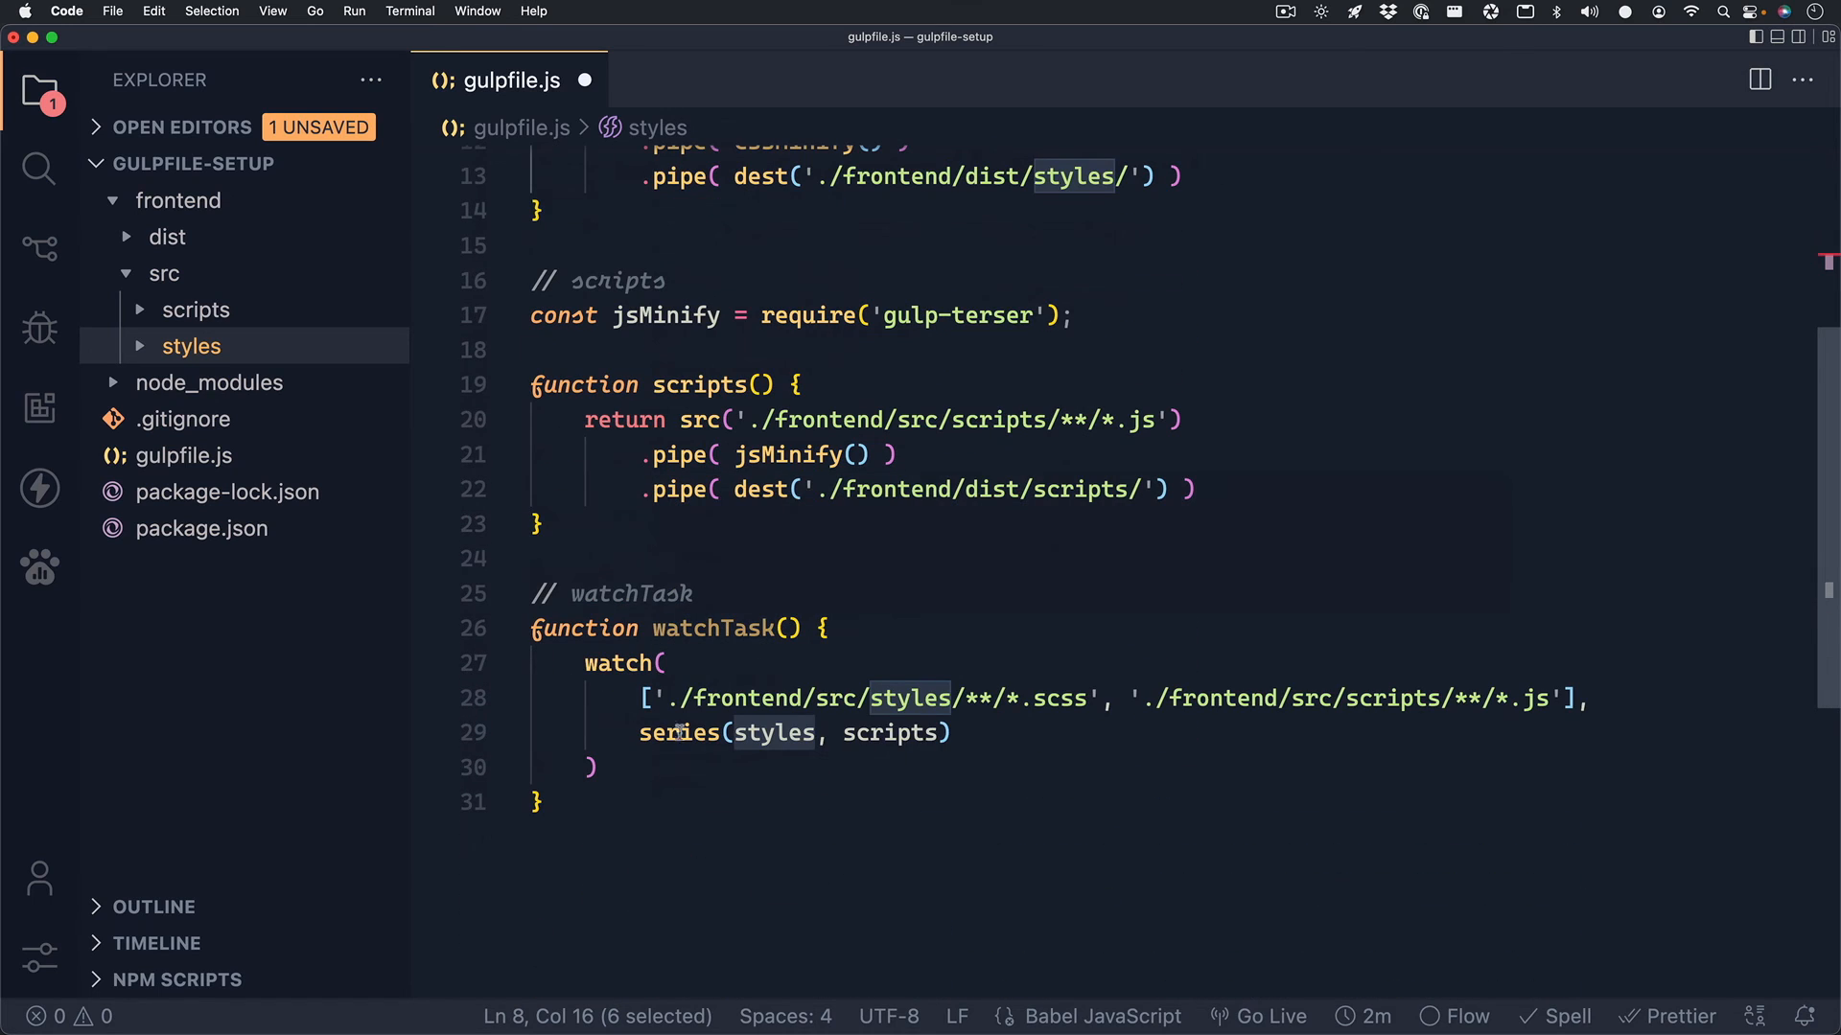
click(923, 732)
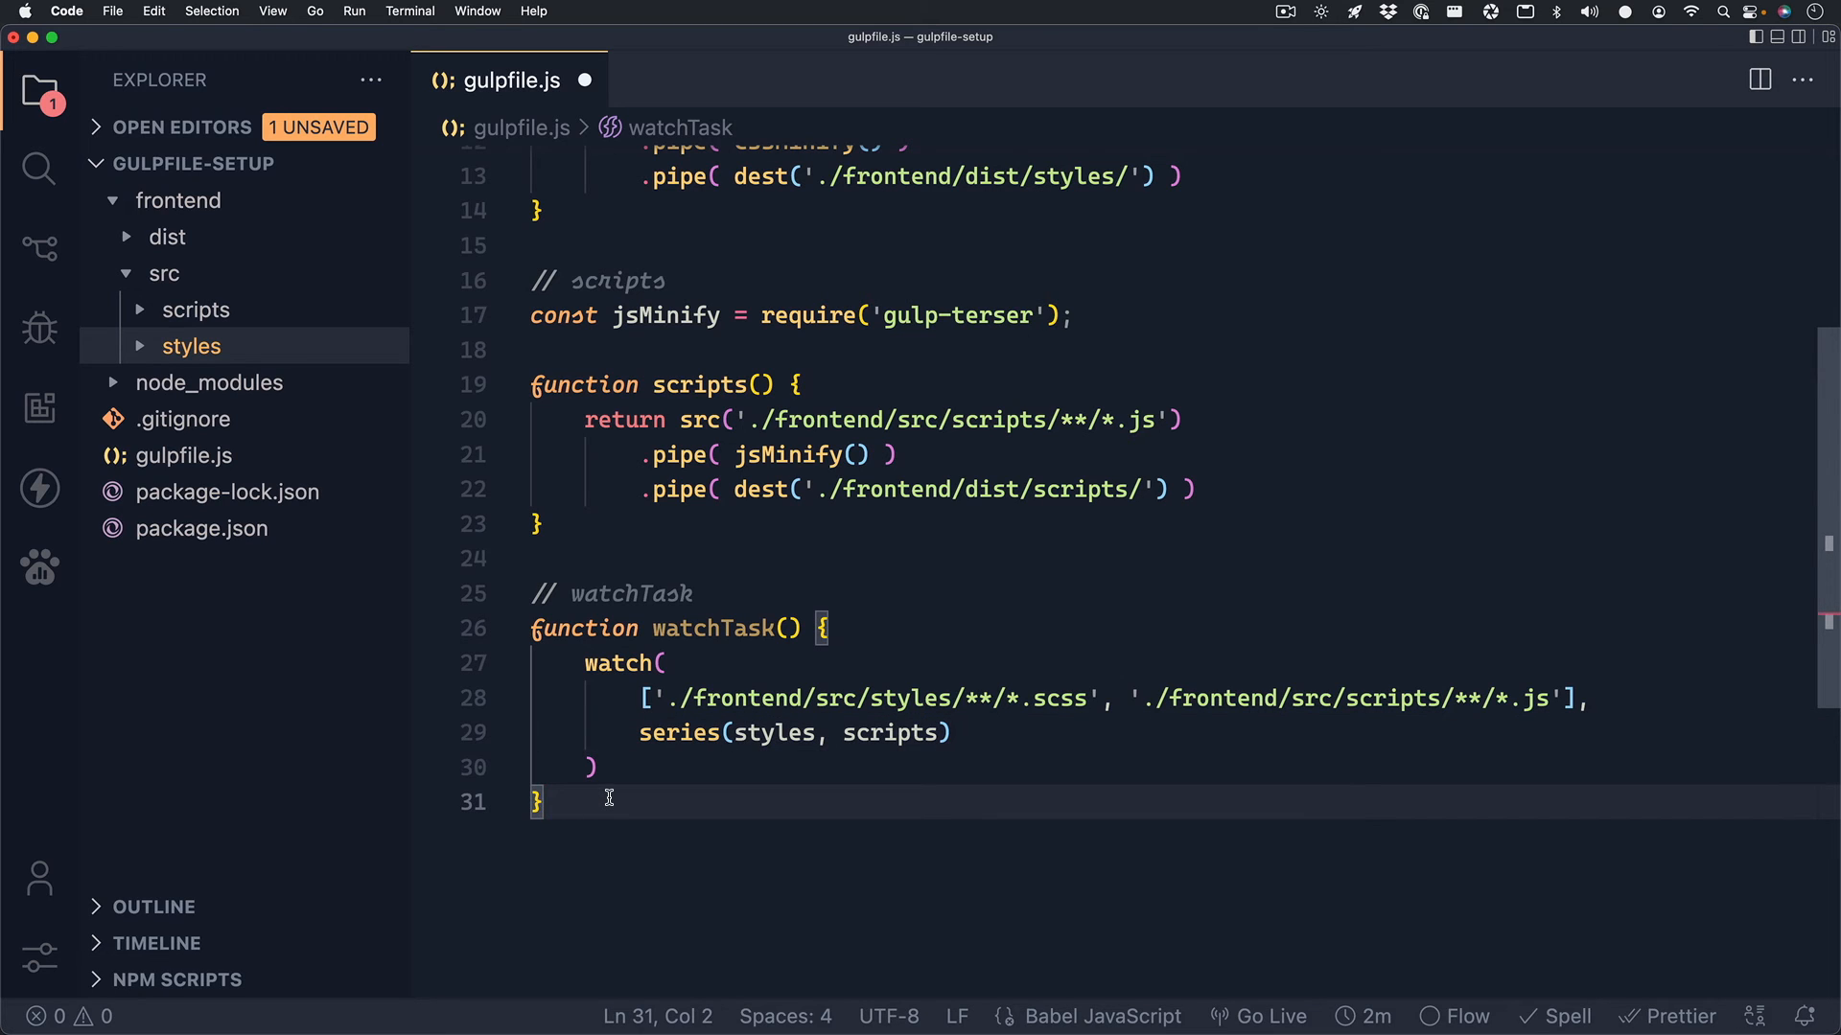
Add exports.default = series(styles, scripts, watchTask) at the end of gulpfile.js.
text(e)
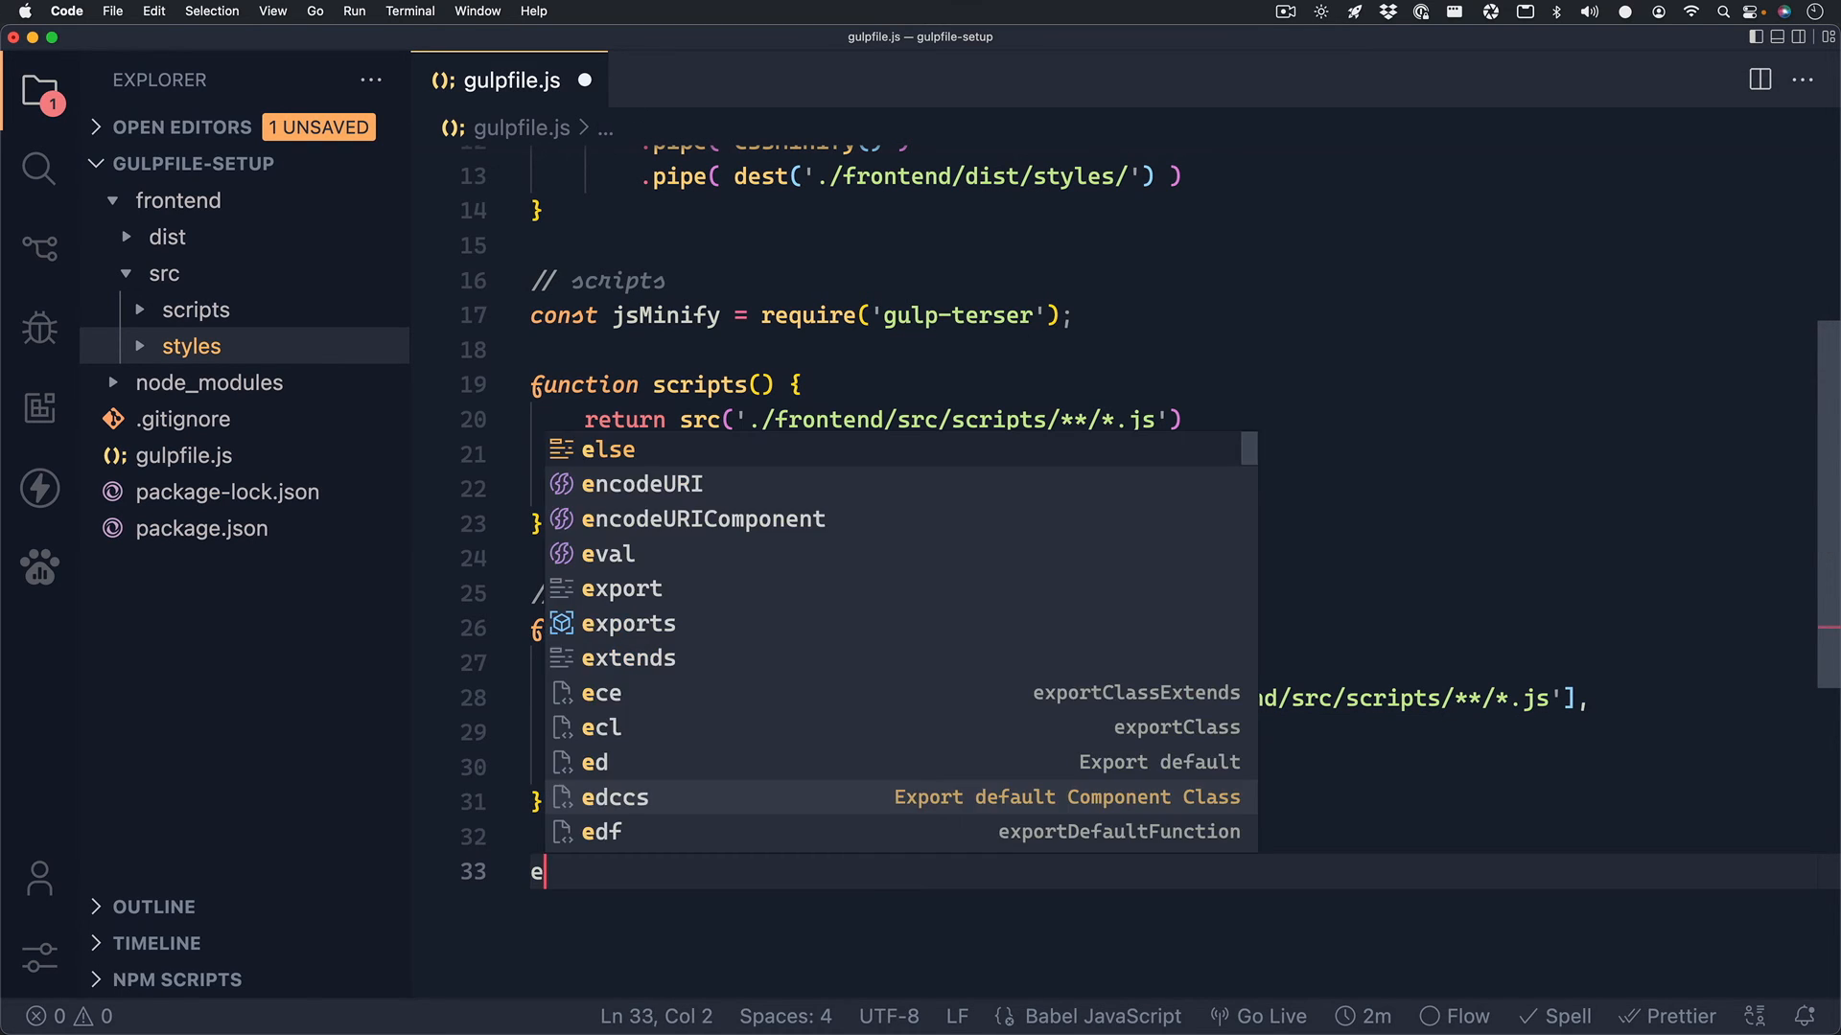
text(xports.)
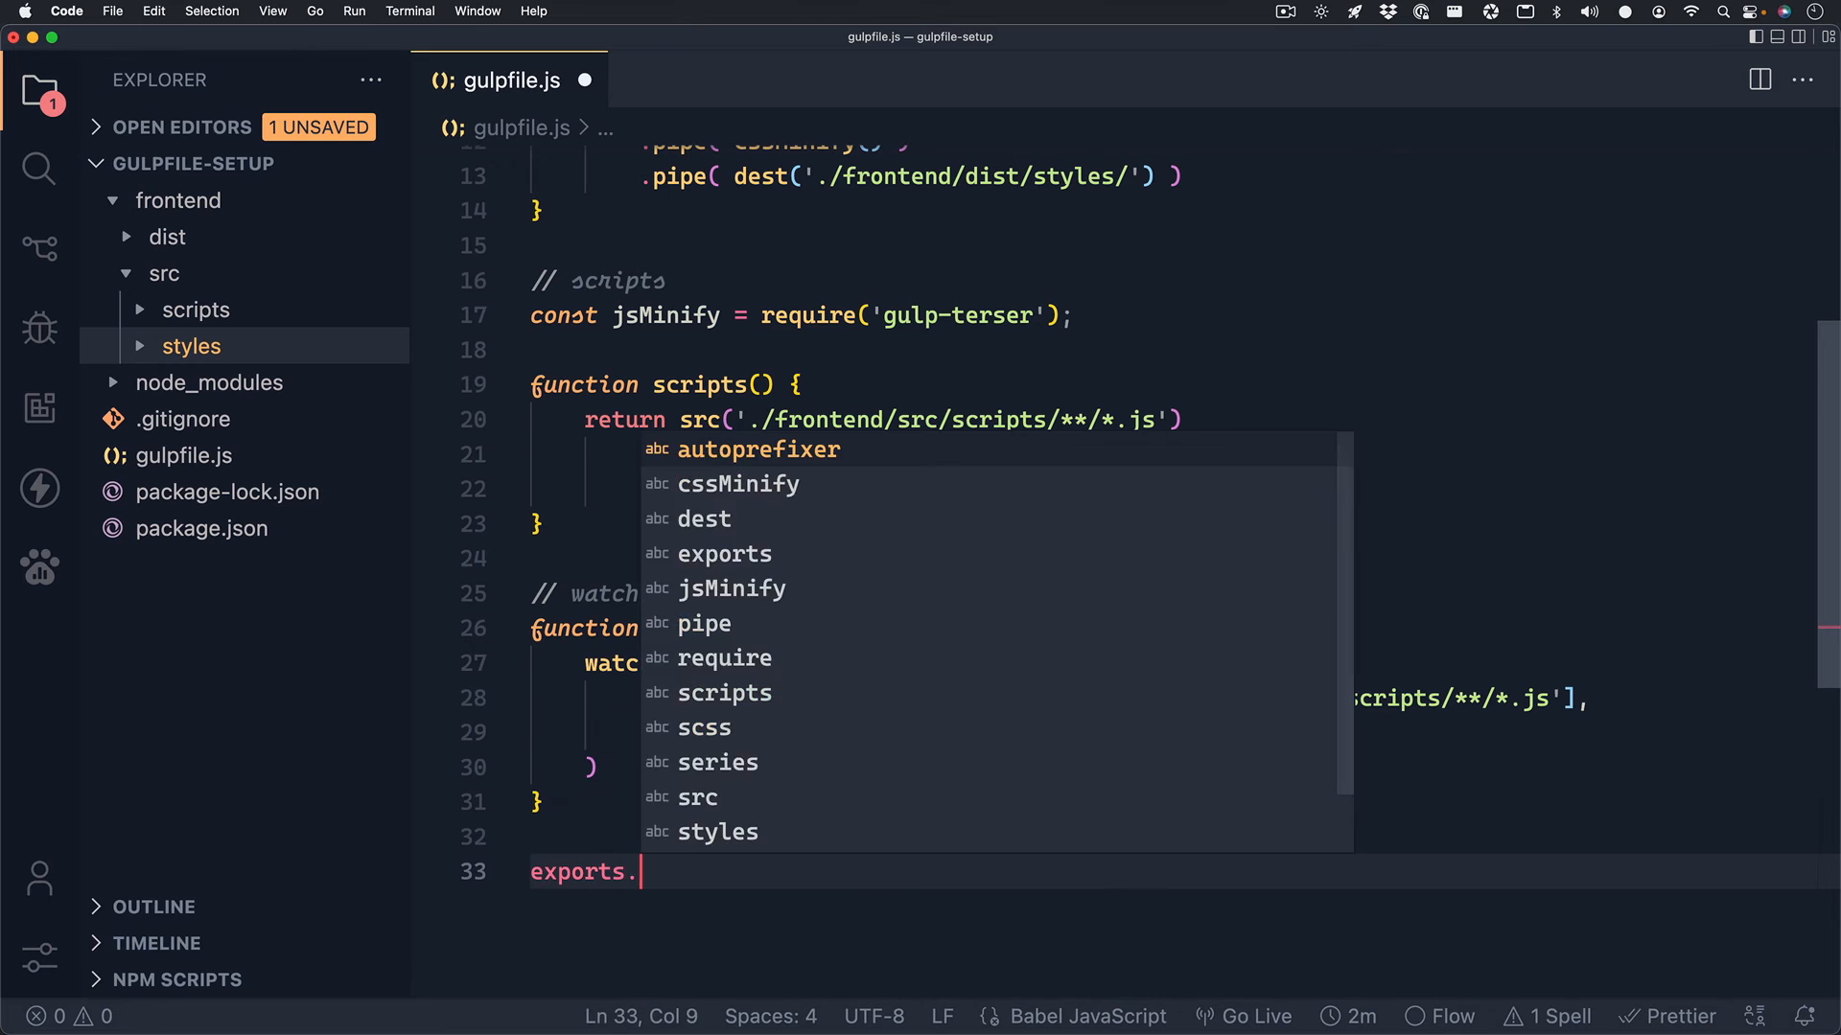
text(defau)
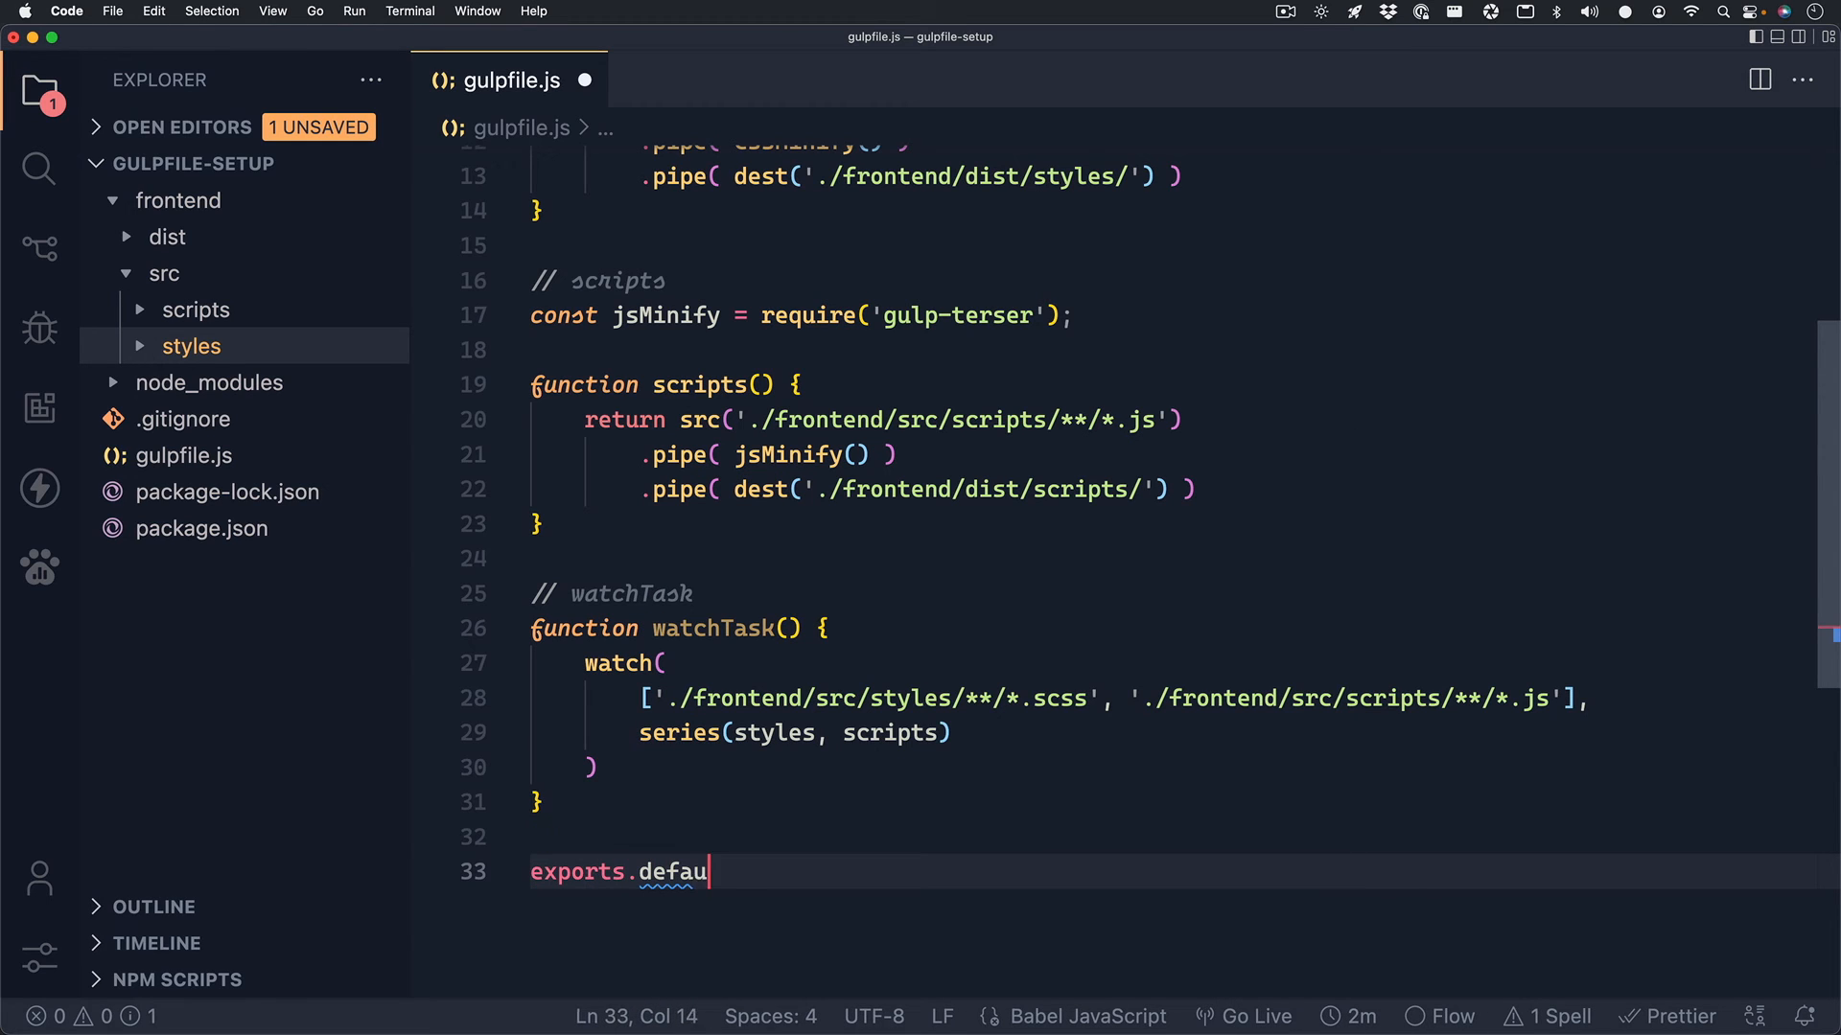
text(lt =)
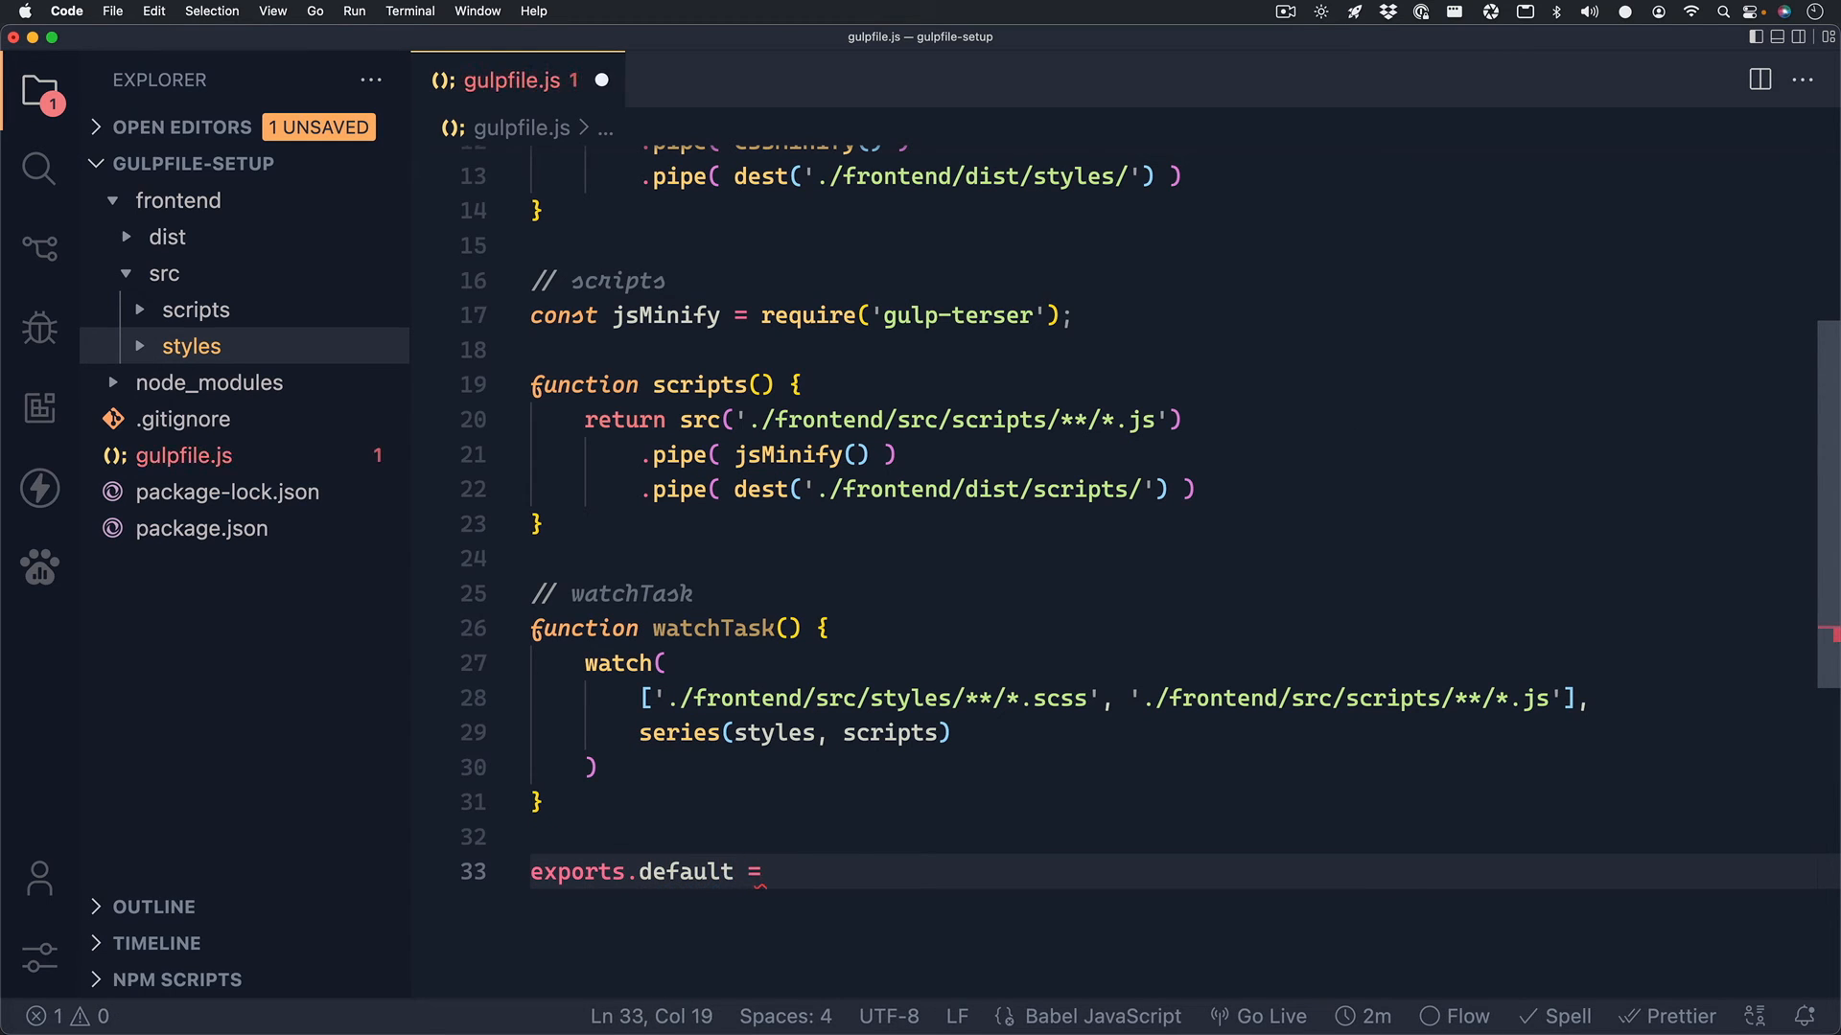
text(series()
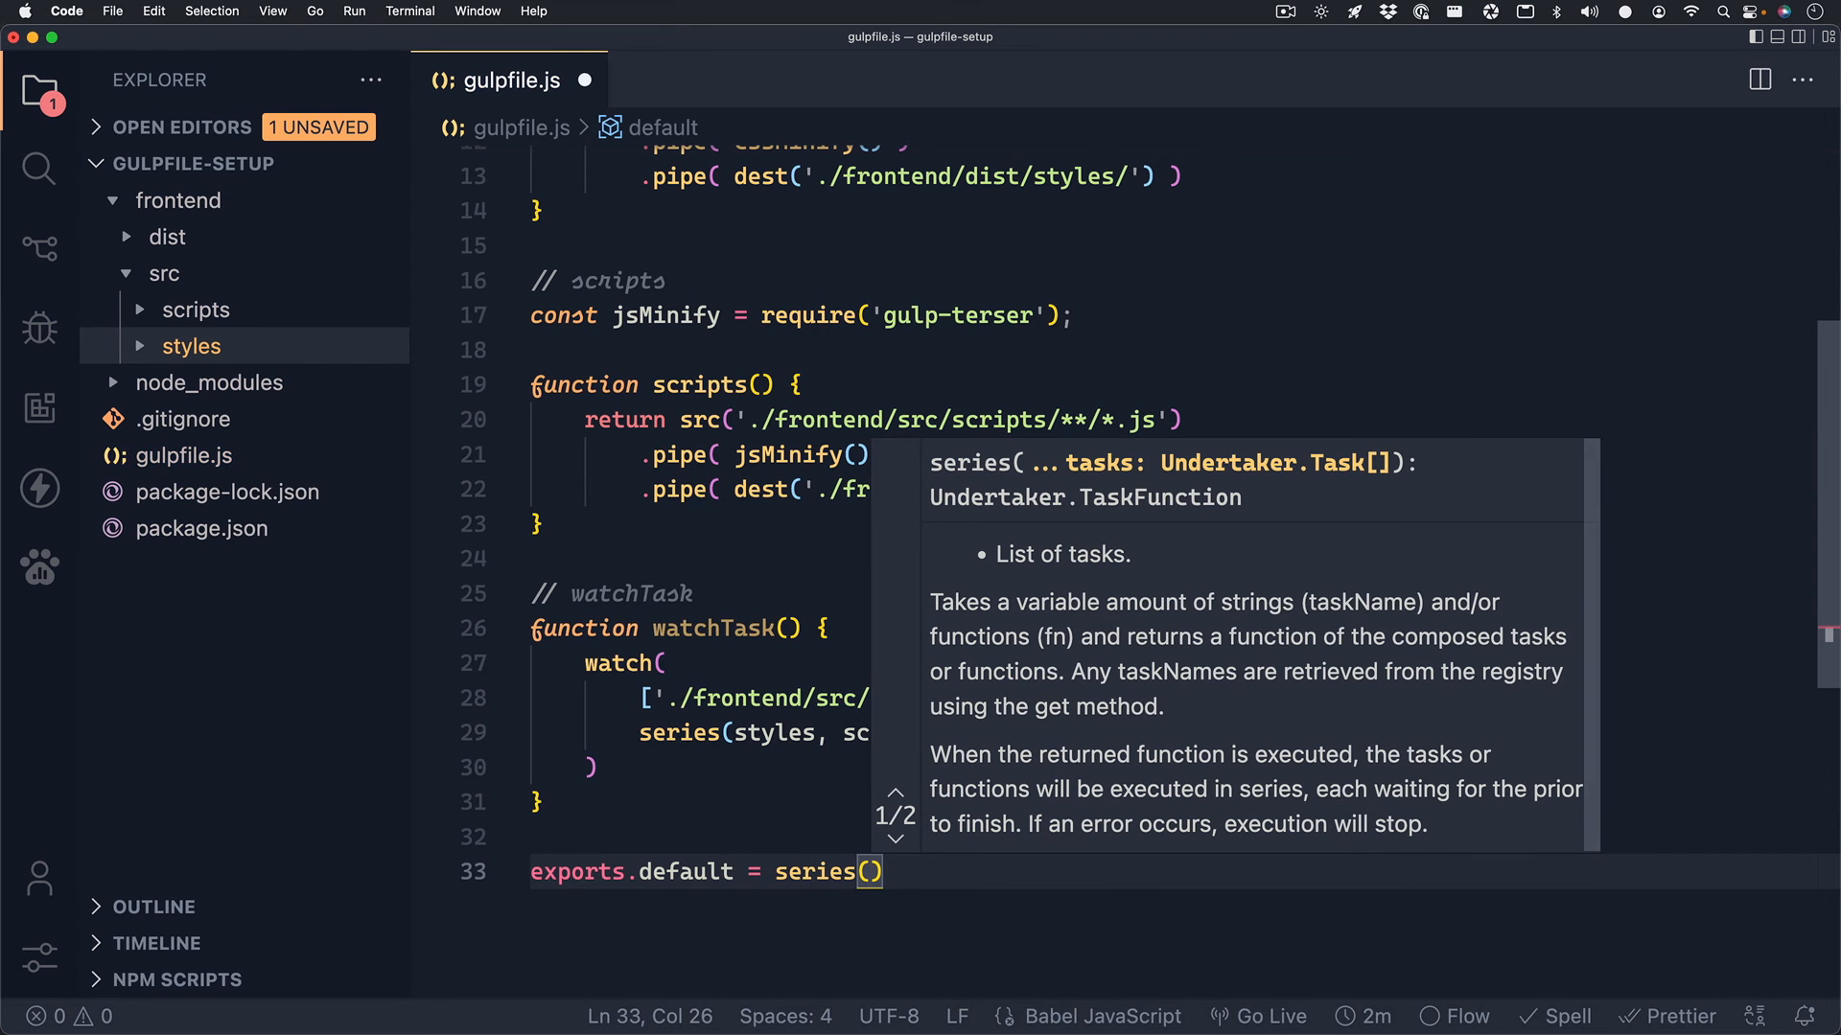
text(styles, scripts, watchTask)
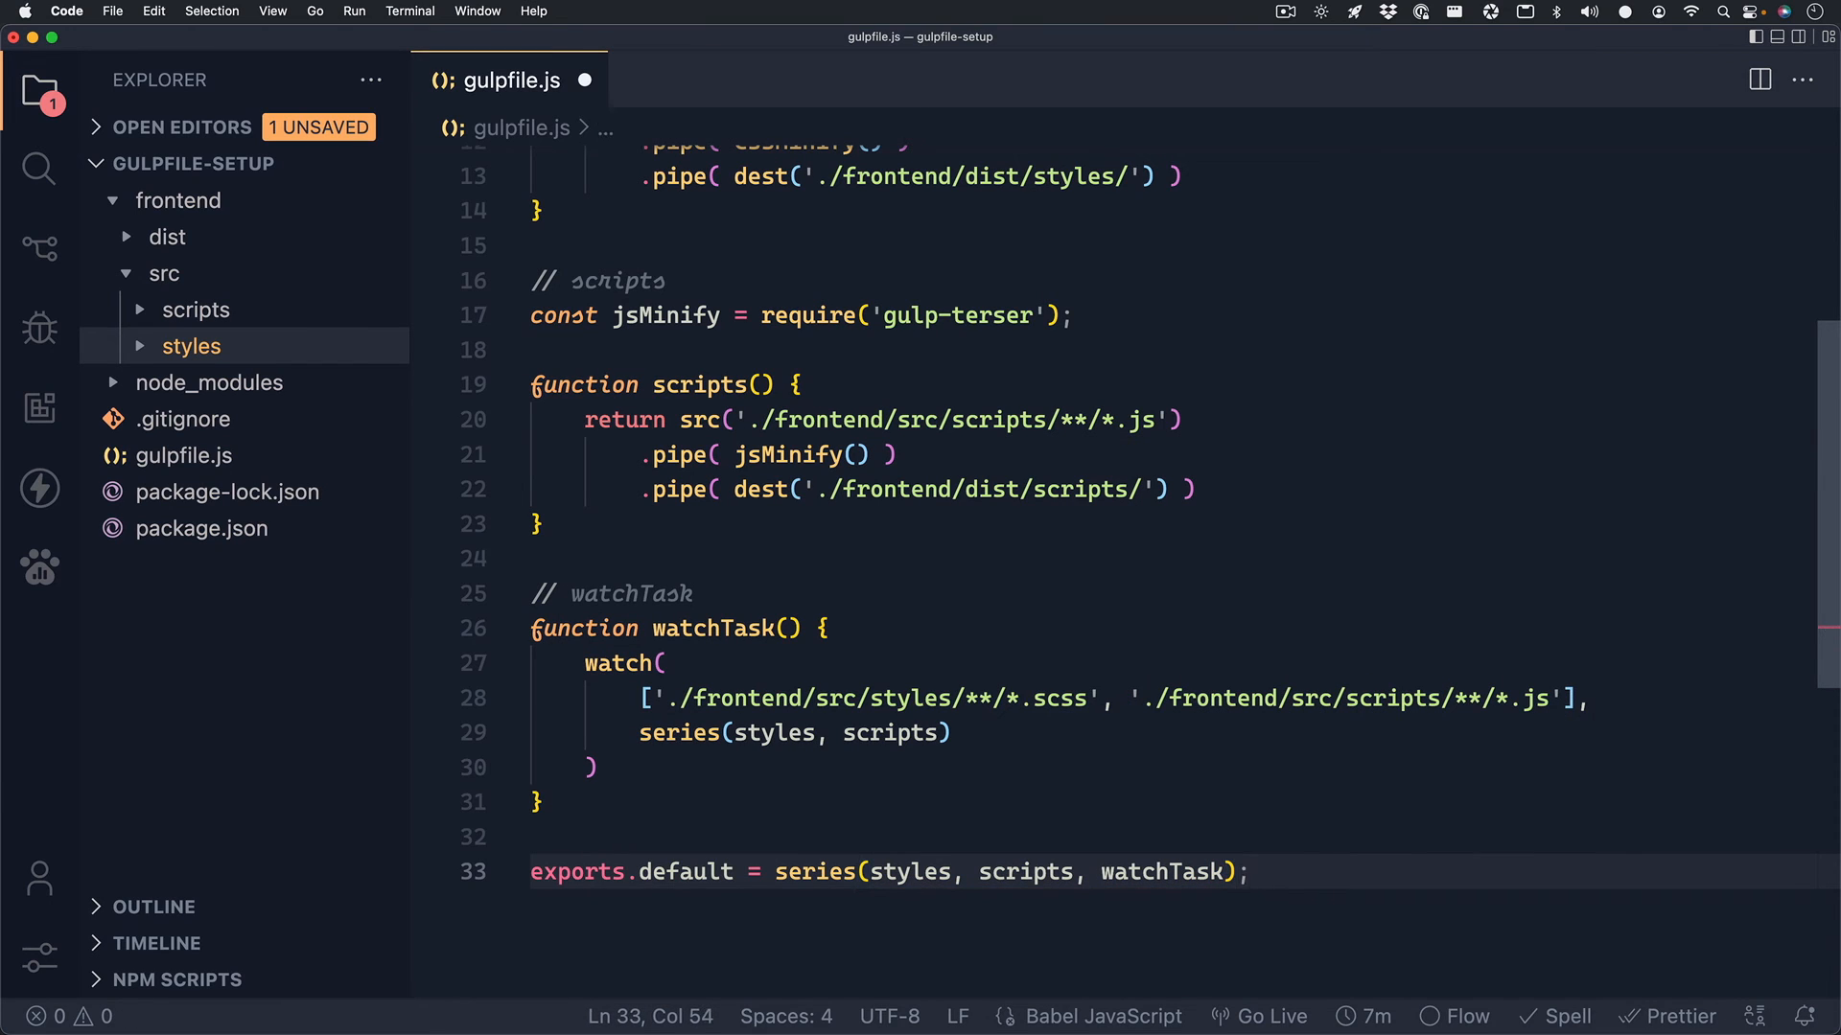
double_click(713, 628)
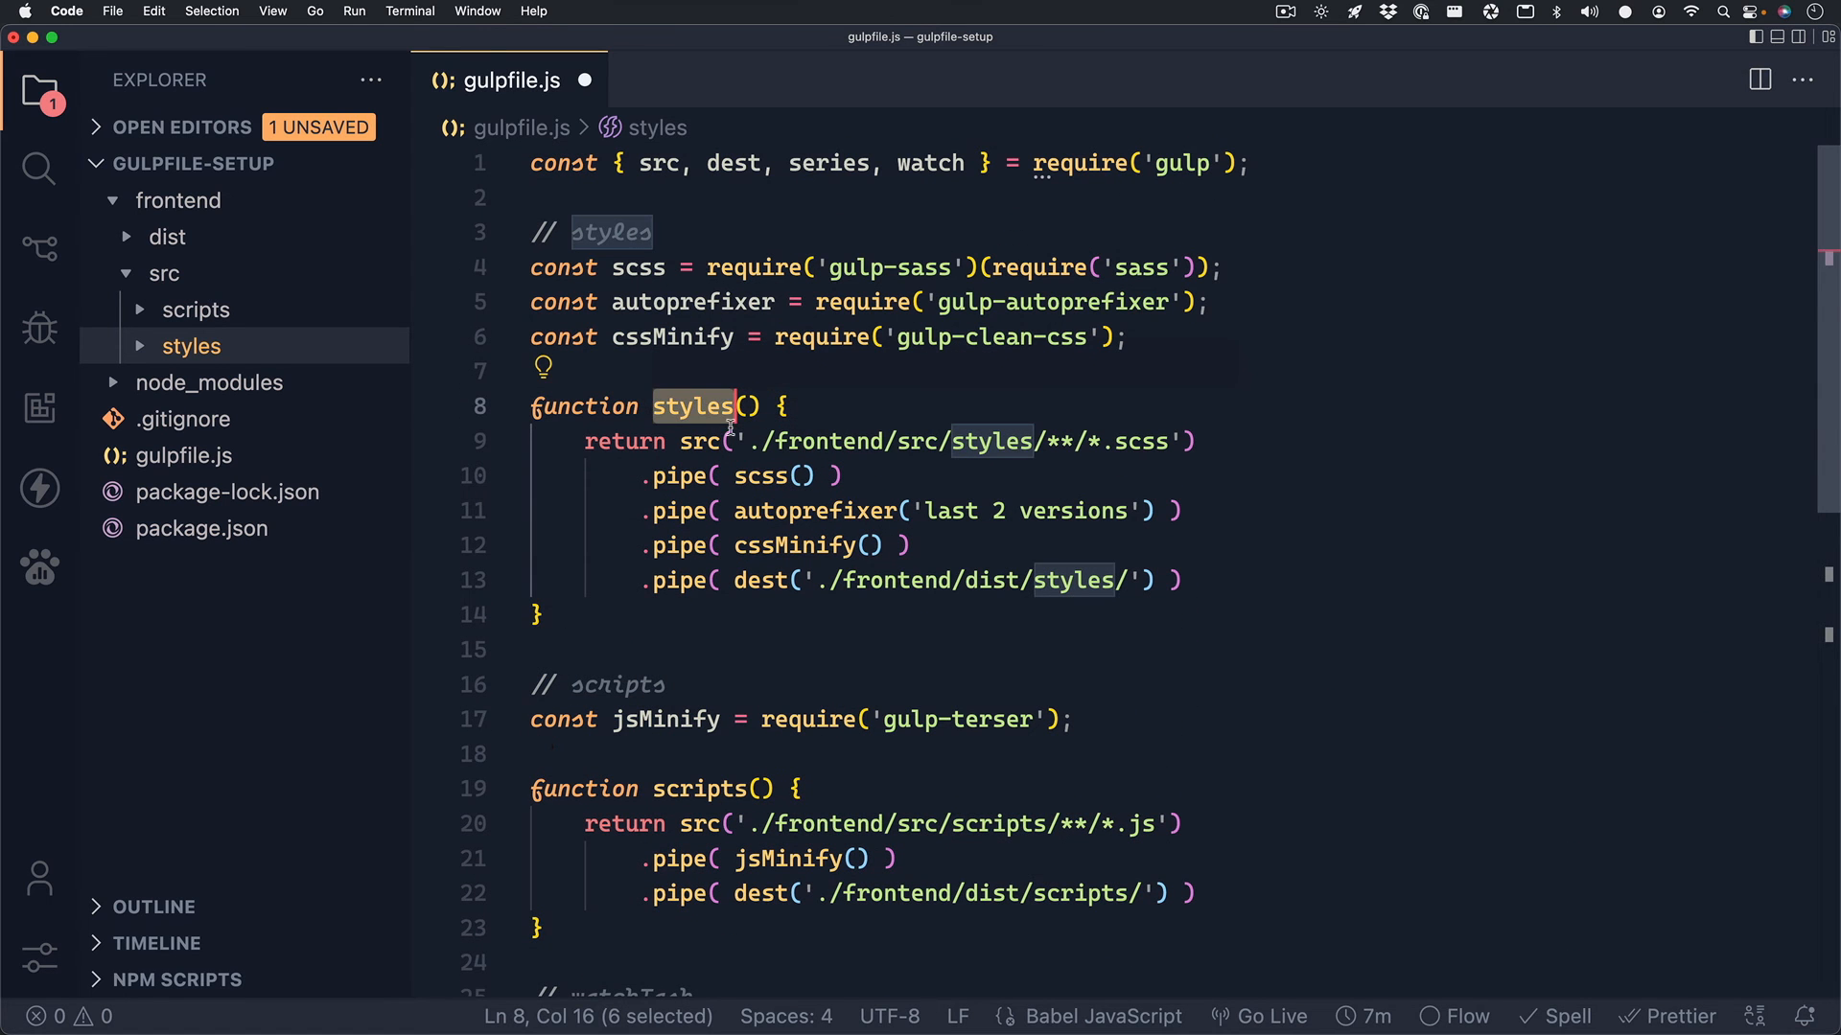
scroll(down, 3)
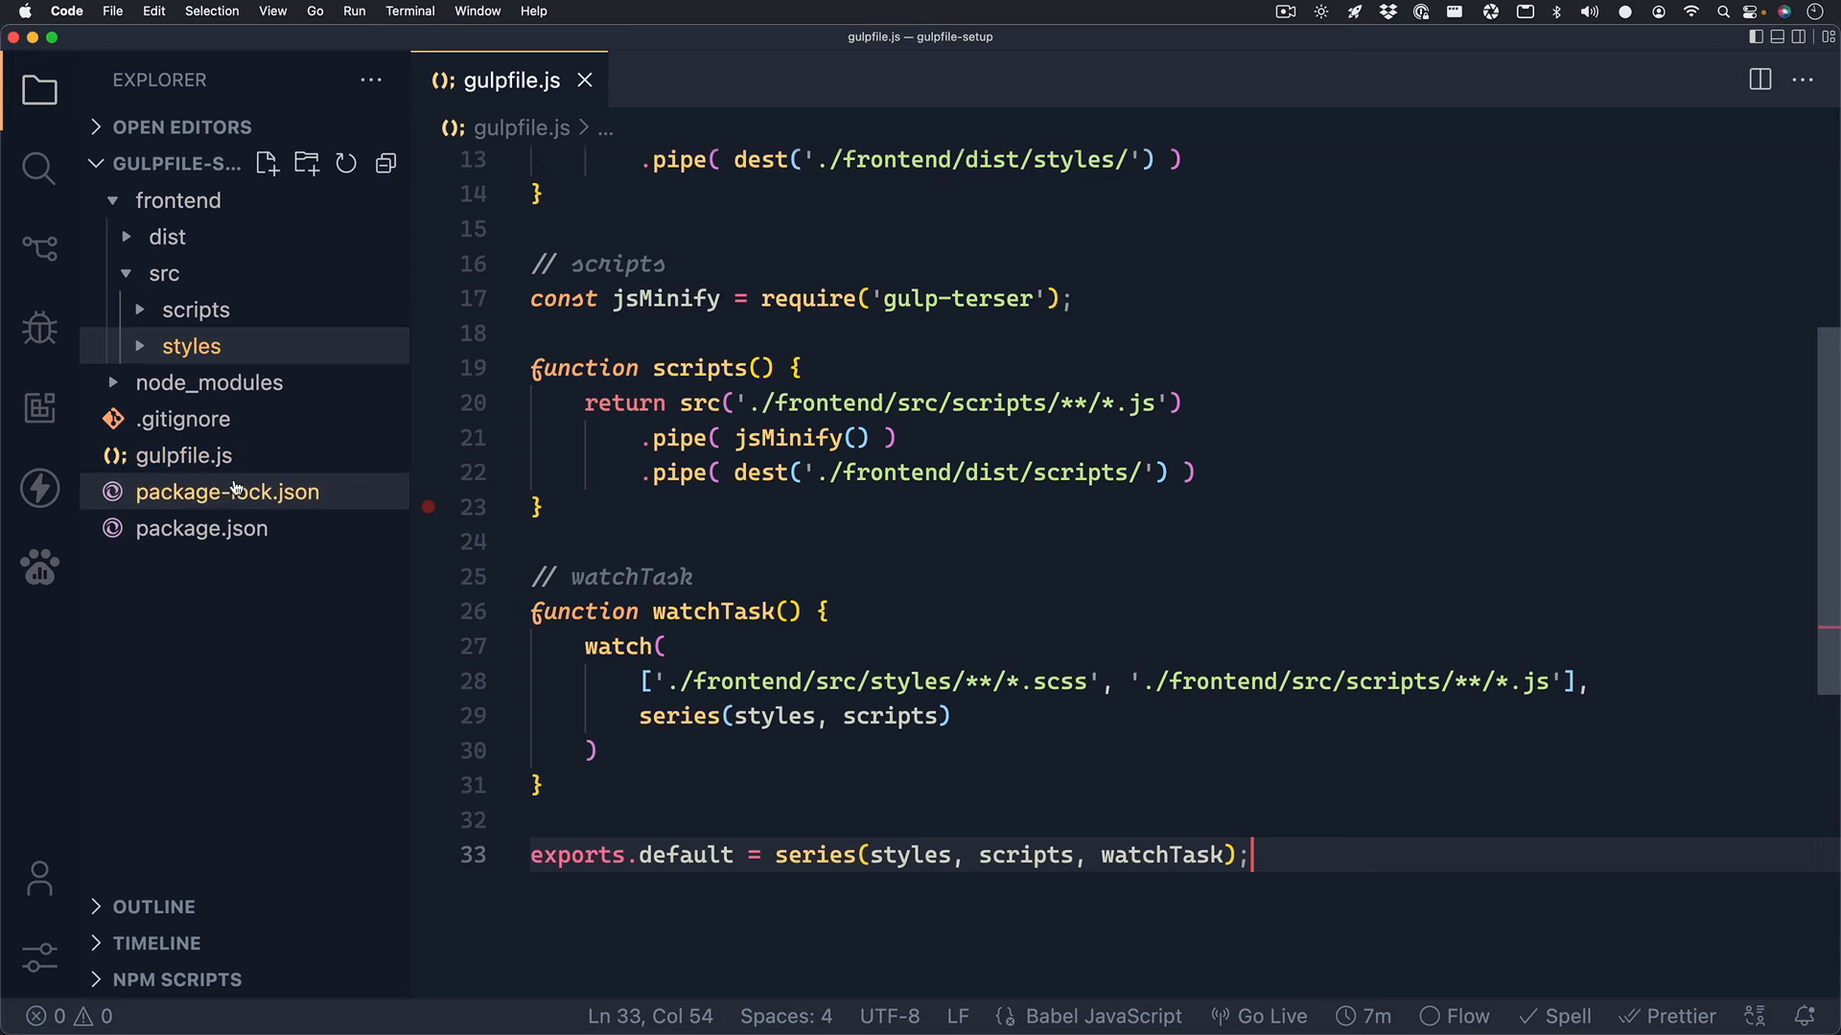
In package.json, replace the test script entry with "start": "npm install && gulp".
click(201, 528)
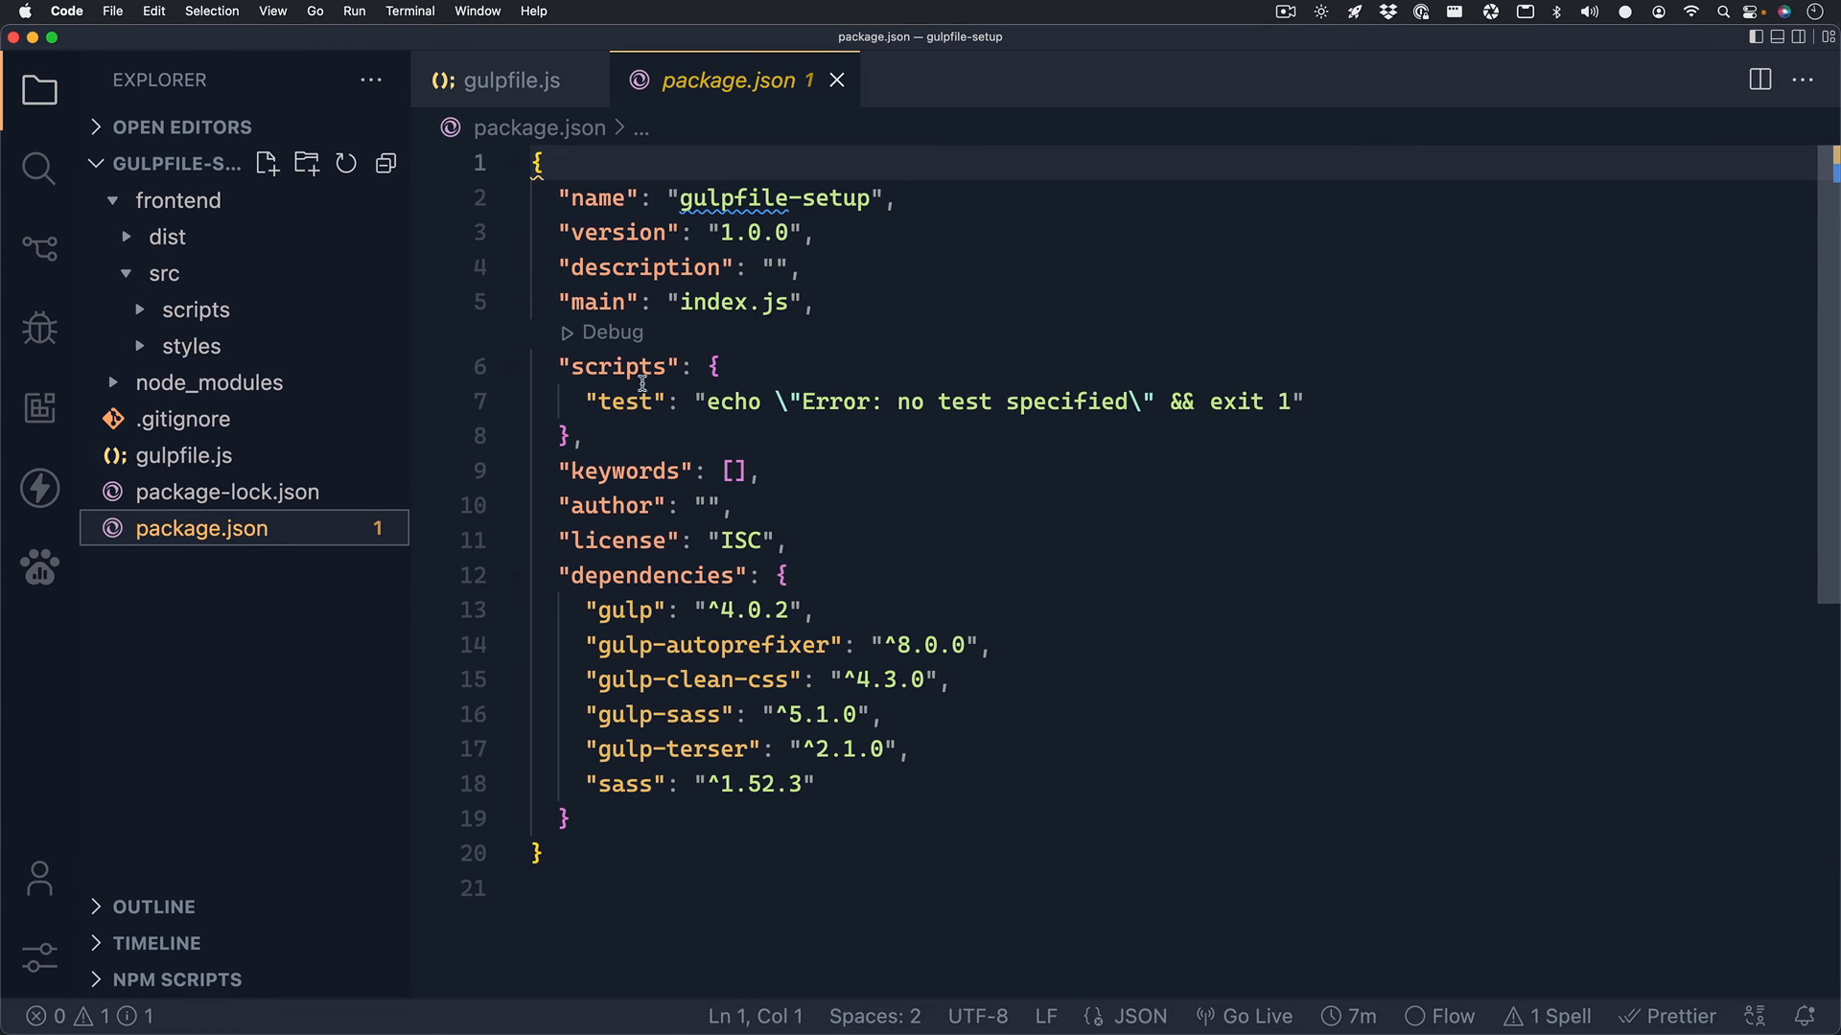
drag(588, 402, 894, 402)
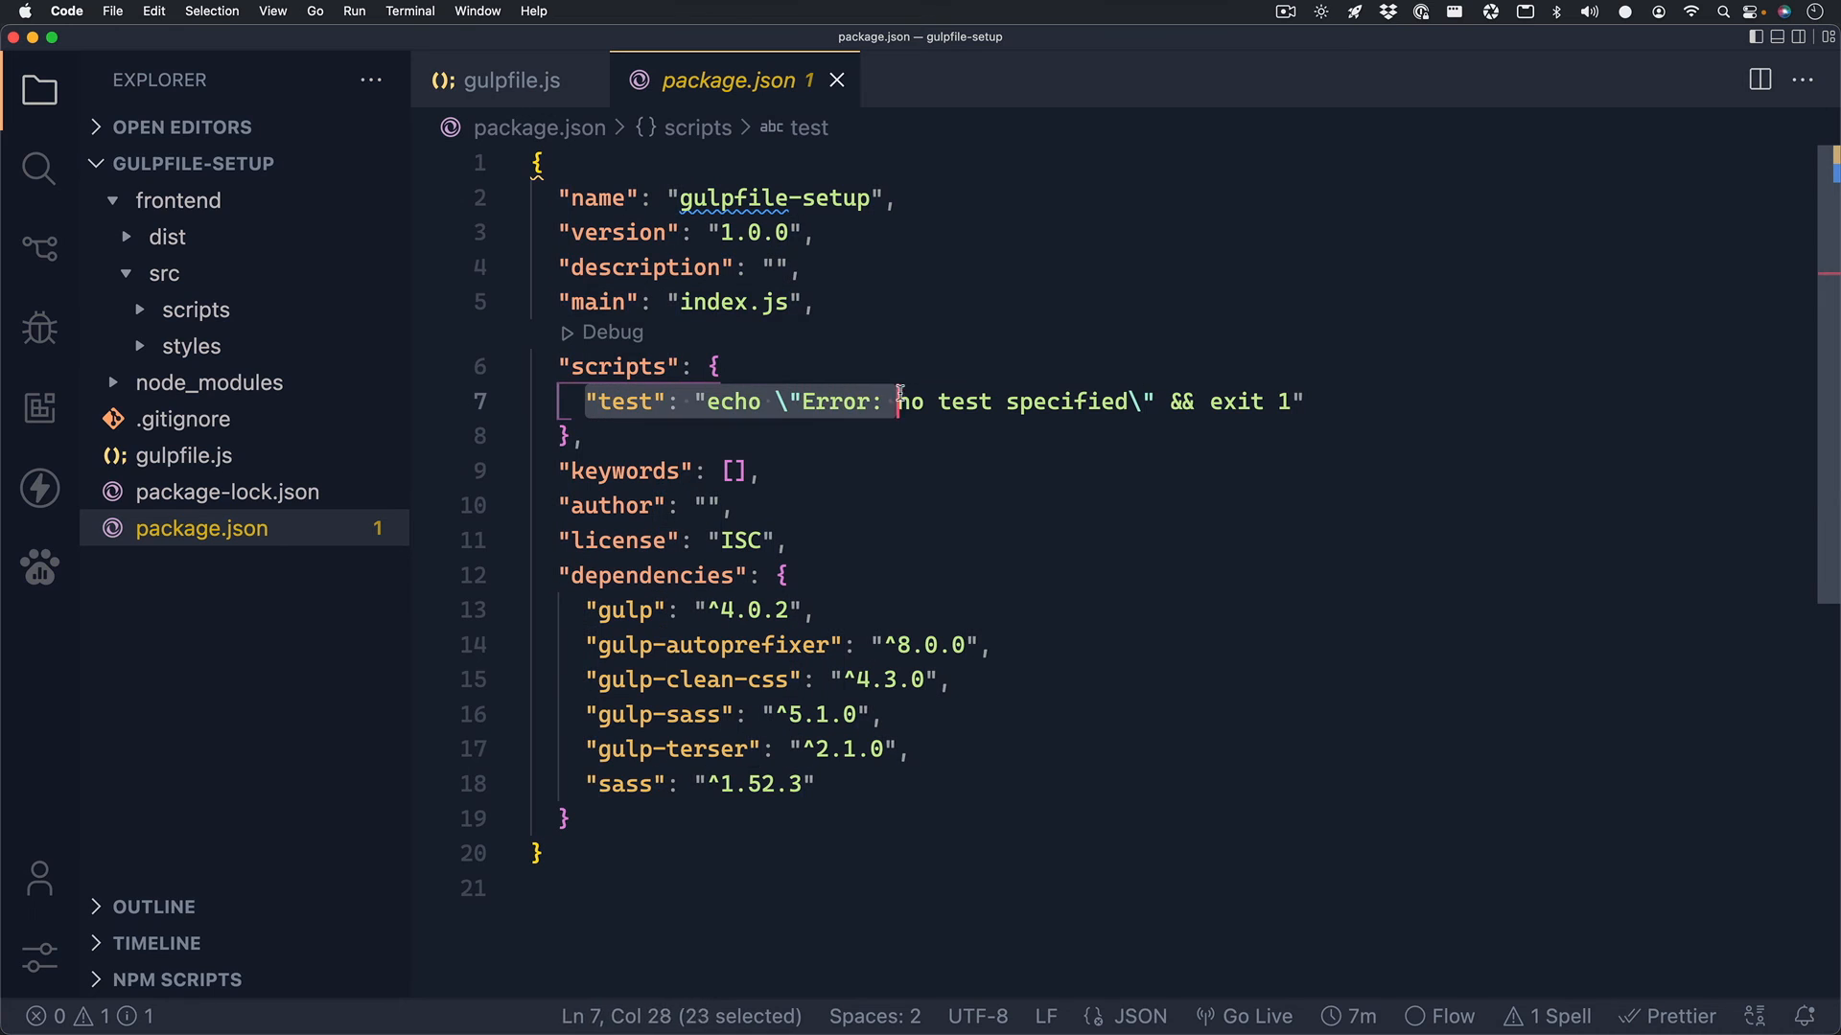
drag(899, 402, 1297, 401)
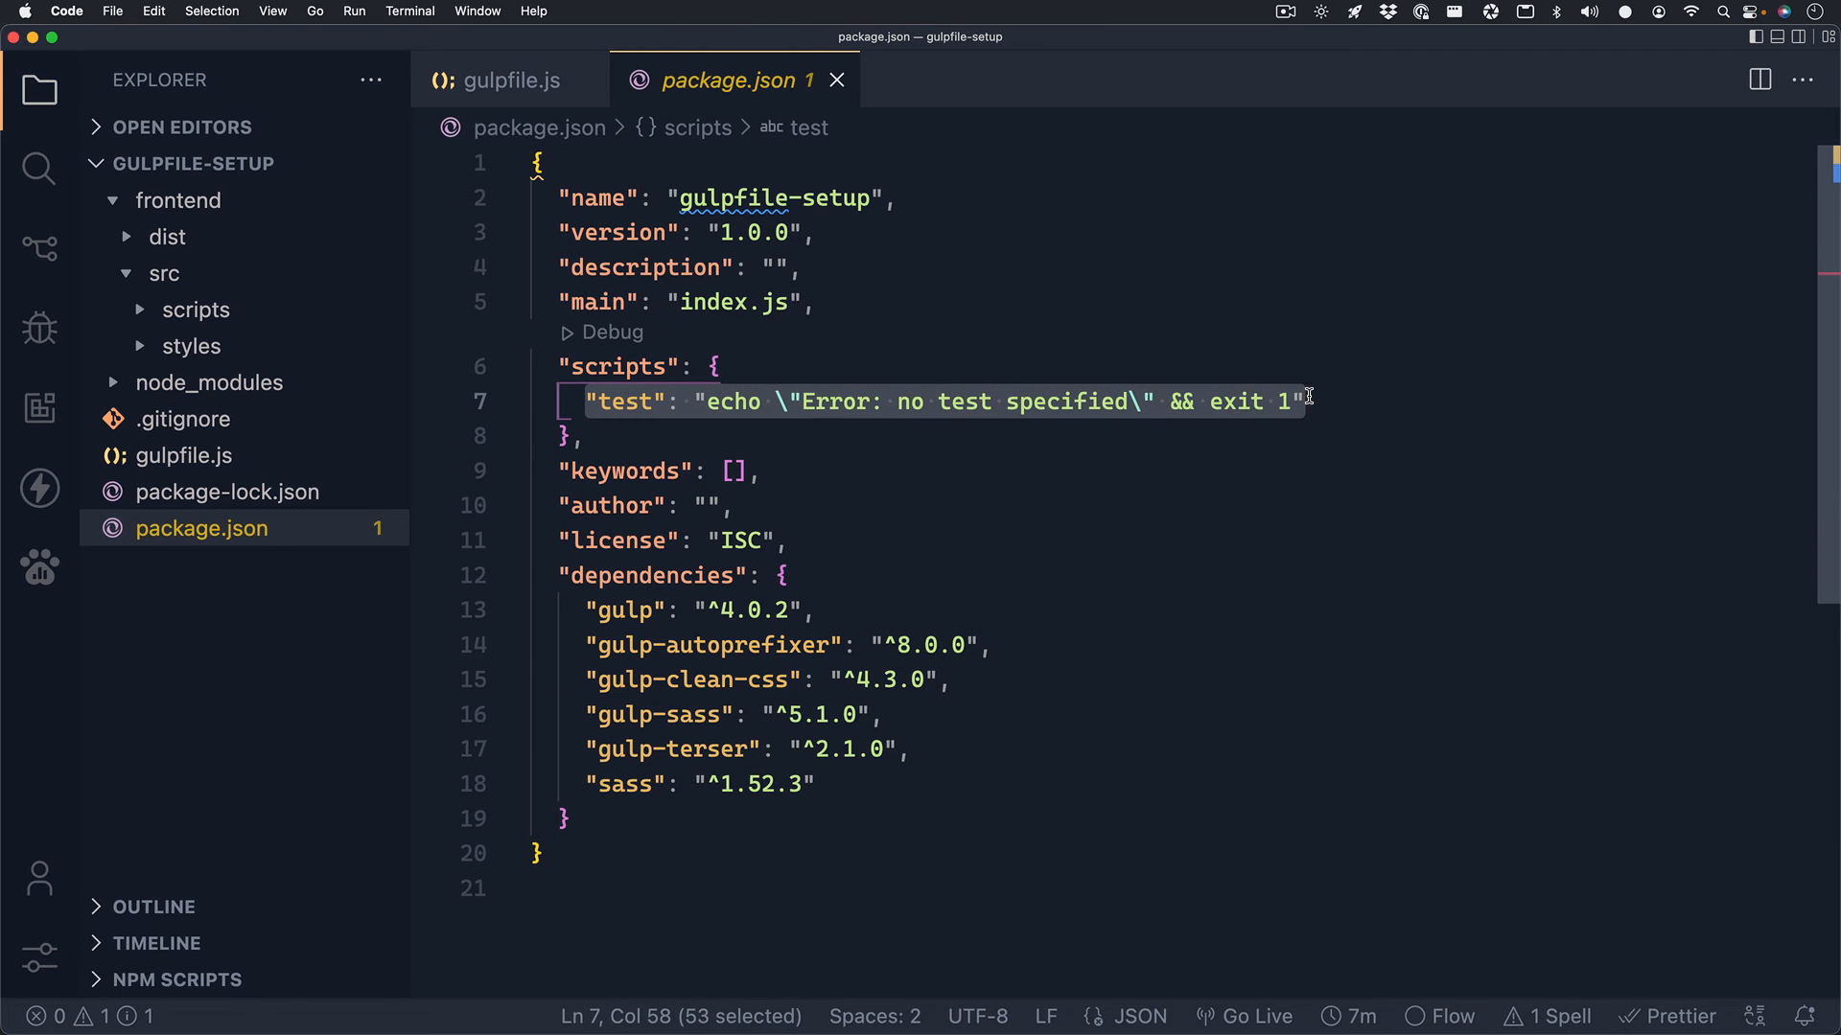
text(start")
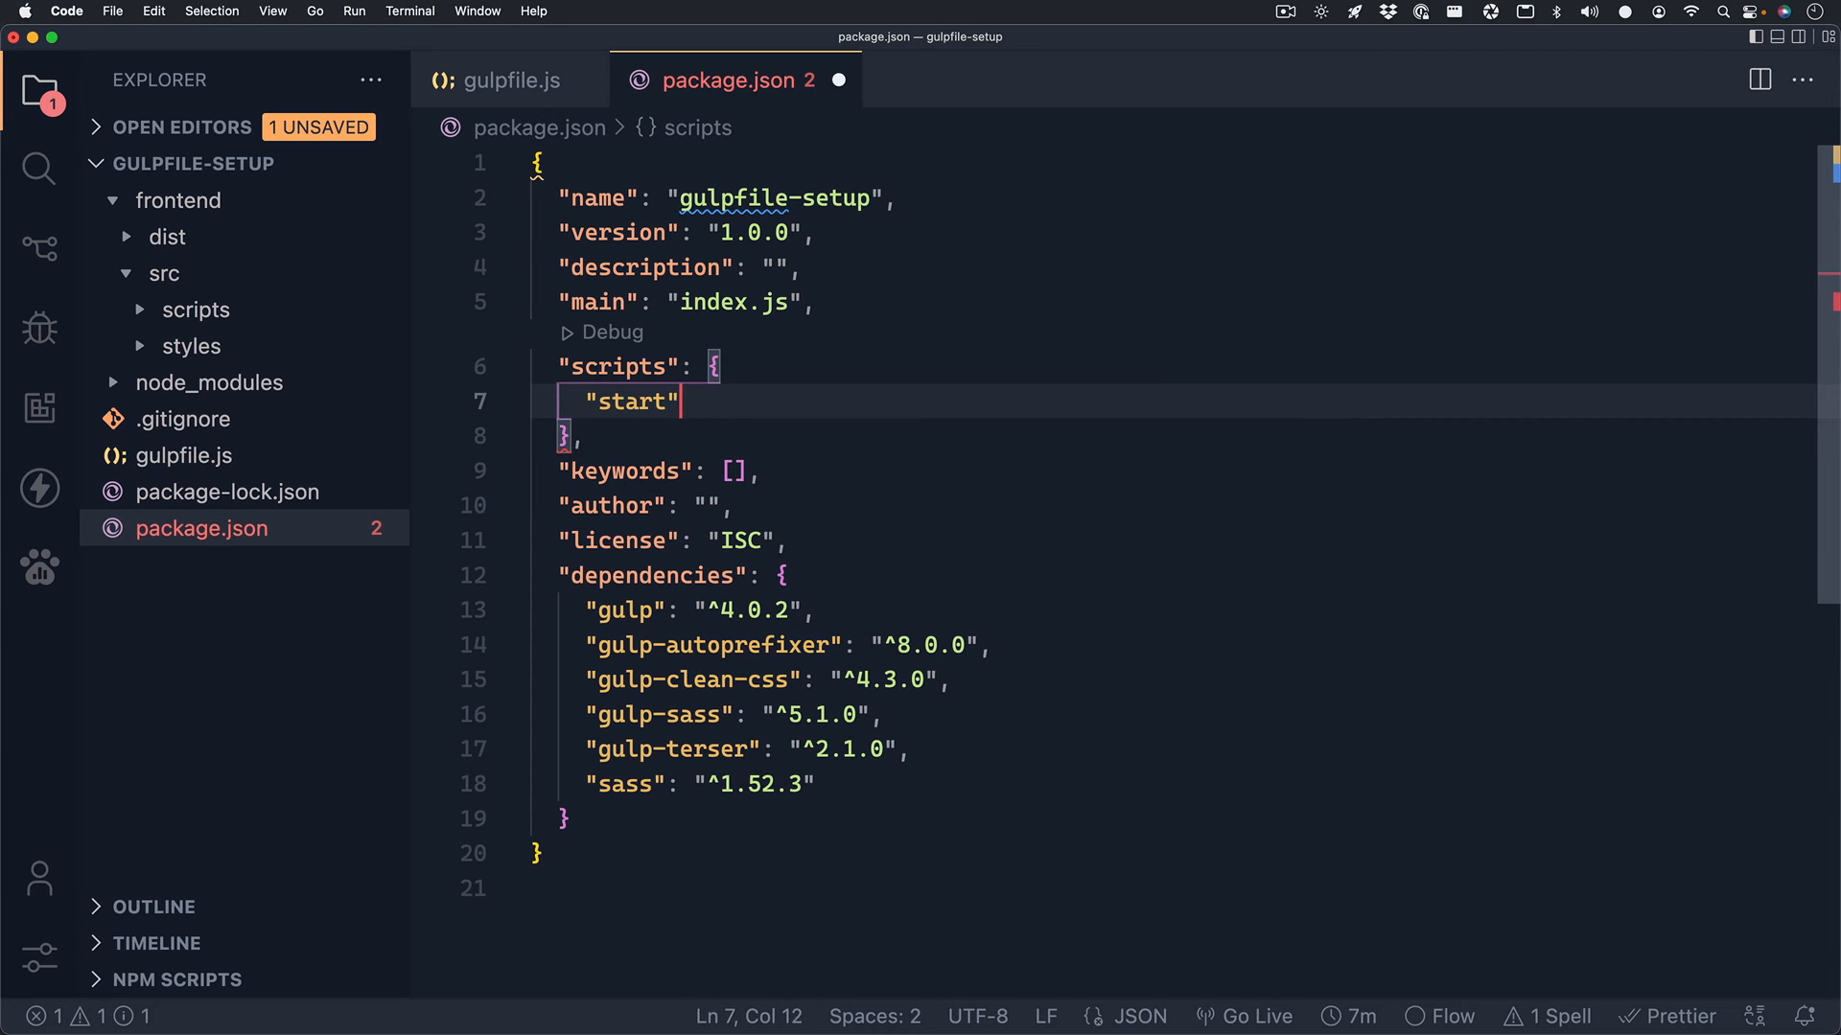
text(: "npm i)
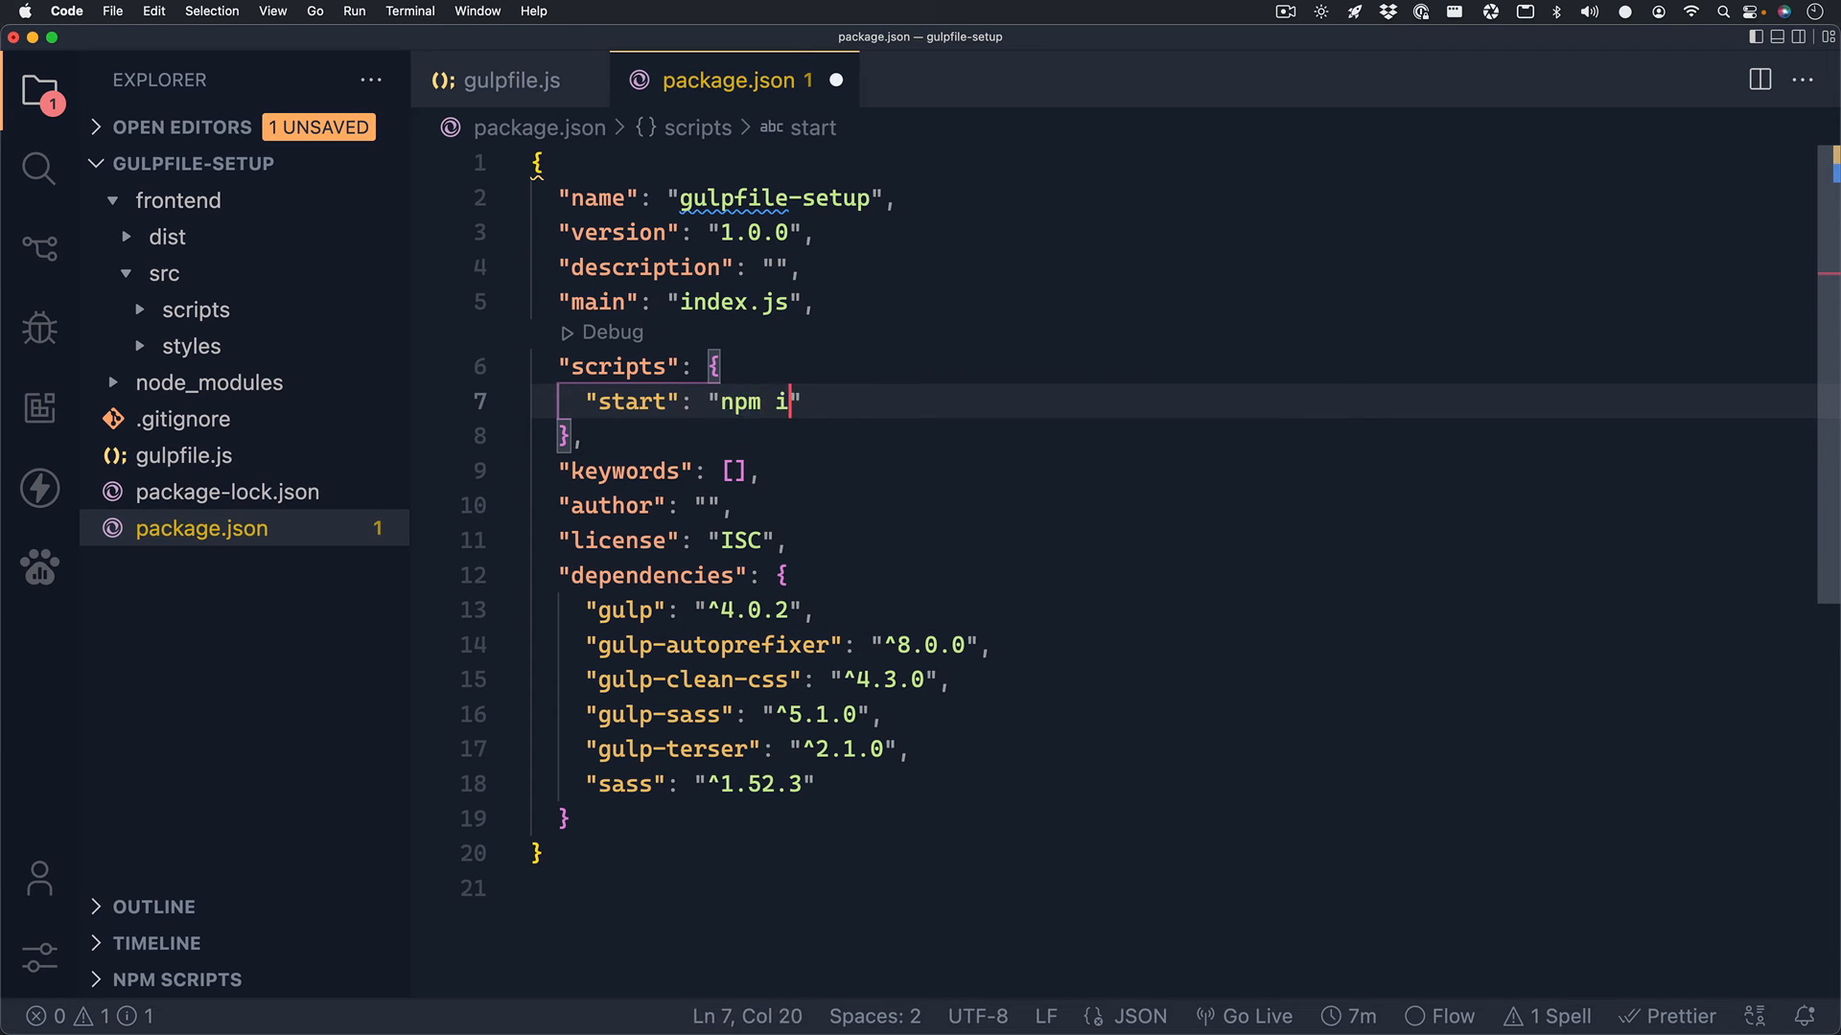
text(nstall &&)
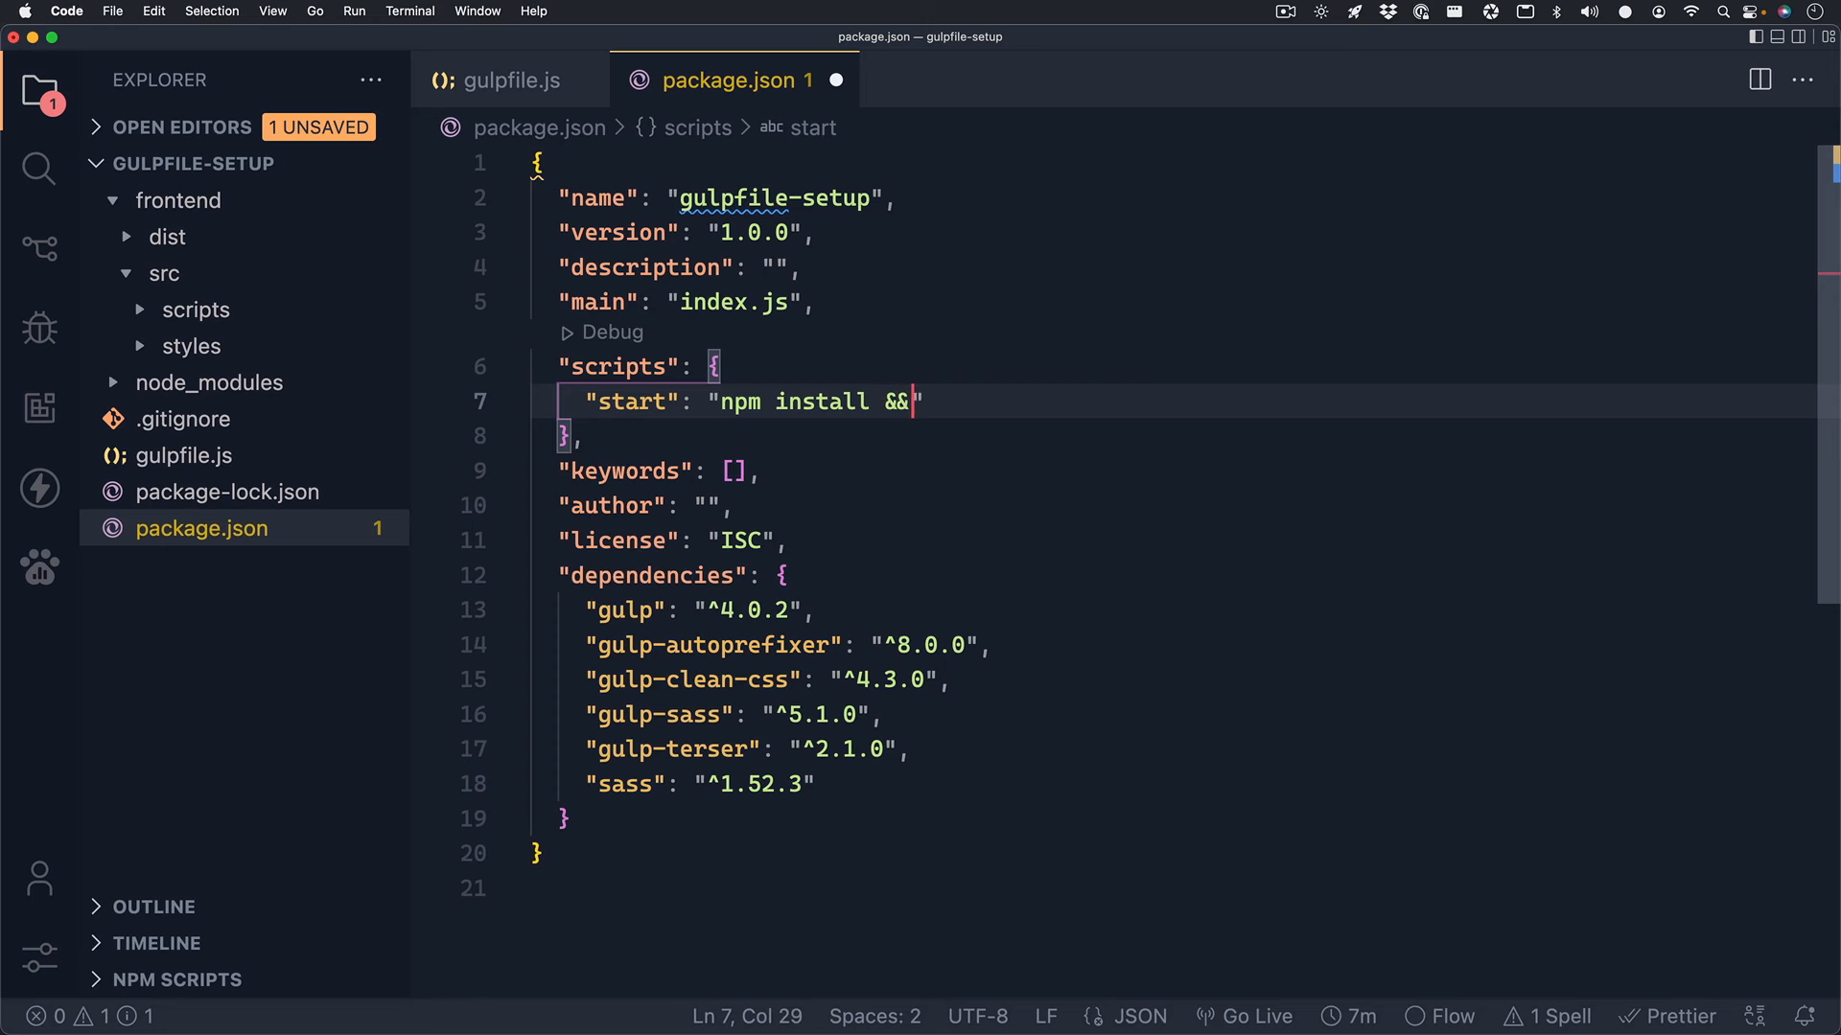
text(gulp)
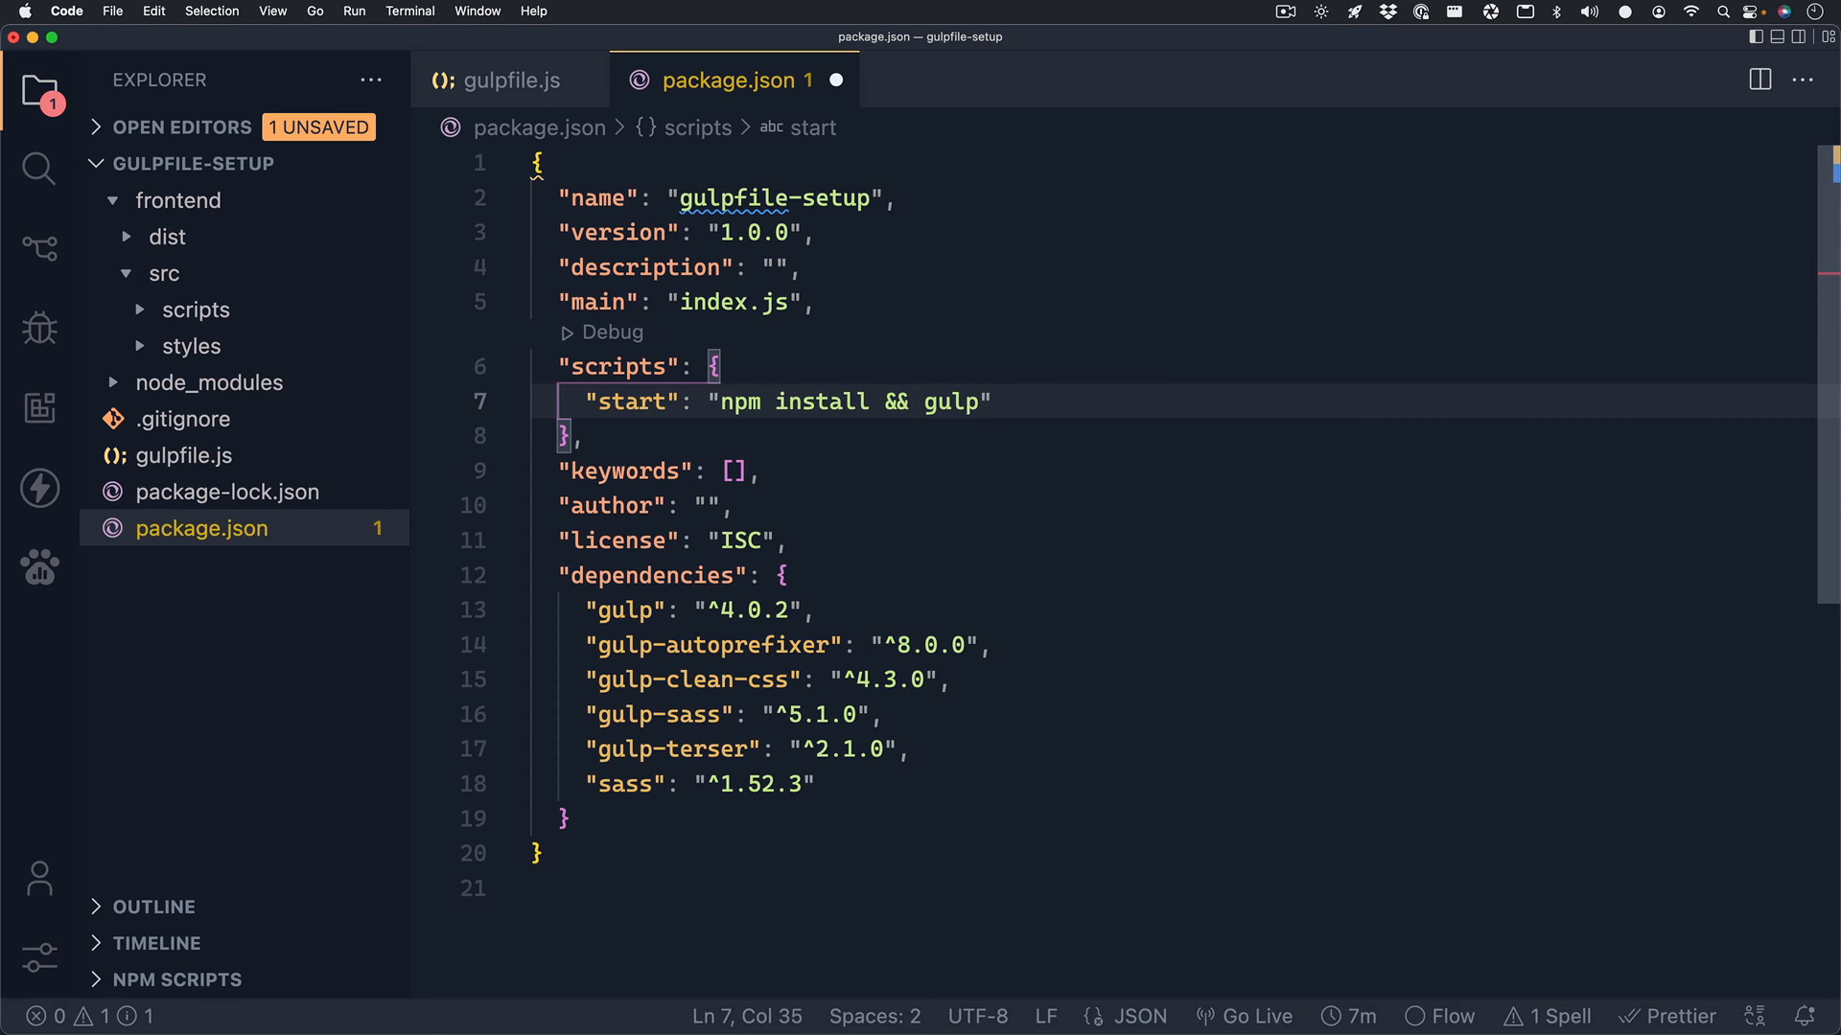
mouse_move(1397, 398)
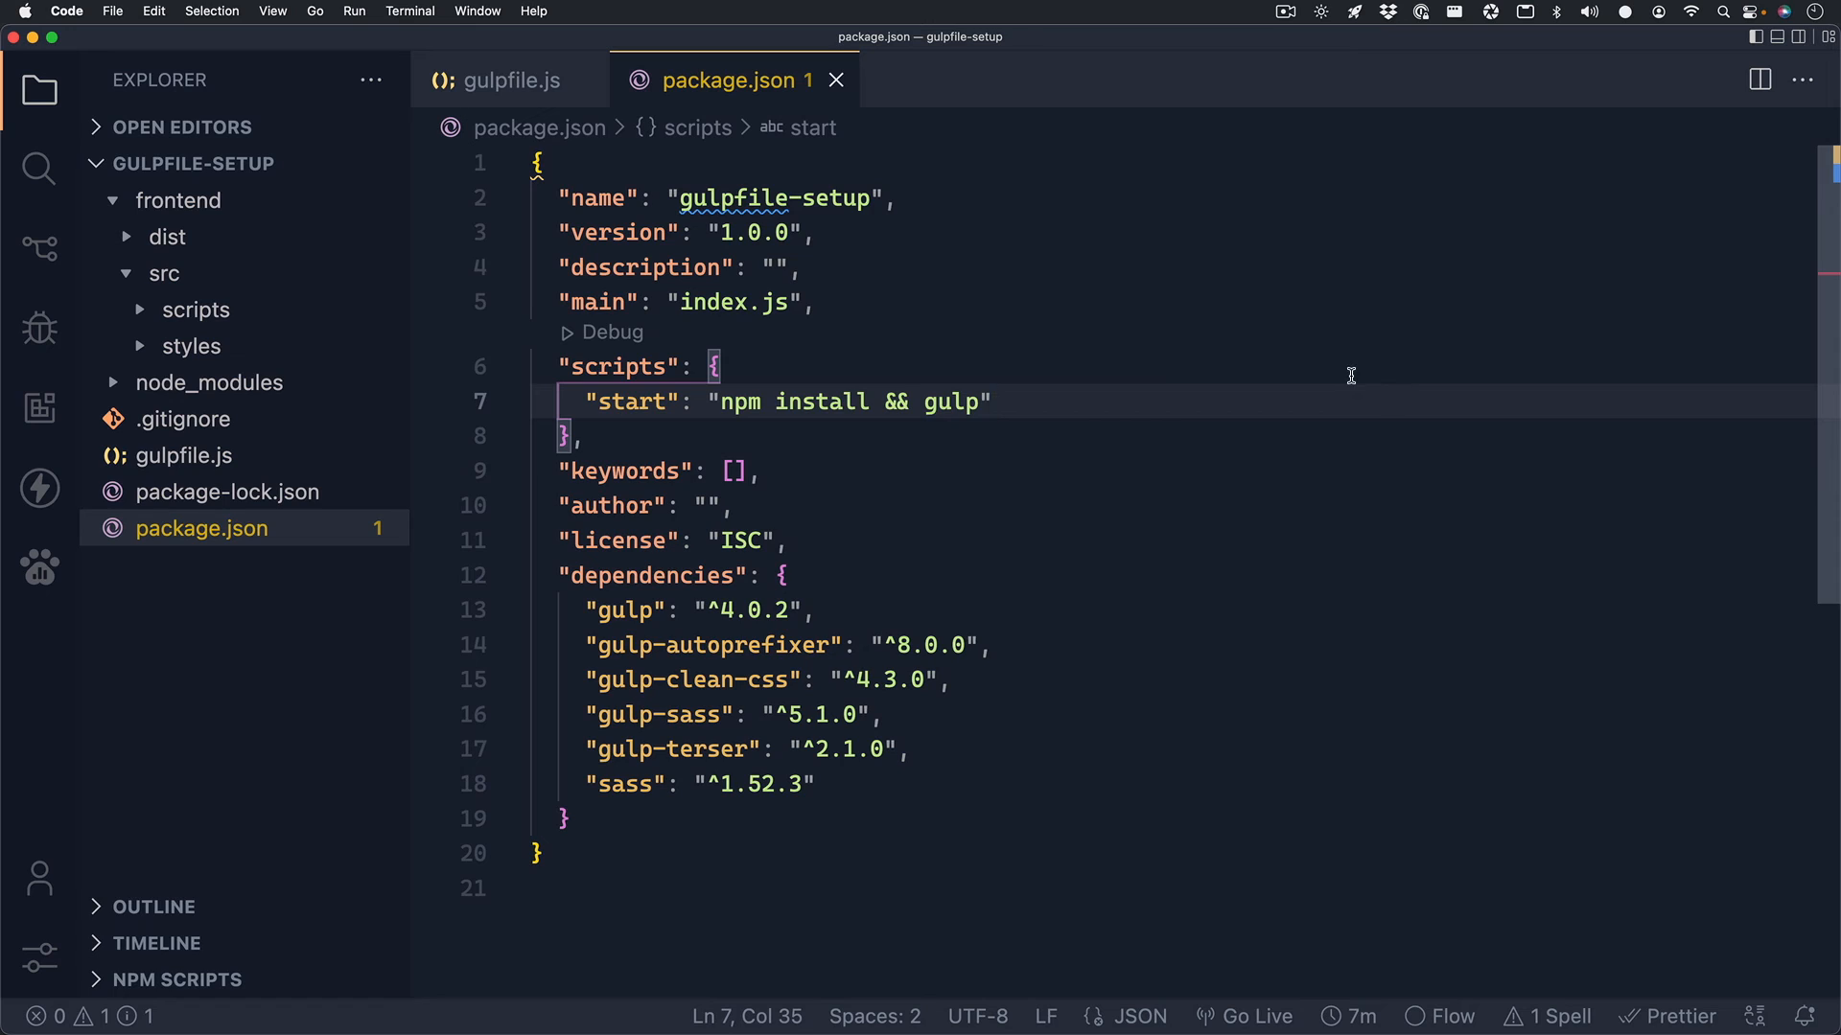
mouse_move(1168, 314)
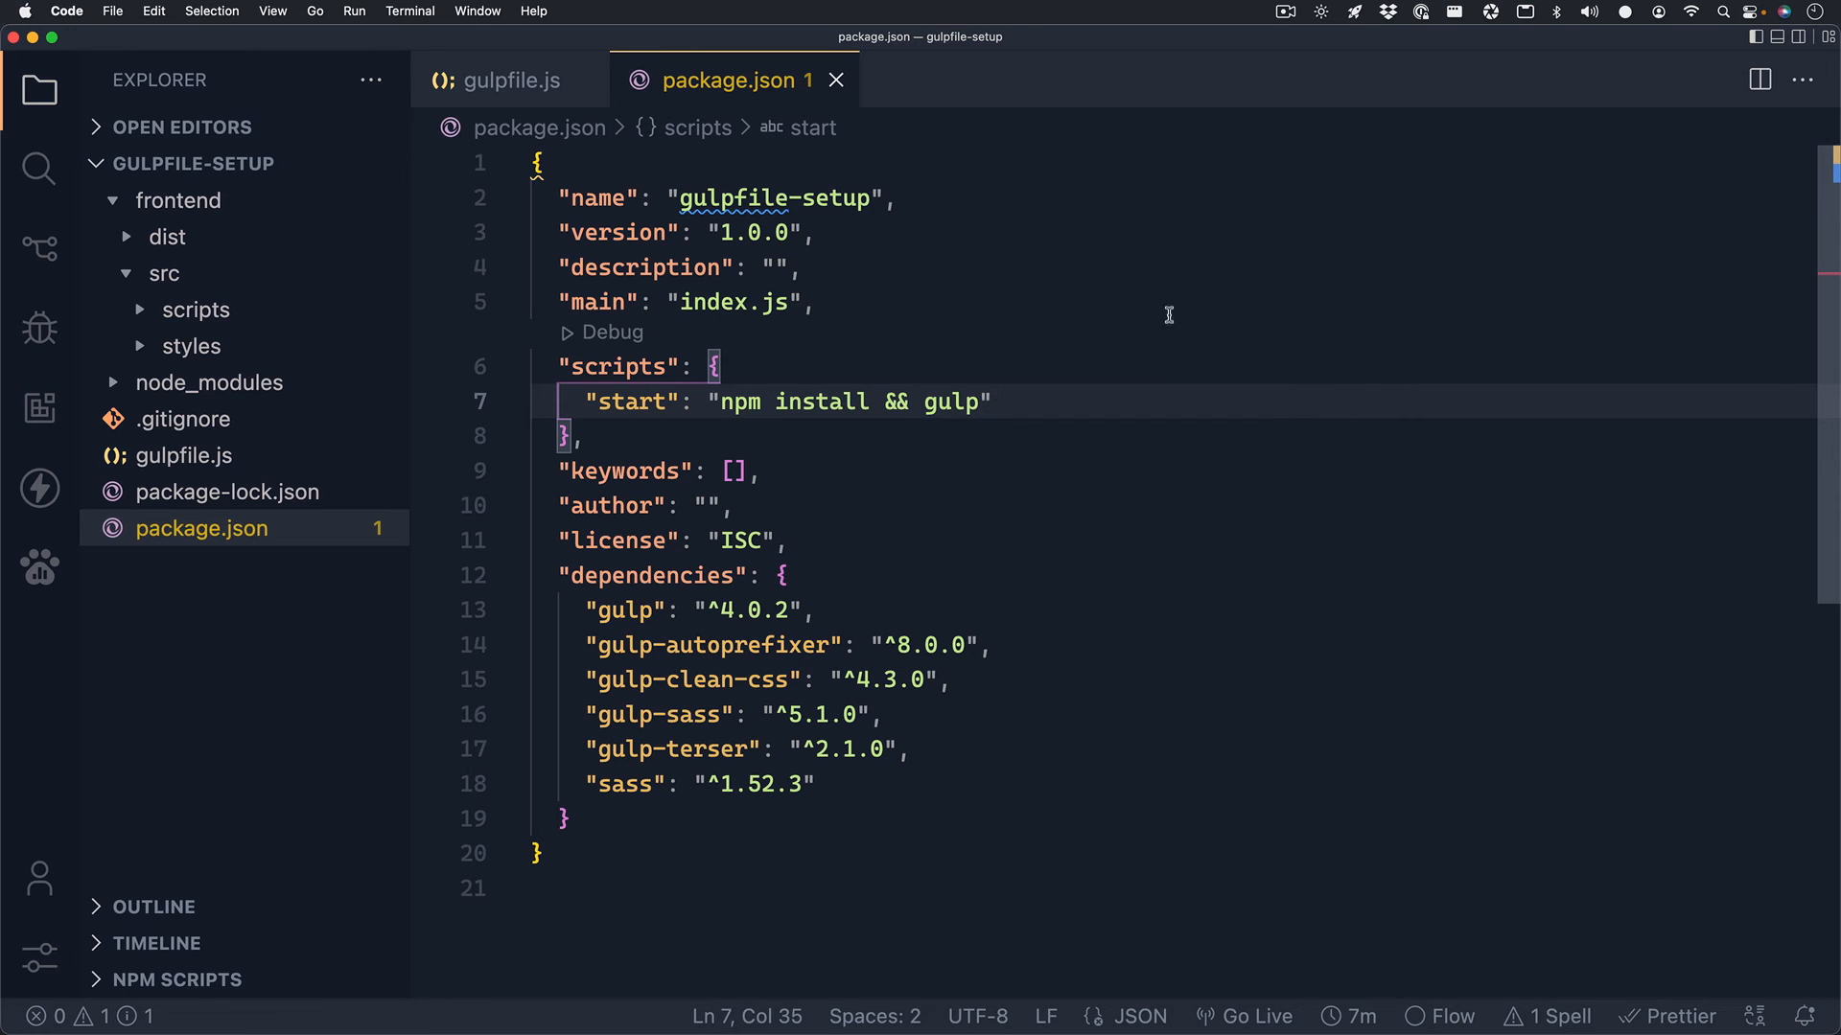
mouse_move(835, 80)
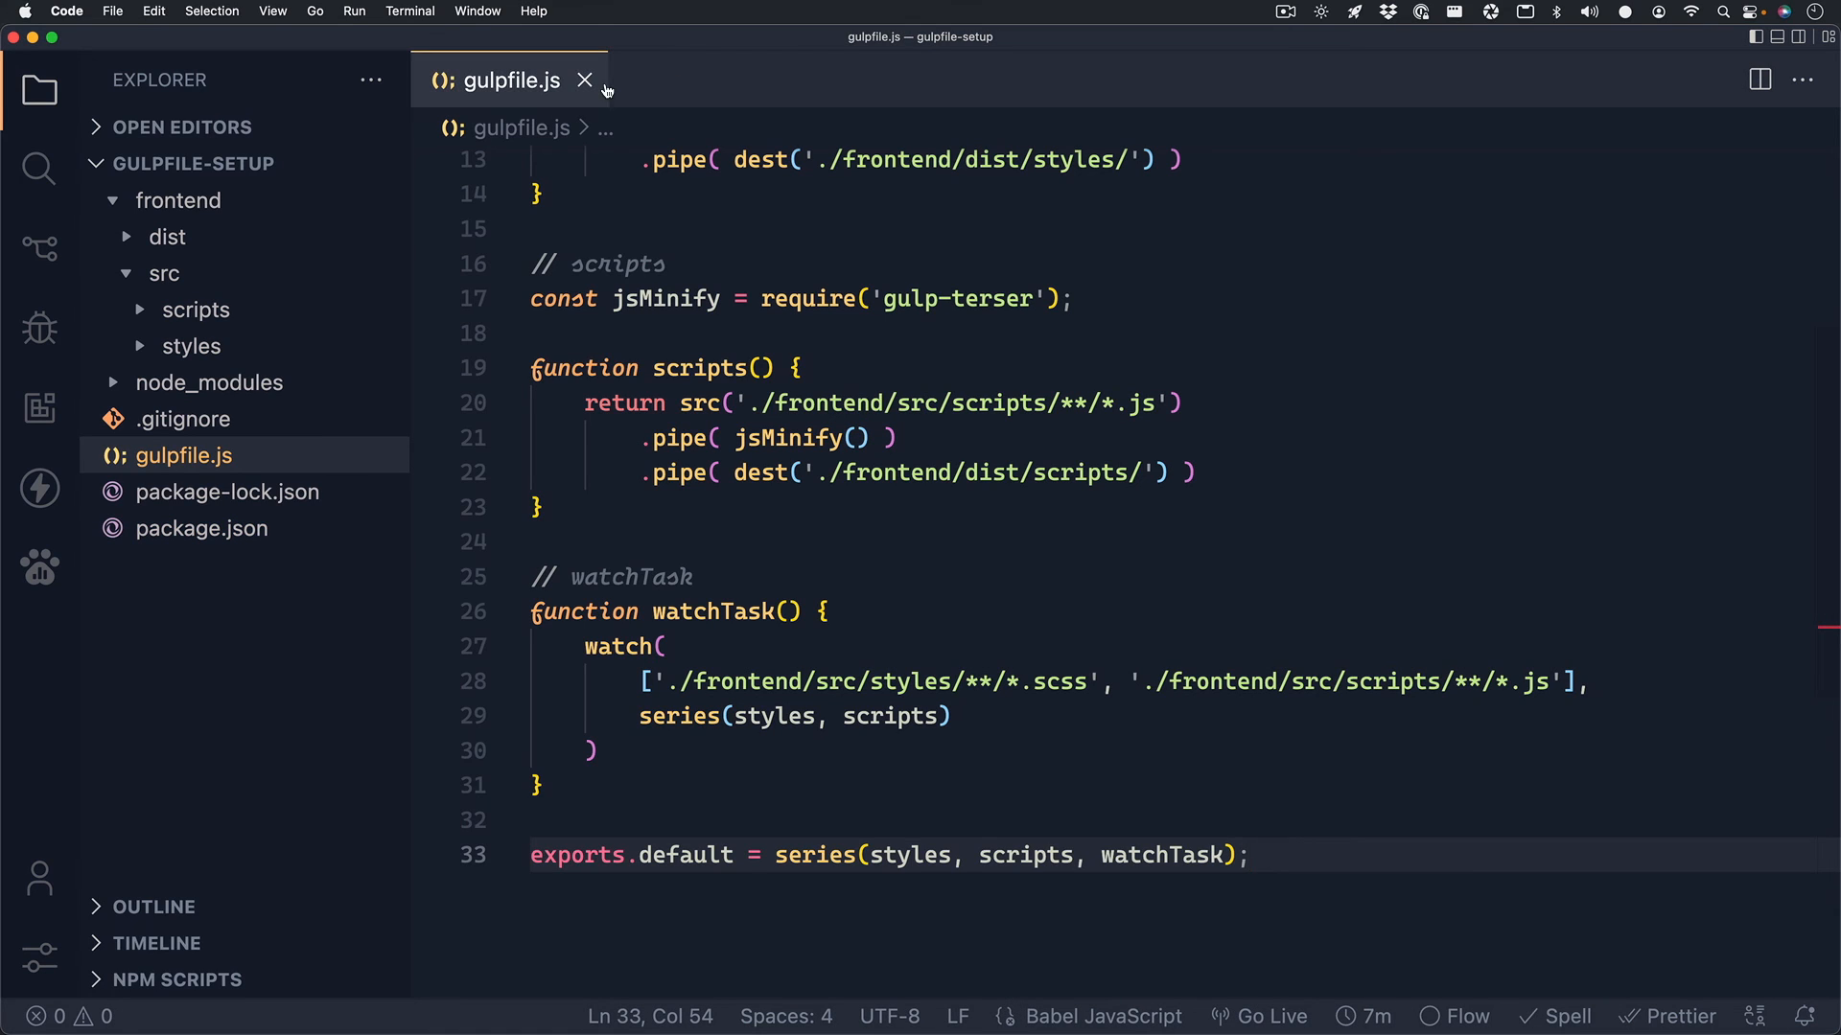
Close gulpfile.js, run npm start in a new terminal, and expand the frontend folders.
click(585, 81)
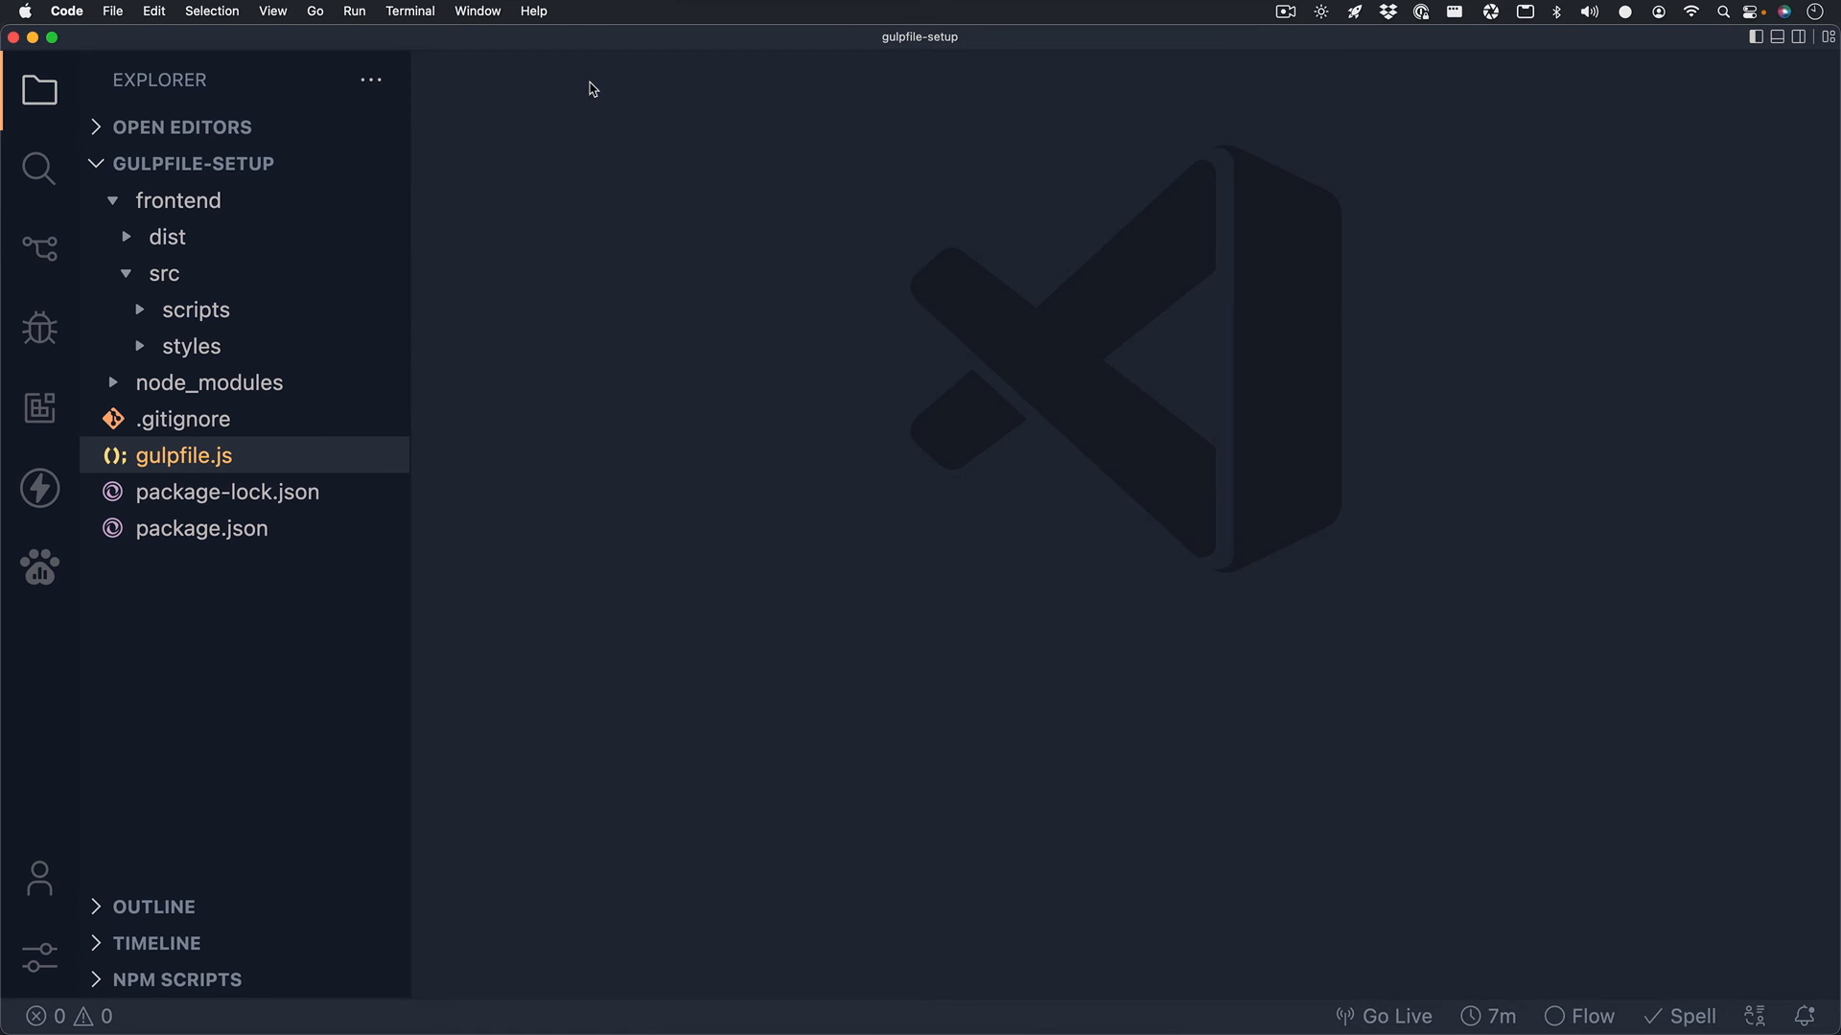
click(409, 11)
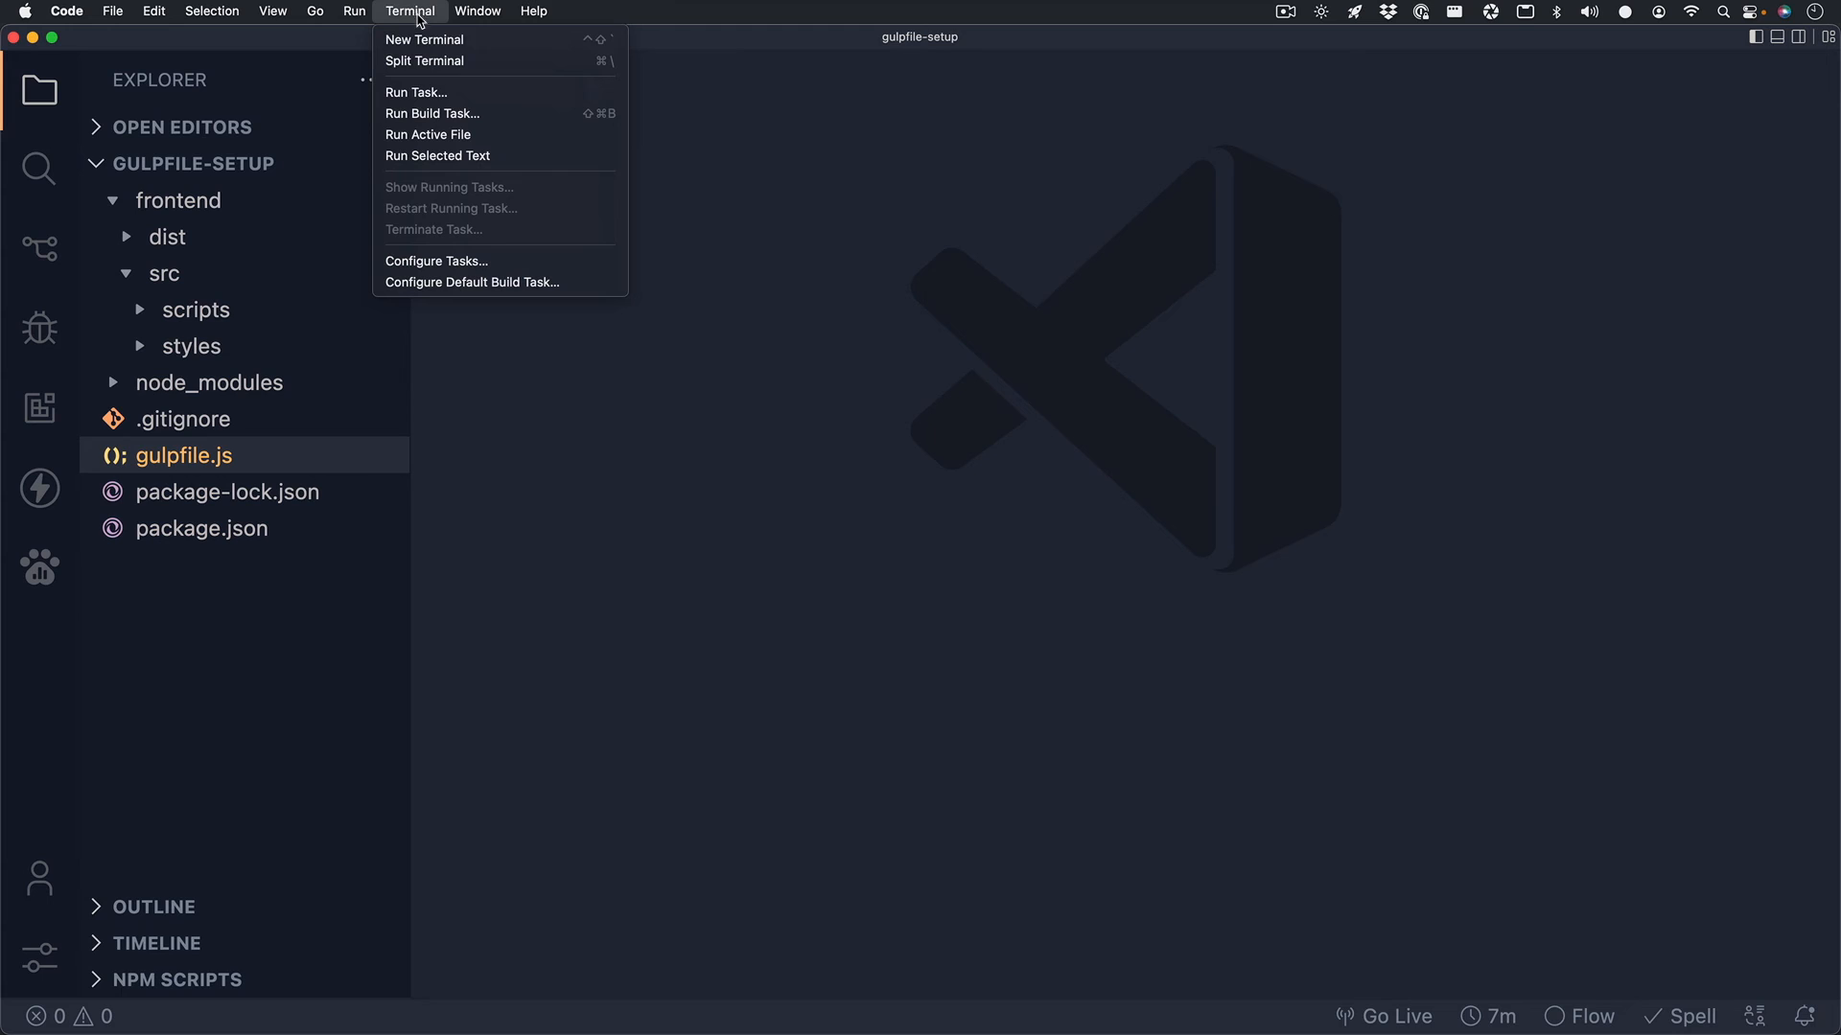
click(423, 38)
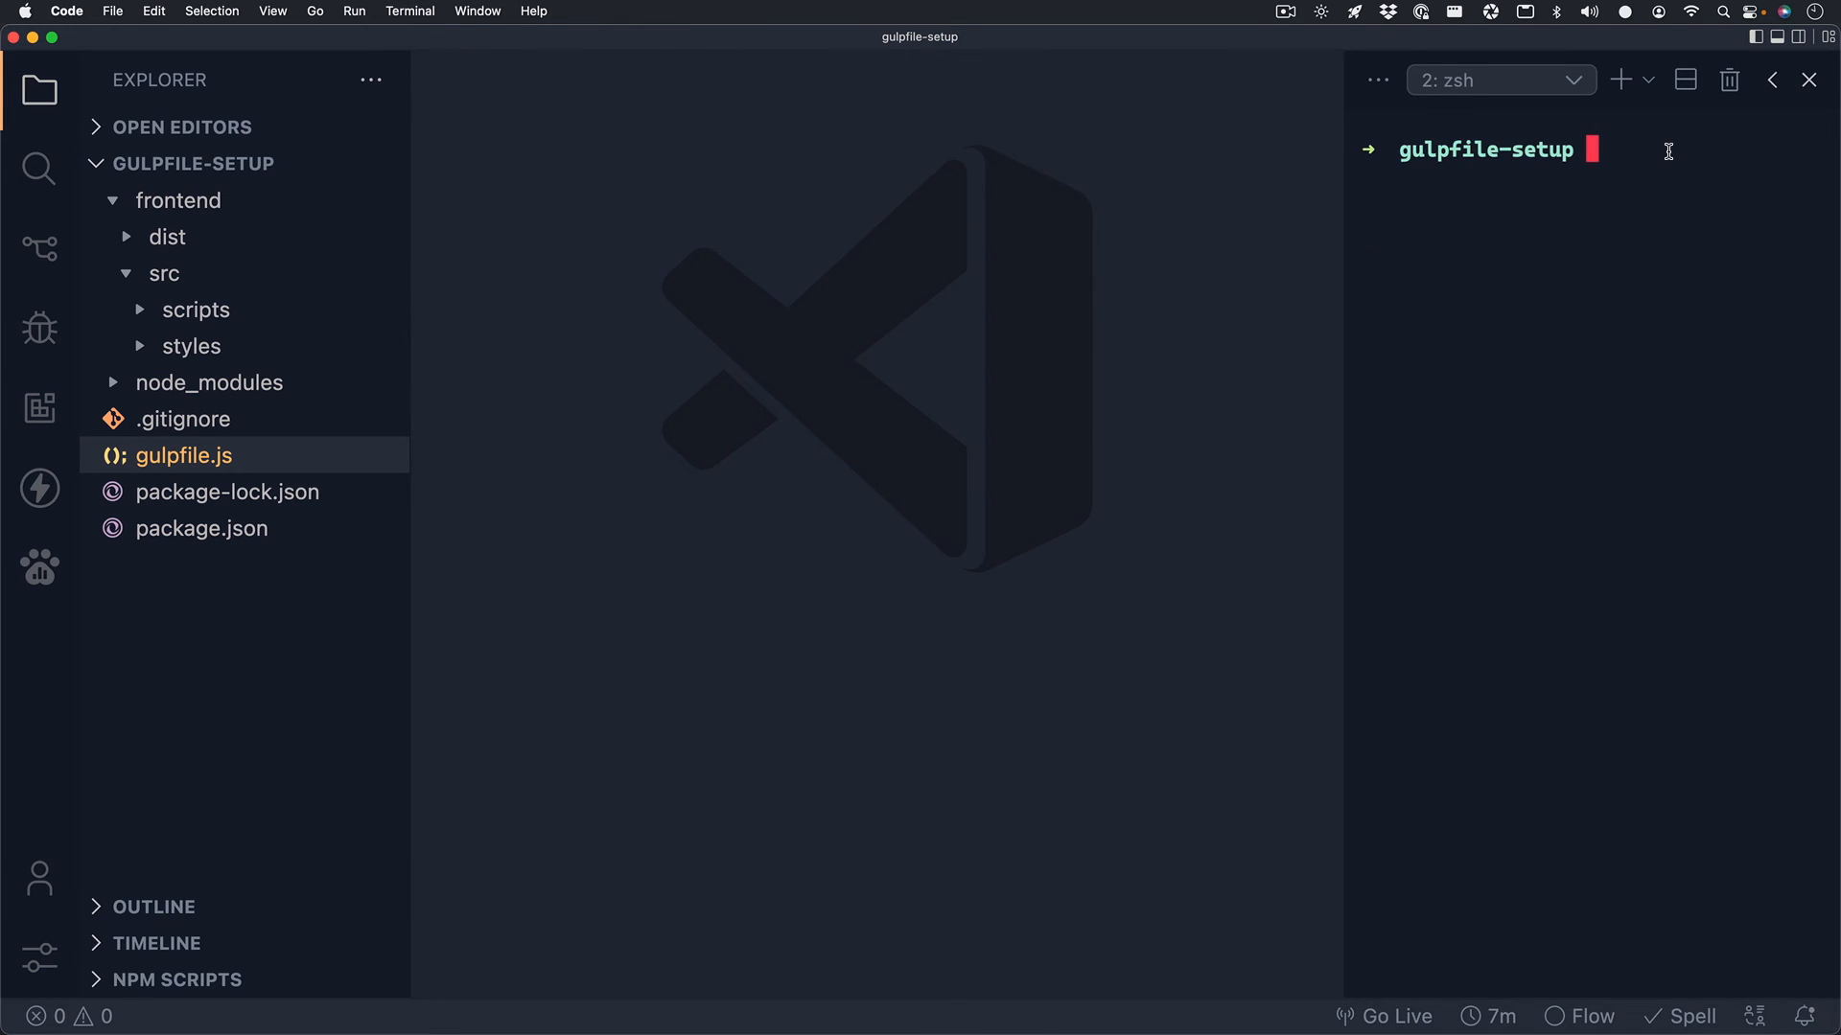
text(npm start)
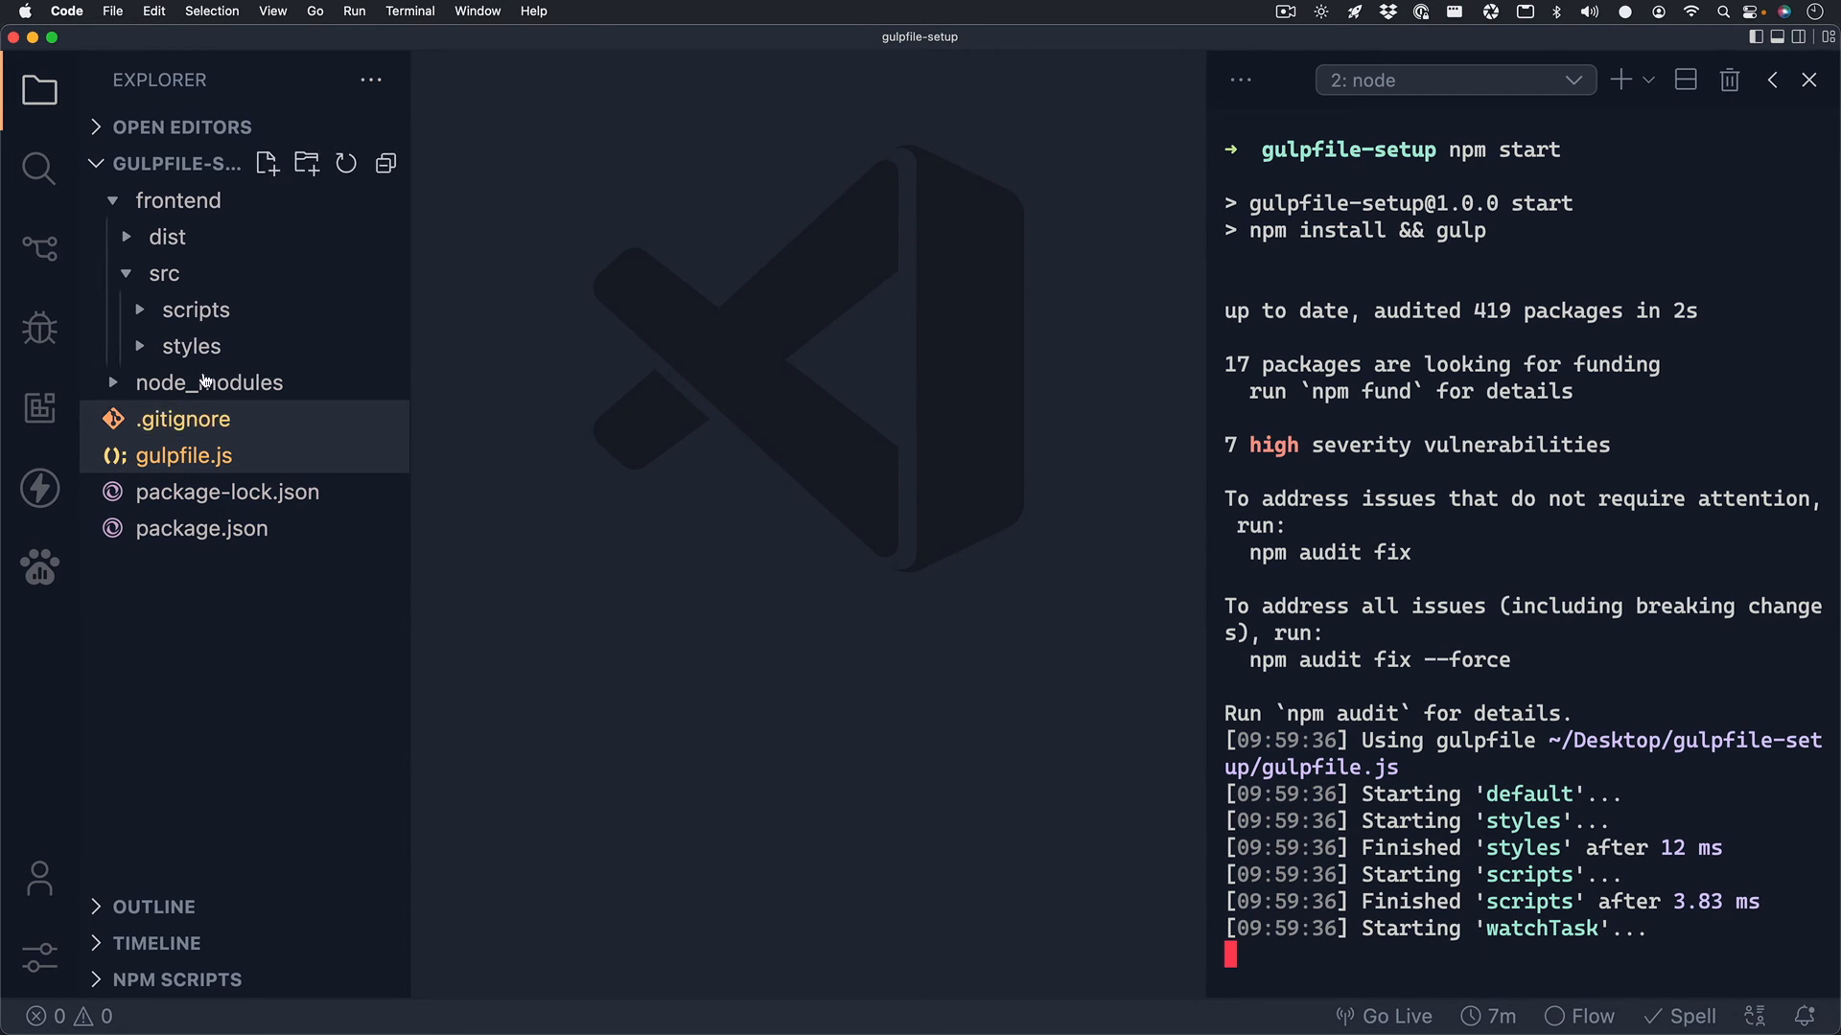
click(163, 272)
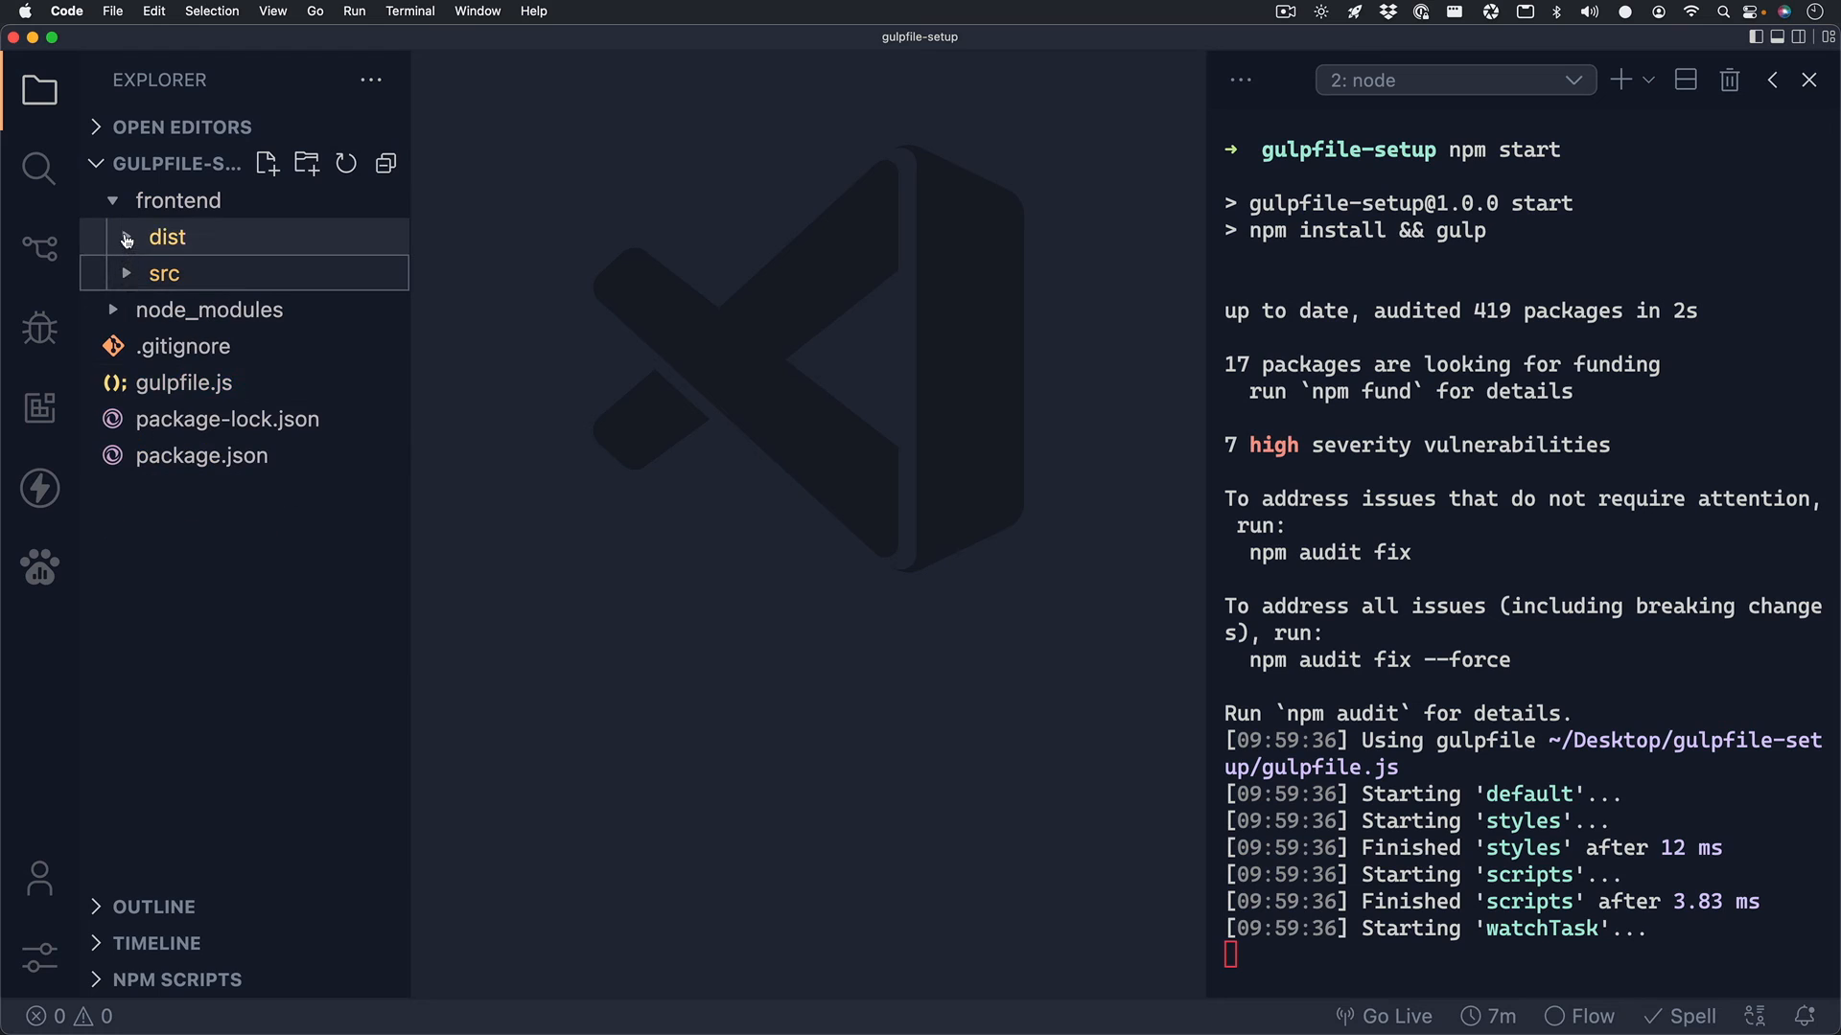
click(162, 273)
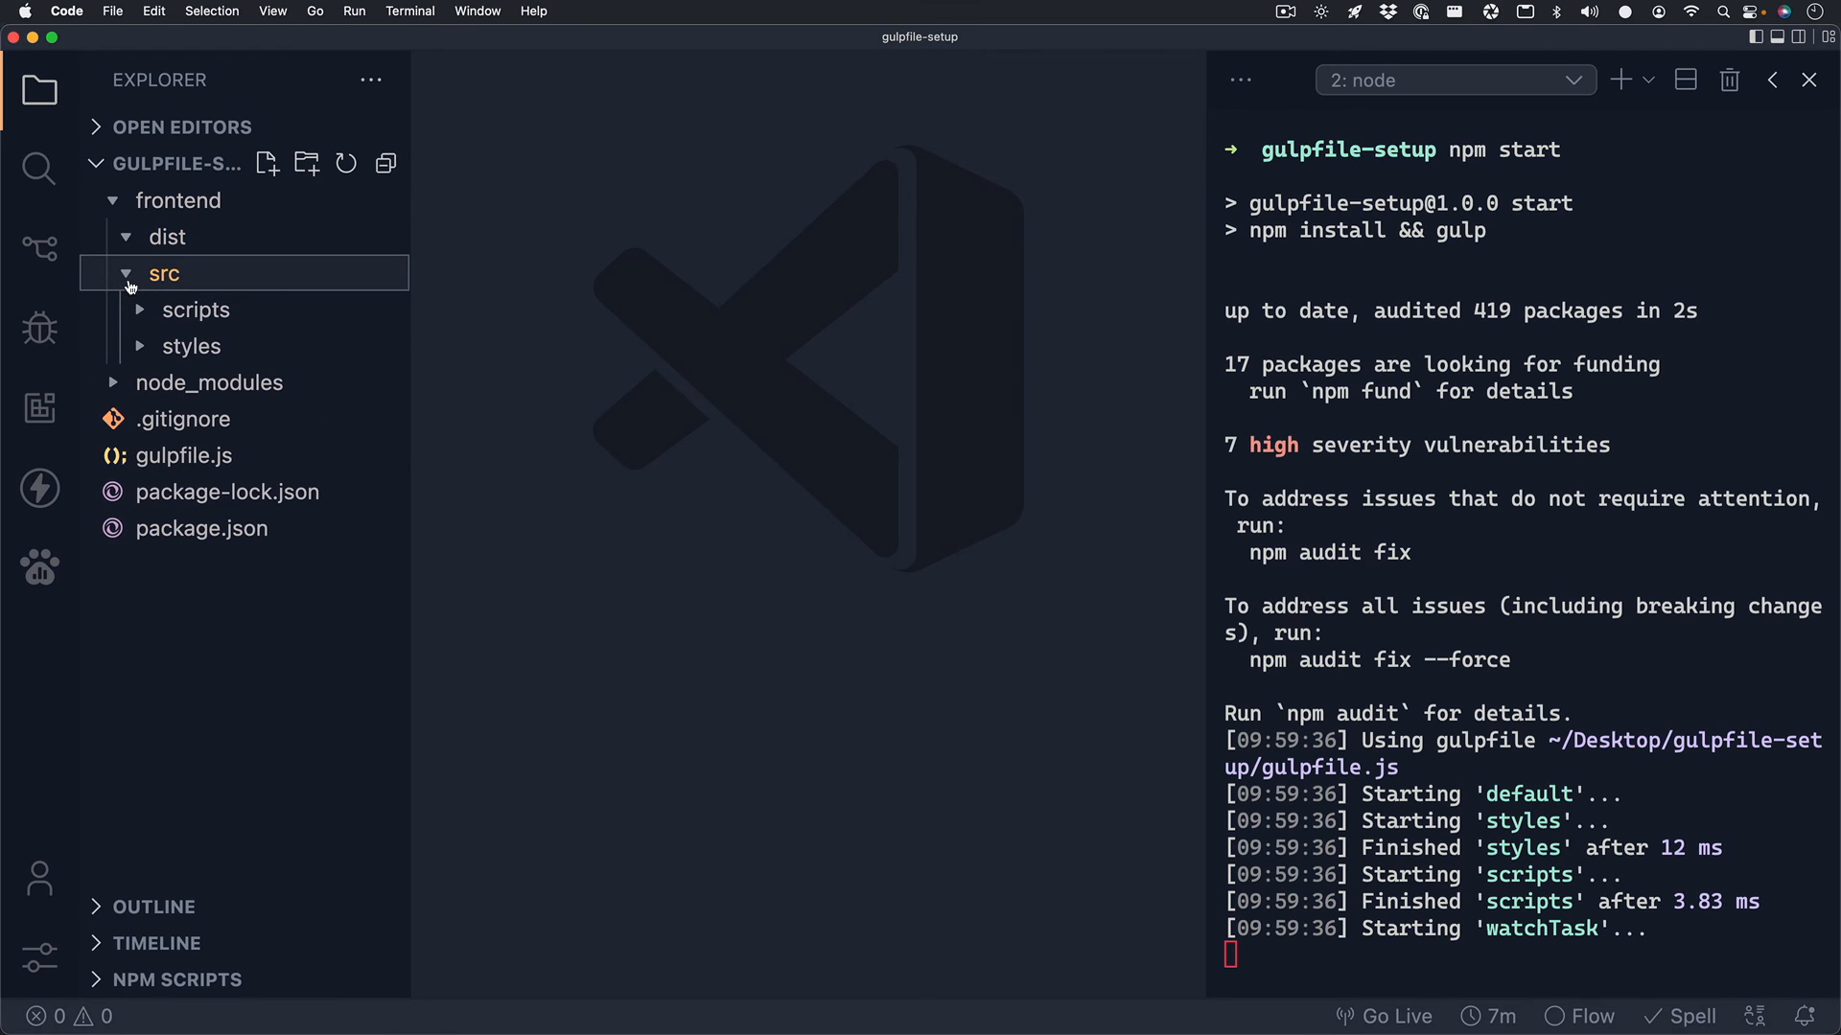
Create app.scss in styles with a * rule: margin 0, padding 0, box-sizing border-box.
right_click(190, 346)
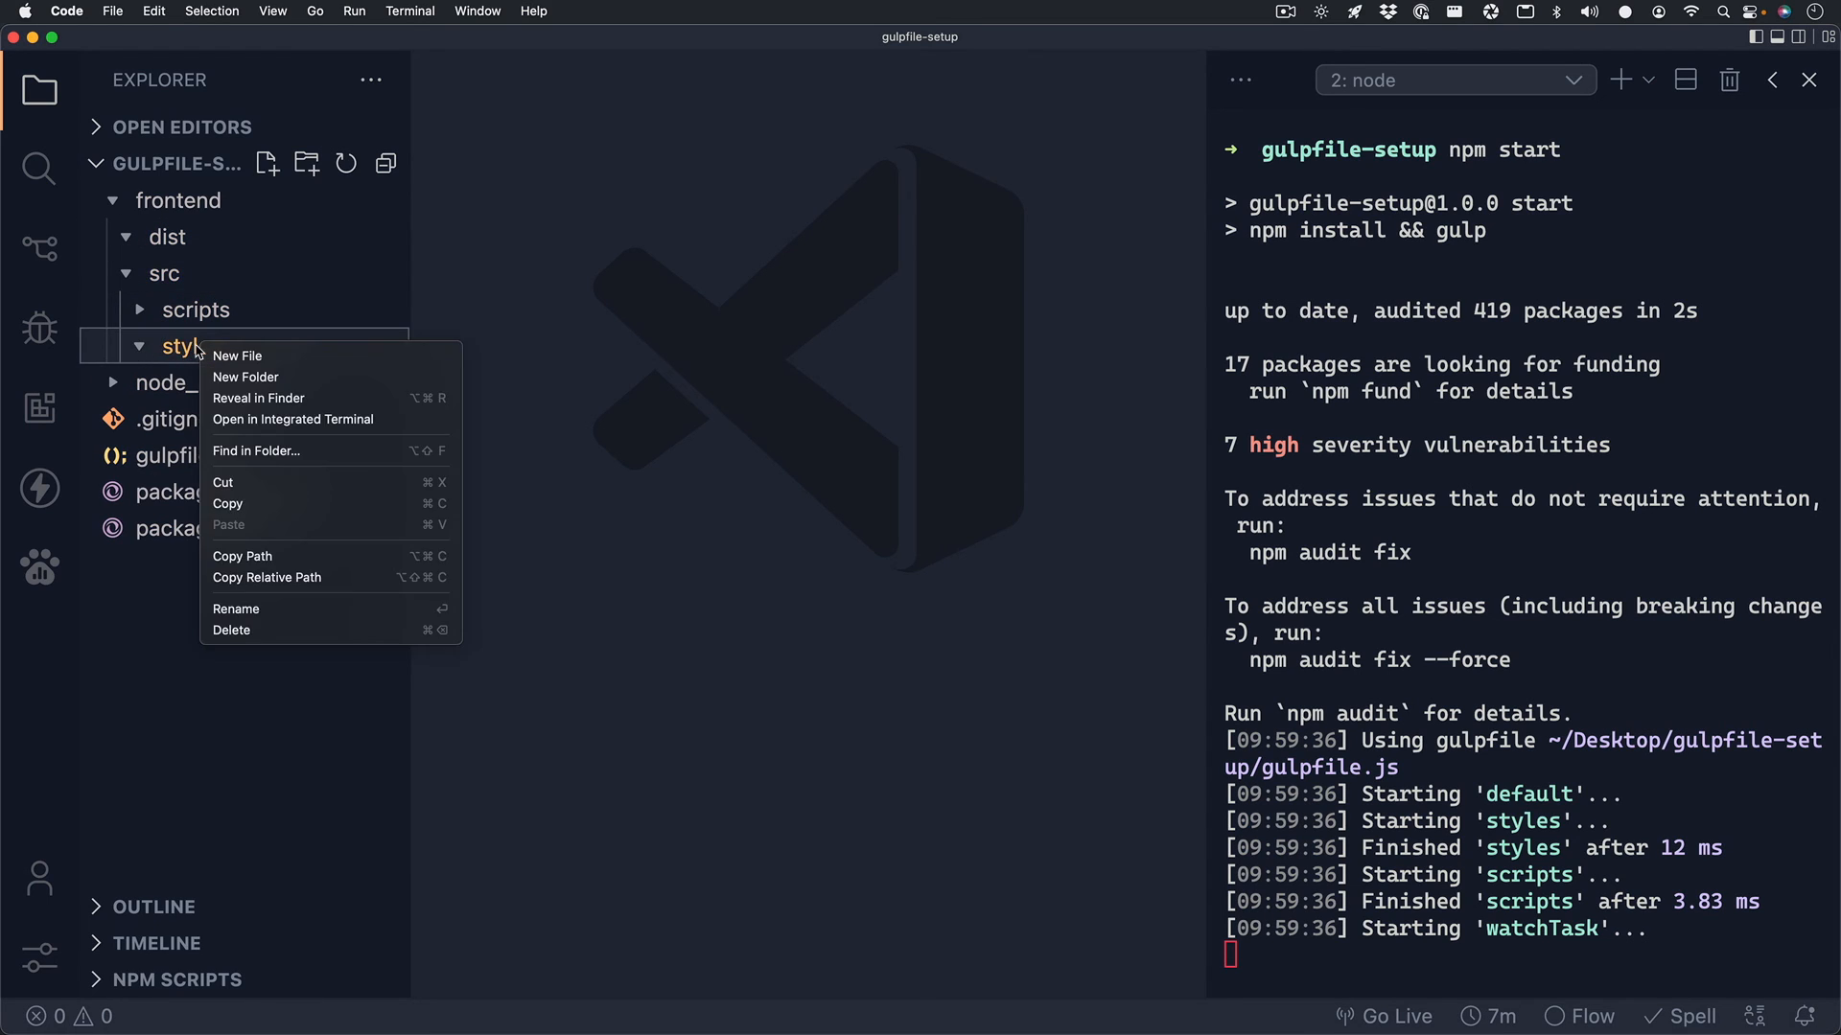
click(238, 355)
text(app.scss)
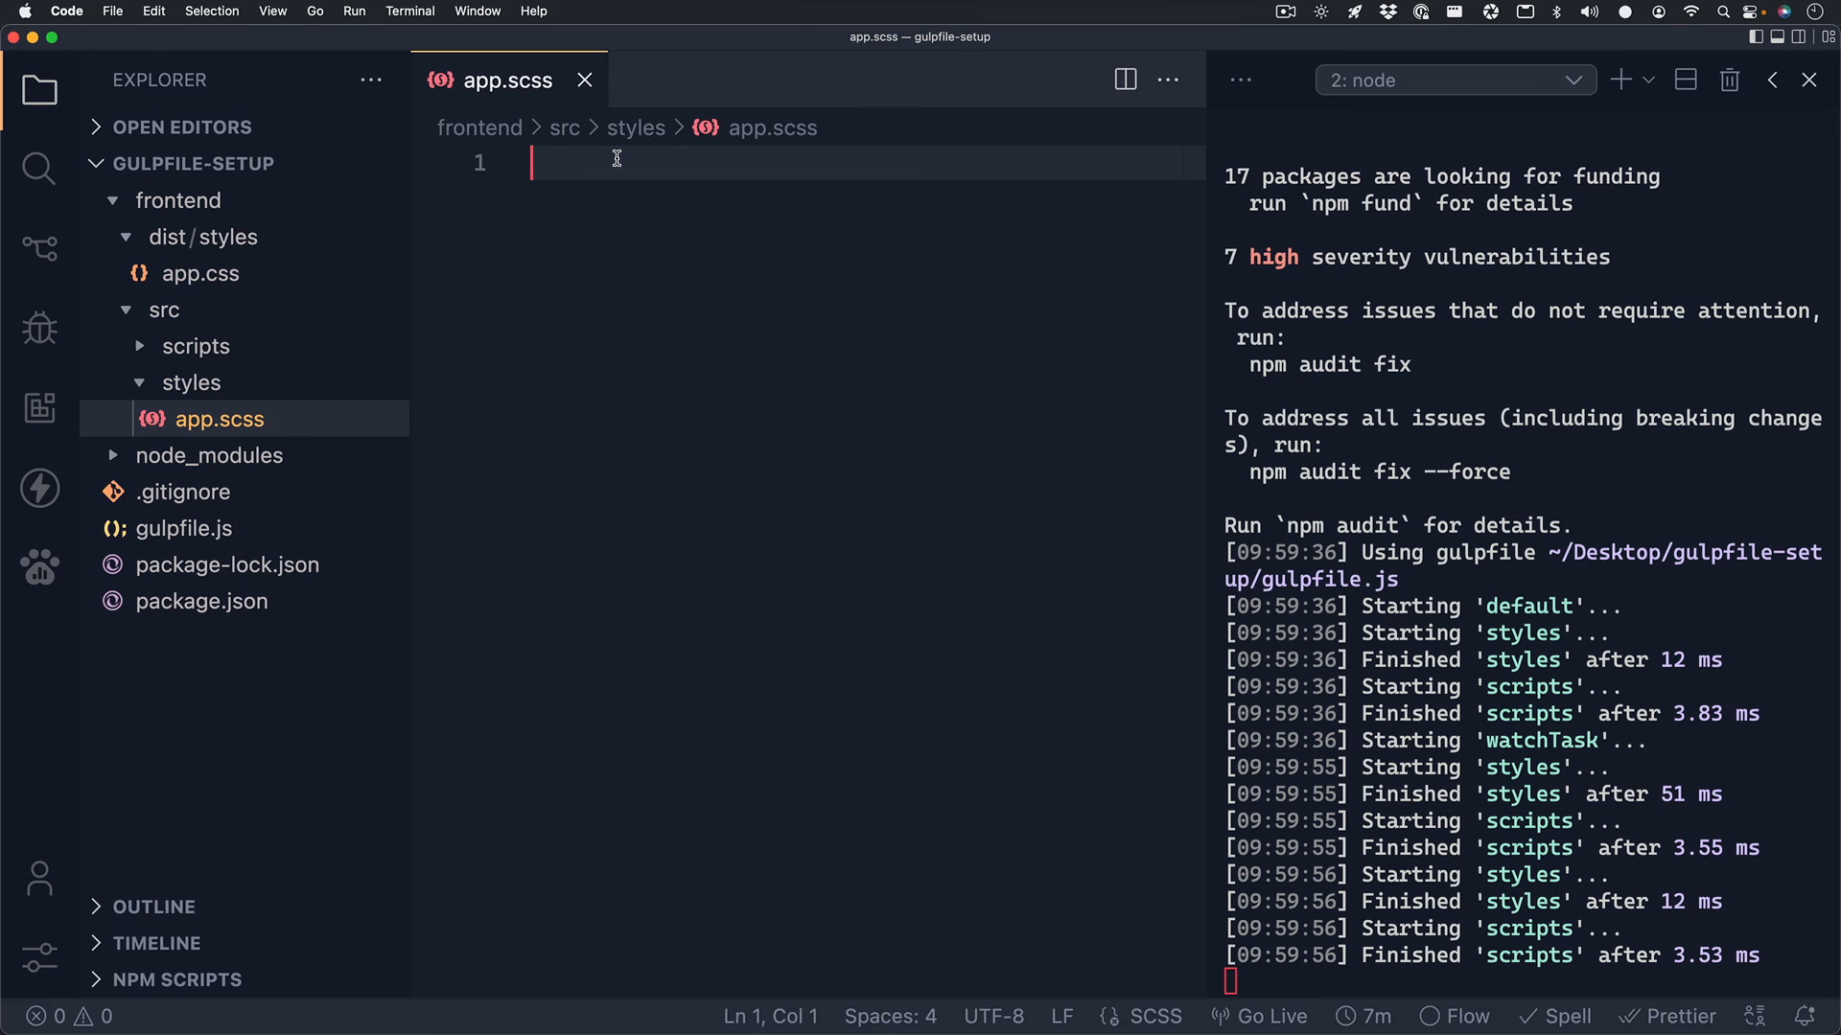
text(*)
text(margin:)
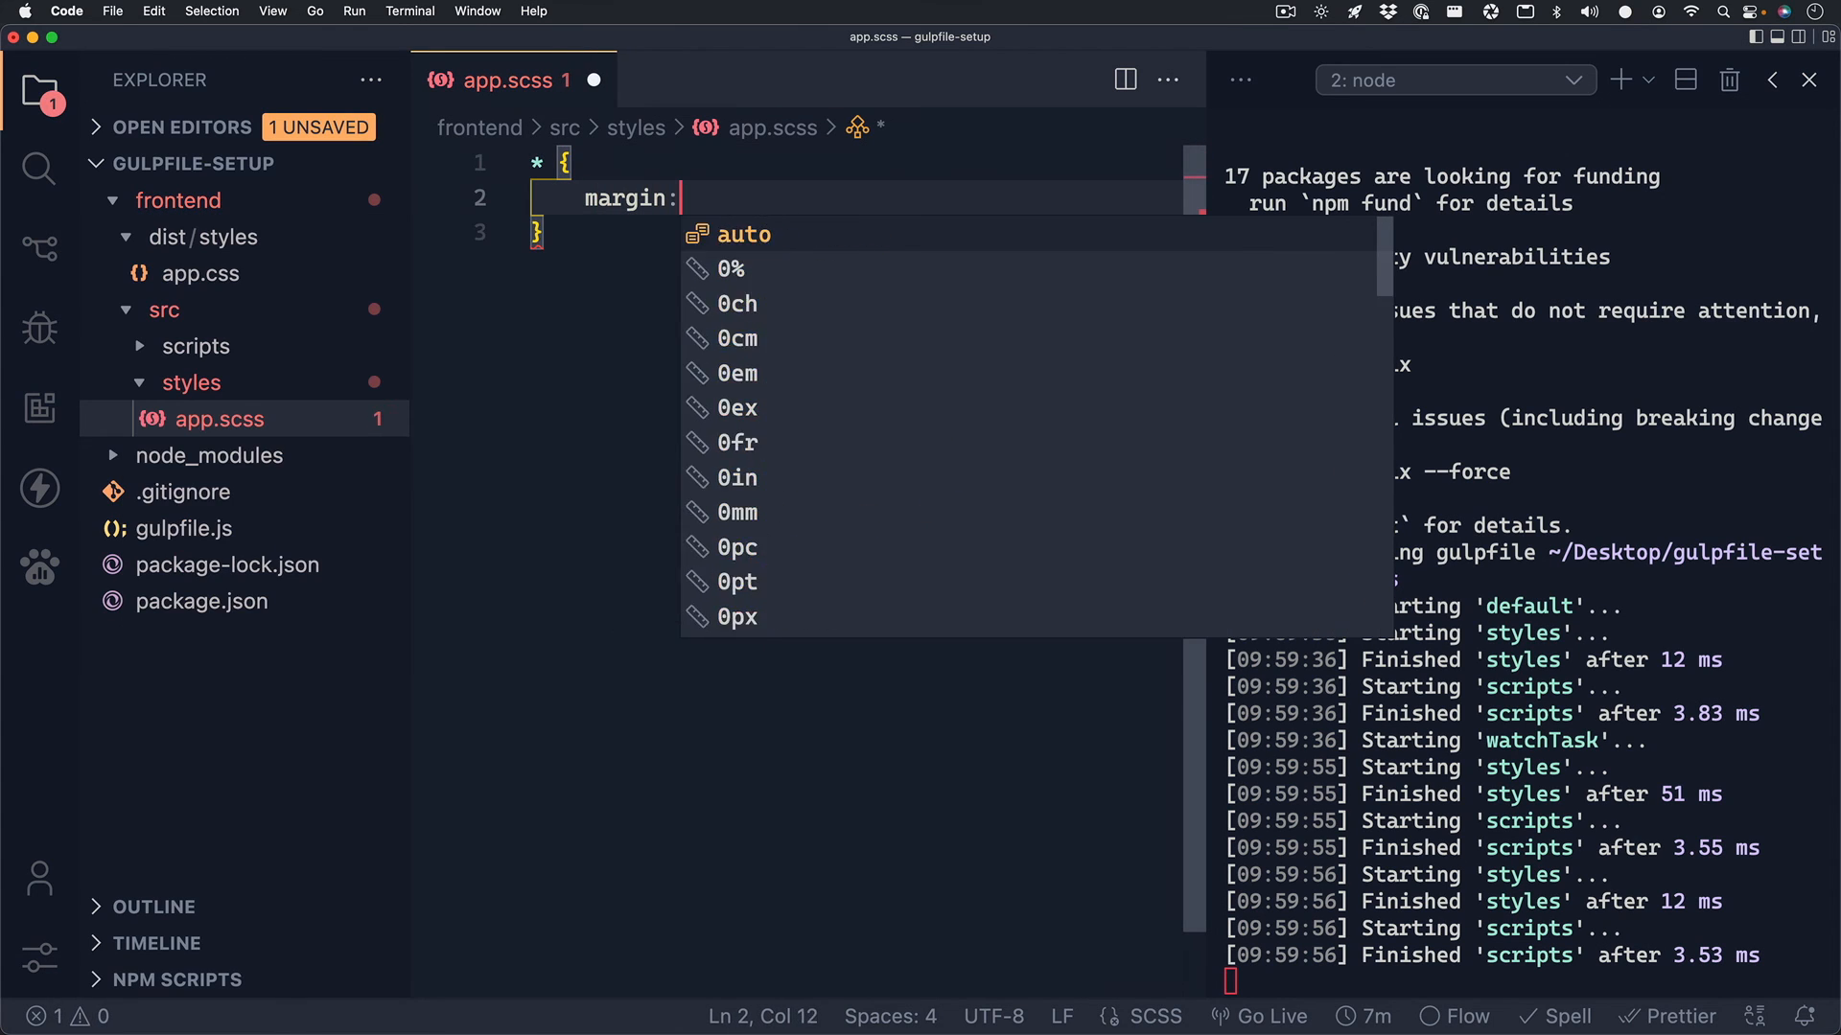
text(0;)
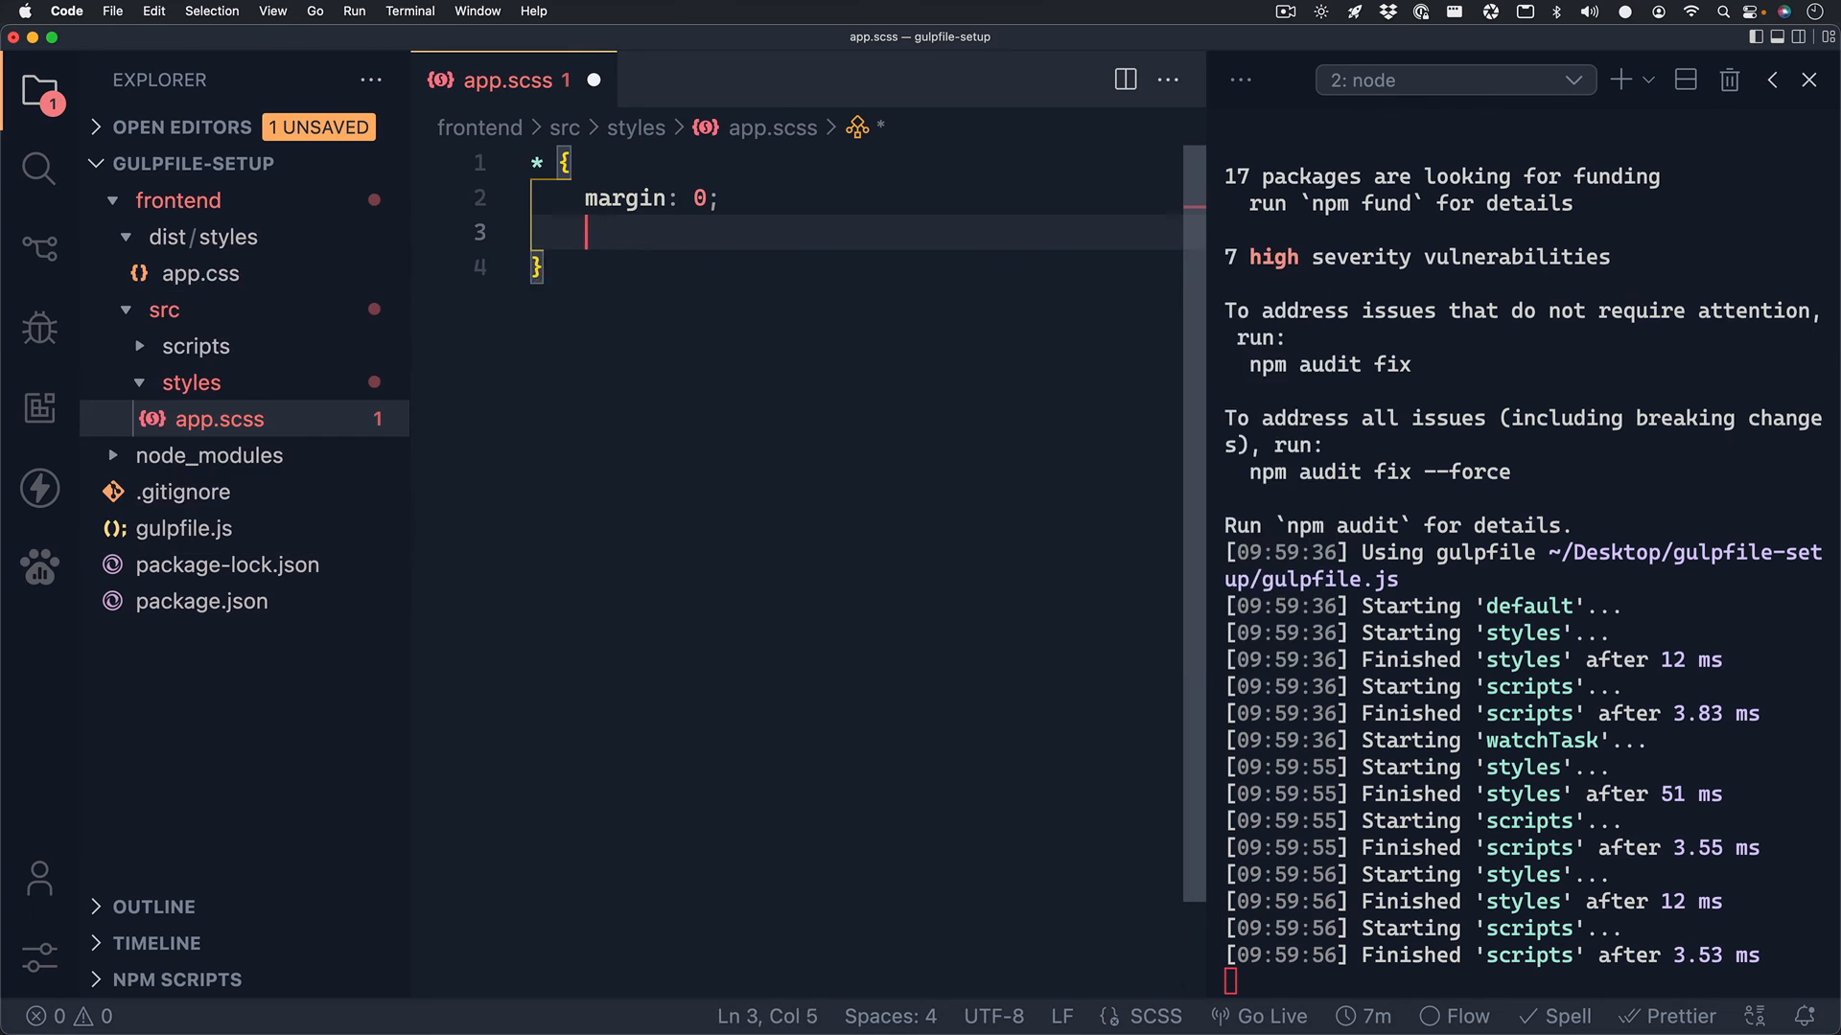
text(padding: 0;)
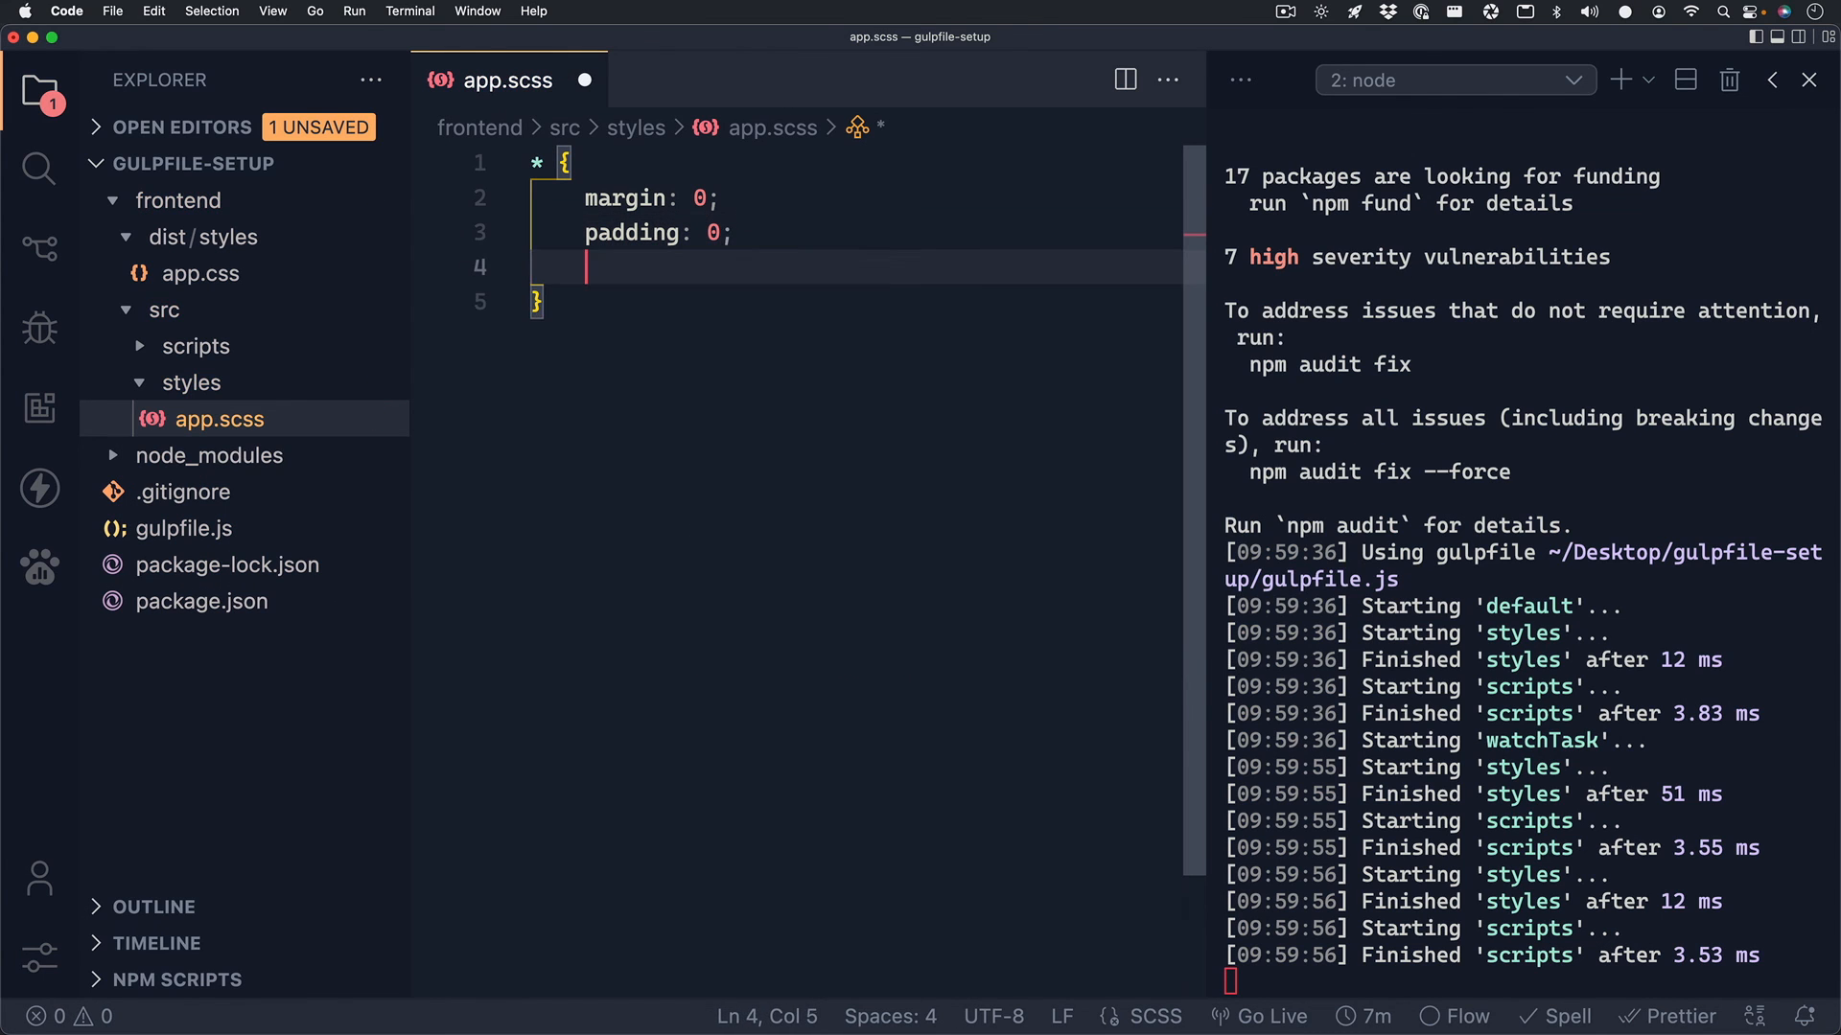
text(box-sizing:)
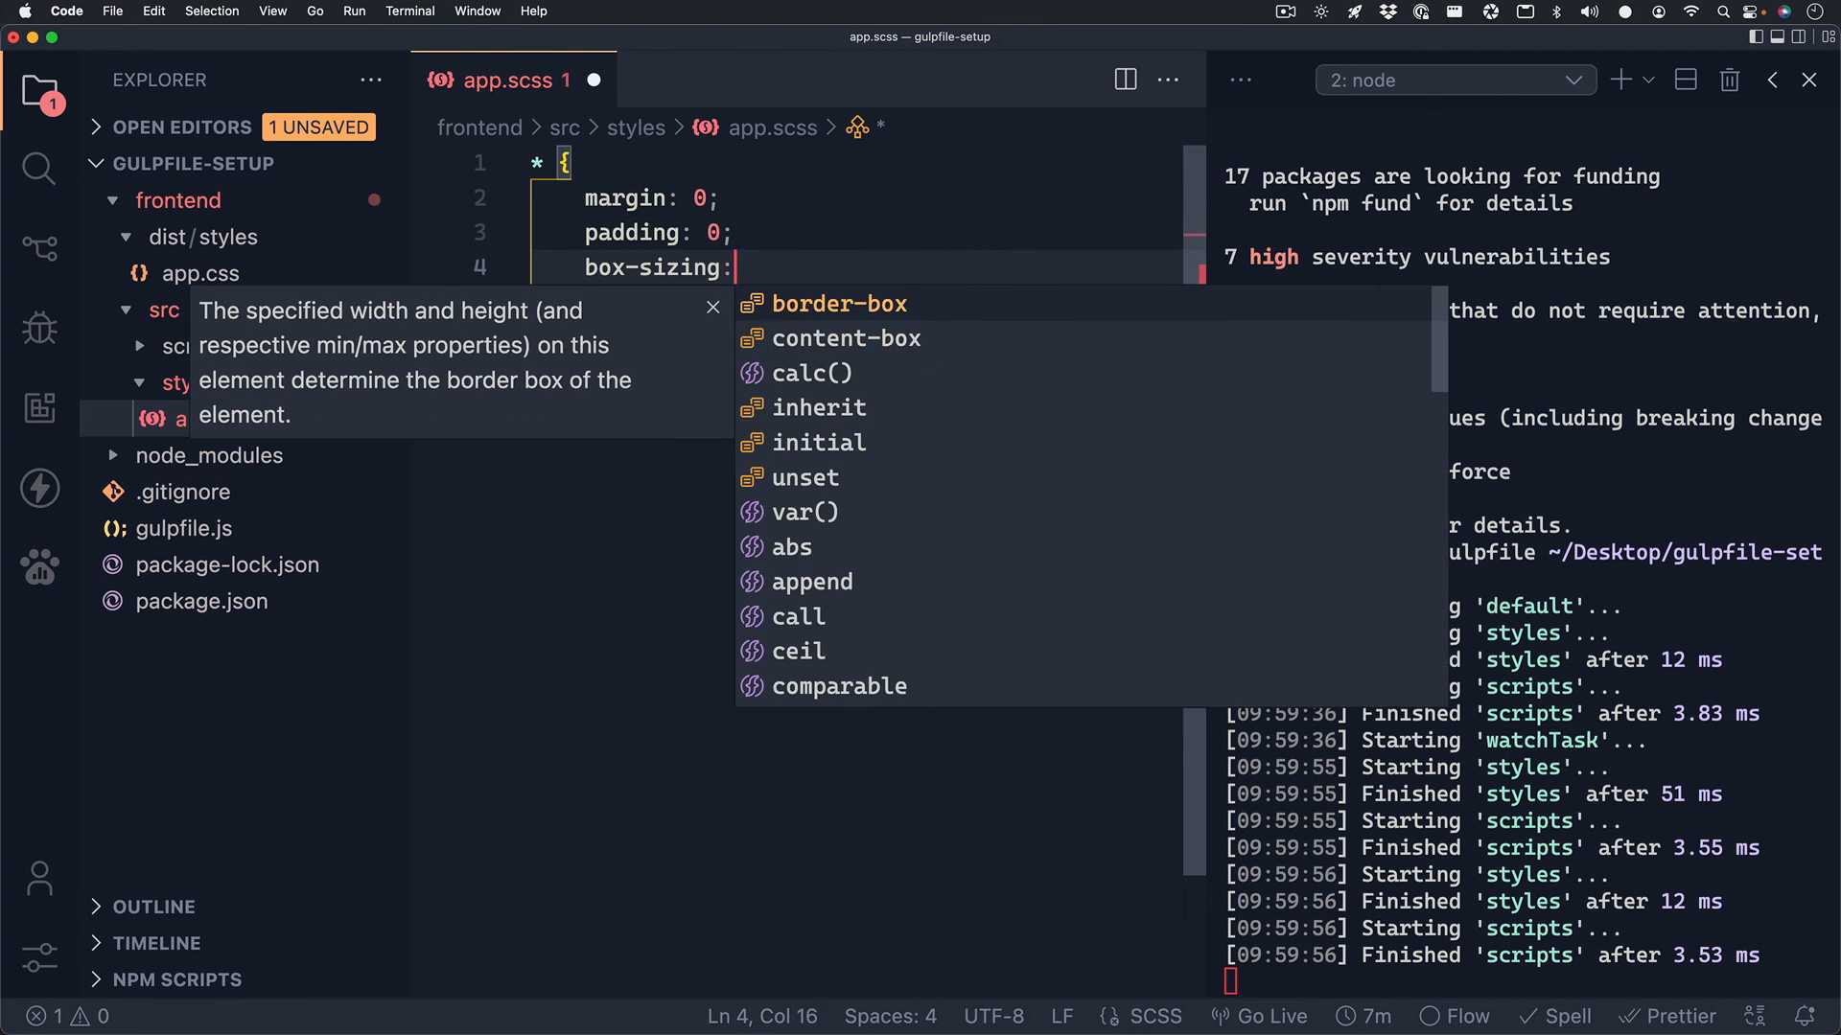
click(839, 303)
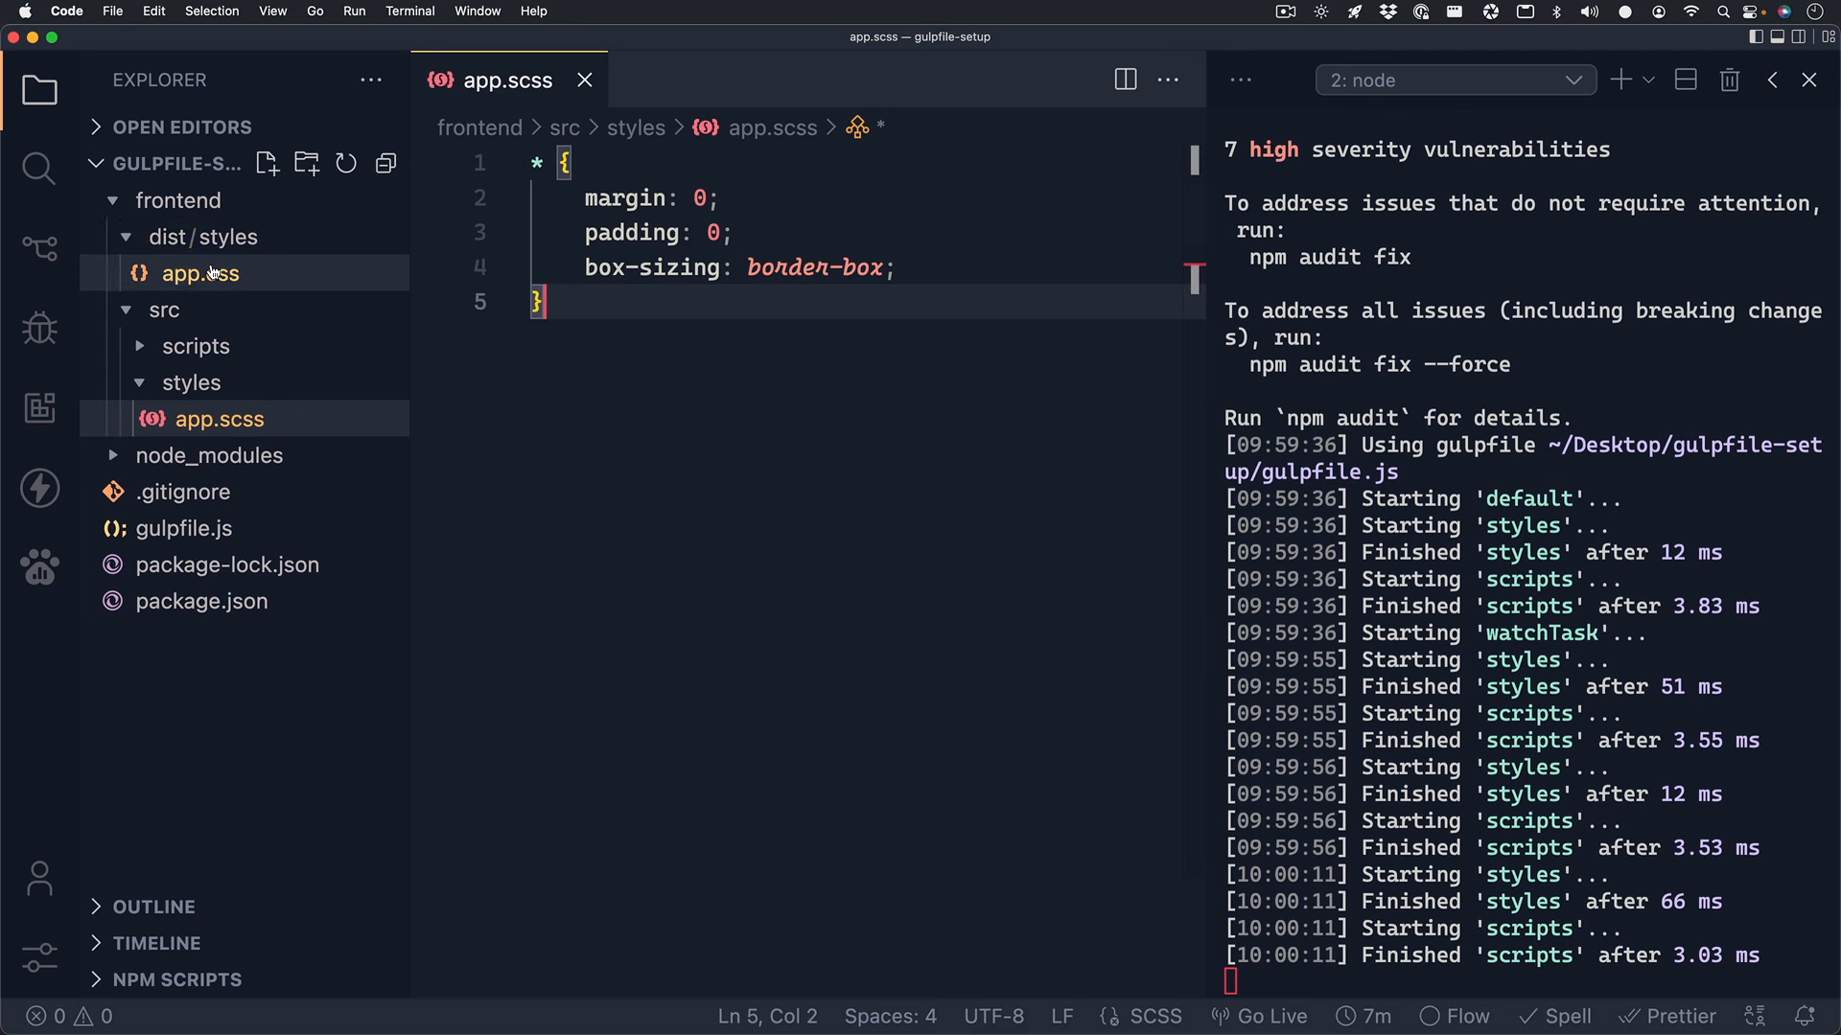
Inspect the minified dist/styles/app.css with its -webkit-box-sizing prefix, then close it.
click(199, 273)
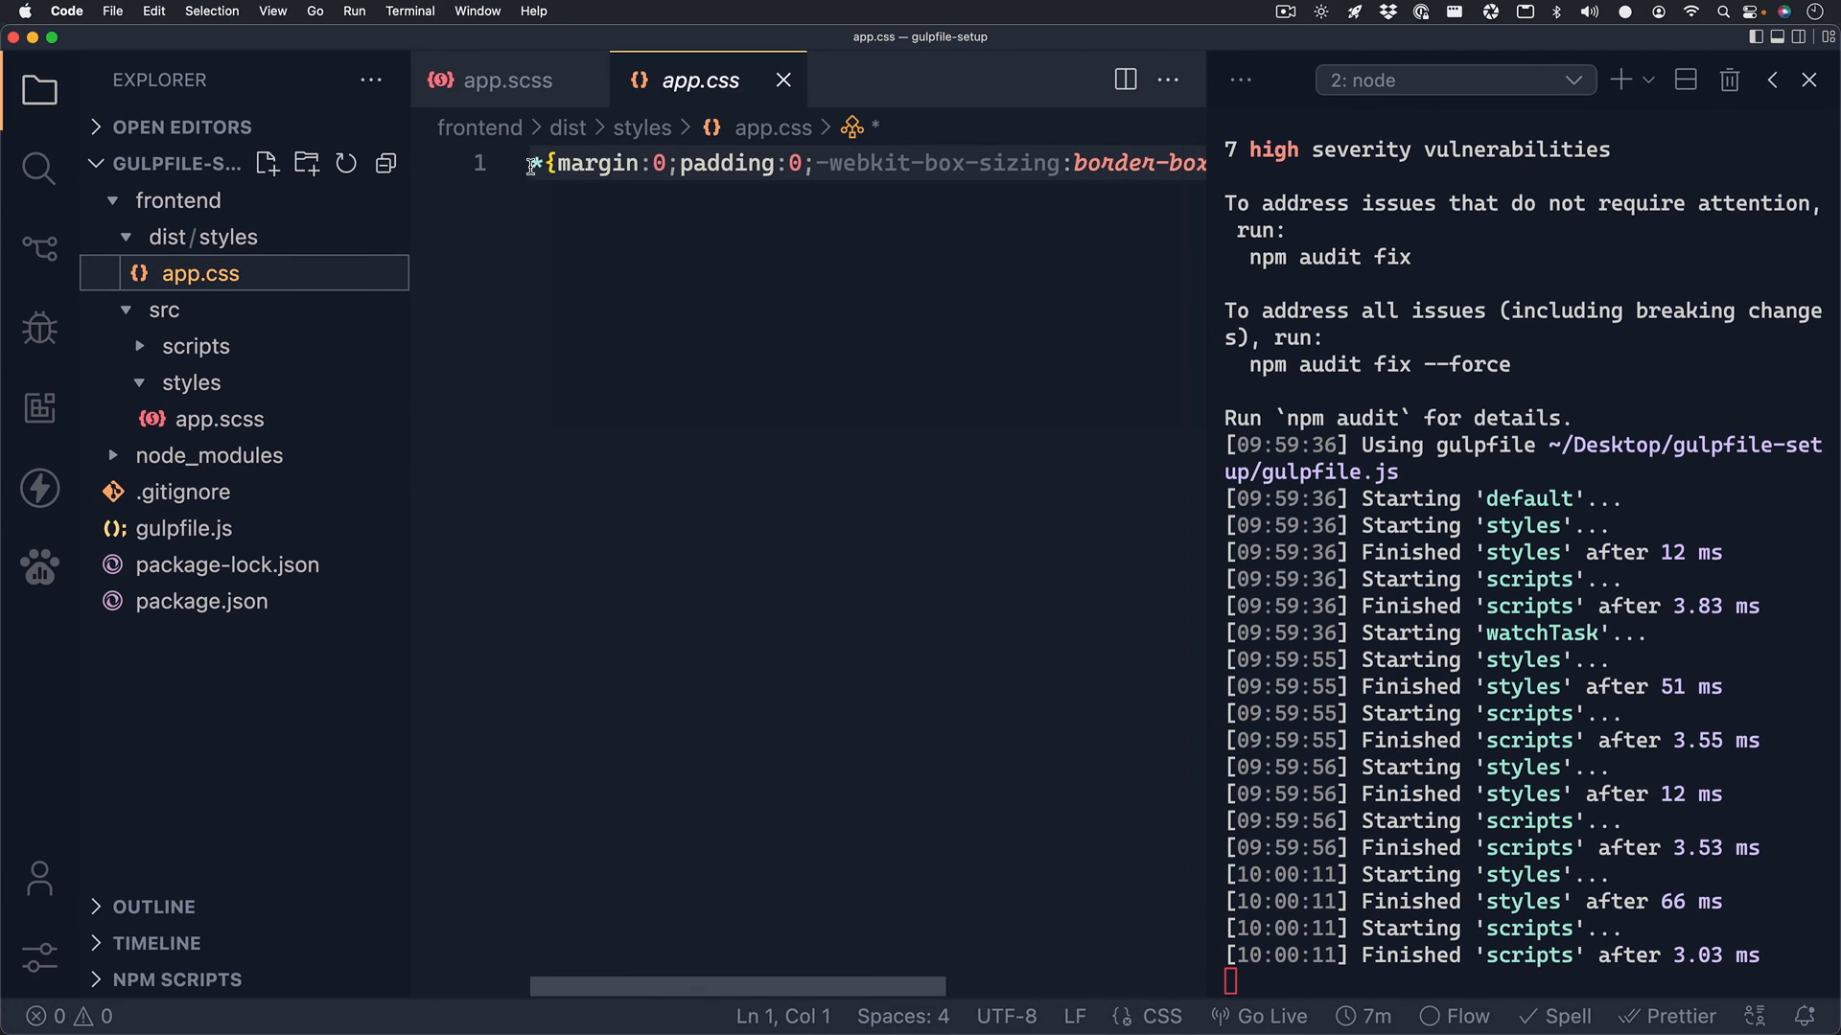
drag(535, 163, 1102, 162)
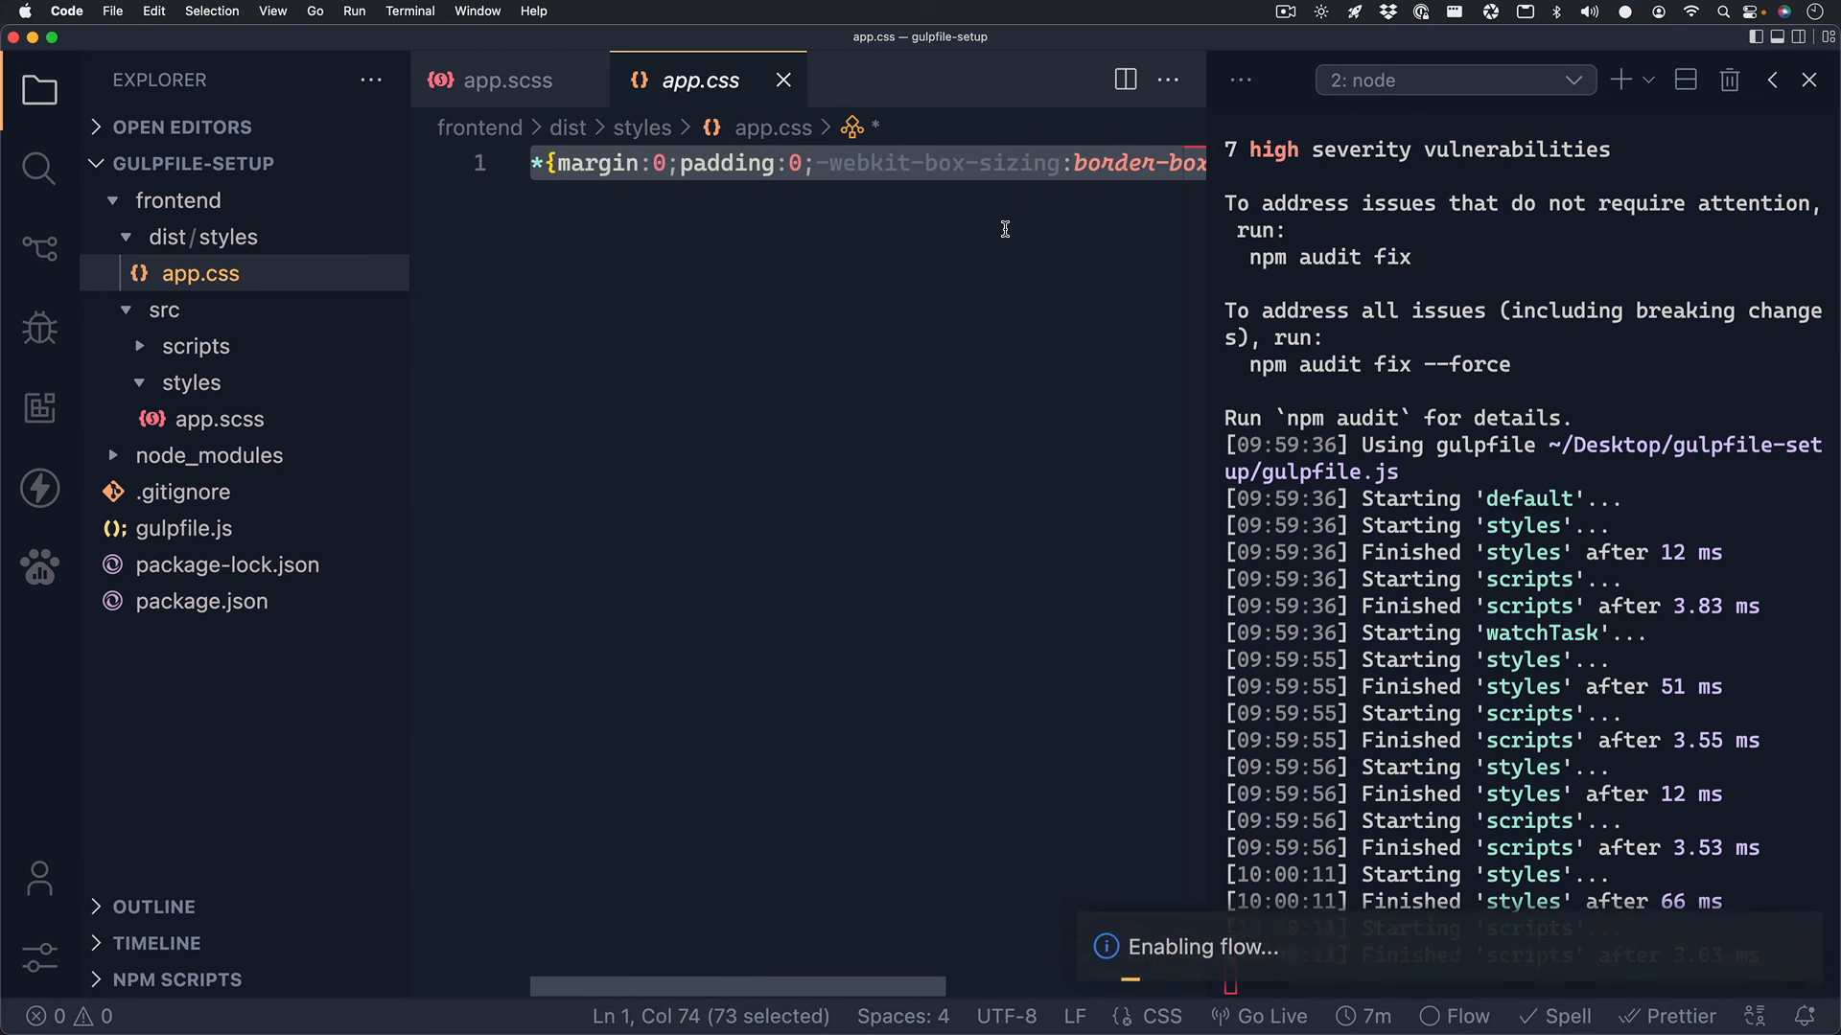
click(717, 163)
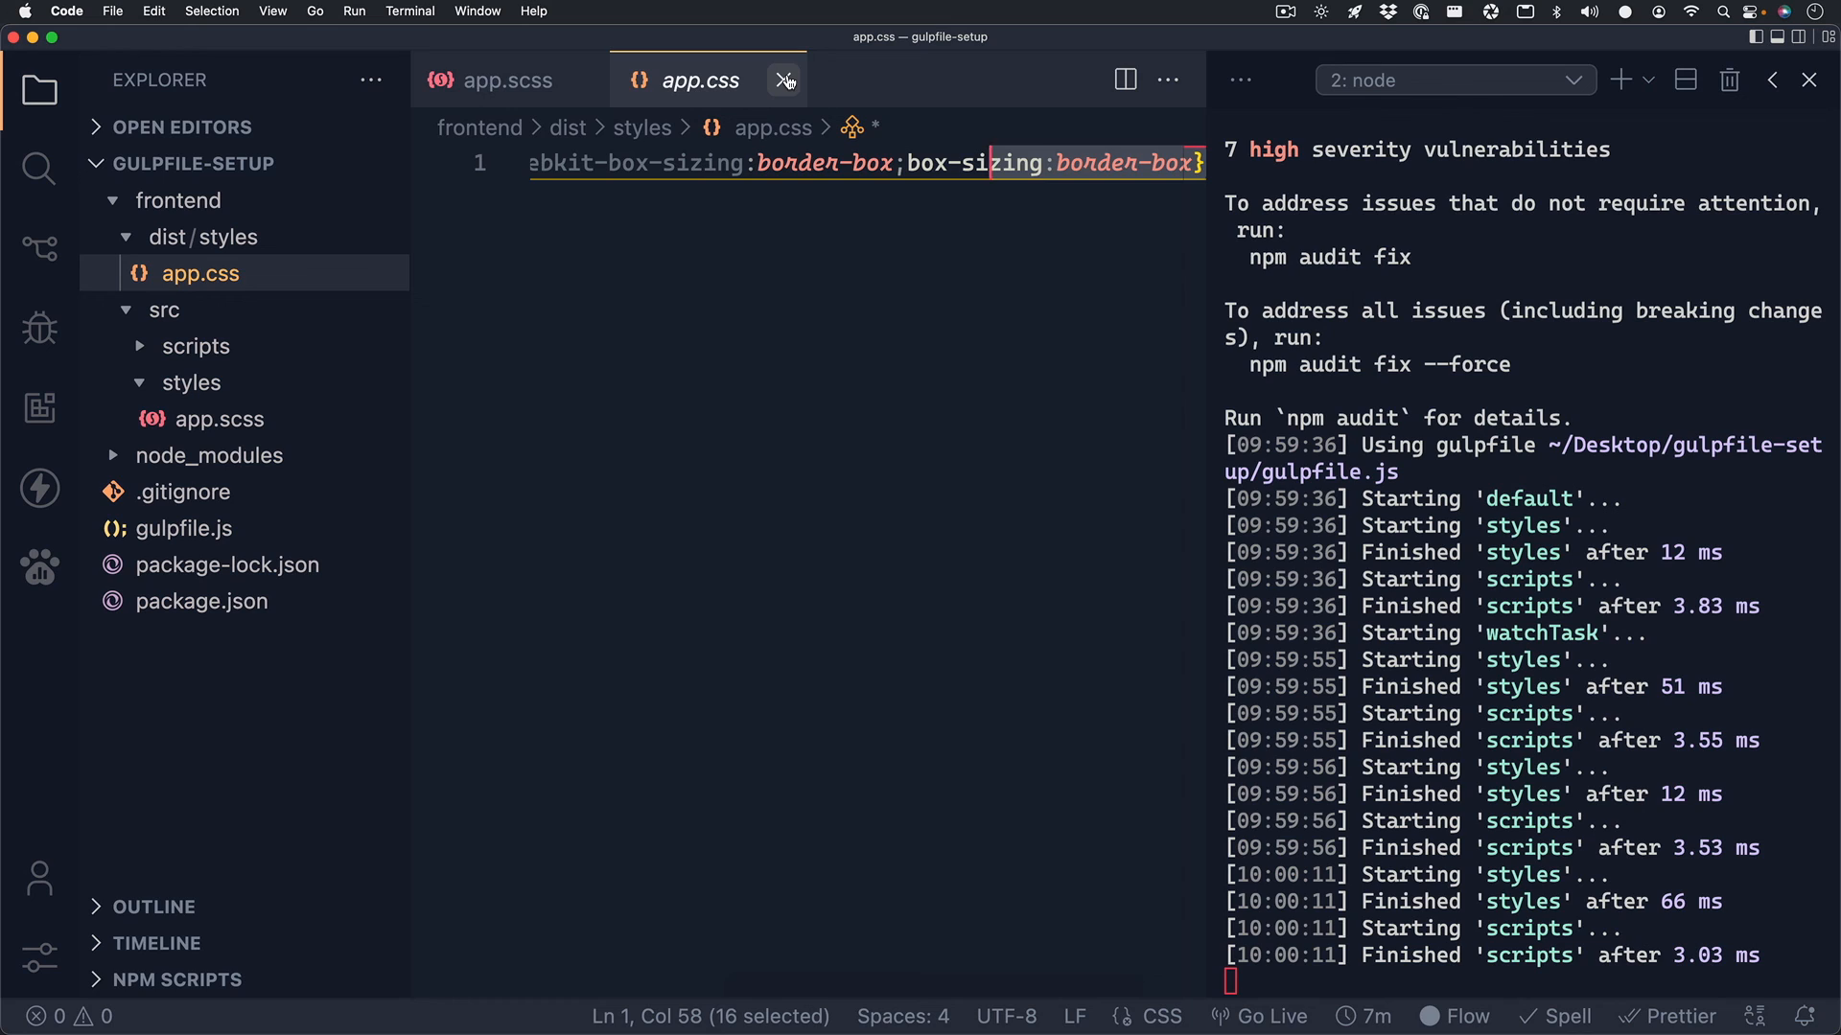
click(784, 80)
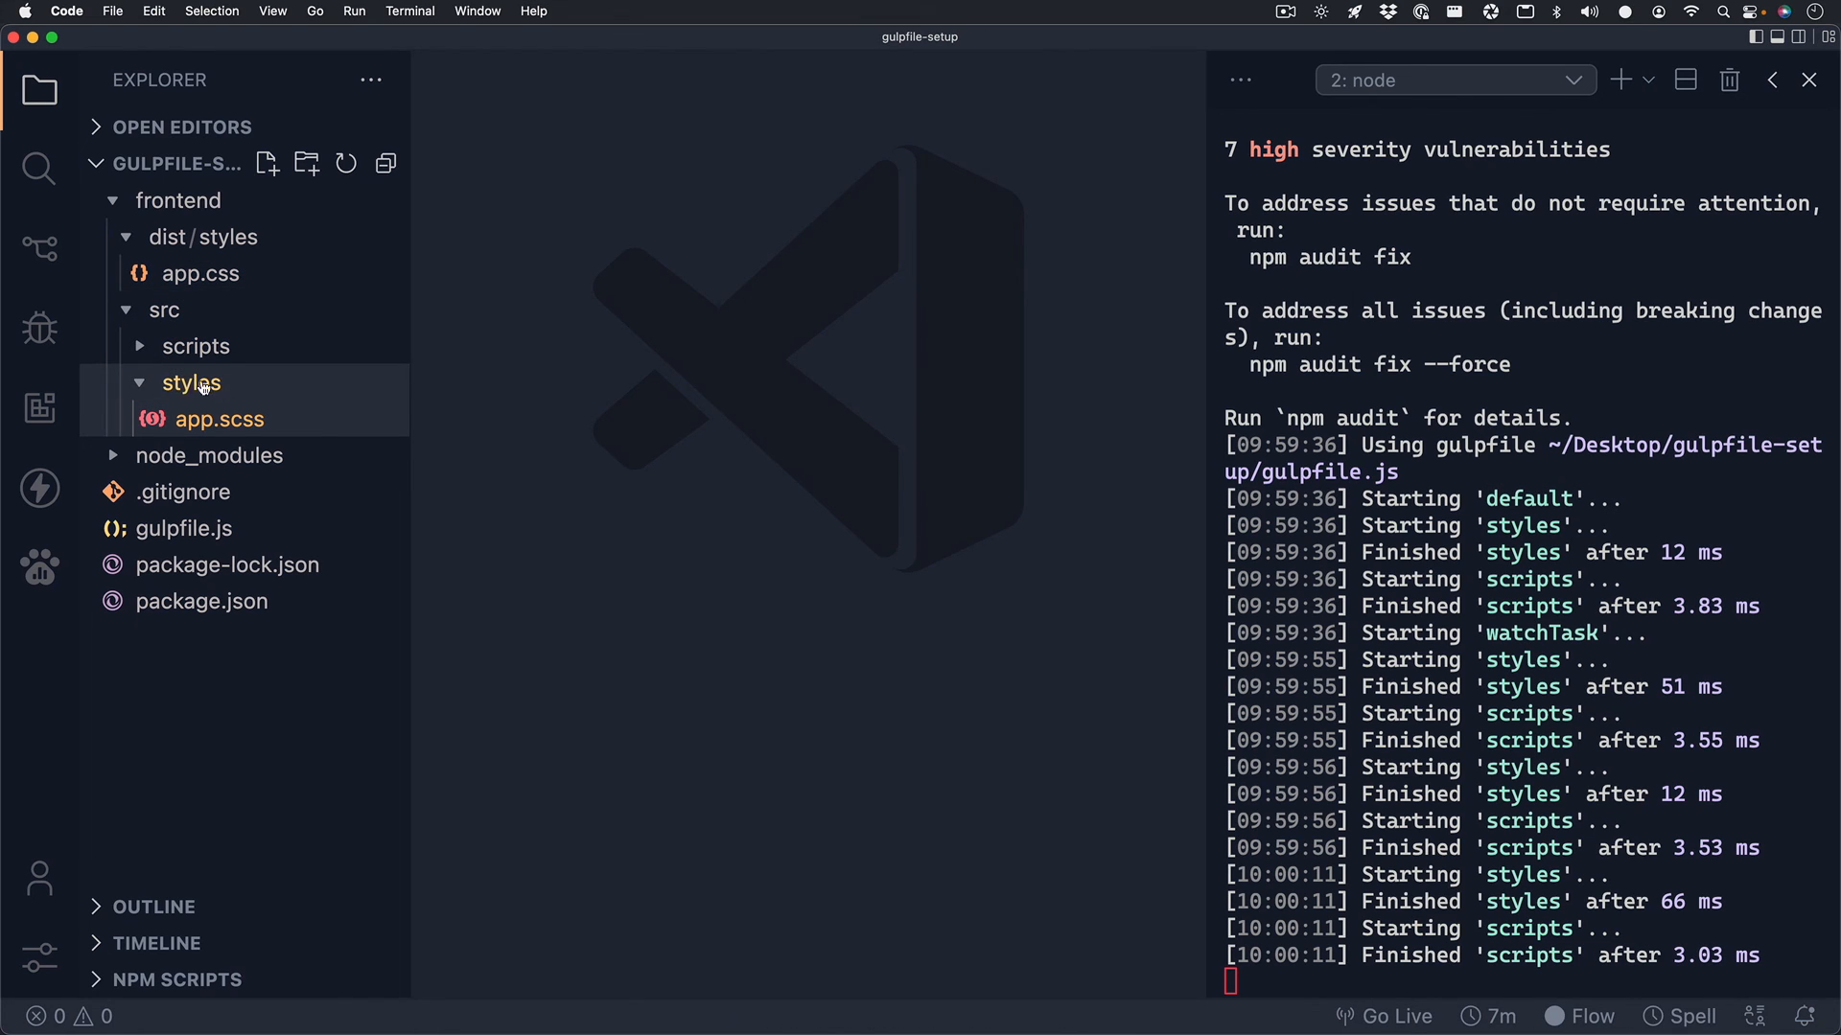
Create src/scripts/app.js defining const user with name 'John Smith' and age 50.
click(189, 382)
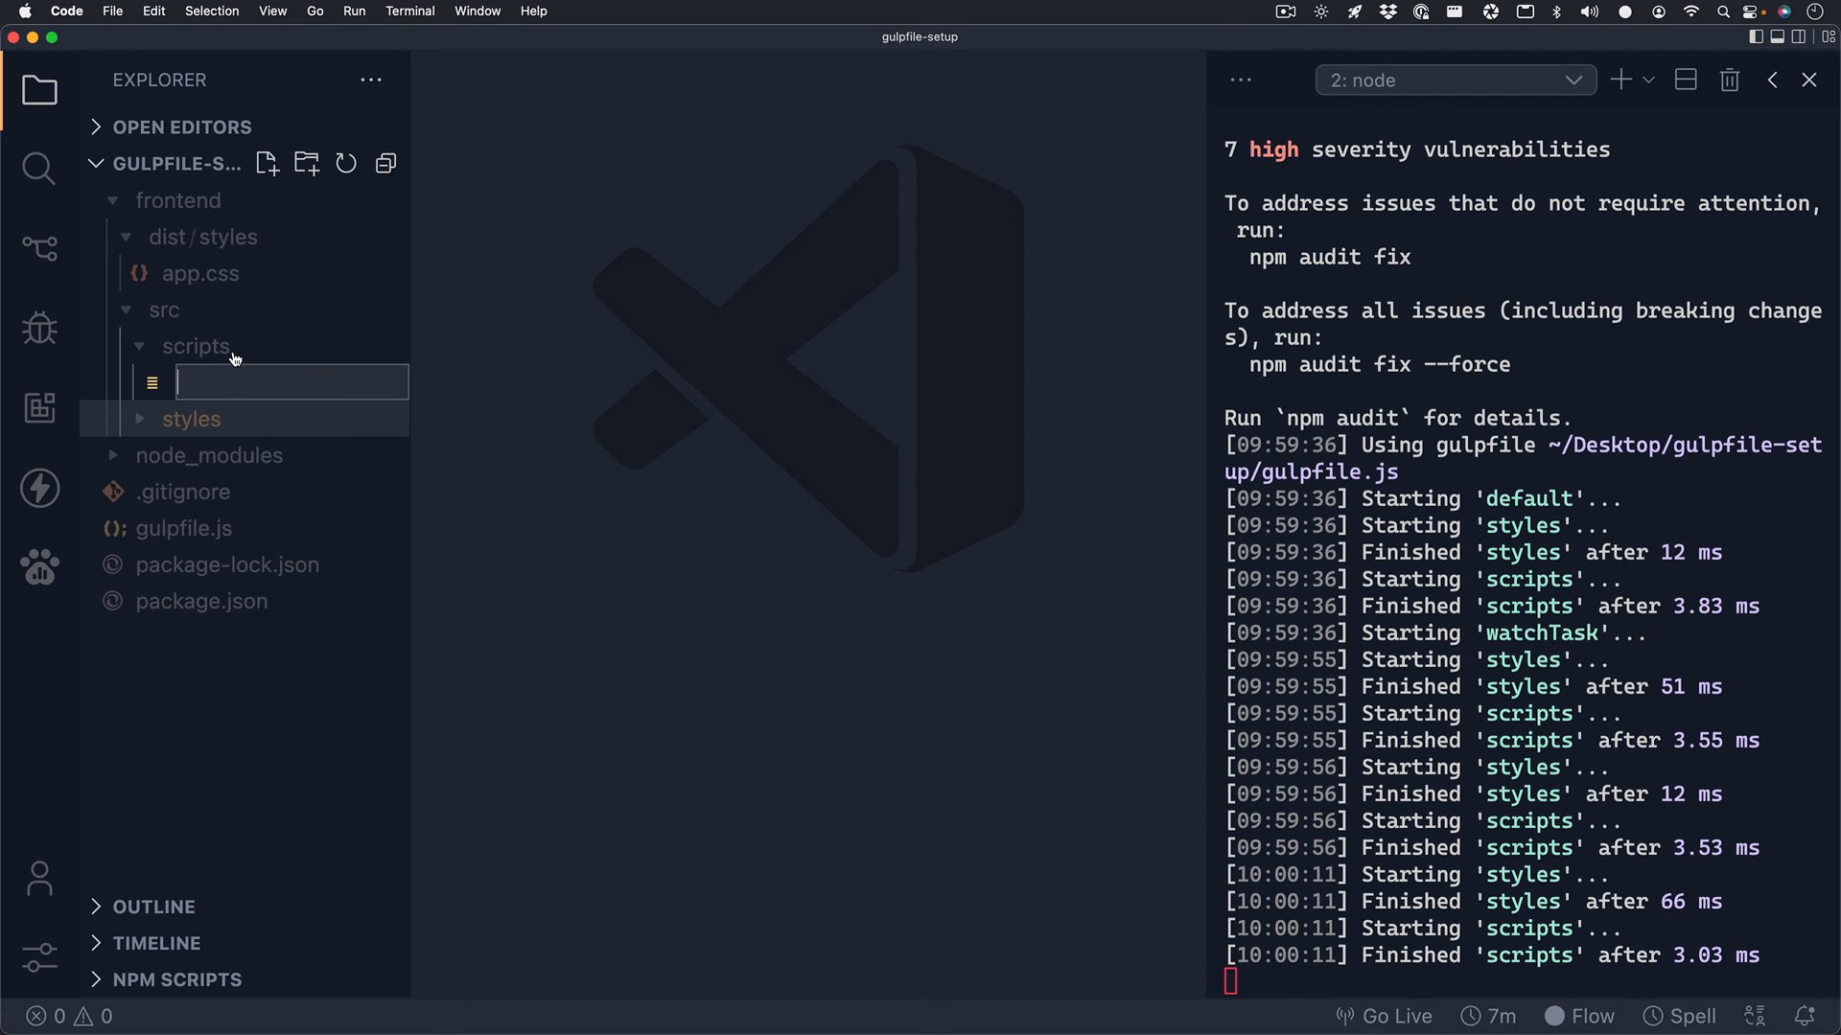
text(app.js)
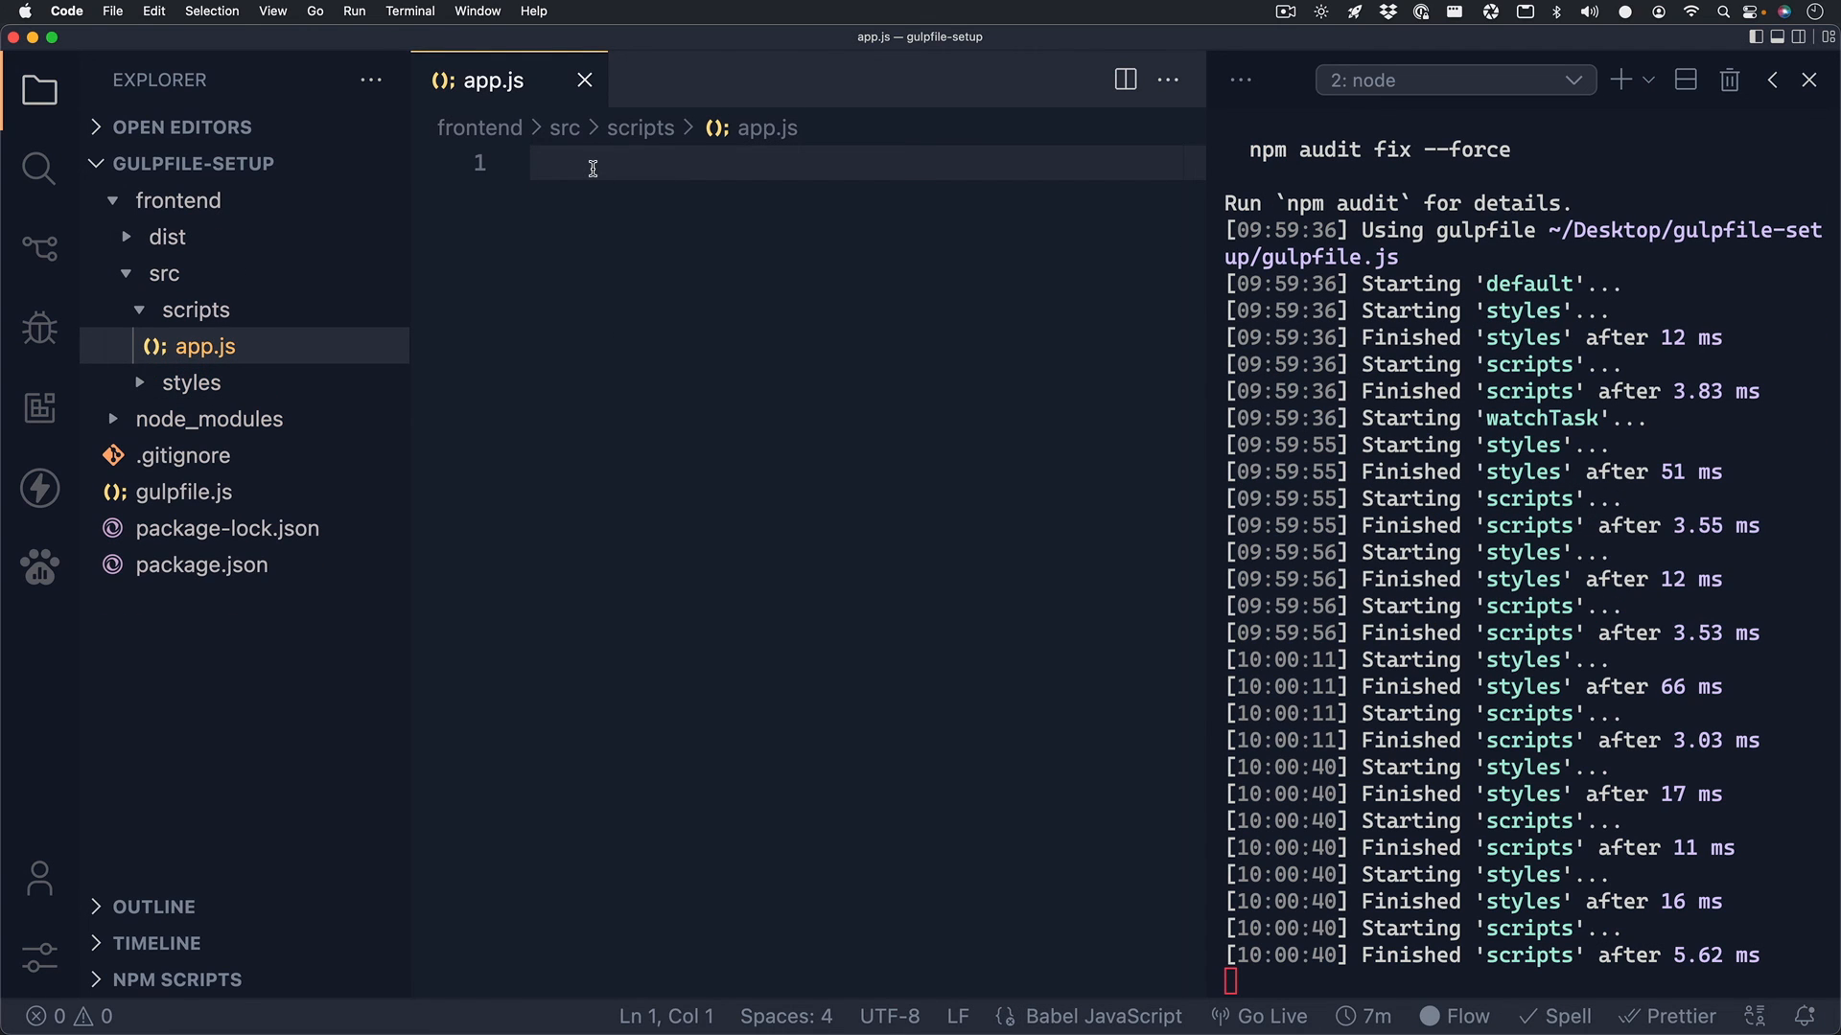
text(const user = {)
text(name: ")
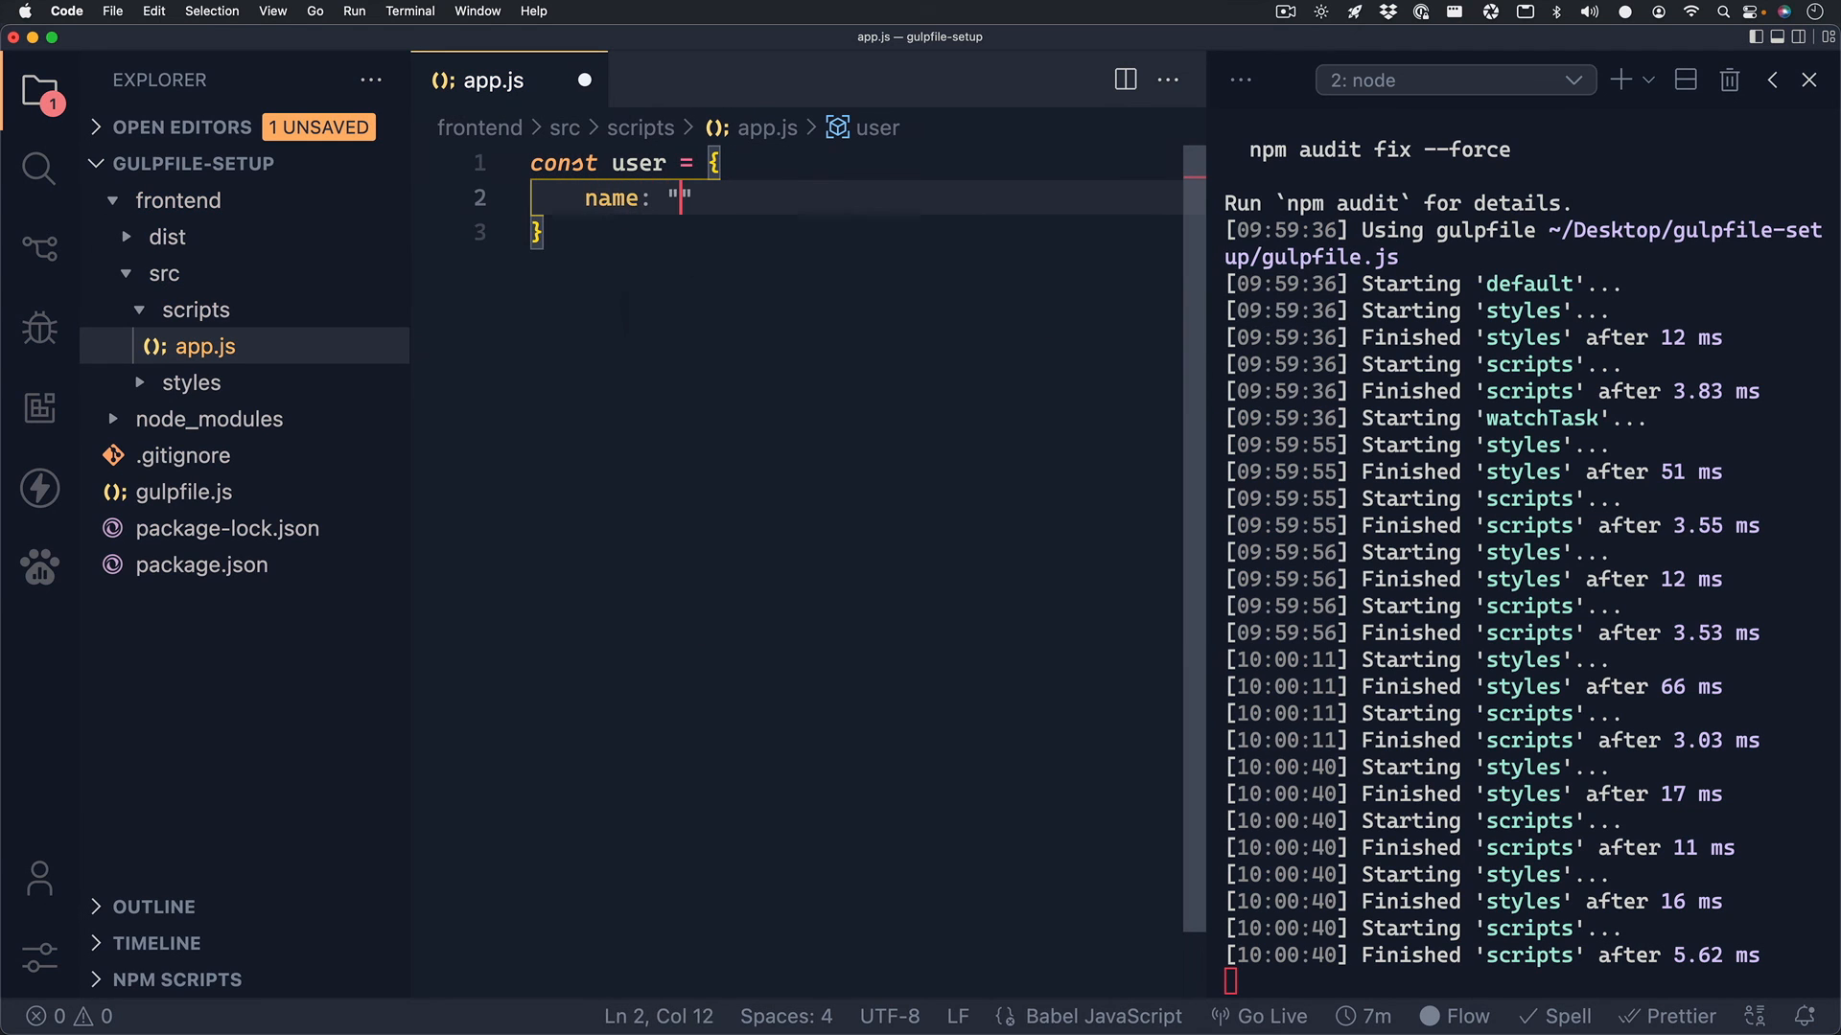
text(John Smith)
text(age: 50)
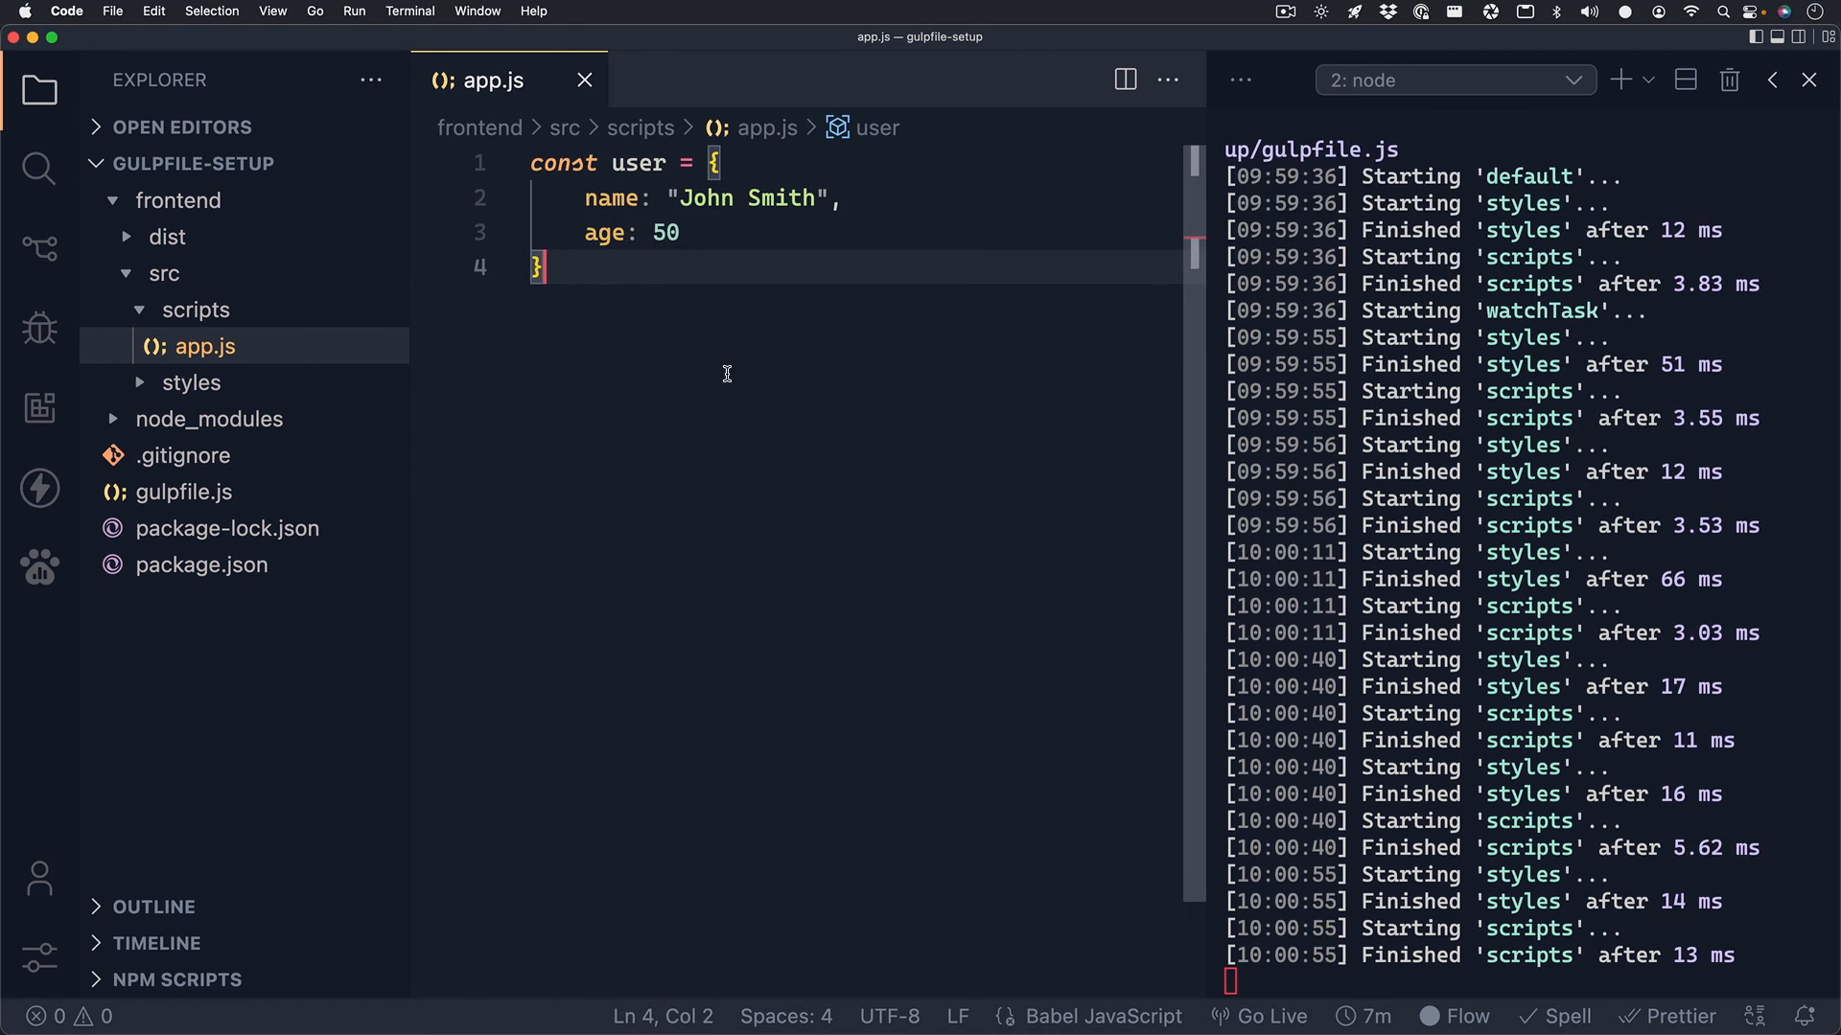
click(196, 309)
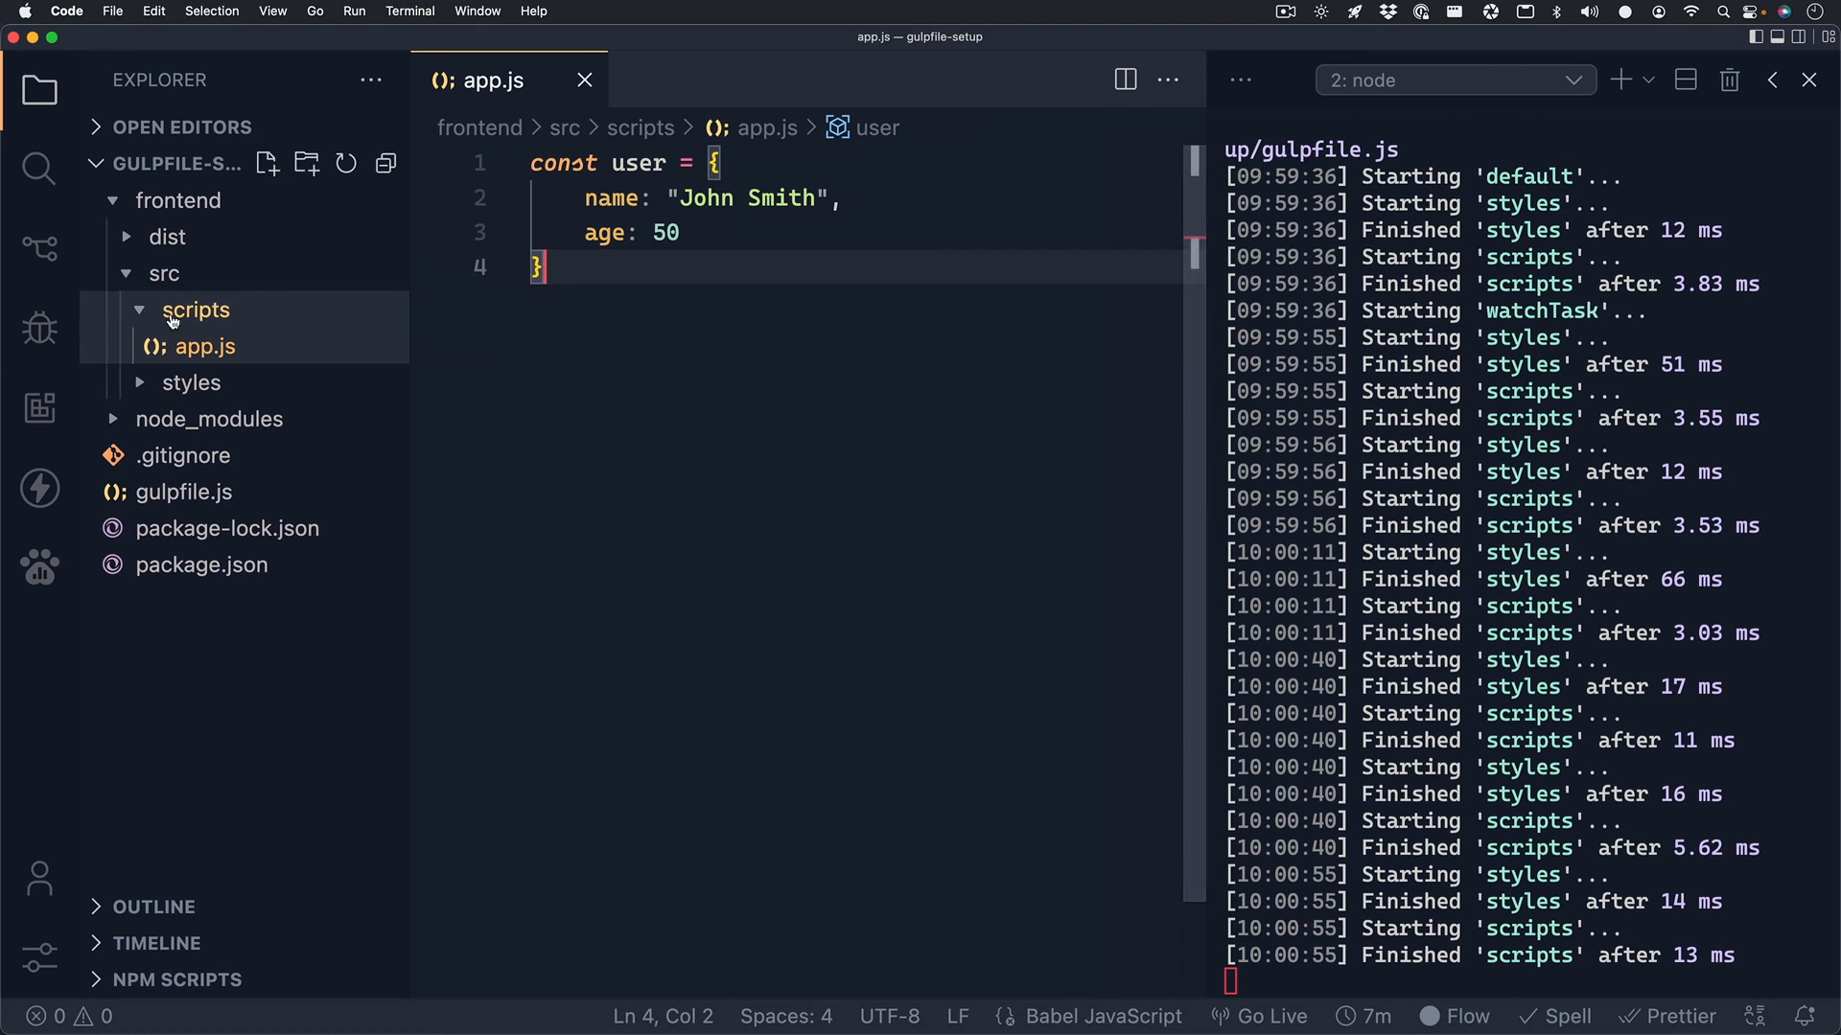
View the one-line minified dist/scripts/app.js, collapse the Explorer folders, and close both app.js tabs.
click(168, 236)
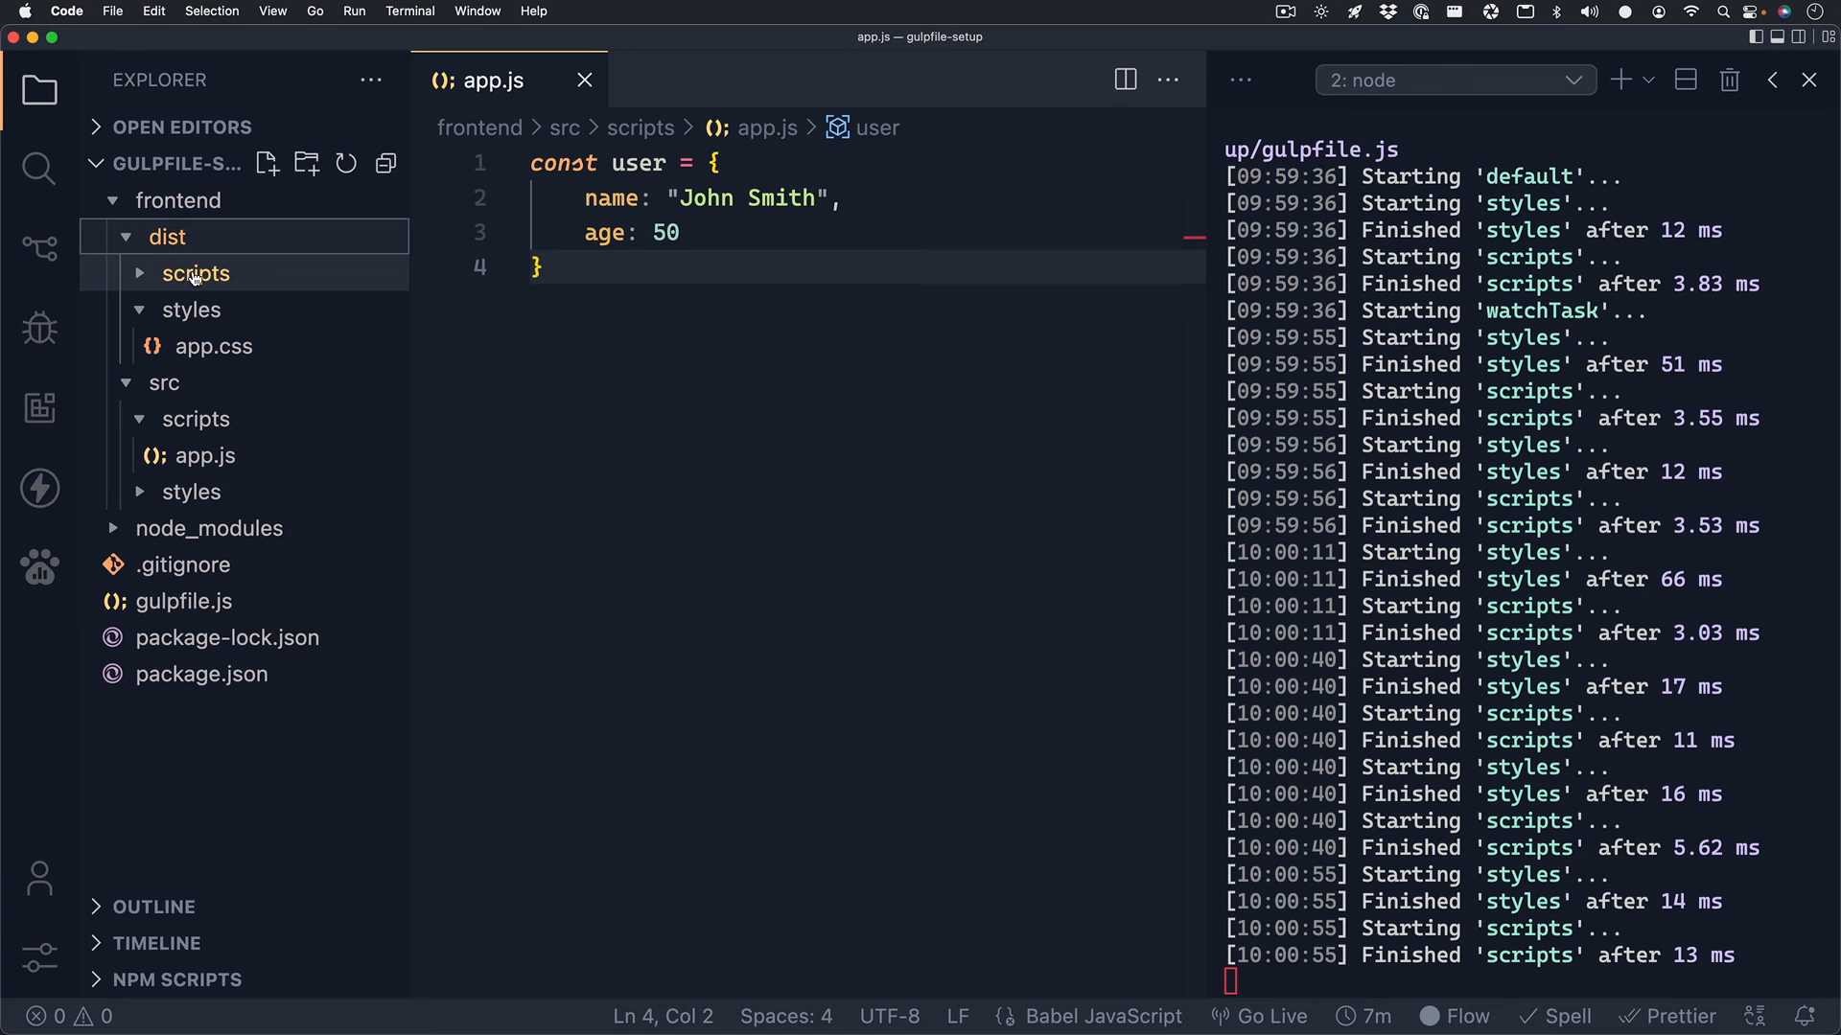
click(205, 310)
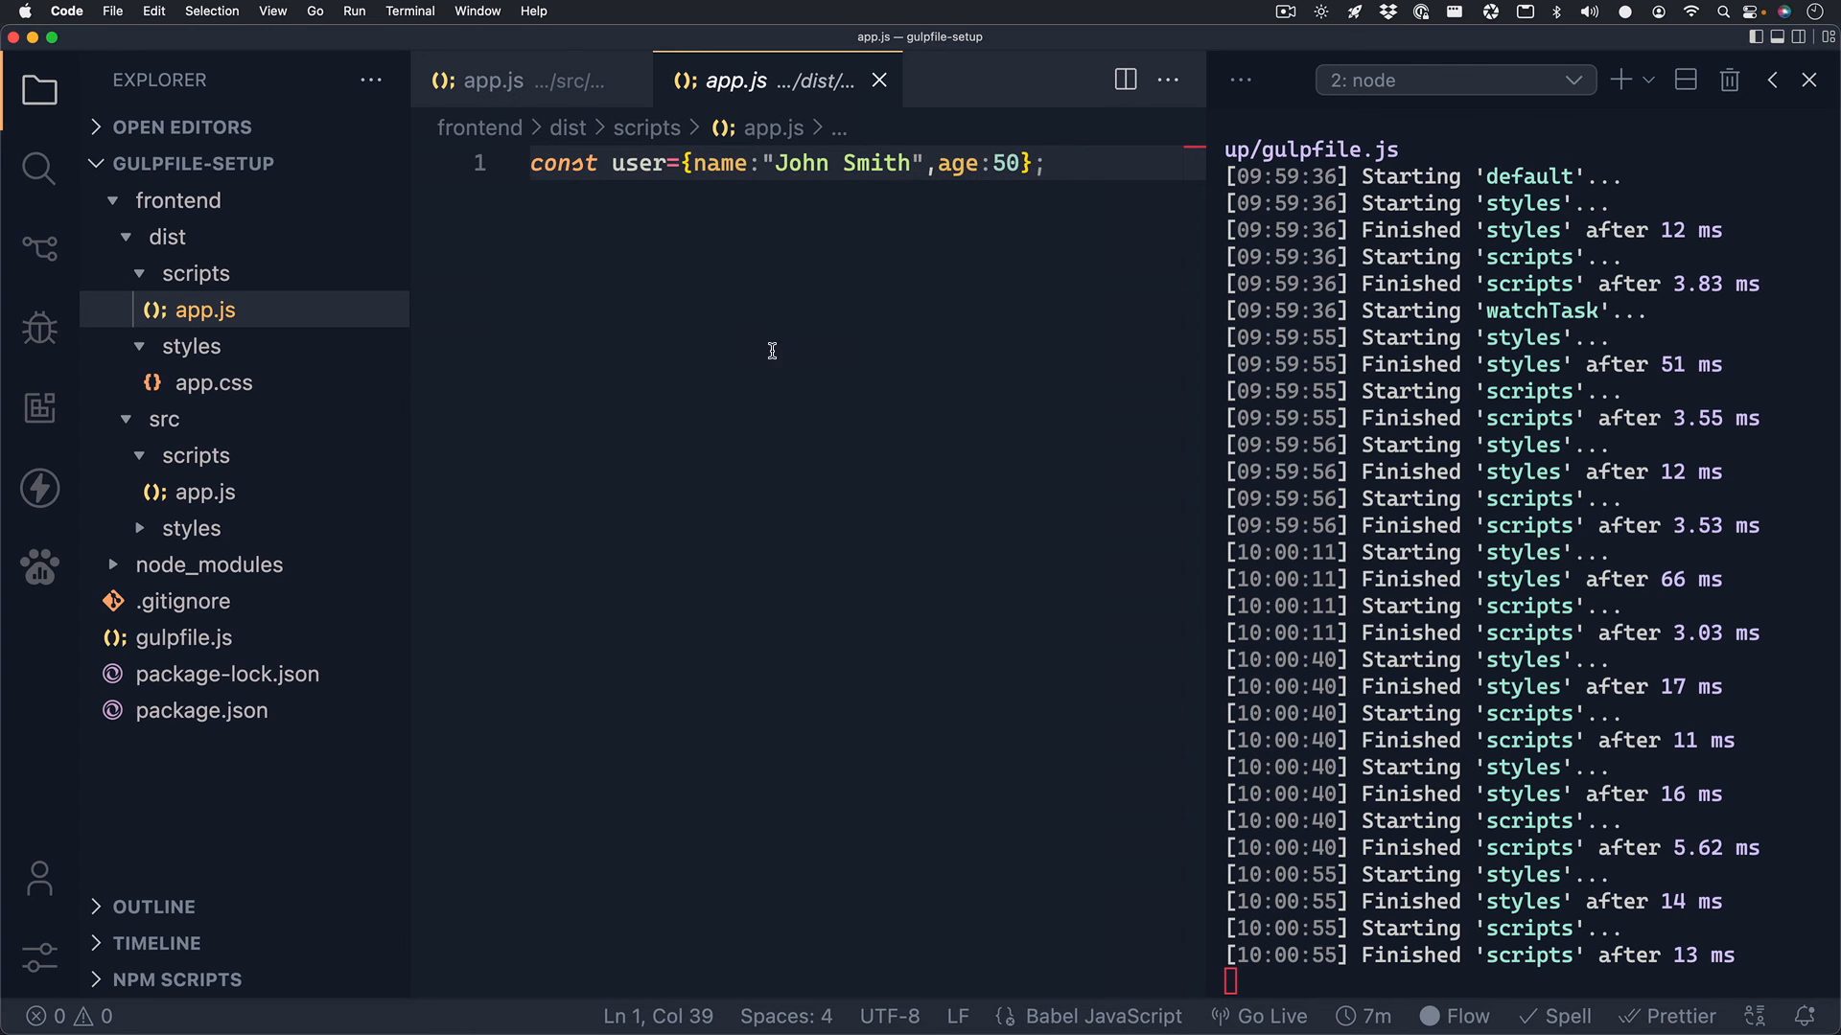
click(195, 272)
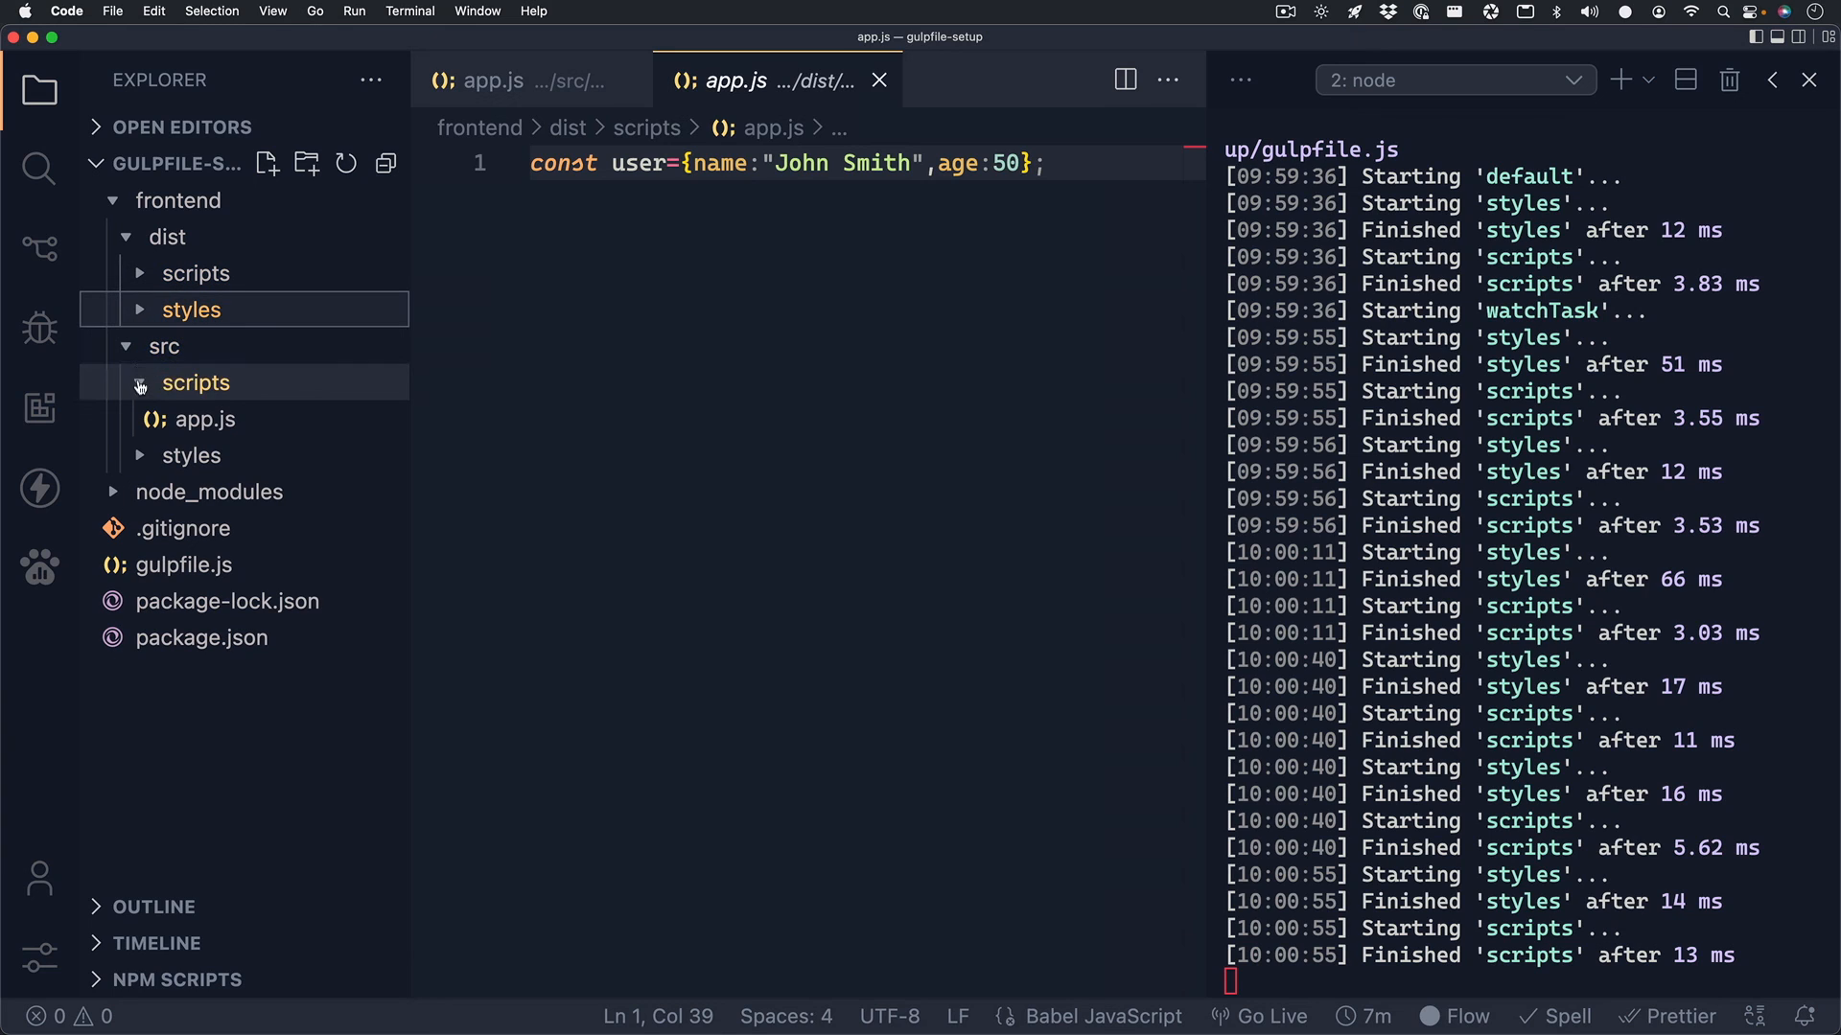
click(163, 346)
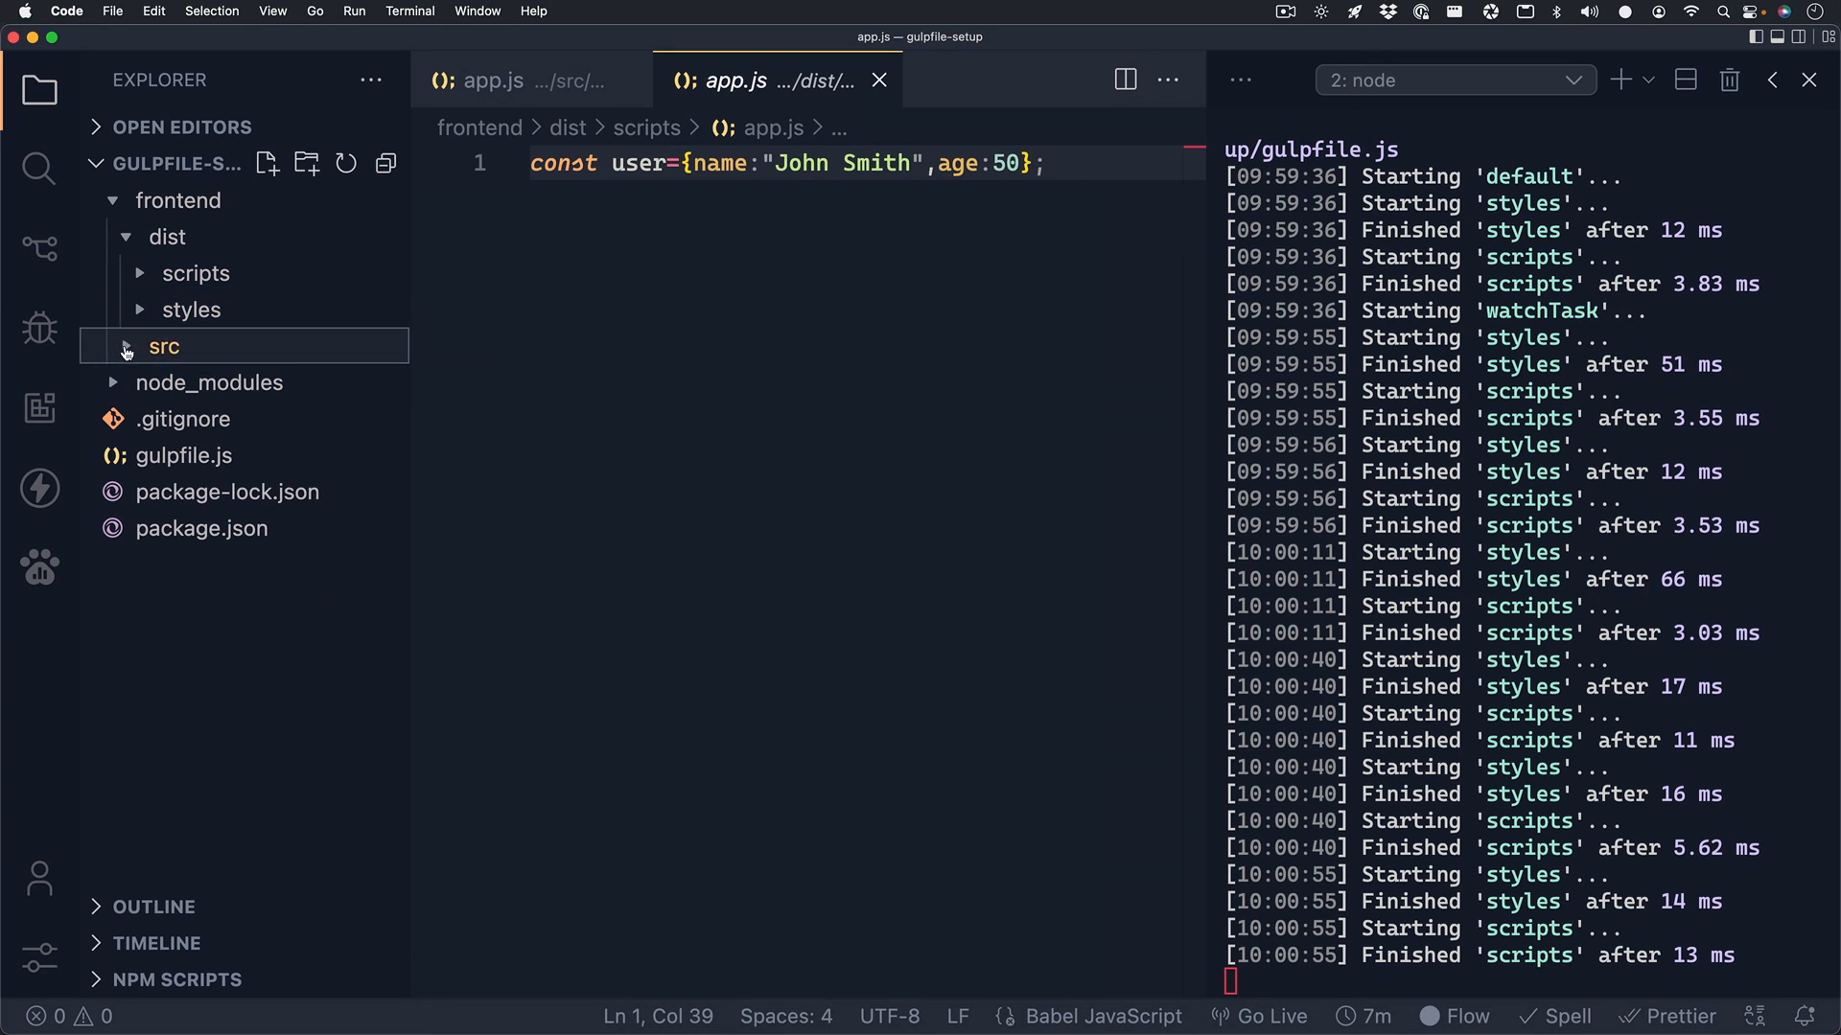
click(167, 236)
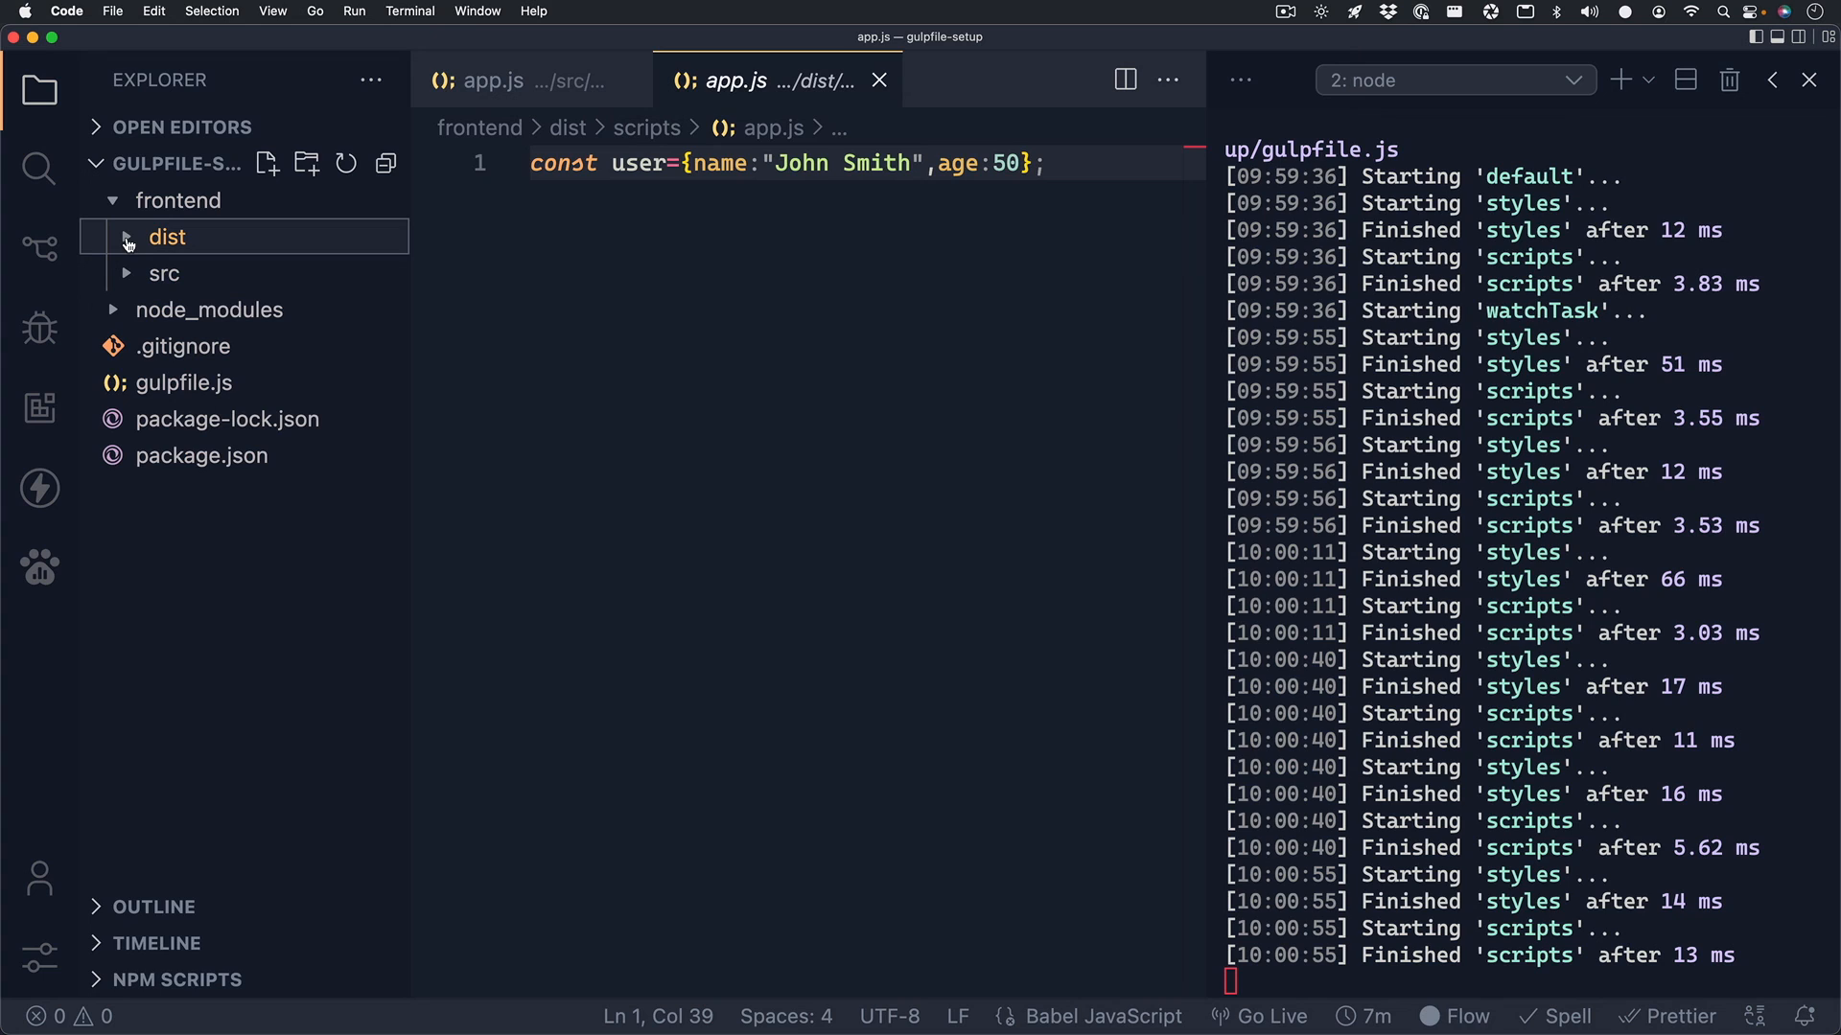
click(178, 200)
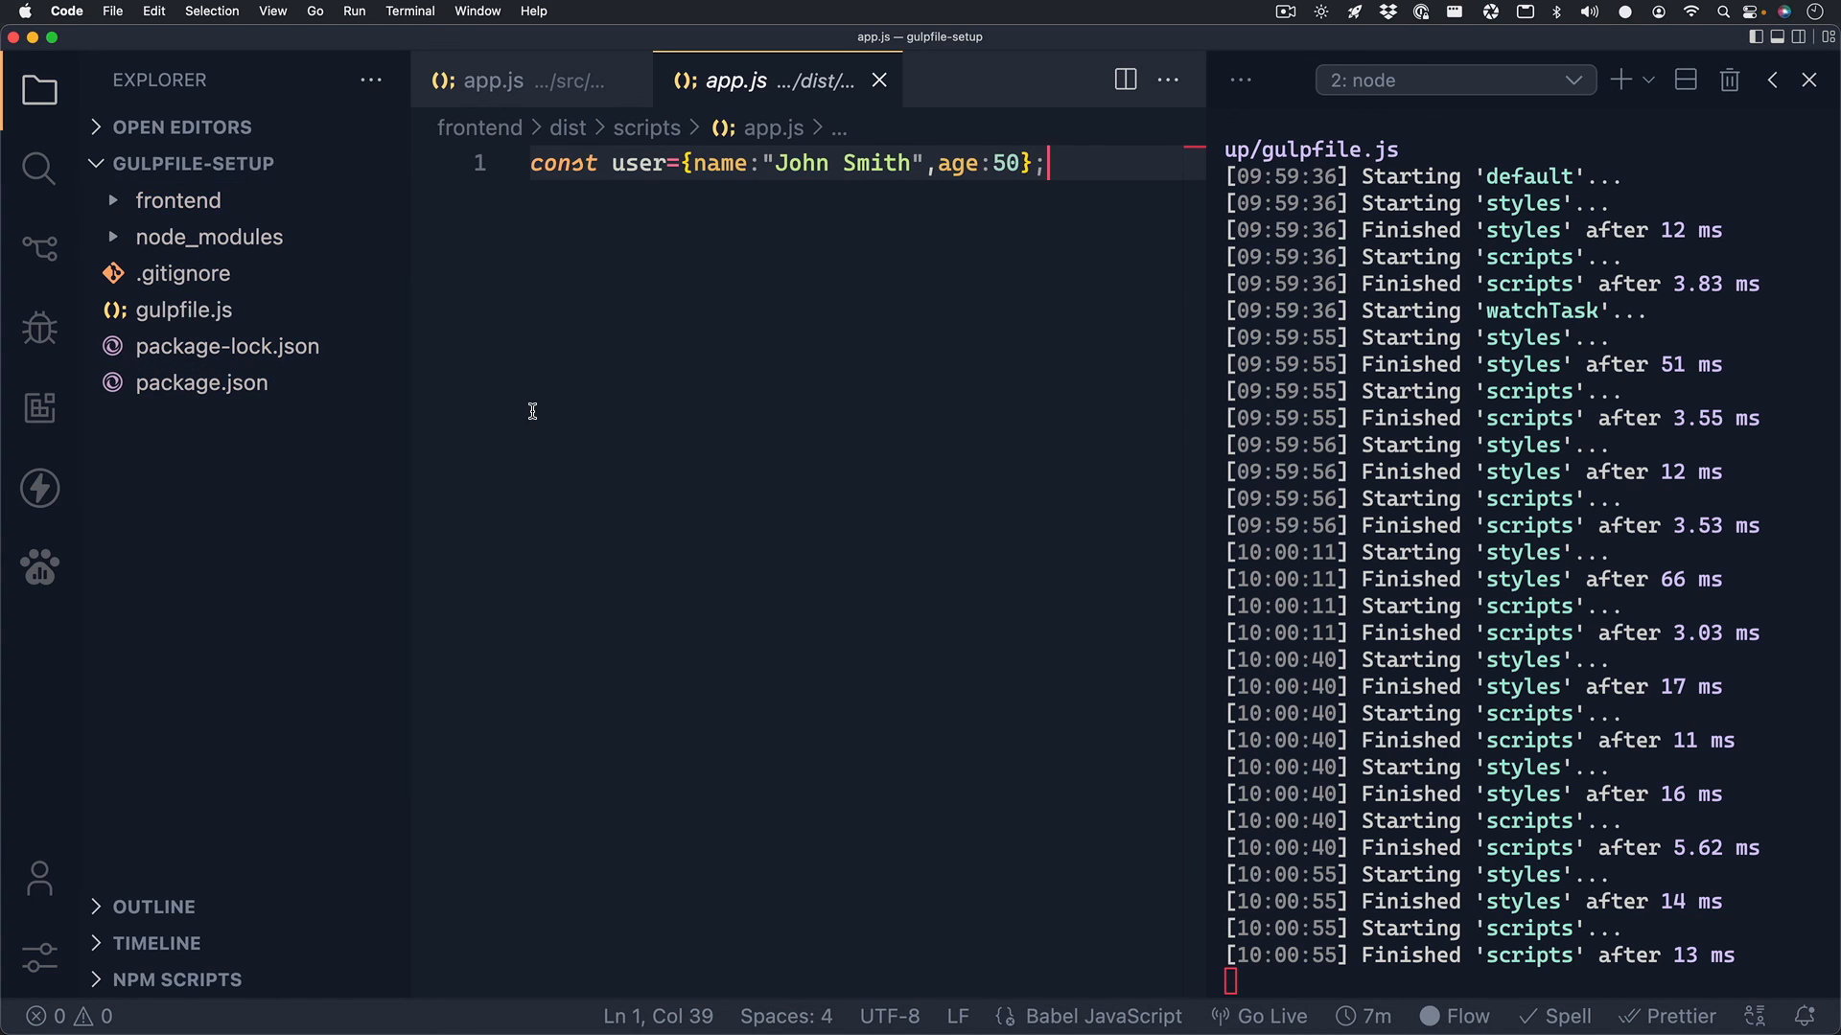
click(878, 80)
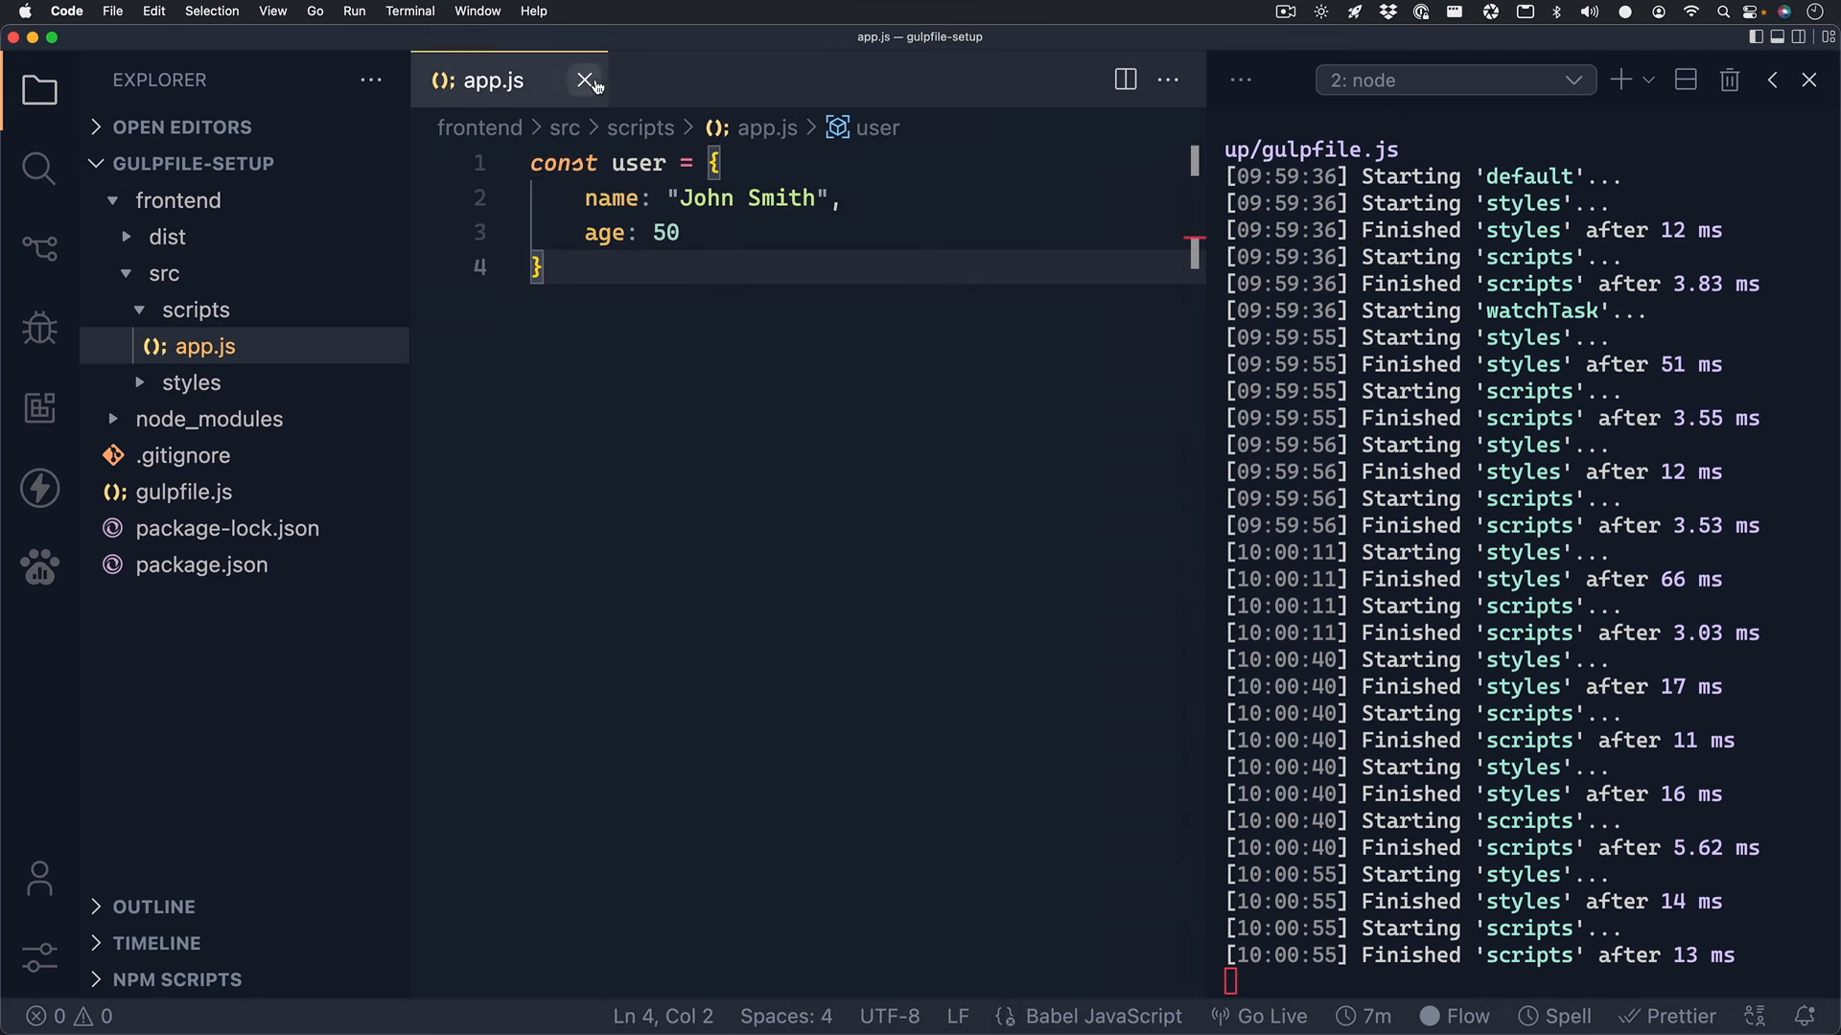
click(586, 79)
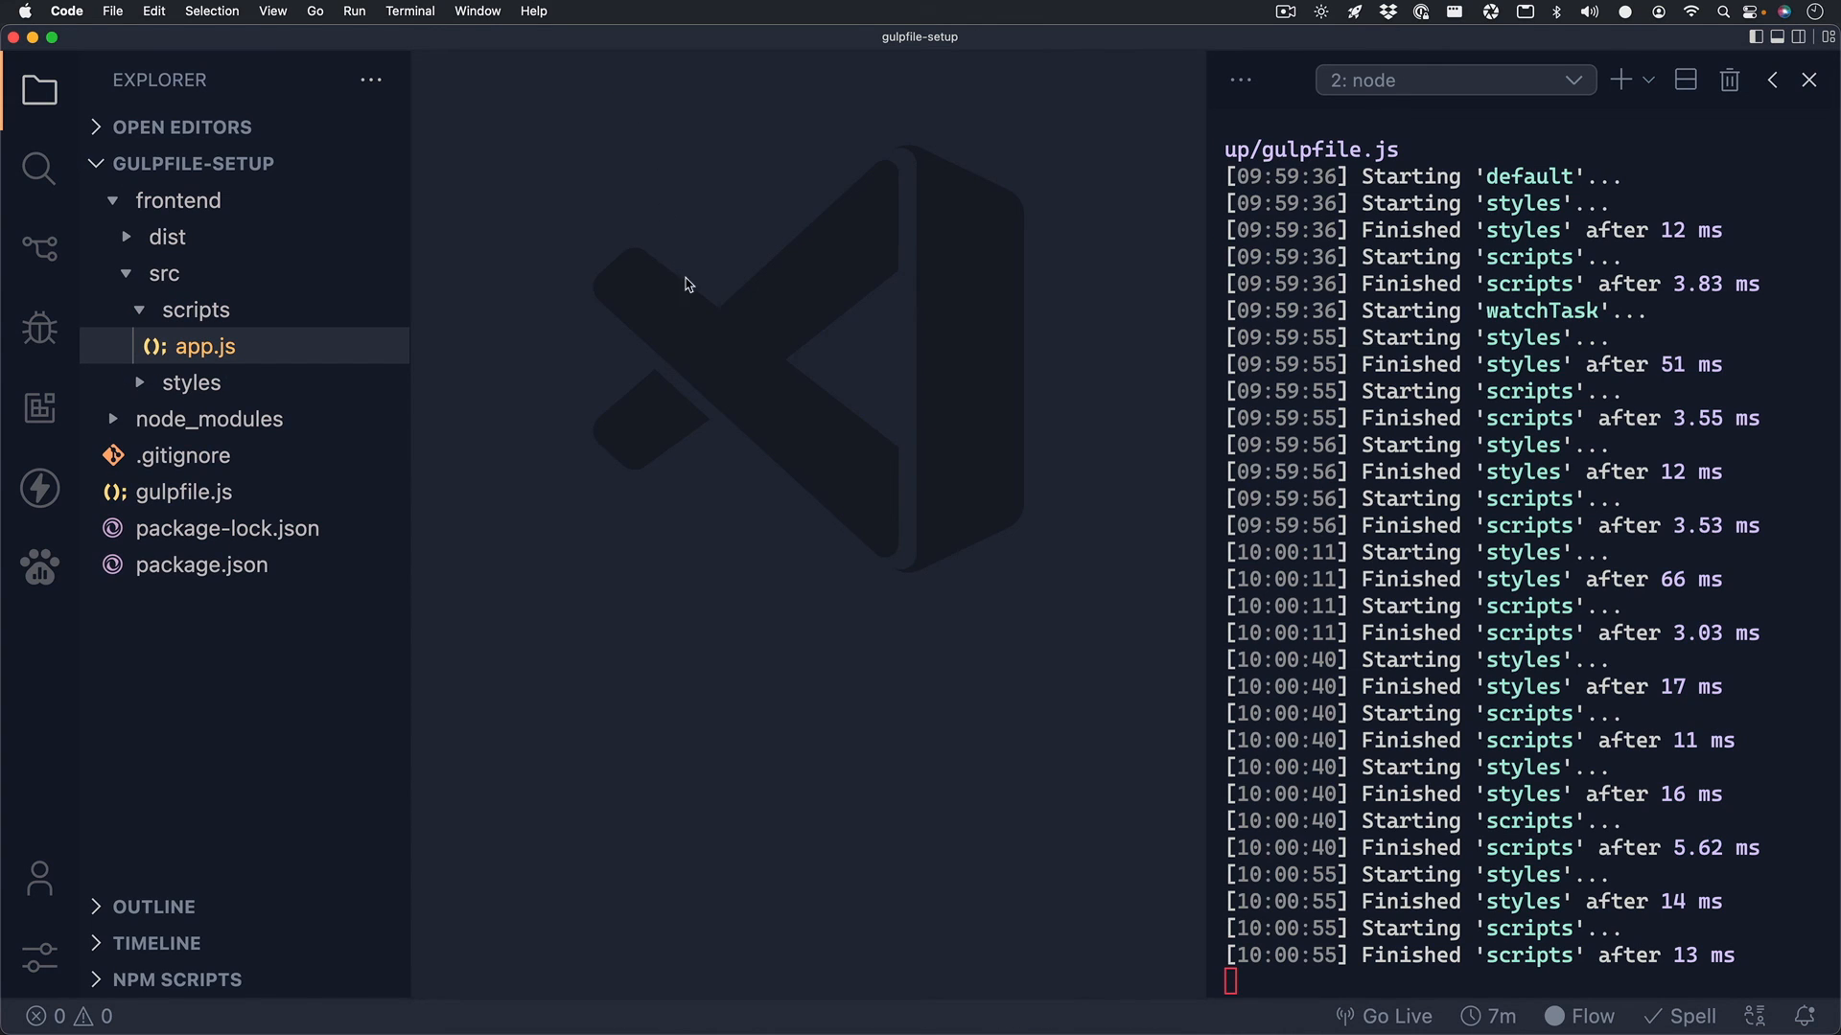
mouse_move(1806, 509)
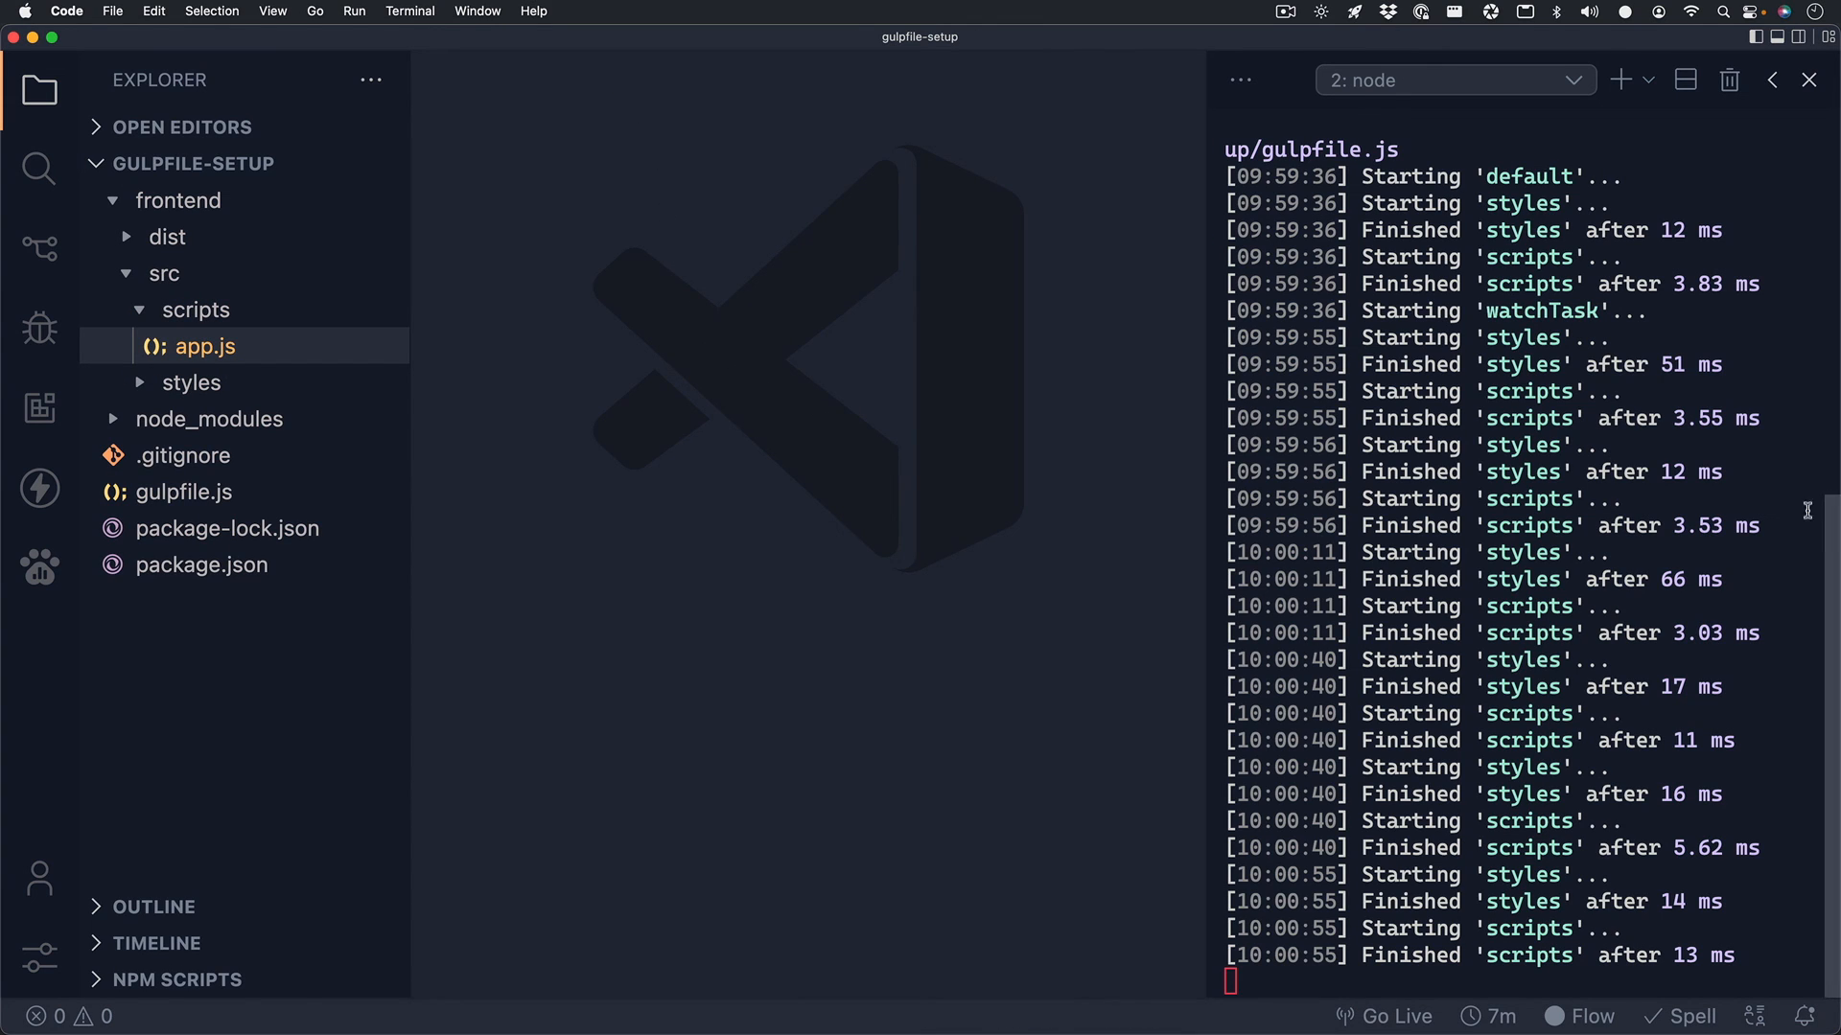
mouse_move(1772, 366)
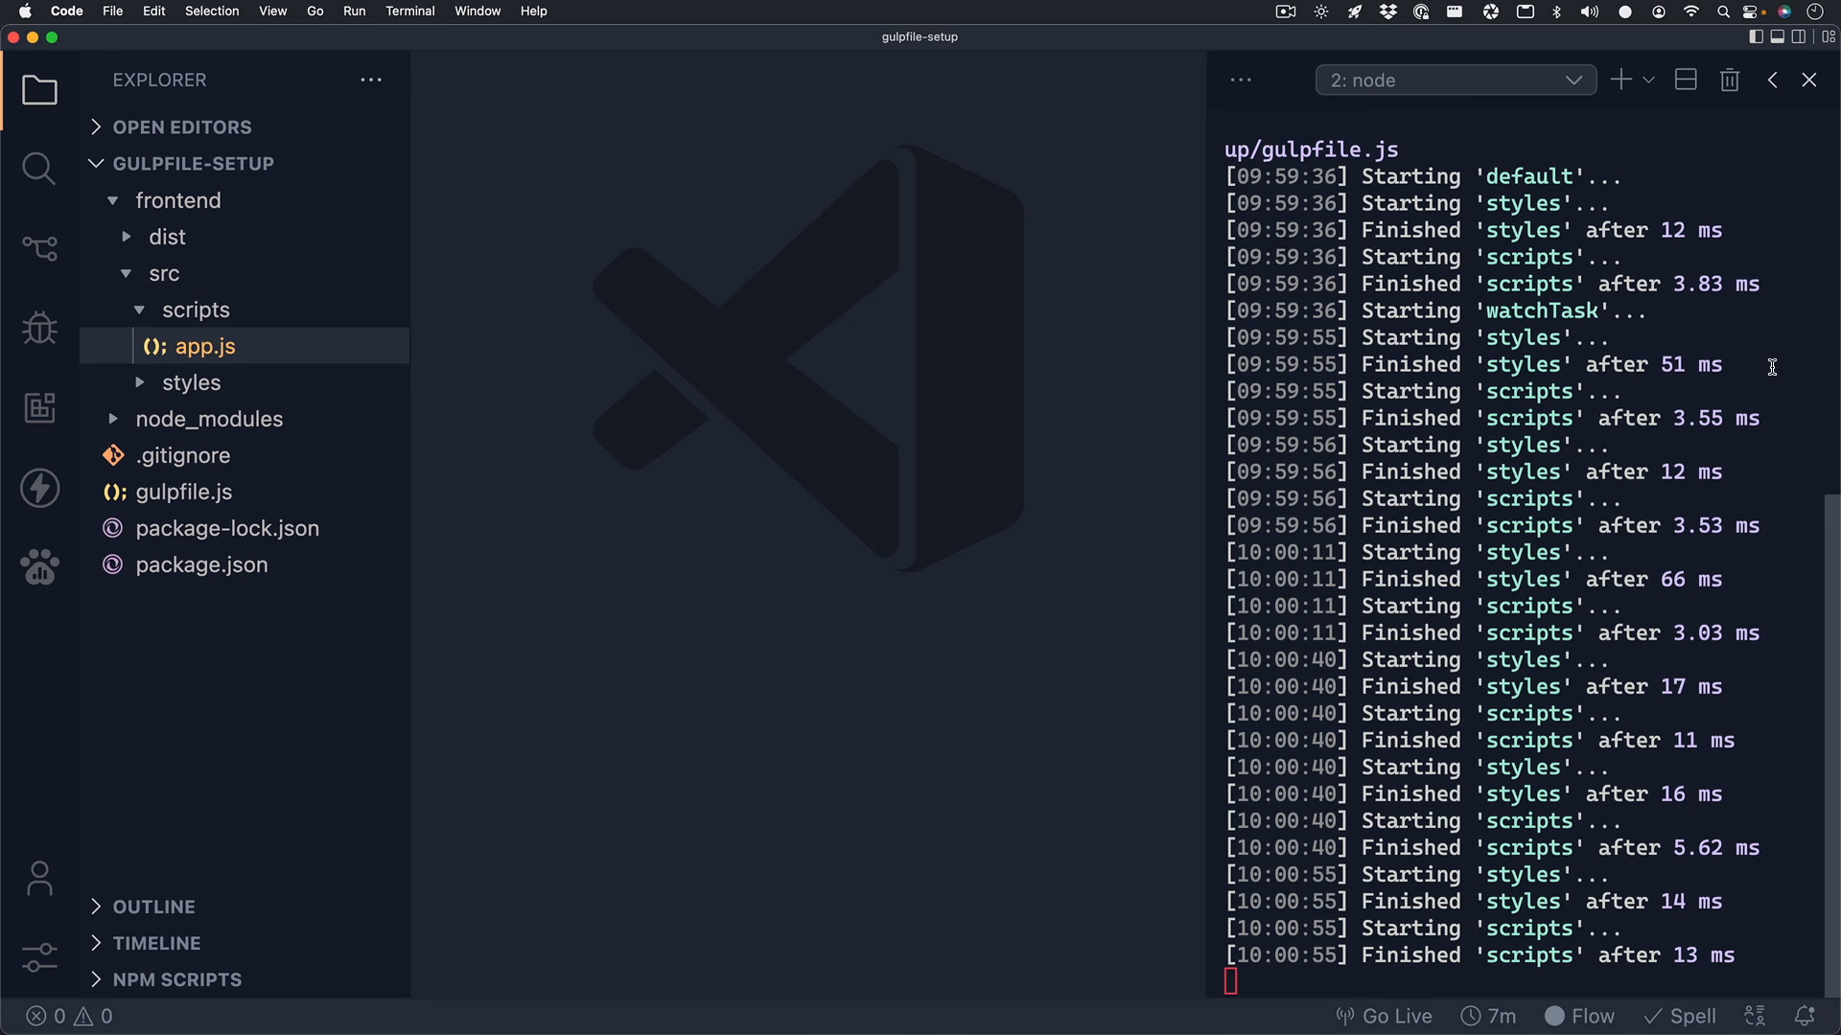
mouse_move(1771, 367)
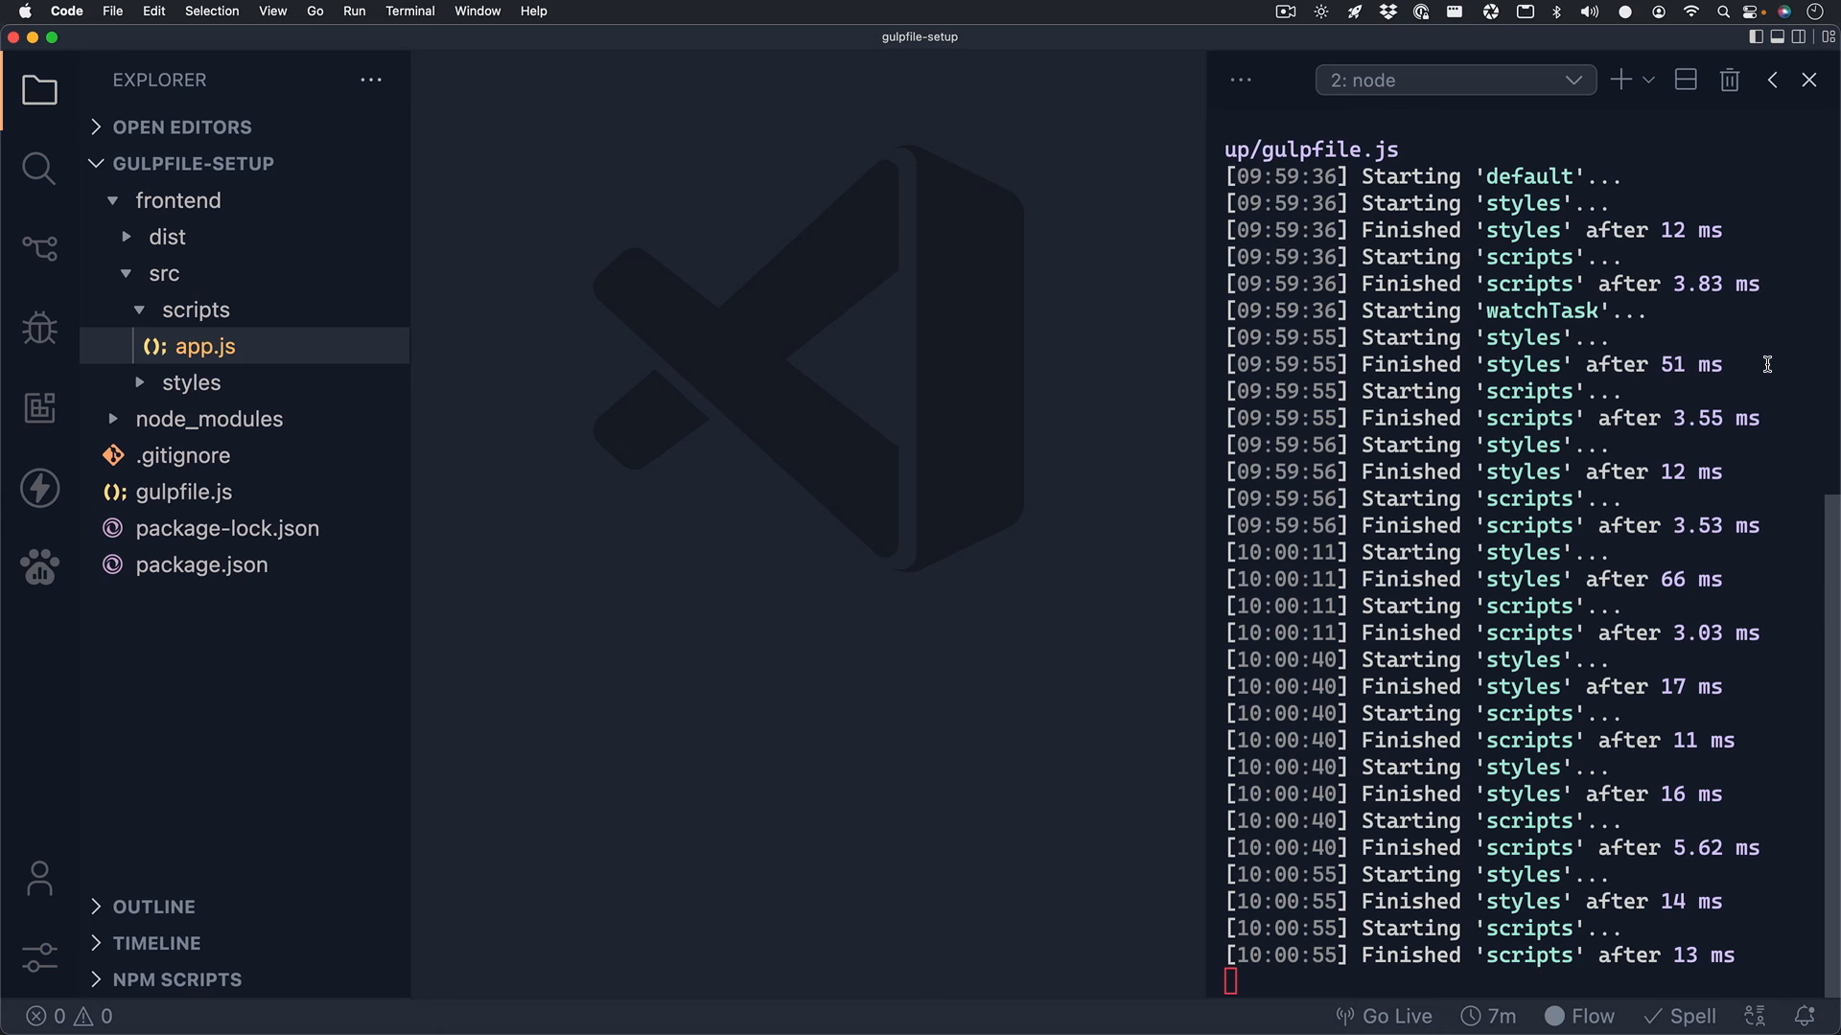
mouse_move(1156, 355)
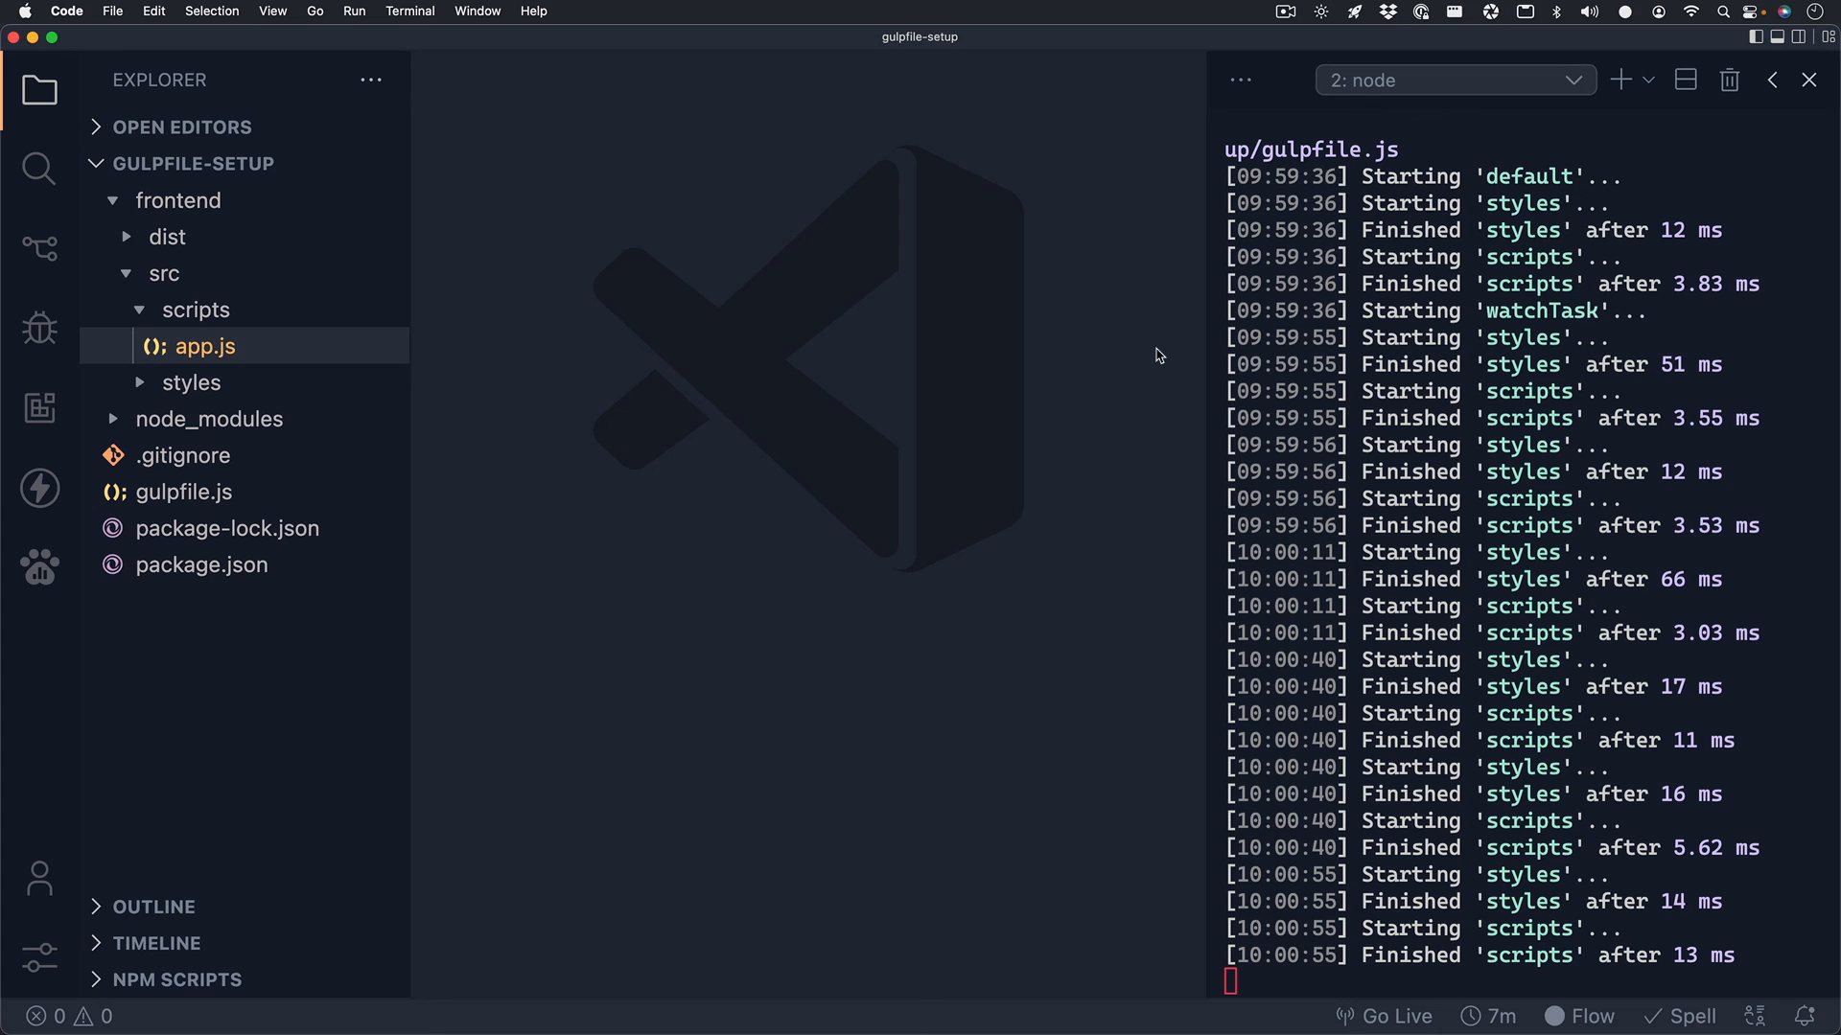
mouse_move(1124, 382)
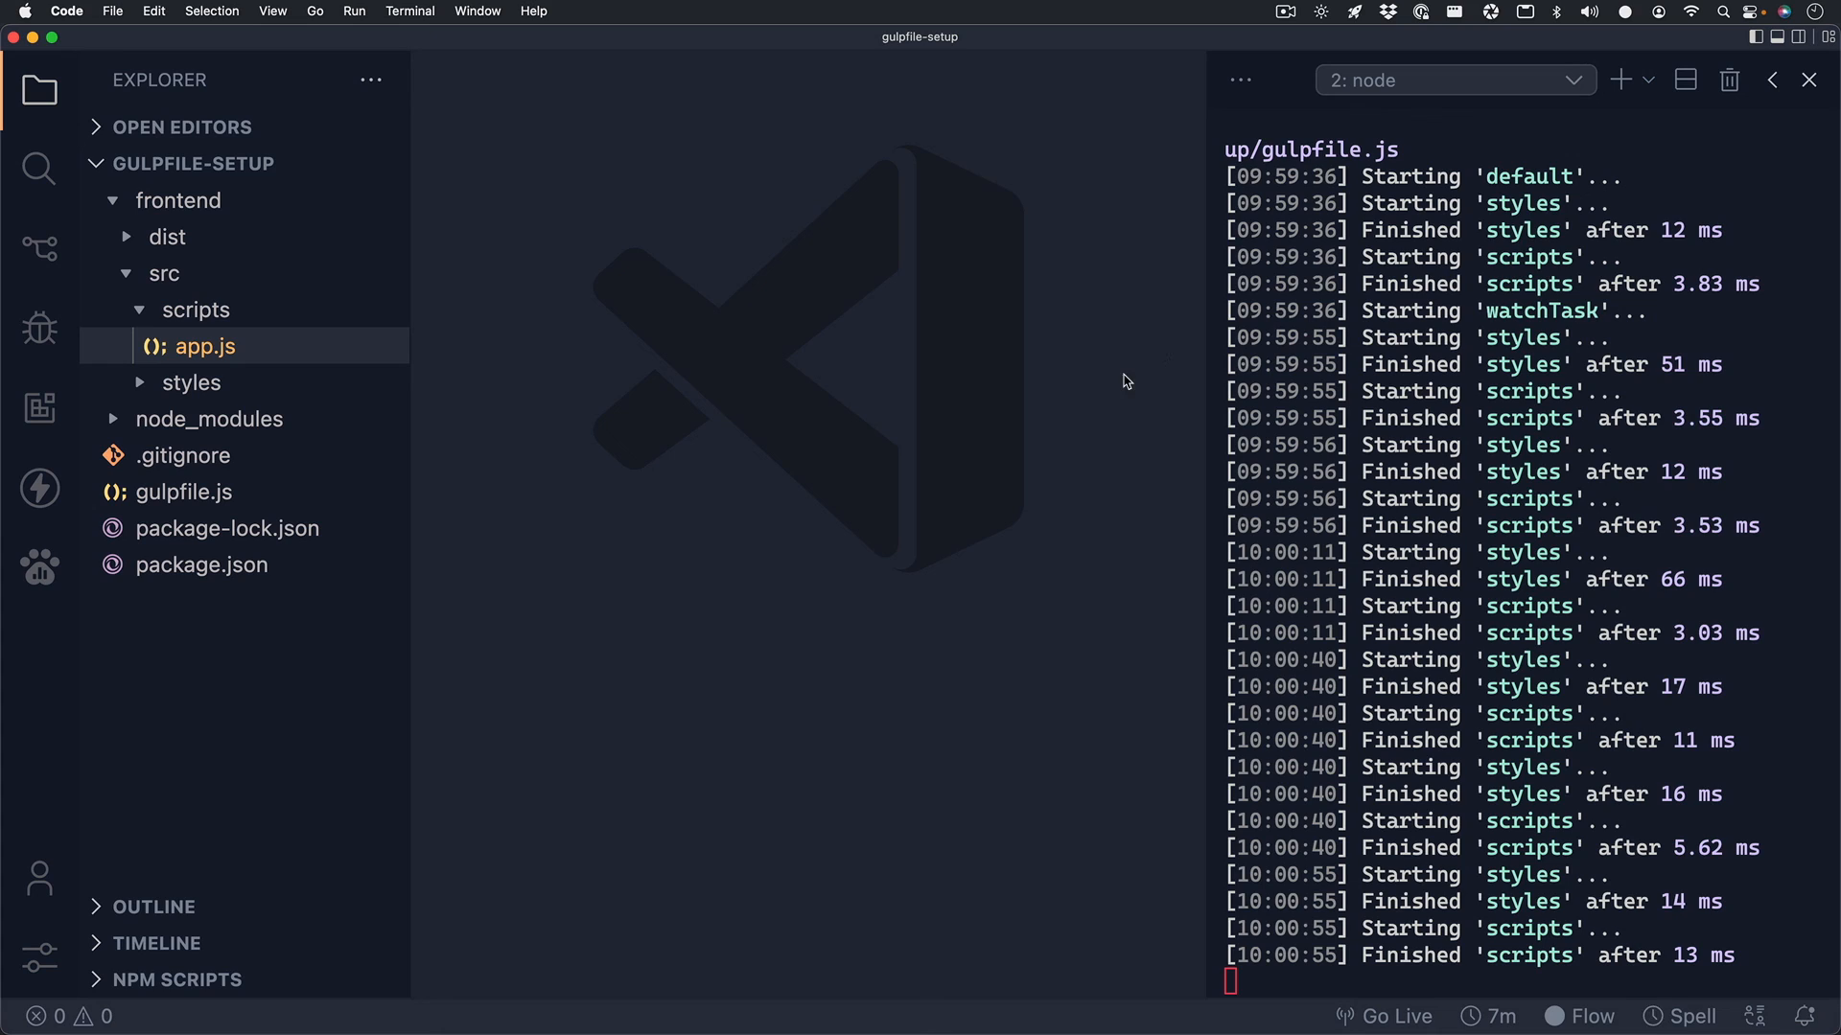
mouse_move(969, 357)
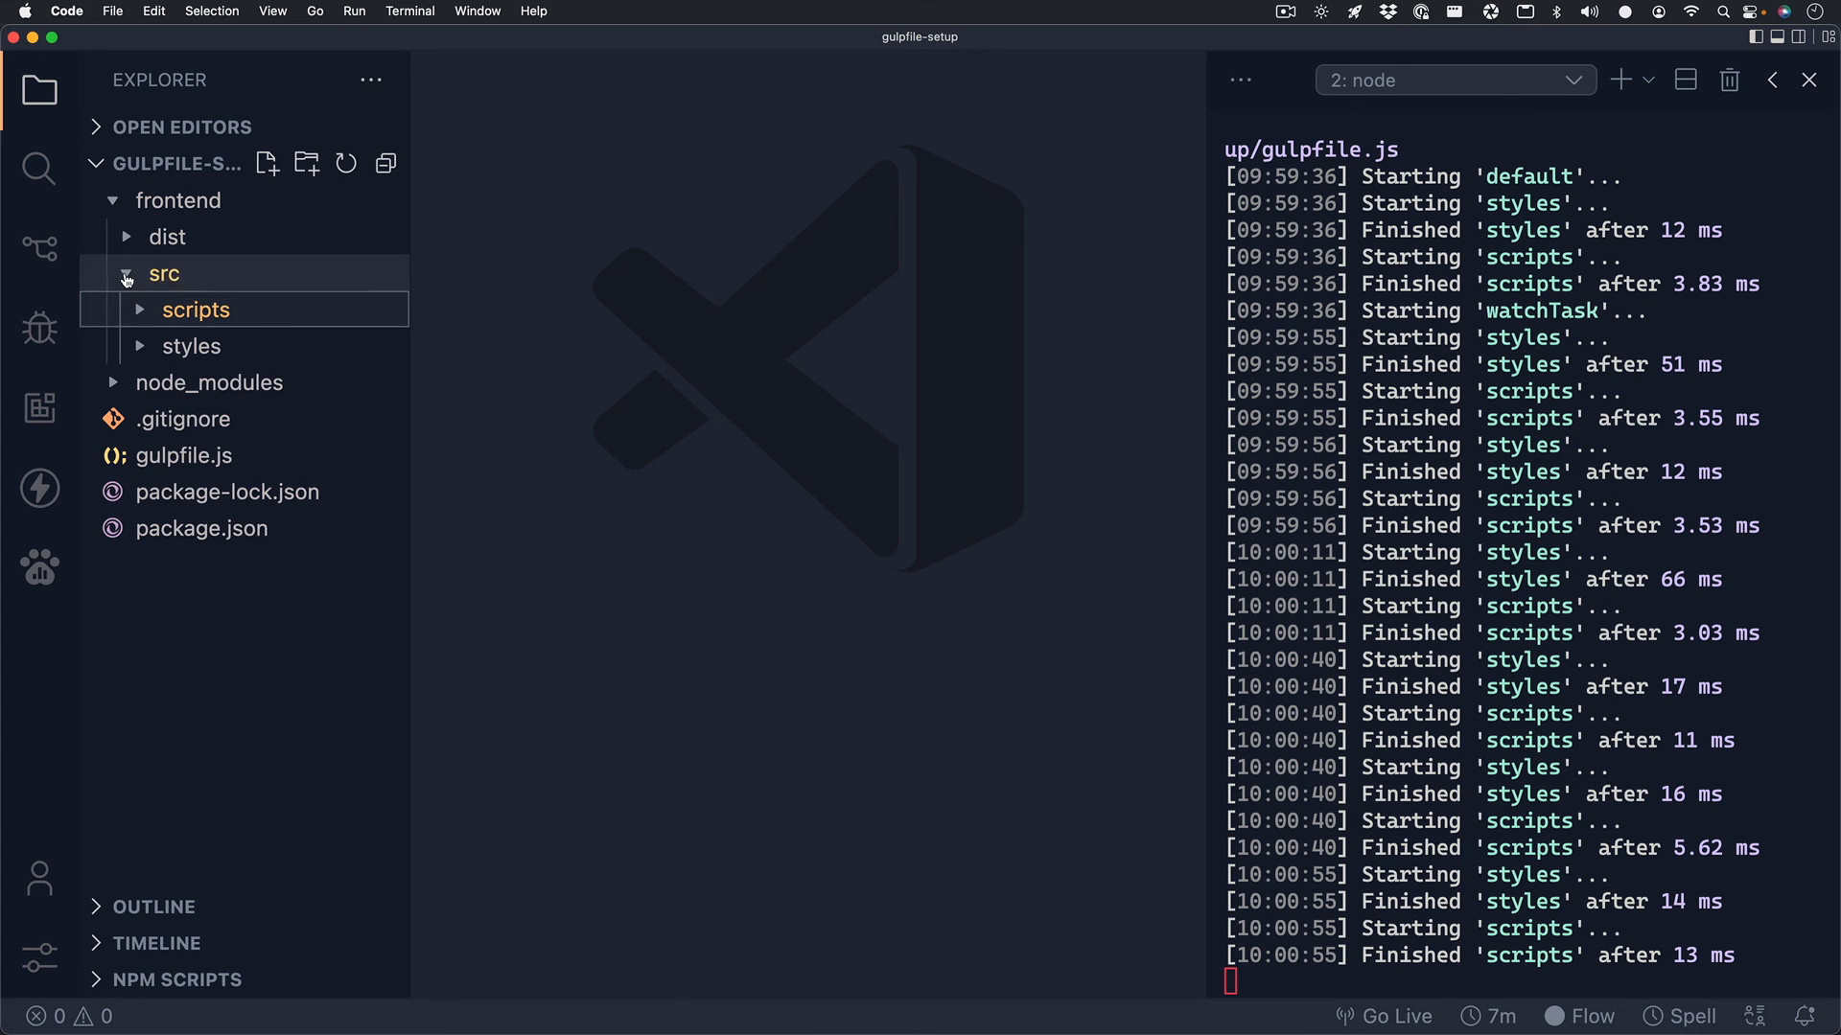
click(126, 273)
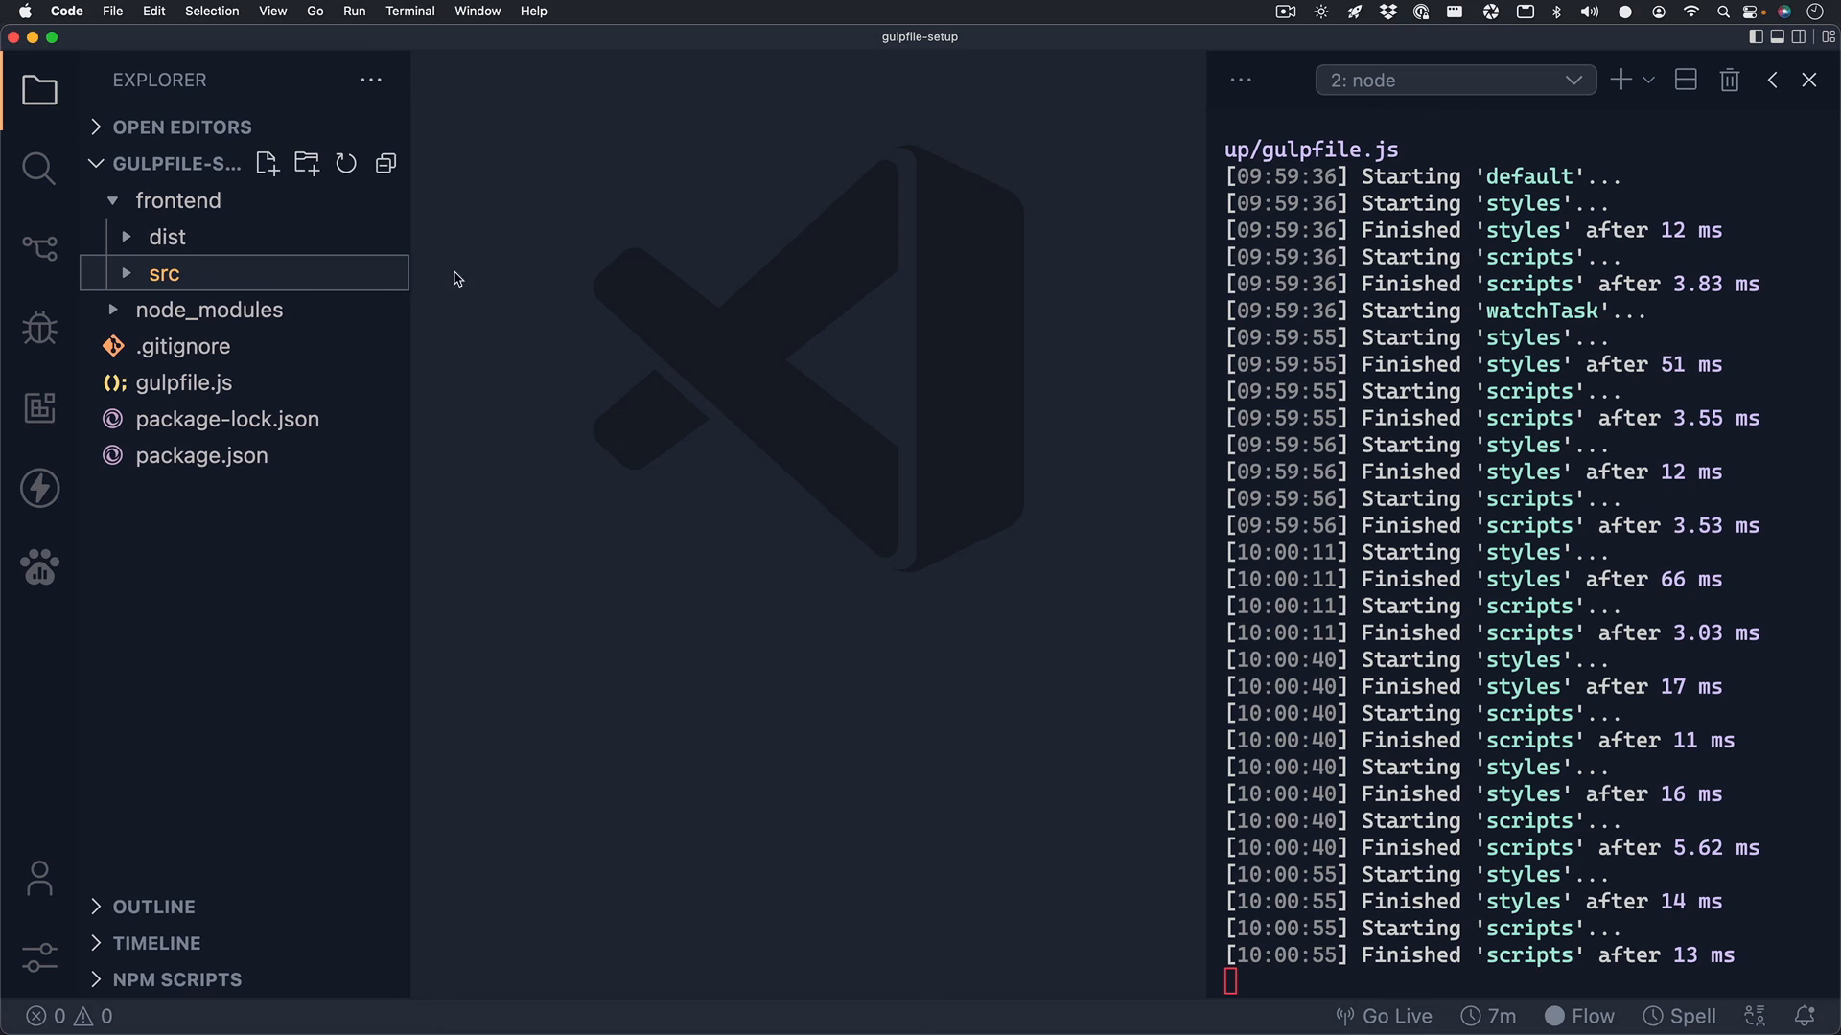